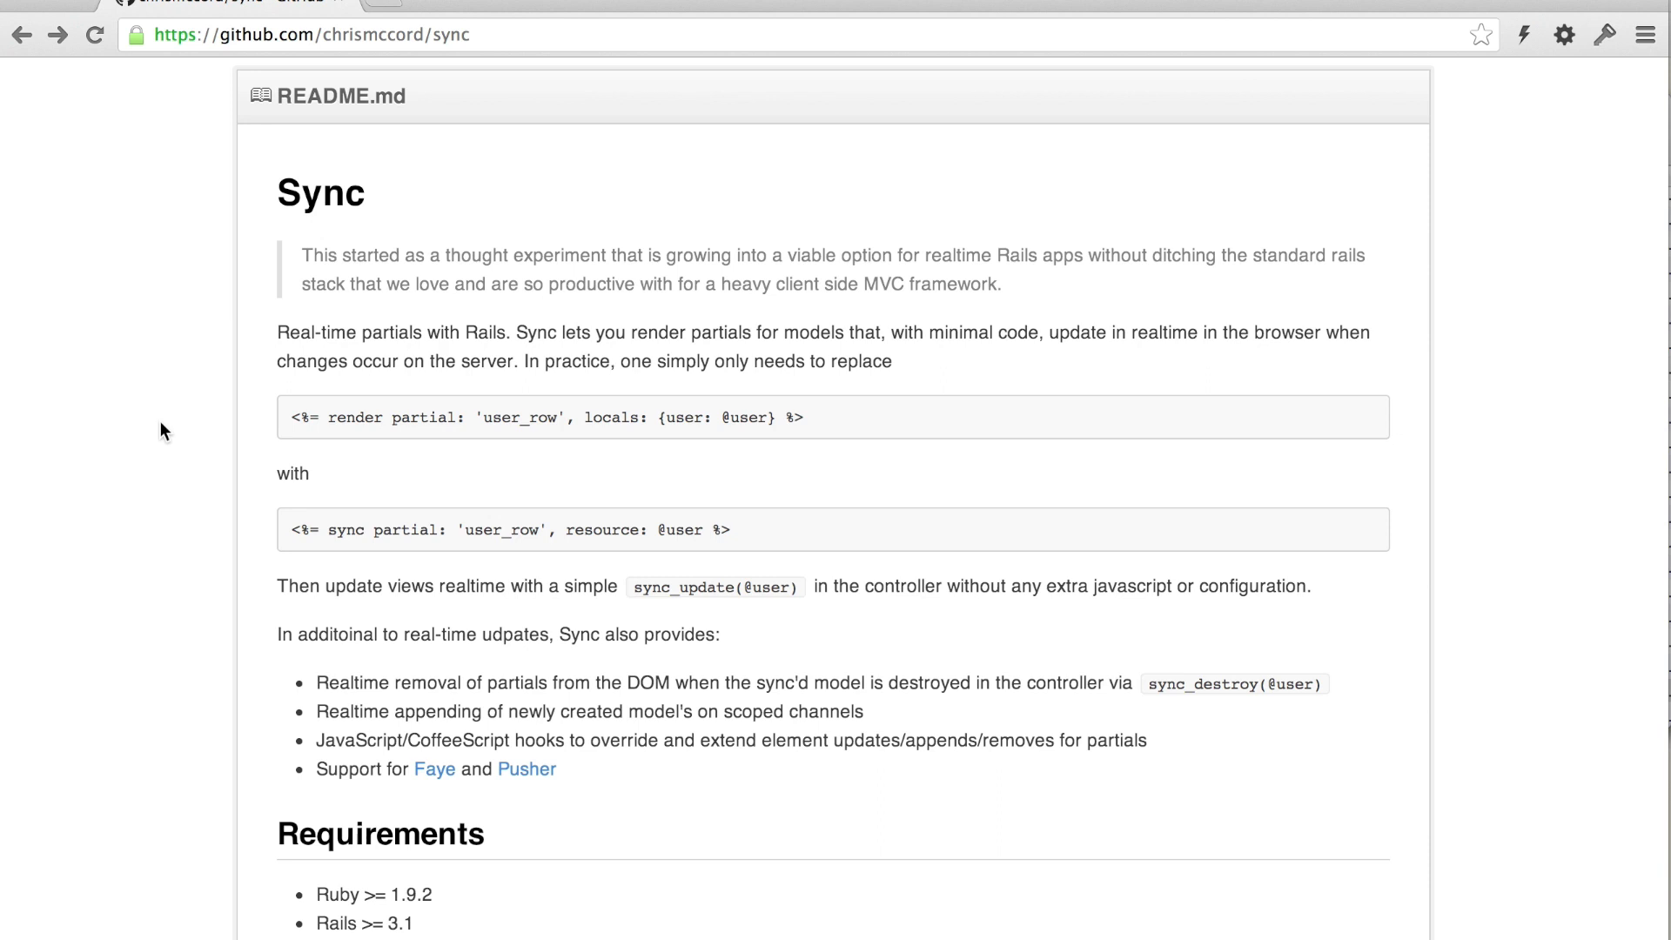
# Step: Scroll down through the chrismccord/sync README introduction
pyautogui.scroll(-3)
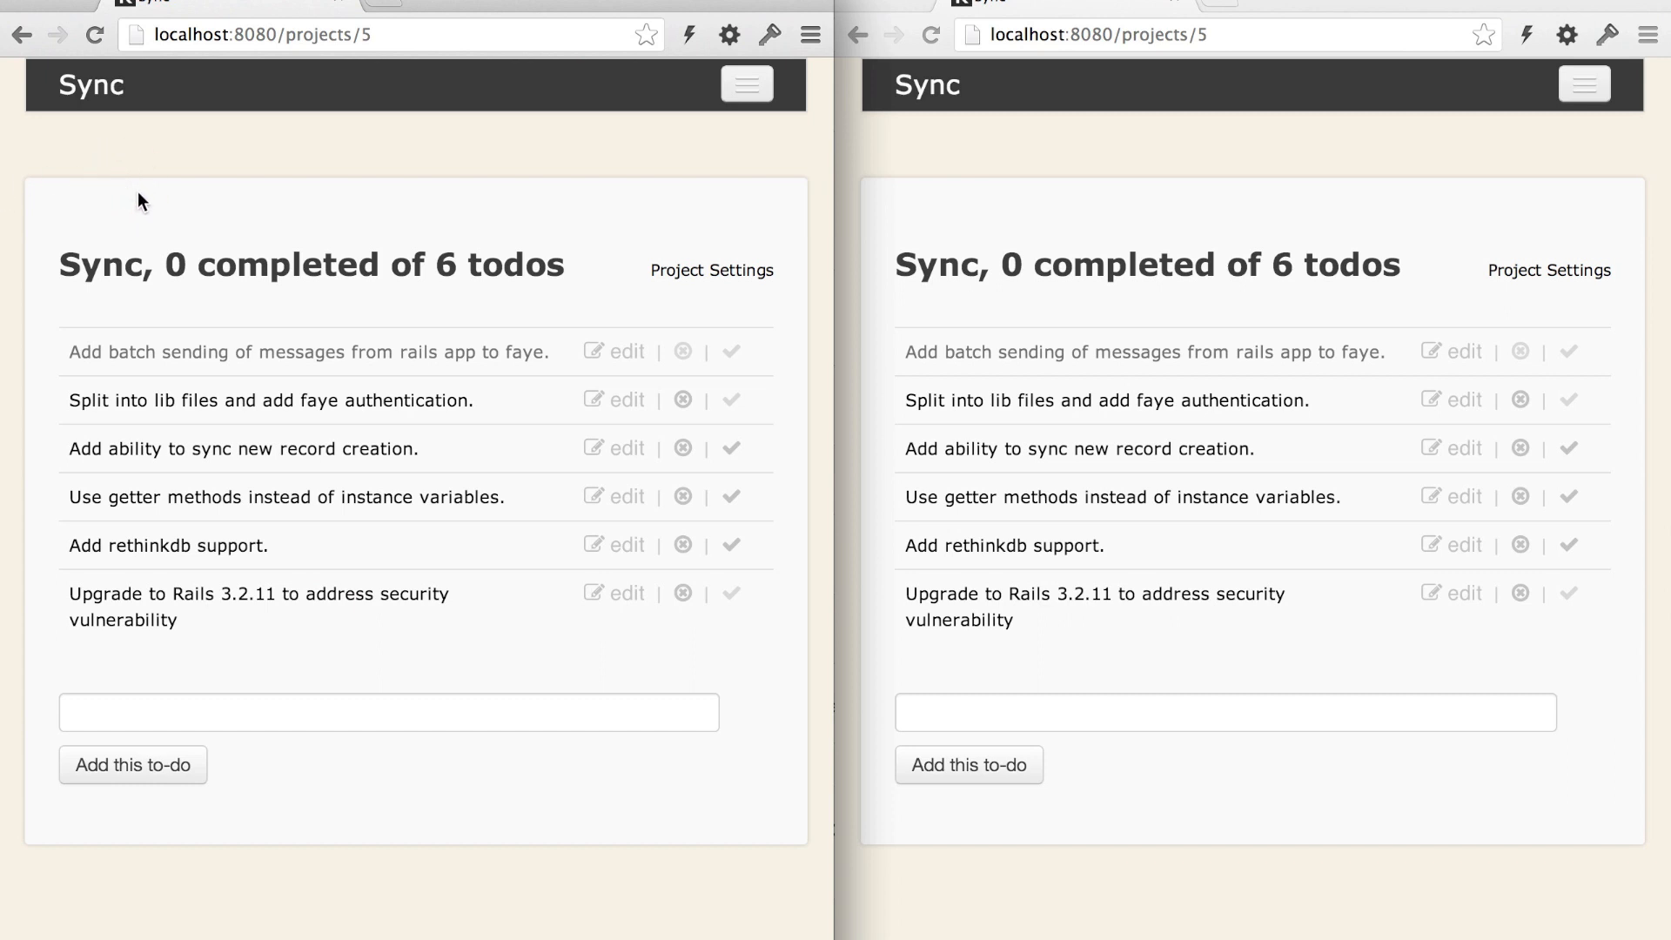
pyautogui.moveTo(610, 209)
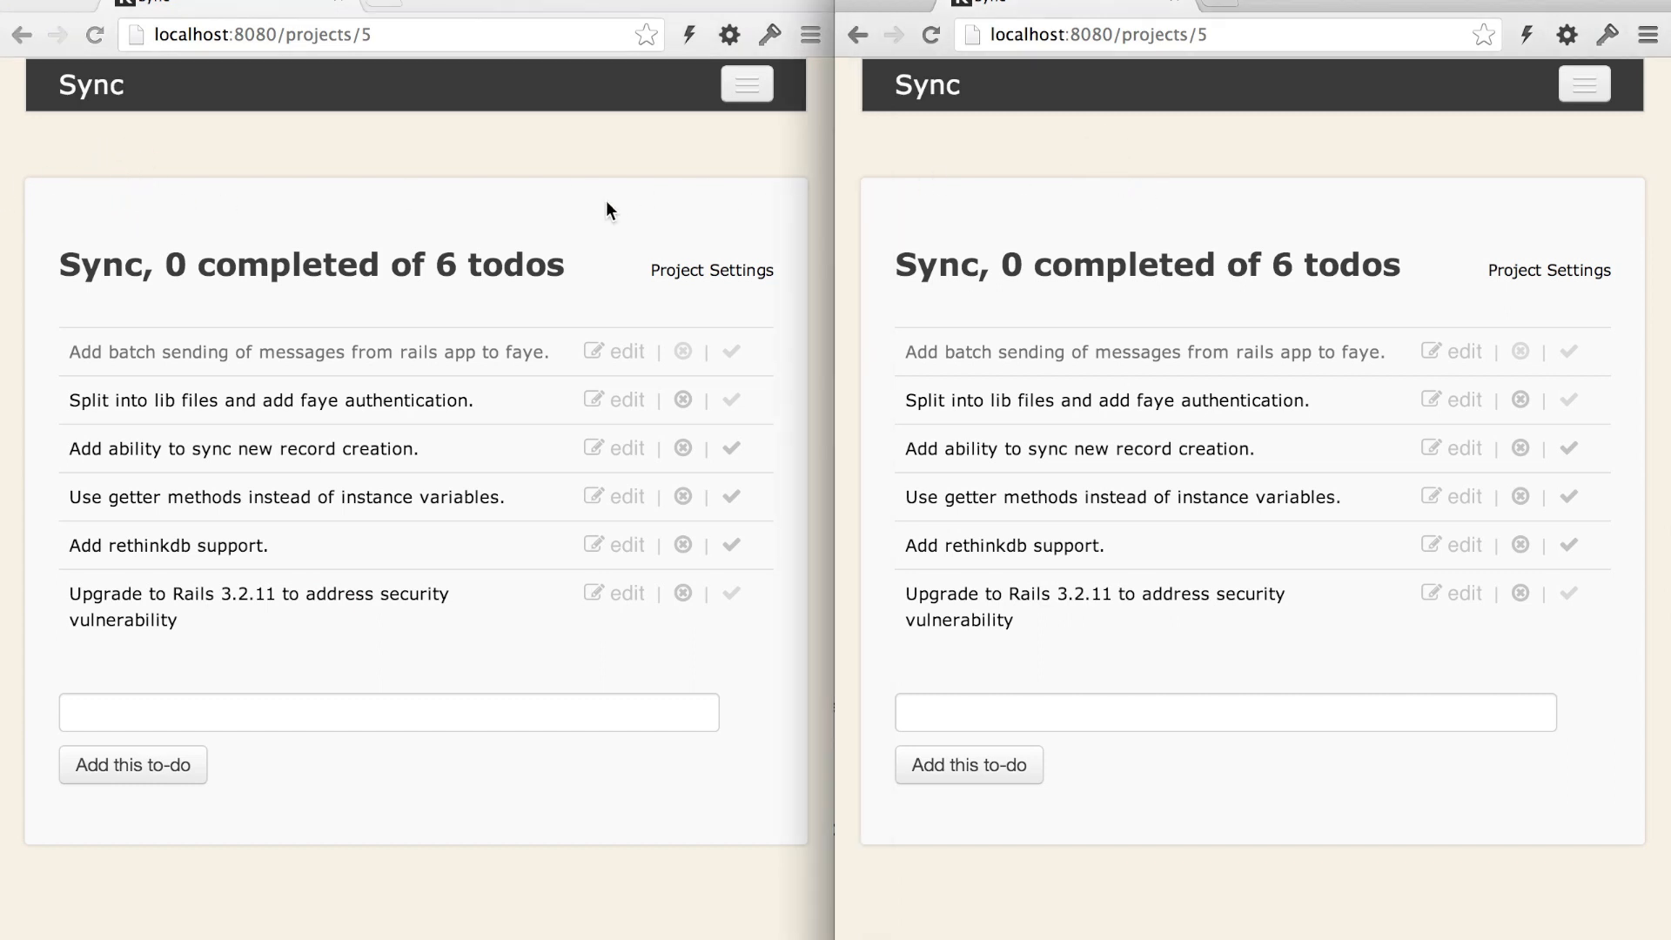
pyautogui.moveTo(307, 401)
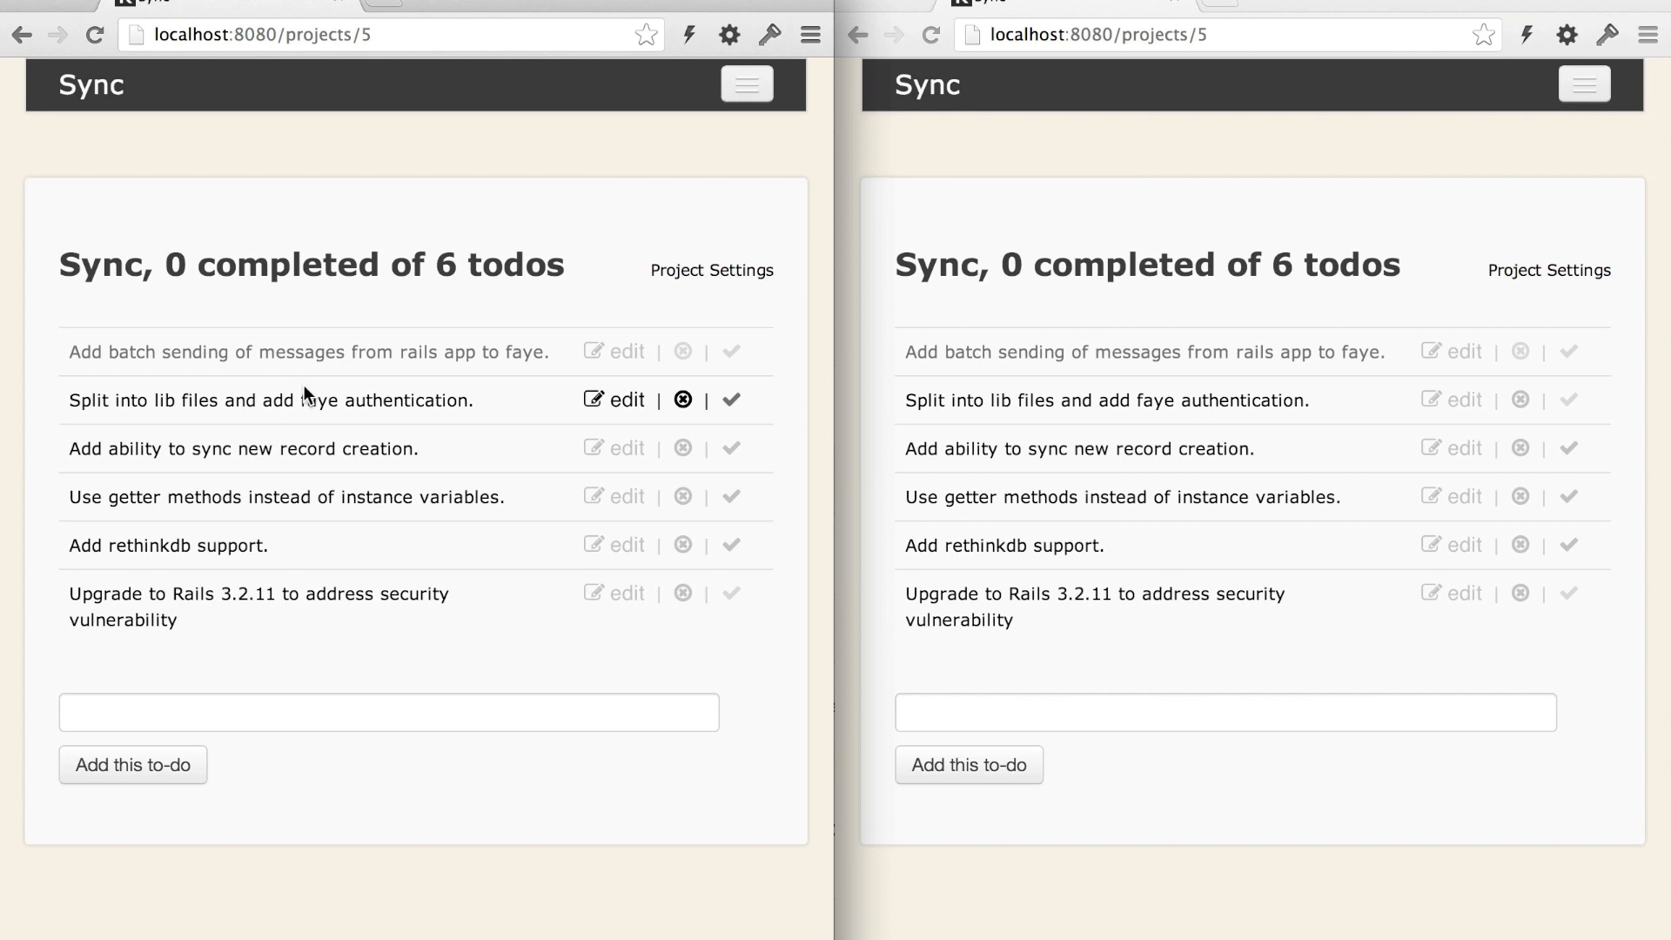
pyautogui.moveTo(627, 400)
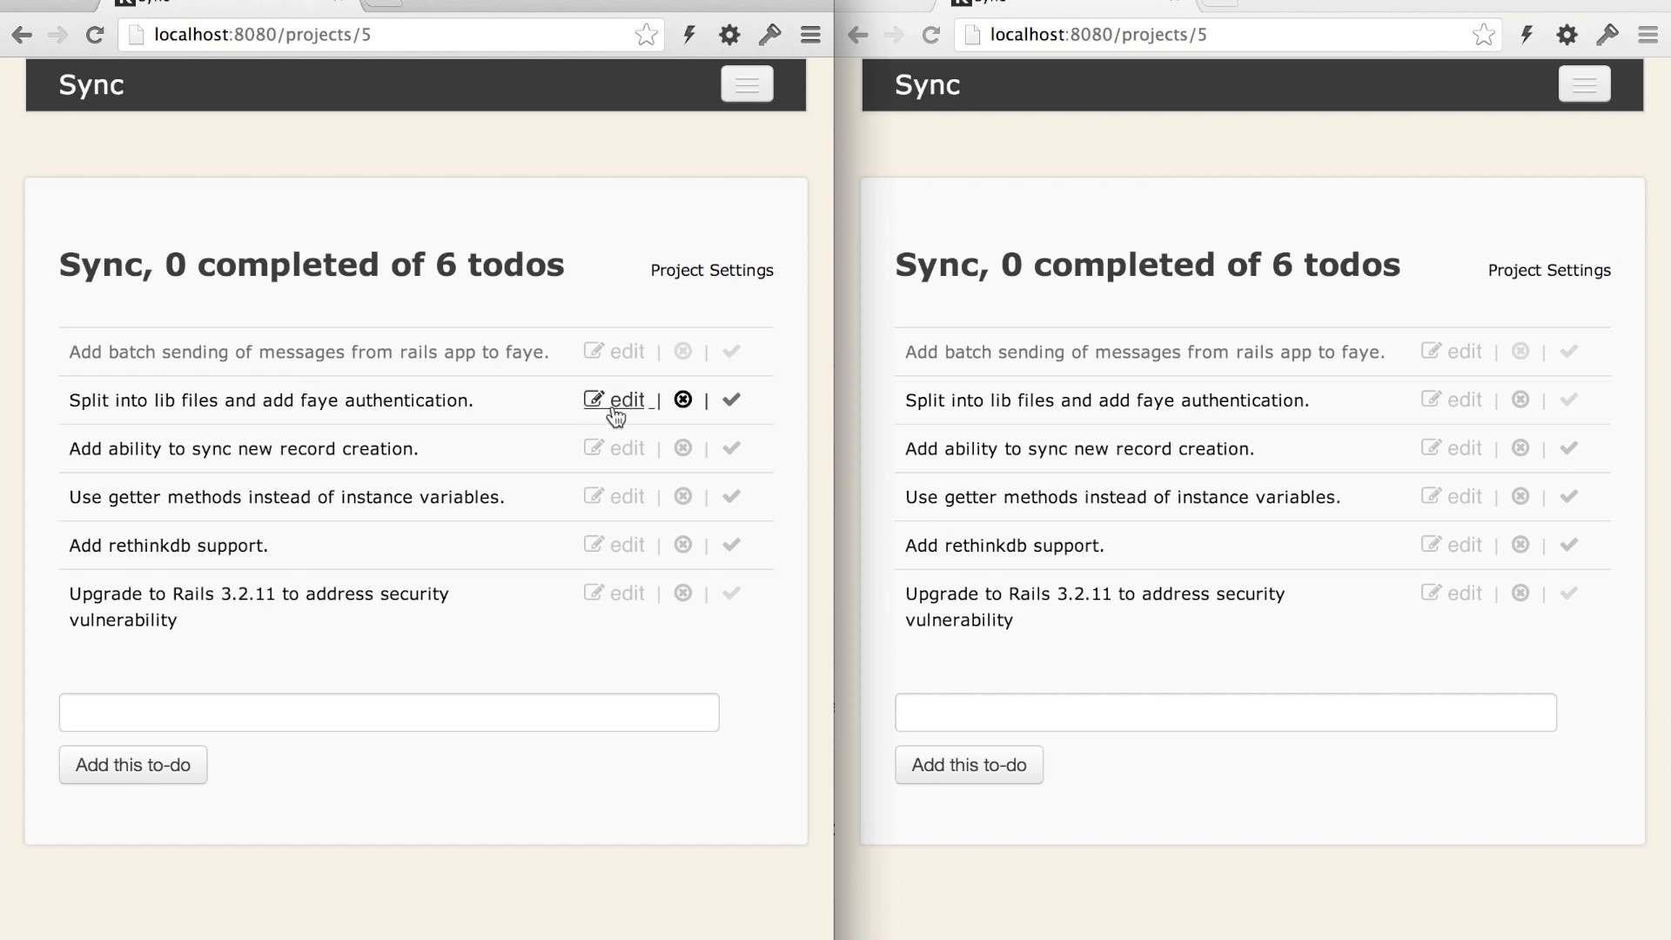
pyautogui.moveTo(1290, 287)
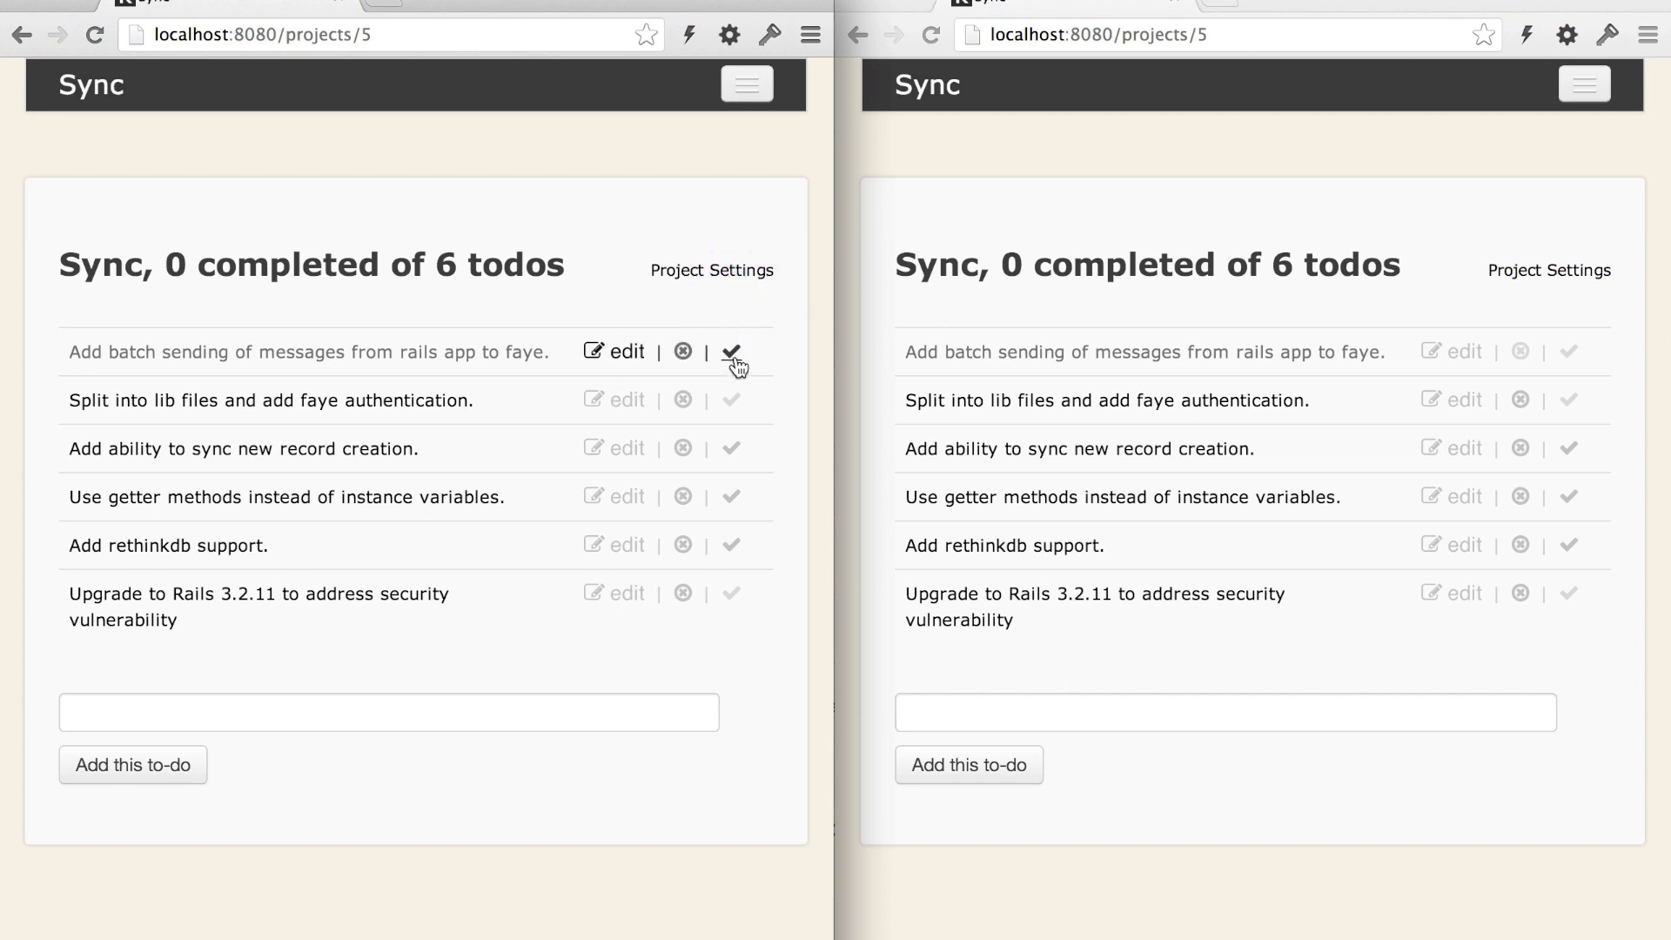
# Step: Mark the first todo complete in the left window and reload the right window's project page
pyautogui.click(732, 352)
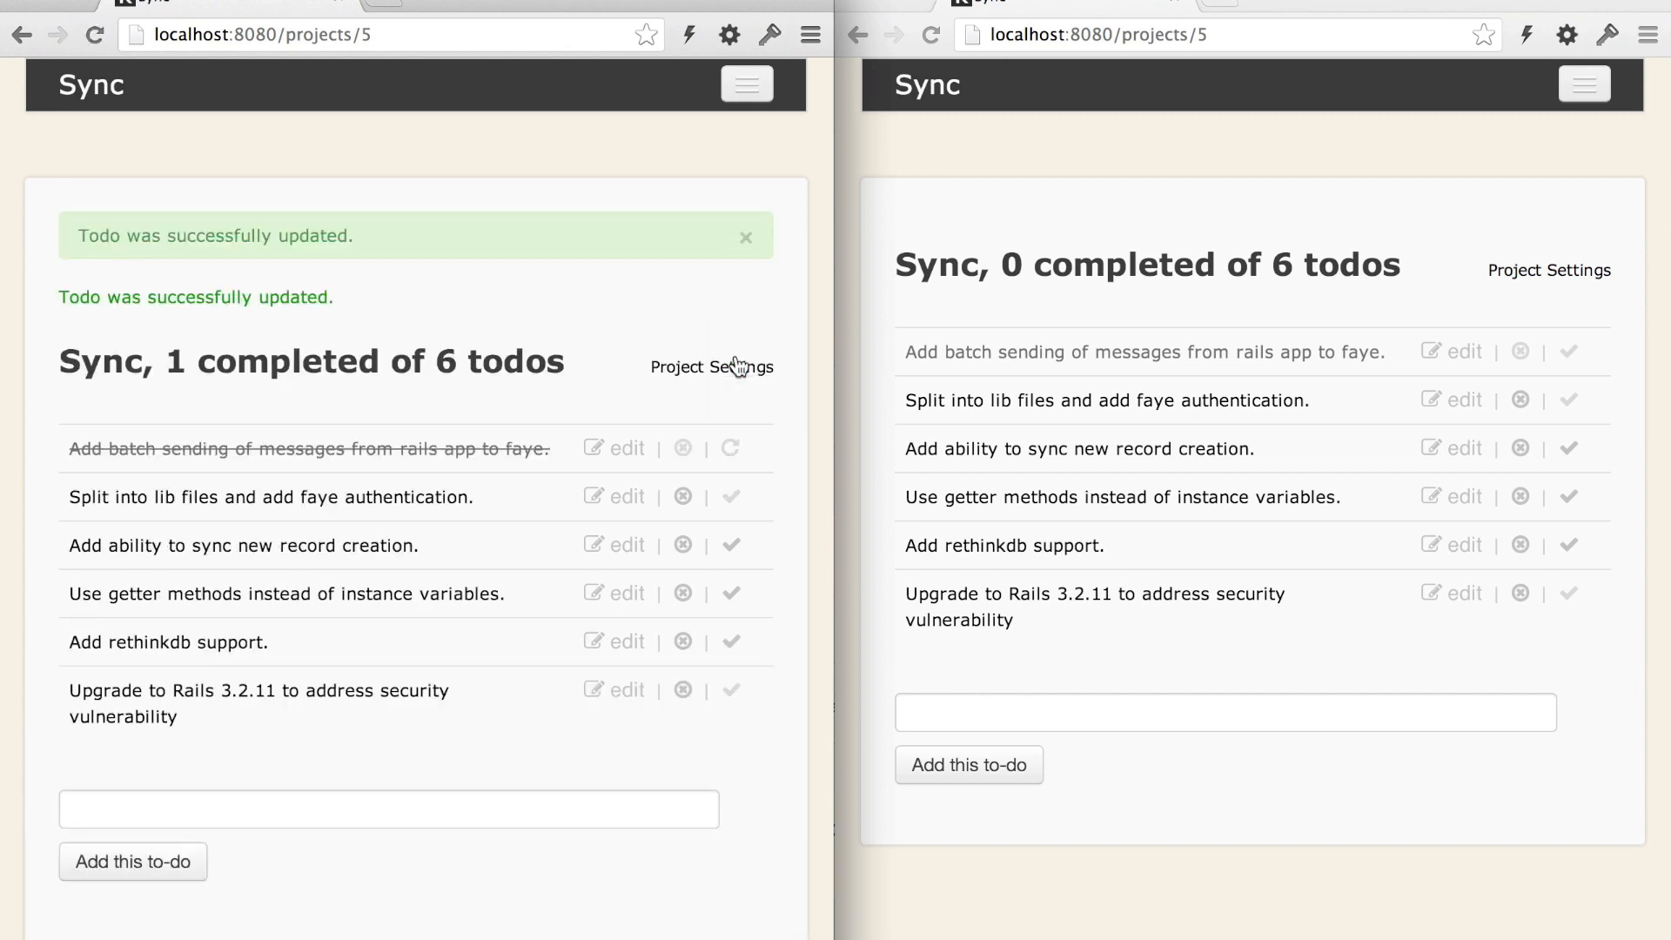
pyautogui.moveTo(1123, 298)
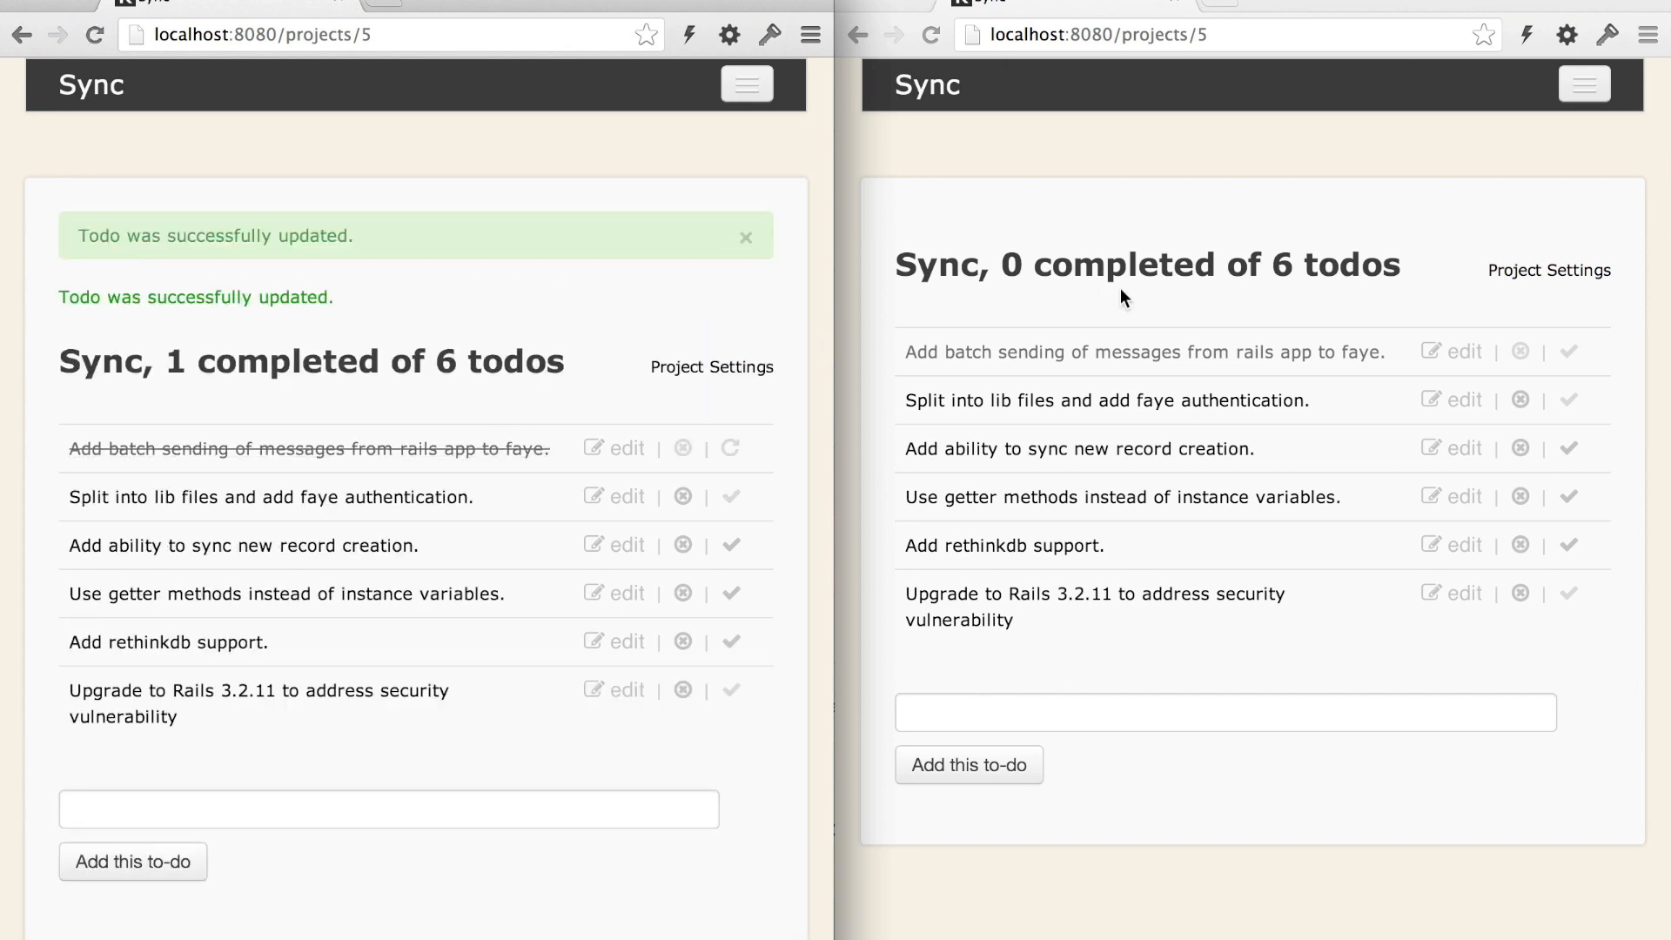
pyautogui.click(930, 35)
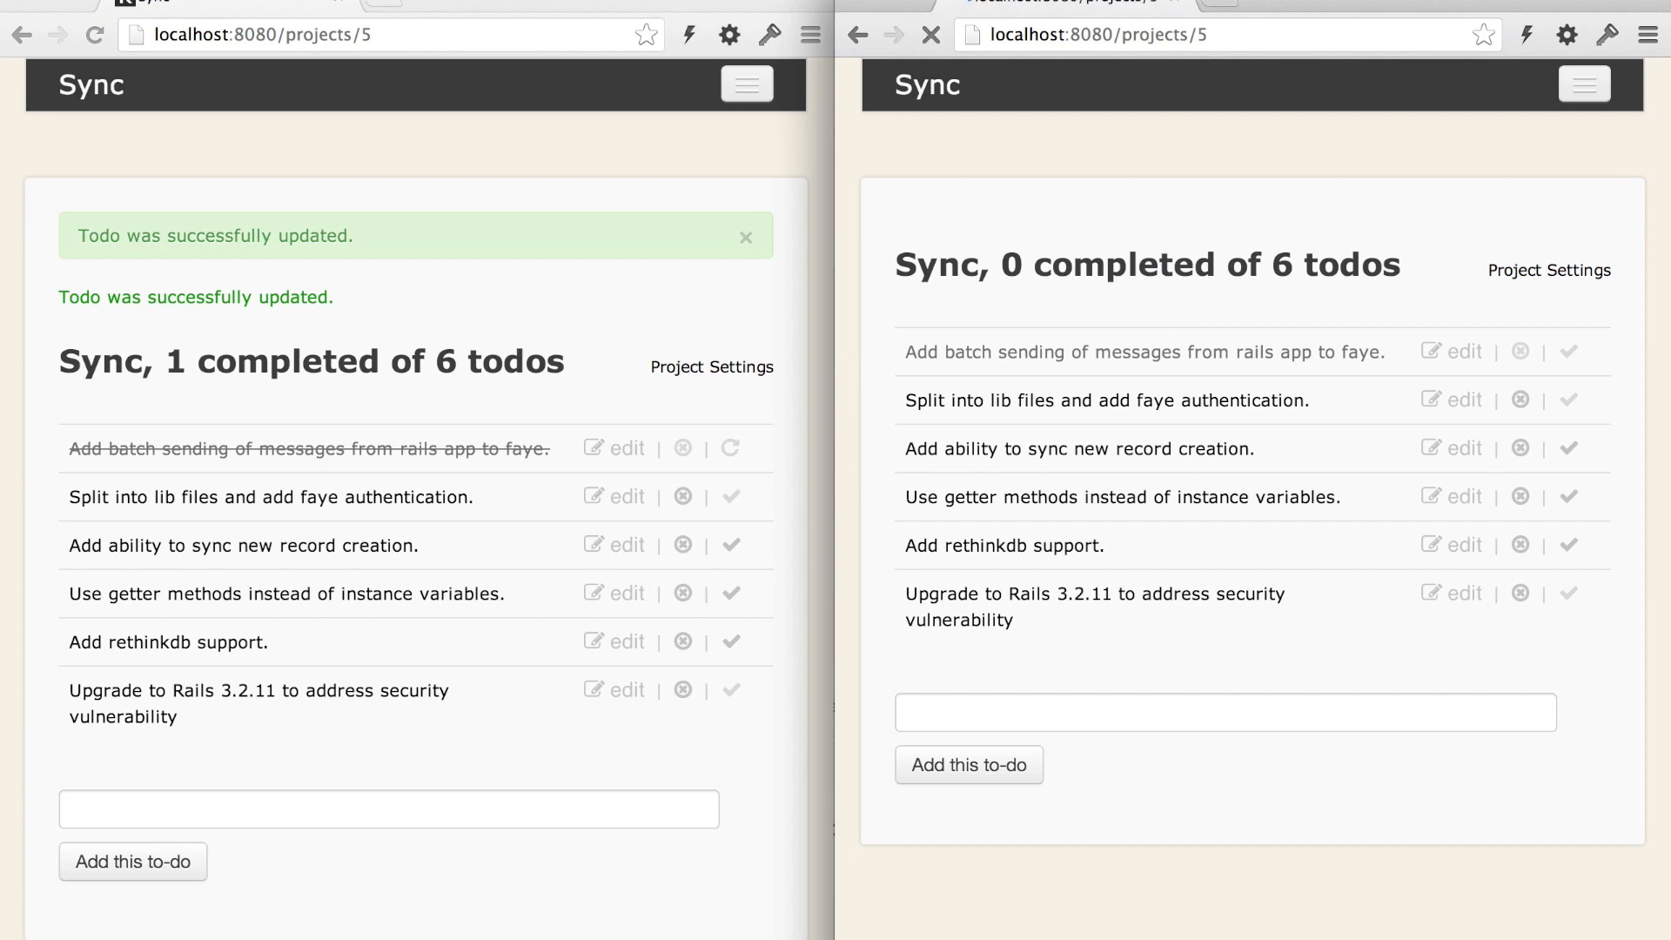
pyautogui.click(1568, 350)
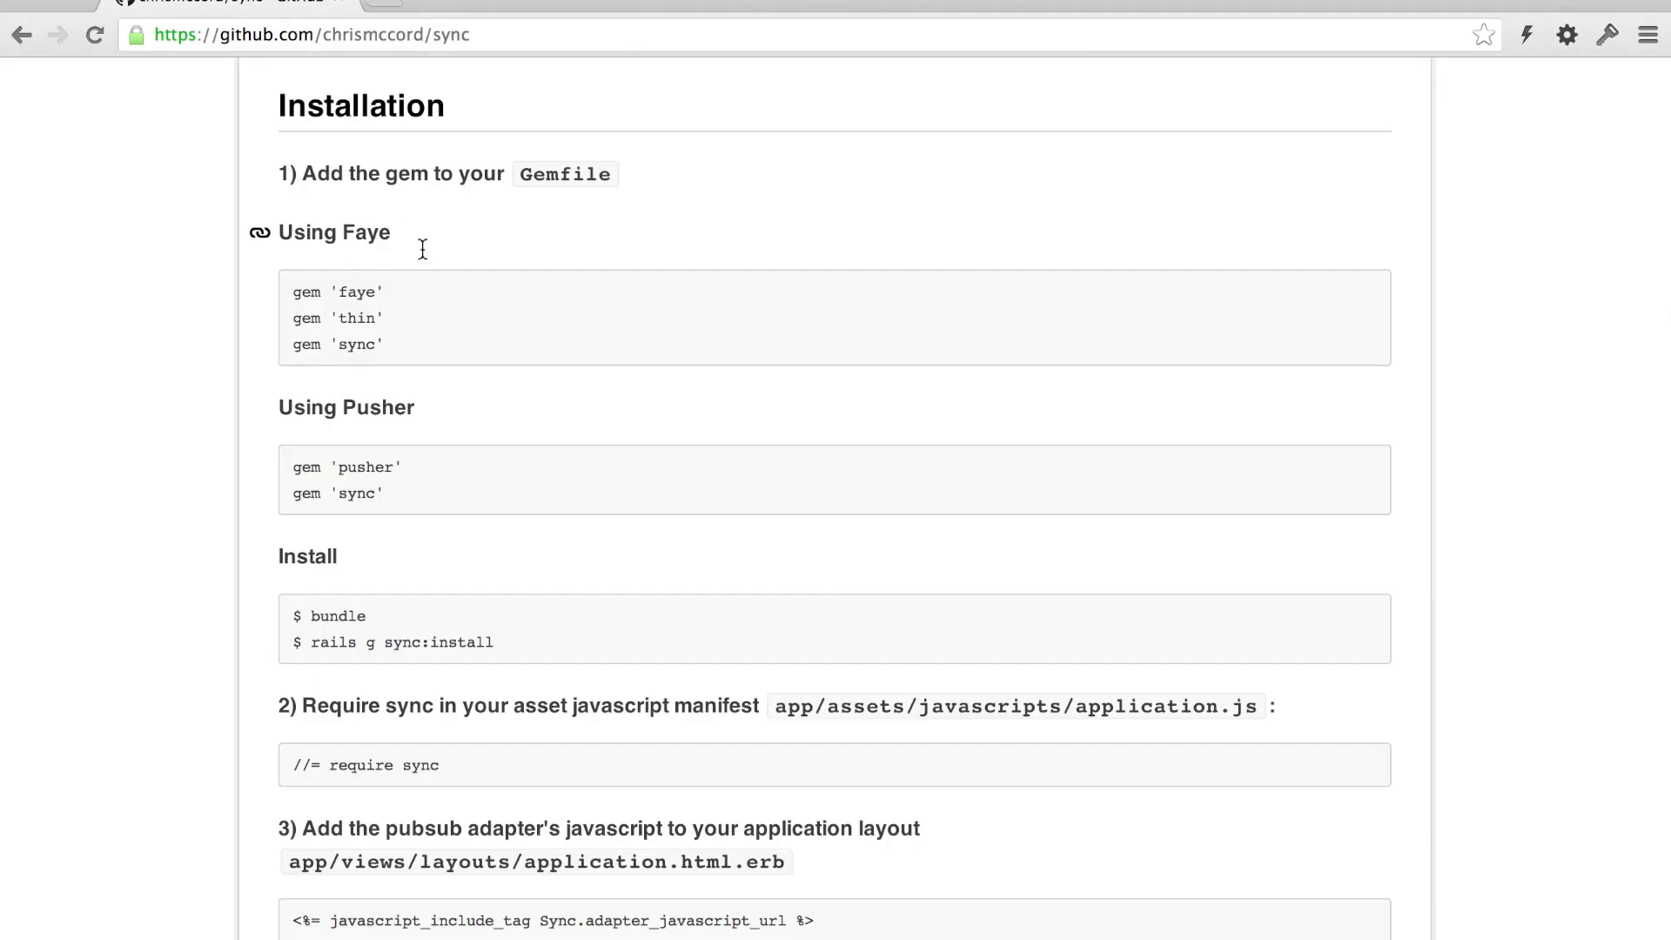
pyautogui.moveTo(320, 406)
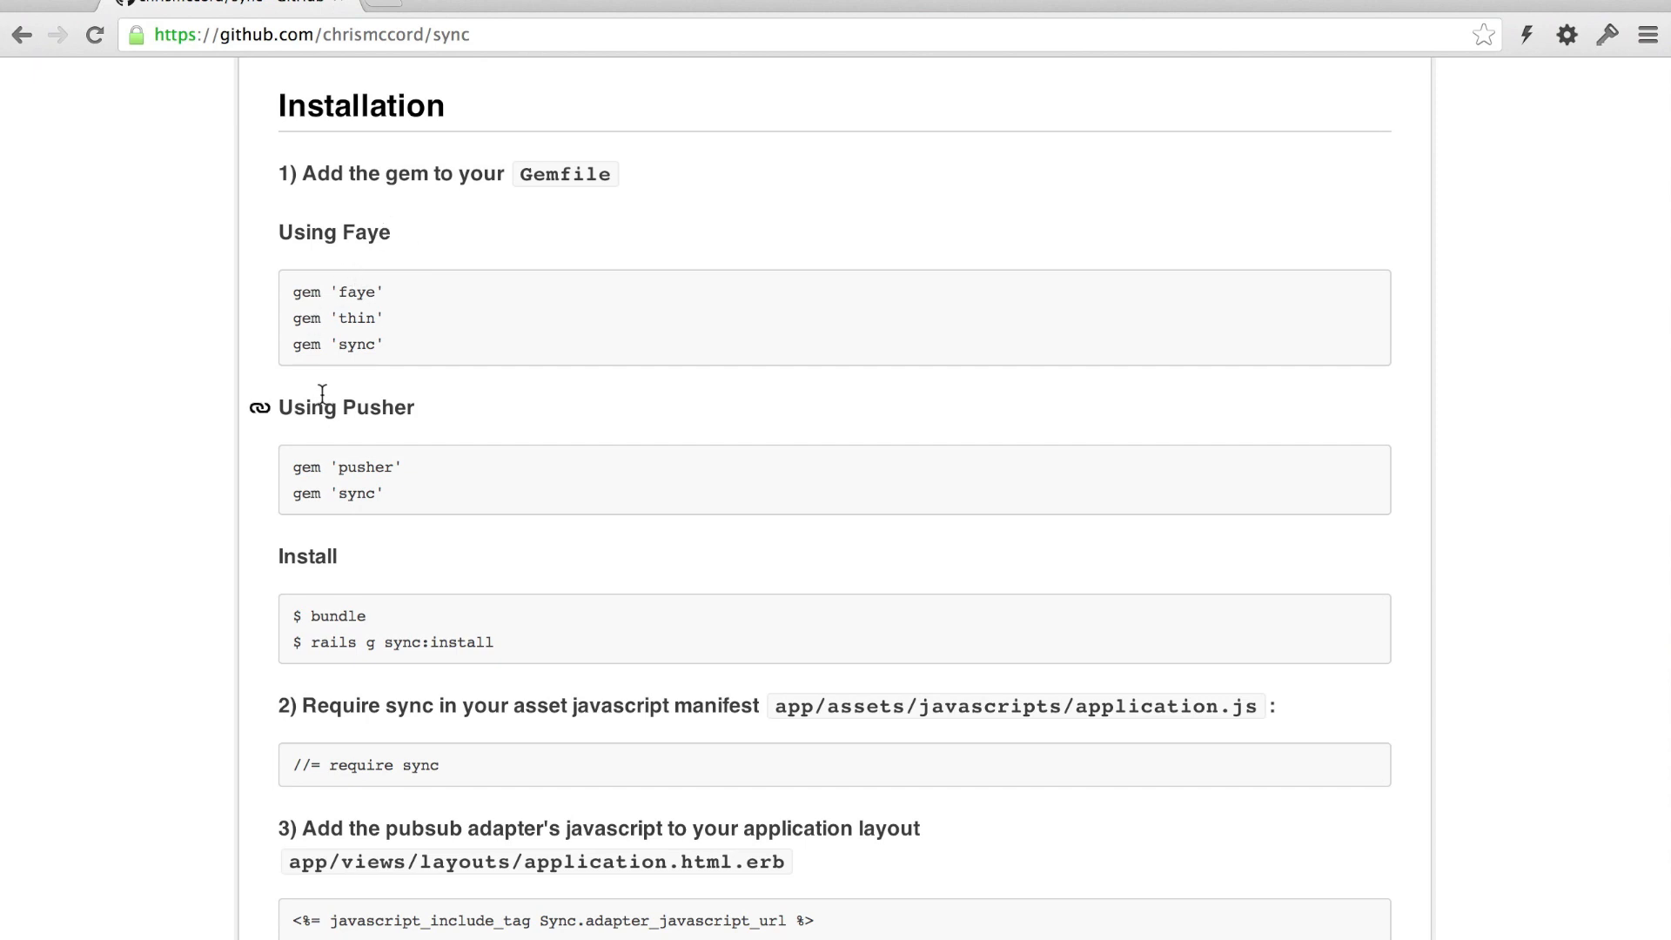
pyautogui.moveTo(444, 282)
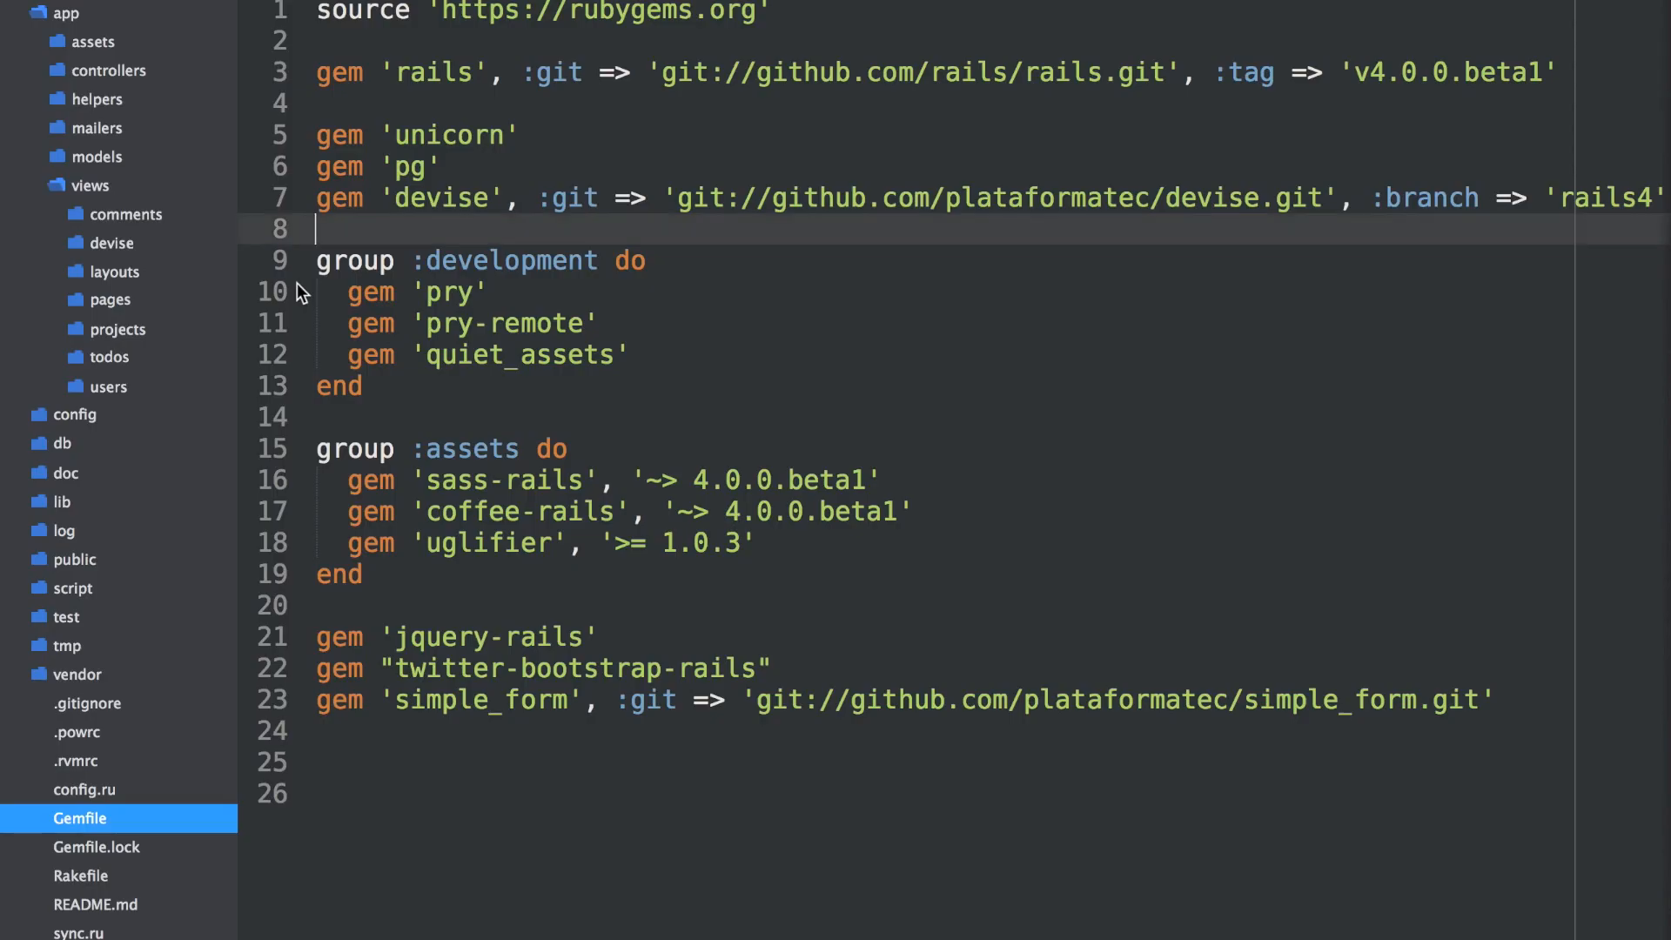
# Step: Finish typing the bundle command in the terminal for the sync_example project
pyautogui.write('t')
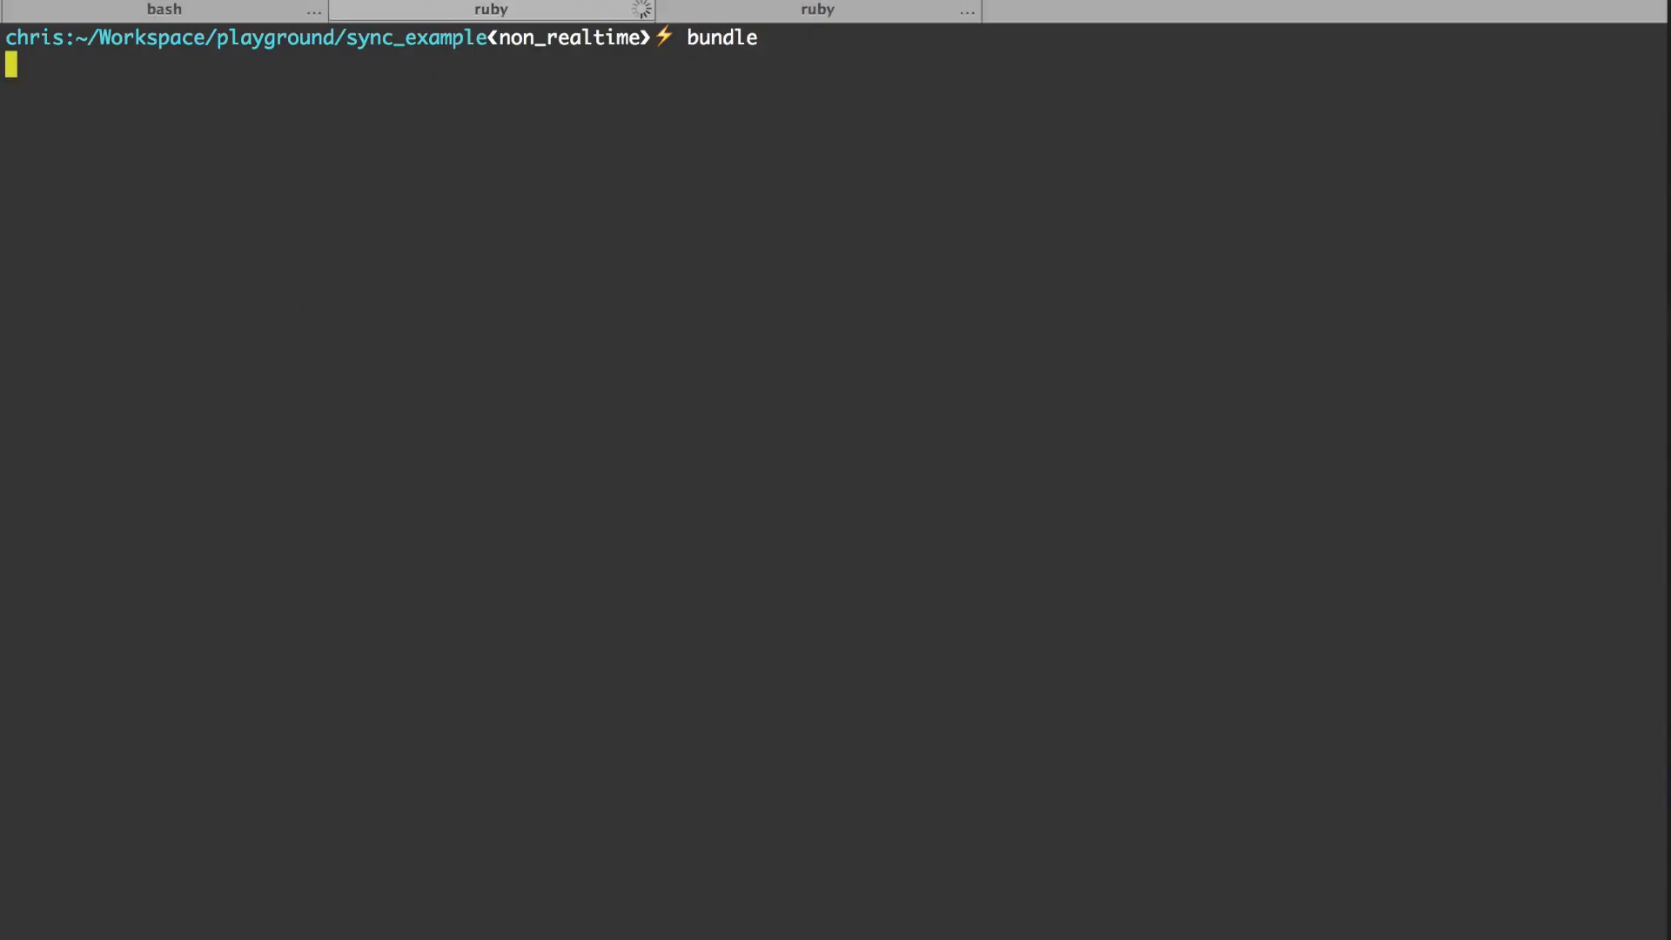
# Step: Run bundle, then run the rails g sync:install generator
pyautogui.press('Return')
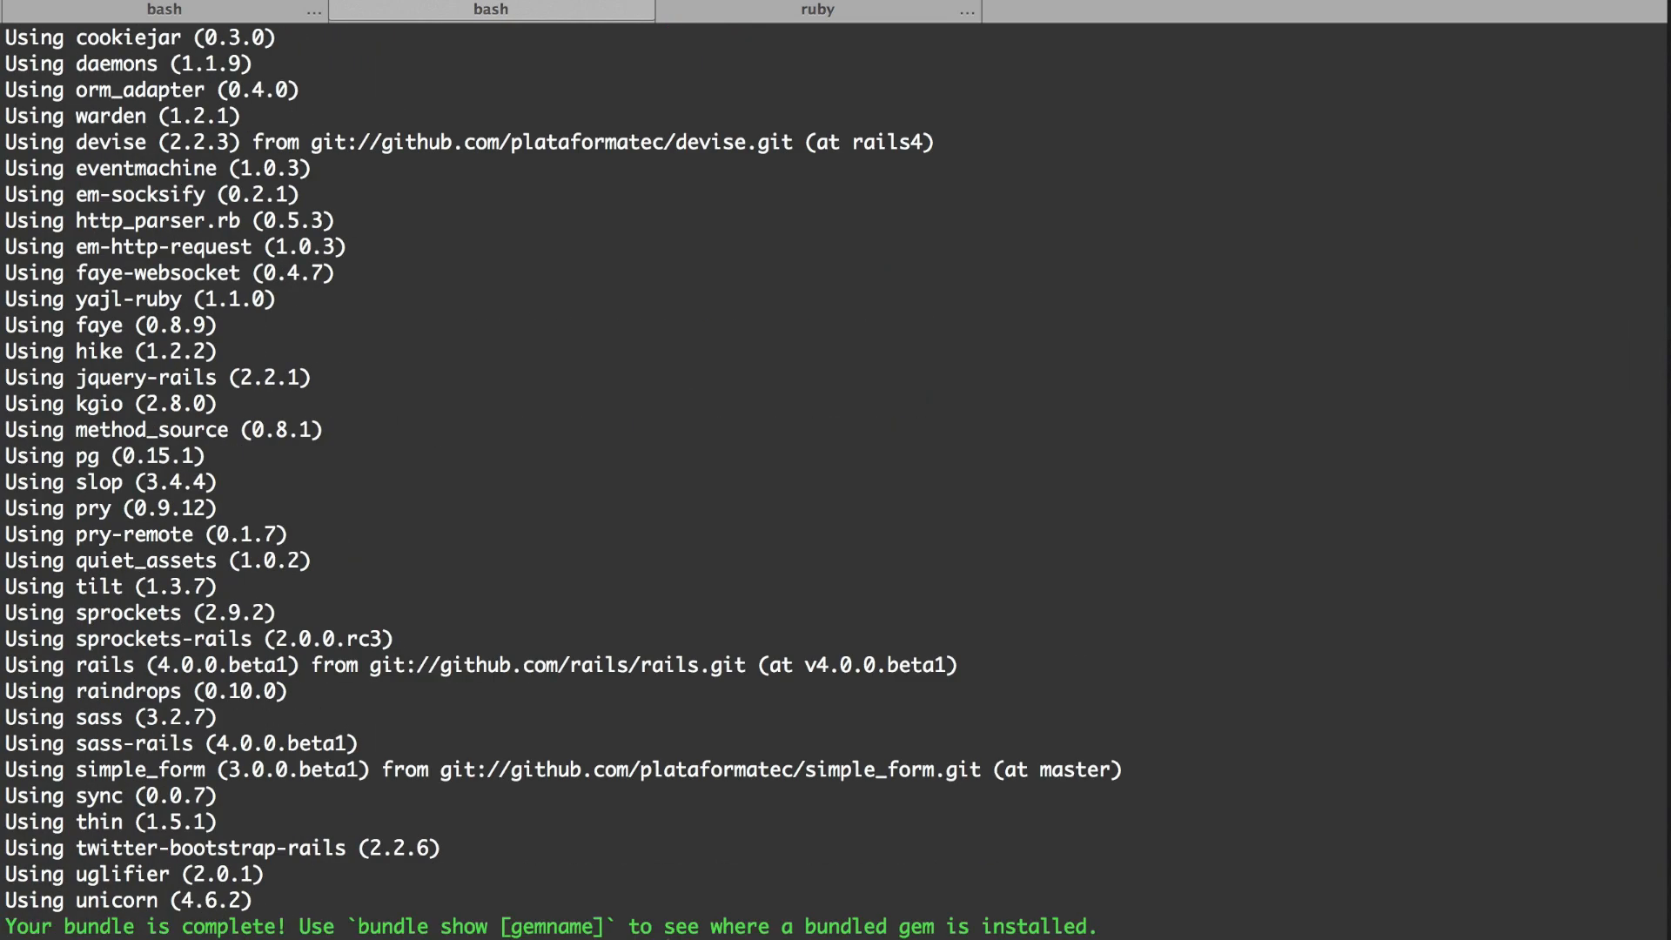
pyautogui.write('rails g')
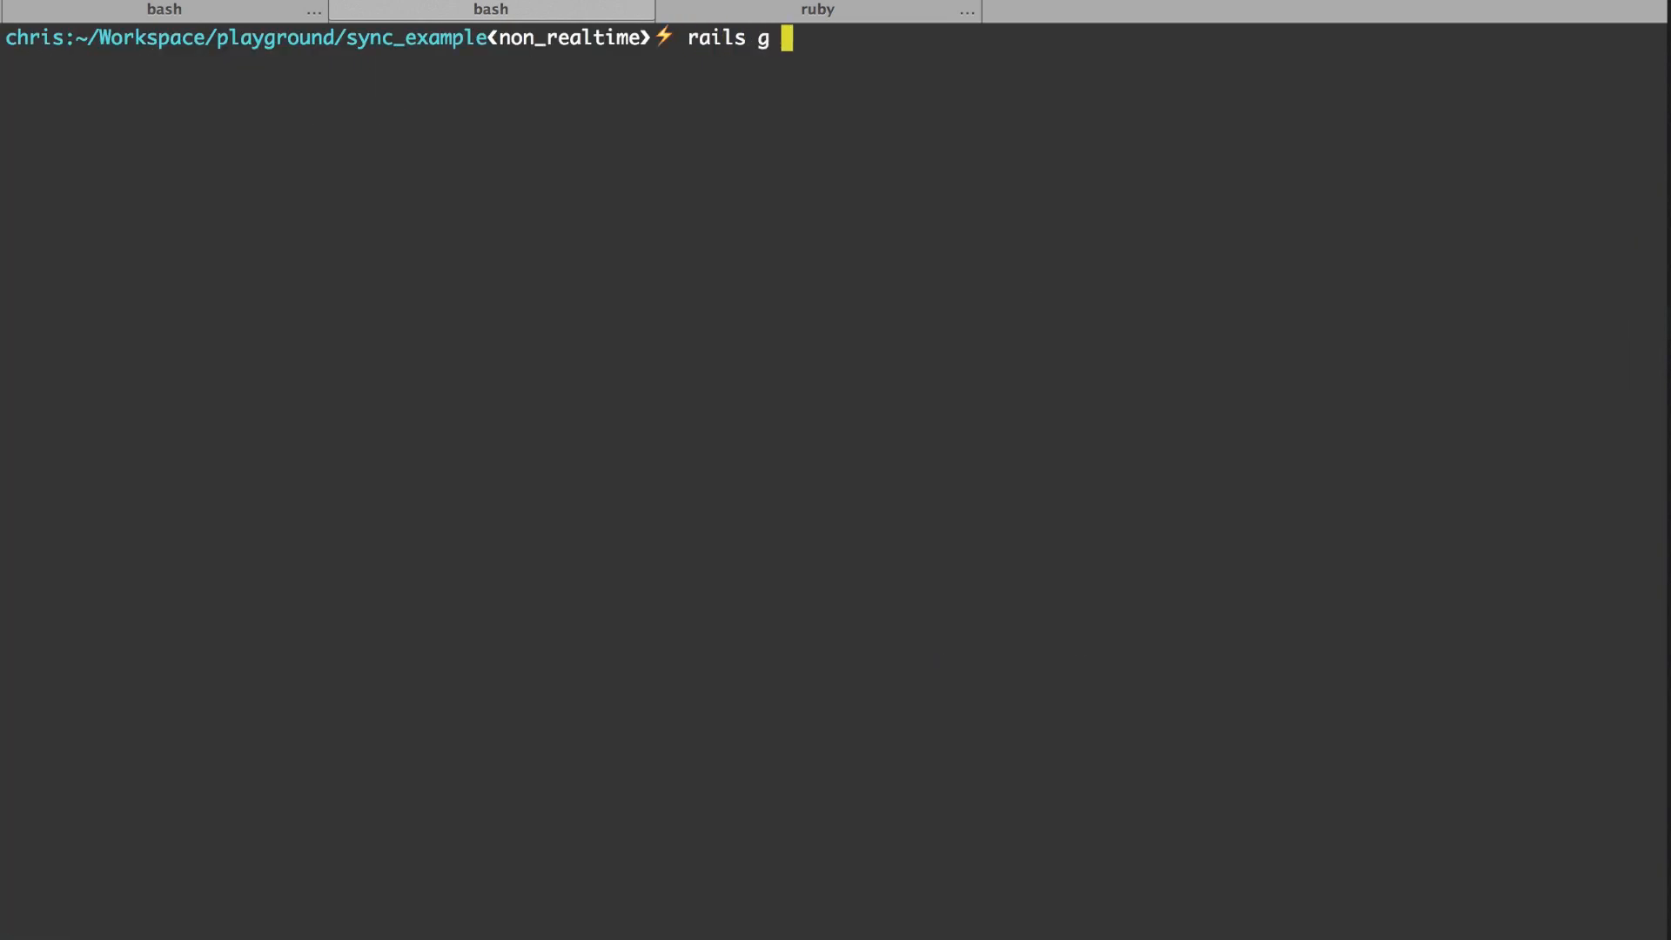
pyautogui.write('sync:install')
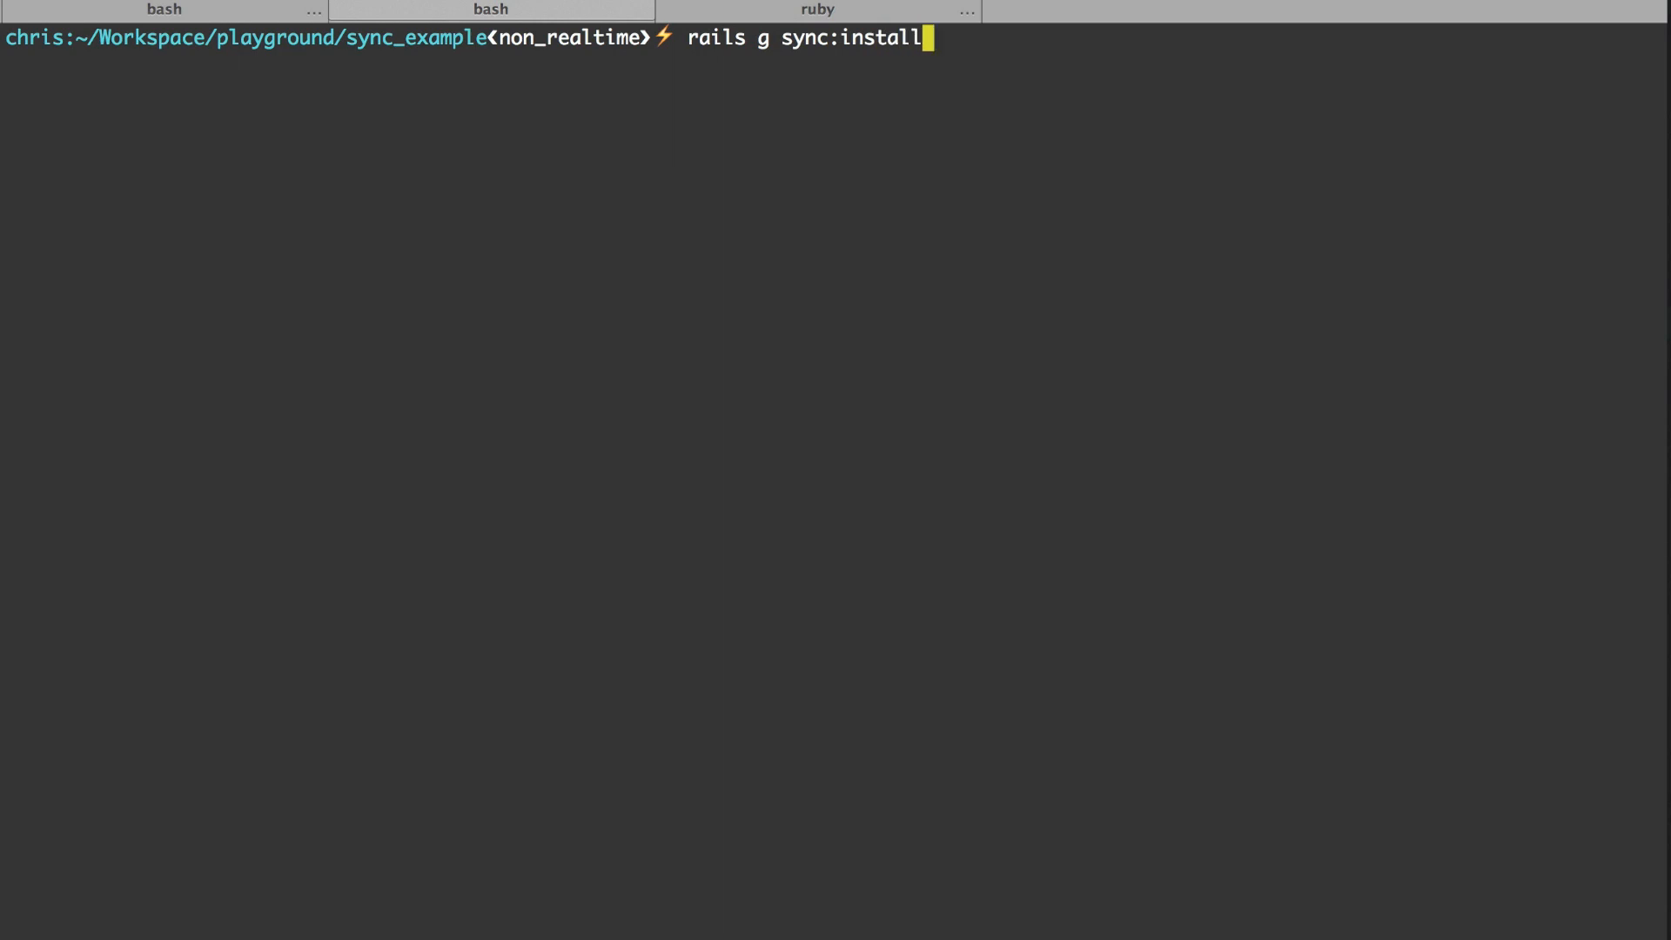
pyautogui.press('Return')
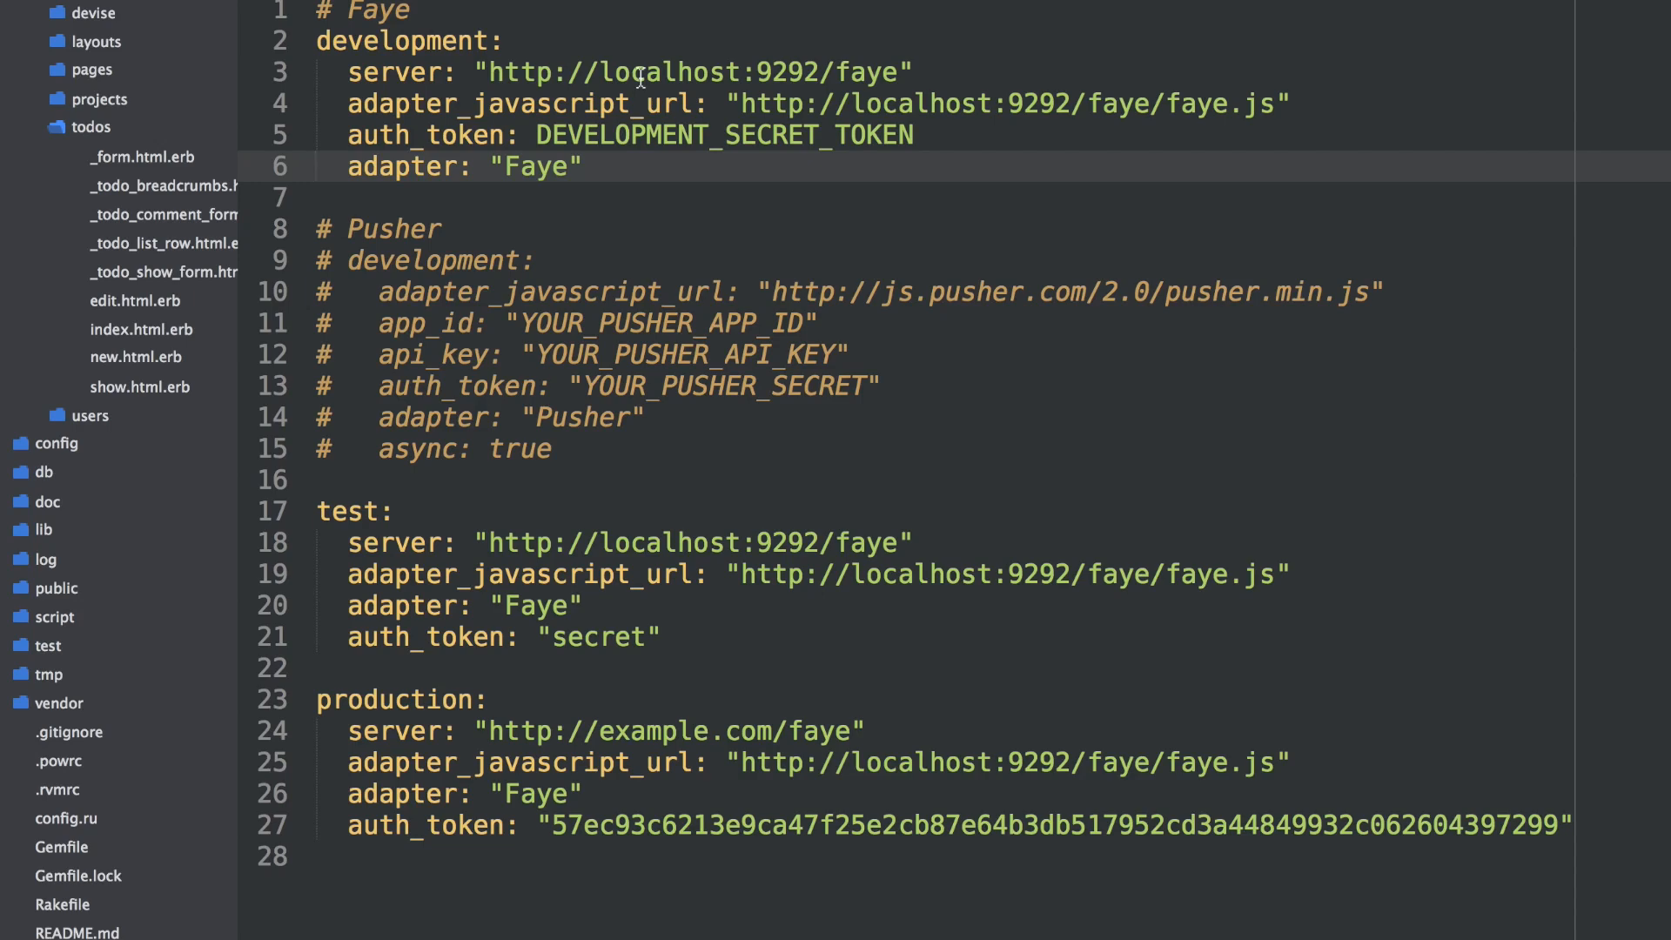
pyautogui.moveTo(787, 73)
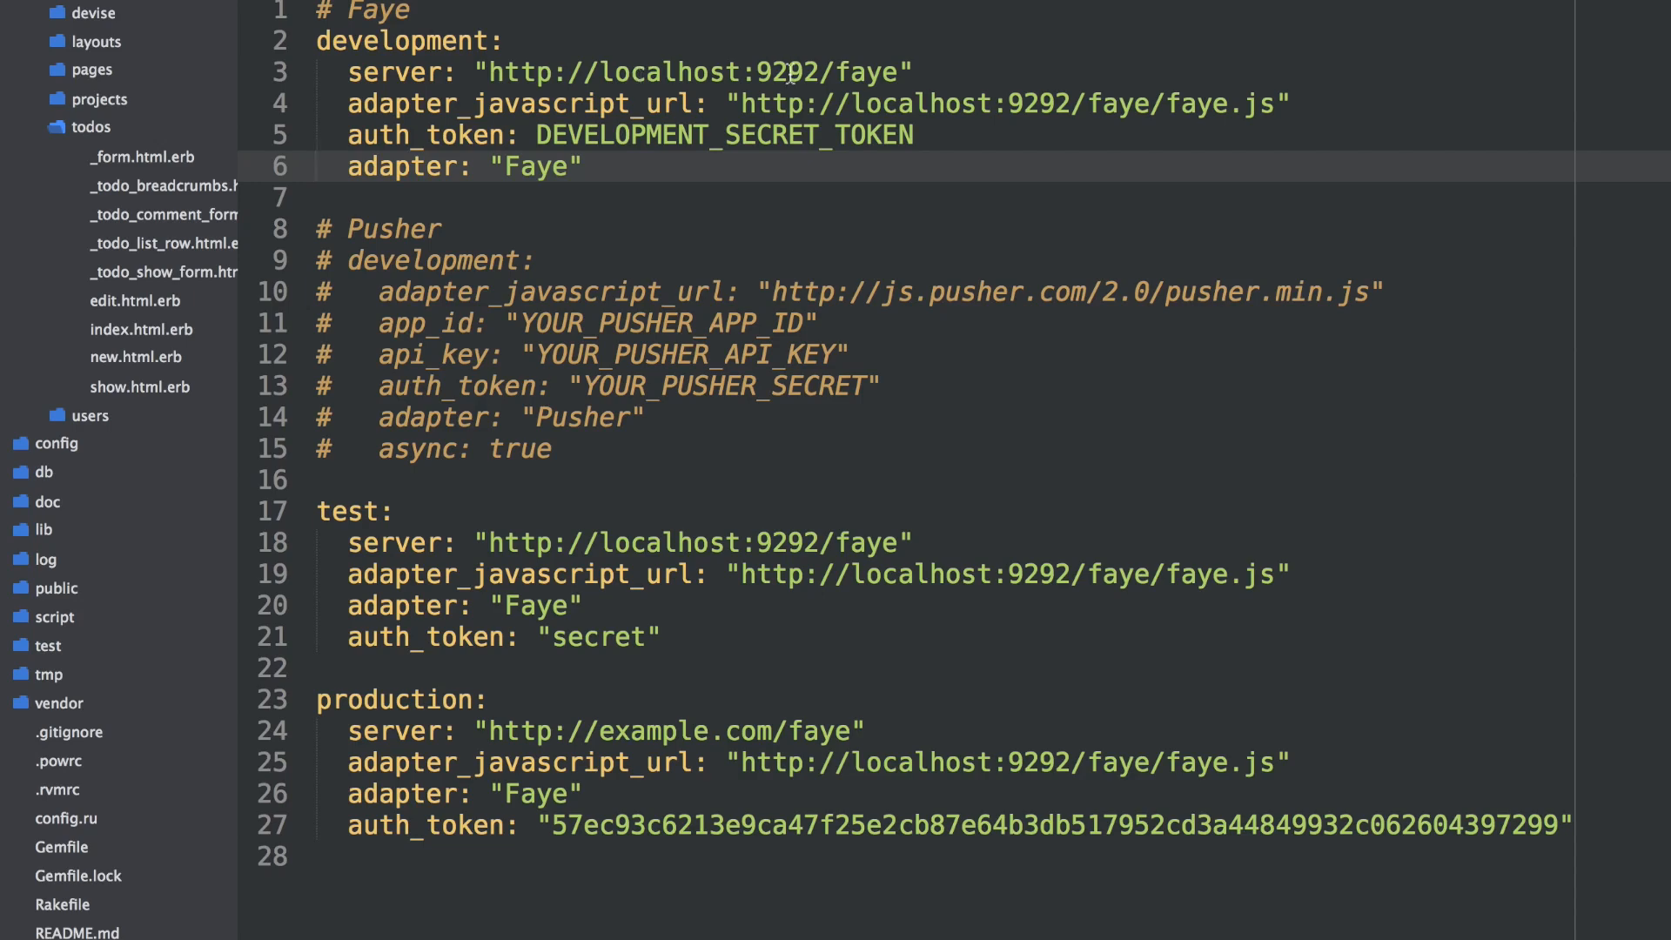
pyautogui.doubleClick(723, 134)
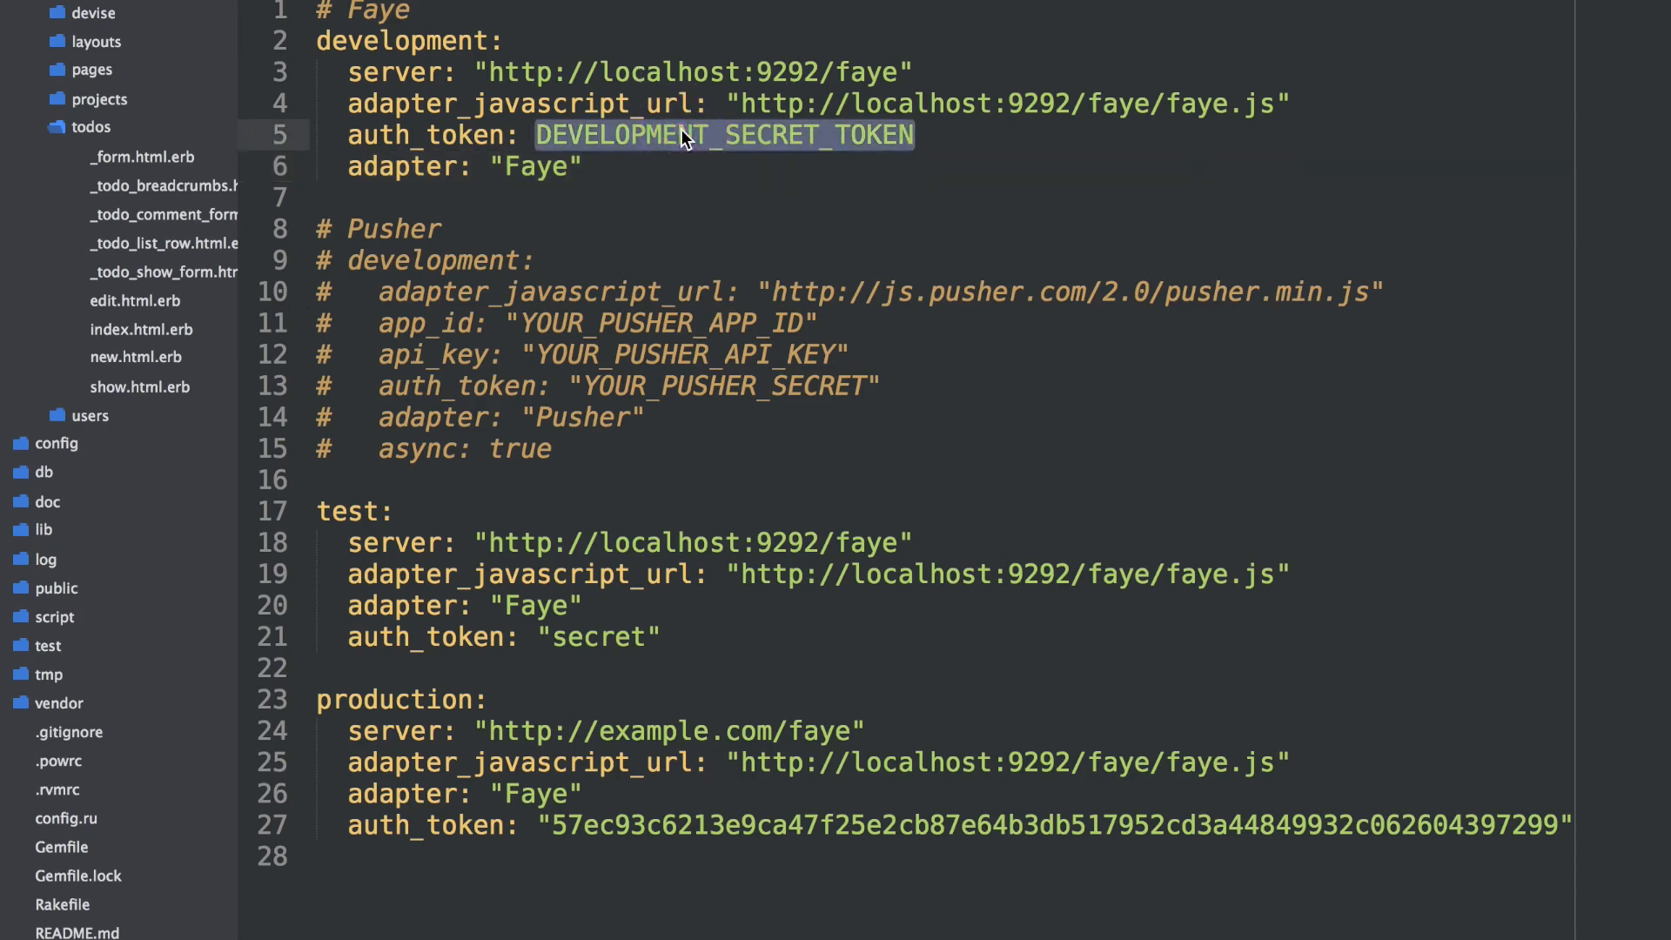
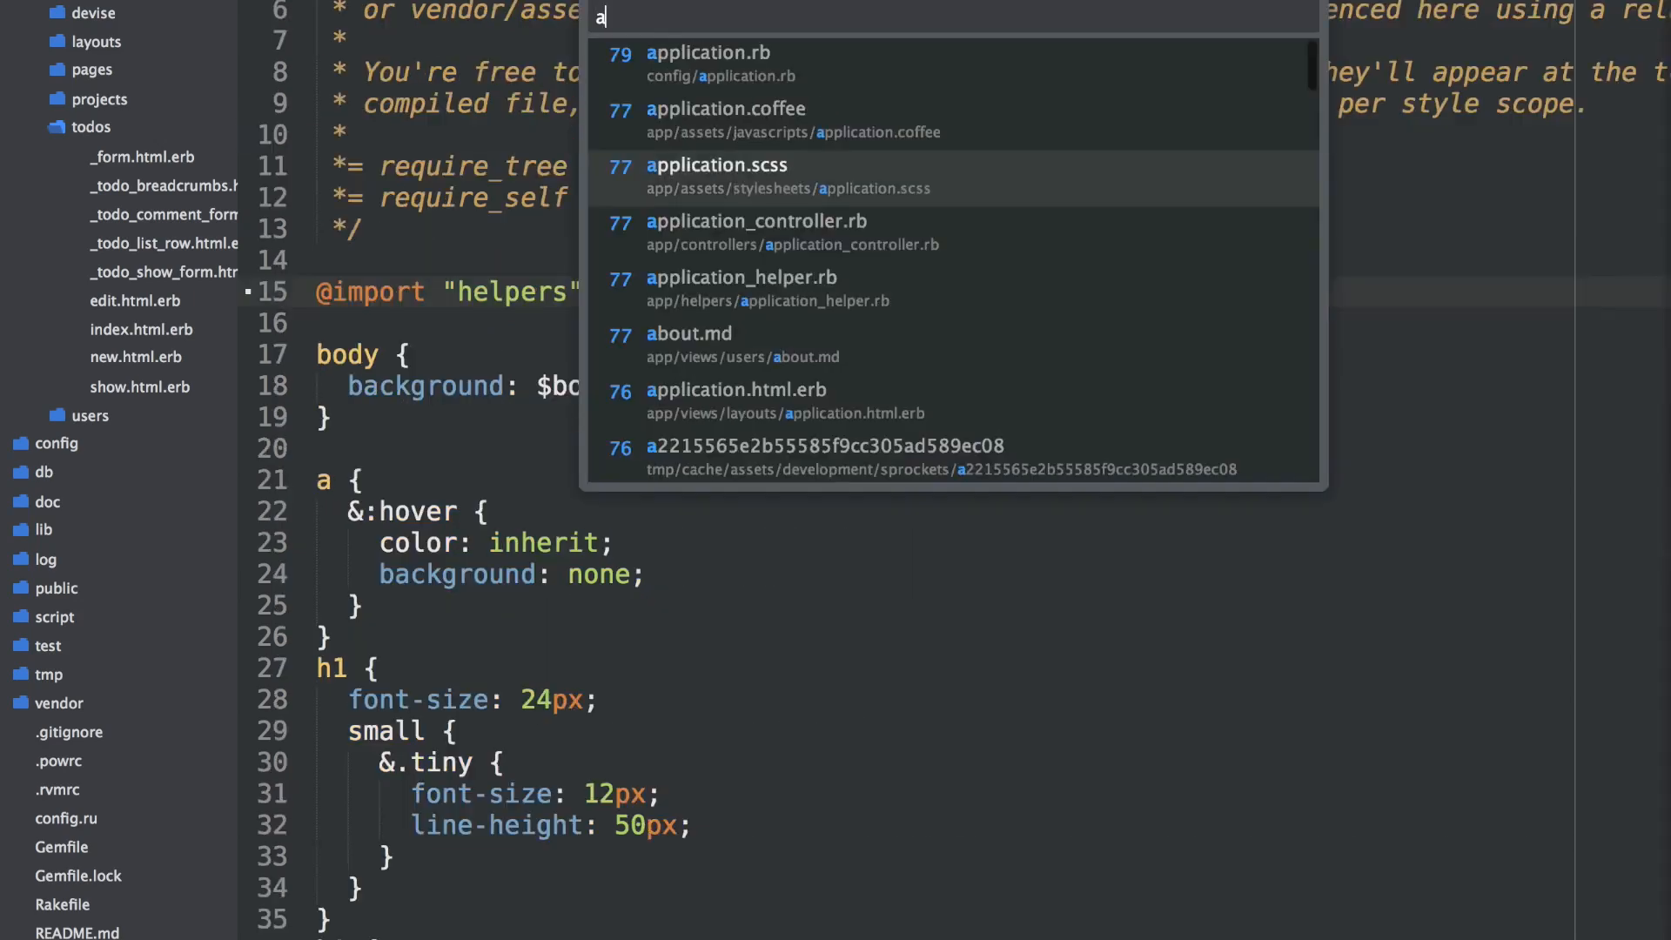
# Step: Add '#= require sync' above require_tree in application.coffee
pyautogui.write('application.coff')
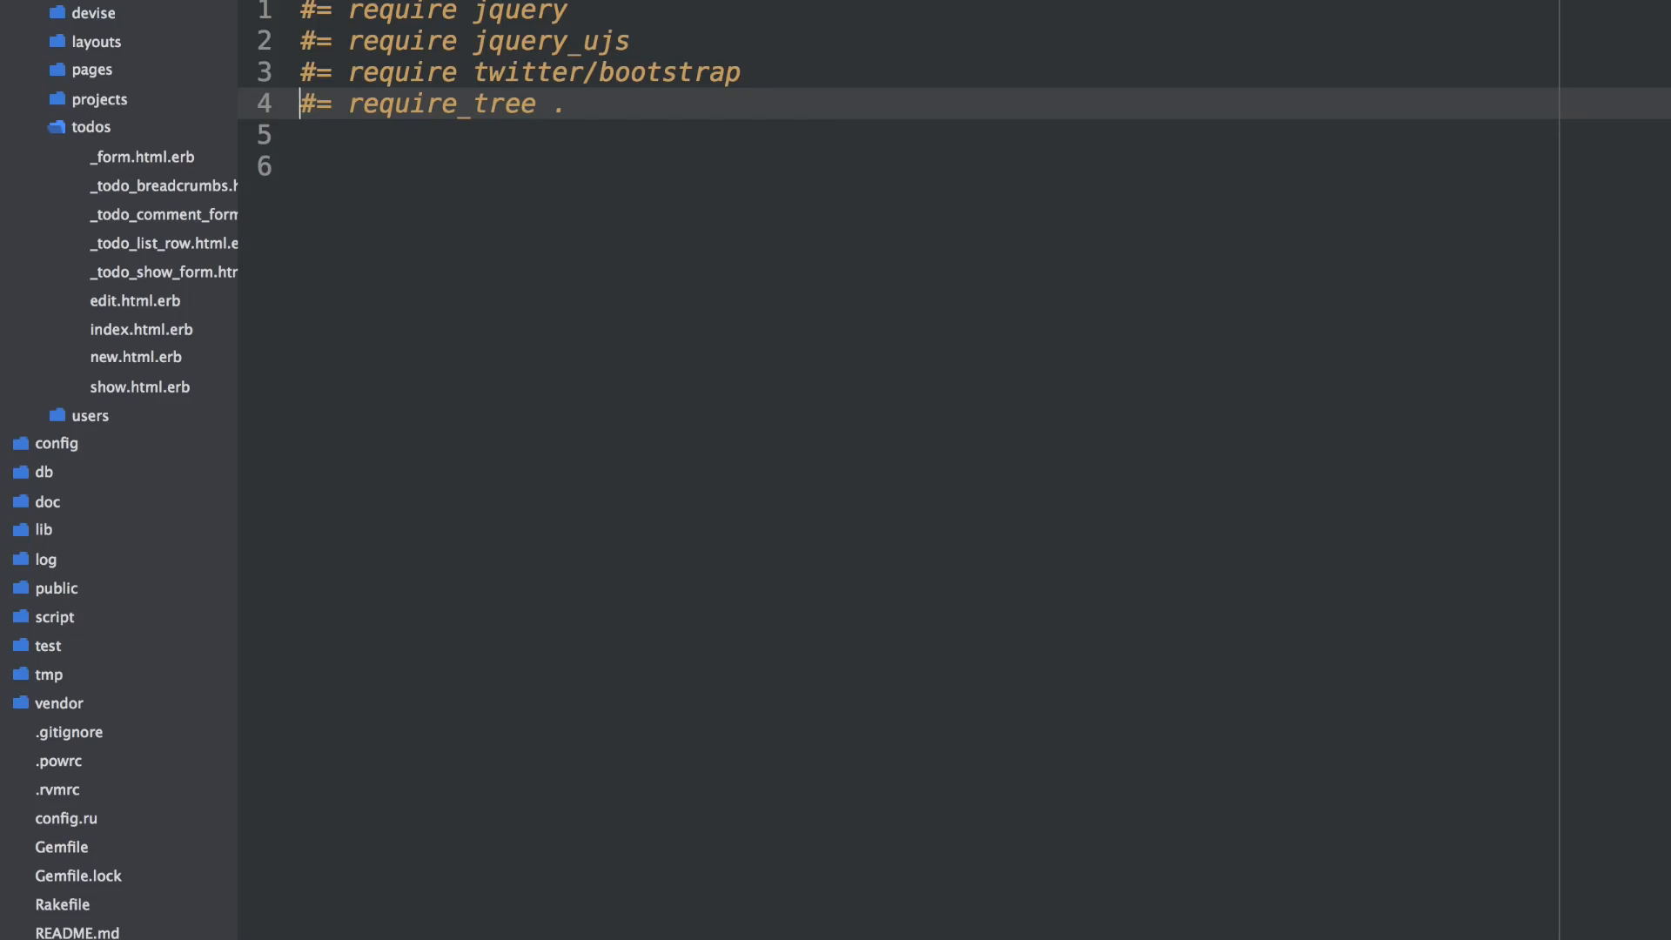
pyautogui.press('enter')
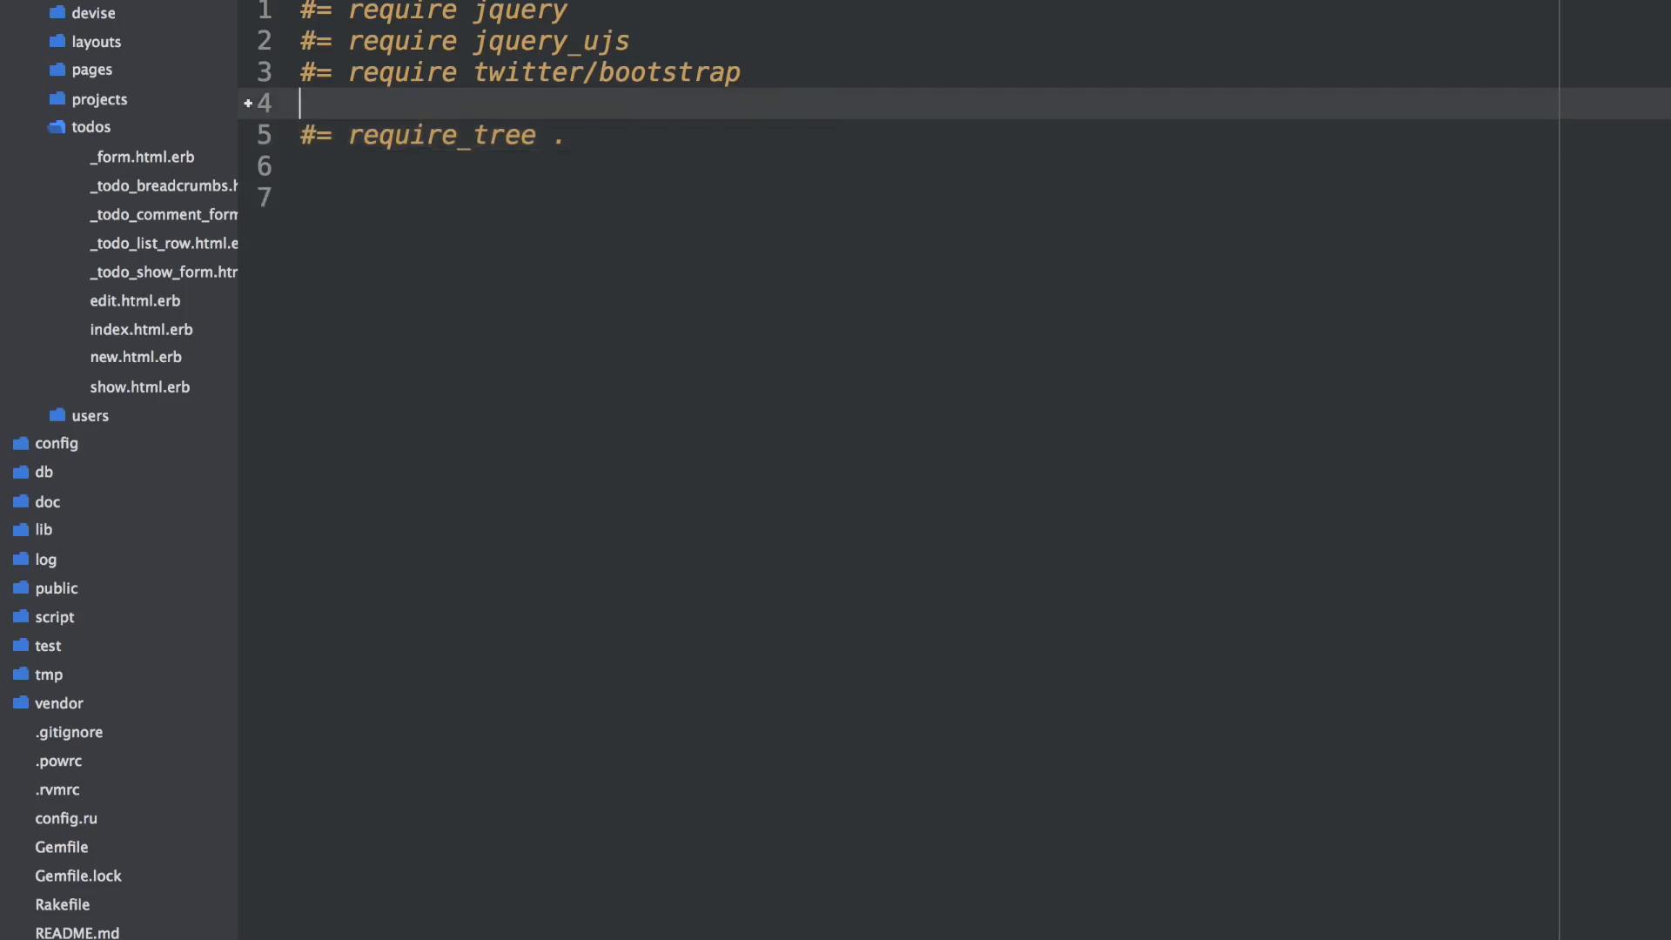
pyautogui.write('#= require')
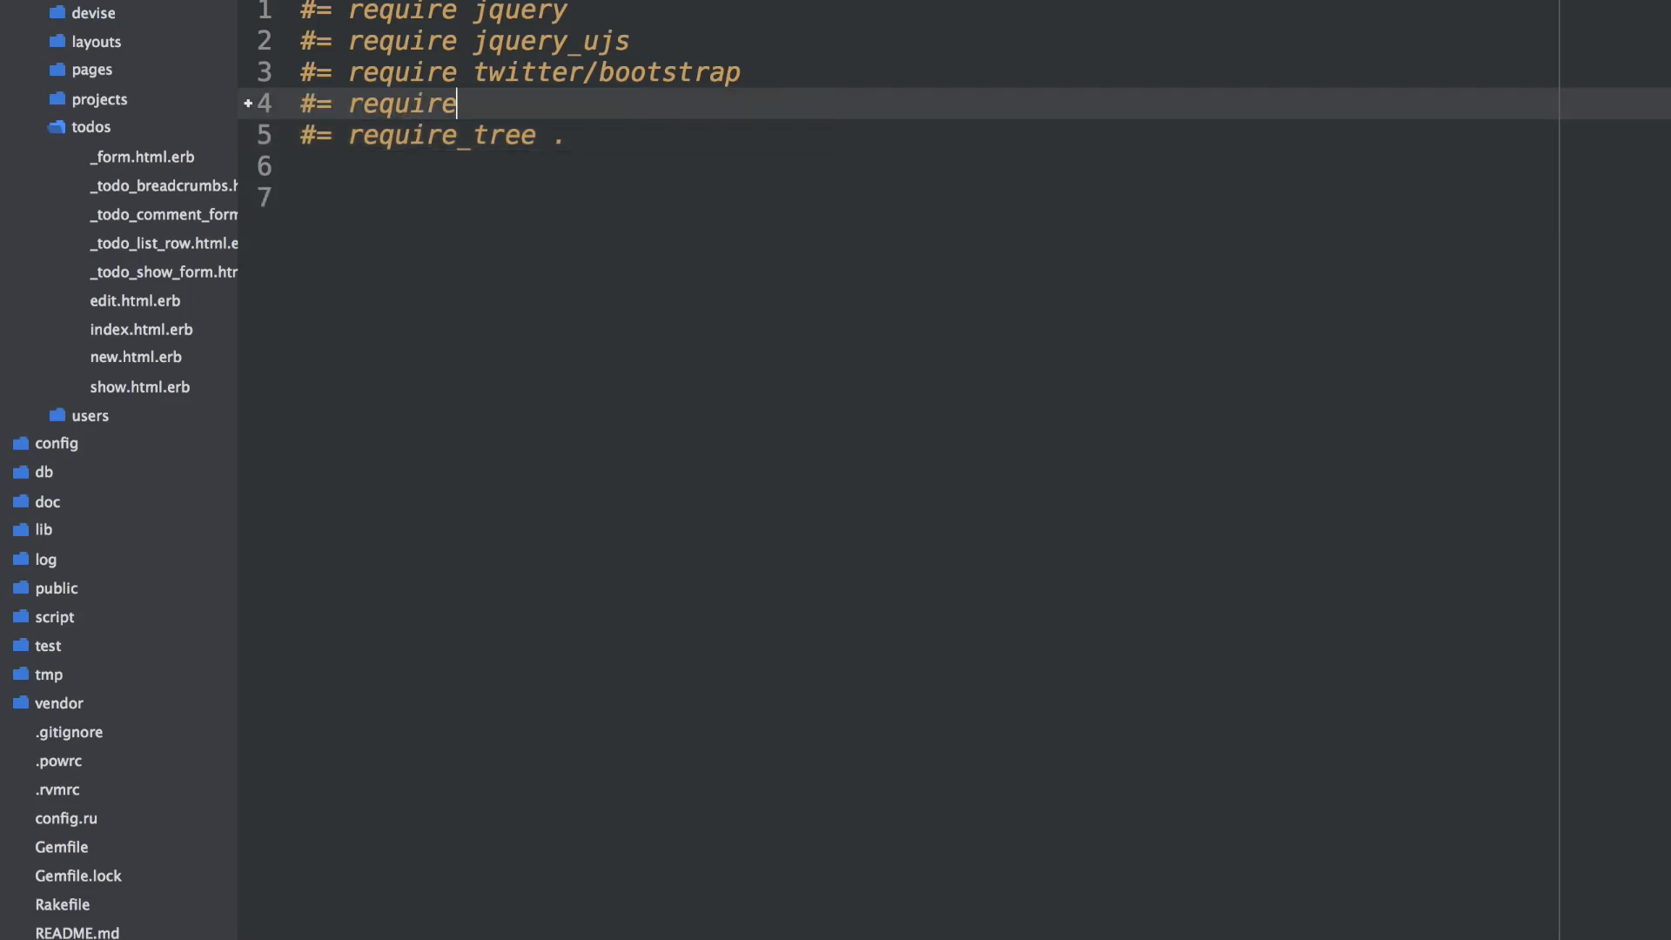
pyautogui.write('sync')
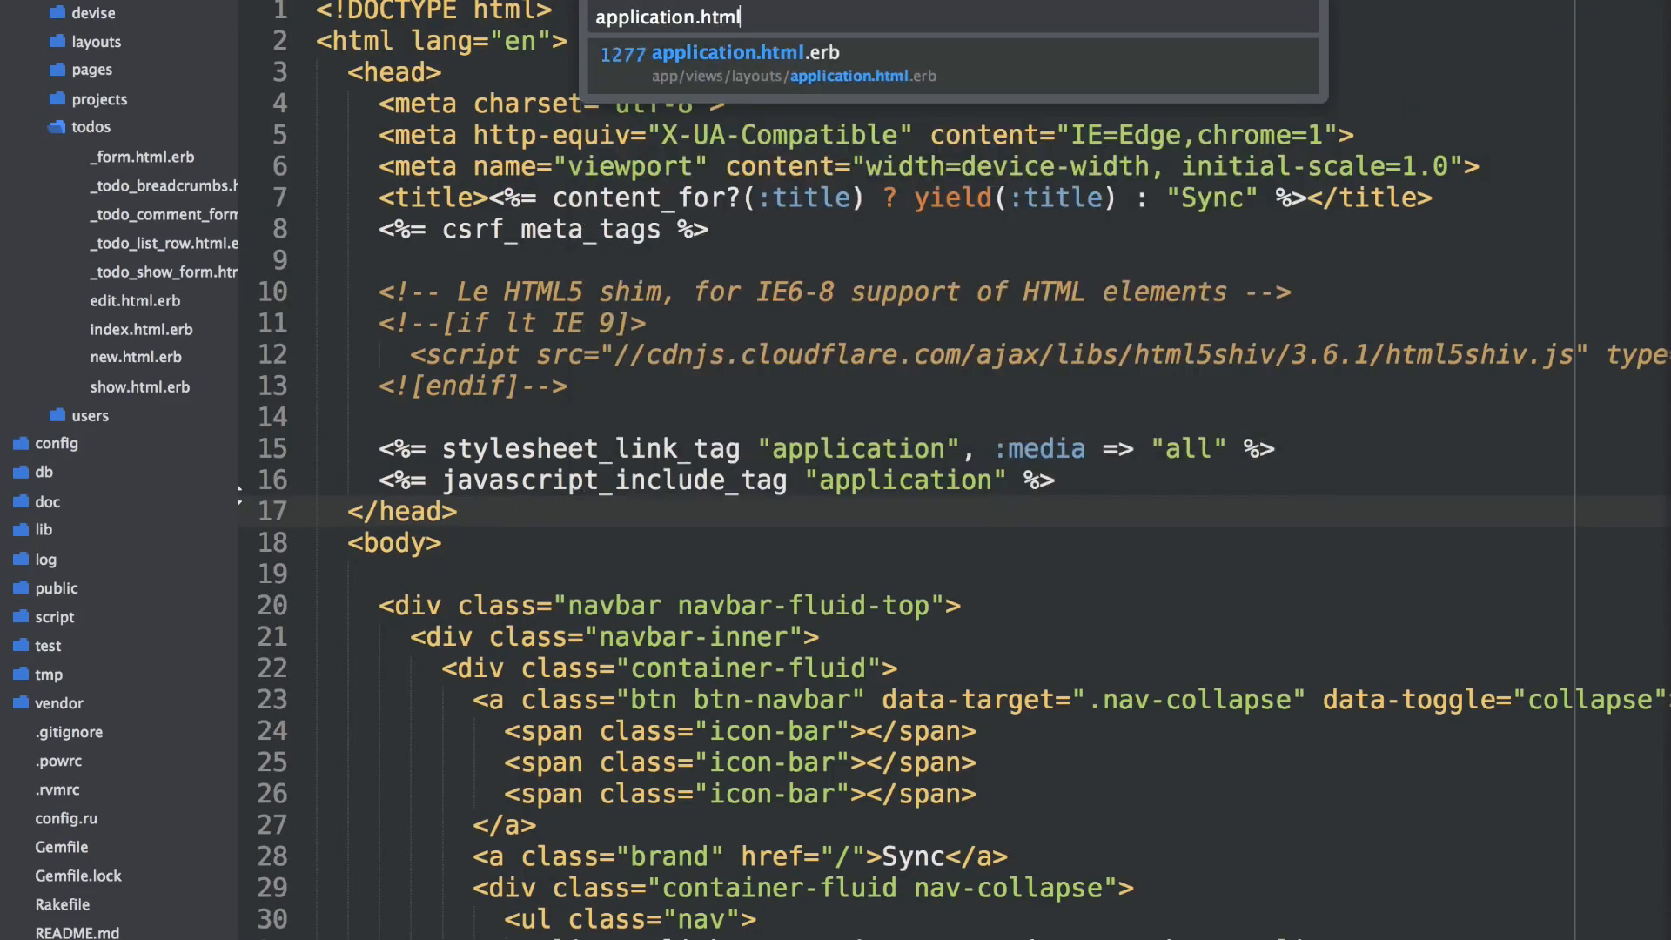
# Step: Add javascript_include_tag Sync.adapter_javascript_url to application.html.erb
pyautogui.press('Escape')
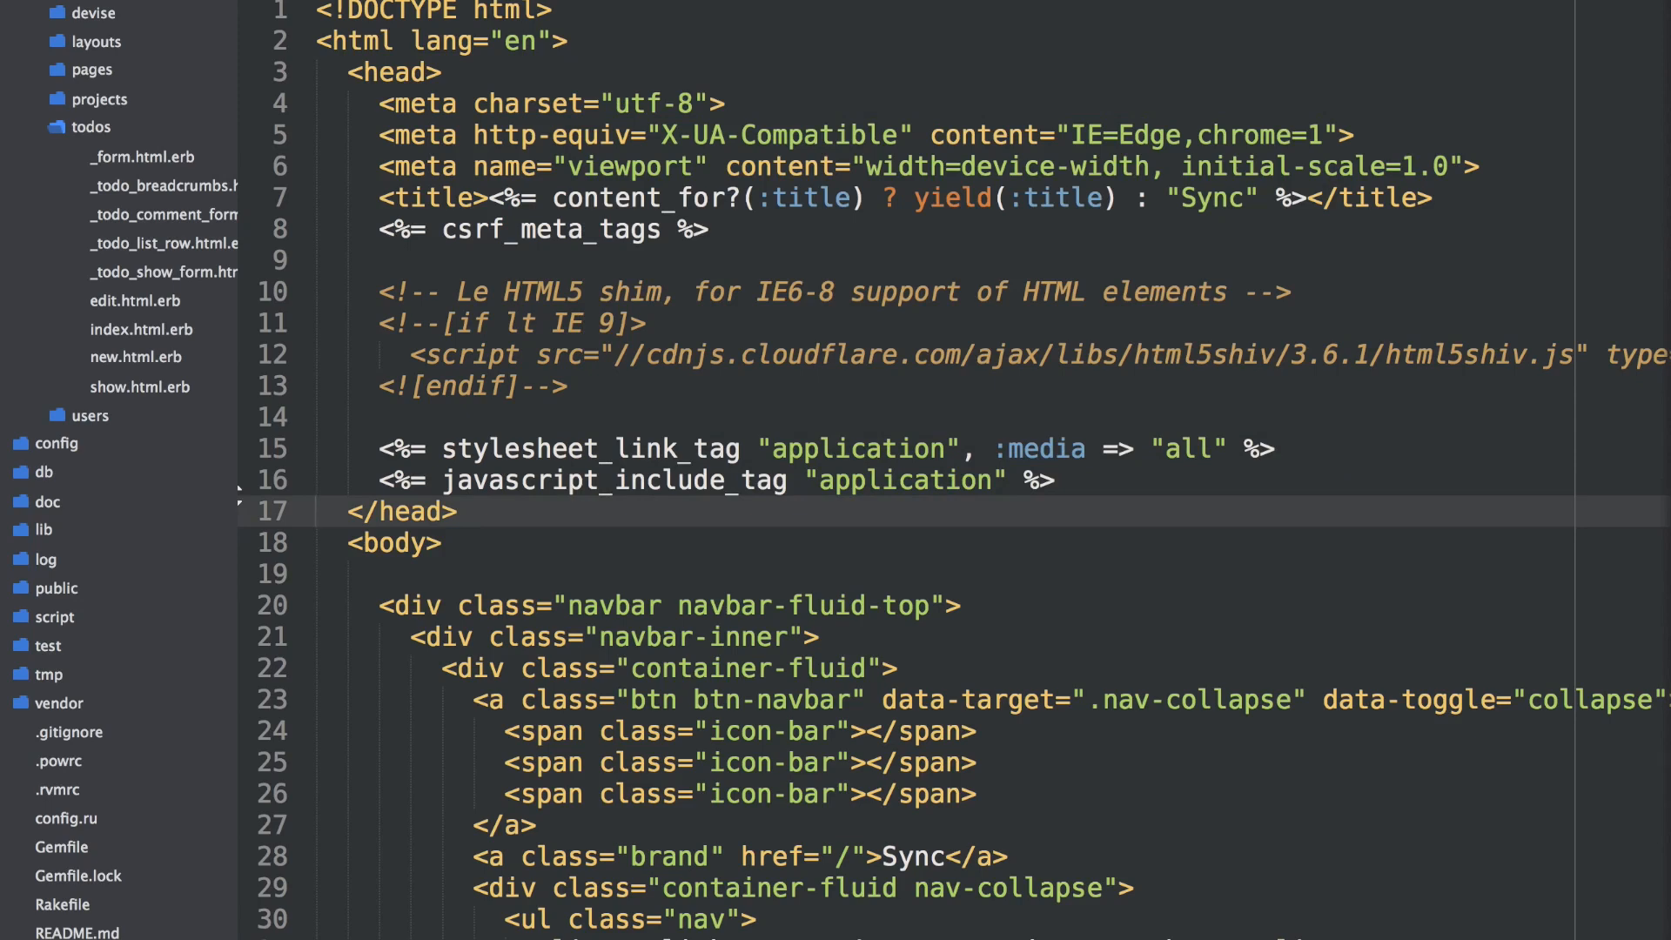
pyautogui.write('<%= javascript_include_tag Sync.adapter_javascript_url %>')
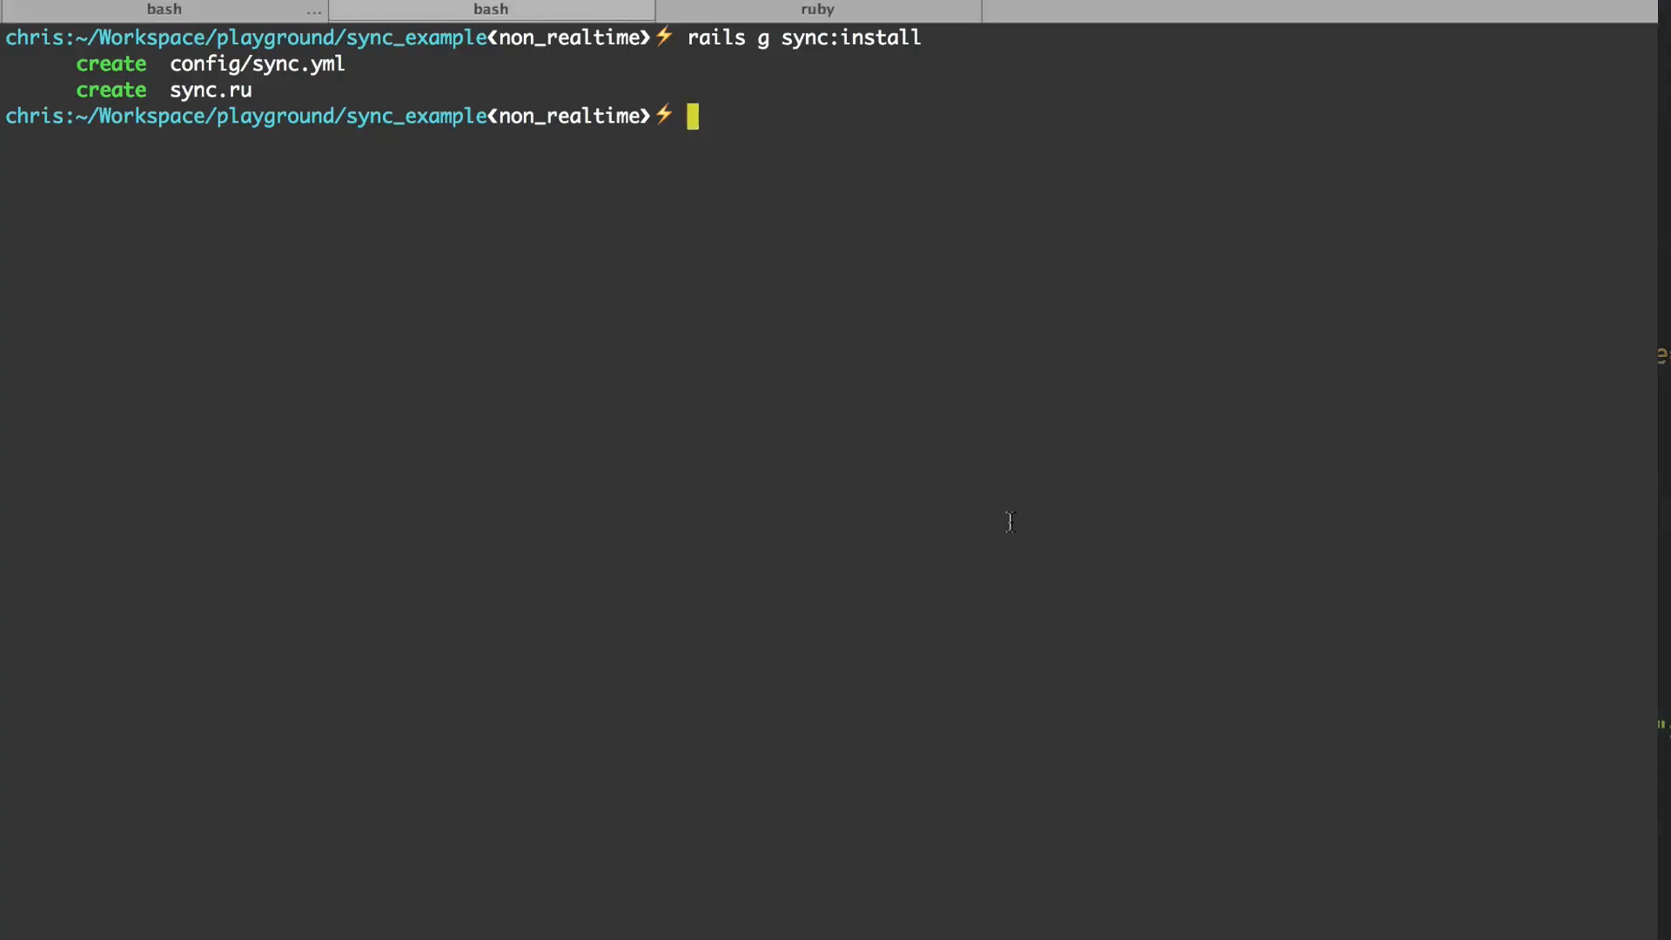
# Step: Launch the Sync Faye server with 'rackup sync.ru -E production' on port 9292
pyautogui.write('r')
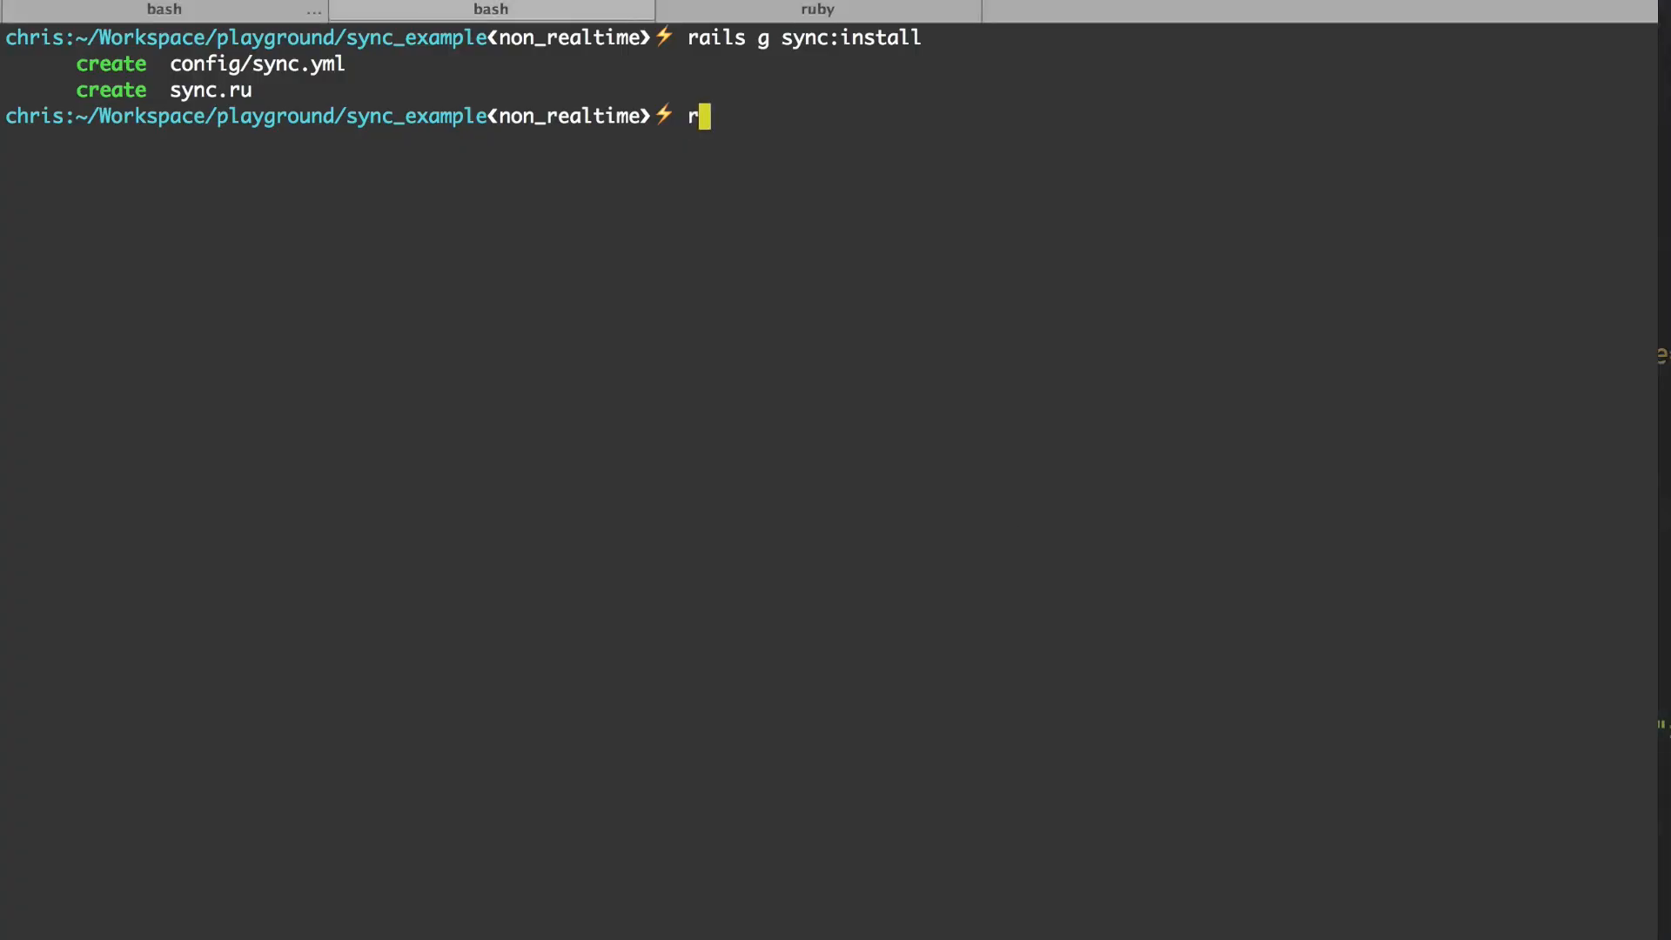
pyautogui.write('ackup sync.ru')
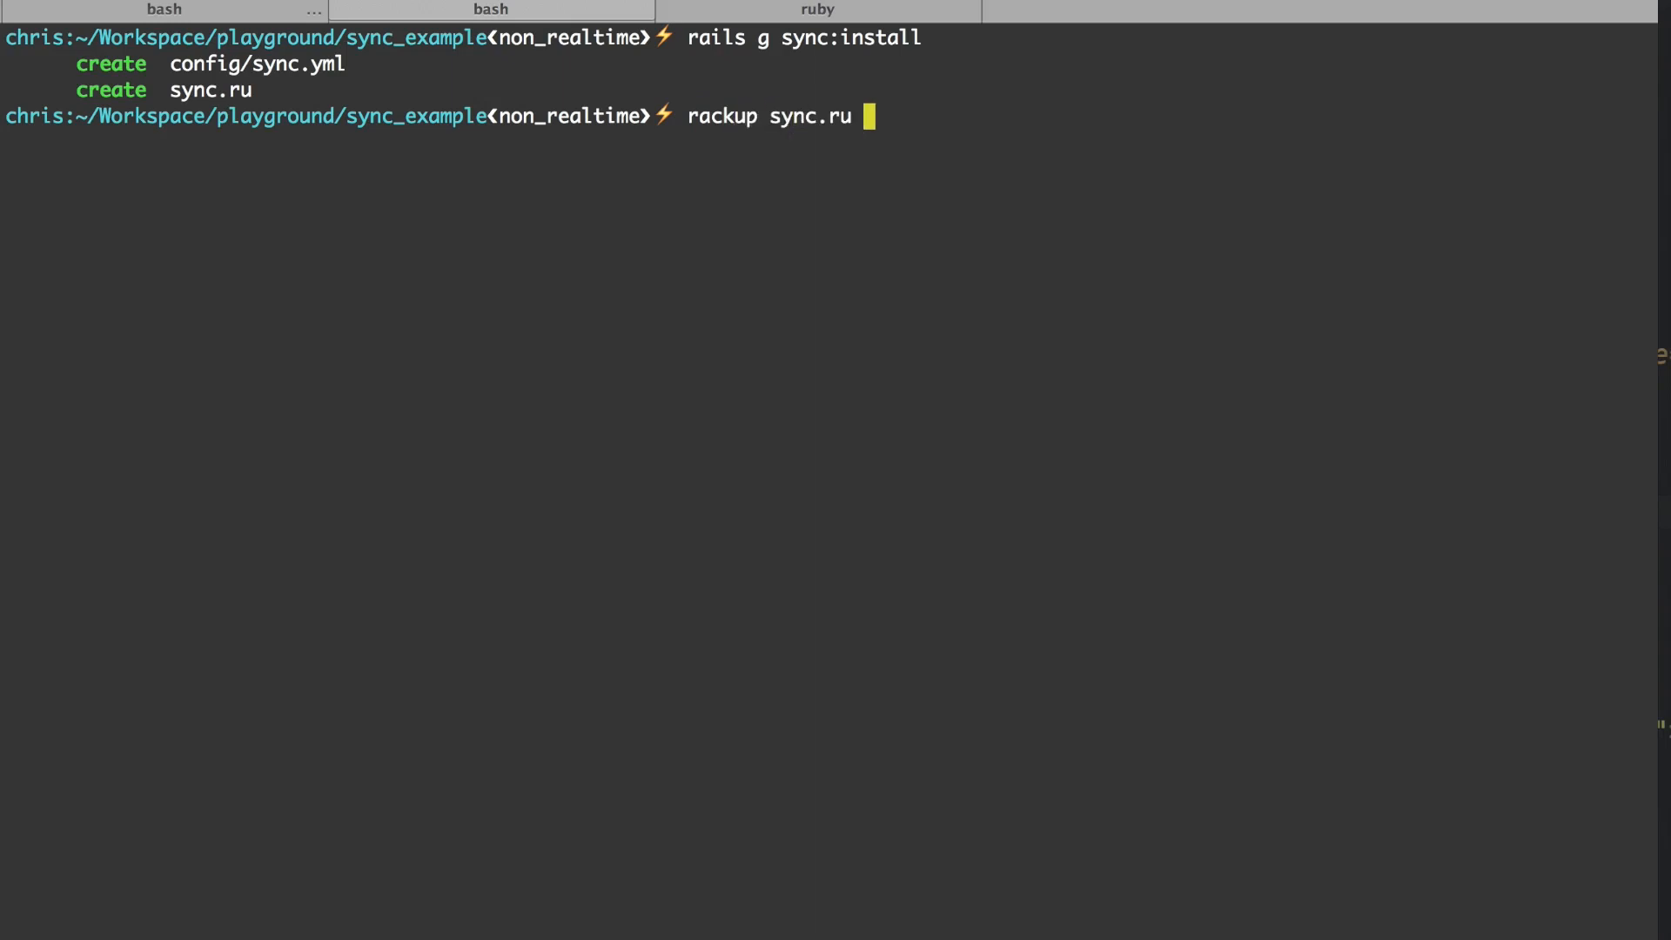
pyautogui.write('-E productio')
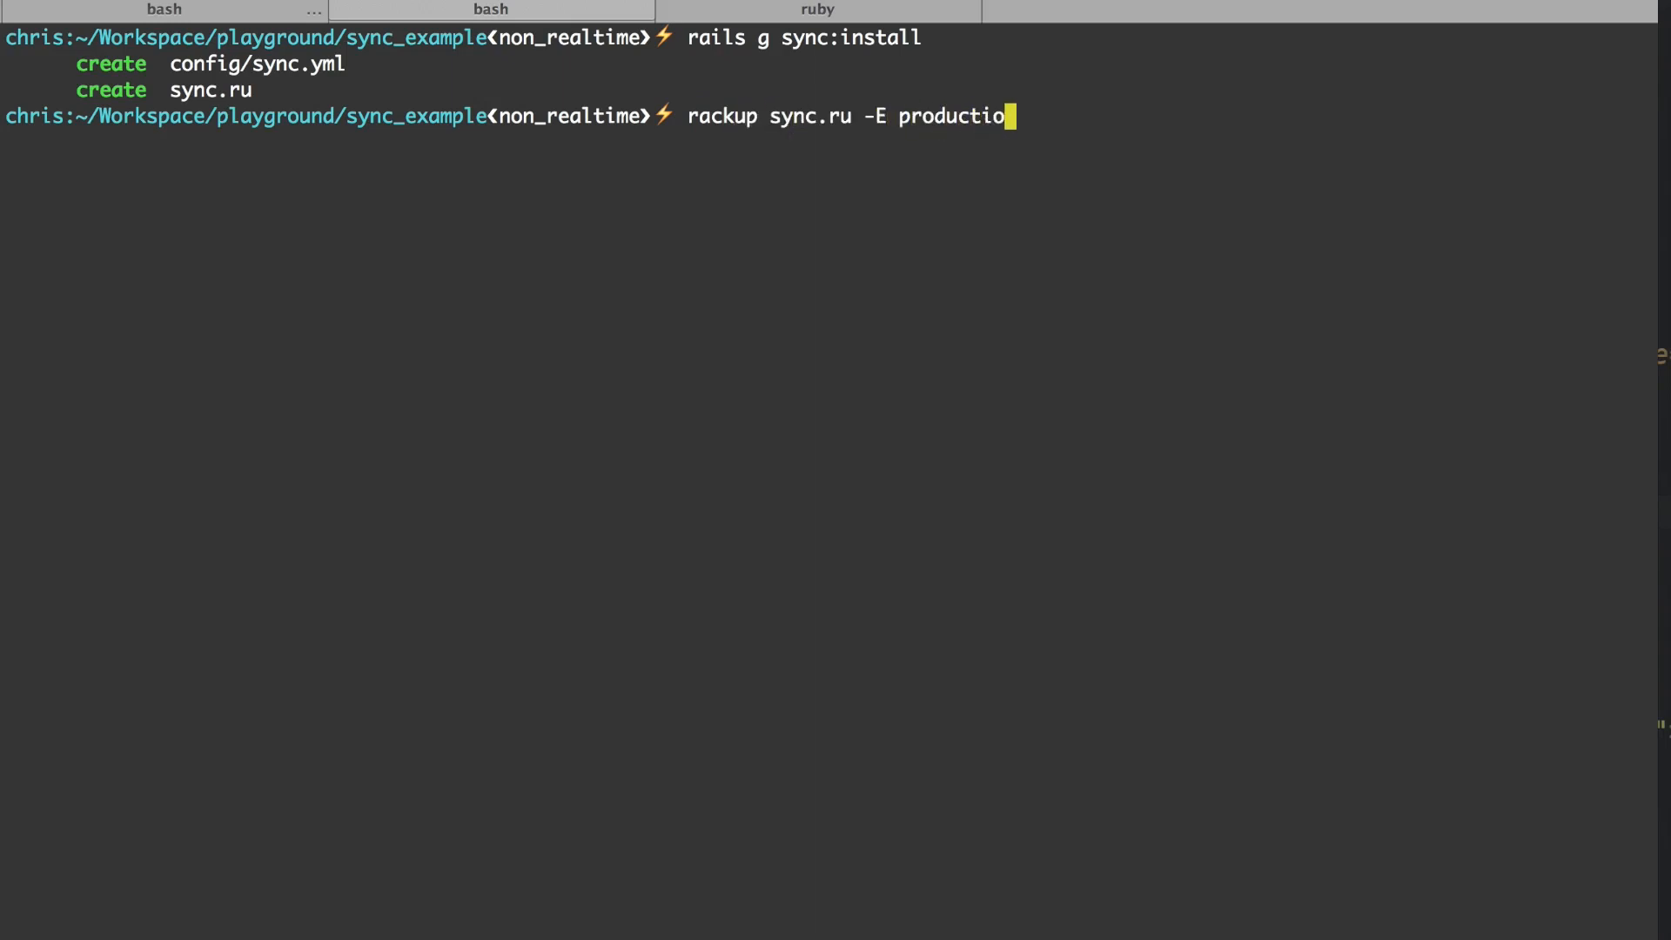
pyautogui.press('Return')
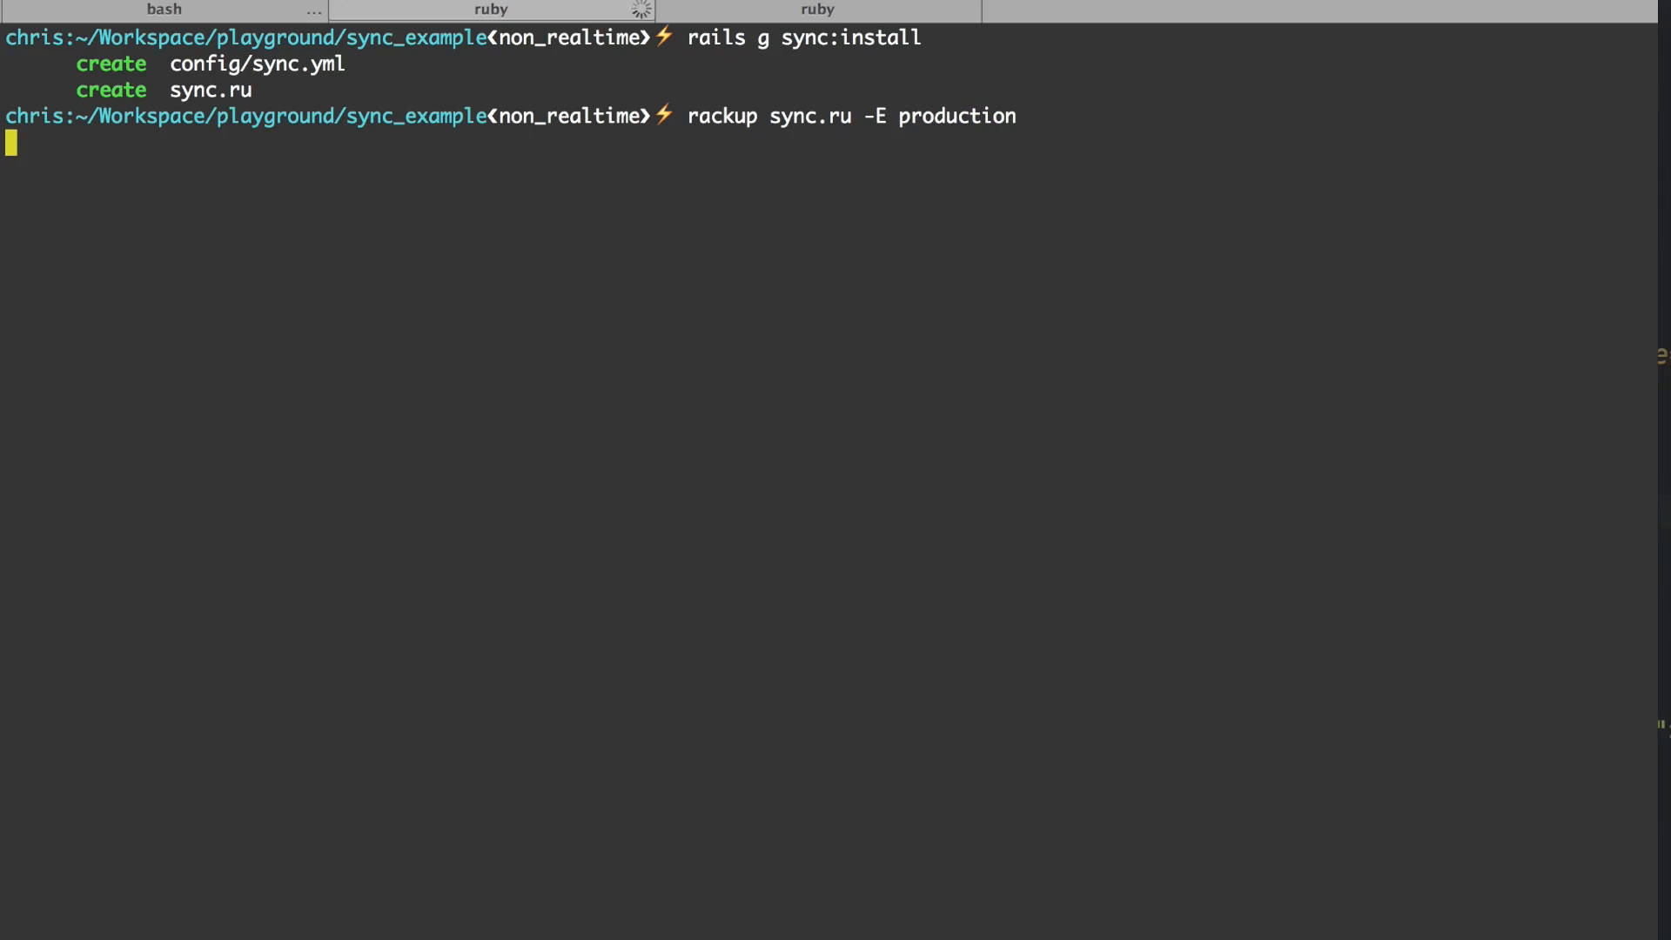
pyautogui.press('Return')
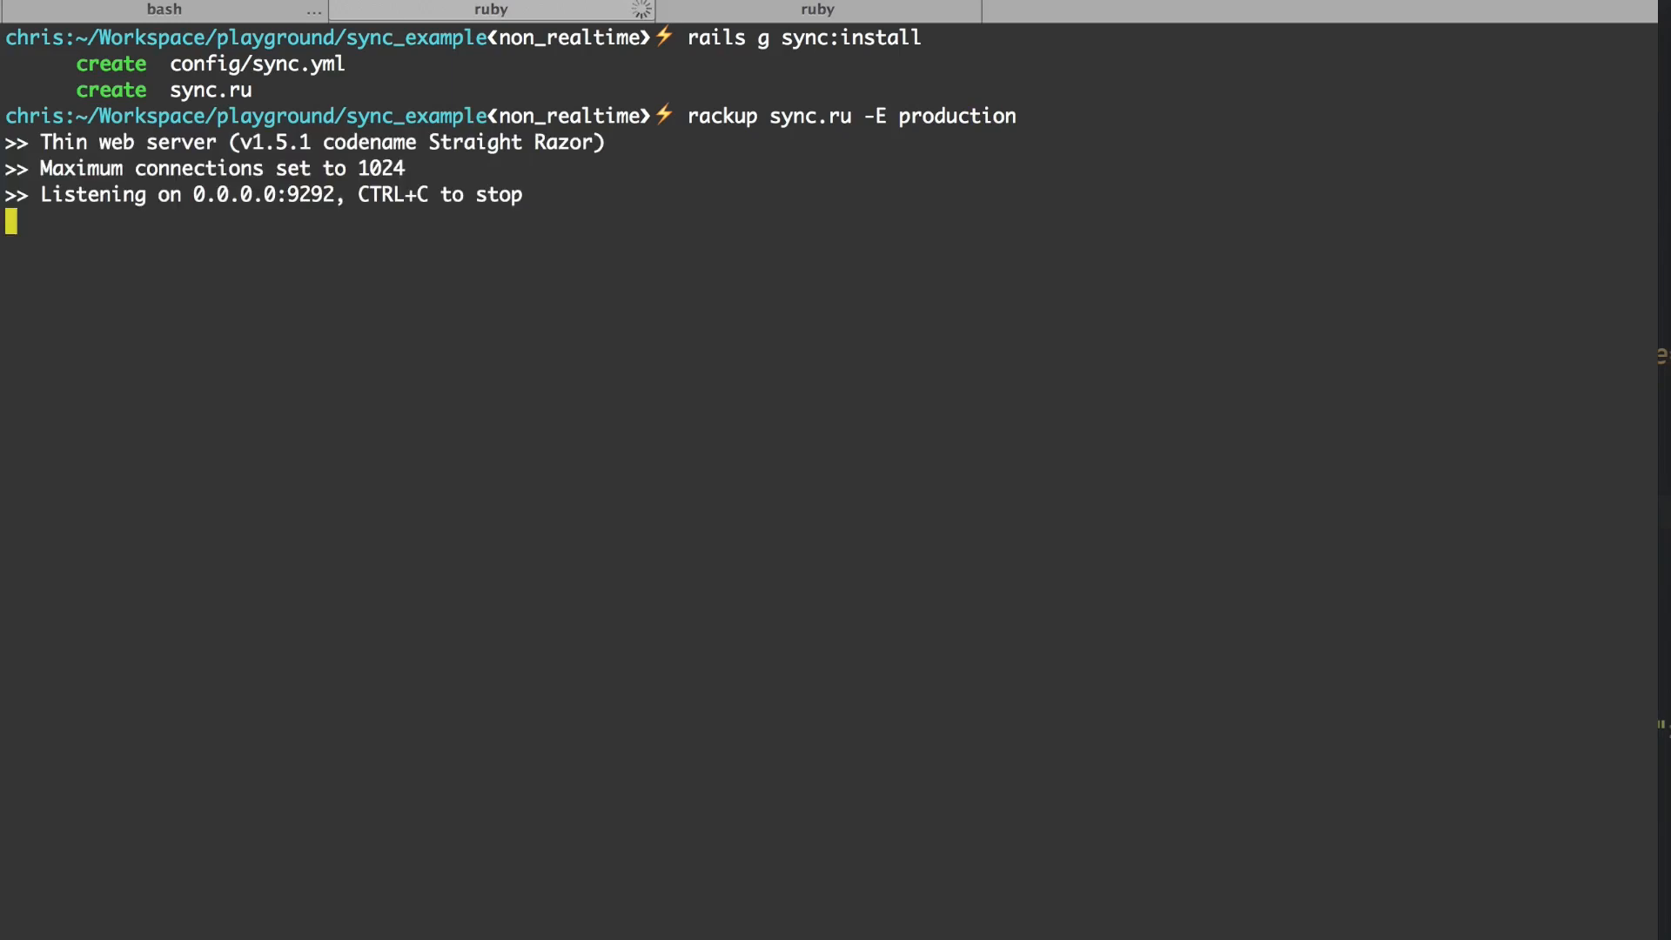
# Step: Restart the Rails app with unicorn_rails -c config/unicorn.rb in the third tab
pyautogui.press('ctrl+c')
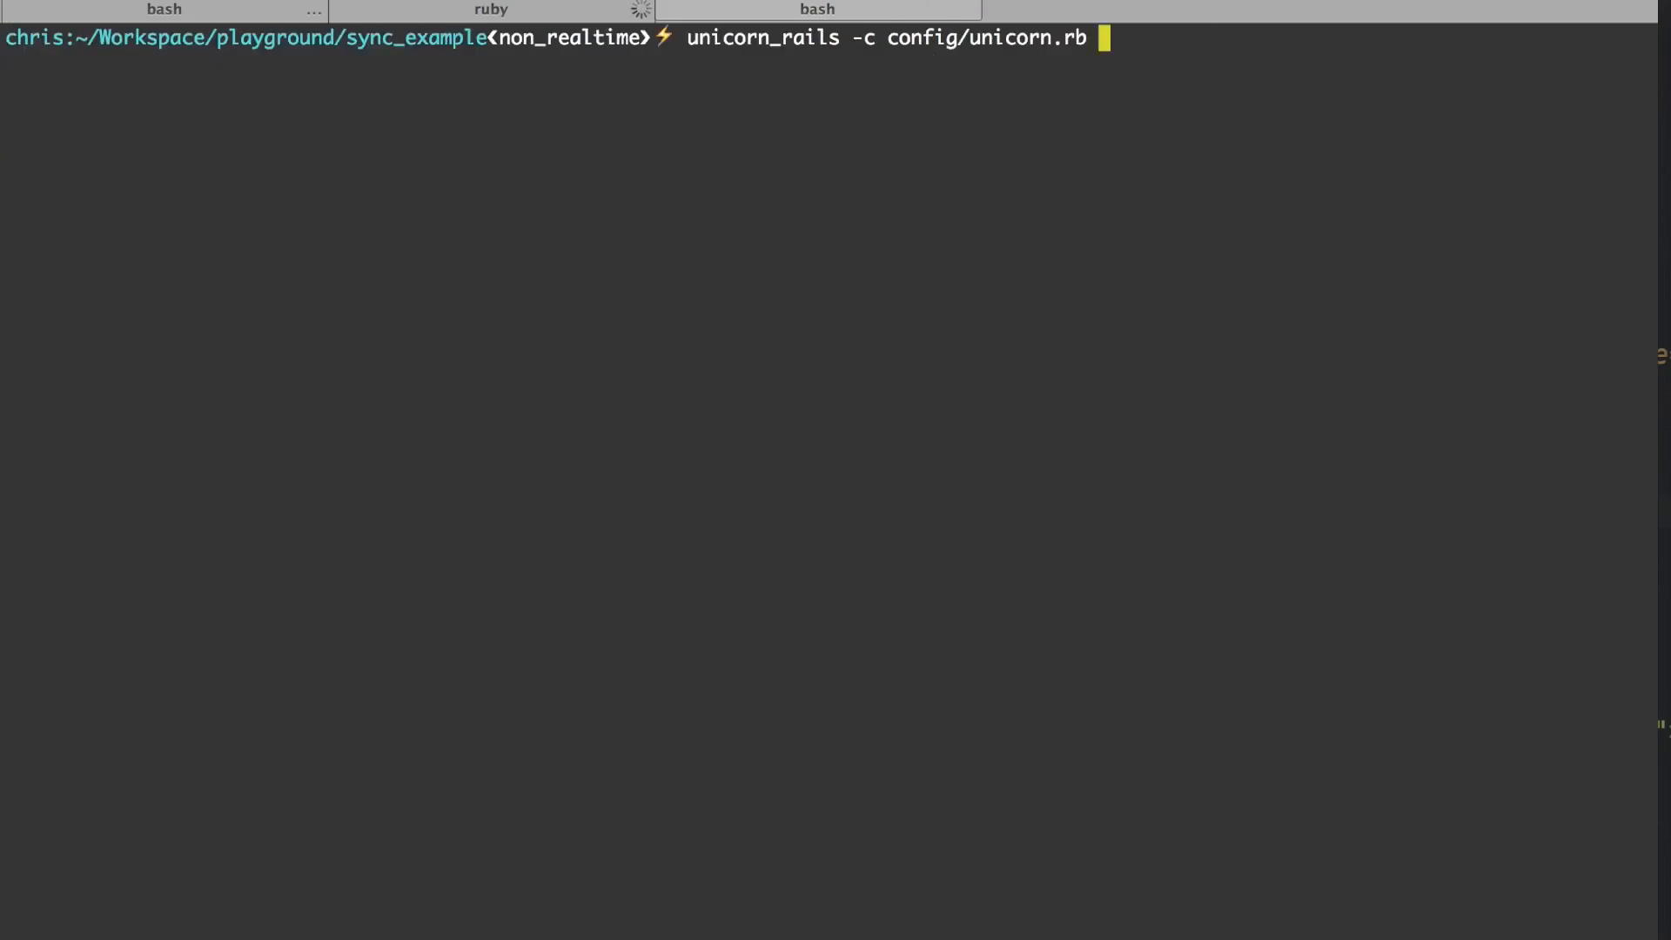
pyautogui.press('Return')
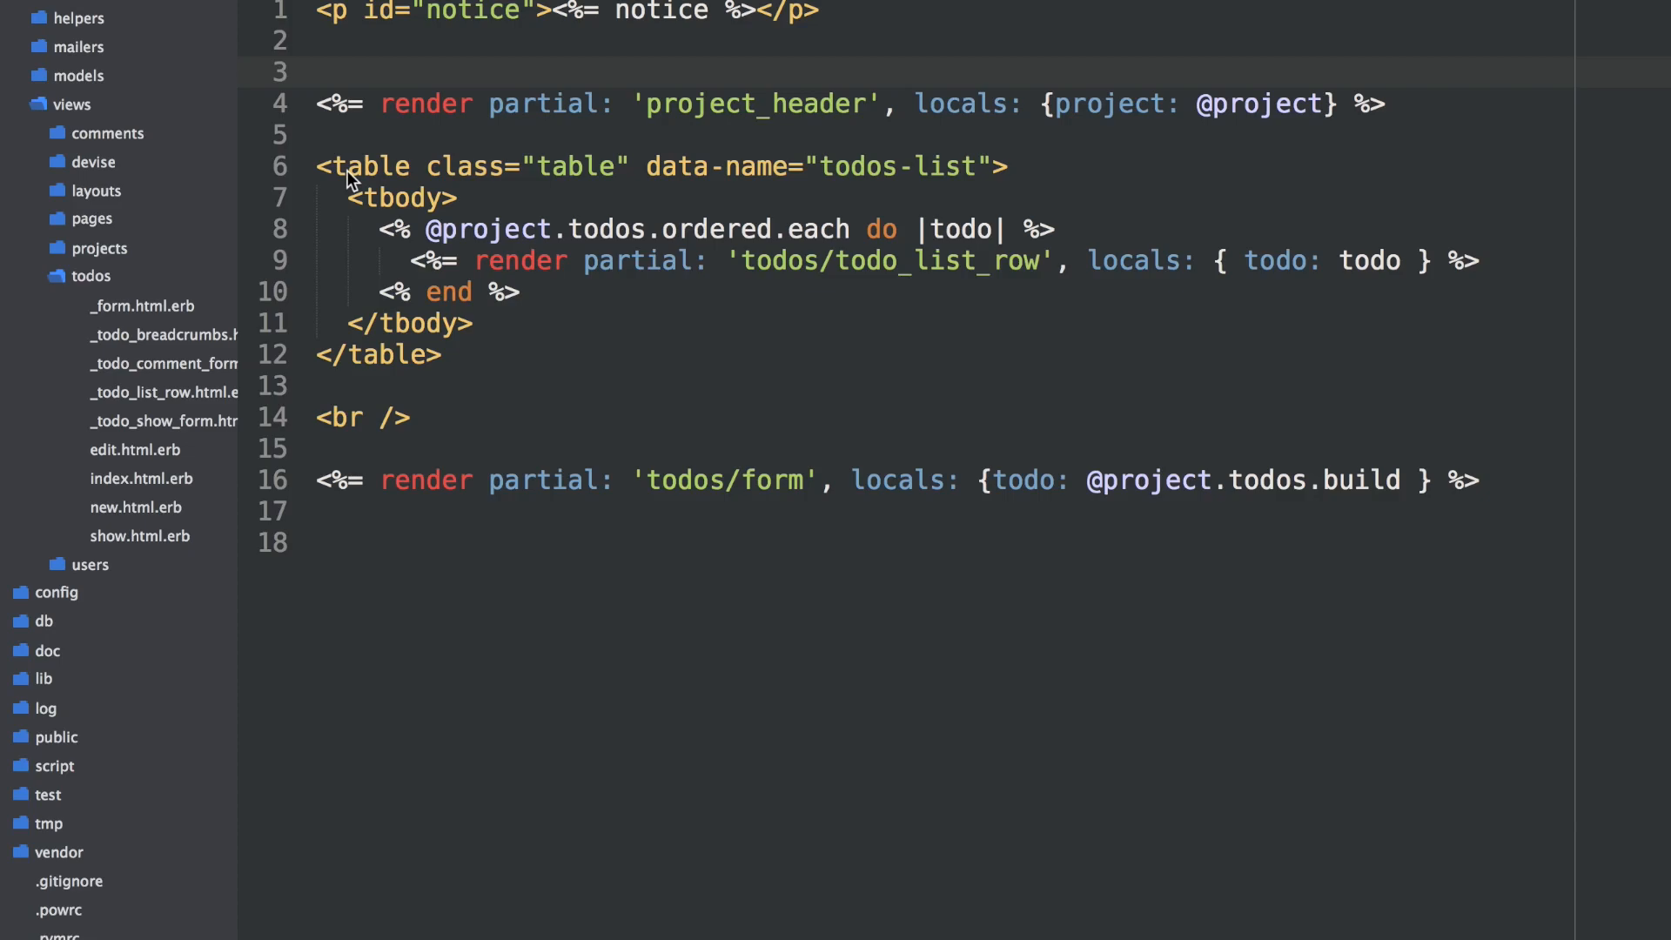
pyautogui.moveTo(721, 155)
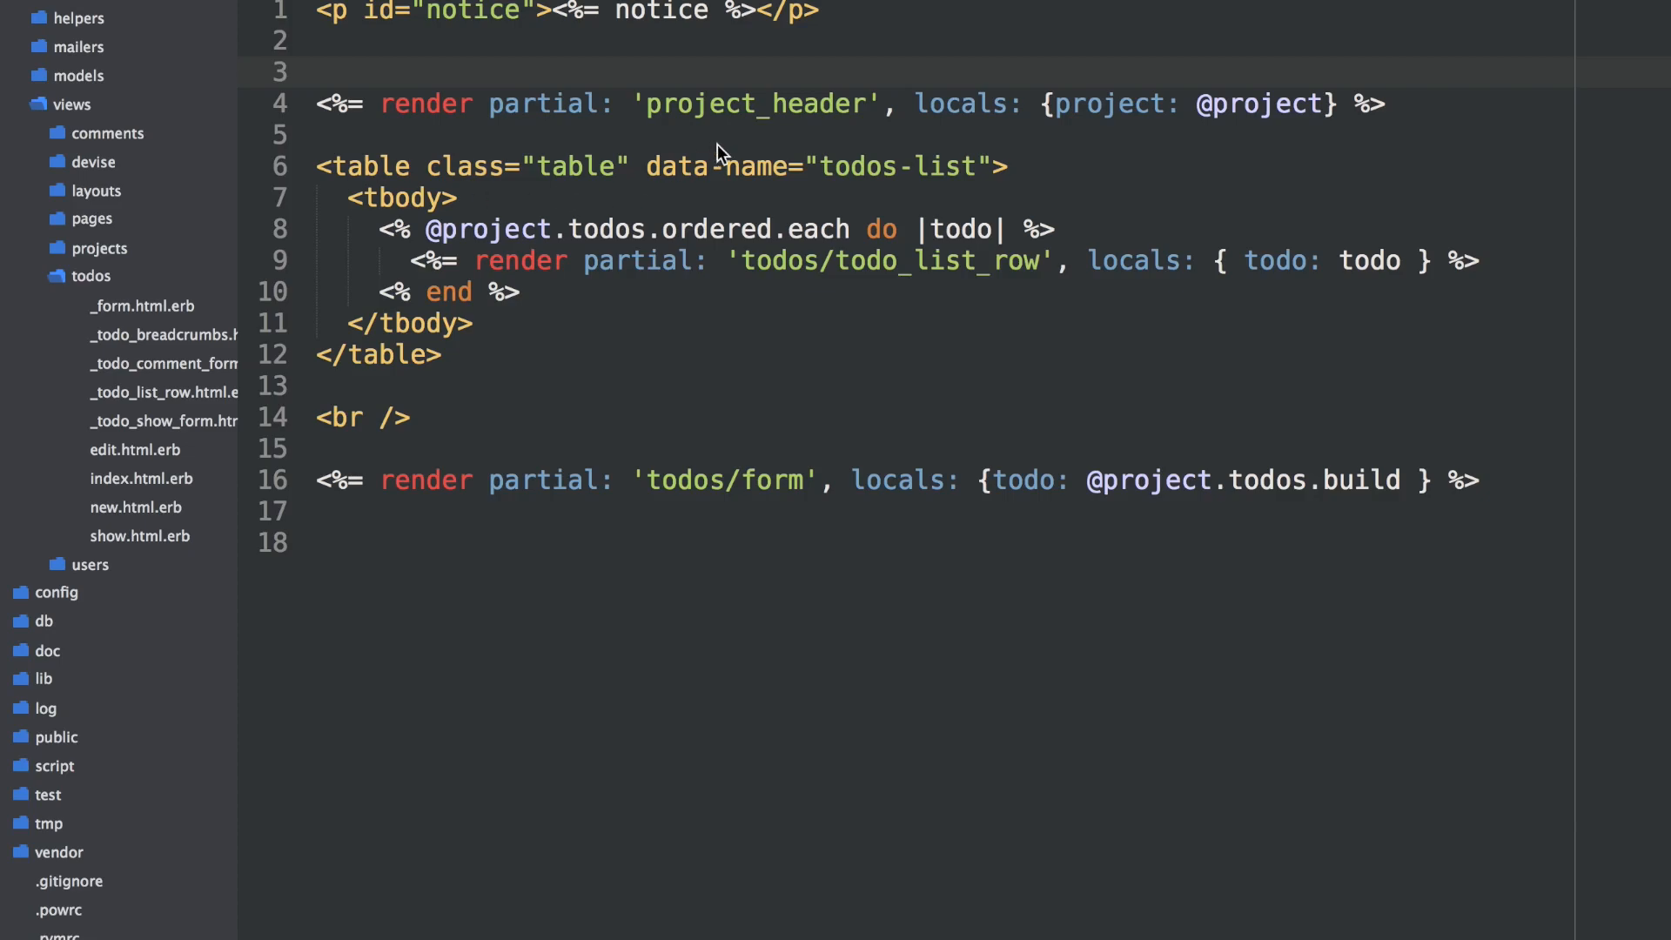
# Step: Render each todo row with sync partial 'todo_list_row', resource: todo
pyautogui.doubleClick(757, 103)
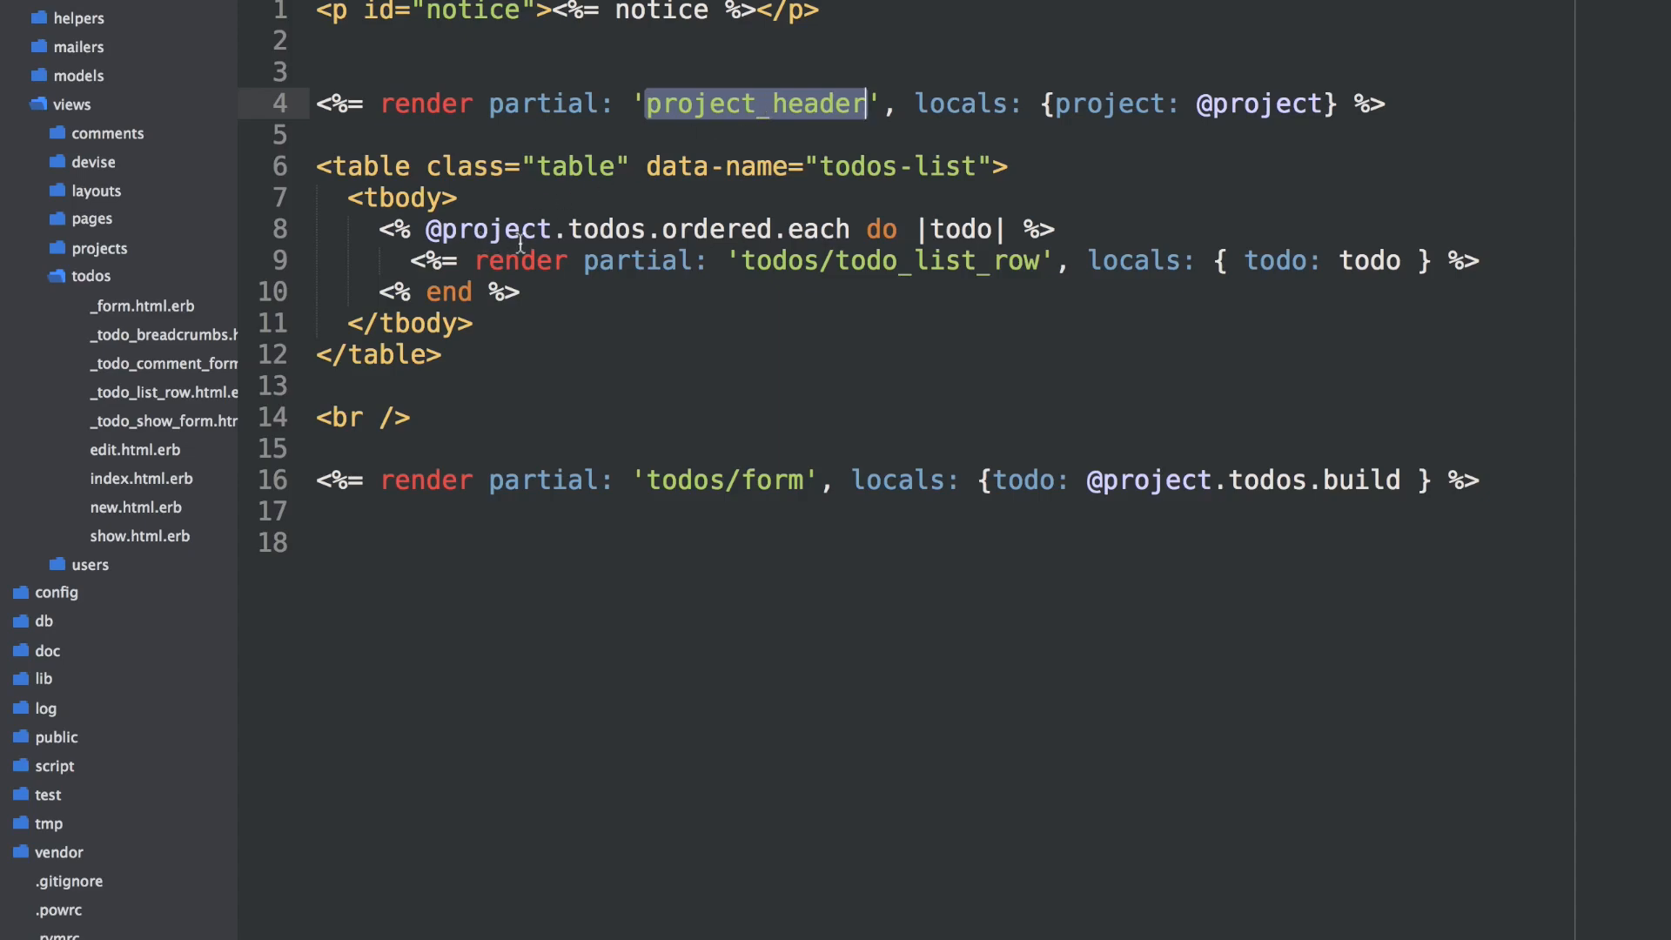
pyautogui.moveTo(942, 269)
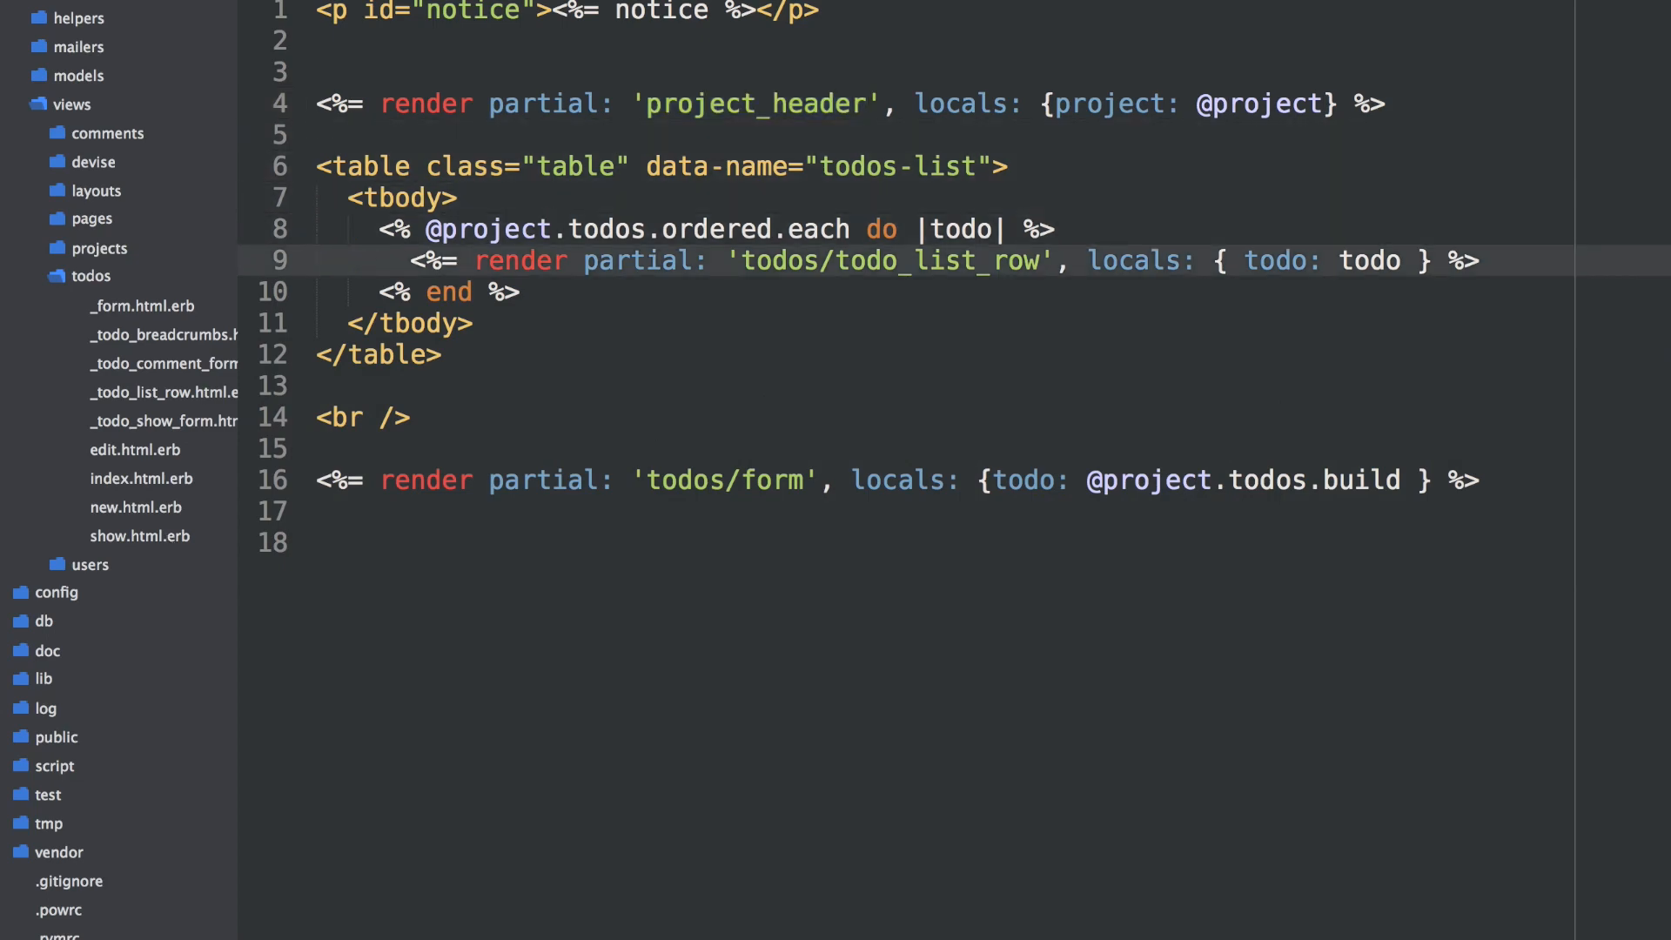
pyautogui.moveTo(501, 271)
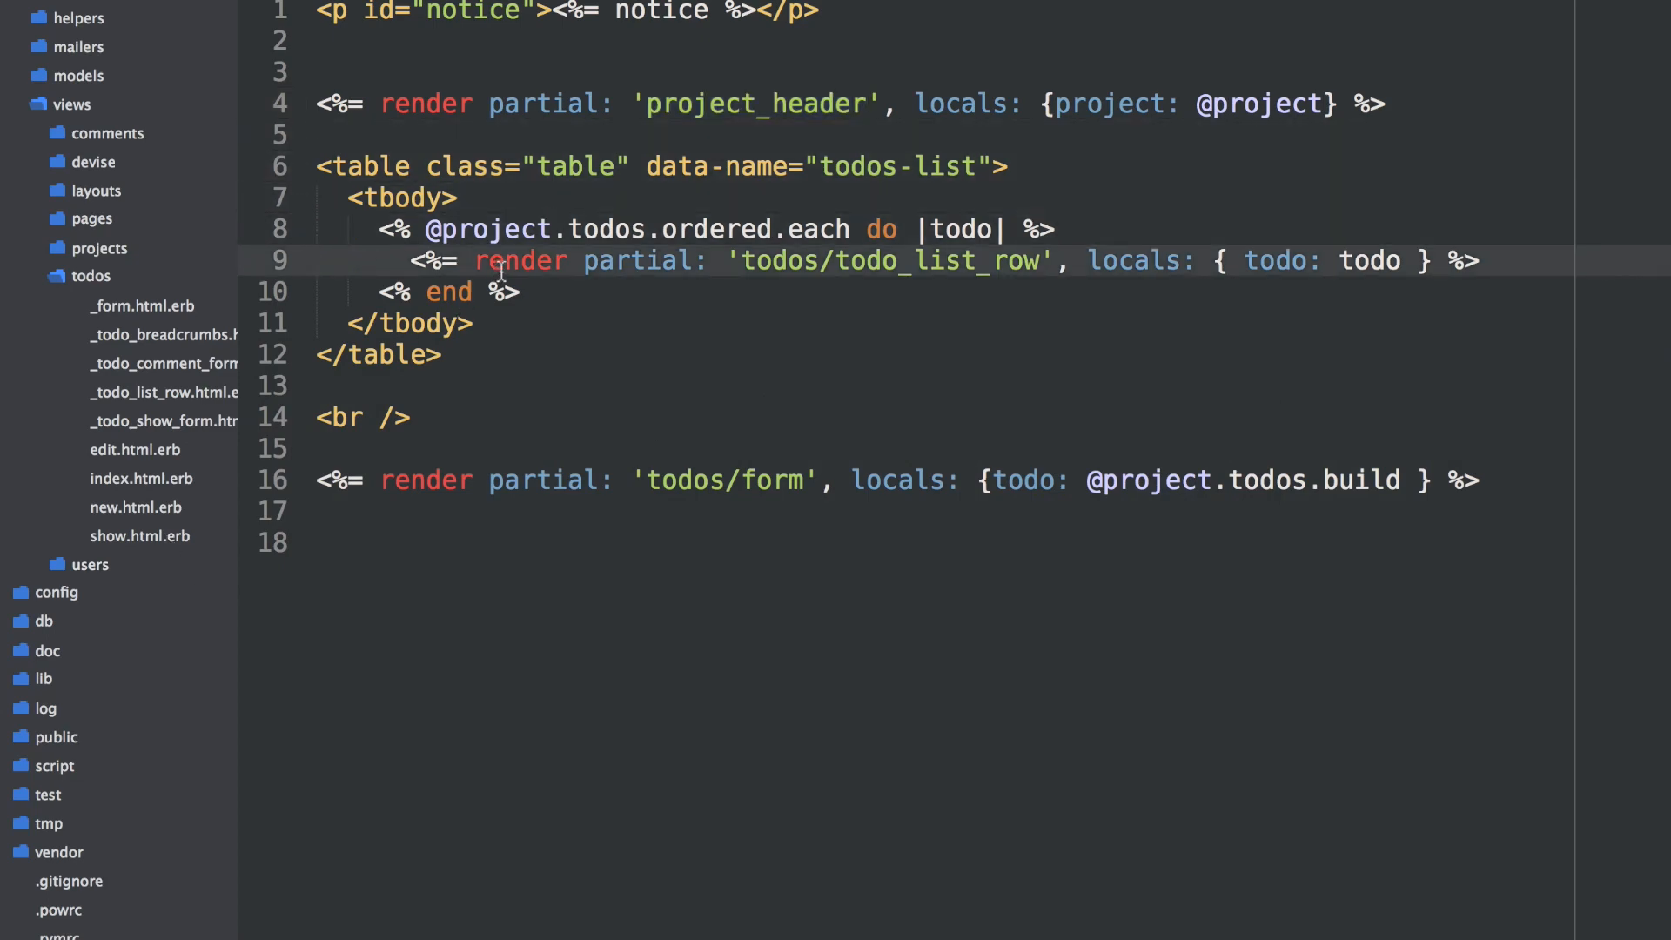
pyautogui.write('syc')
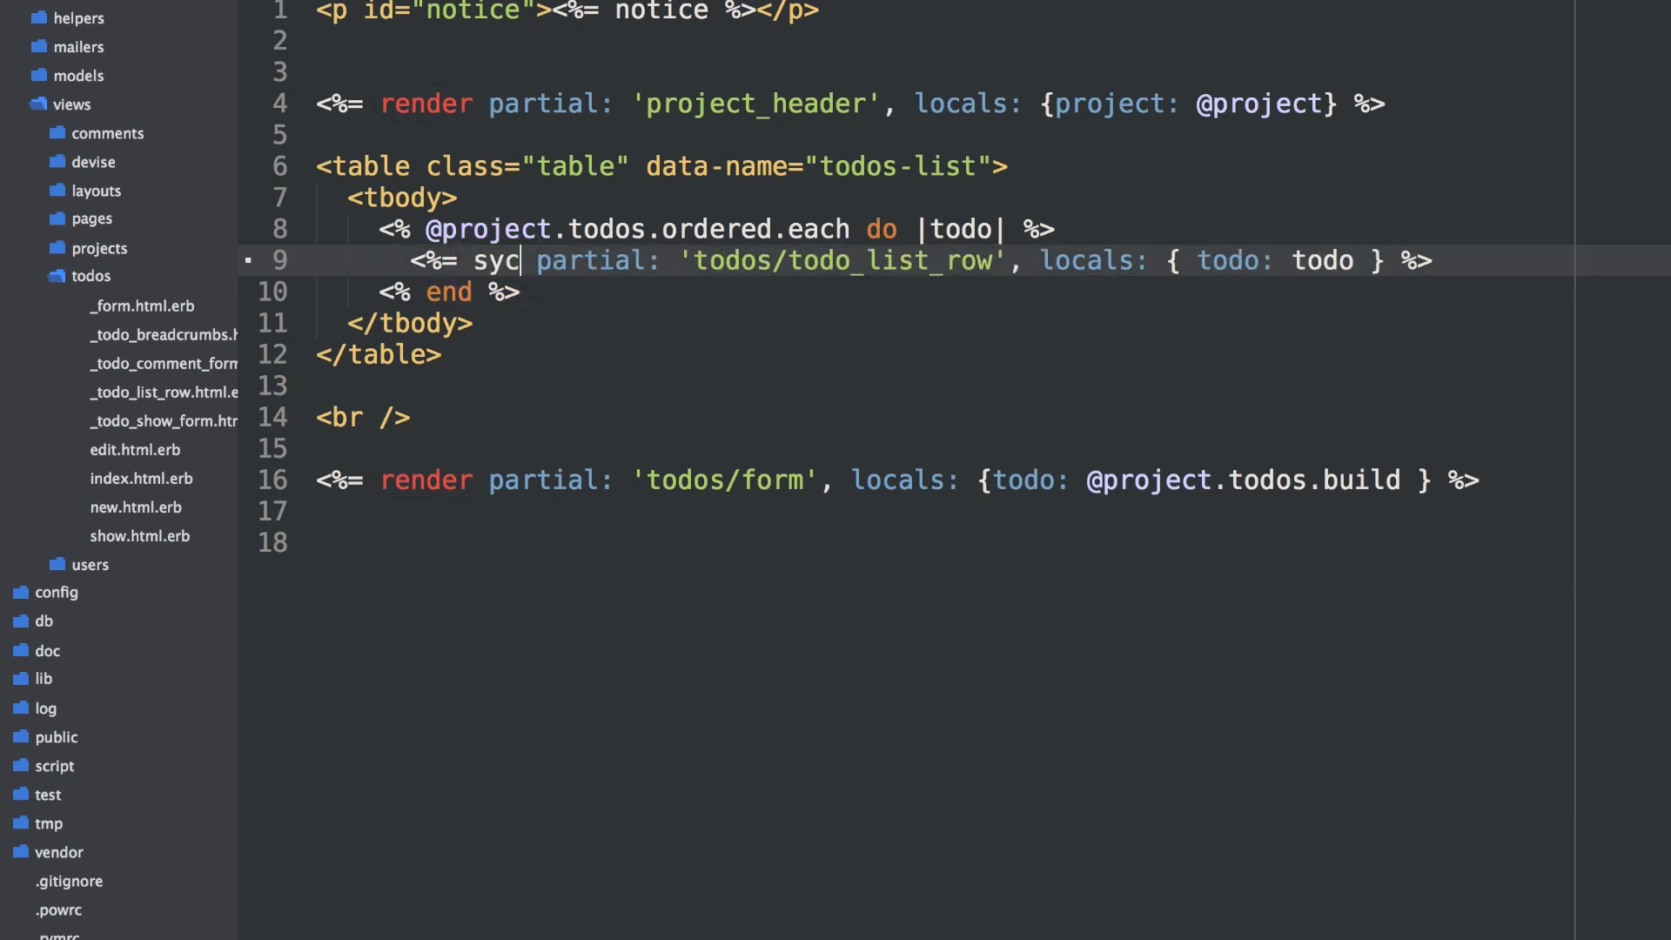
pyautogui.write('n')
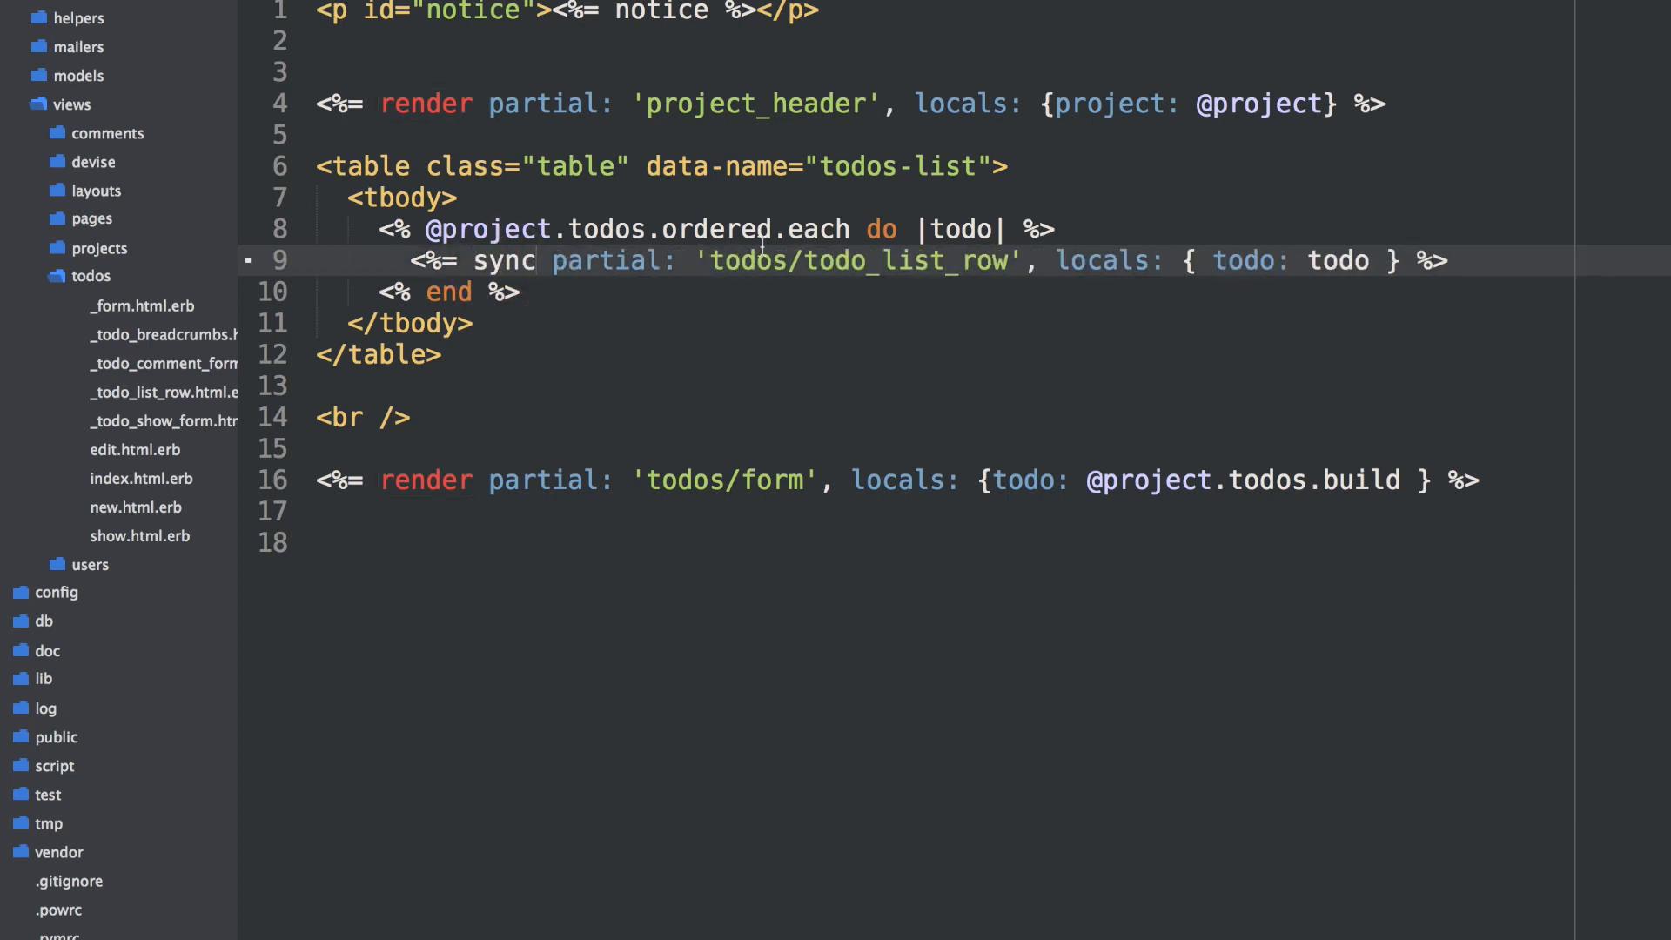
pyautogui.doubleClick(747, 262)
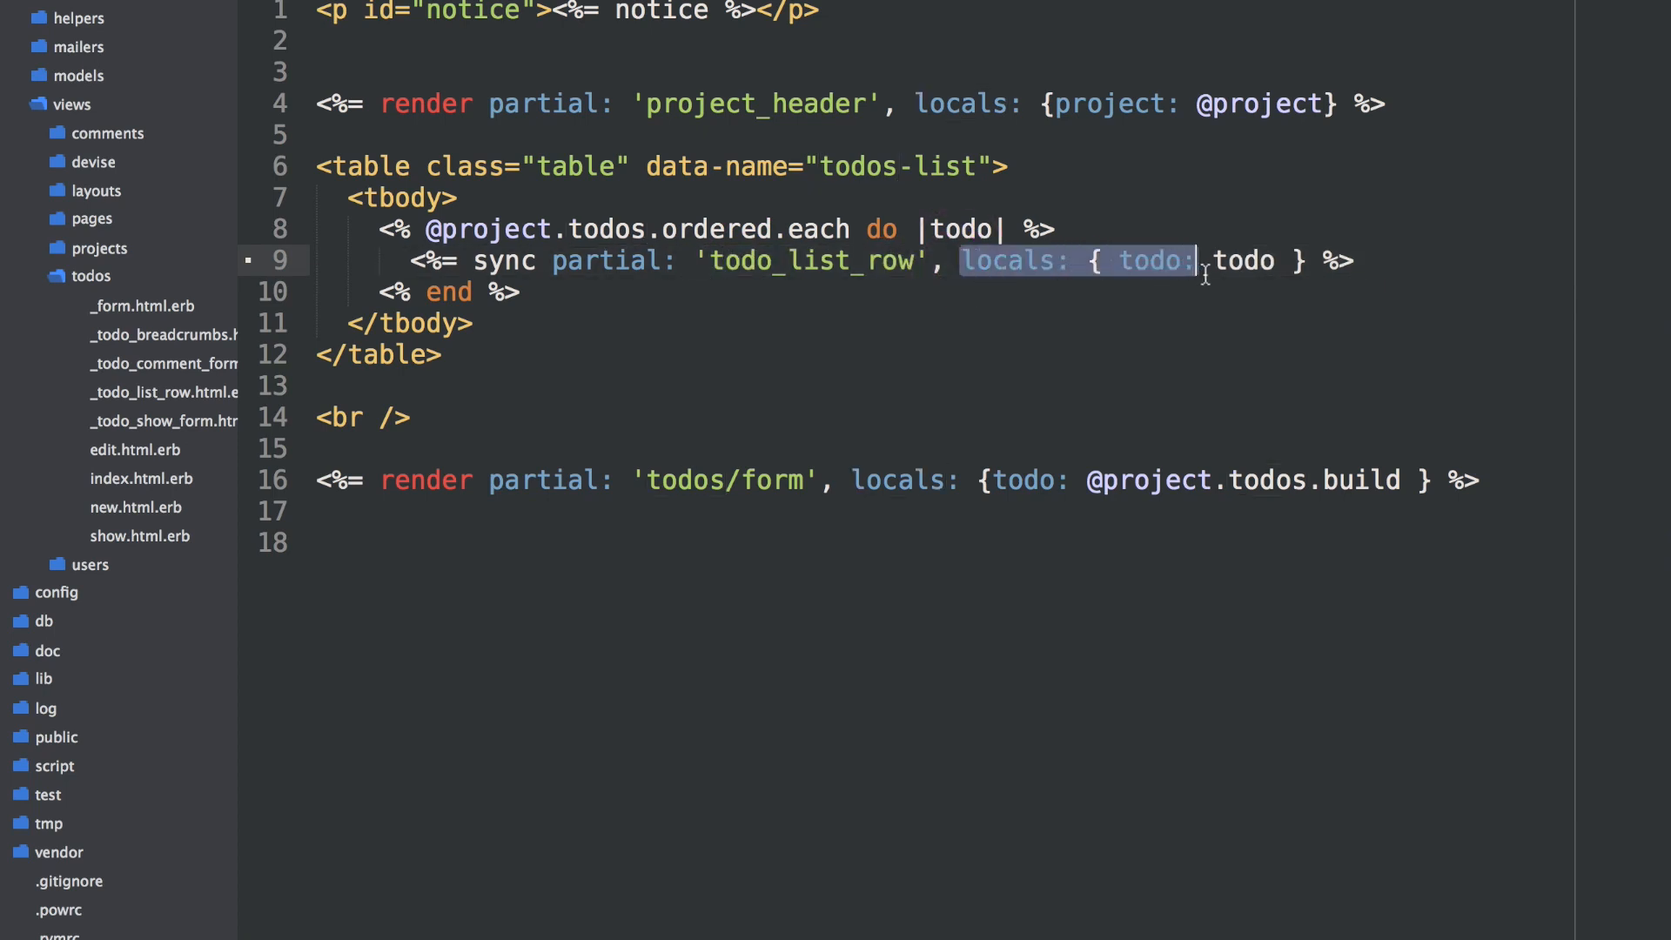
pyautogui.write('resource')
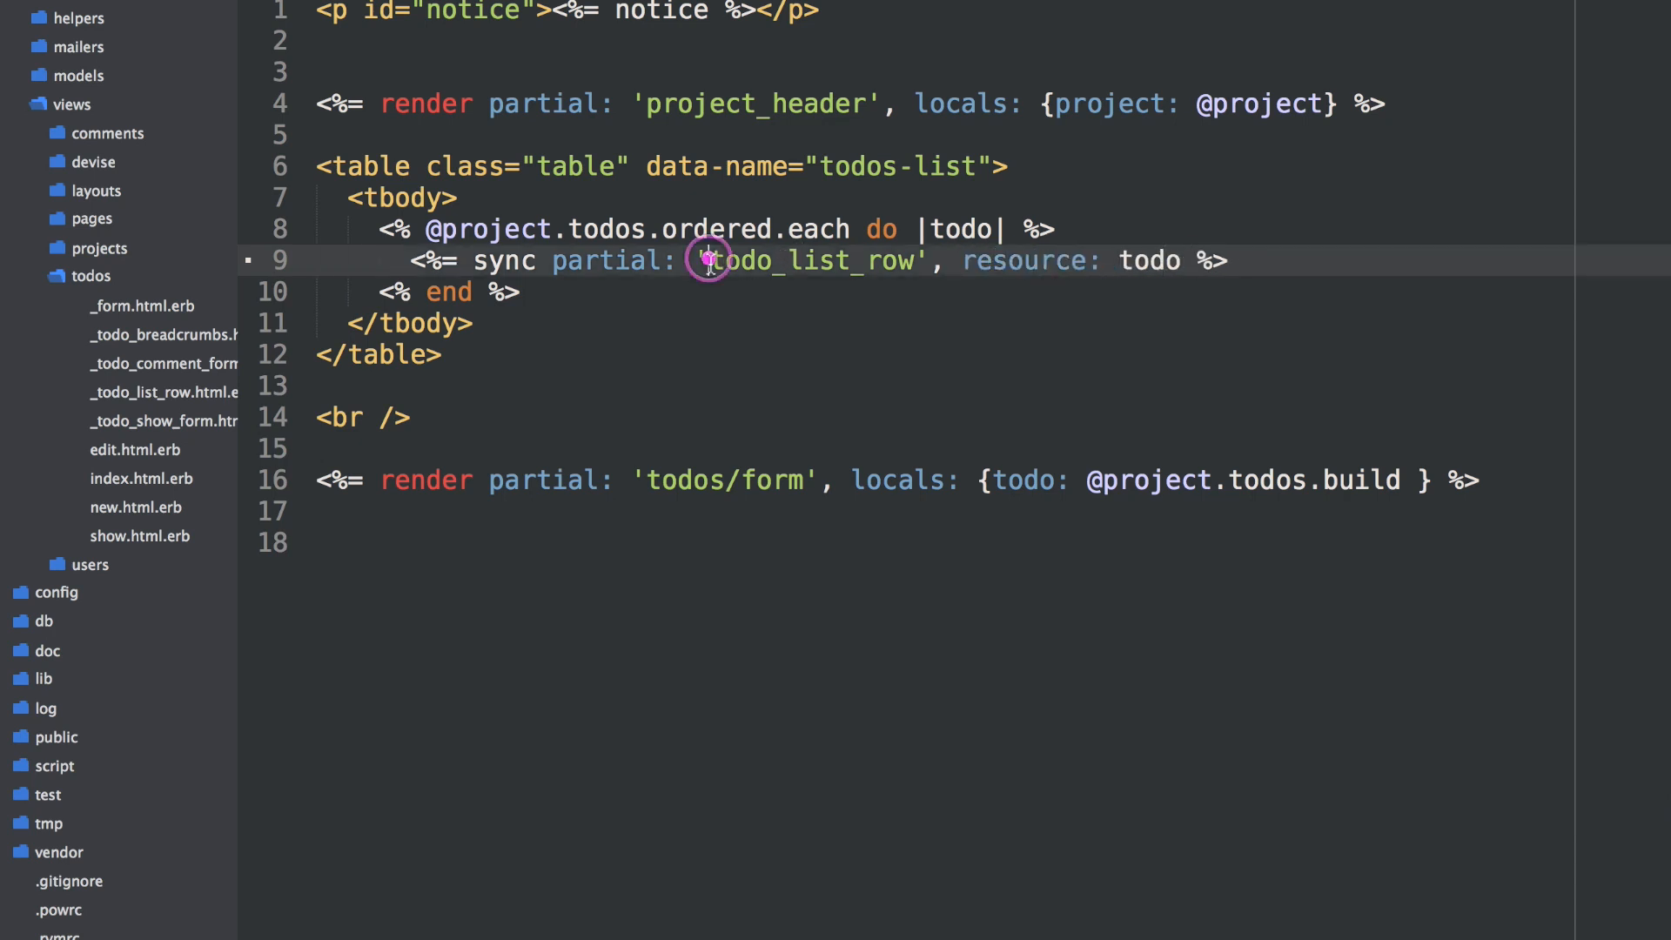
pyautogui.moveTo(107, 139)
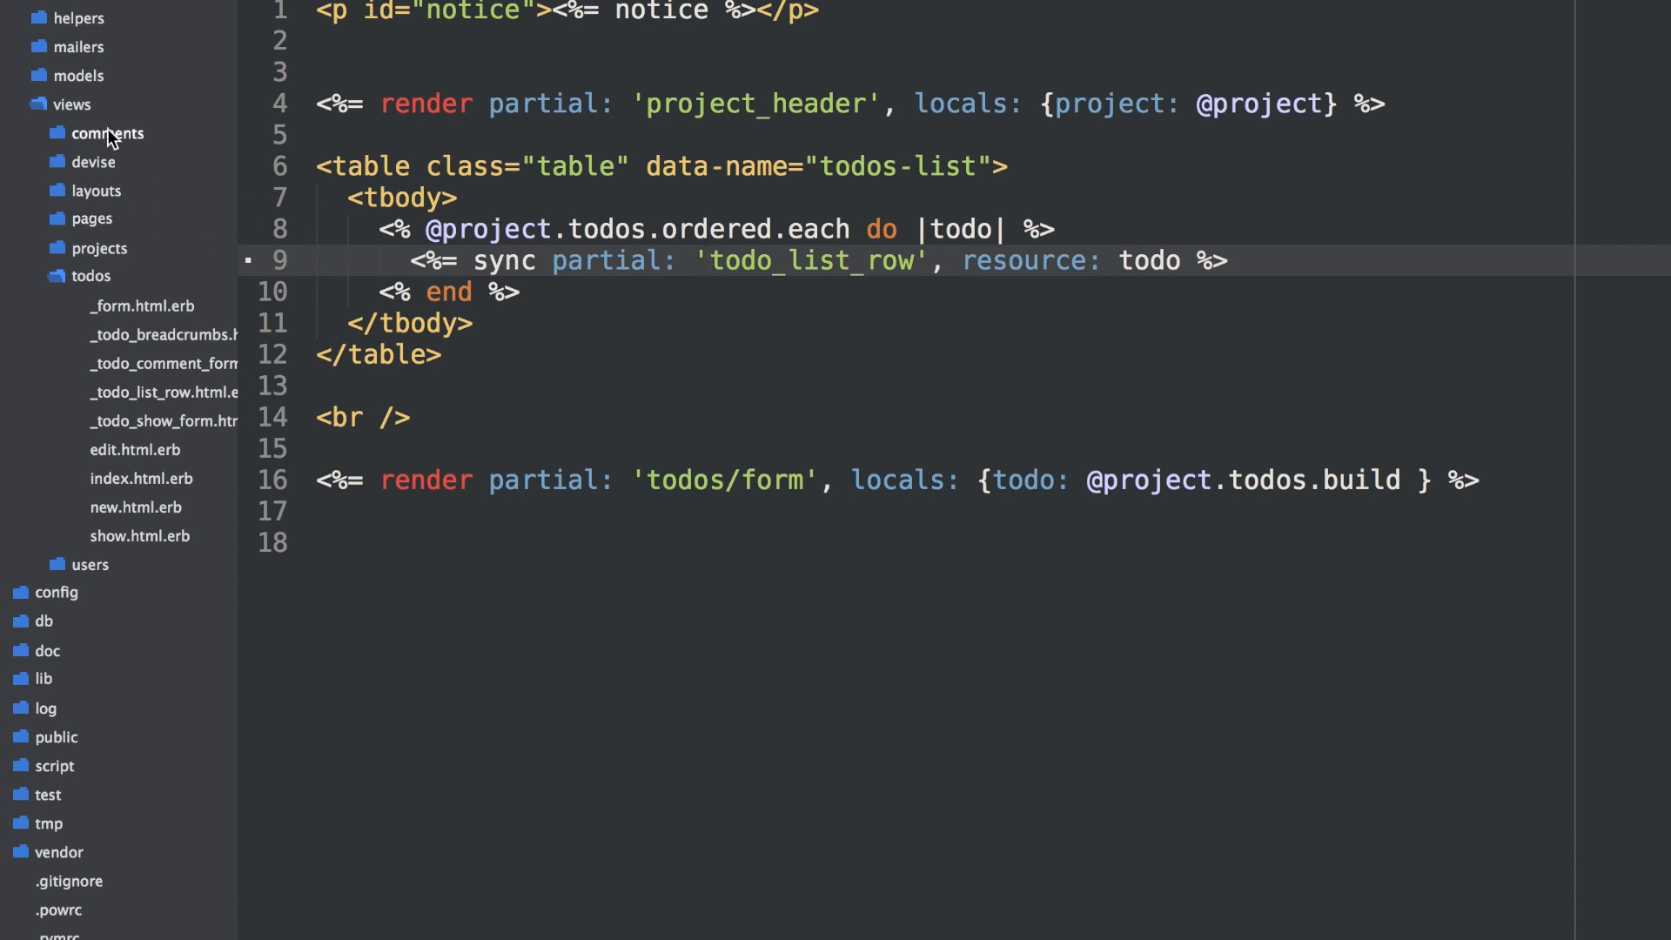
# Step: Create a sync folder with a todos subfolder under app/views
pyautogui.rightClick(70, 102)
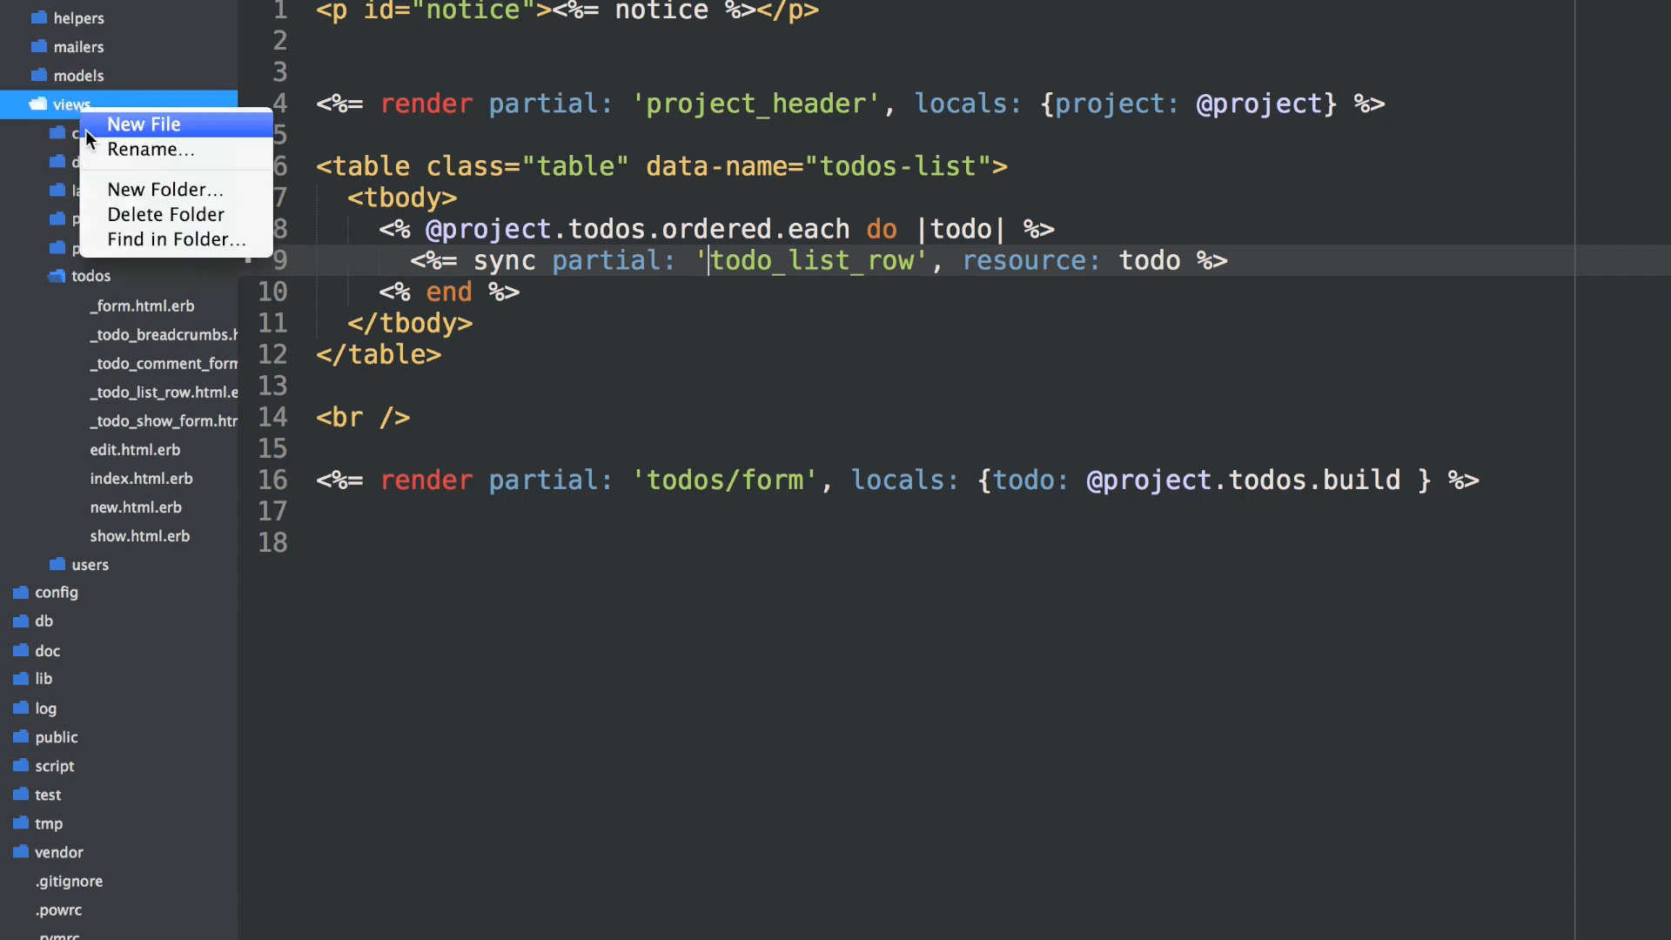
pyautogui.click(166, 188)
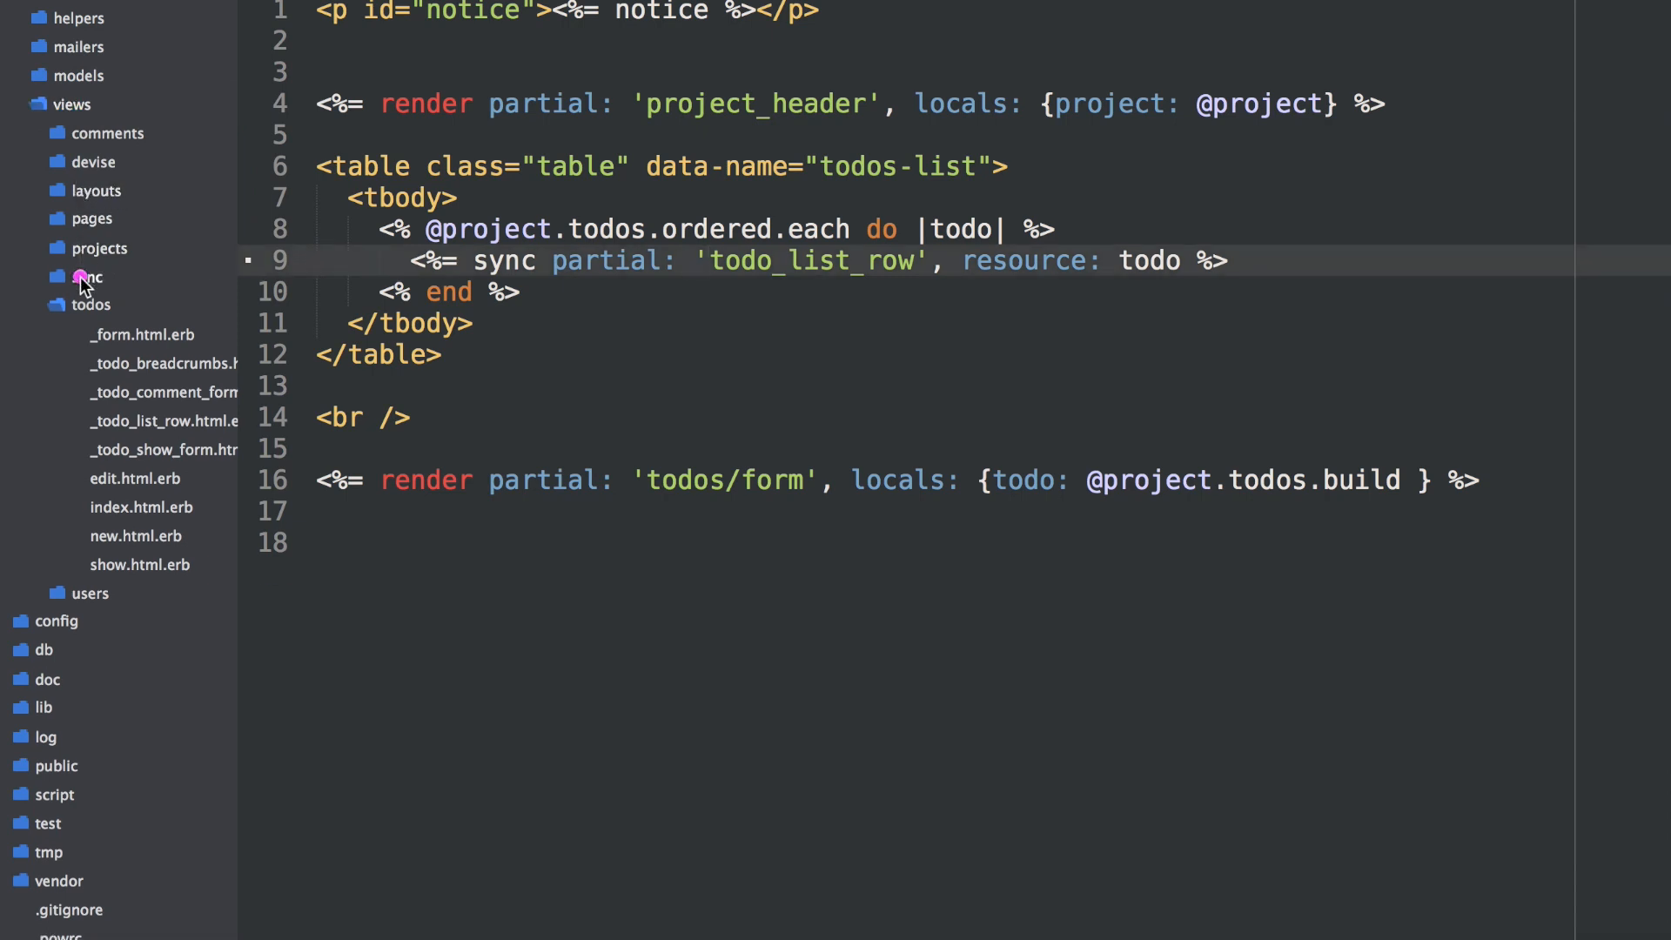
pyautogui.moveTo(221, 273)
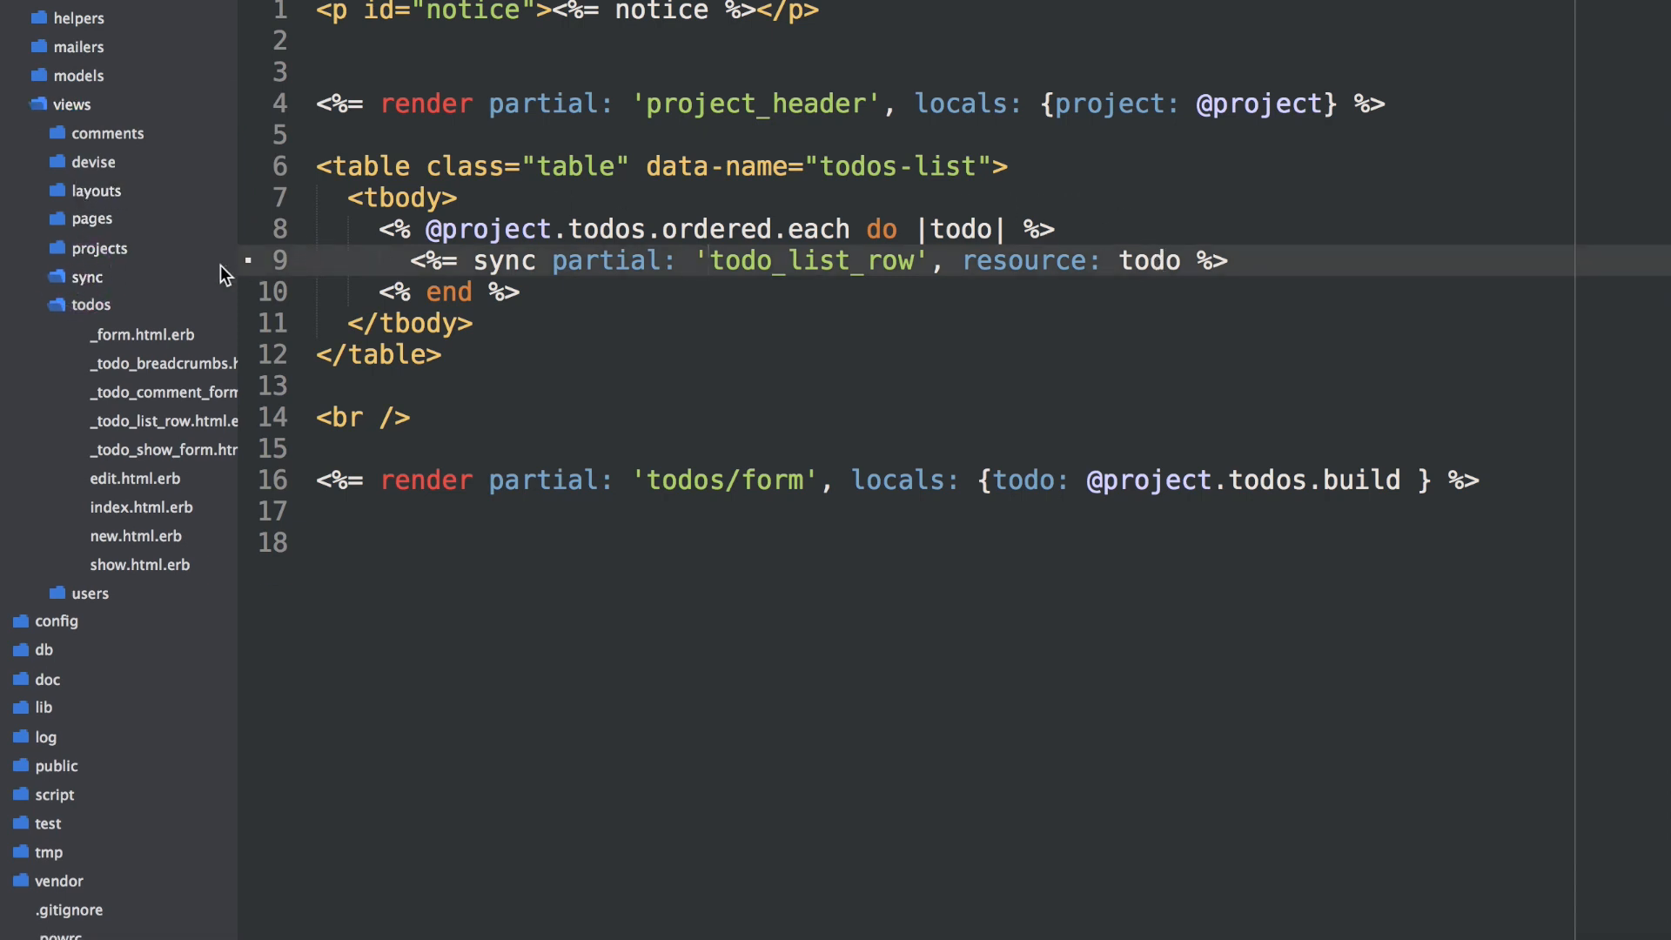
pyautogui.rightClick(83, 276)
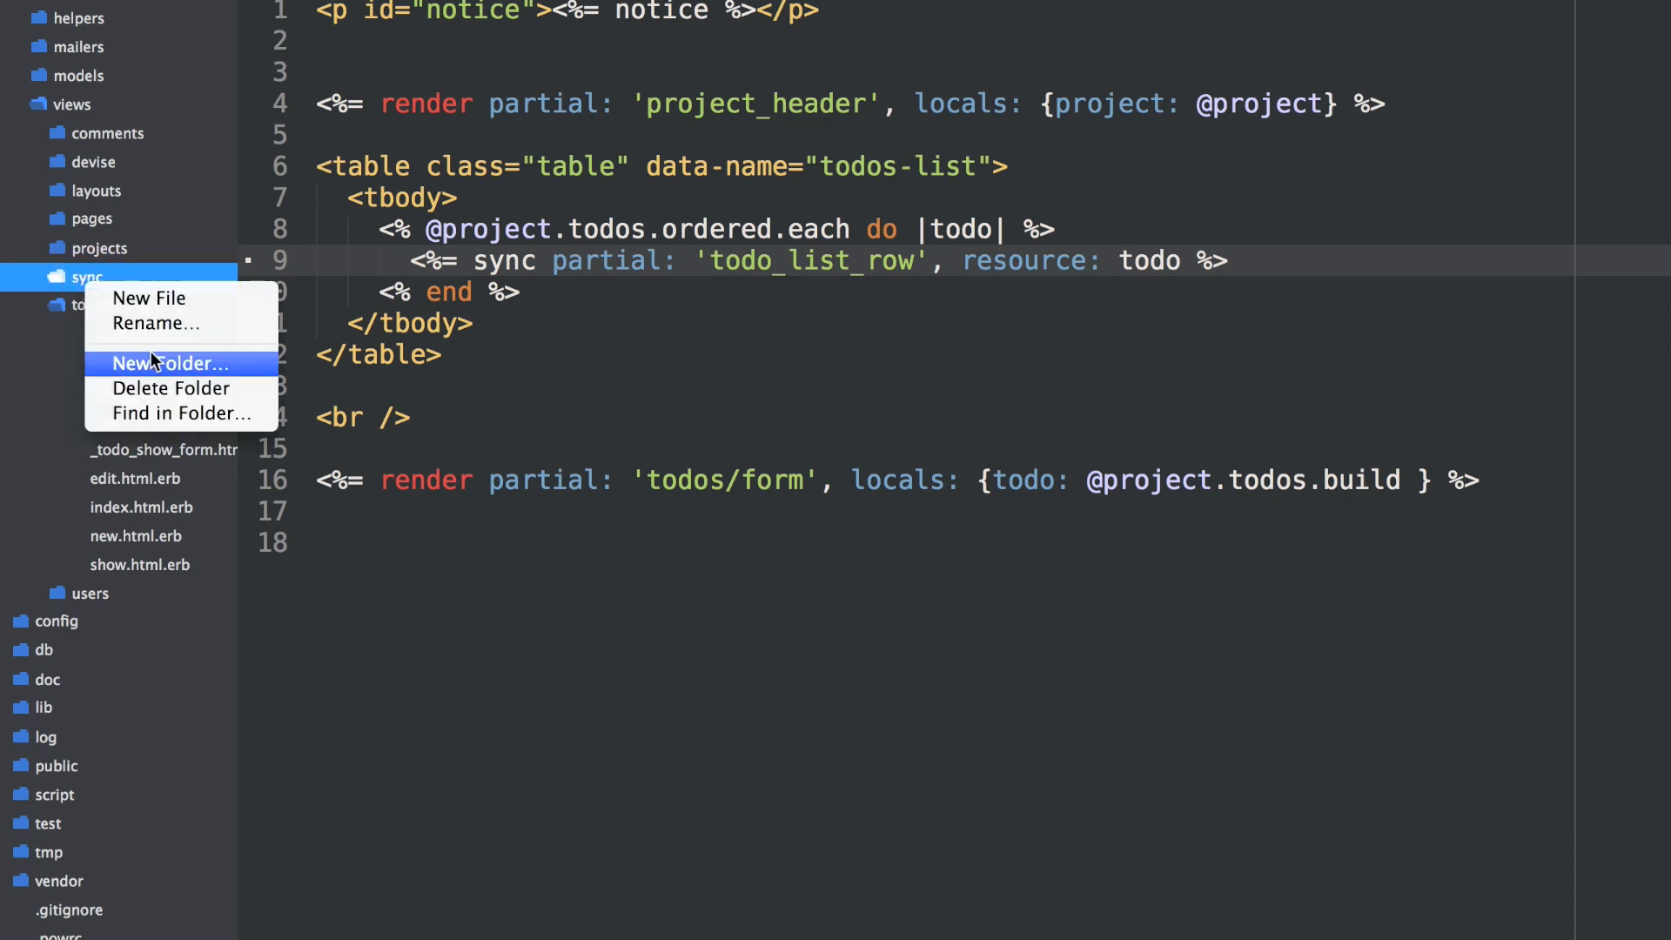
pyautogui.click(166, 364)
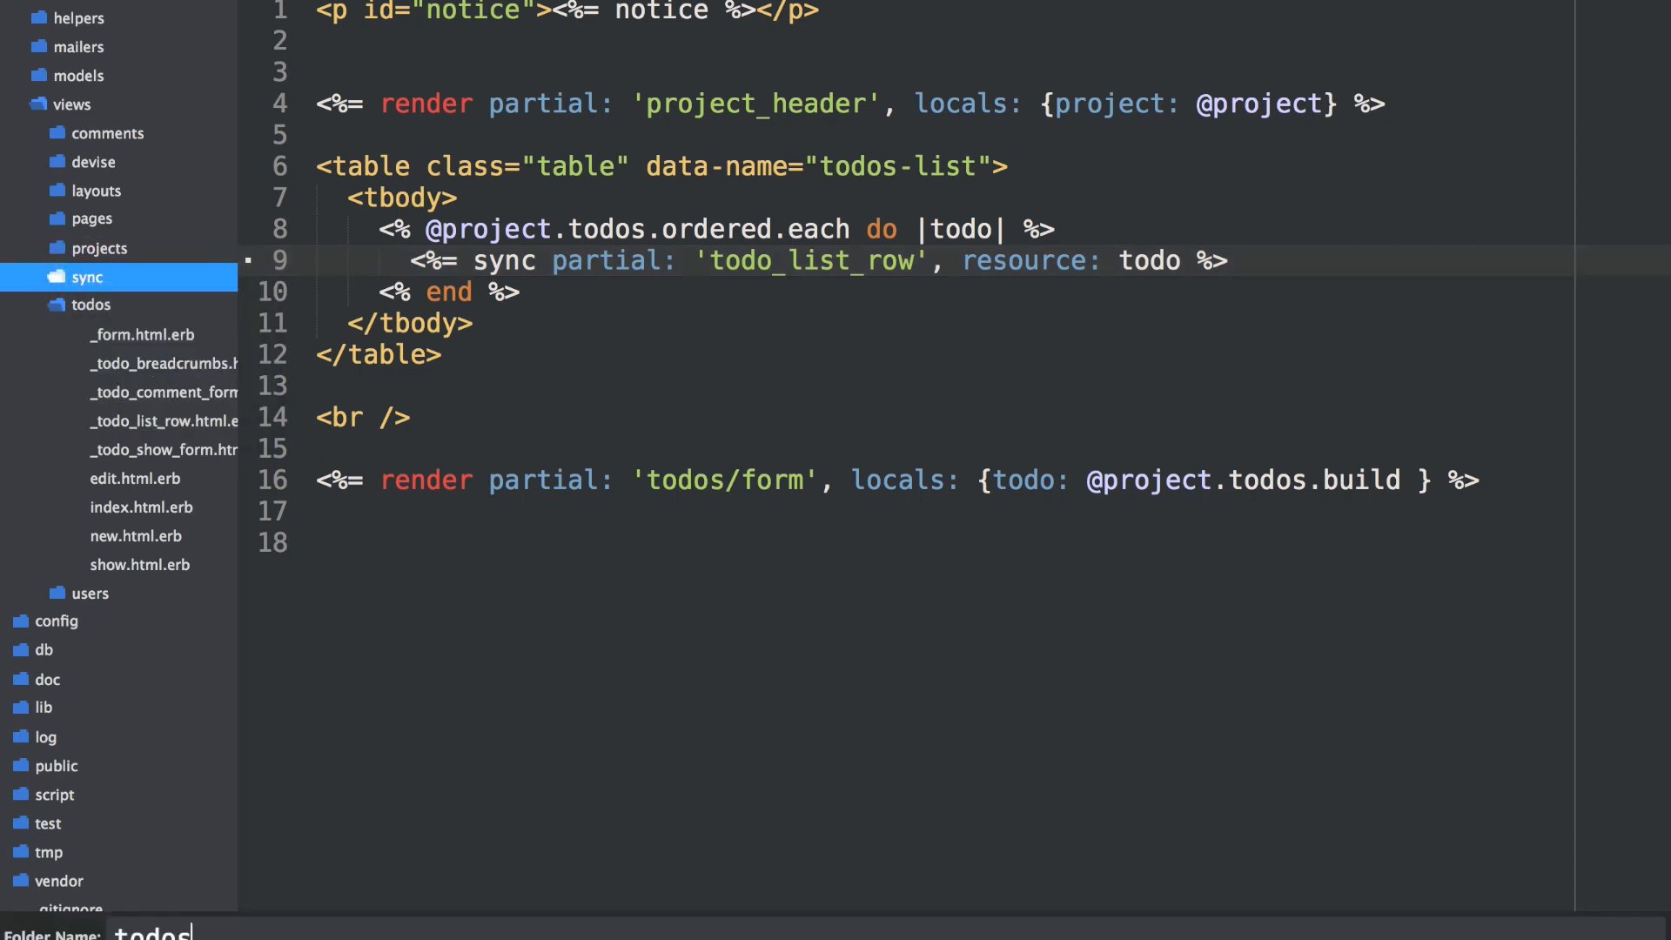
pyautogui.click(82, 277)
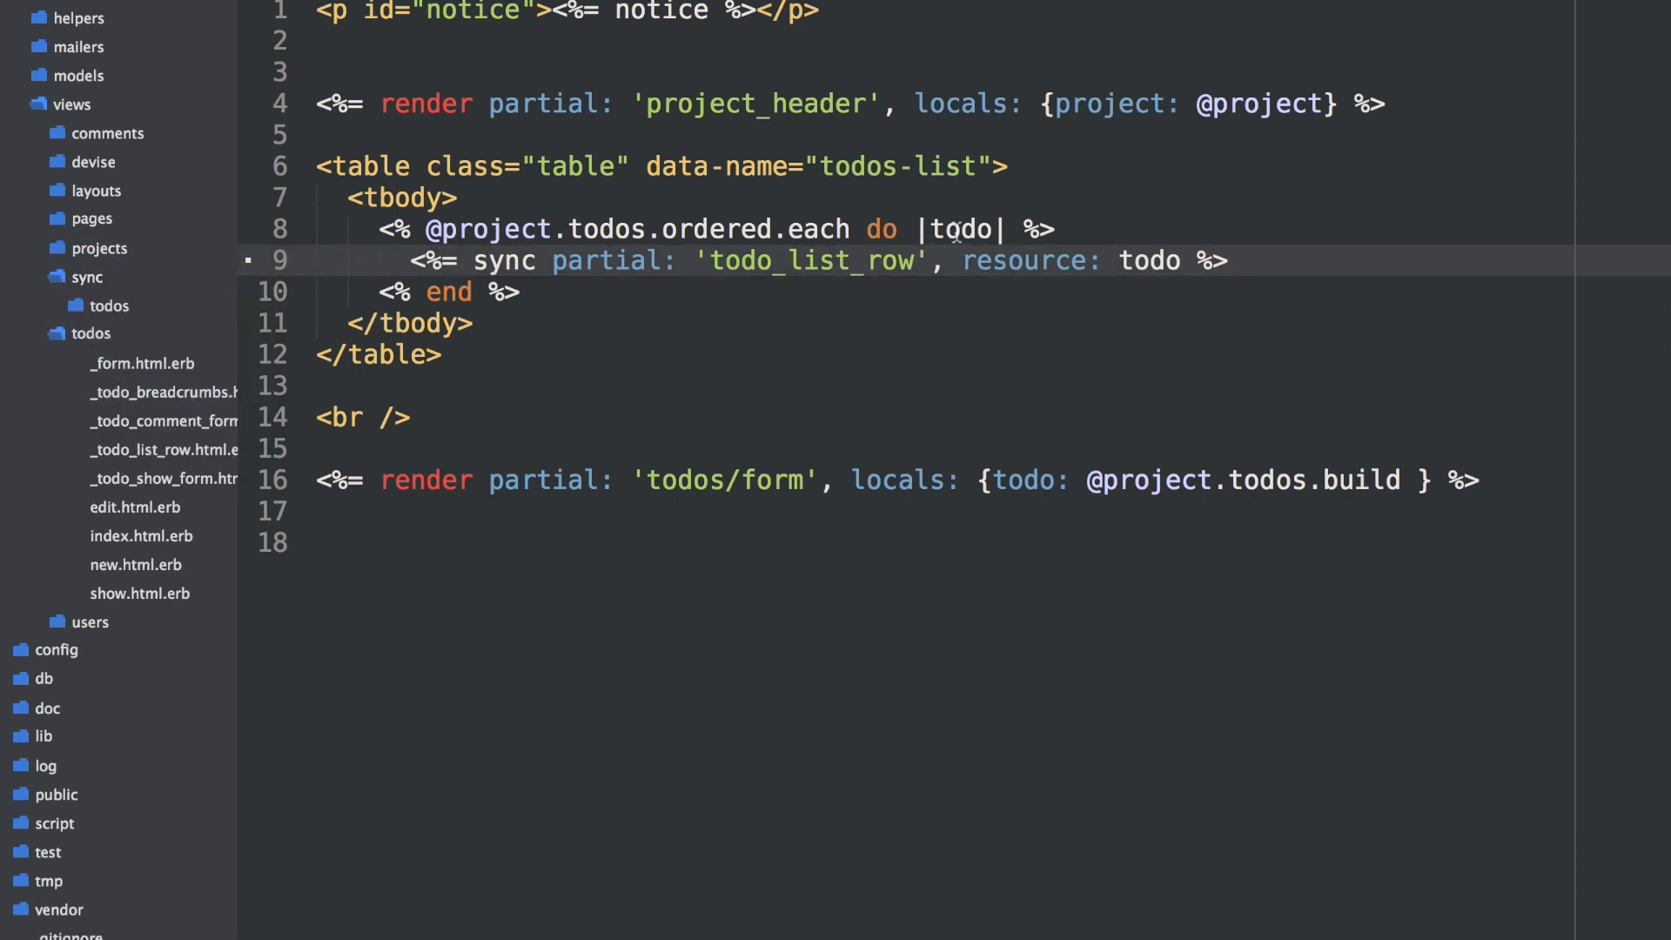
pyautogui.click(103, 307)
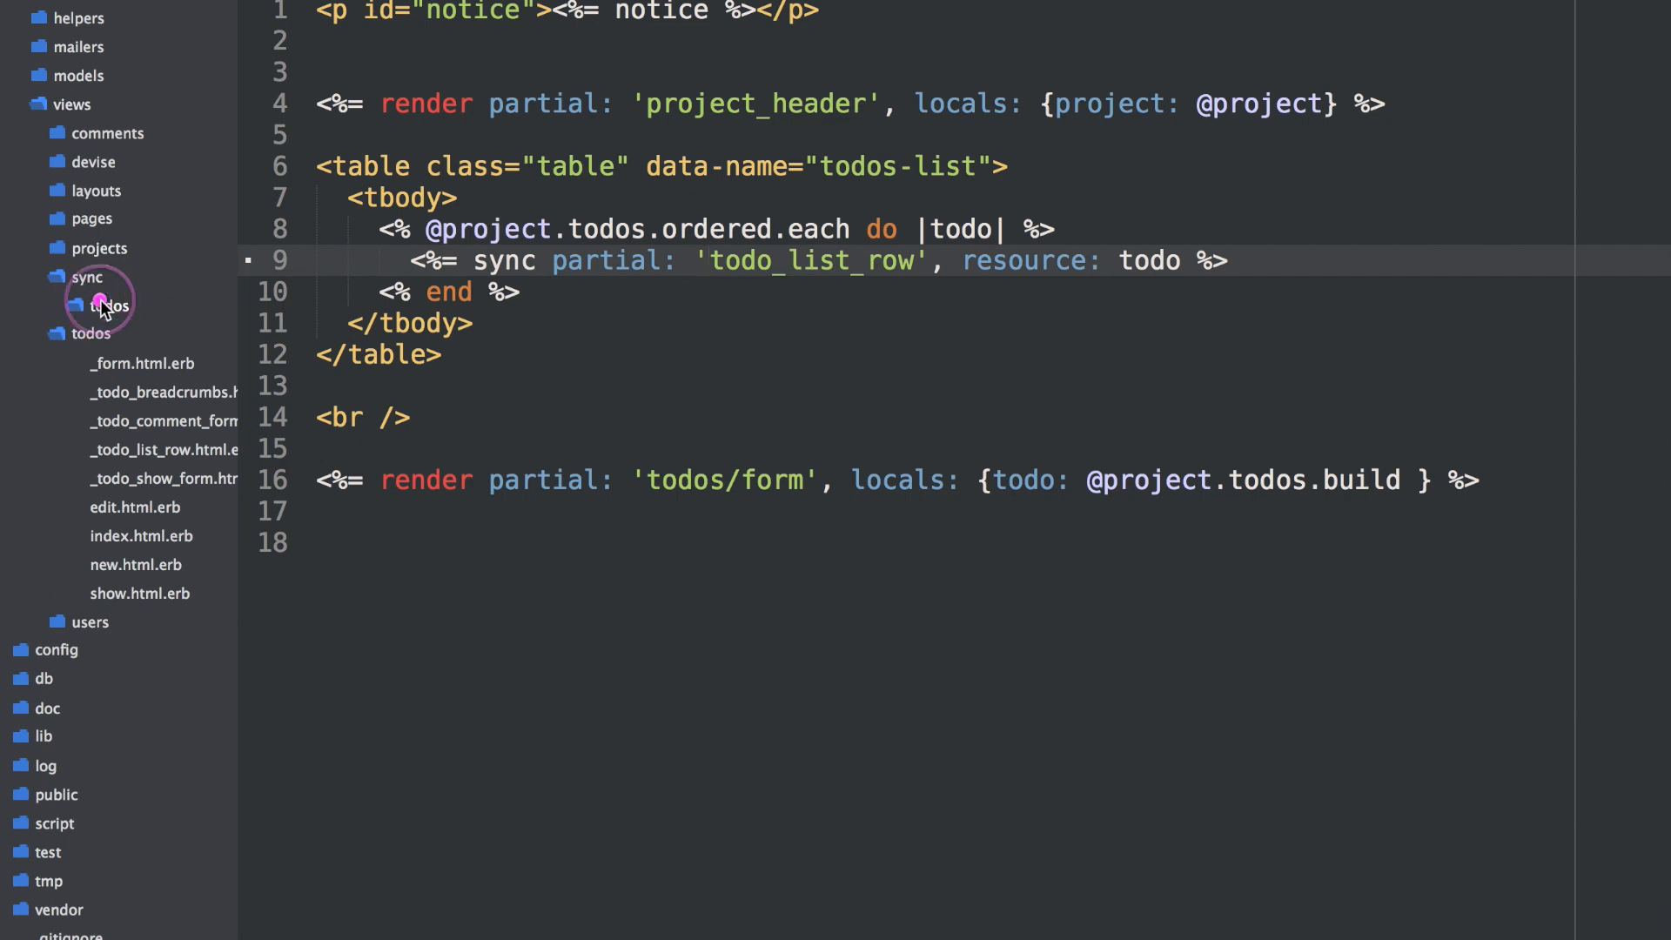
pyautogui.moveTo(103, 334)
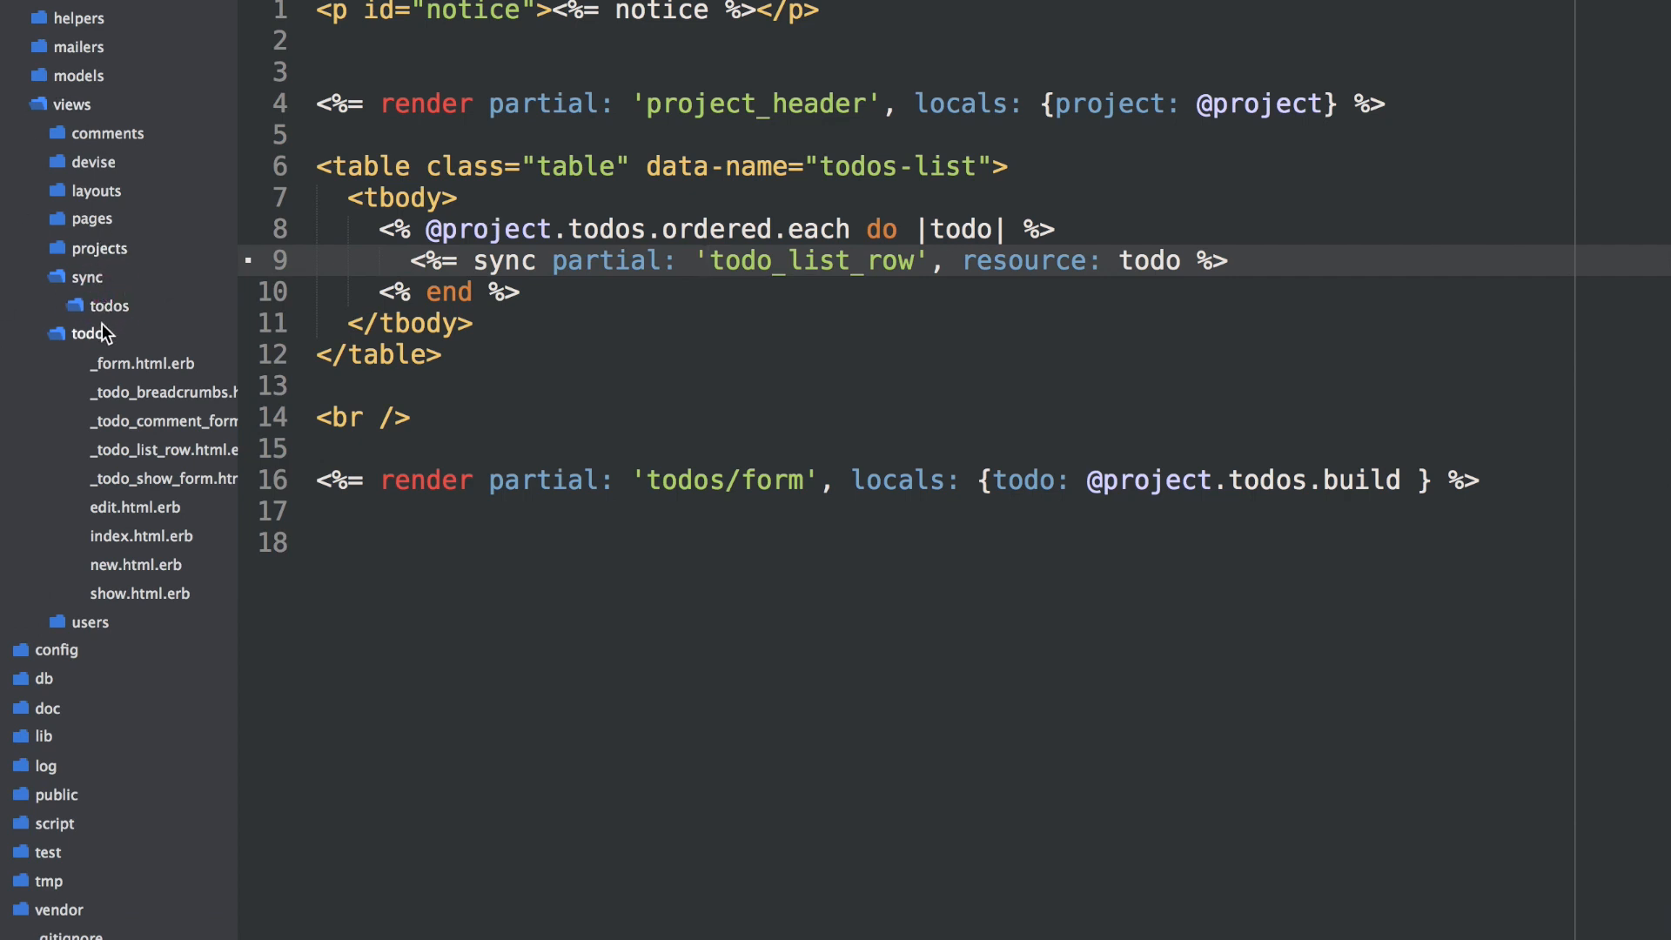
# Step: Move _todo_list_row.html.erb from views/todos into the new sync/todos folder
pyautogui.click(149, 449)
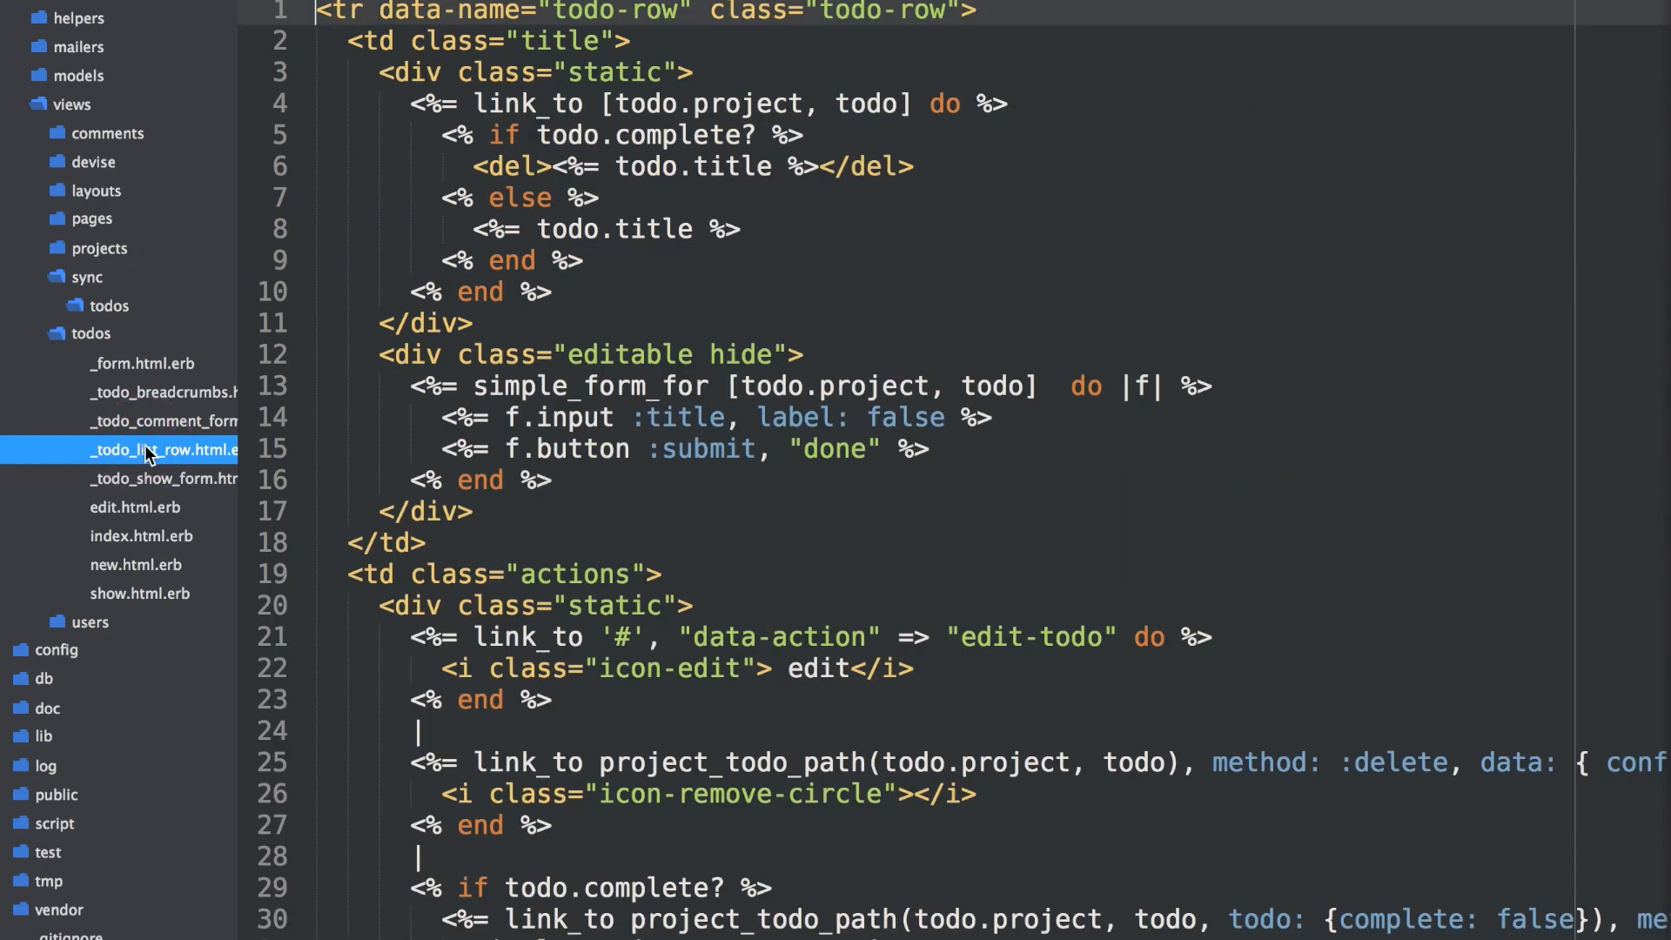
pyautogui.click(89, 333)
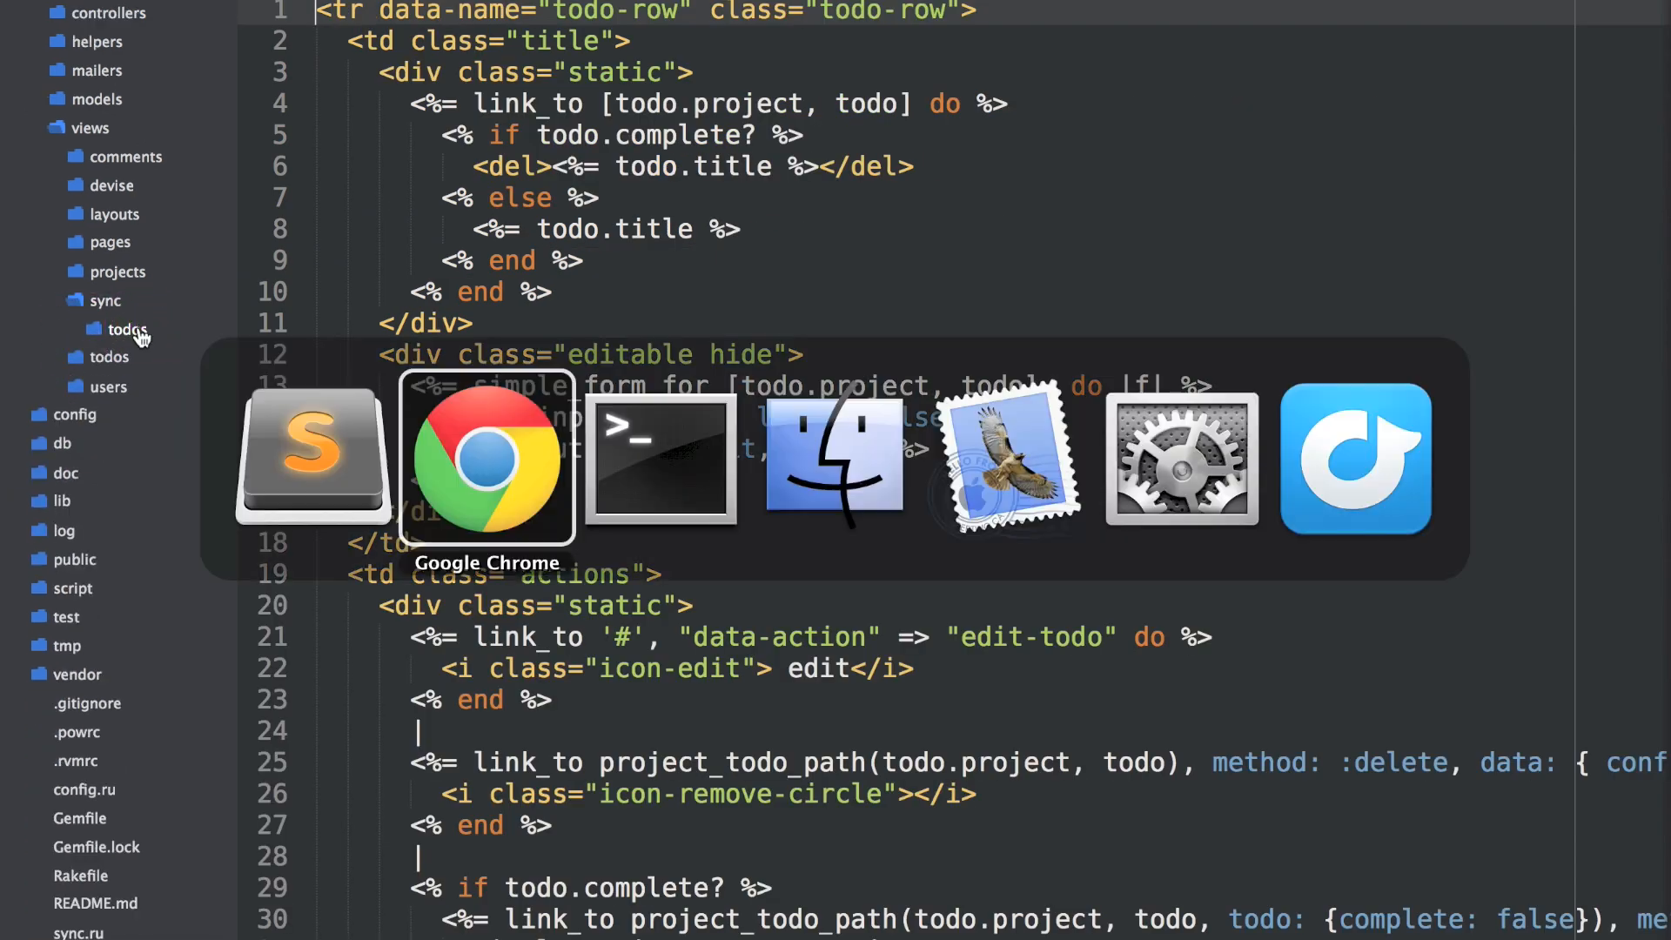
pyautogui.click(661, 458)
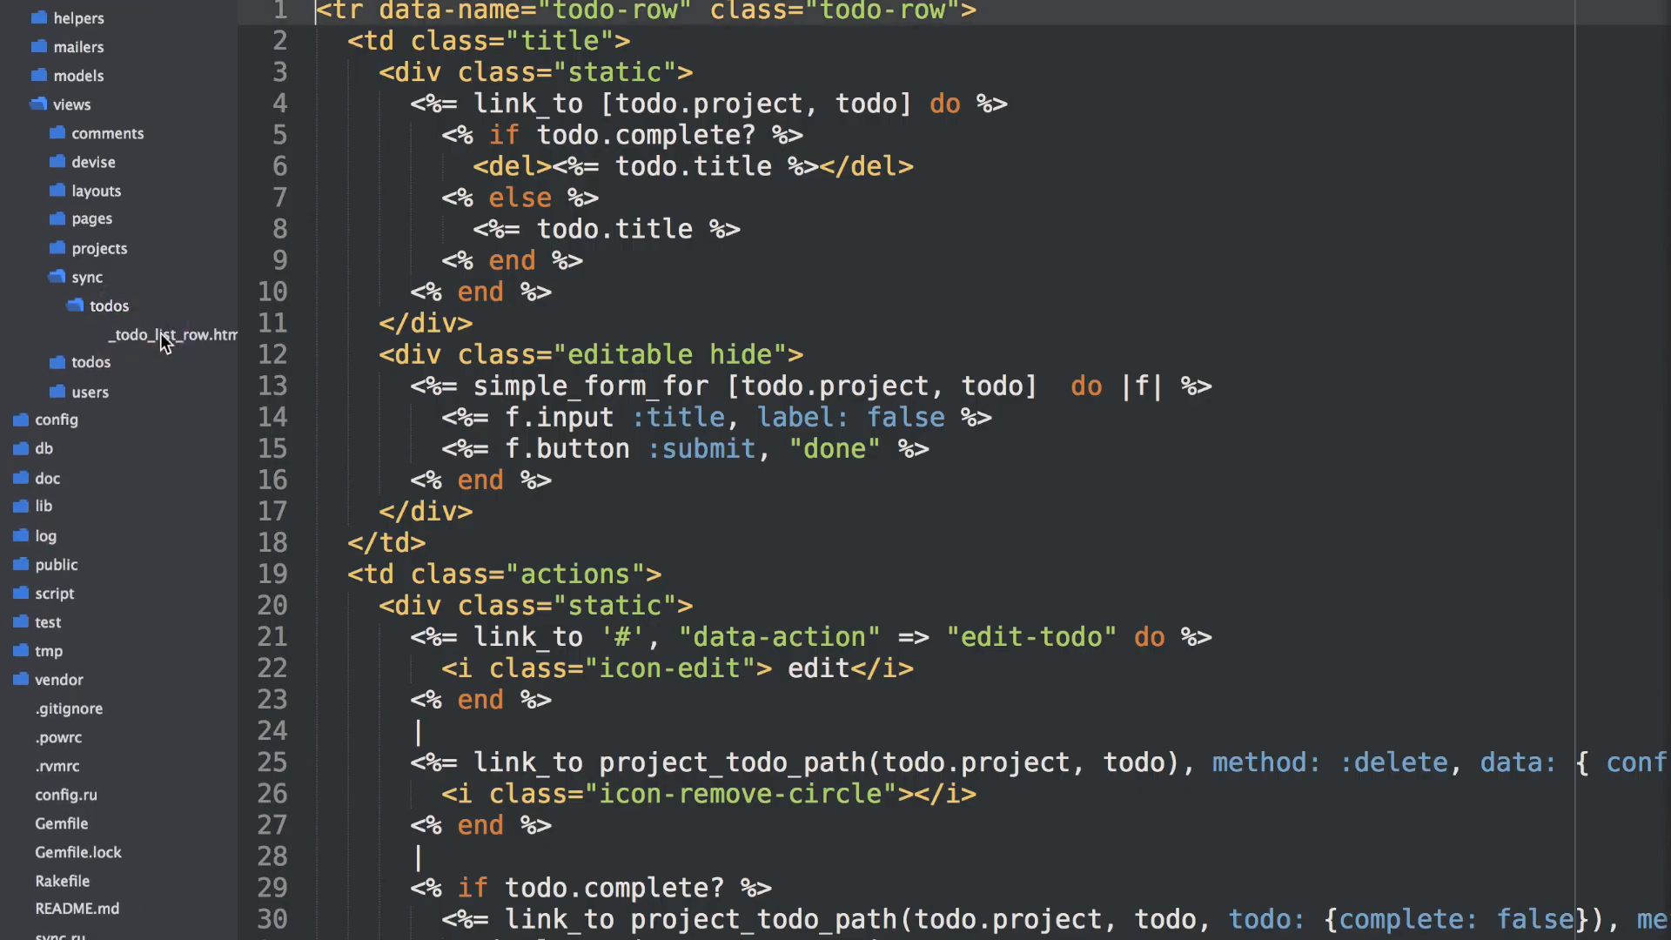
pyautogui.click(170, 334)
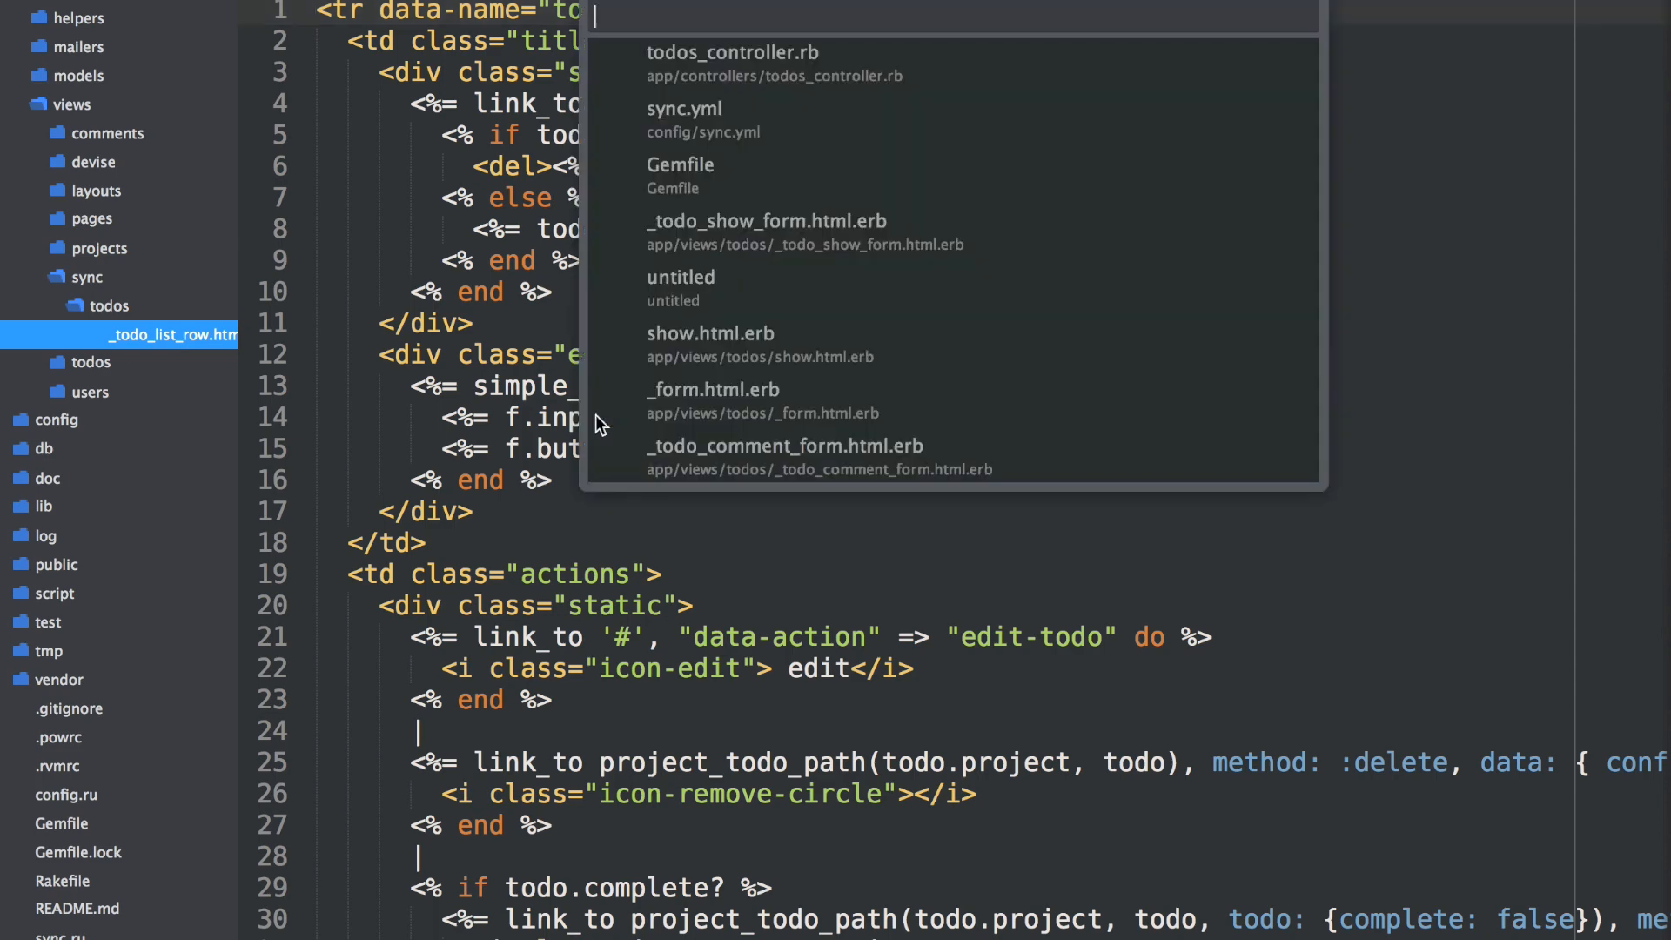
pyautogui.click(733, 52)
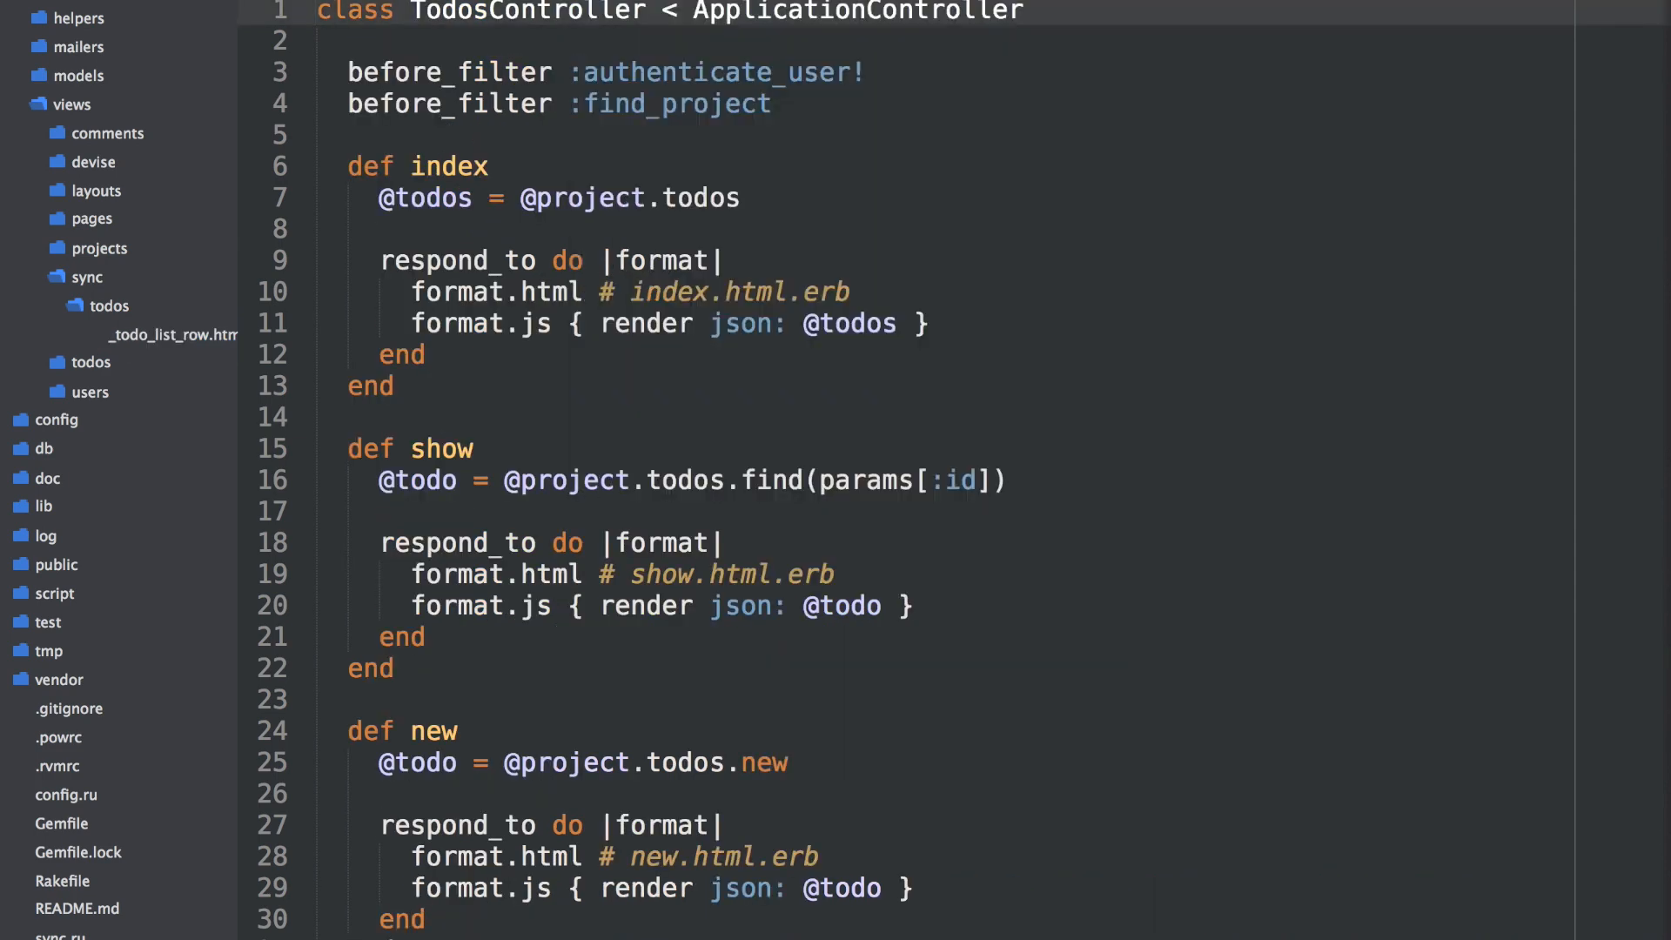
pyautogui.scroll(-3)
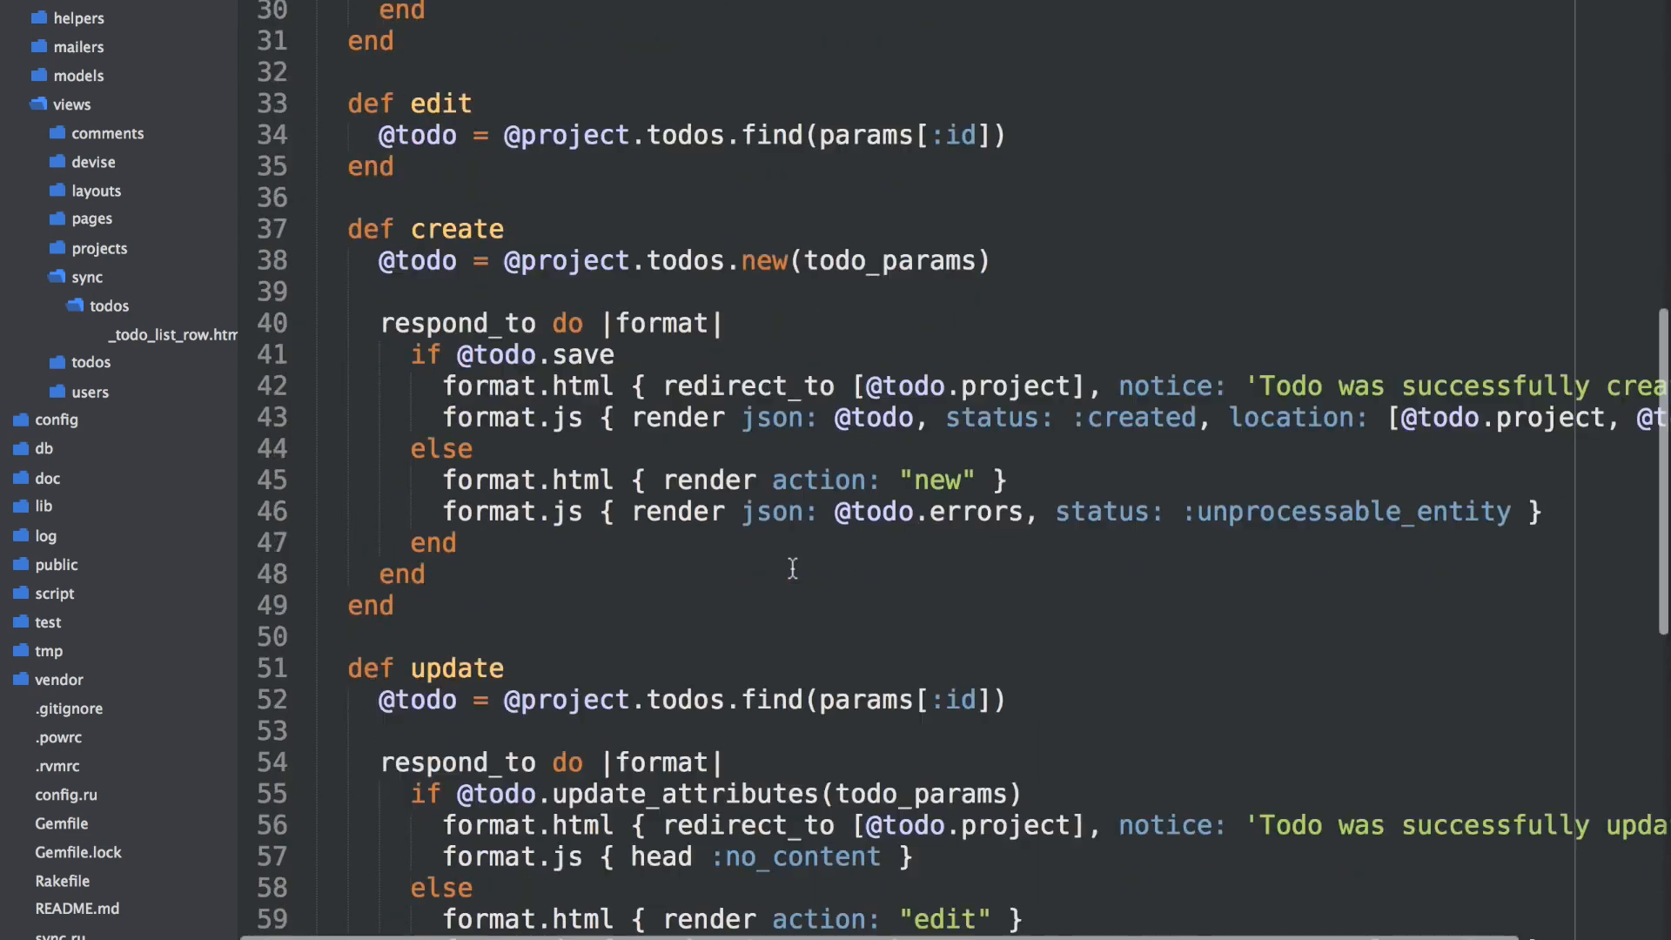
pyautogui.scroll(-3)
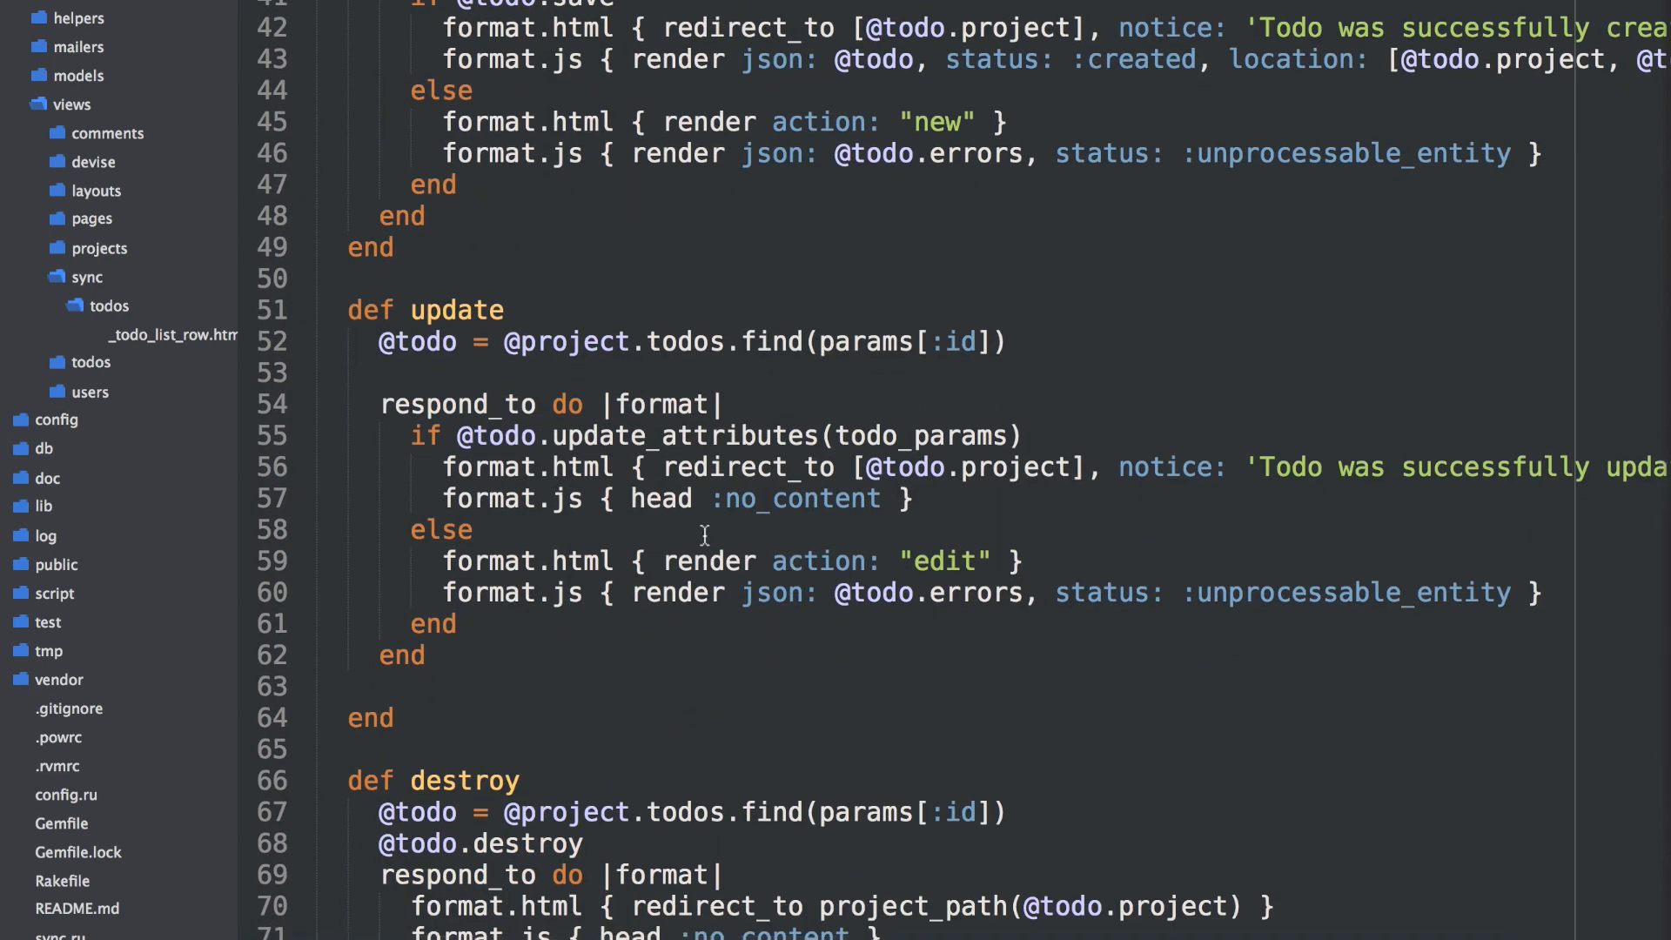
pyautogui.moveTo(568, 50)
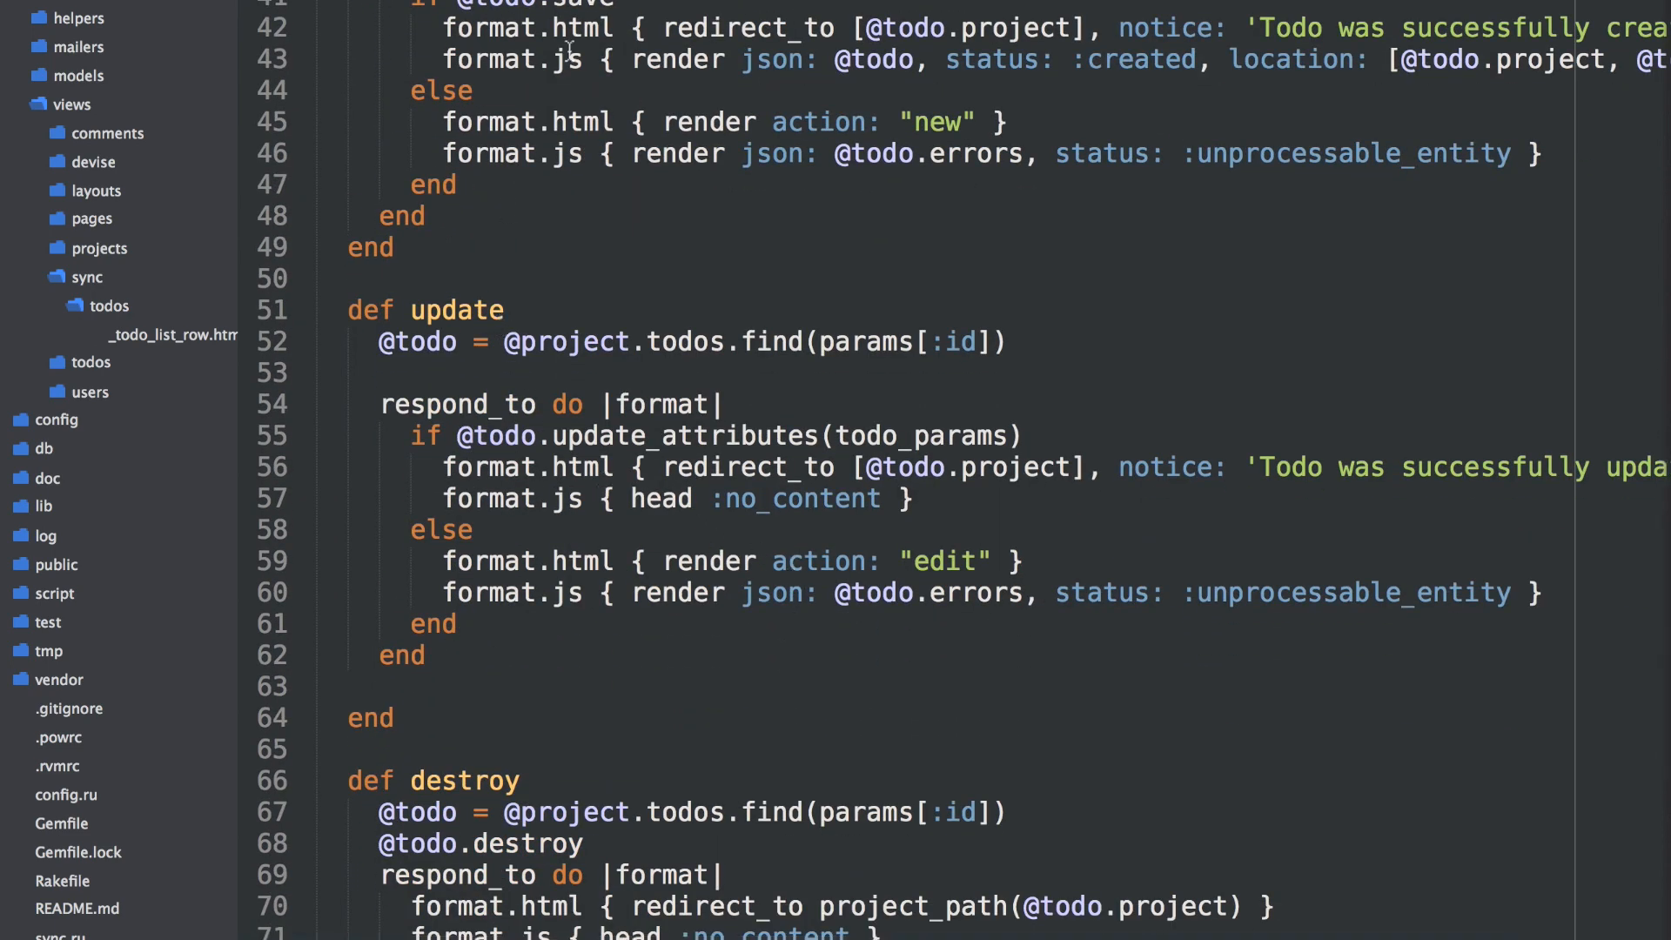
pyautogui.click(1023, 435)
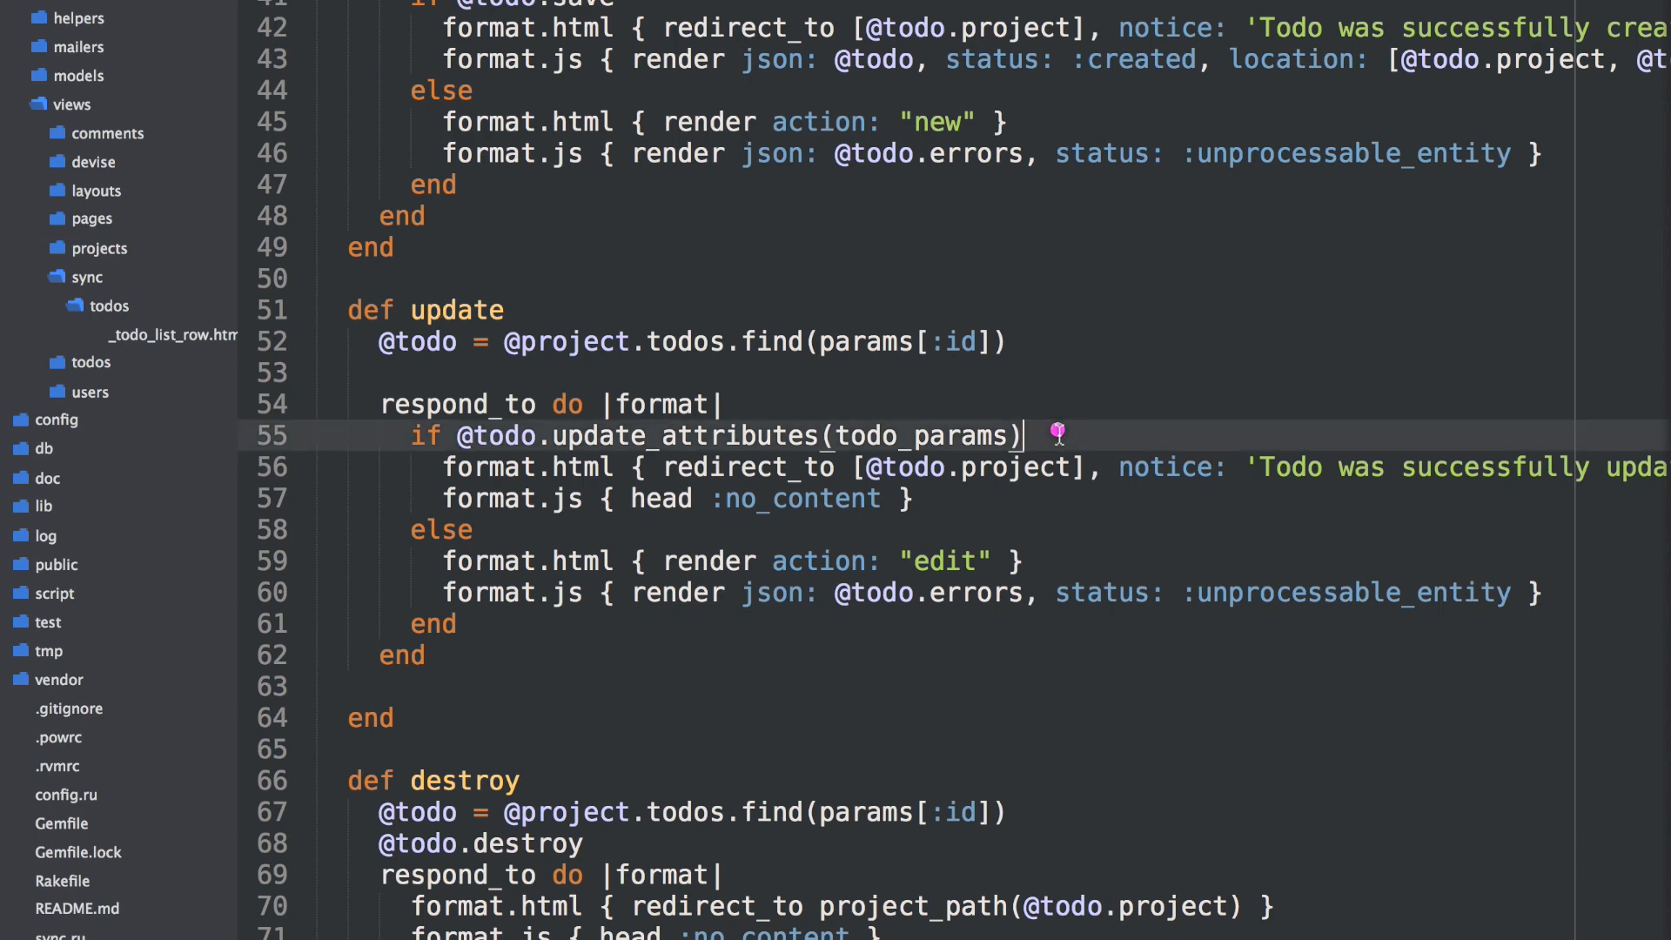
pyautogui.press('enter')
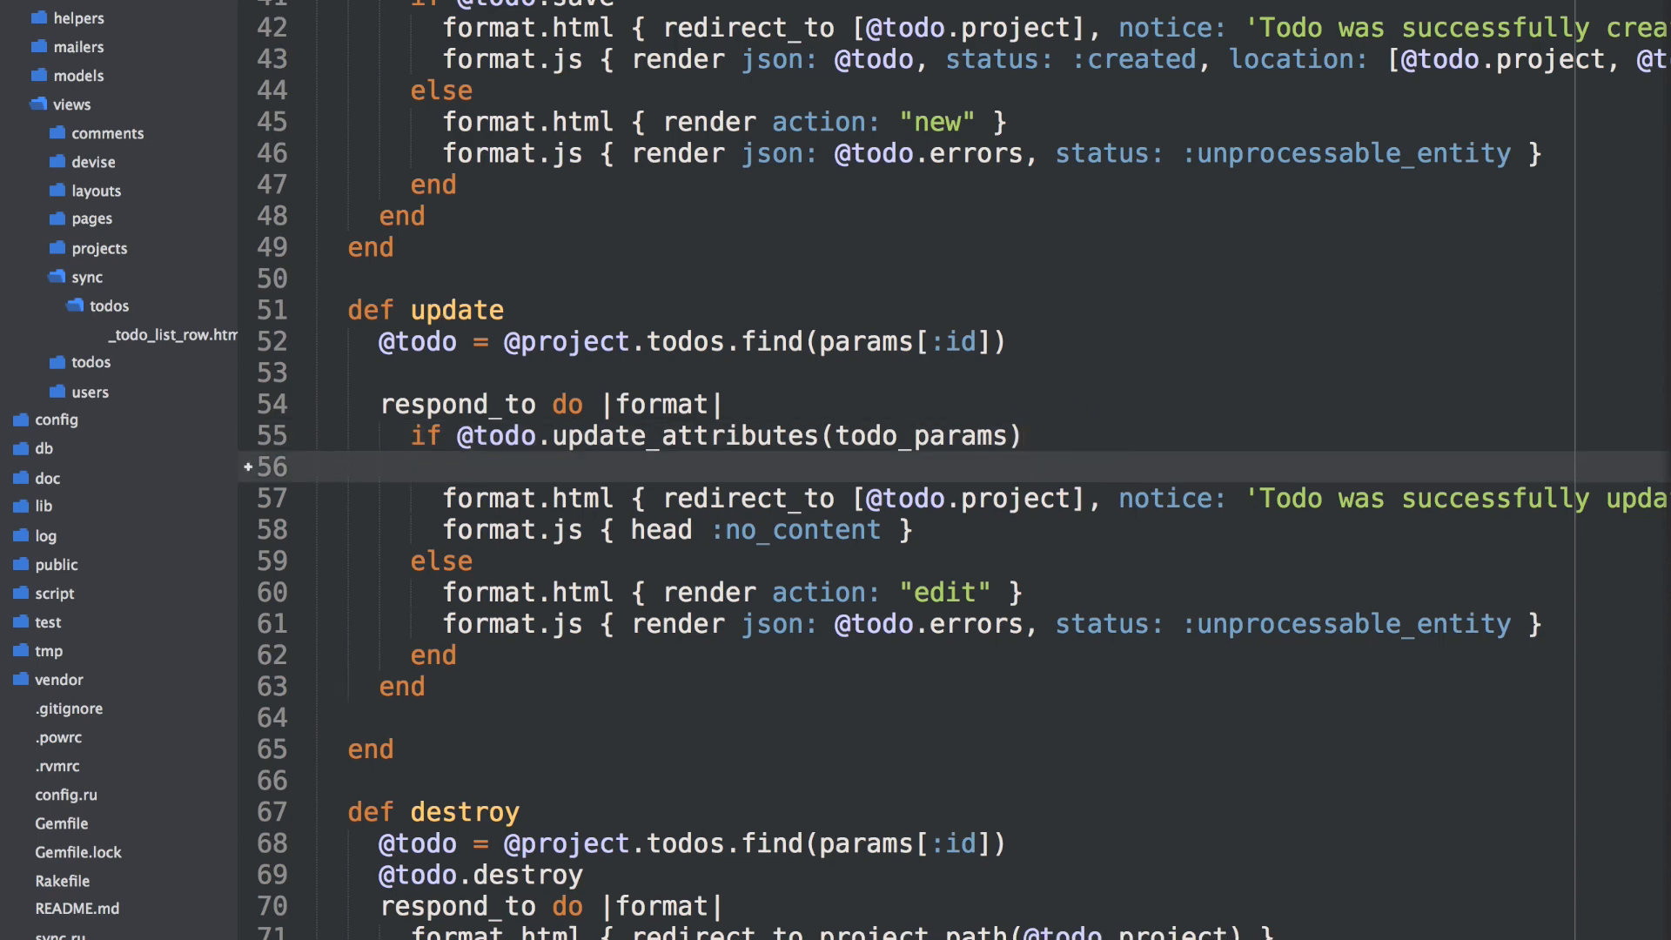
pyautogui.write('sync')
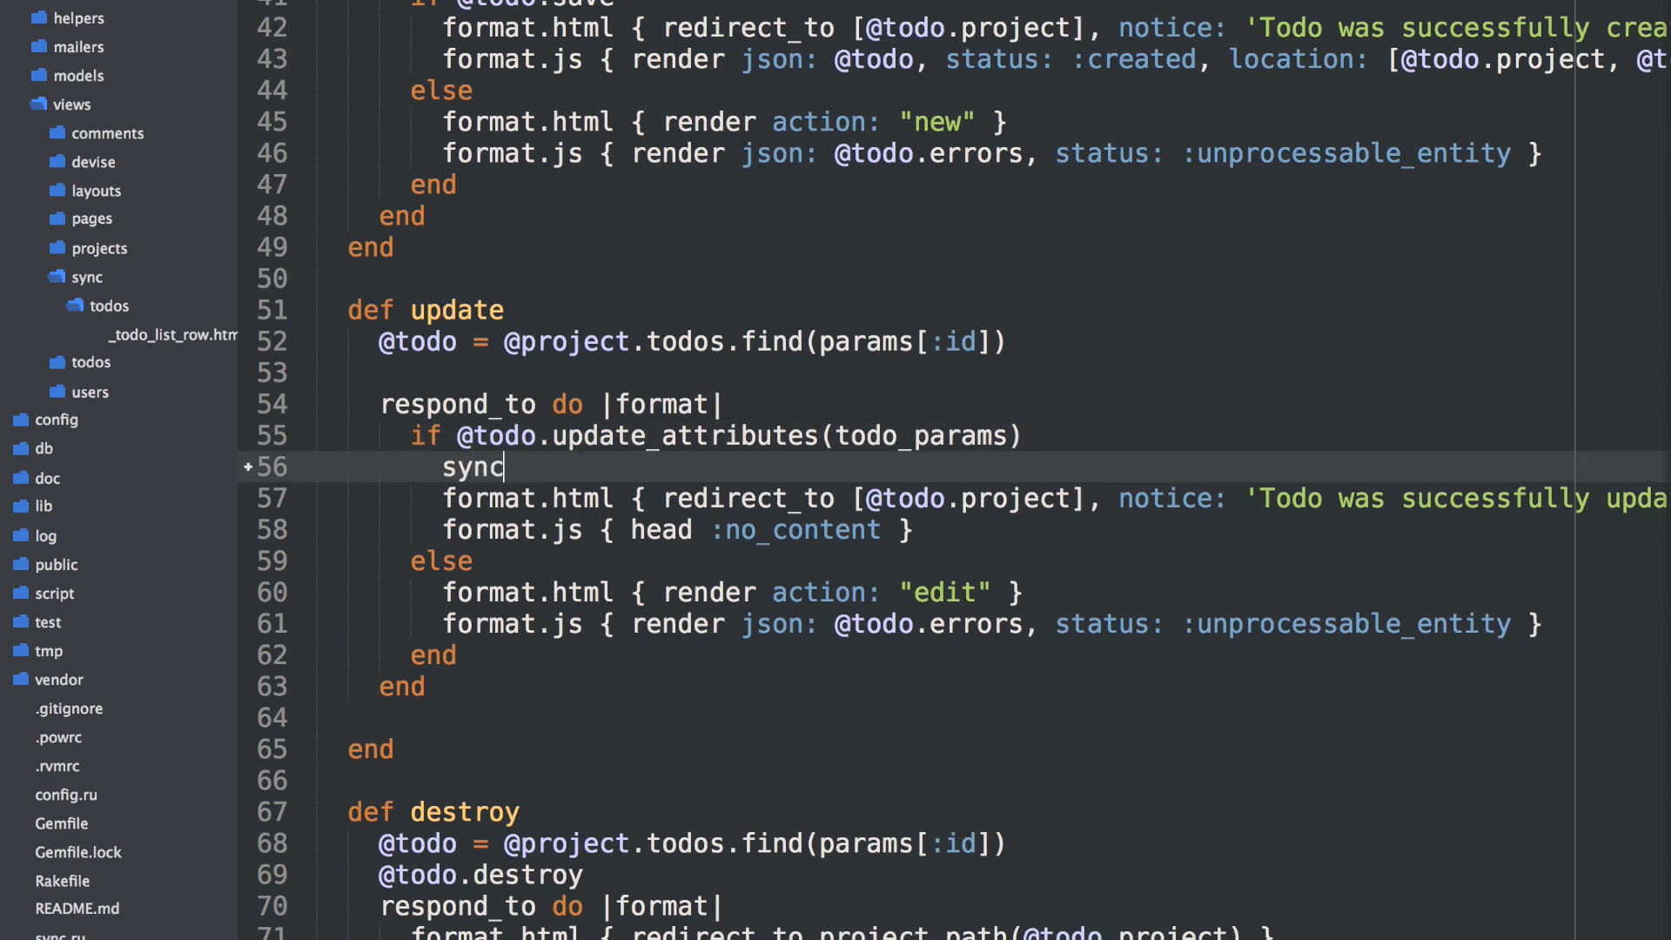
pyautogui.write('_update')
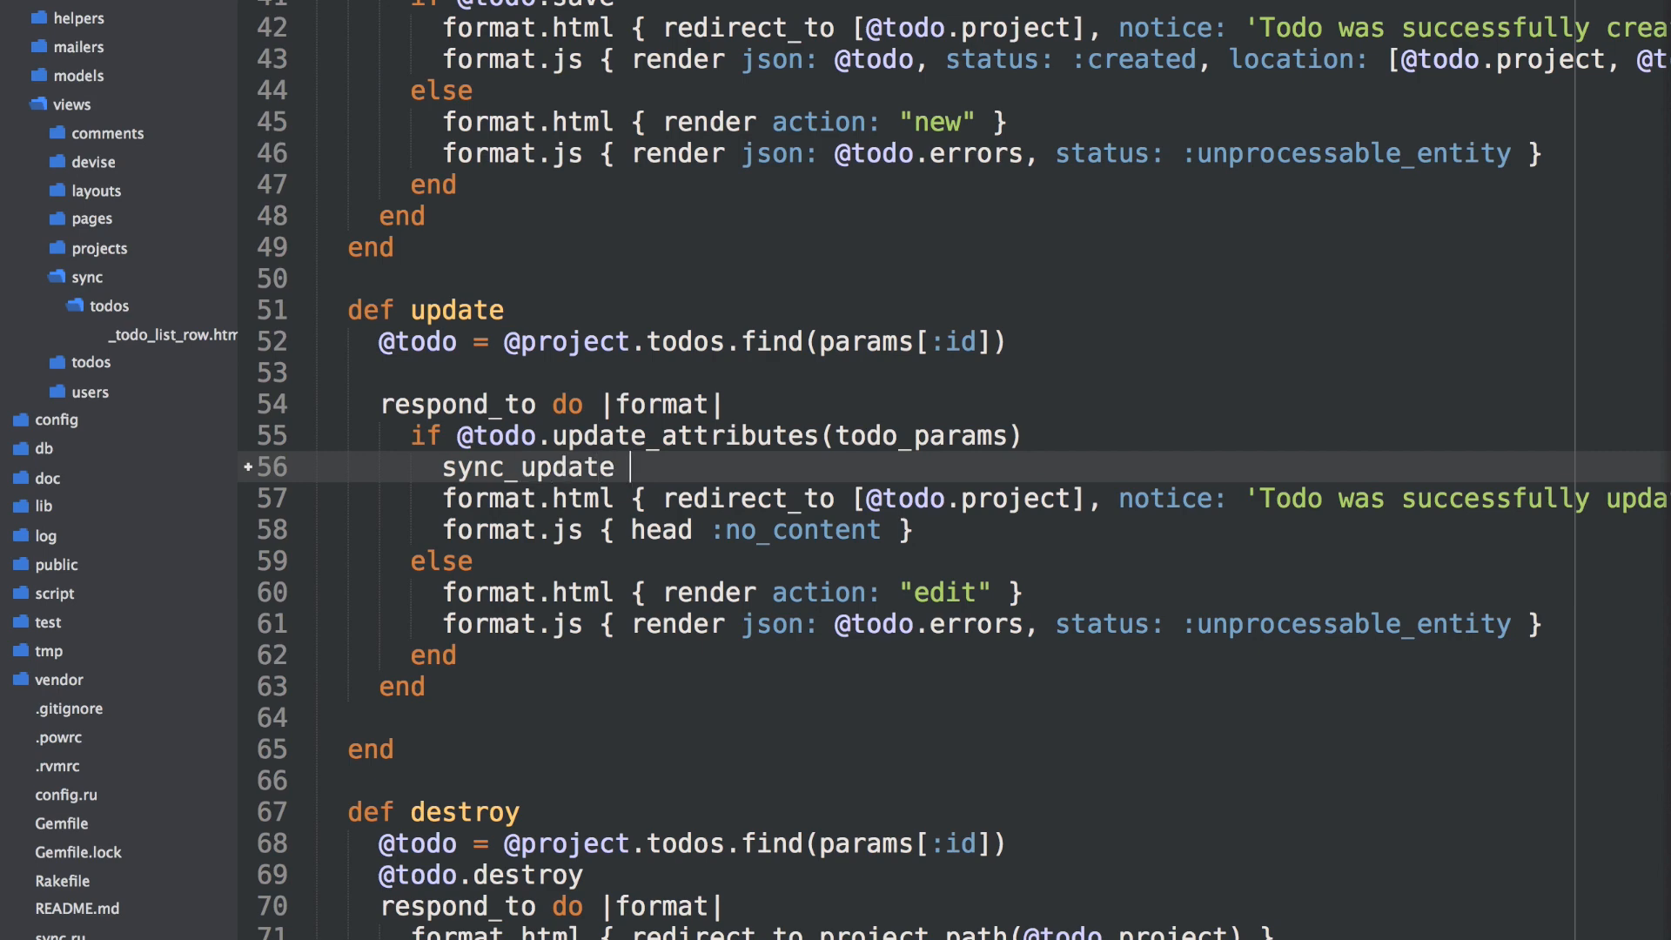
pyautogui.write('@todo')
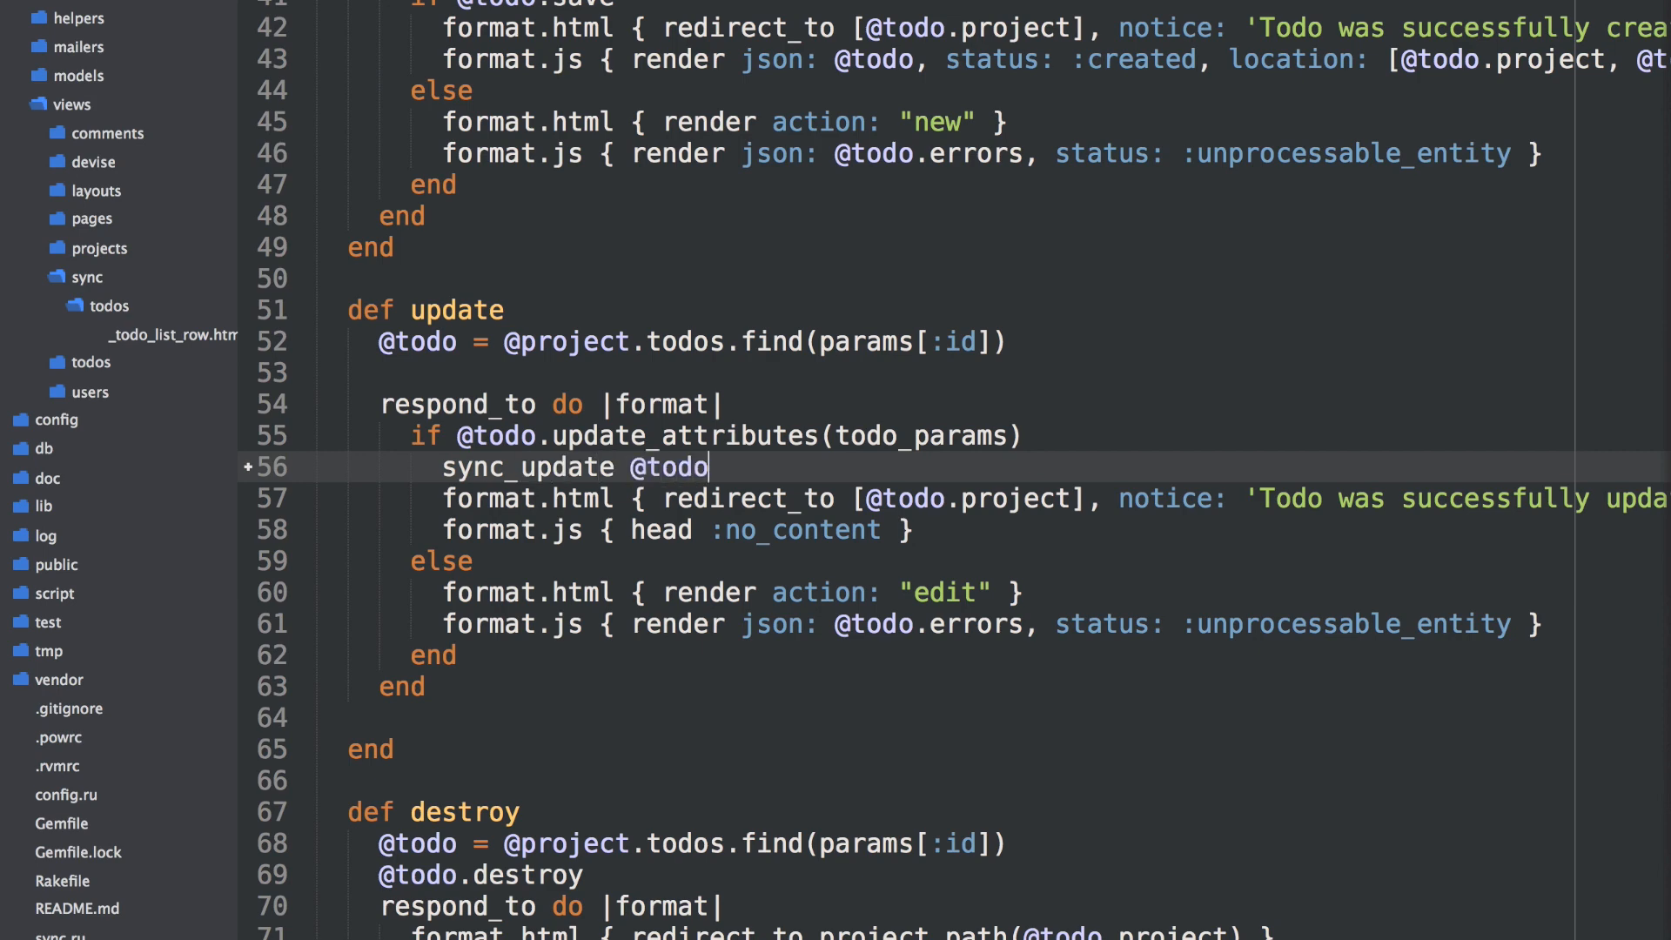
pyautogui.doubleClick(522, 467)
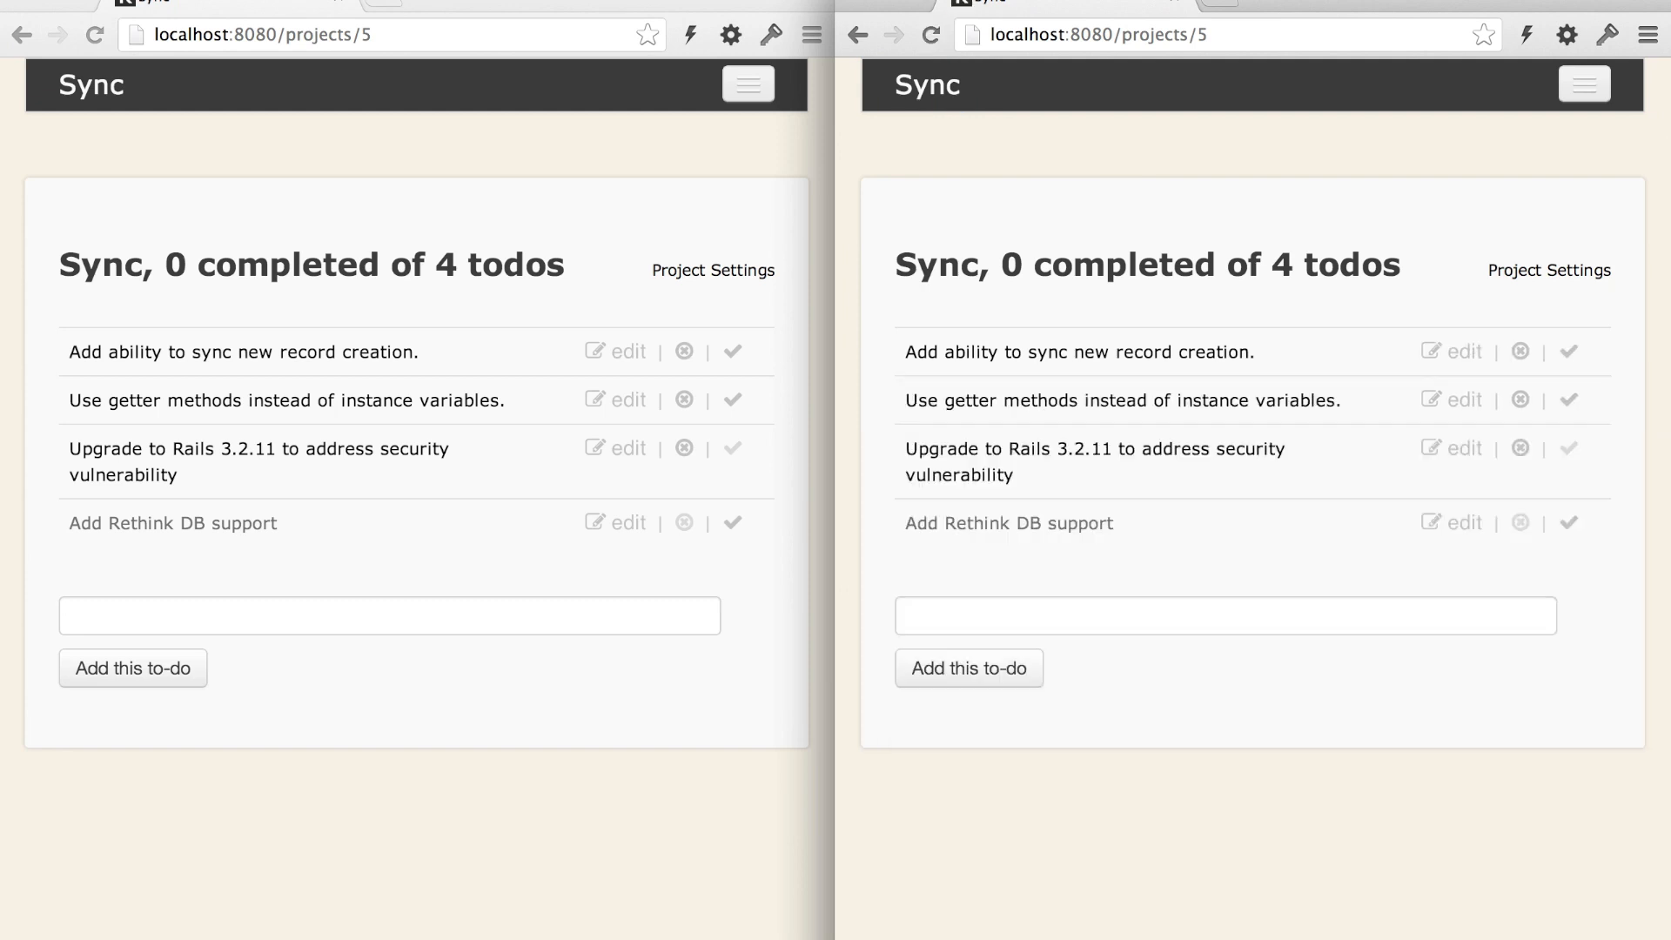
pyautogui.moveTo(926, 191)
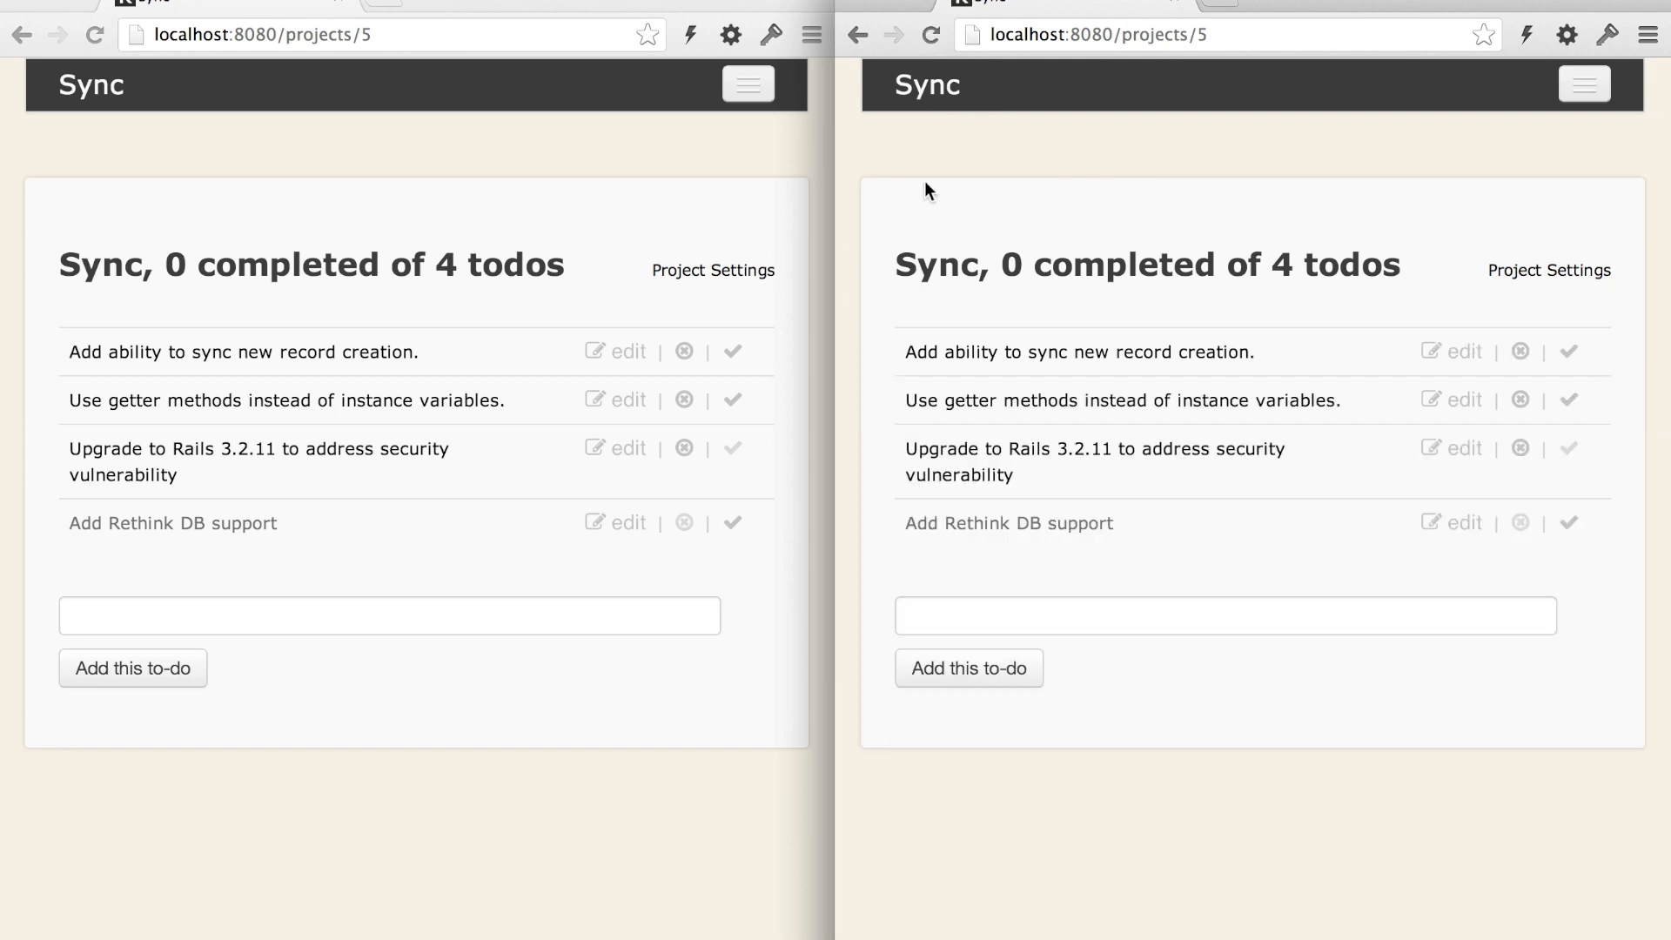
pyautogui.moveTo(453, 357)
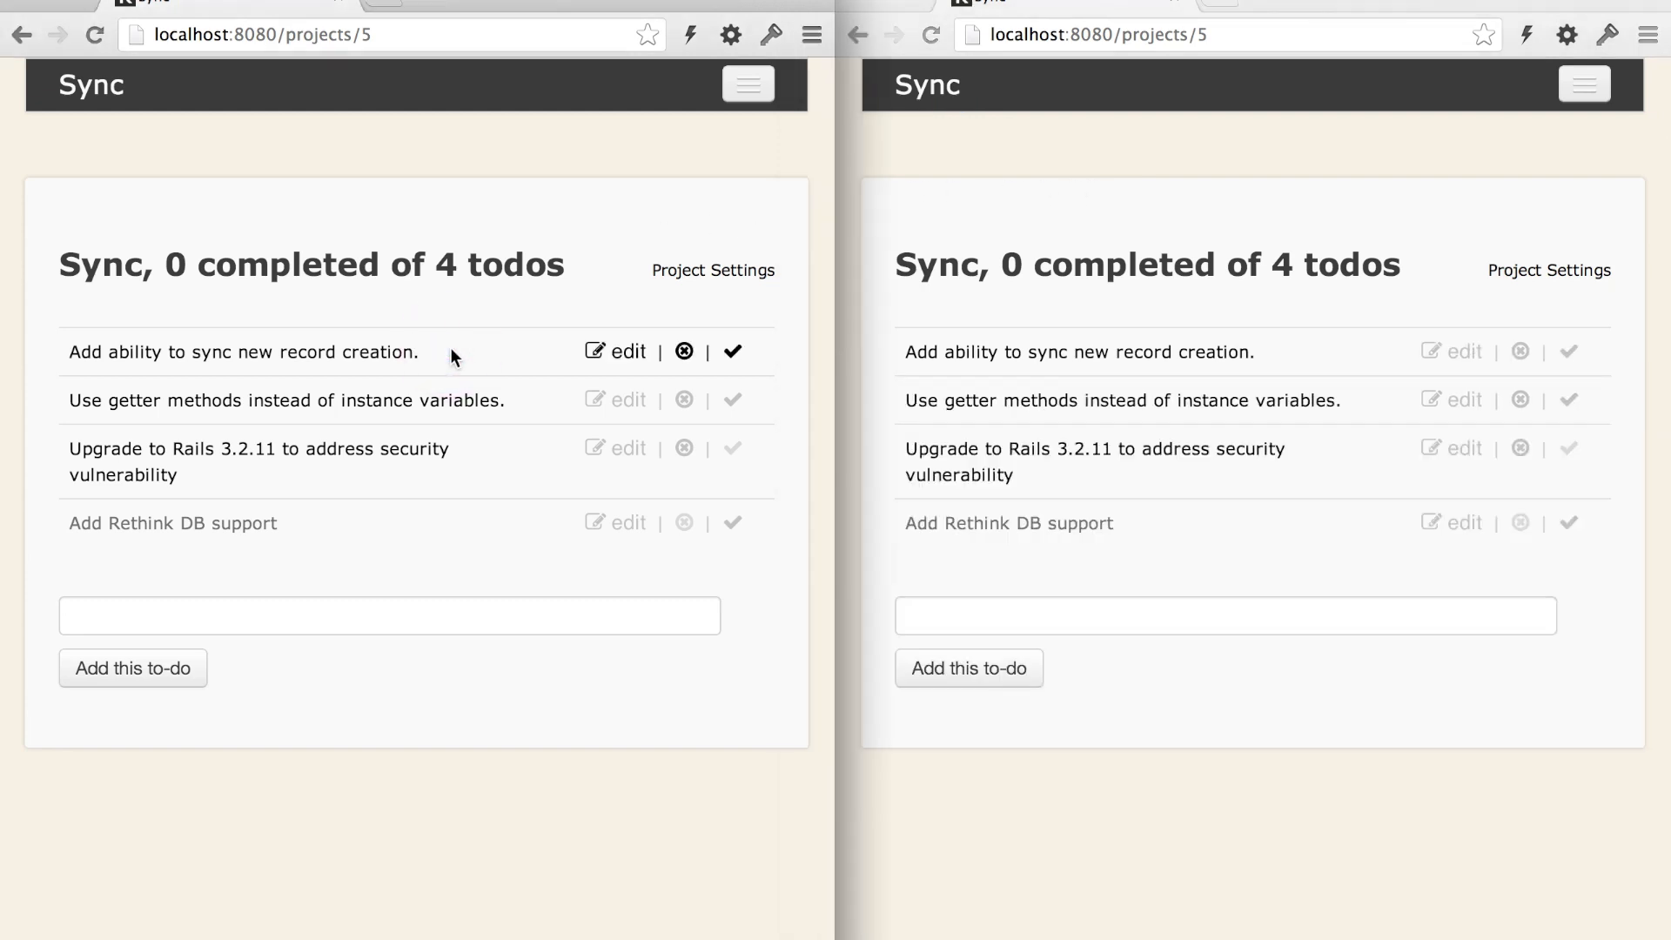
pyautogui.moveTo(432, 359)
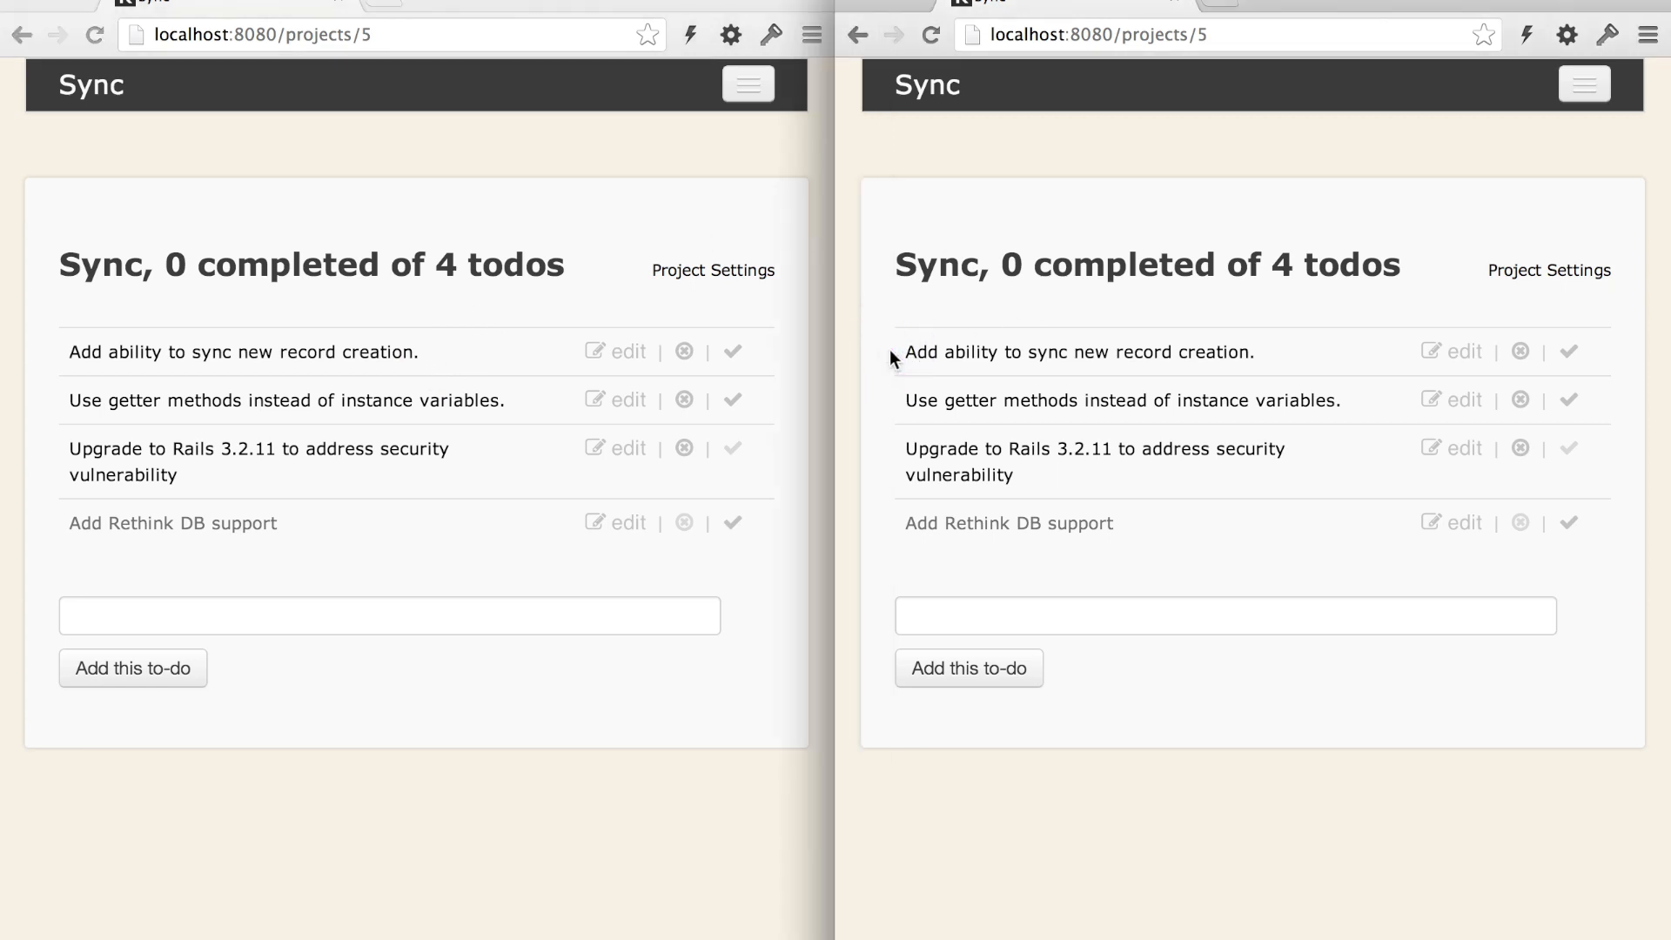
# Step: Check the first todo complete, undo it with the repeat icon, then check it again
pyautogui.click(732, 350)
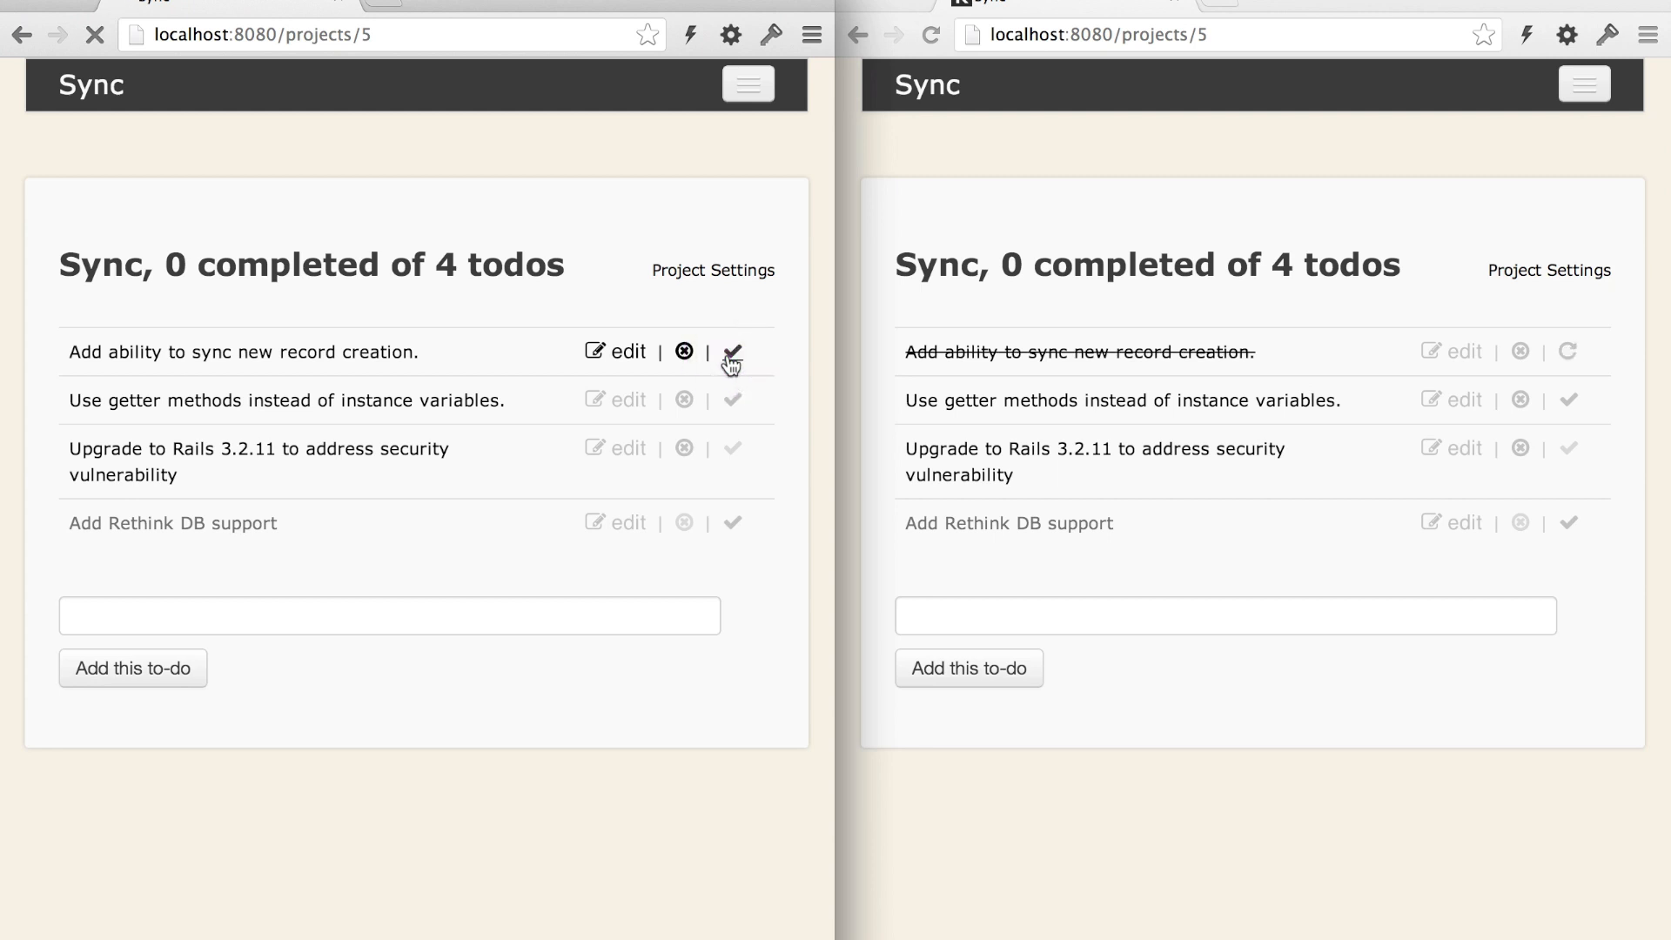
pyautogui.click(731, 351)
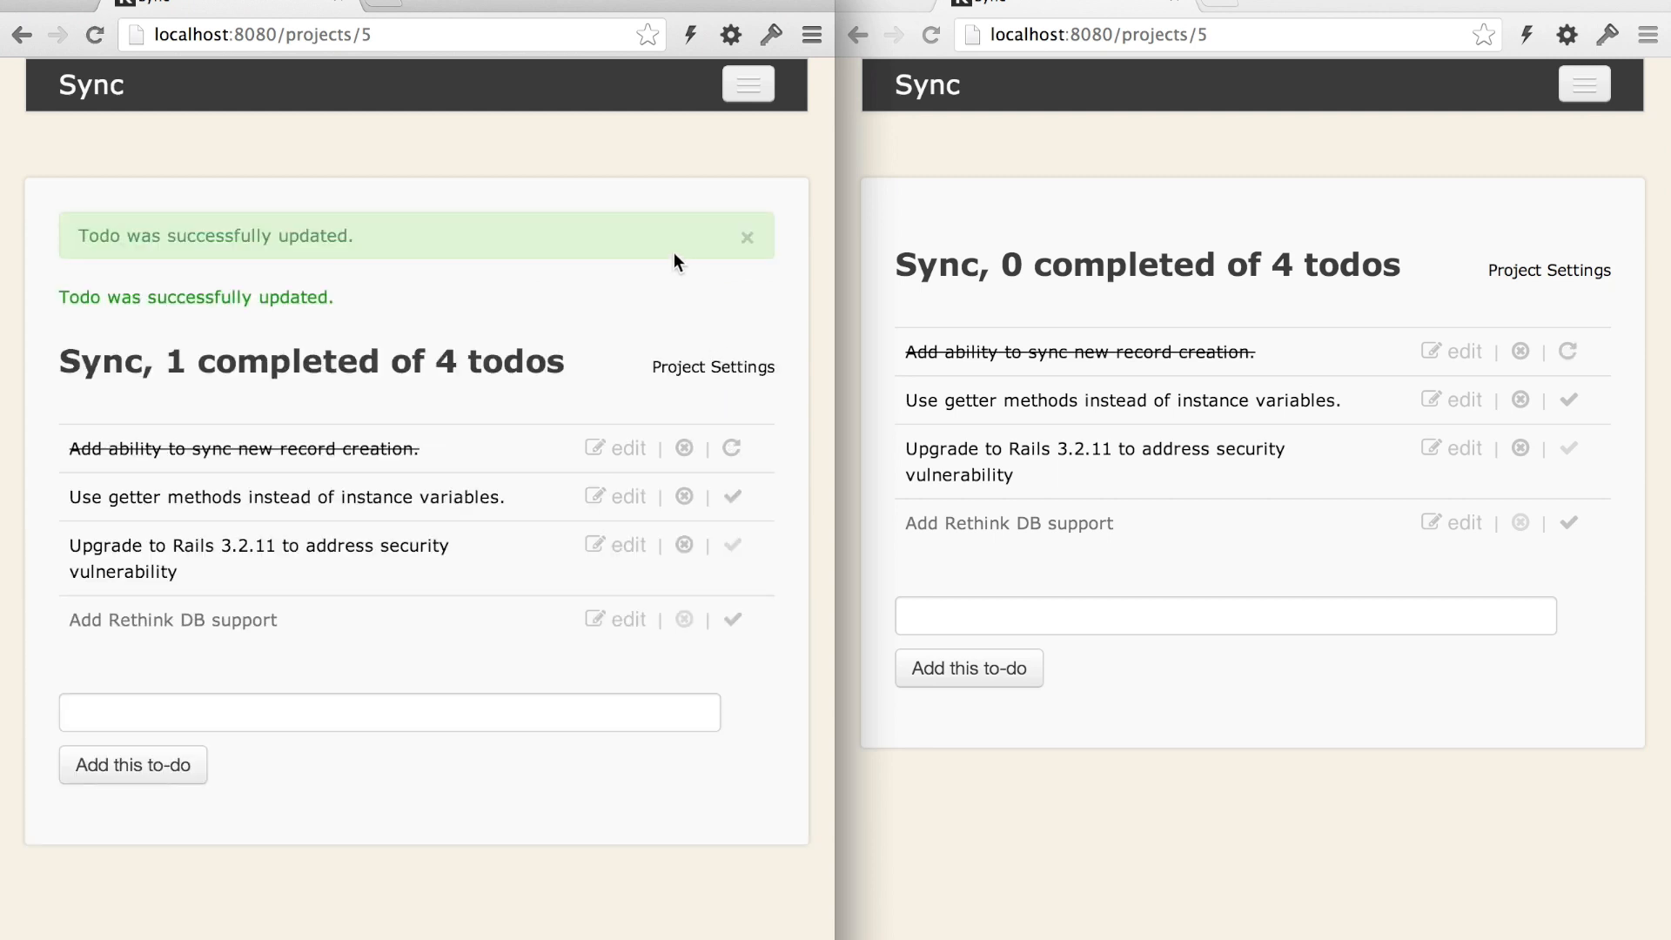
pyautogui.moveTo(963, 339)
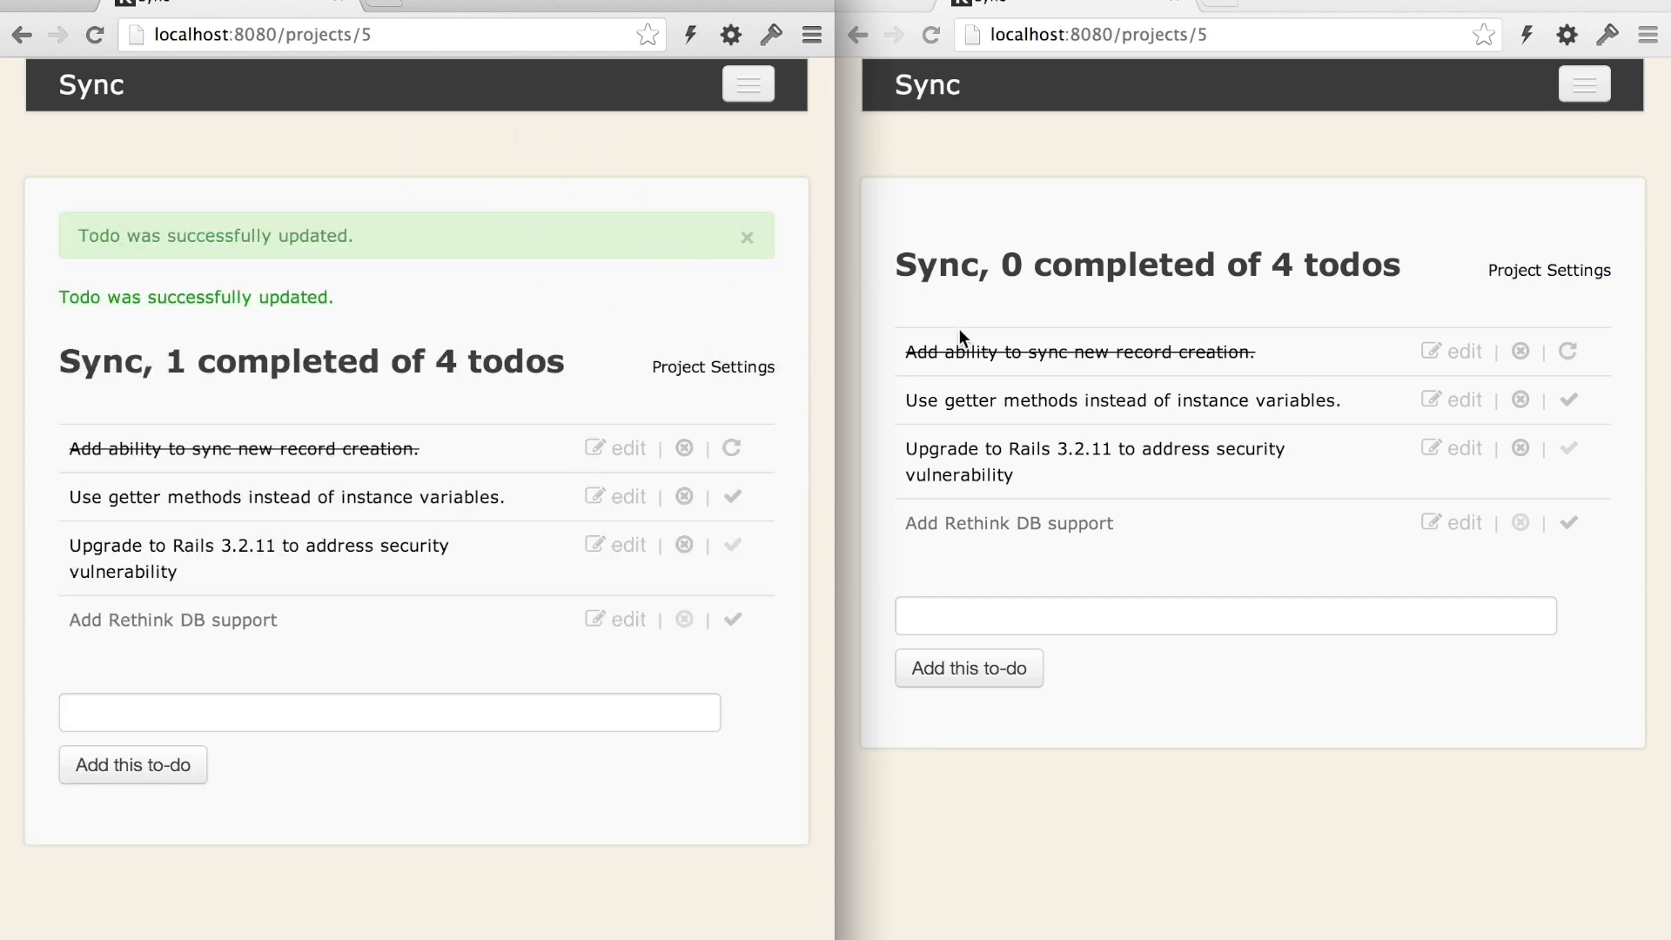
pyautogui.moveTo(1209, 362)
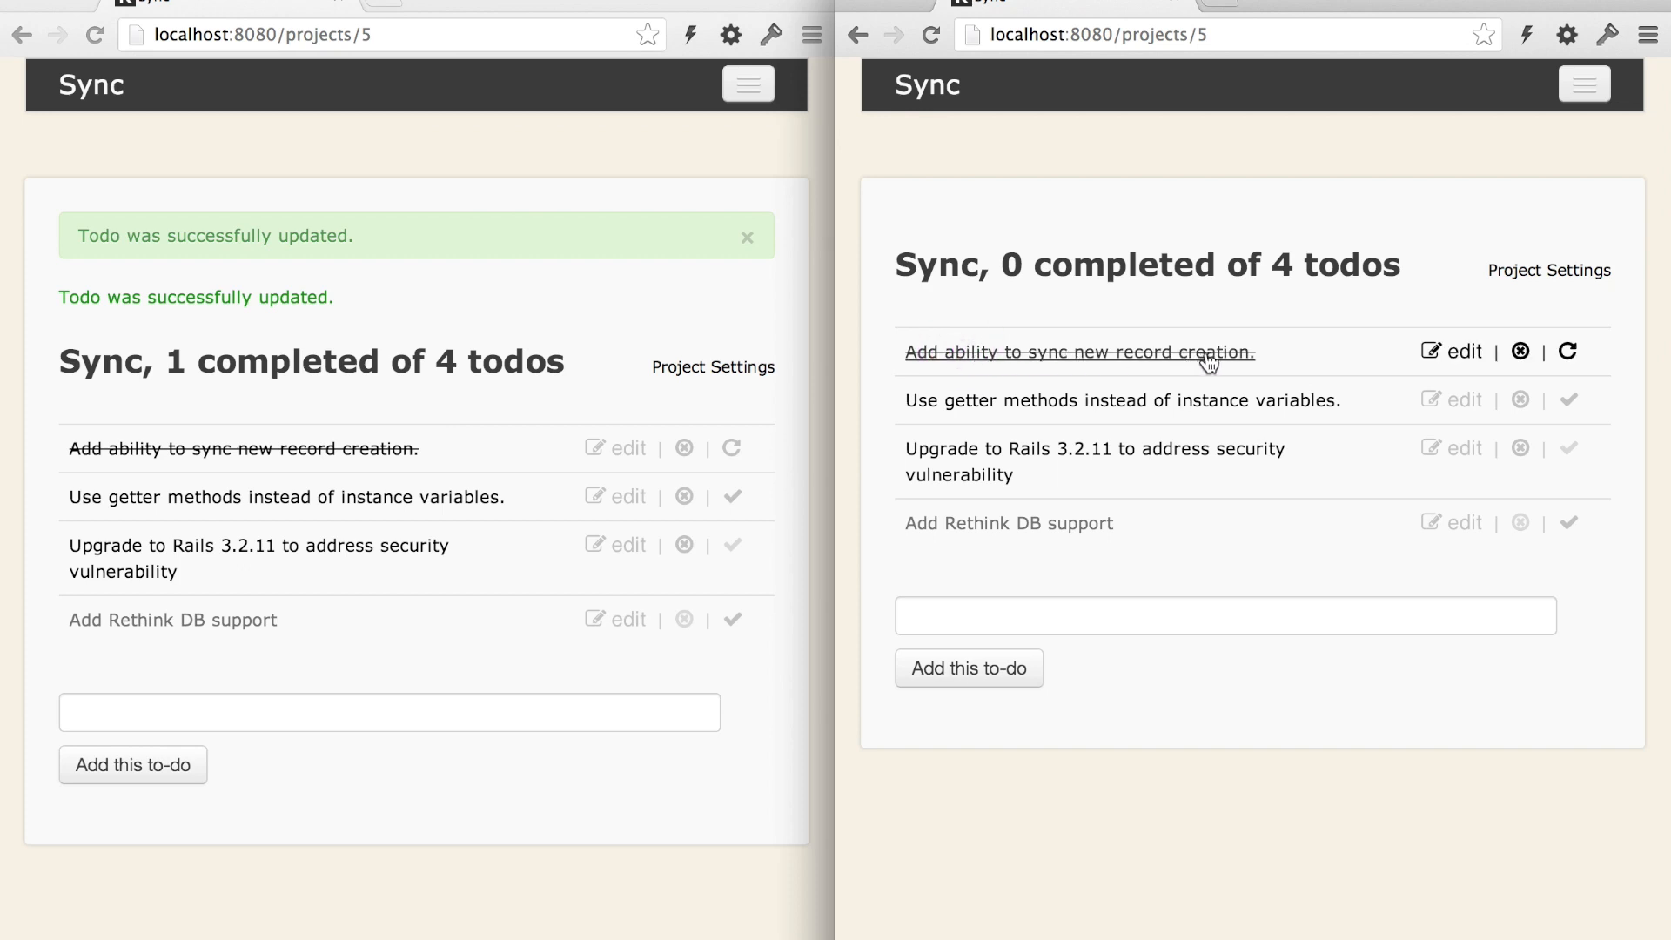
pyautogui.moveTo(864, 329)
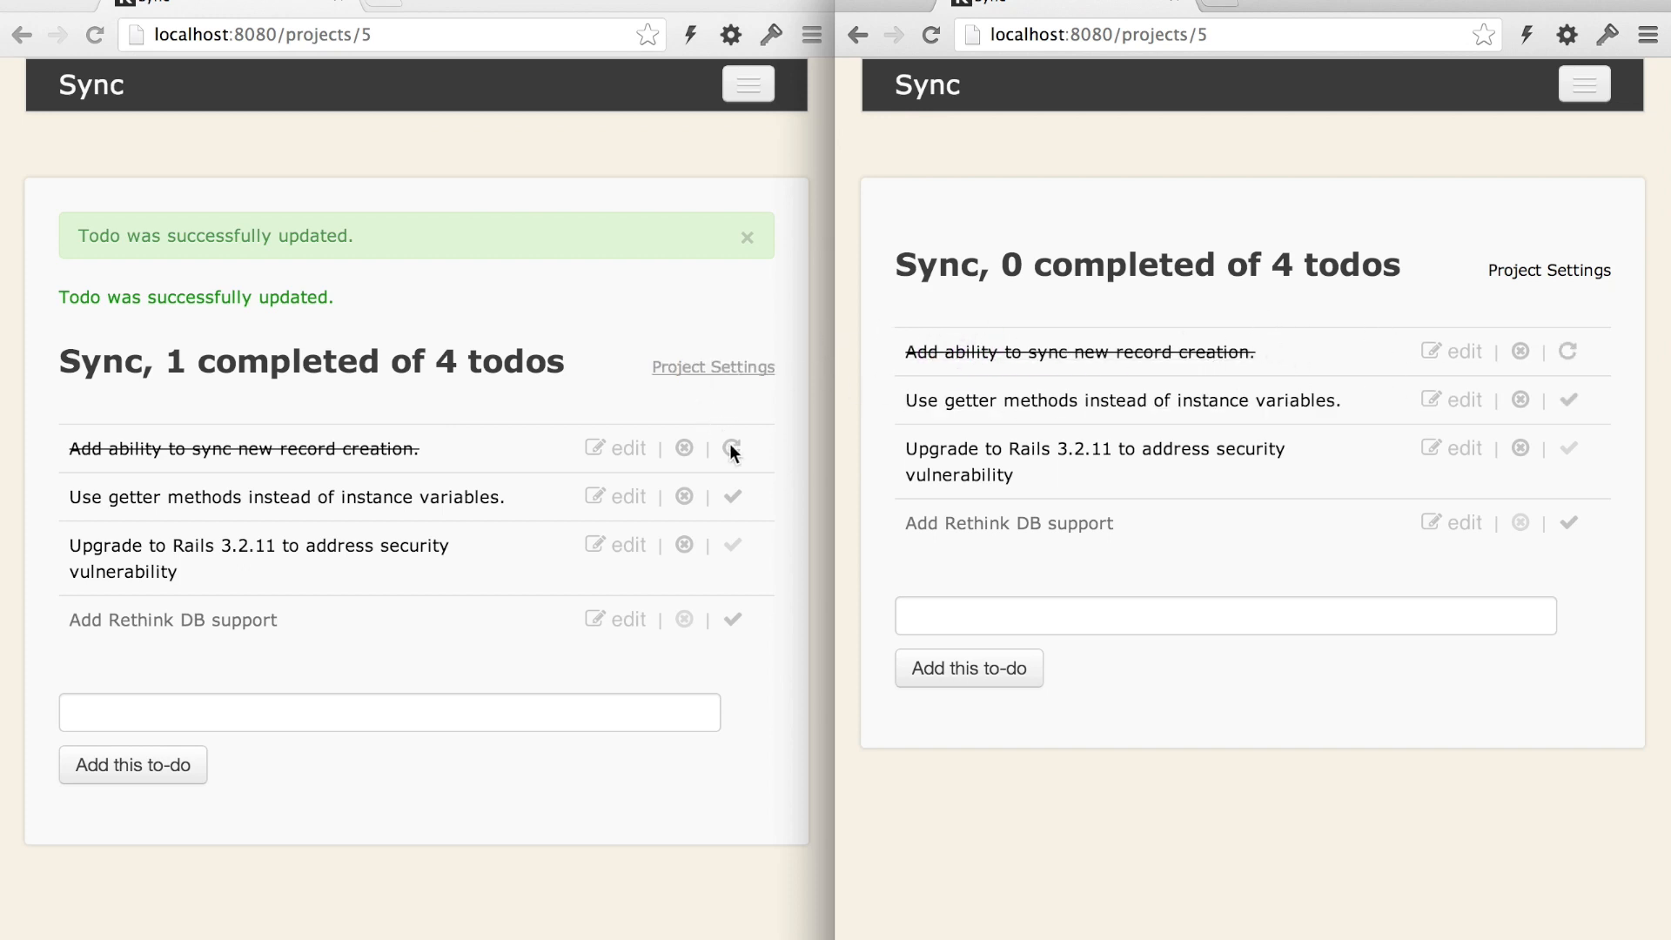
pyautogui.moveTo(895, 367)
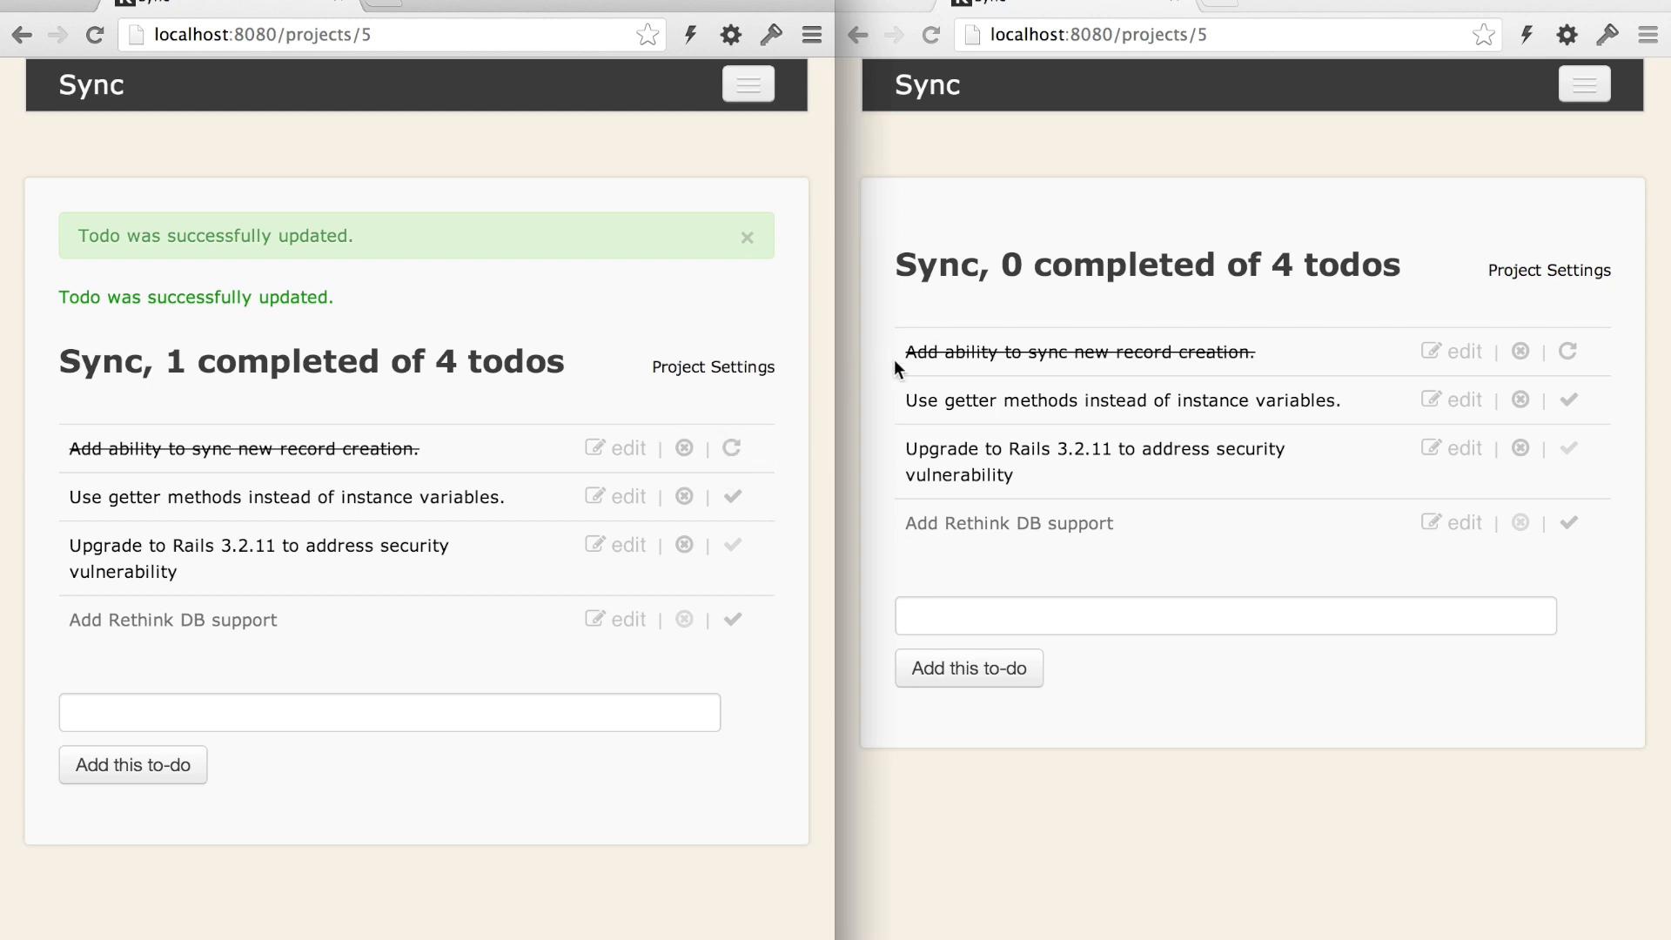
pyautogui.click(733, 450)
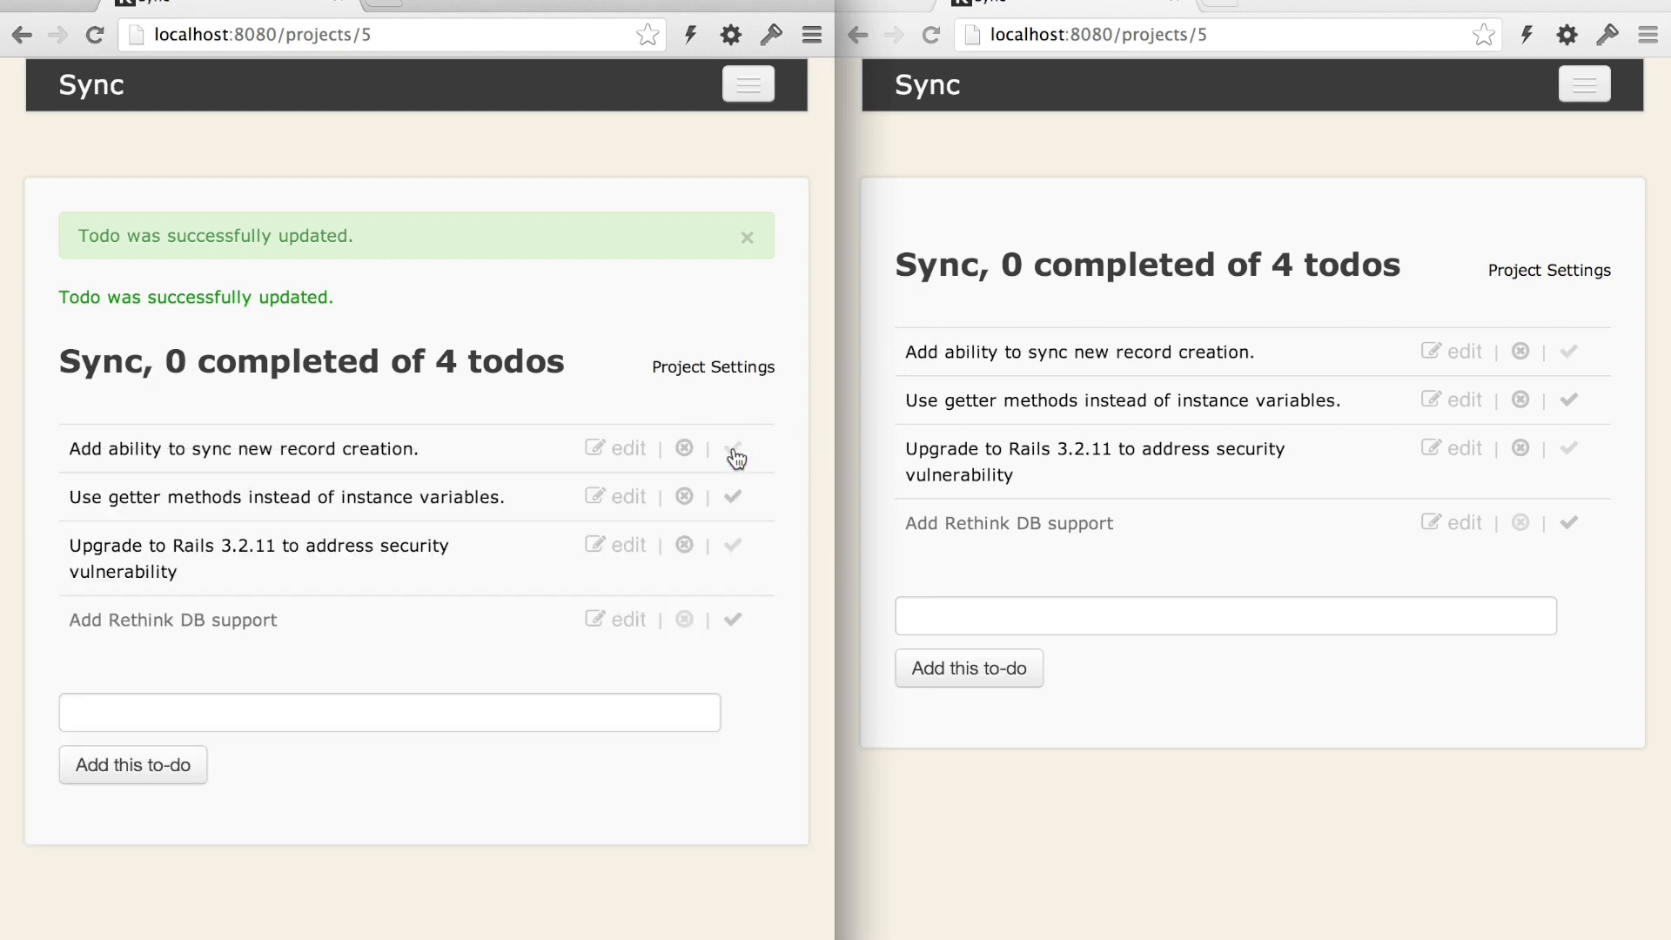
pyautogui.click(733, 447)
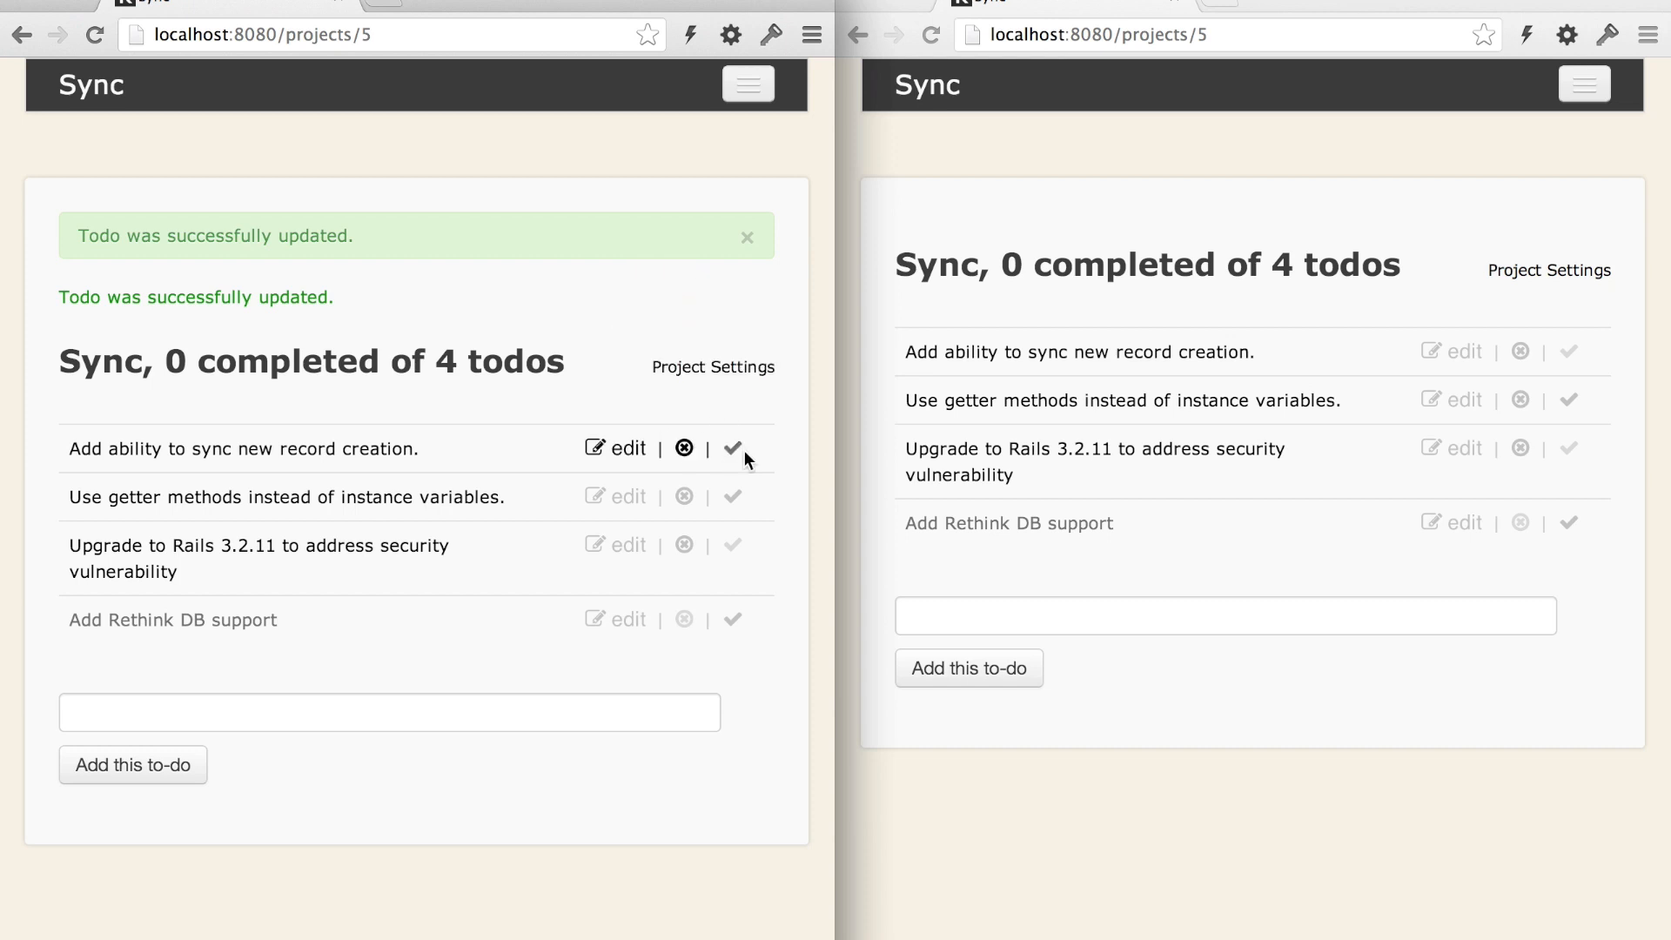
pyautogui.click(733, 447)
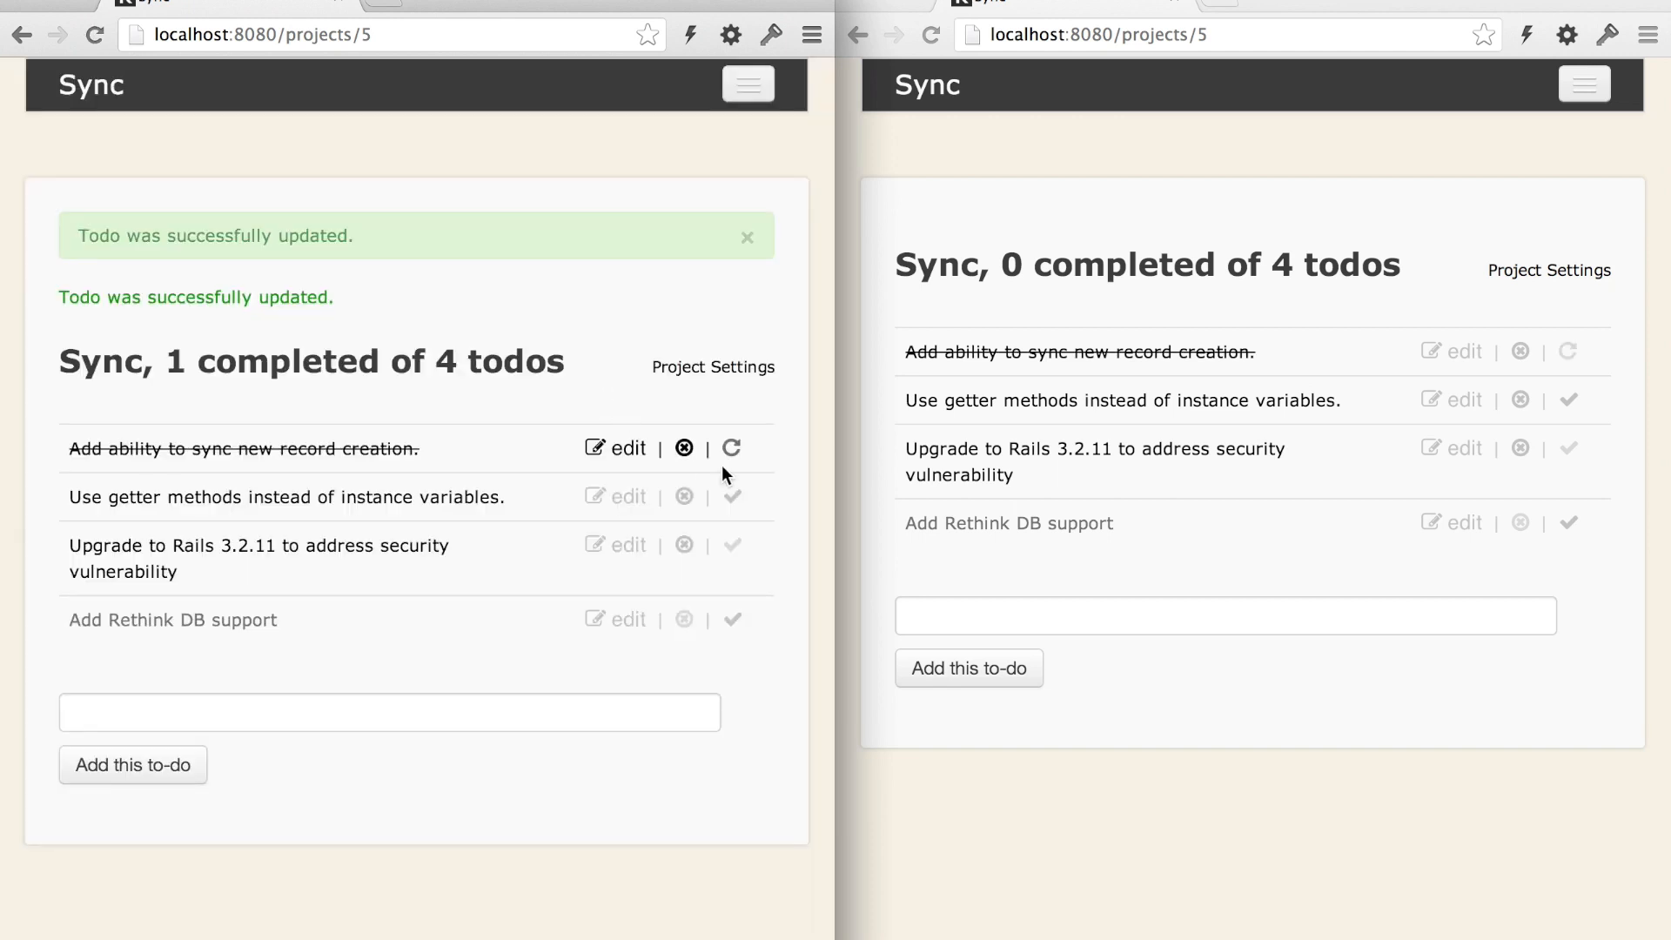
pyautogui.moveTo(731, 447)
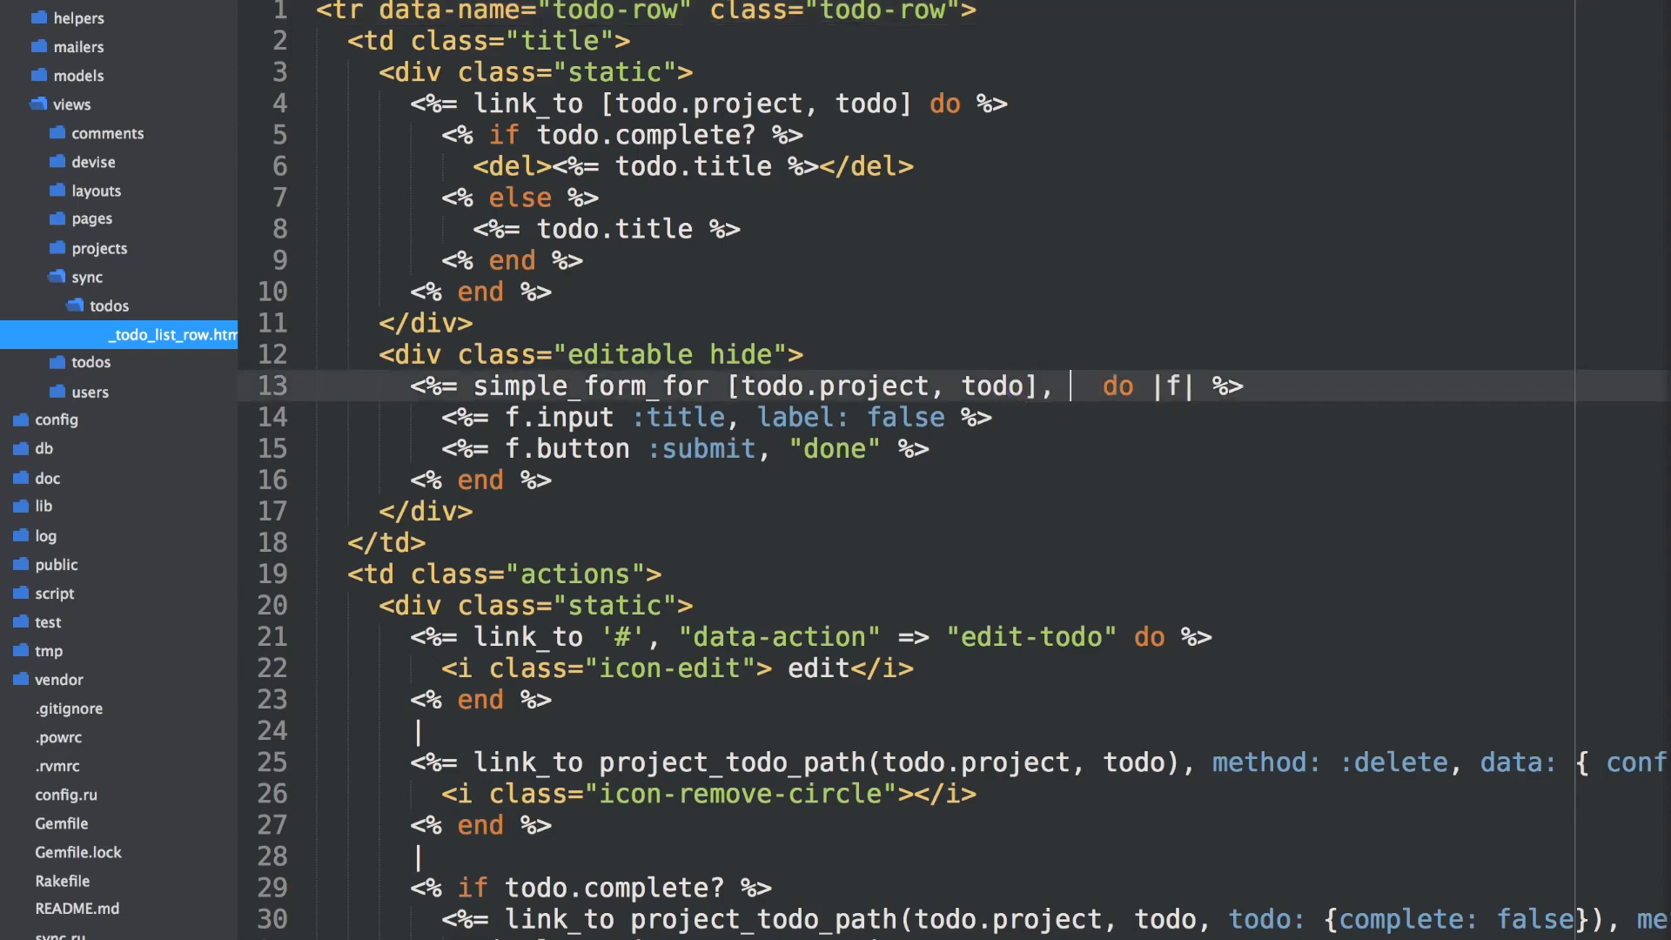
# Step: Add remote: true to simple_form_for in _todo_list_row.html.erb and to the delete link
pyautogui.write('remote: true')
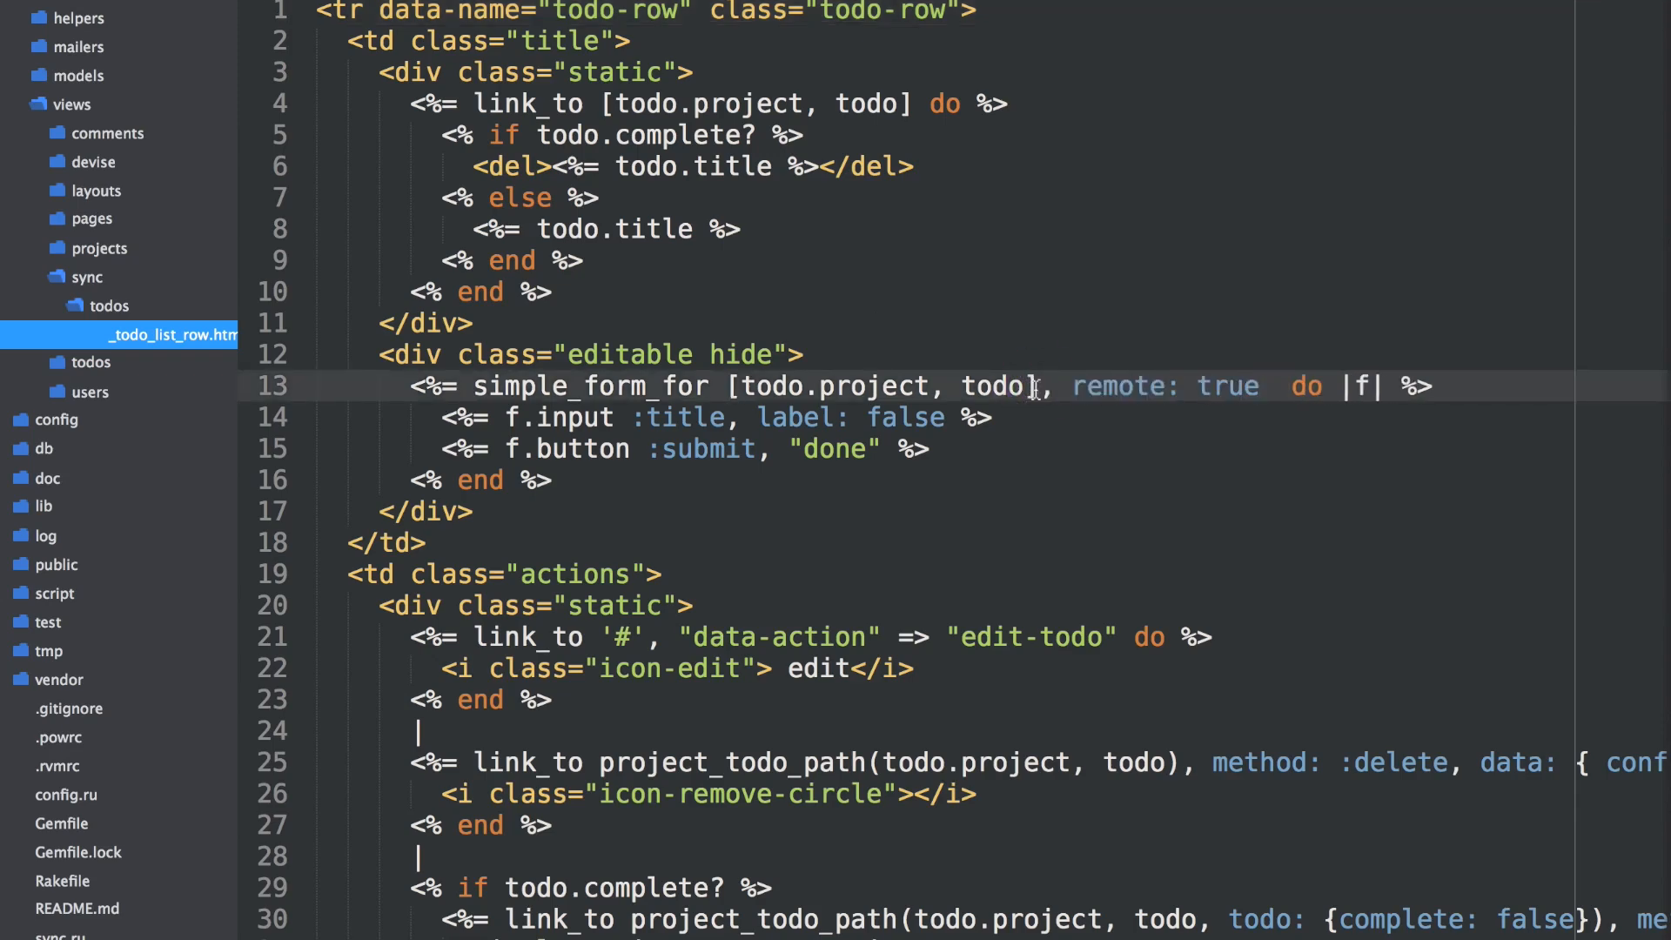
pyautogui.scroll(-3)
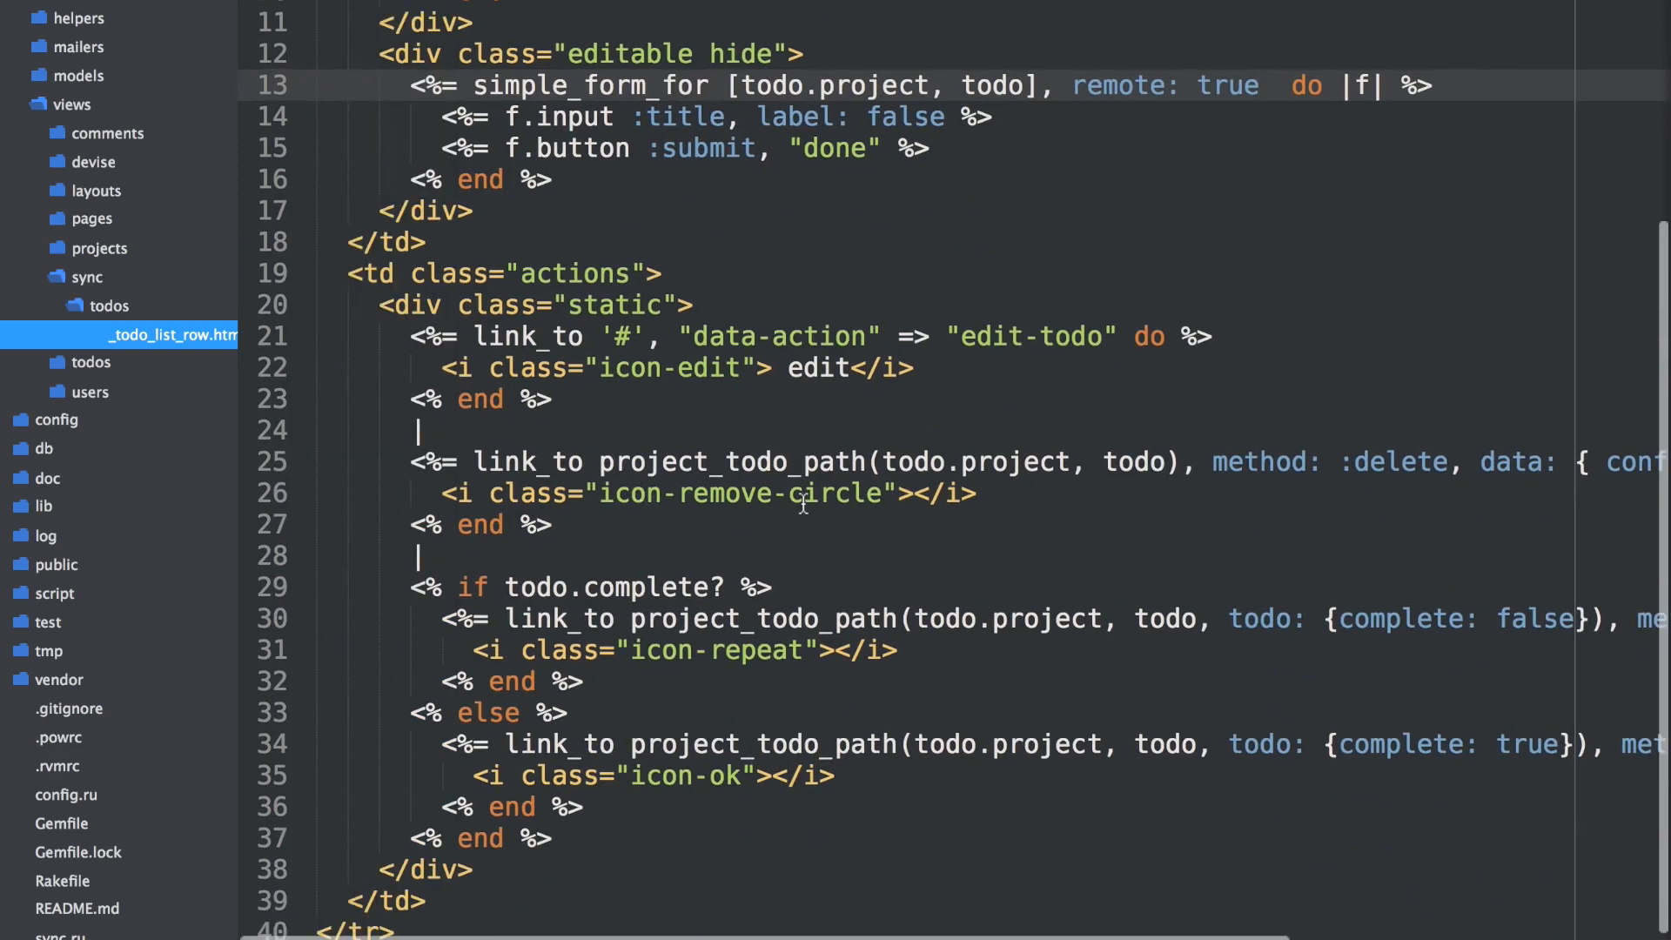
pyautogui.moveTo(790, 676)
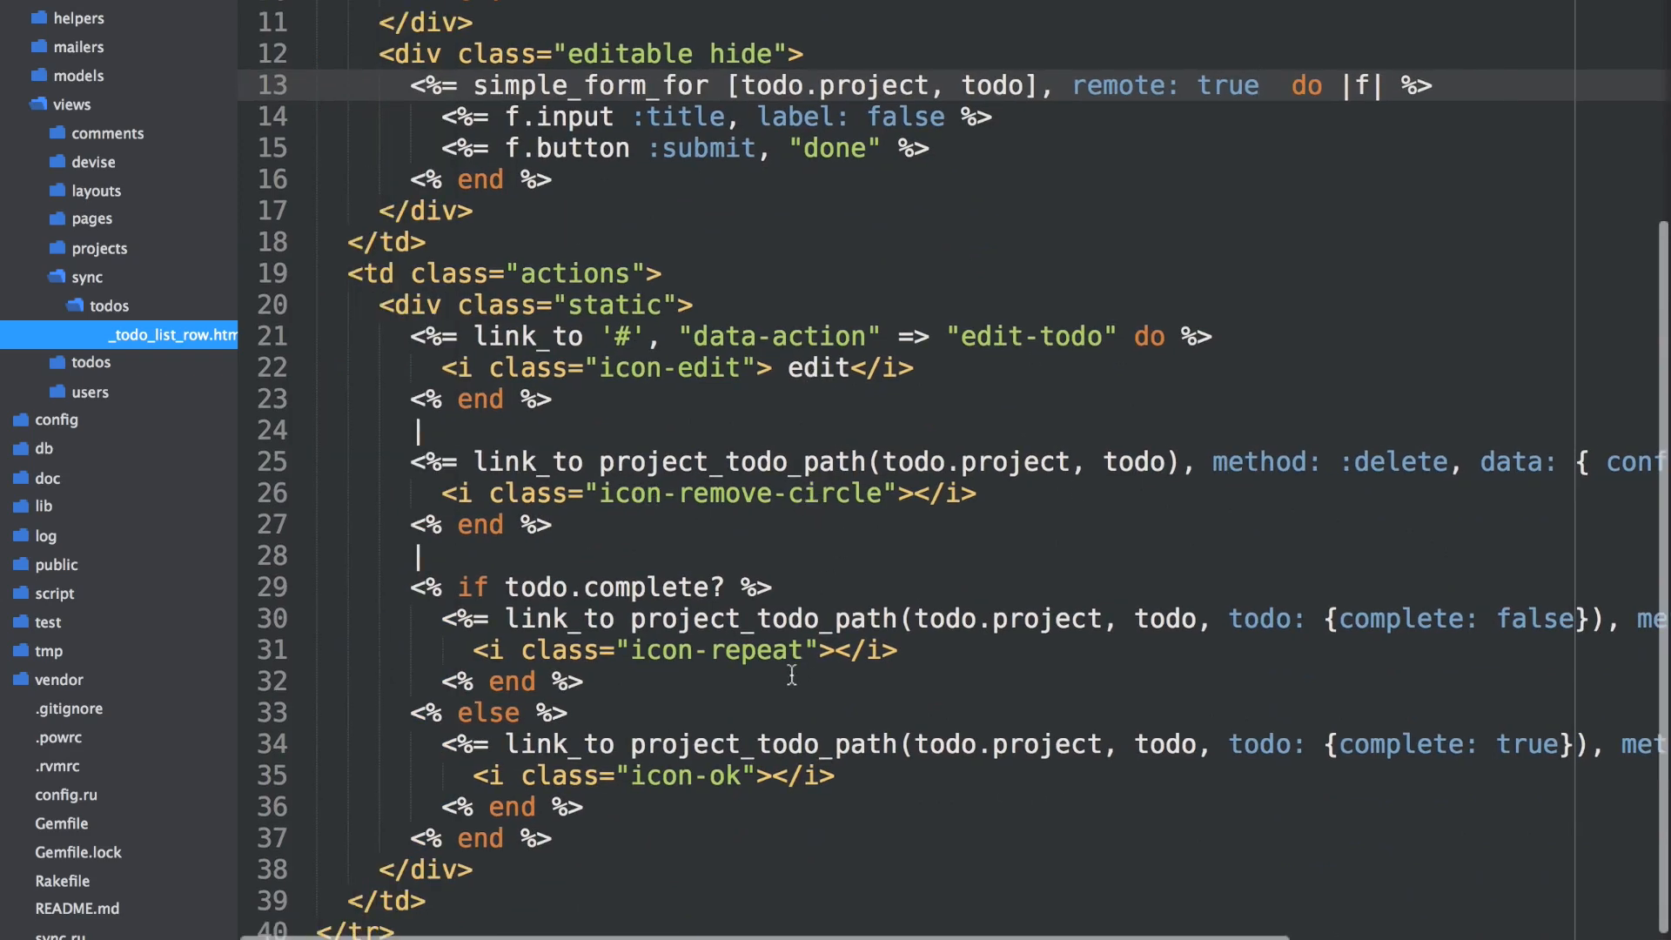
pyautogui.hscroll(3)
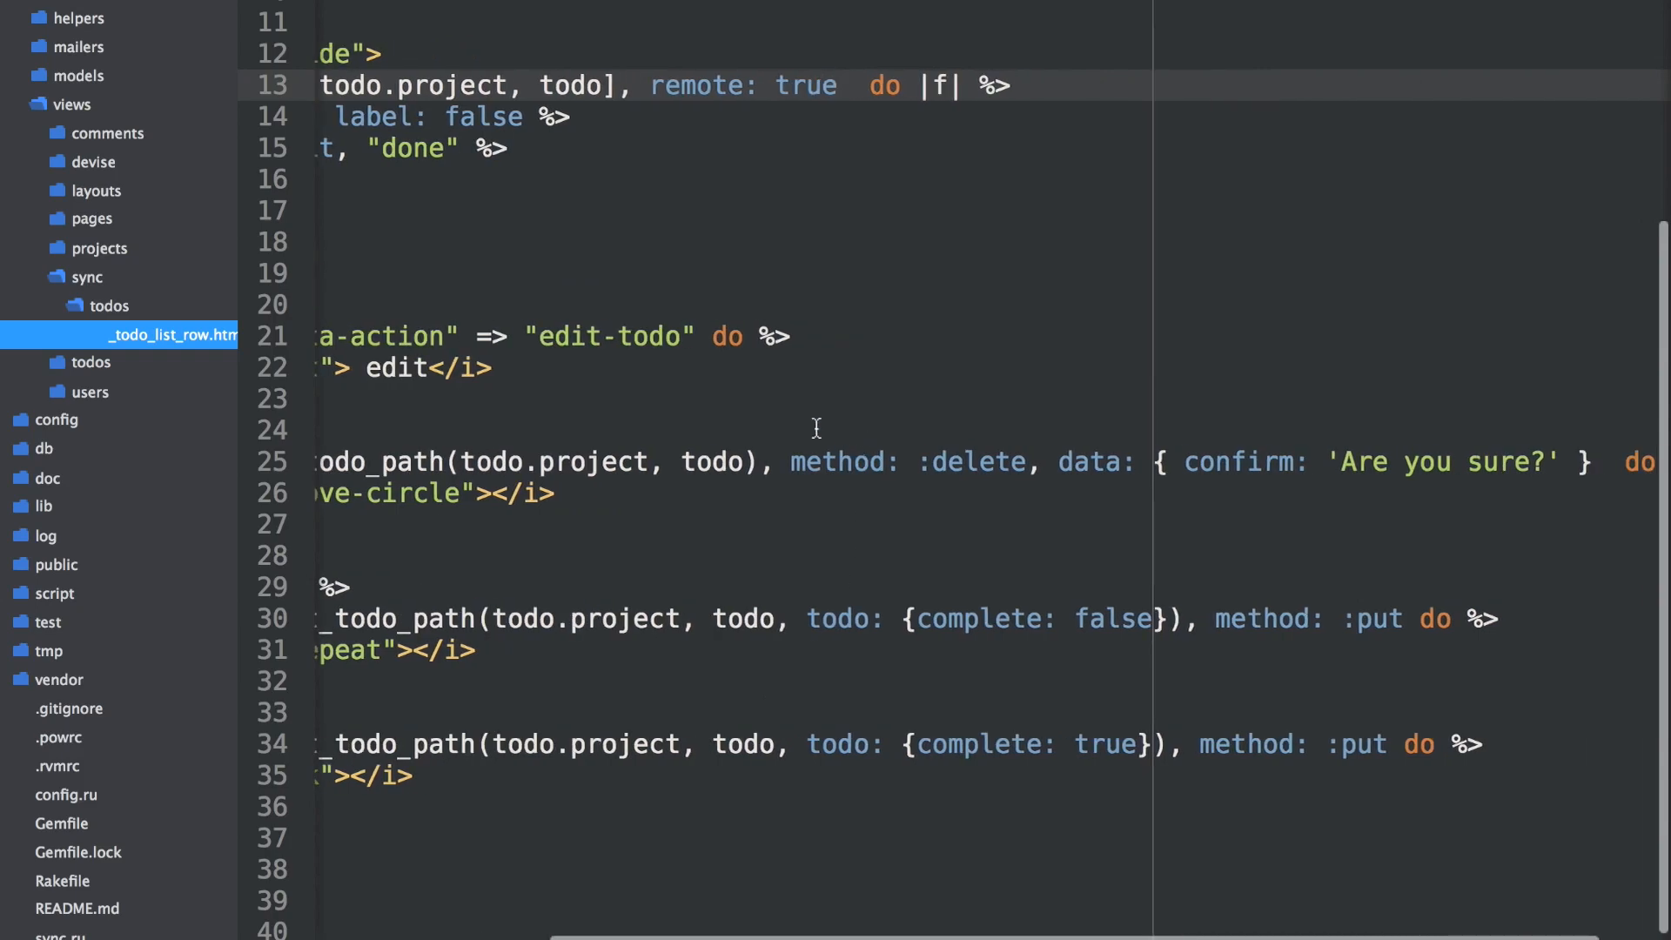
pyautogui.moveTo(1341, 744)
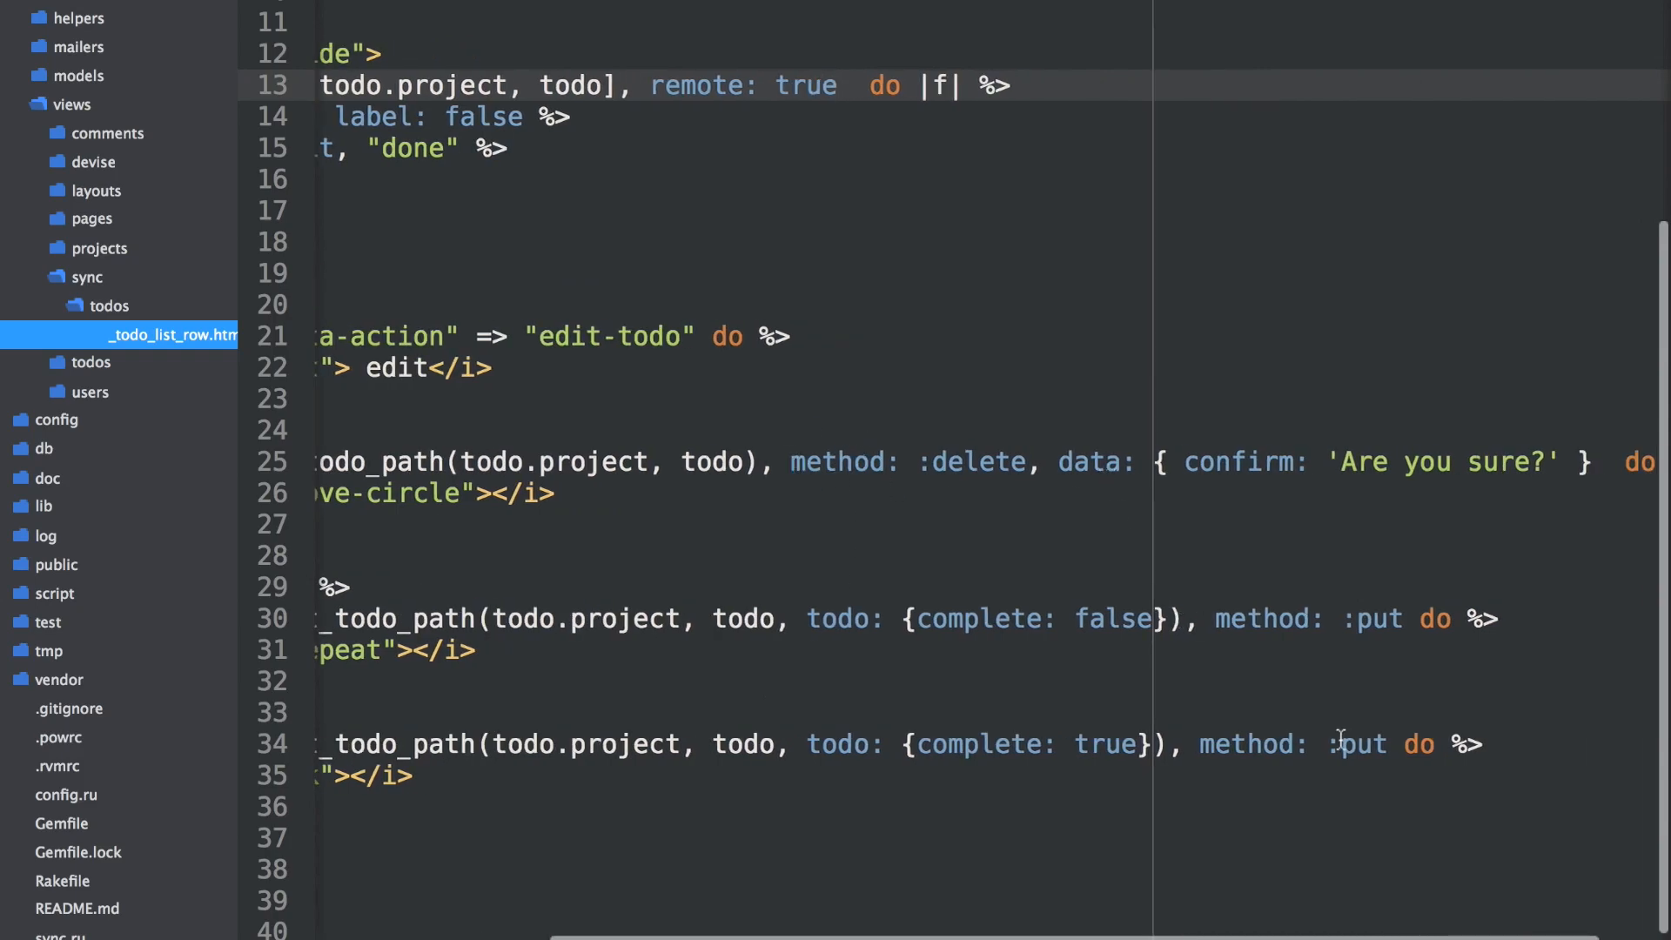
pyautogui.doubleClick(837, 461)
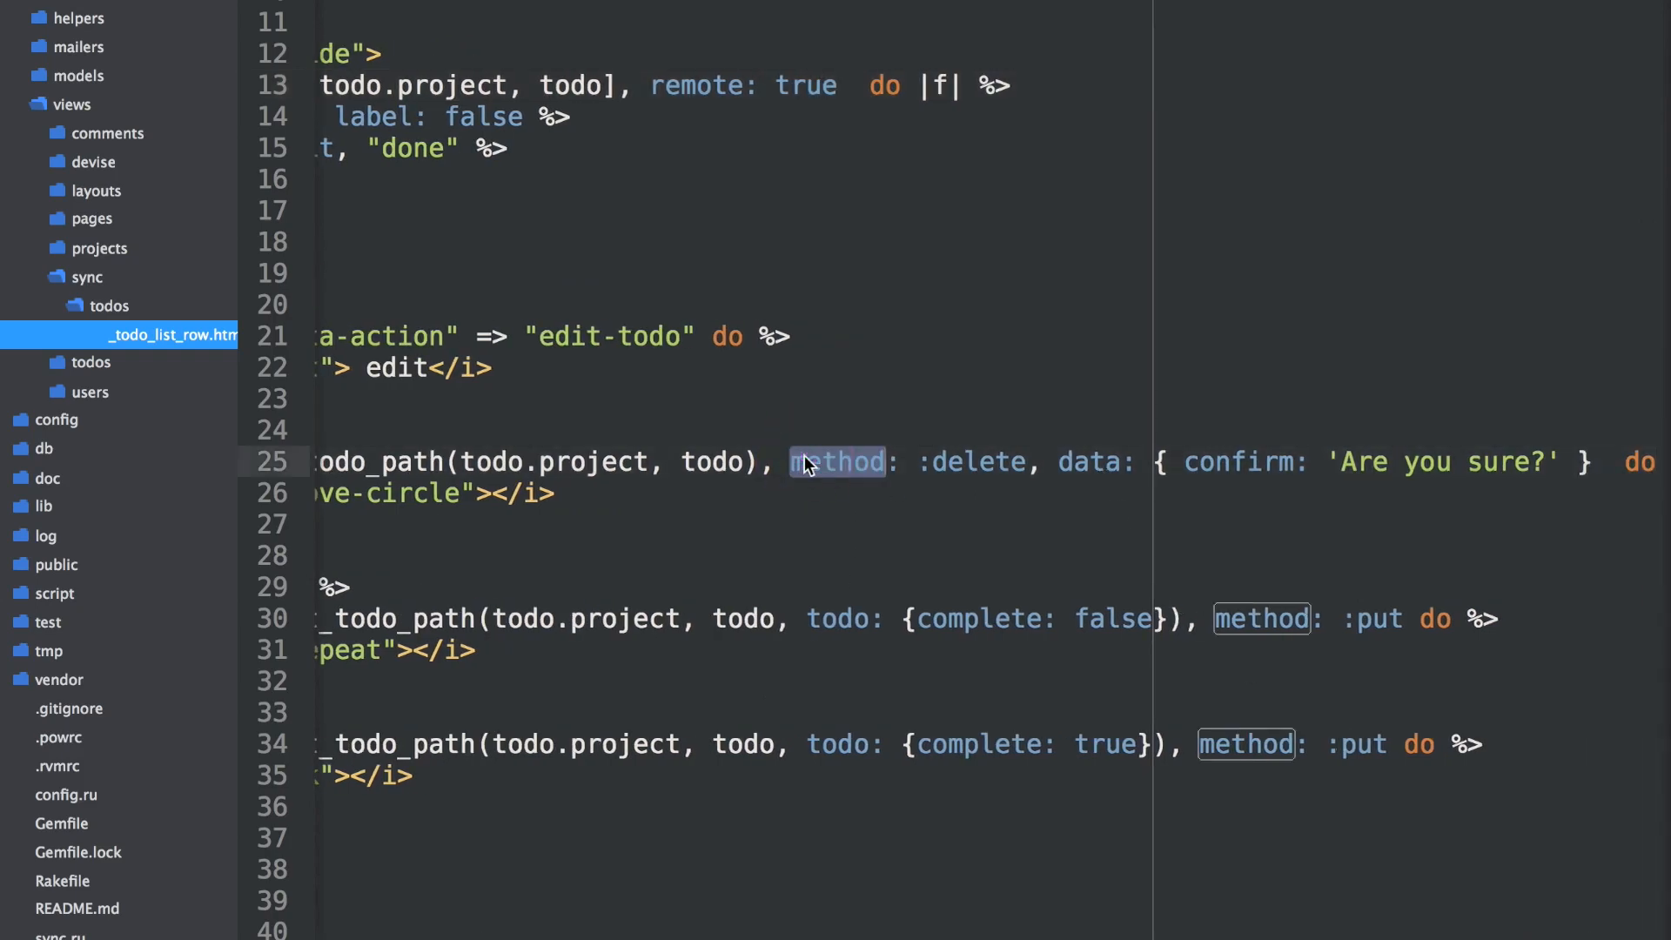
pyautogui.write('remo')
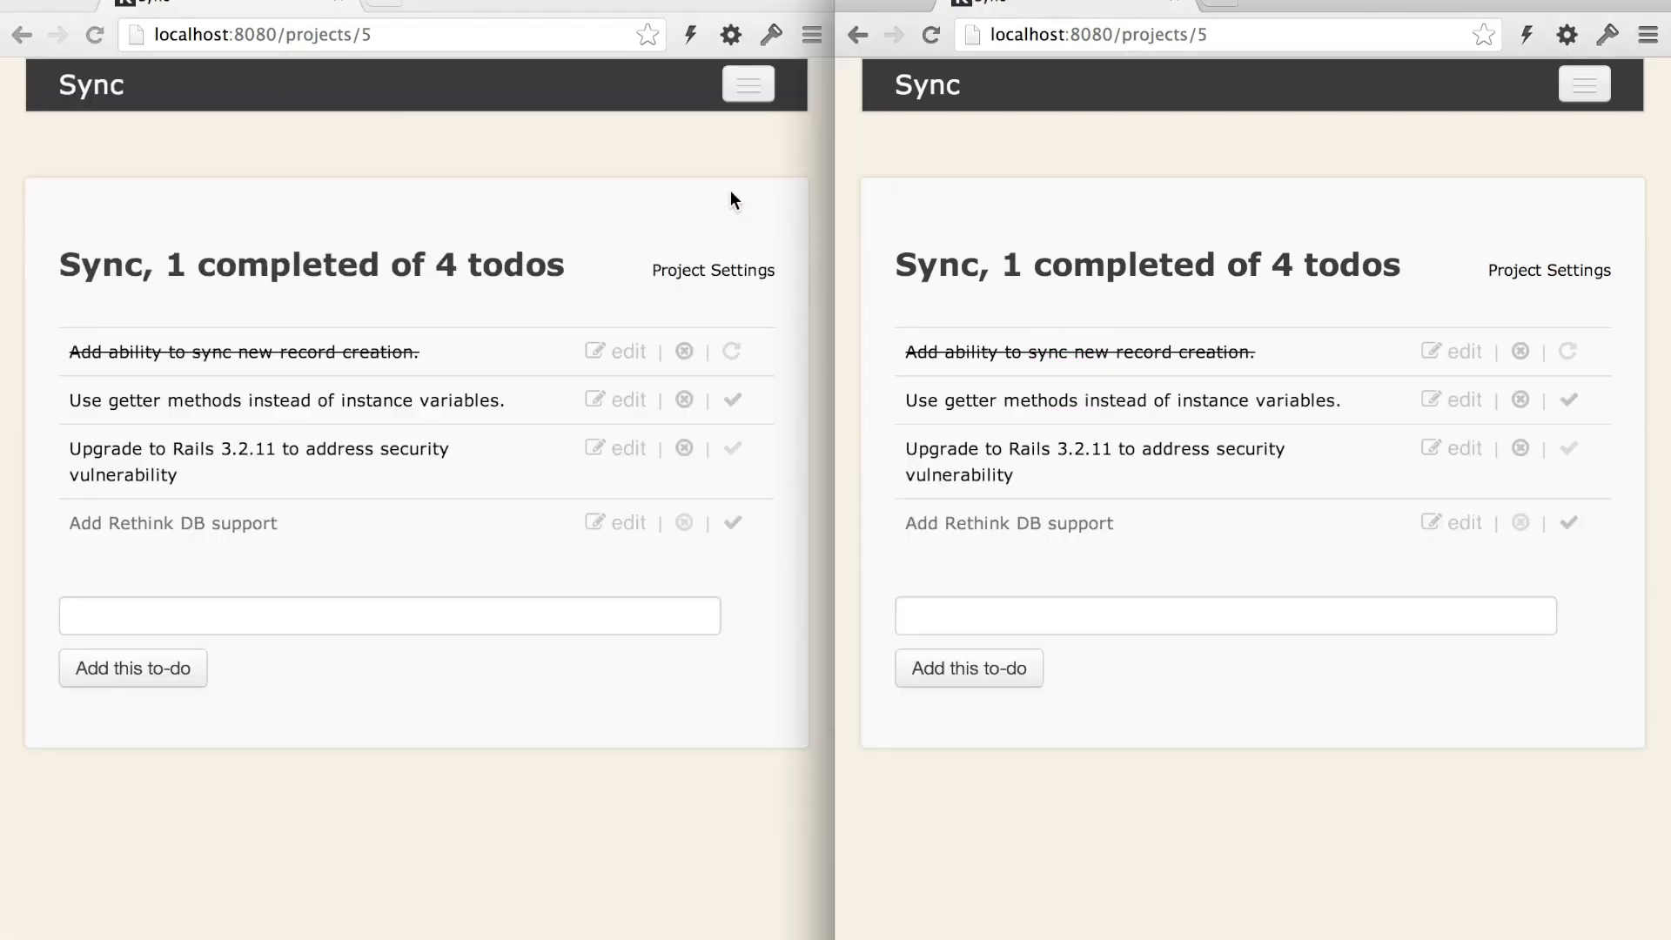
pyautogui.click(731, 352)
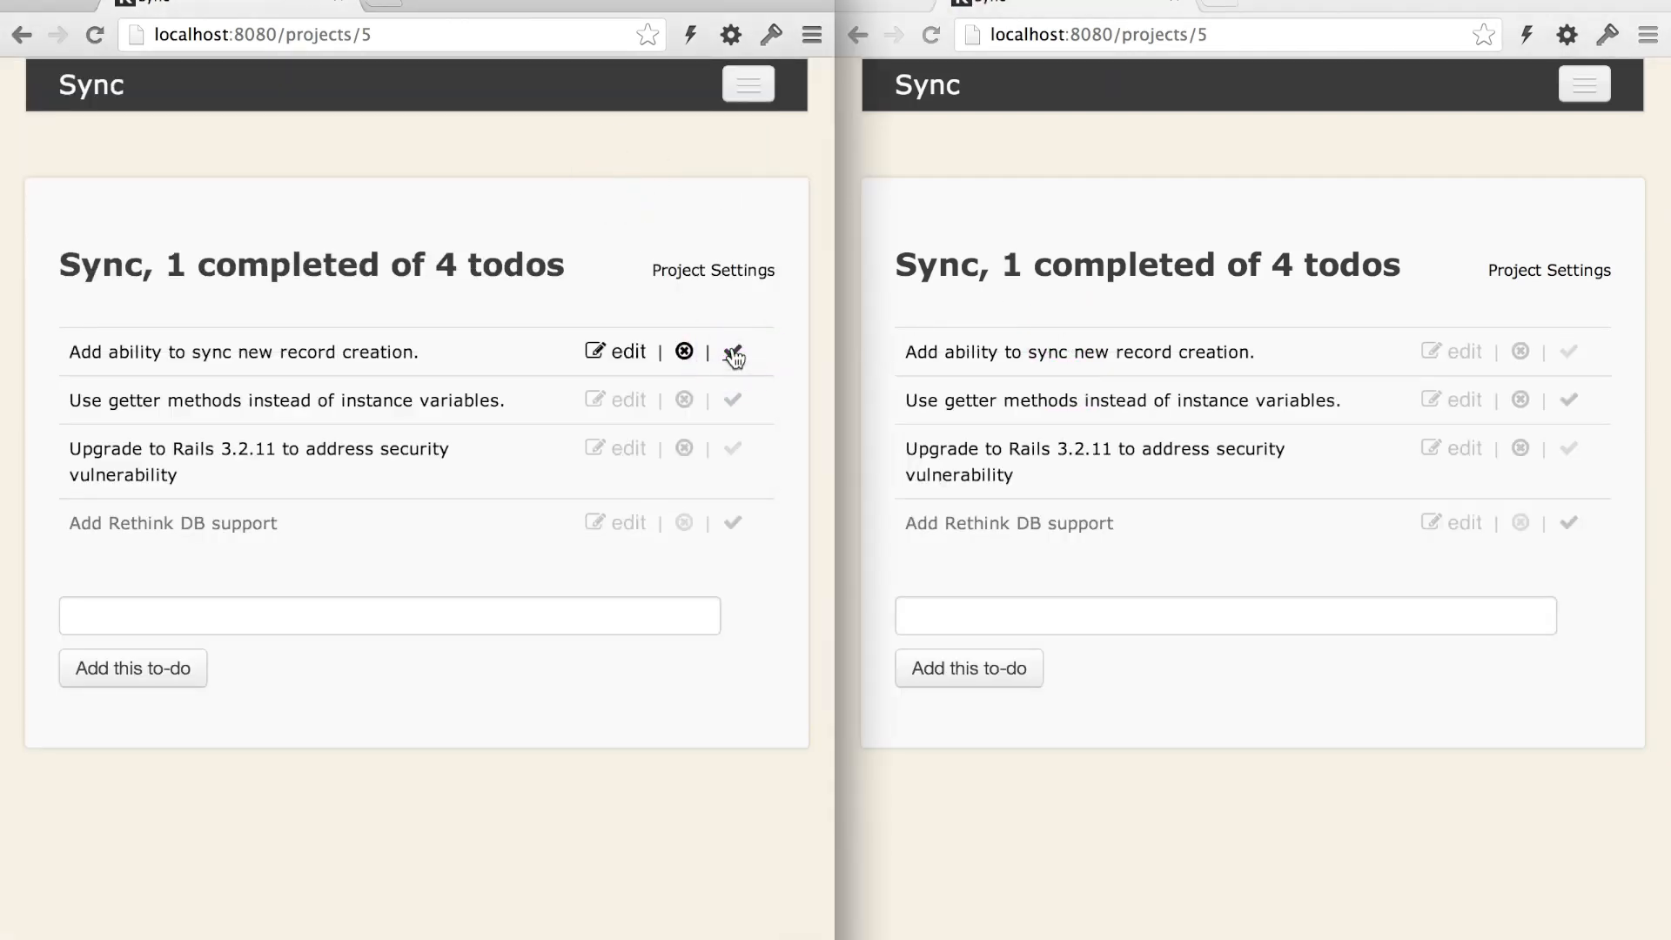
pyautogui.click(731, 350)
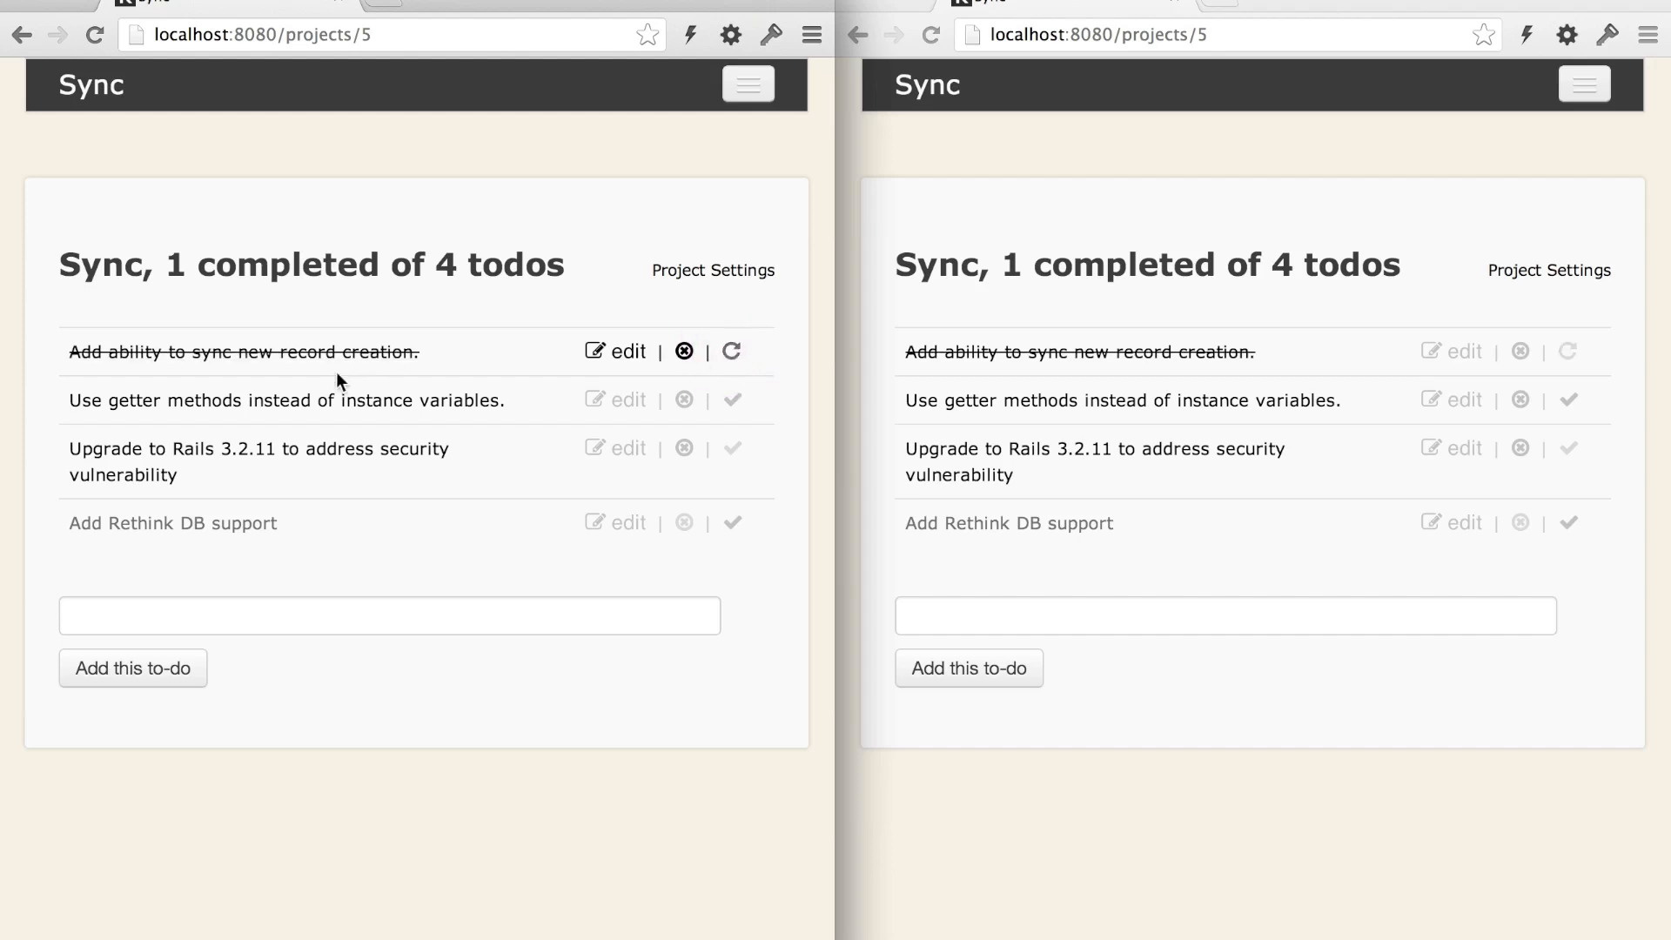
pyautogui.click(731, 350)
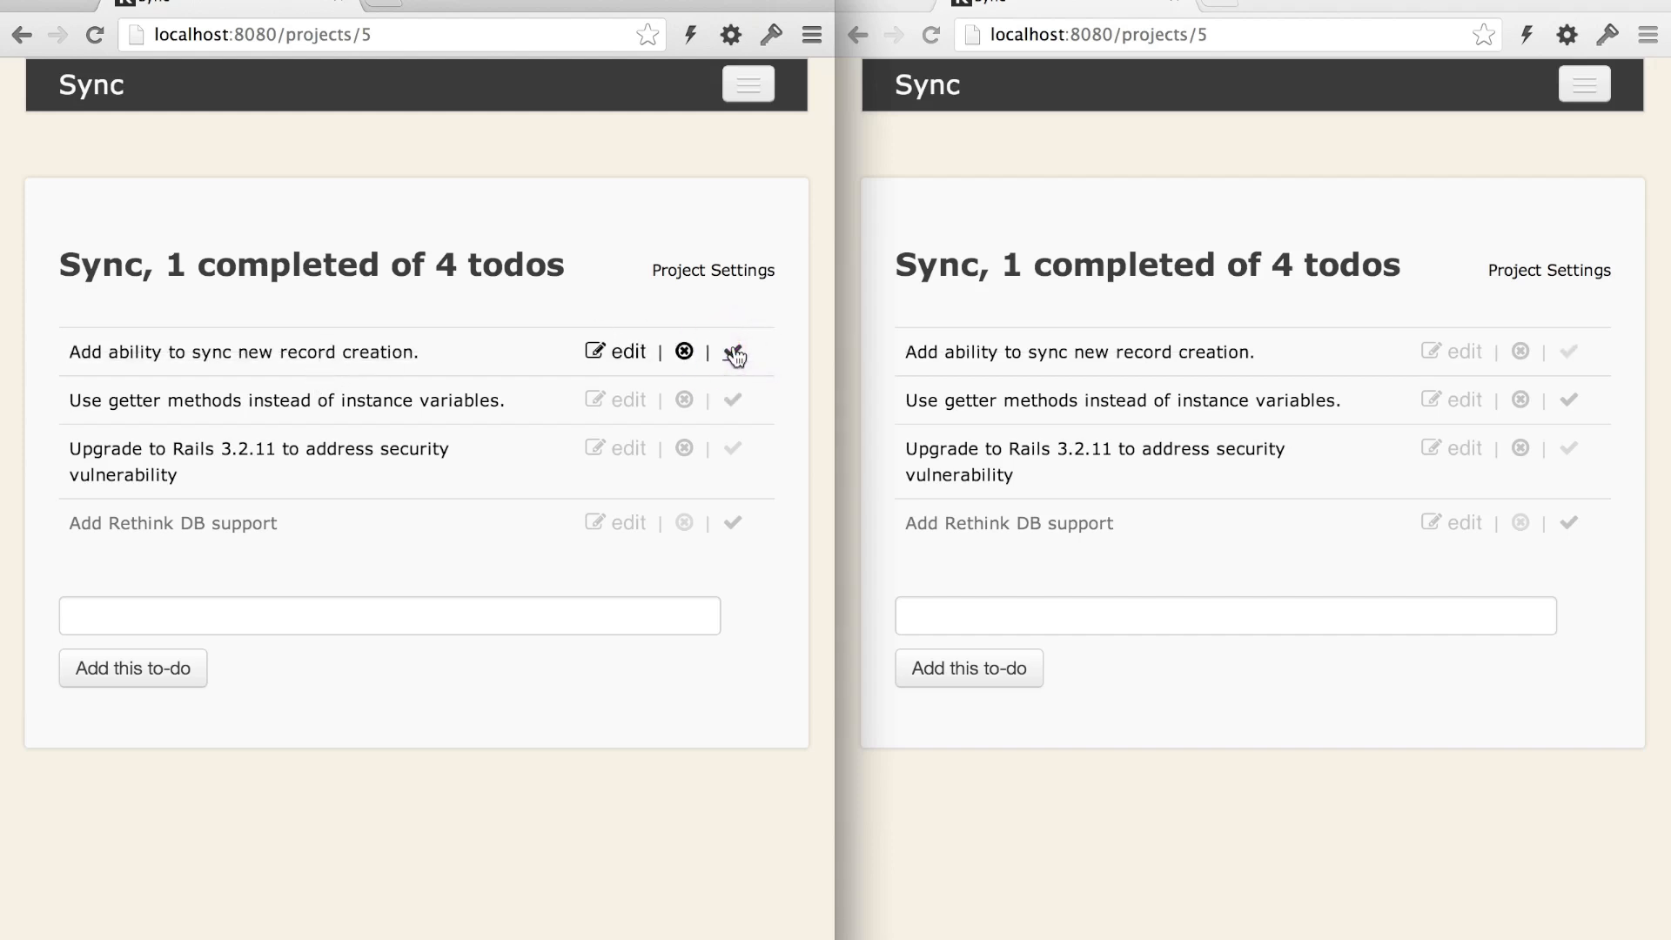
pyautogui.click(733, 352)
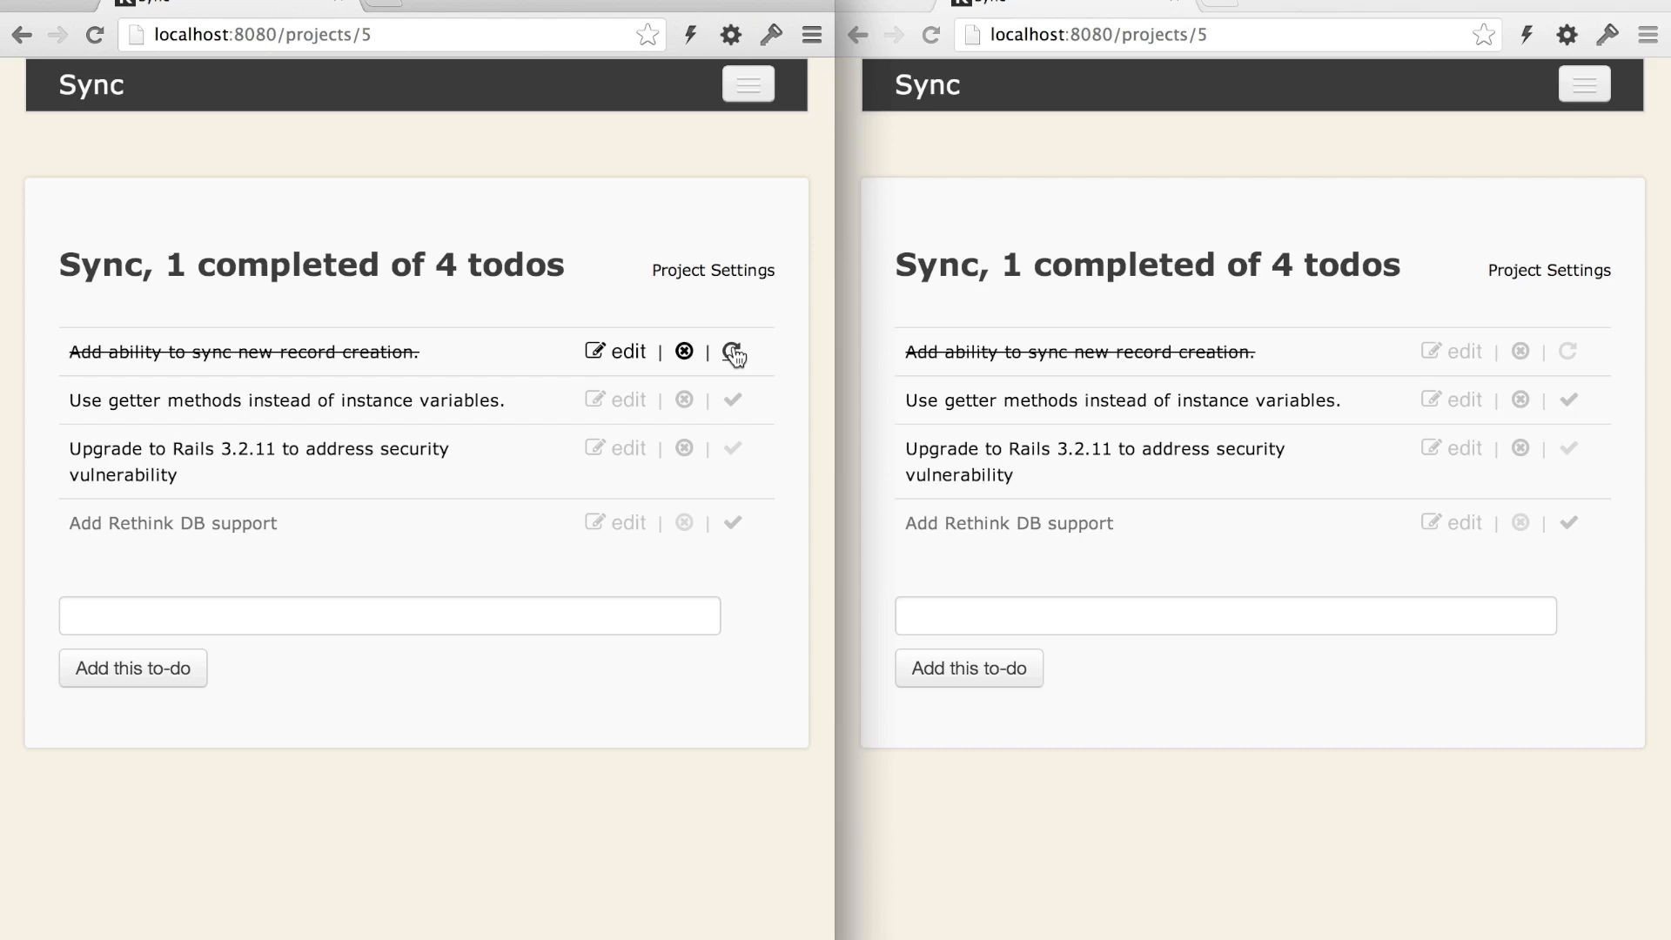
pyautogui.click(731, 351)
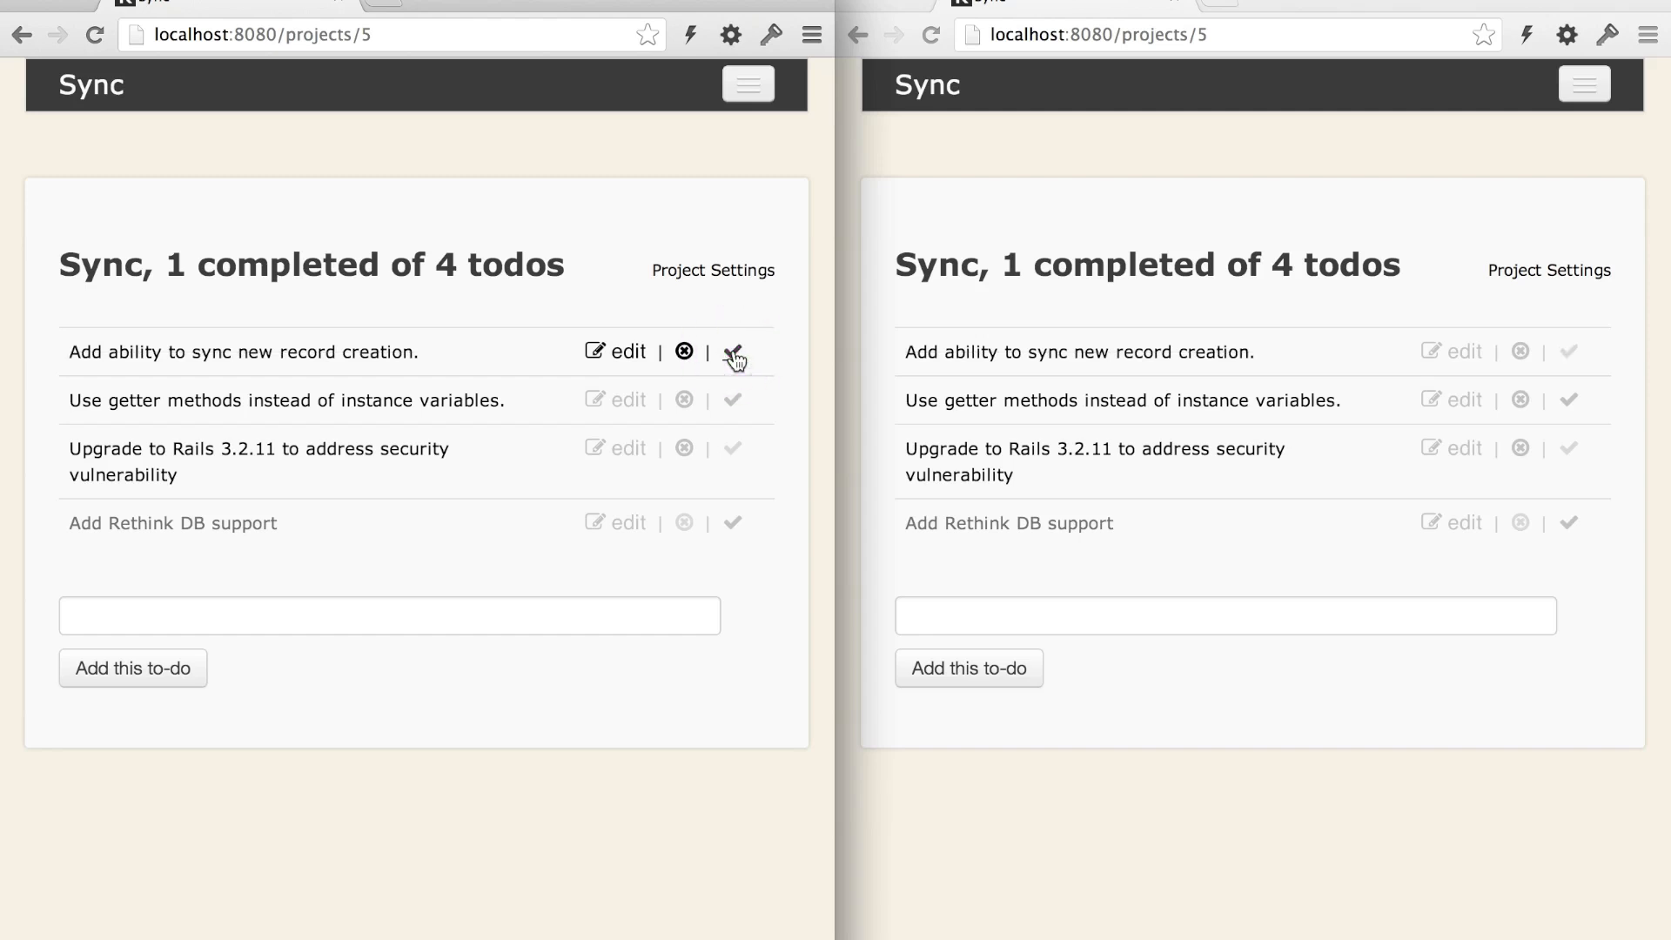
pyautogui.moveTo(734, 345)
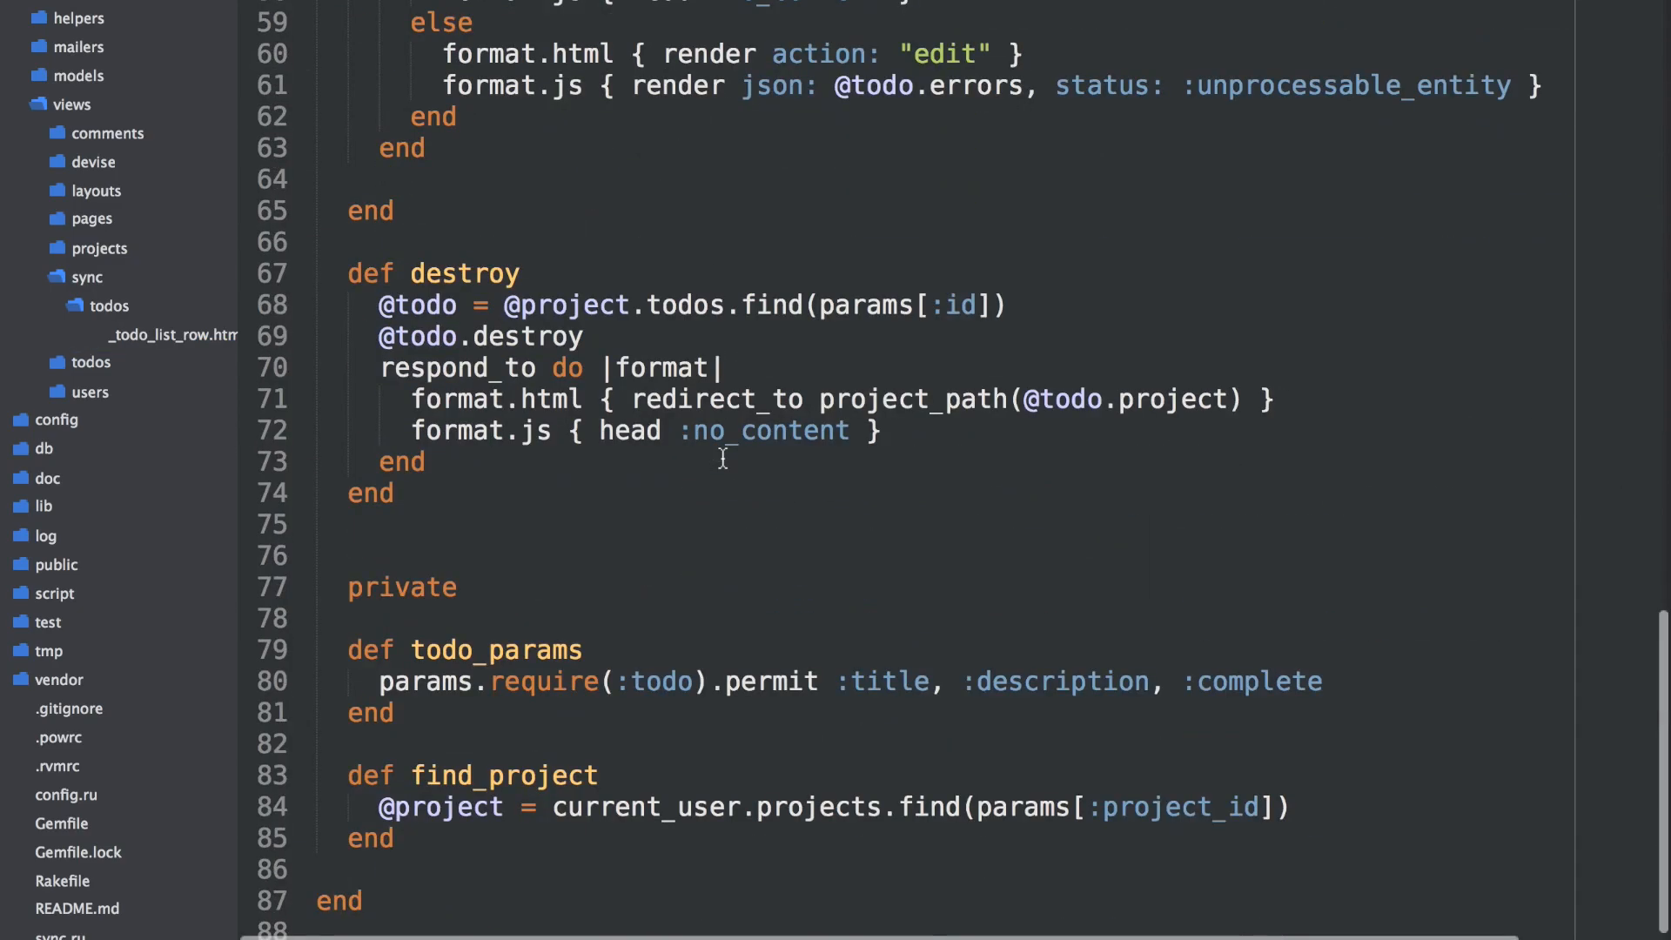
pyautogui.moveTo(627, 310)
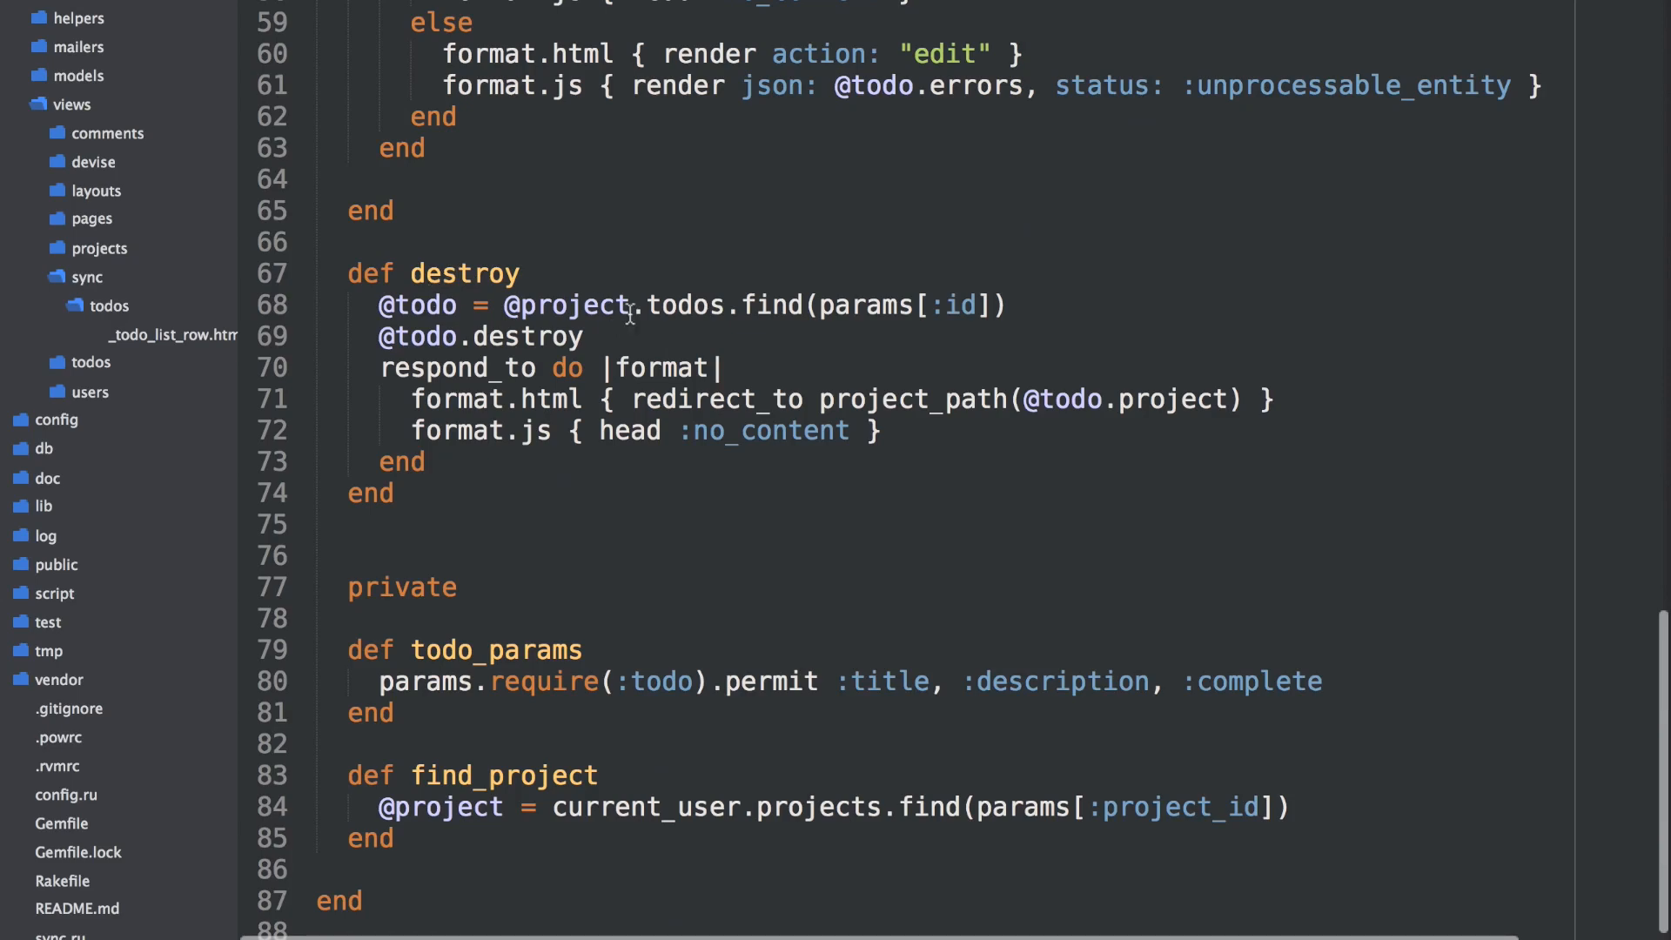
pyautogui.press('enter')
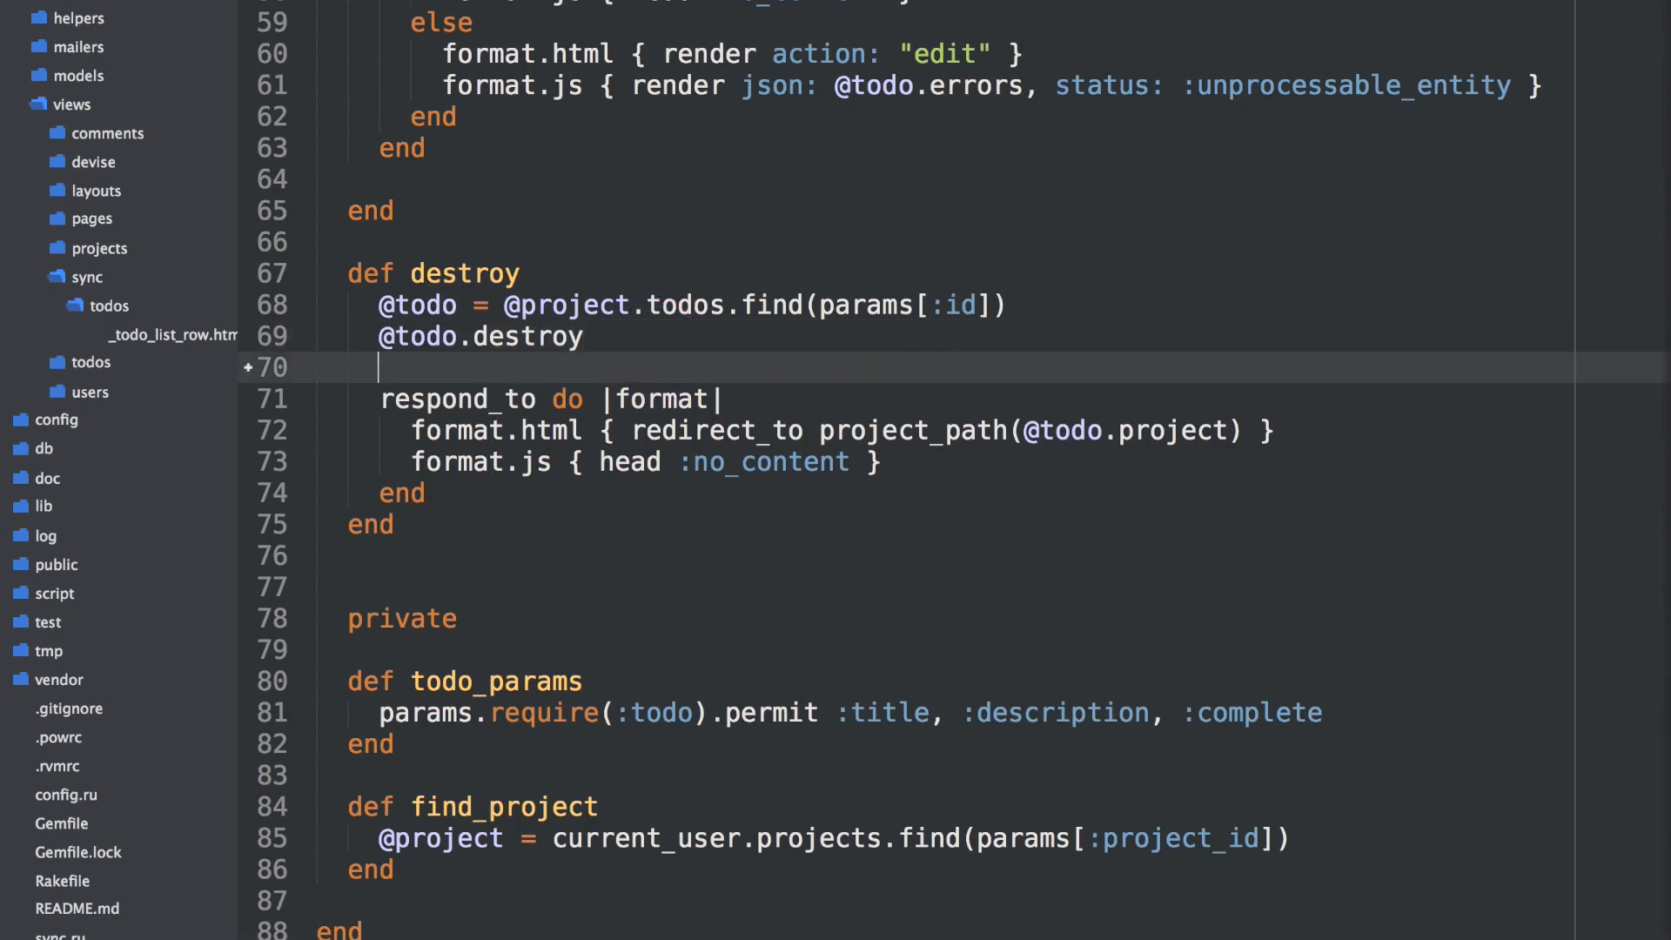
pyautogui.write('sync_destroy')
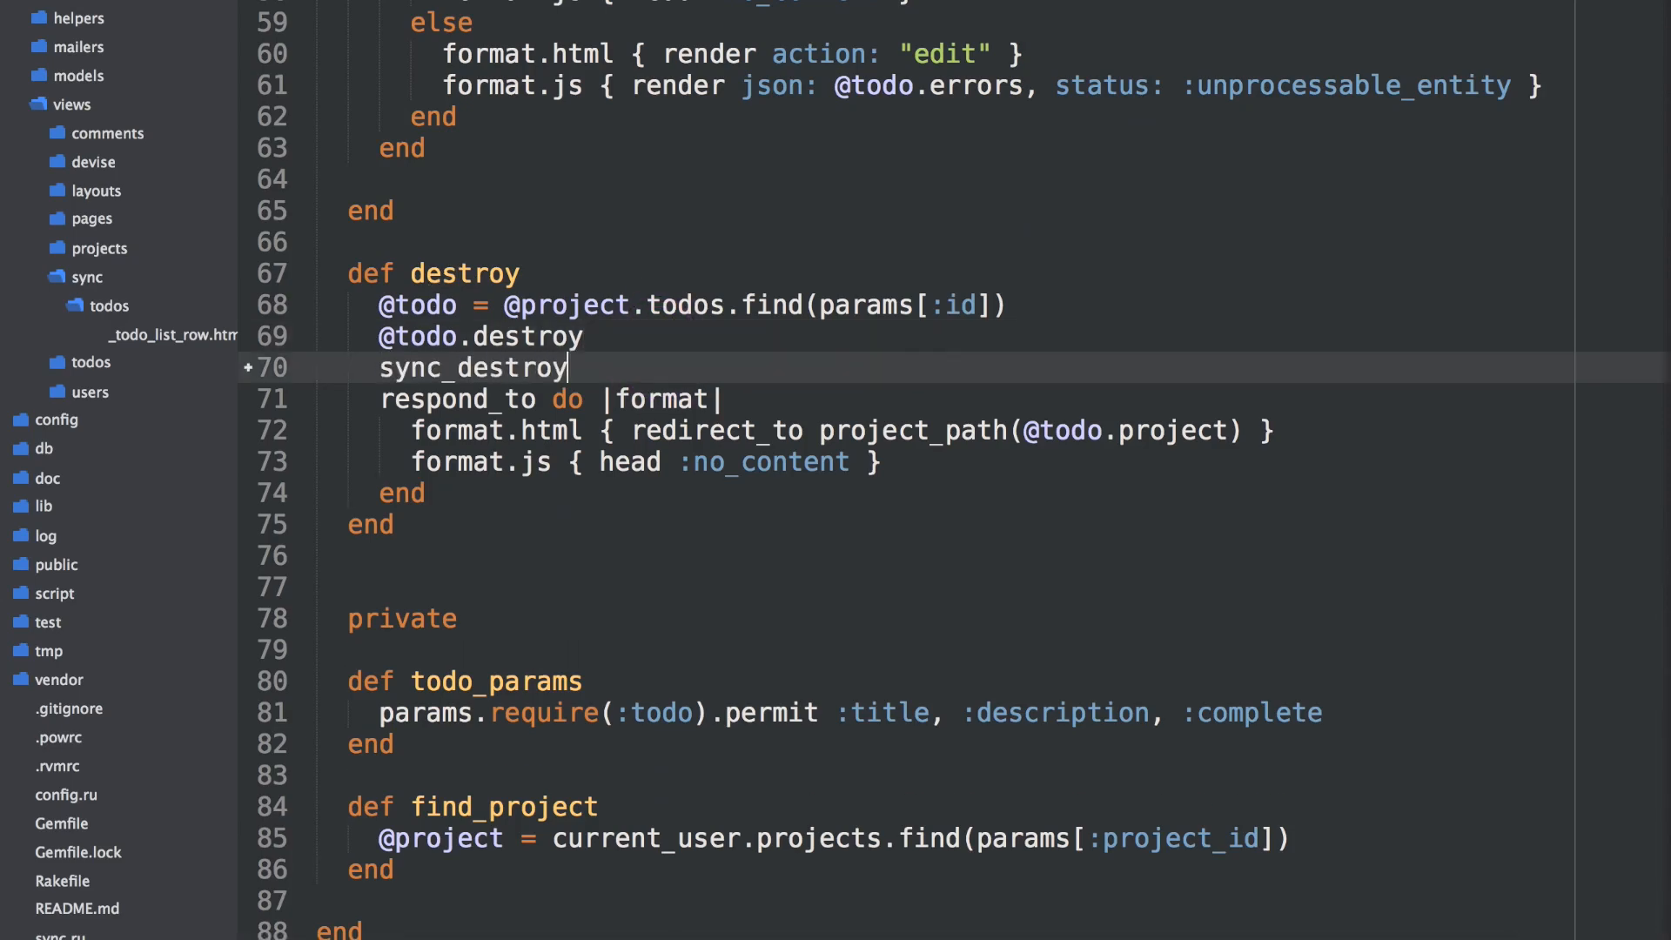
pyautogui.write('@todo')
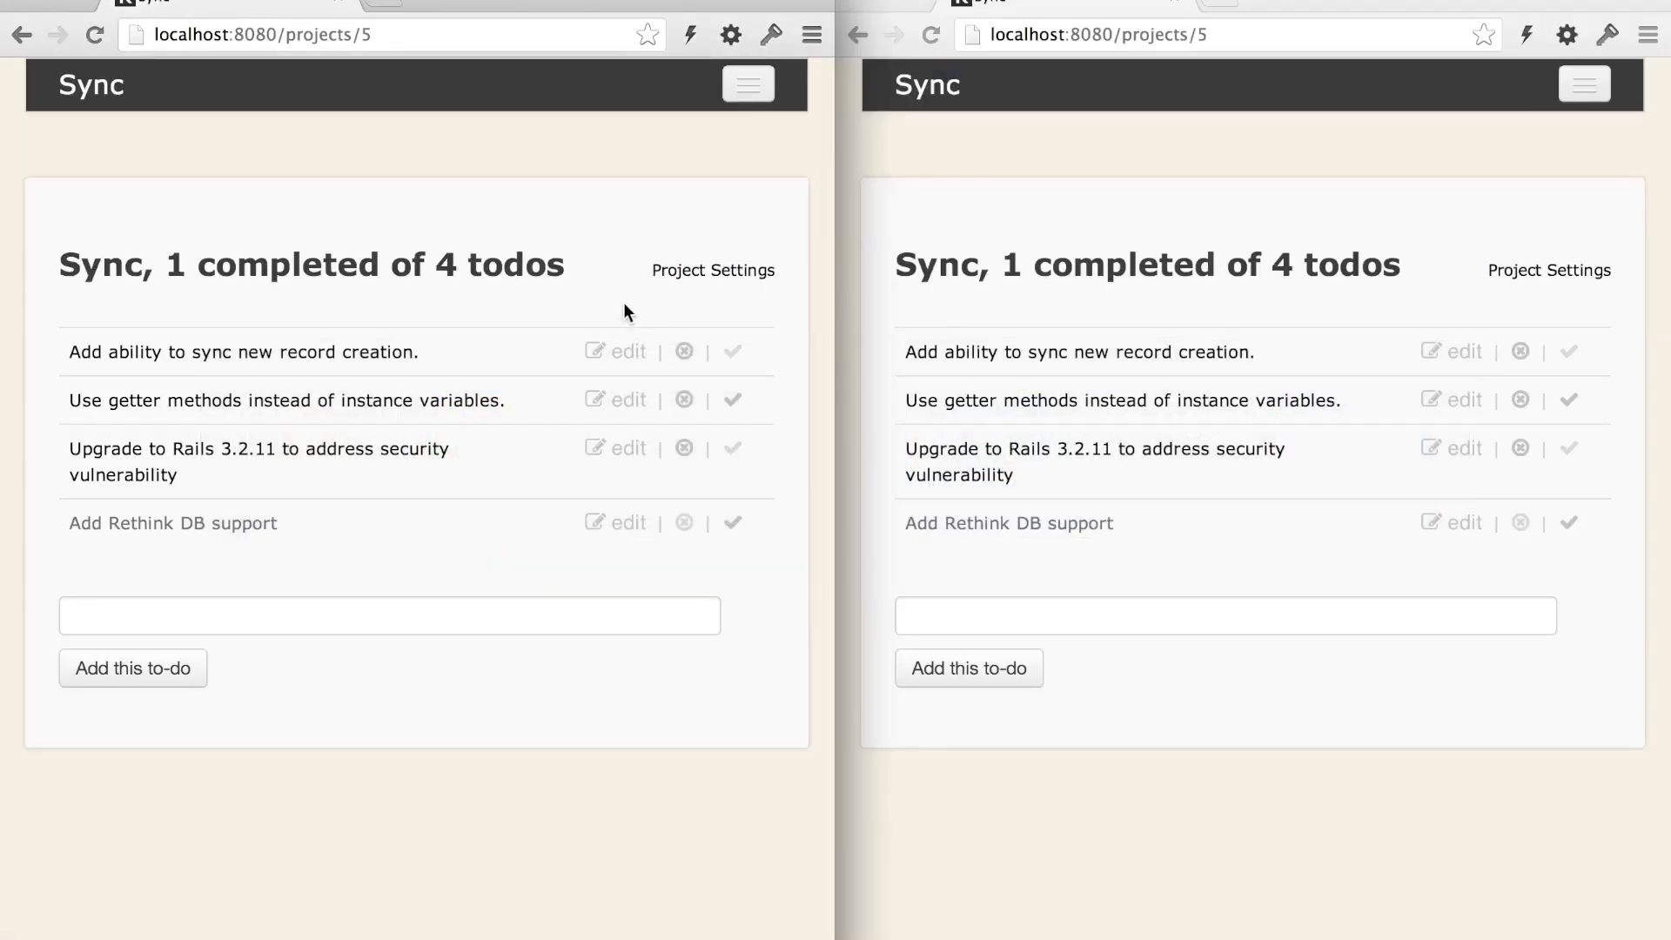
pyautogui.moveTo(688, 355)
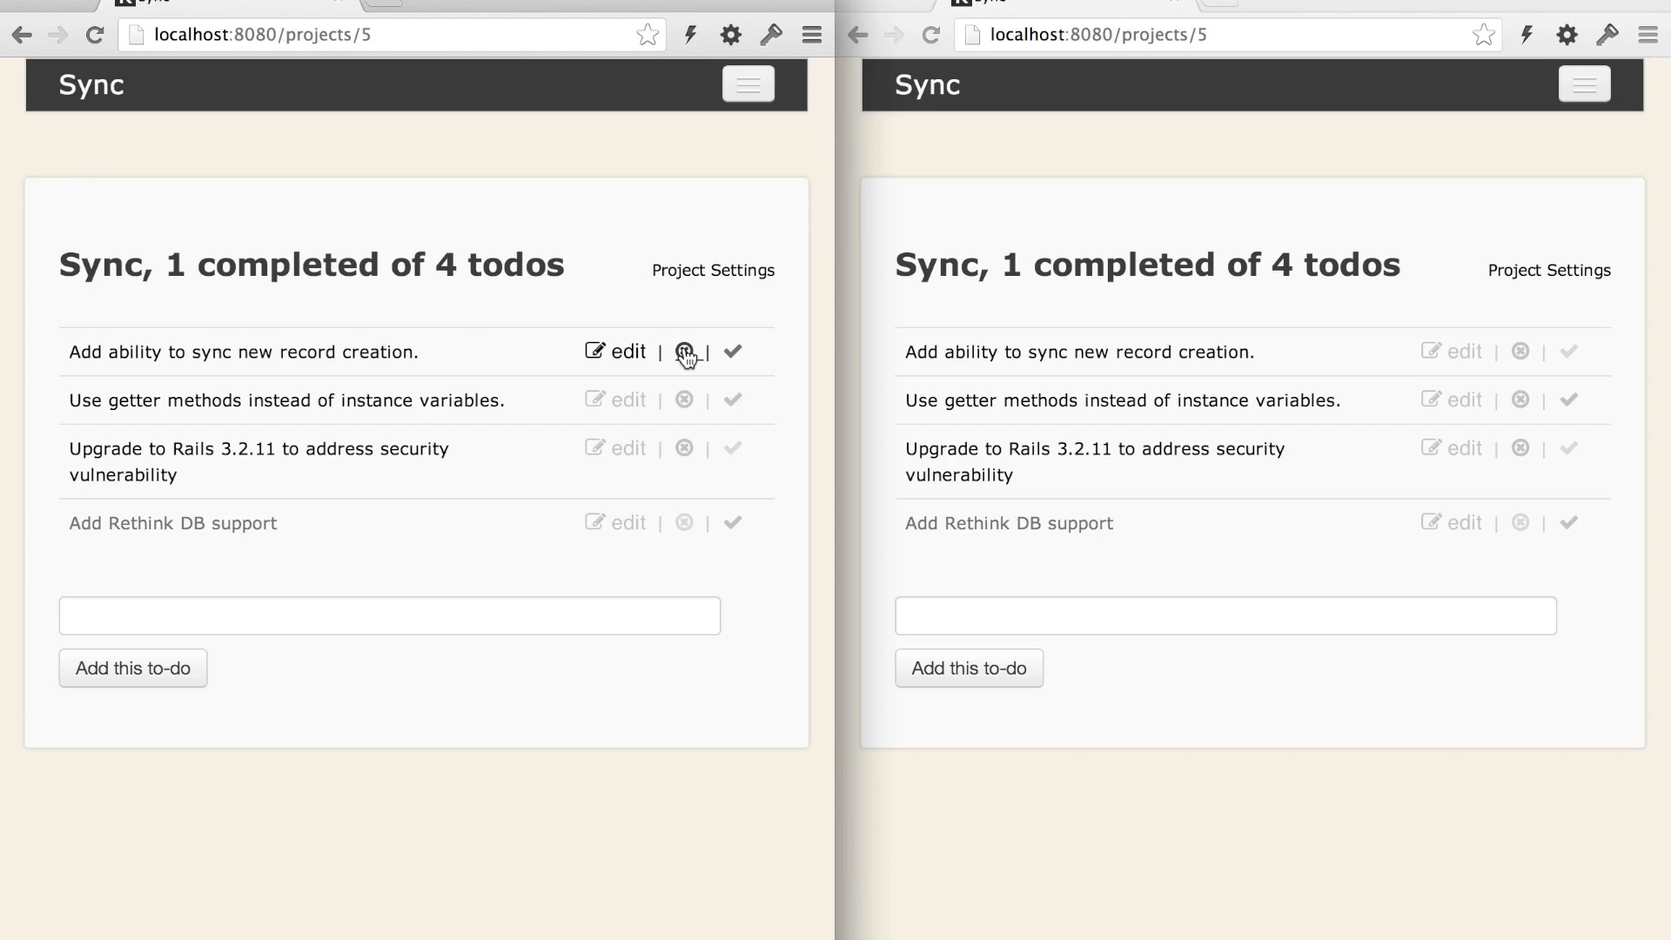
# Step: Delete the first todo via its x icon and confirm the 'Are you sure?' dialog
pyautogui.click(684, 352)
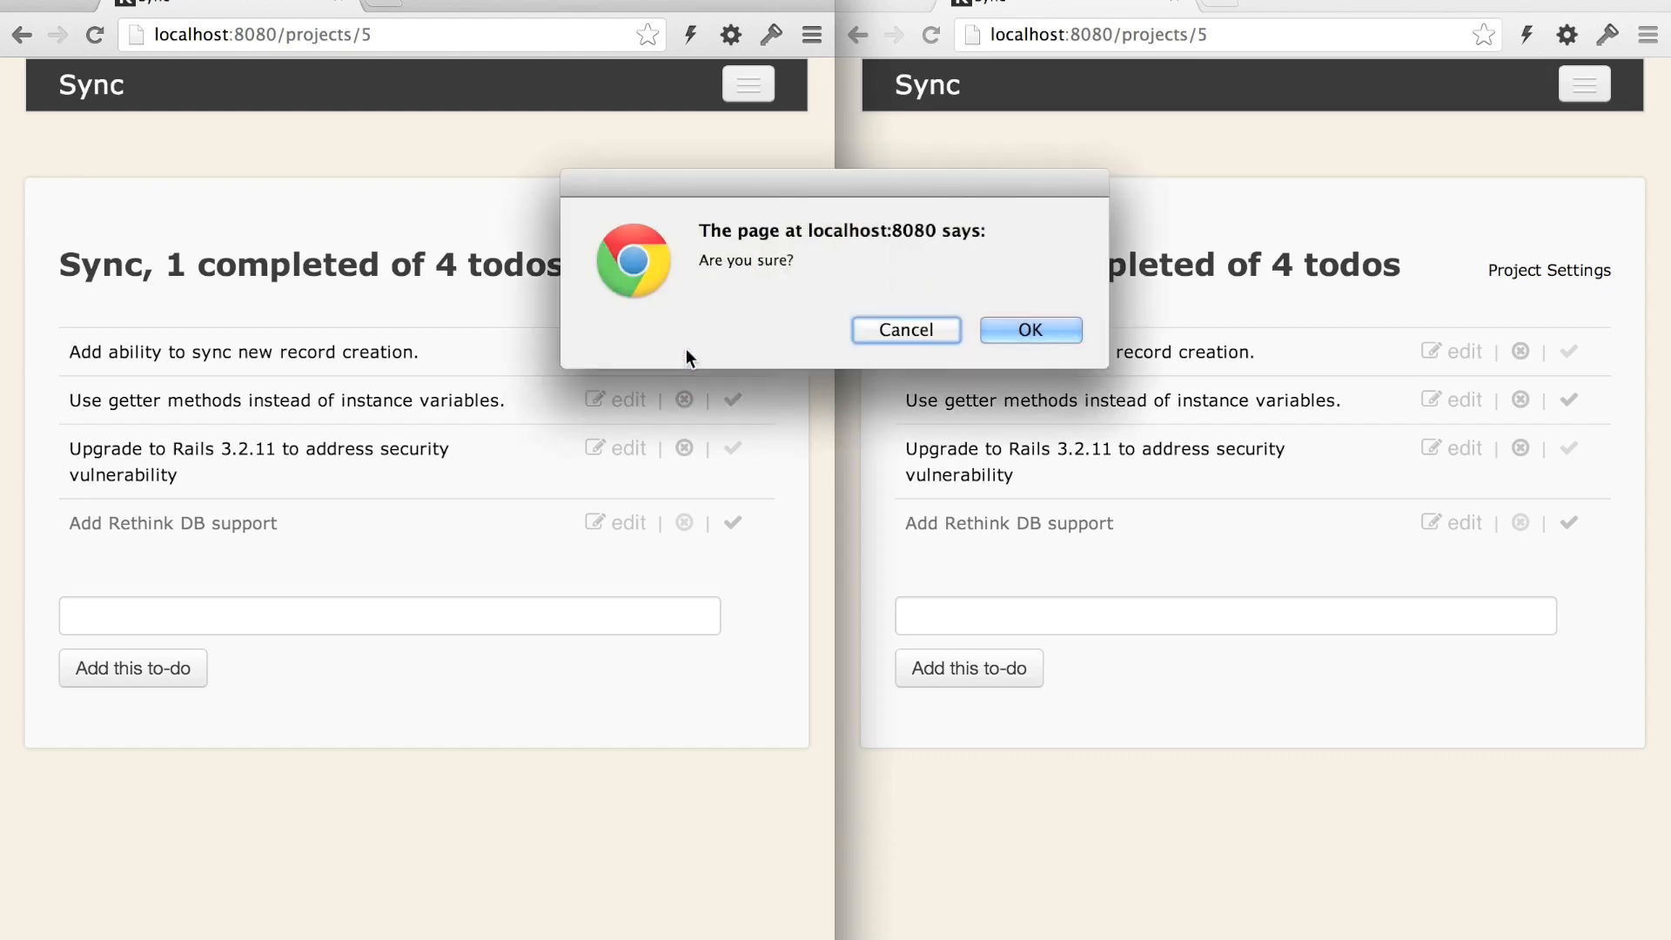
pyautogui.click(1029, 329)
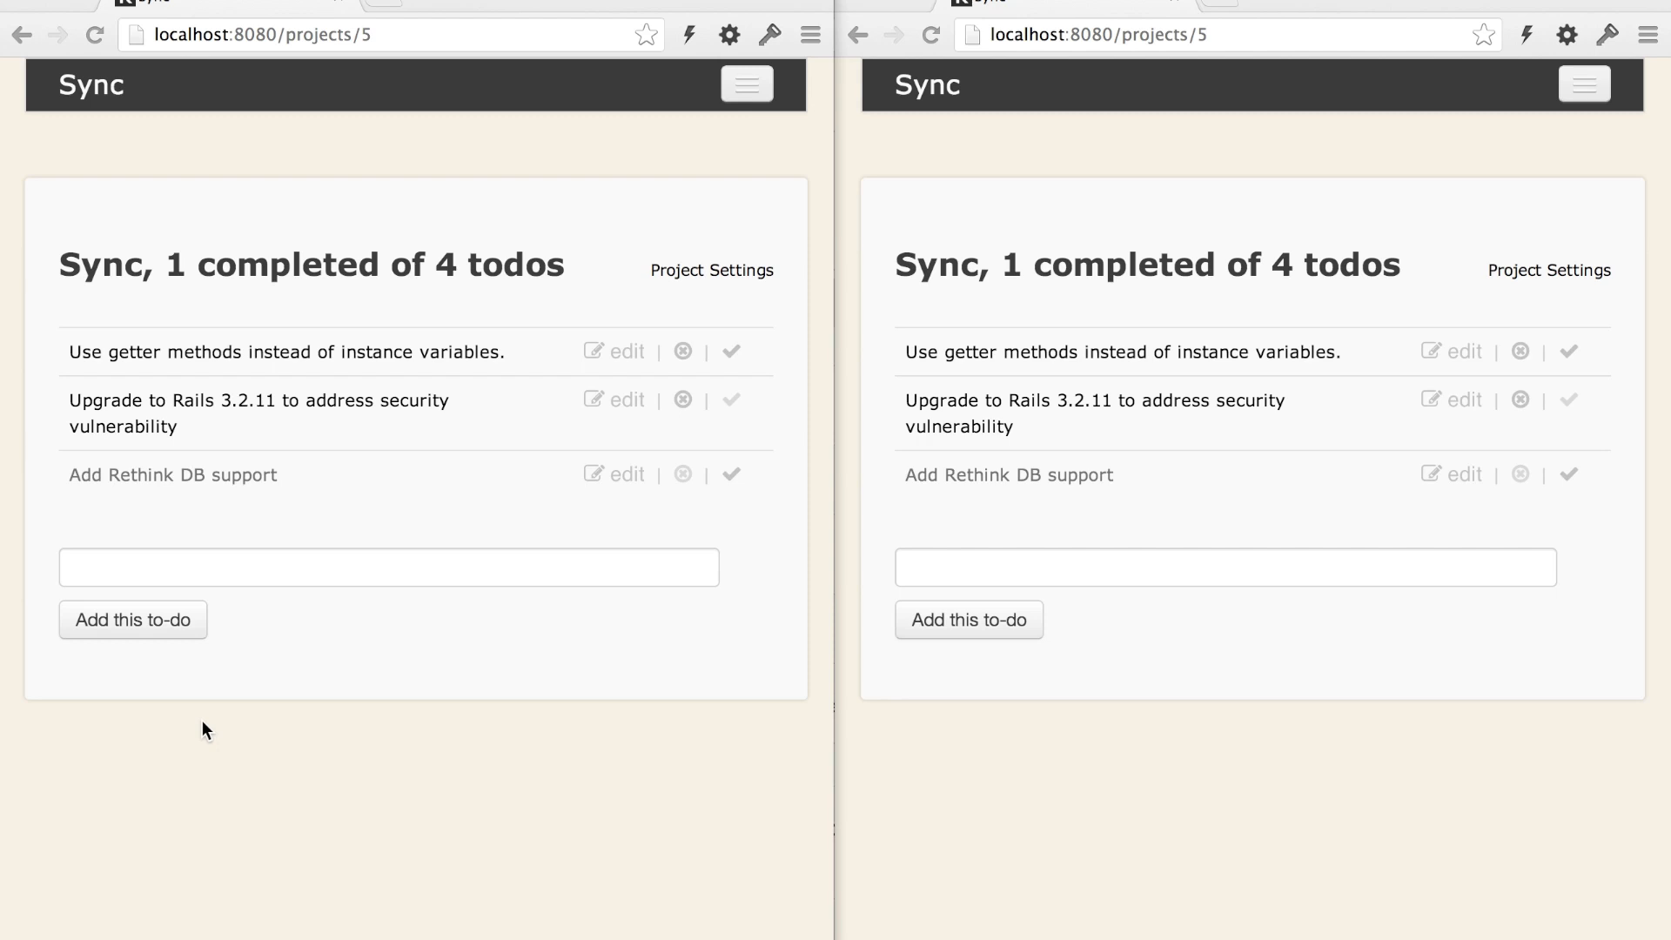
pyautogui.click(388, 565)
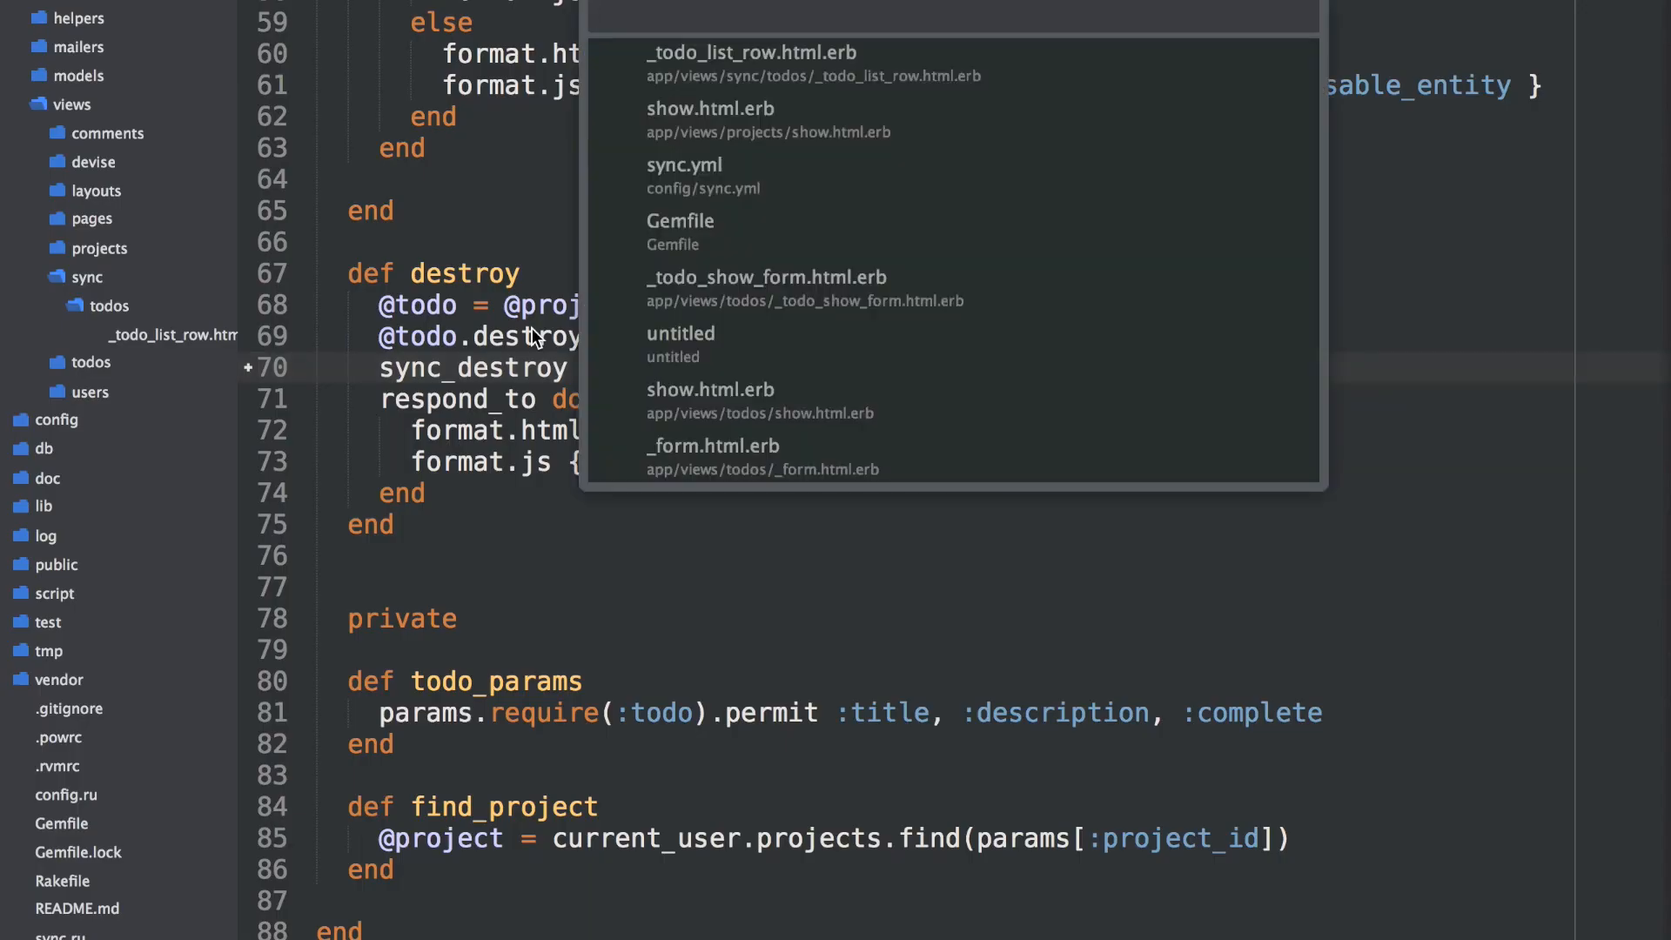
# Step: In projects/show.html.erb start a <%= sync_new partial: 'todo_list_row' line below the todo loop
pyautogui.write('pr')
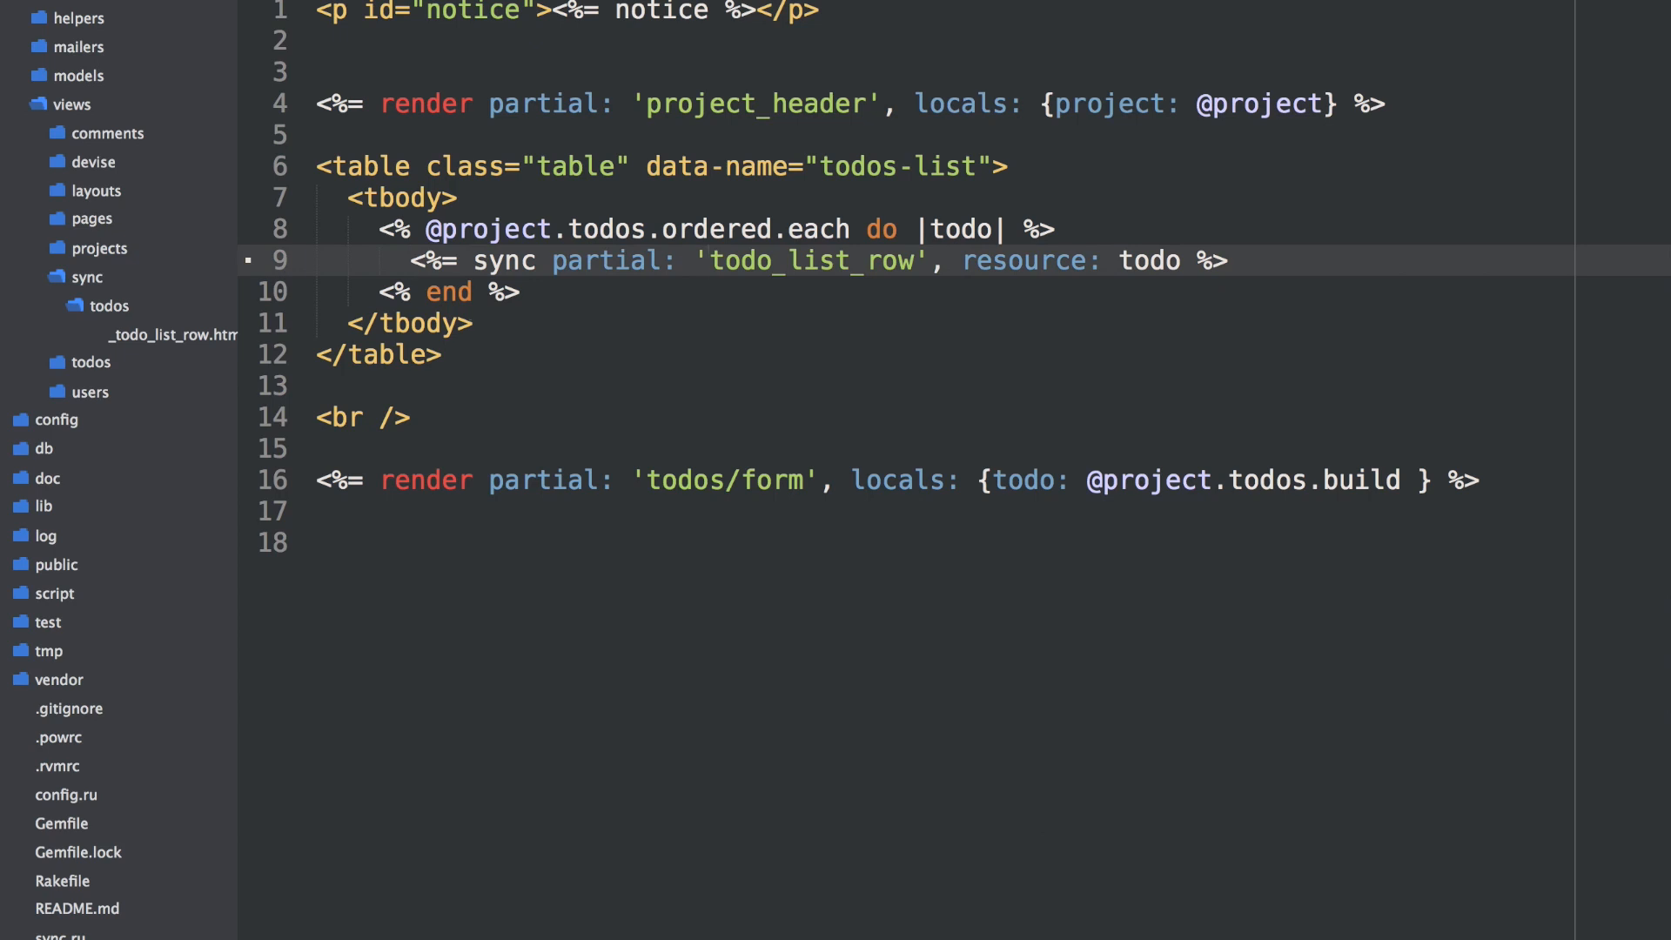
pyautogui.press('Return')
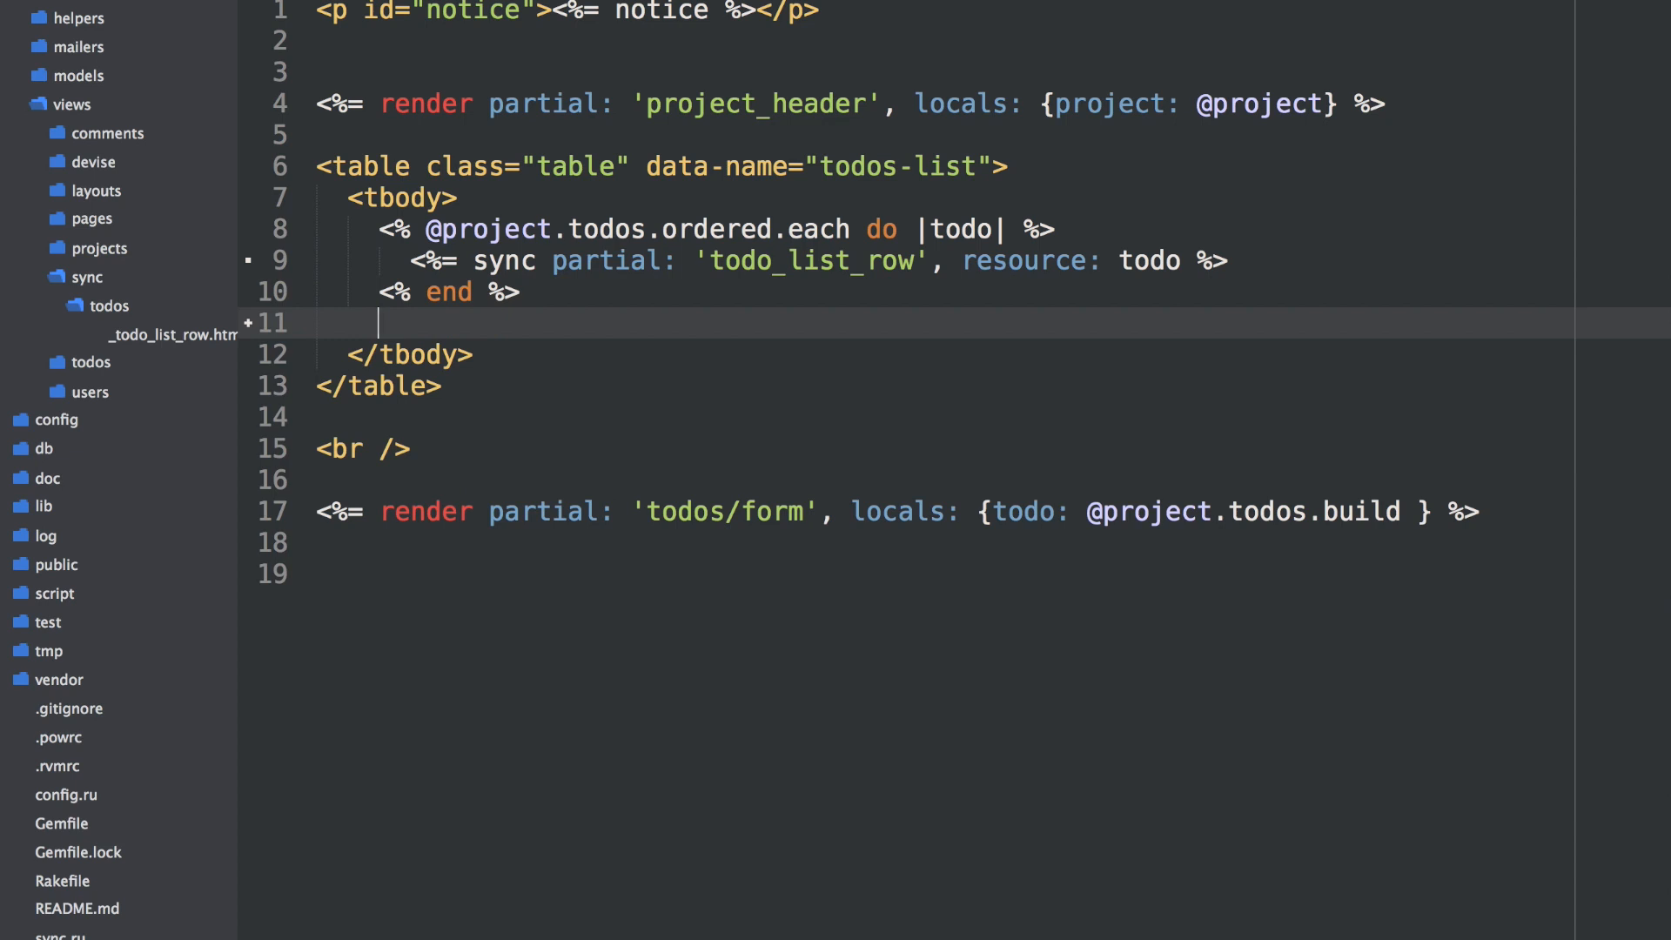
pyautogui.write('<%=')
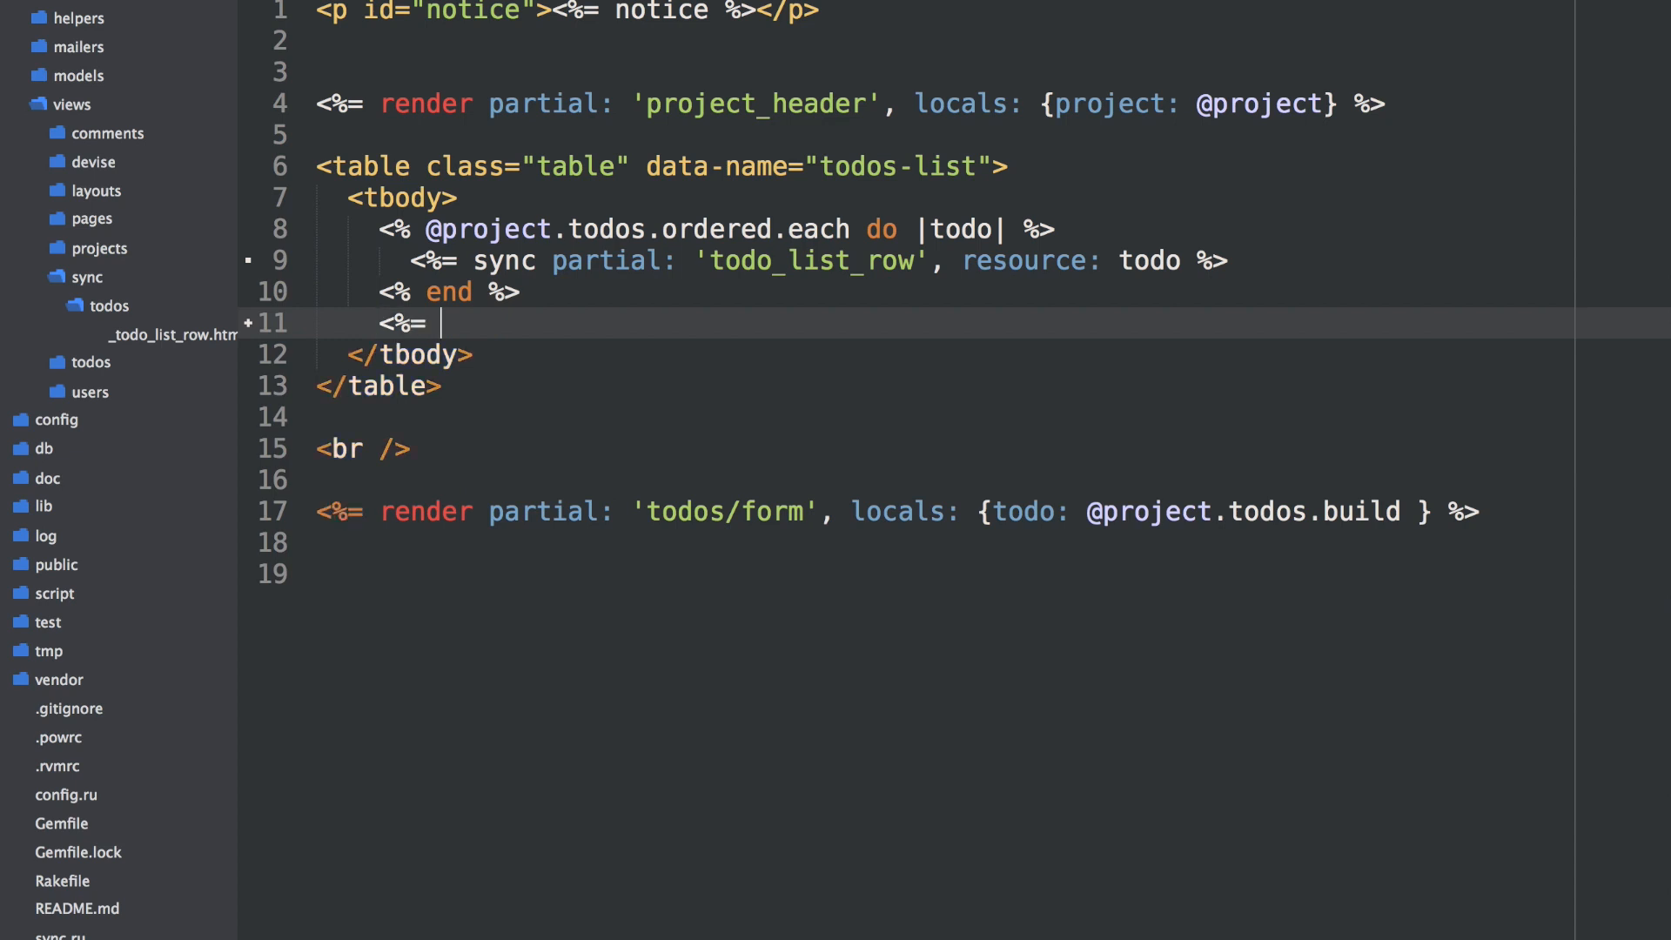
pyautogui.write('sync_new')
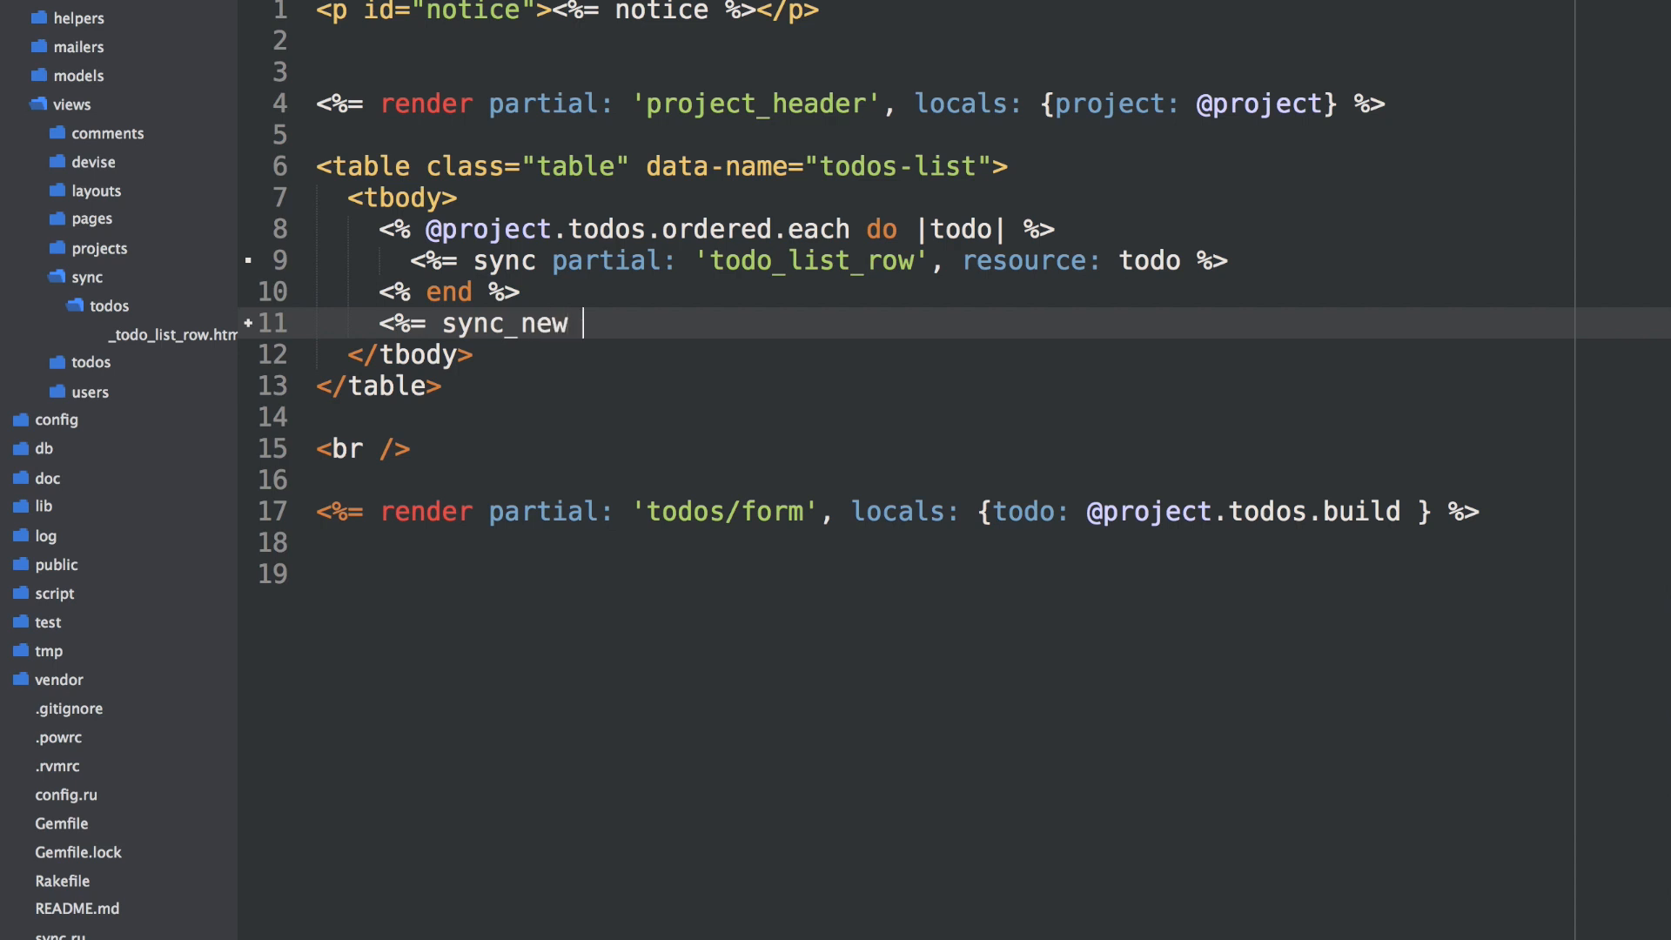
pyautogui.write('p')
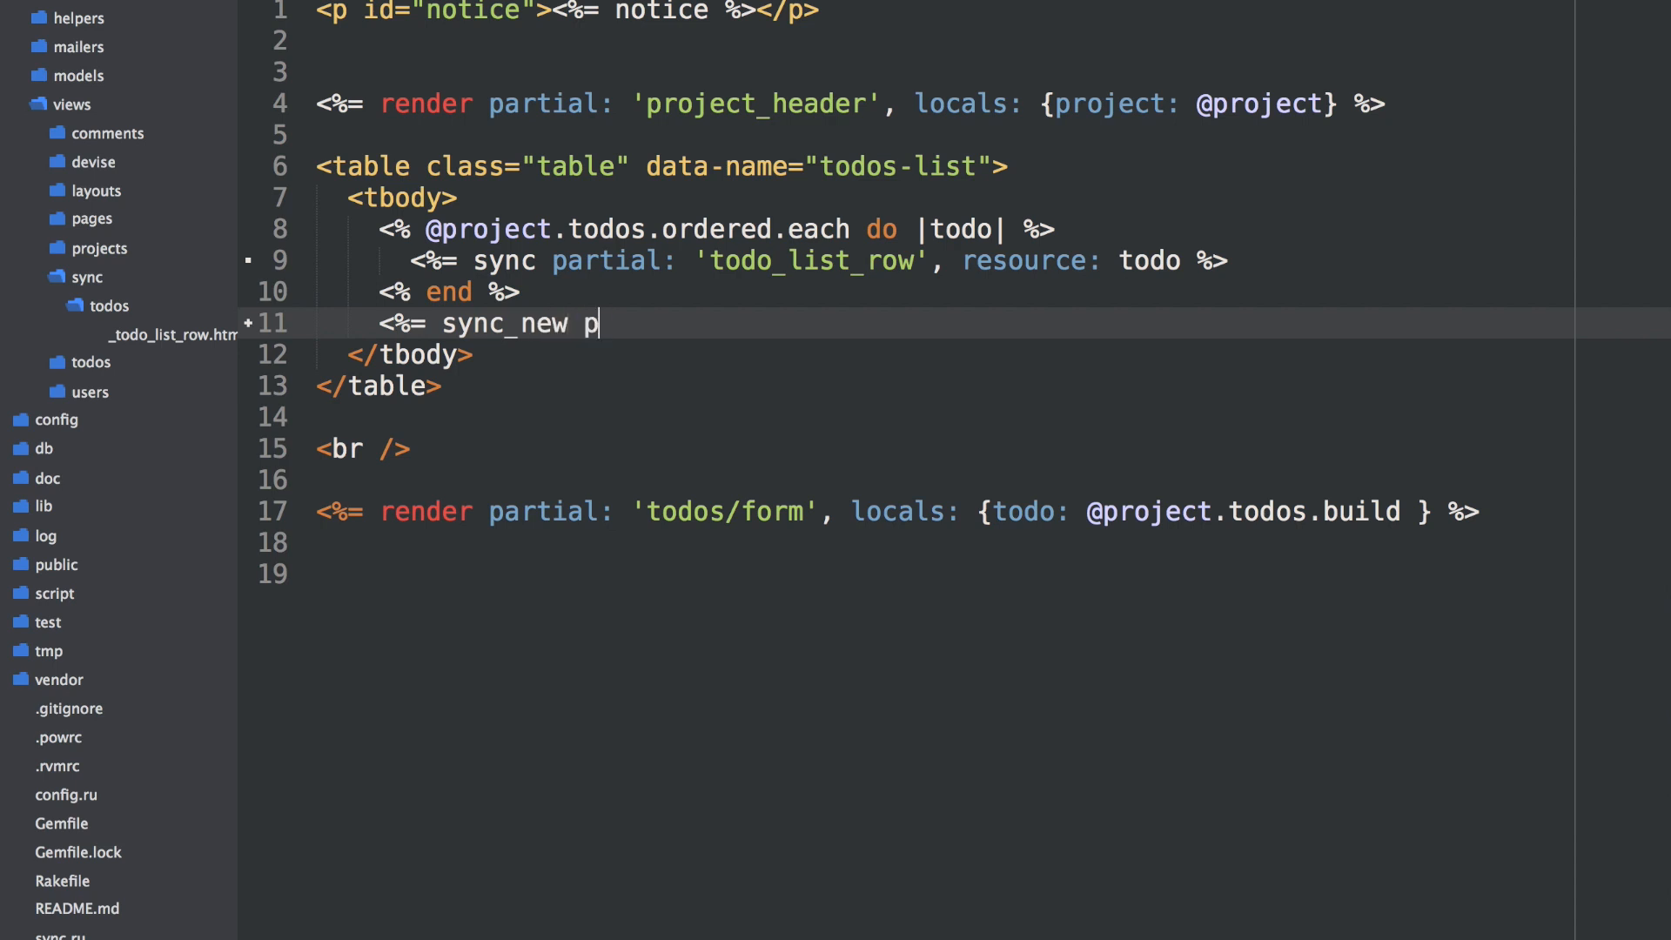
pyautogui.write("artial: 'to'")
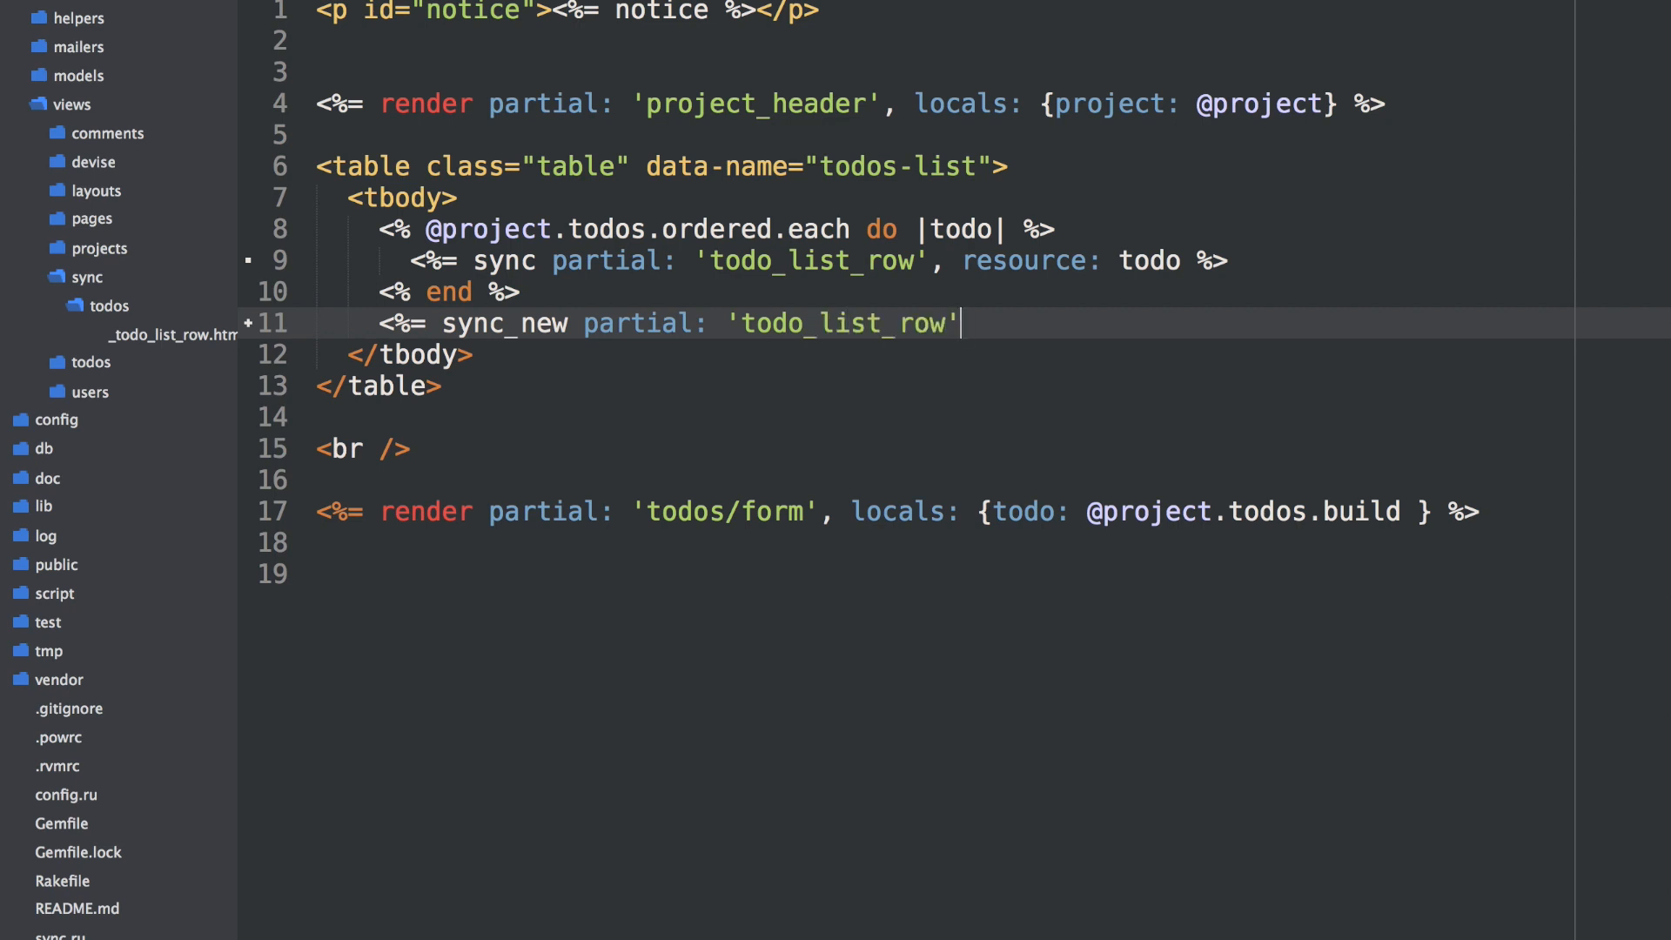
pyautogui.write(', ren')
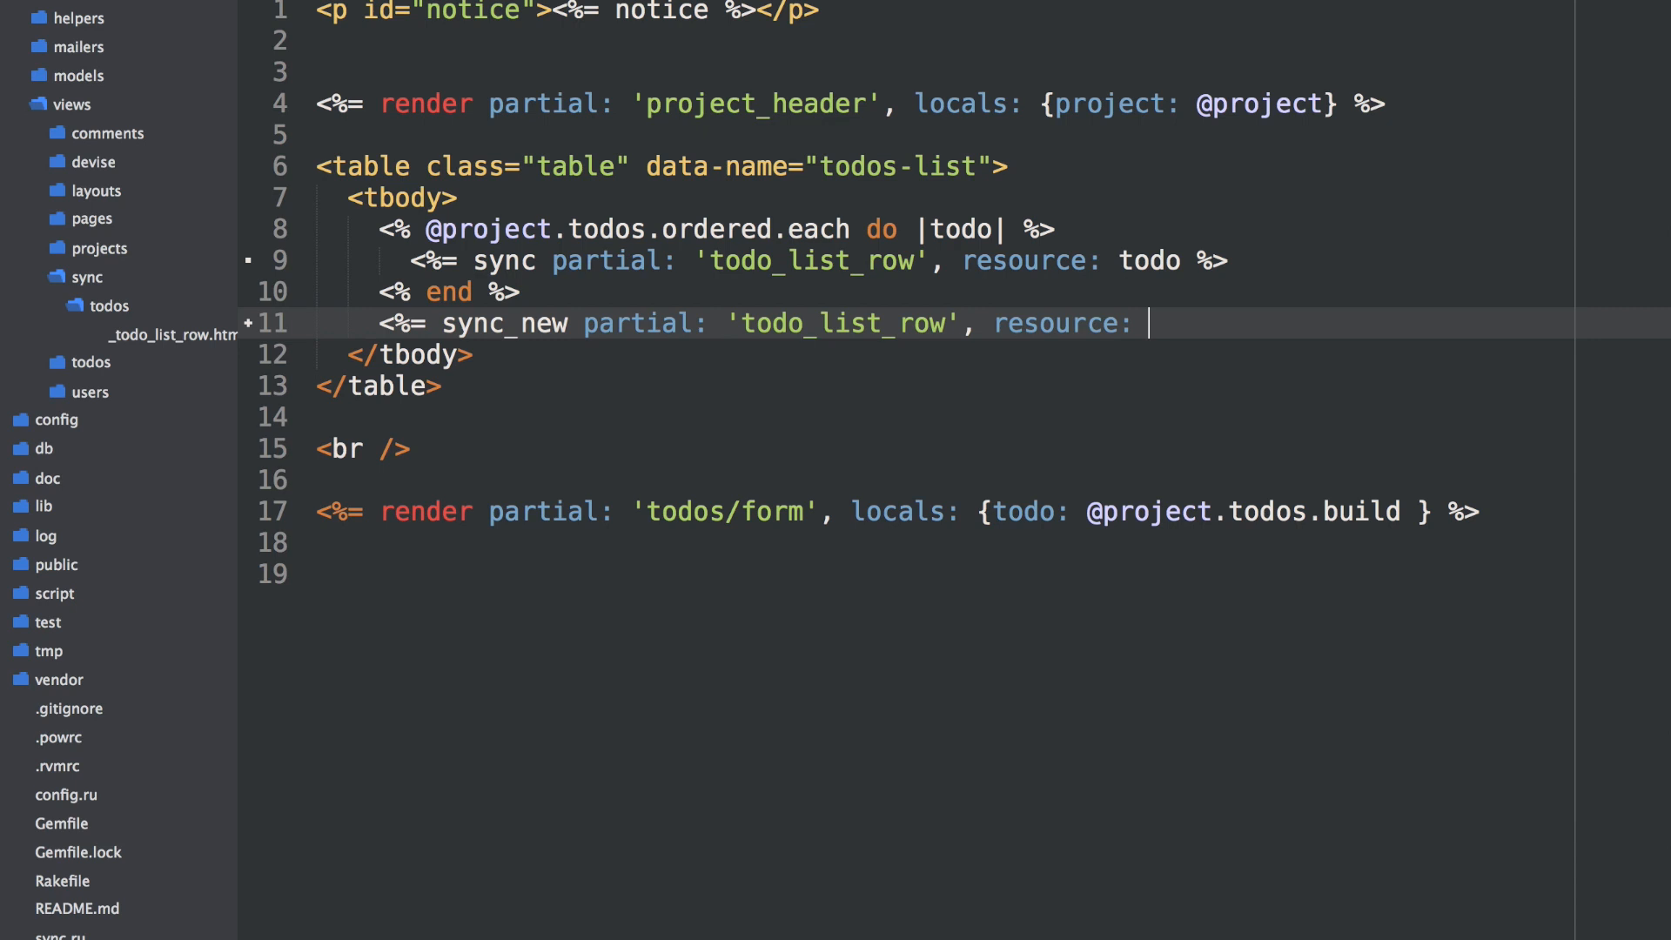
pyautogui.write('Todo.new,')
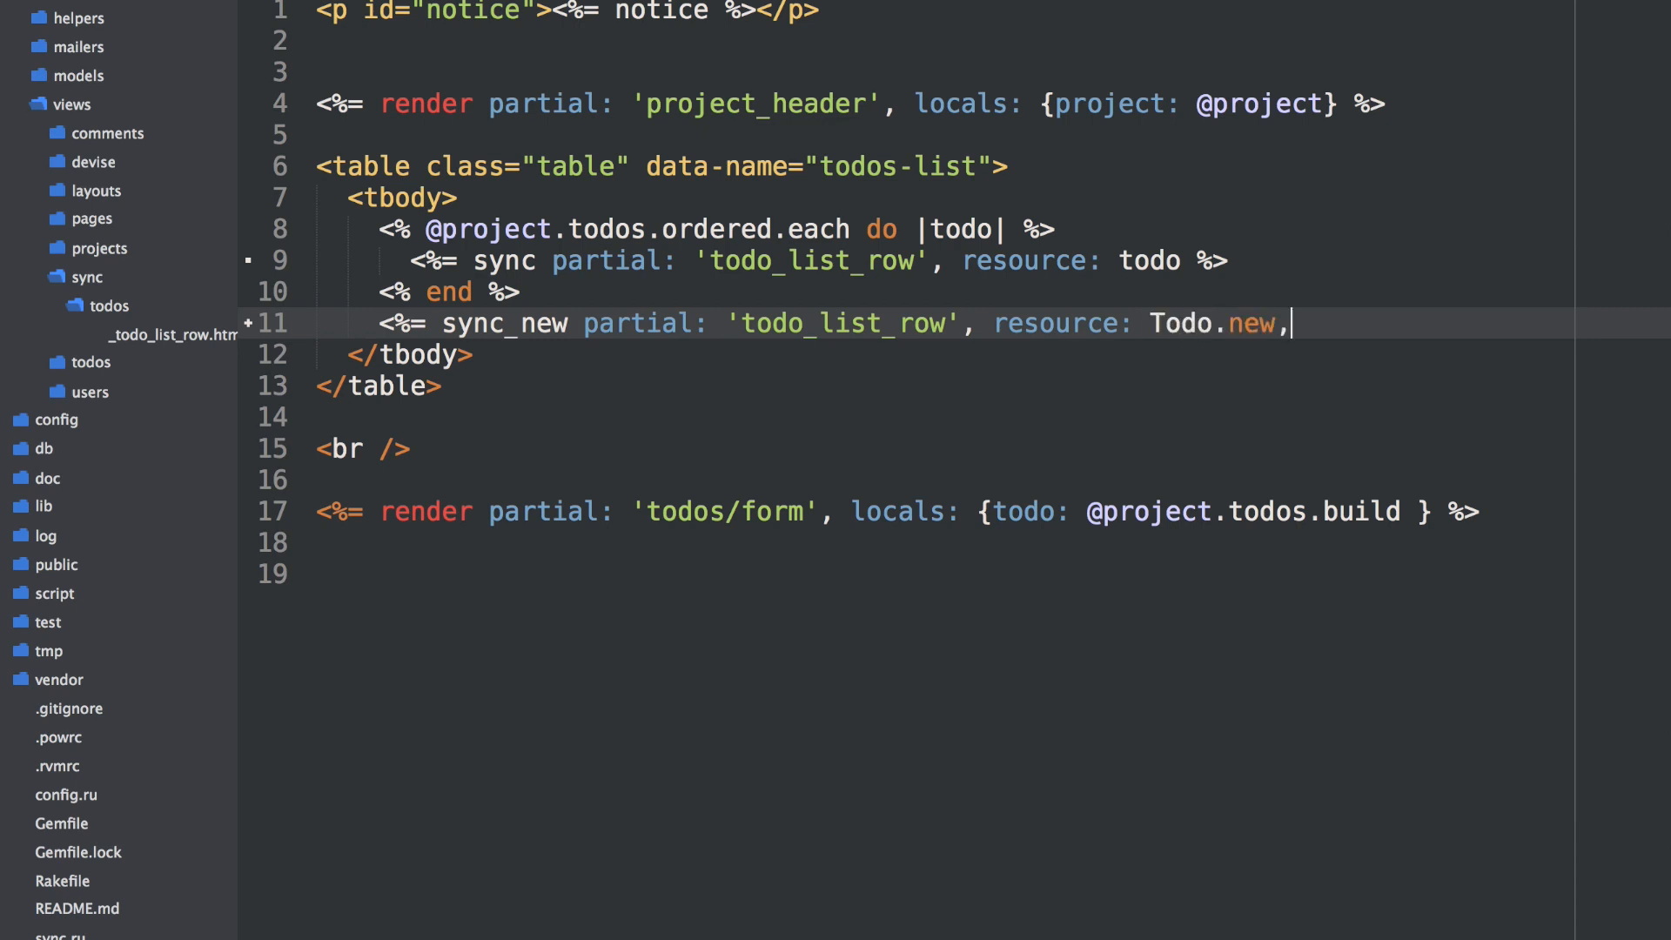
pyautogui.write('scope;')
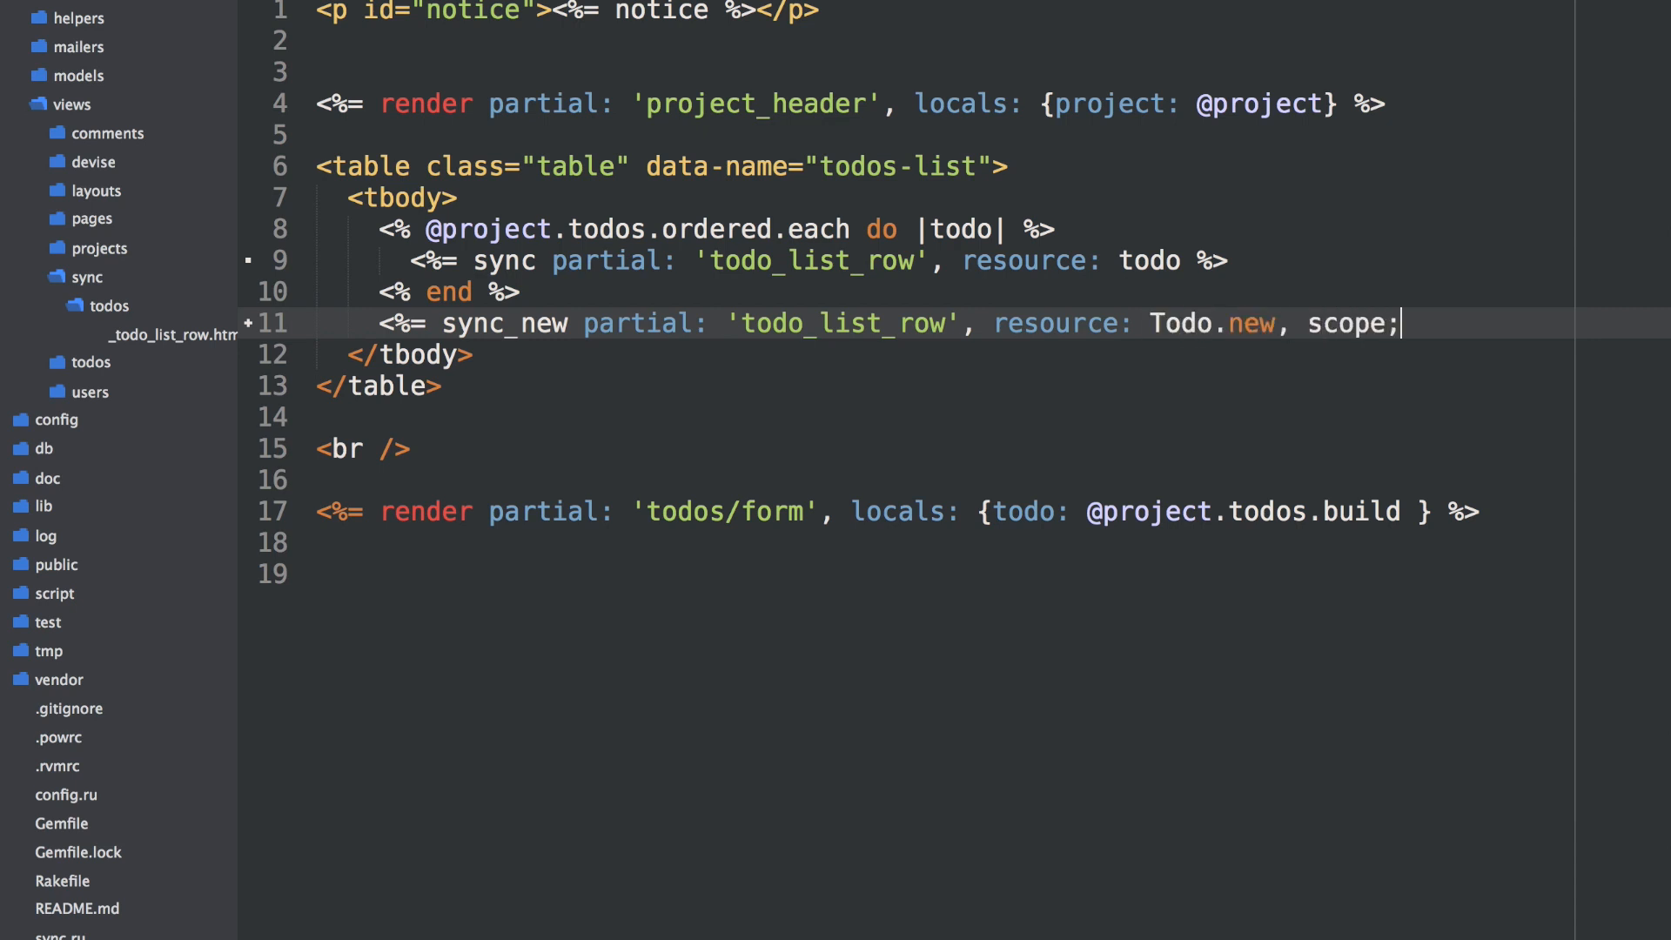
pyautogui.write('@project')
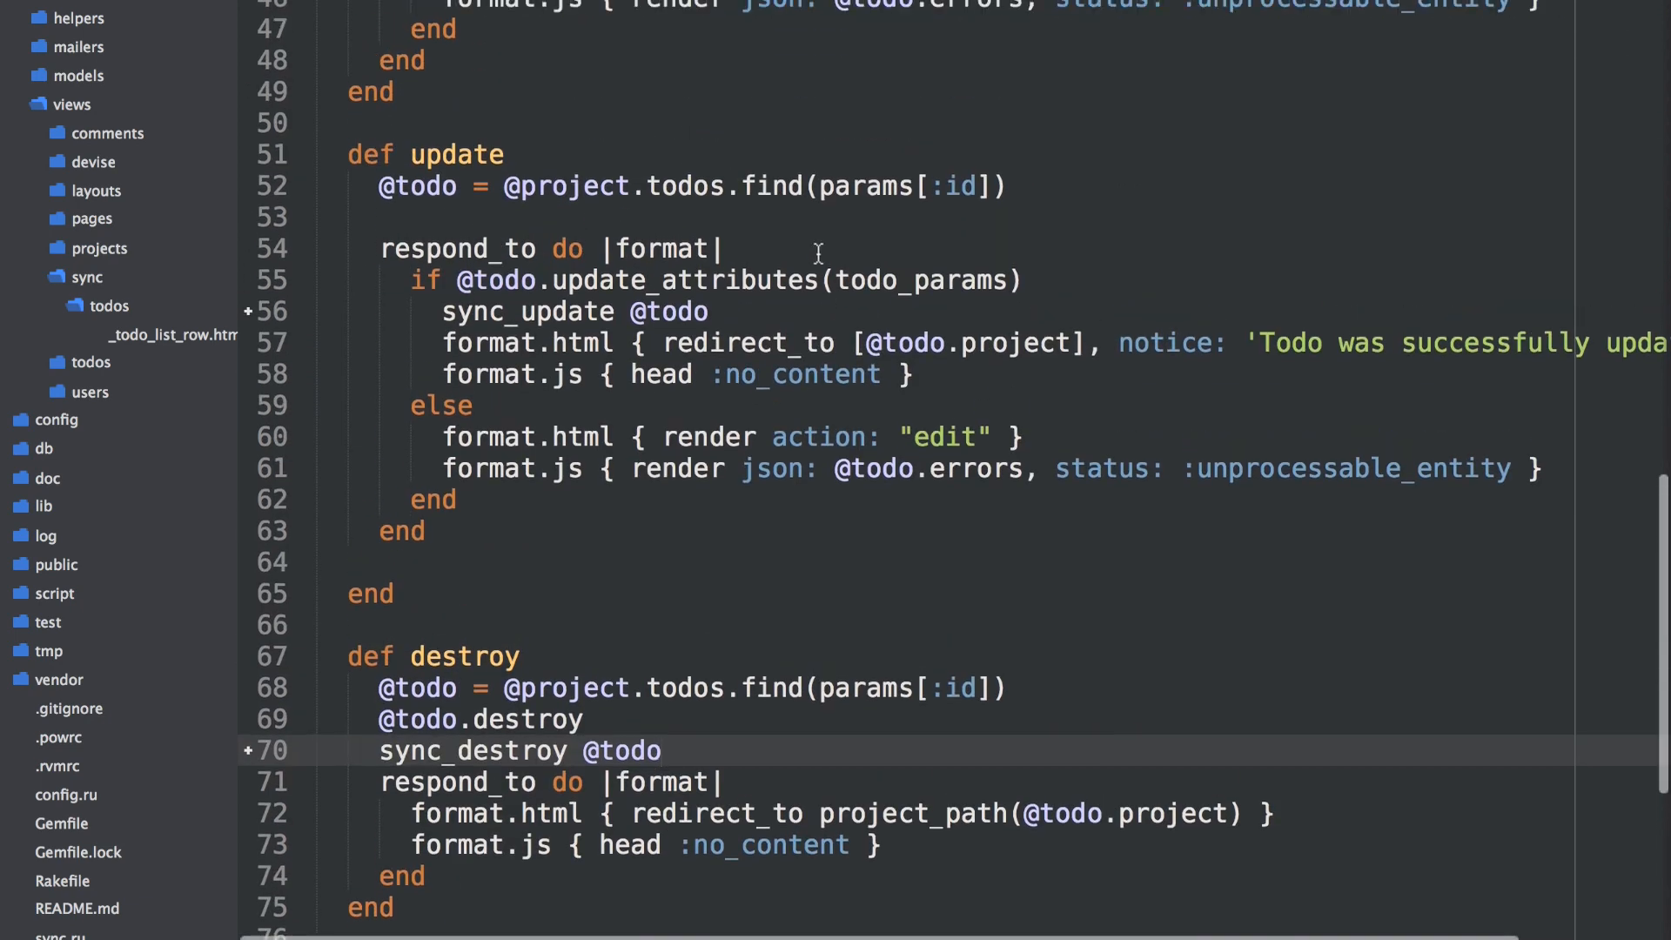
pyautogui.scroll(3)
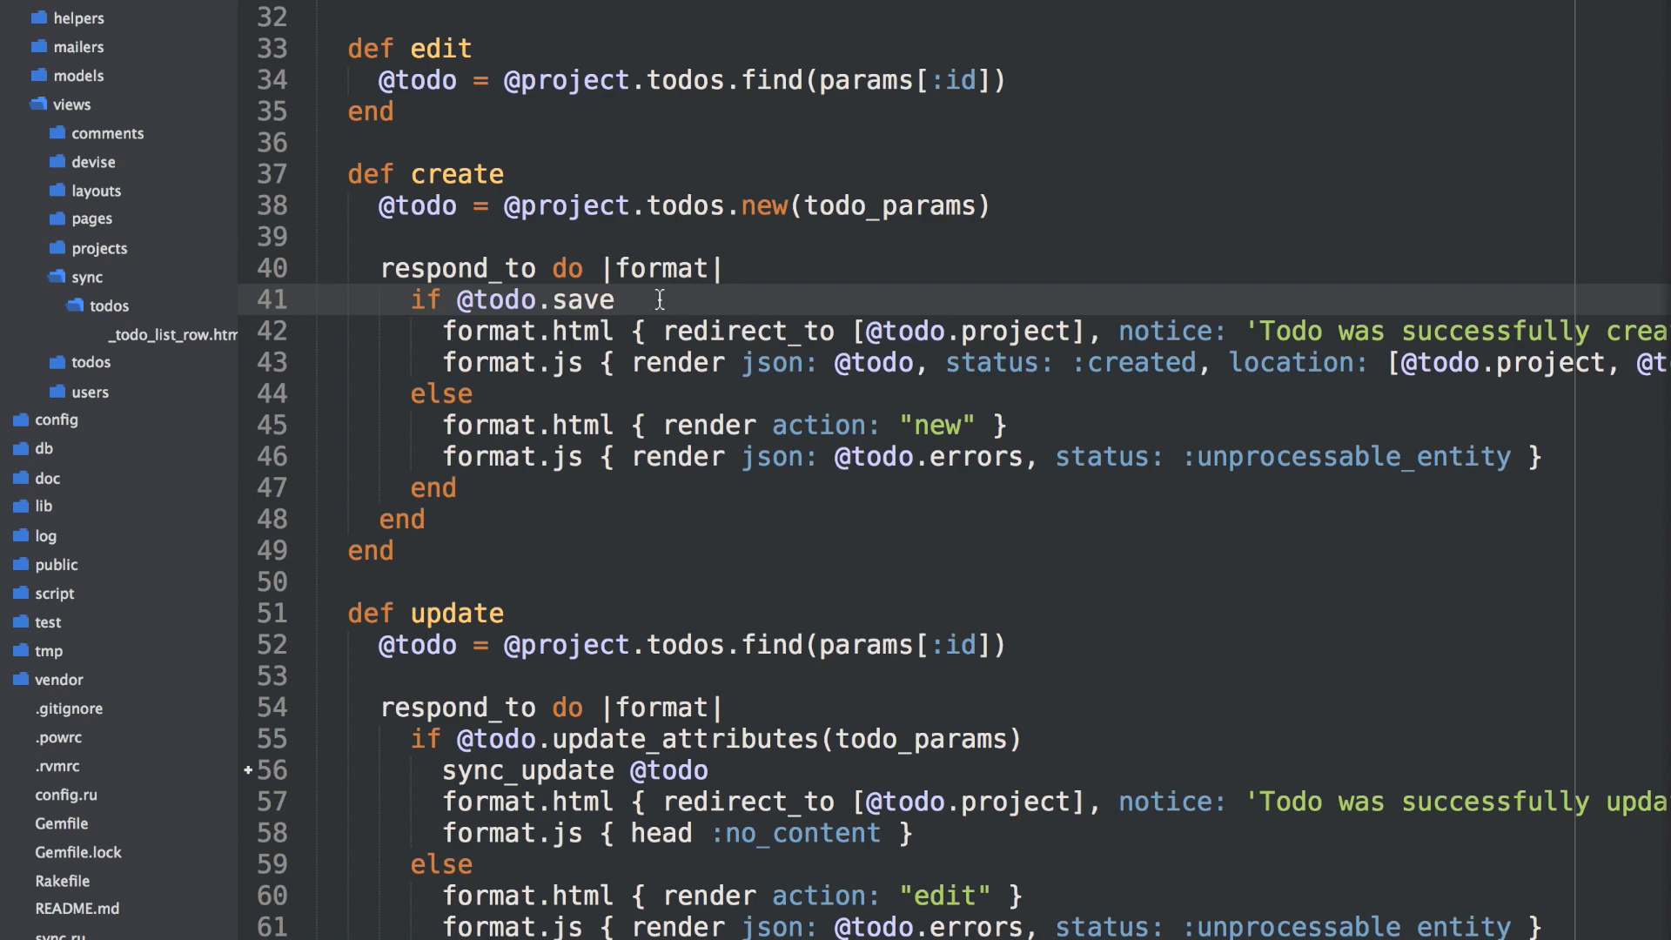
pyautogui.write('syc')
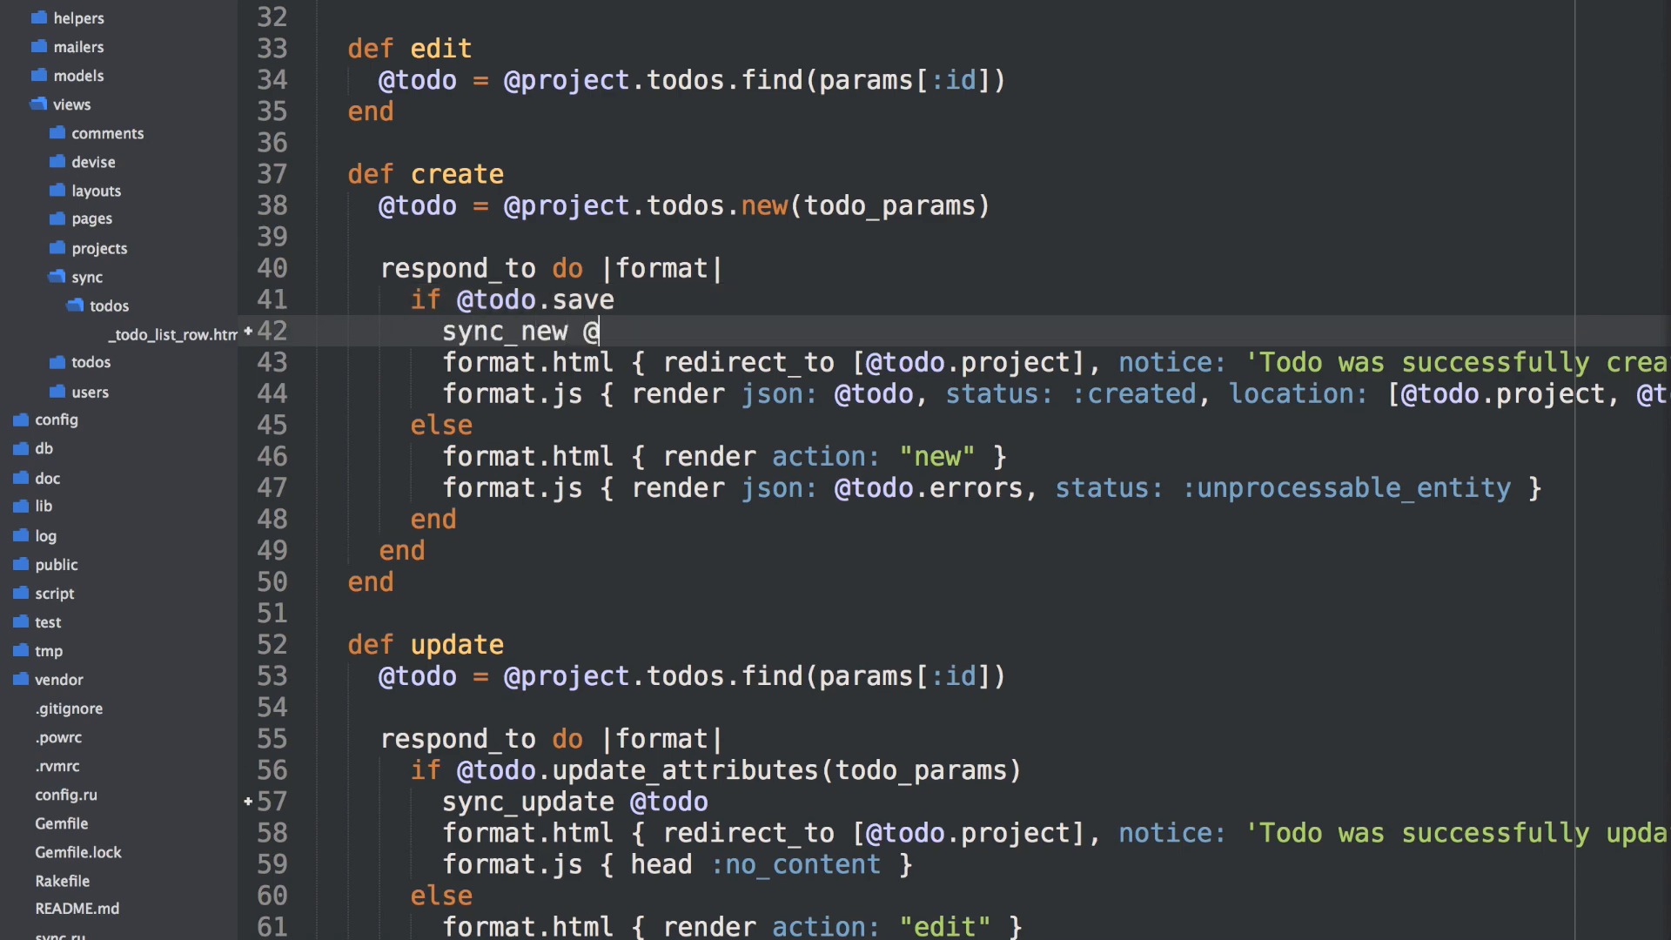
pyautogui.write('todo, scope')
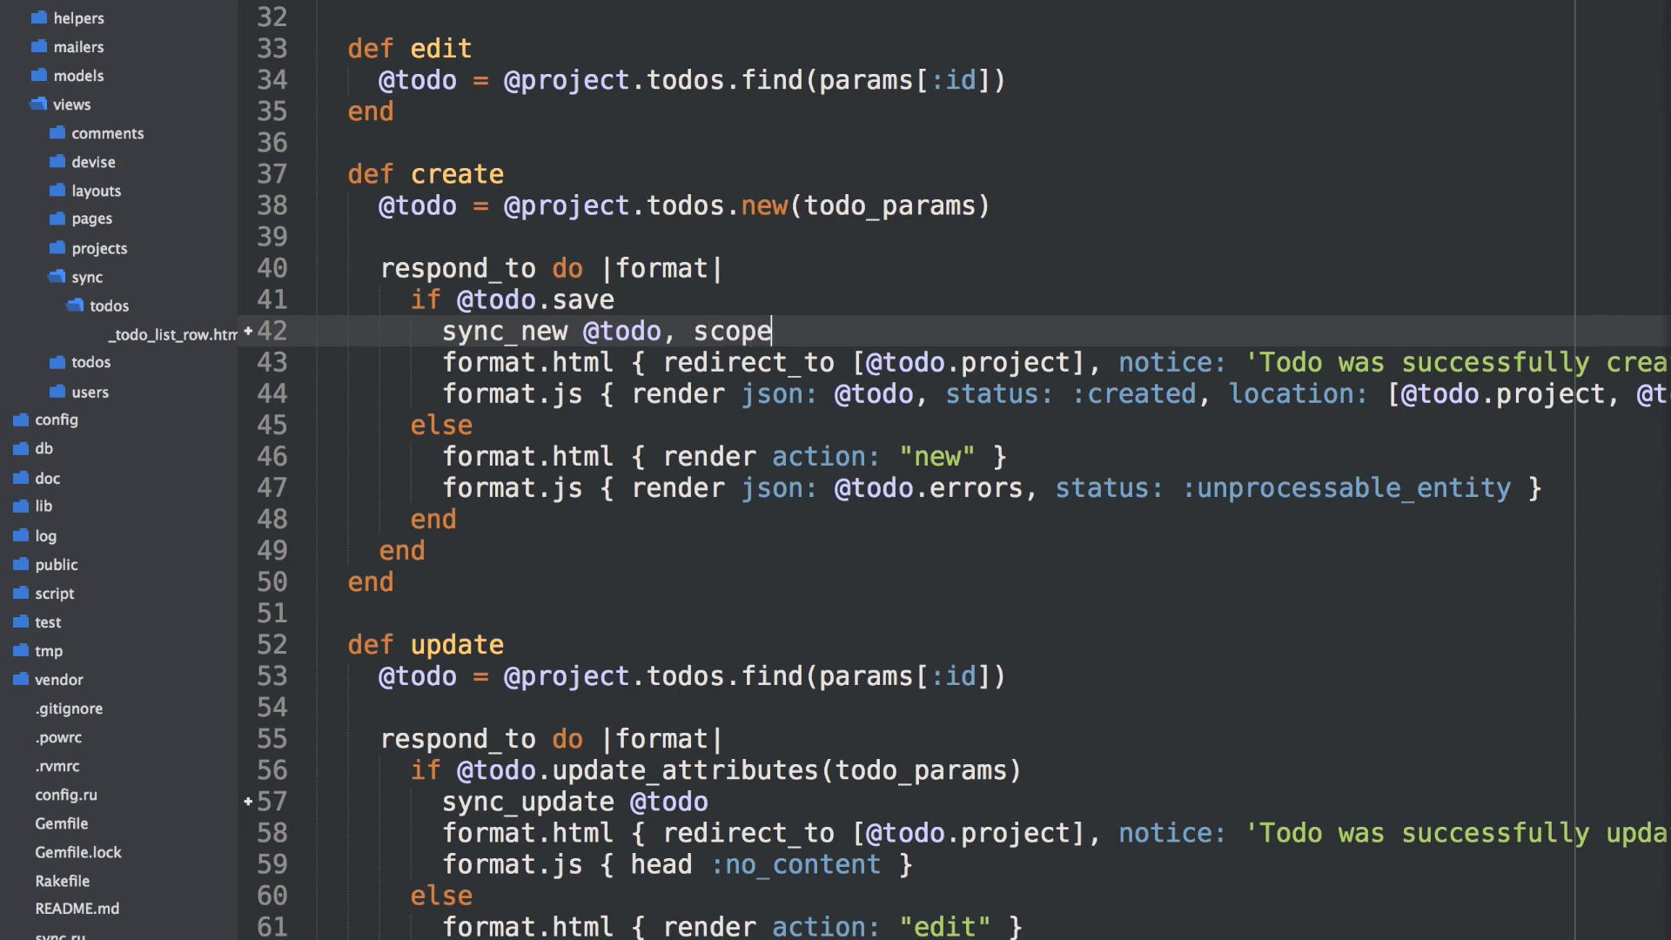
pyautogui.write(': @project')
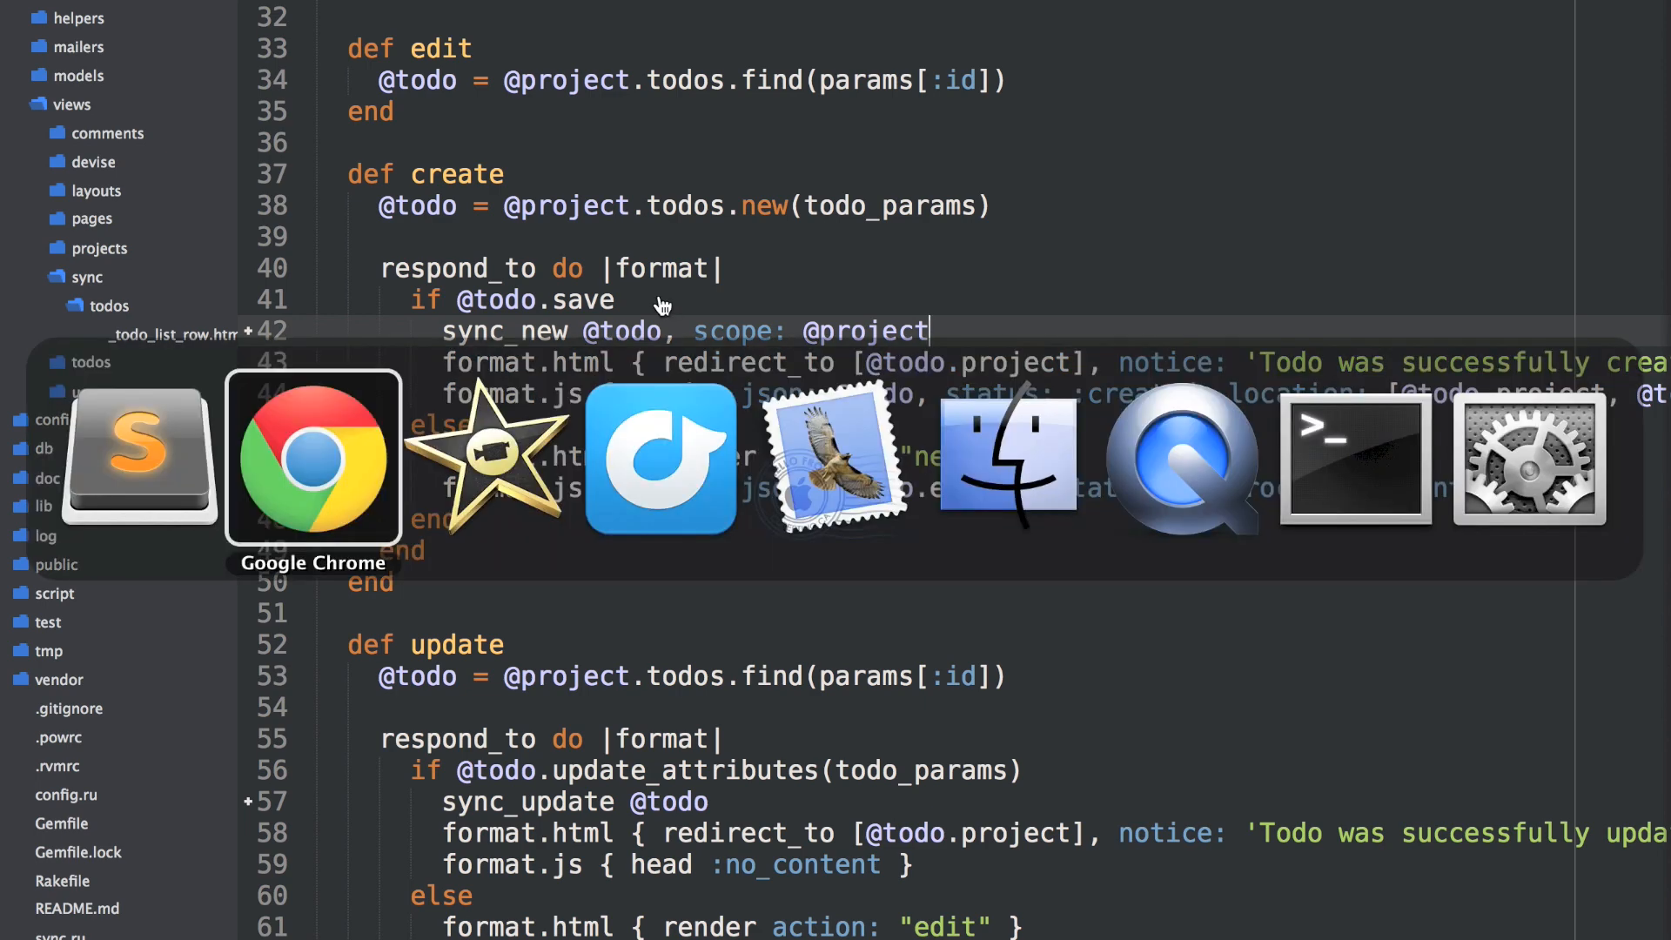
pyautogui.click(313, 458)
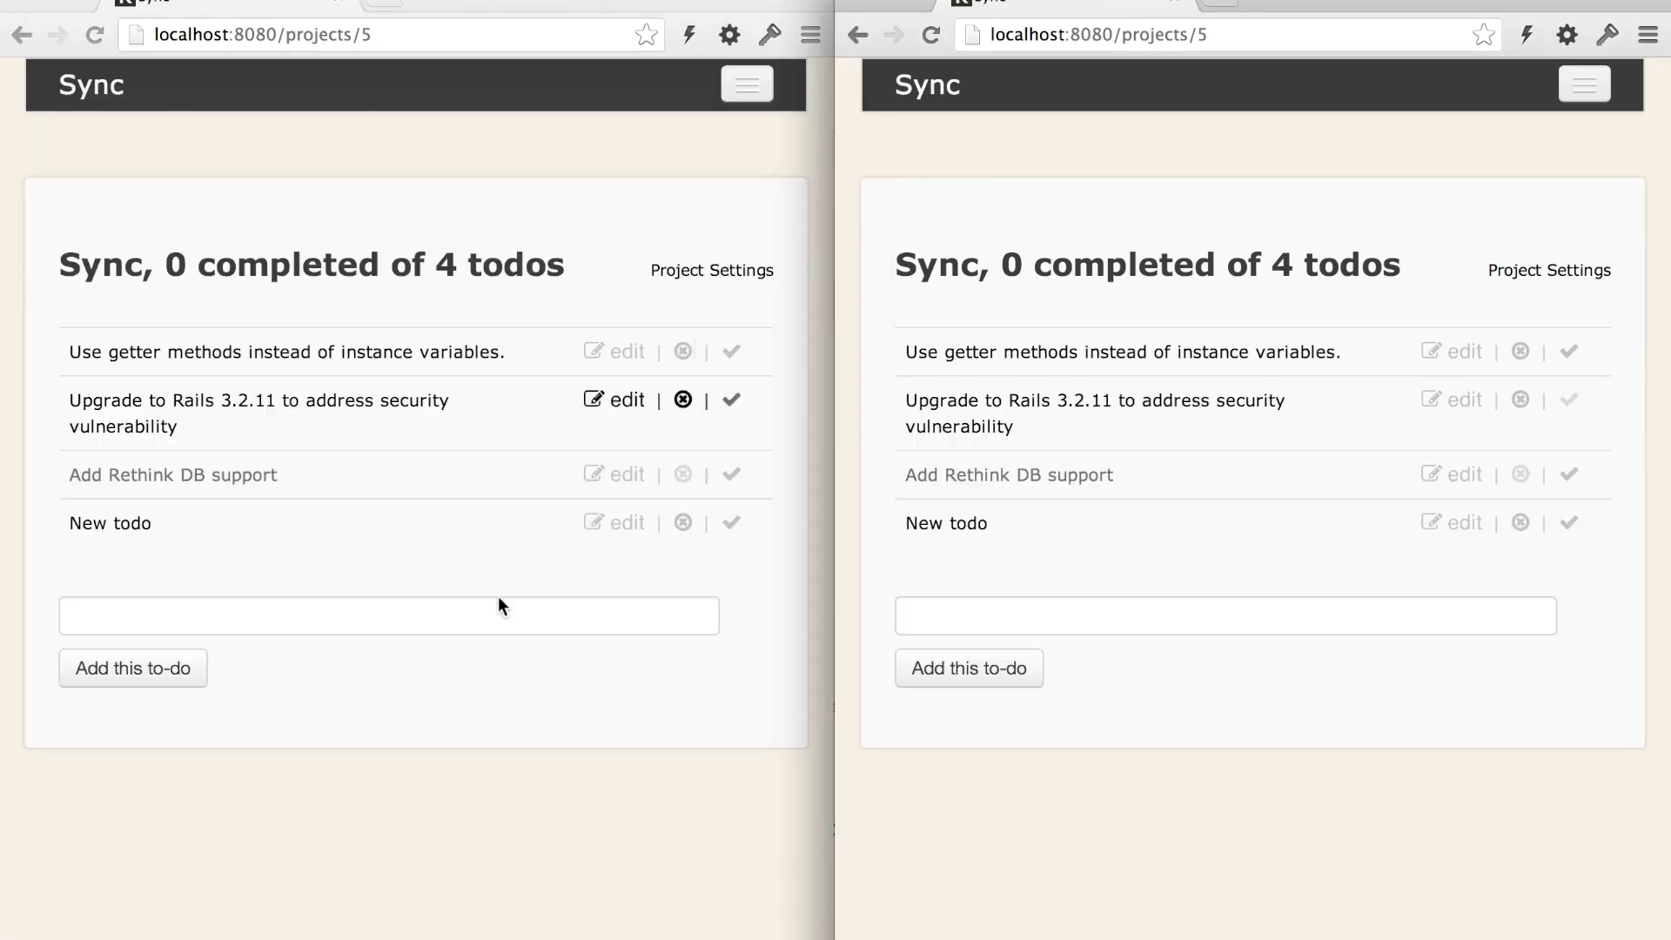
pyautogui.moveTo(133, 668)
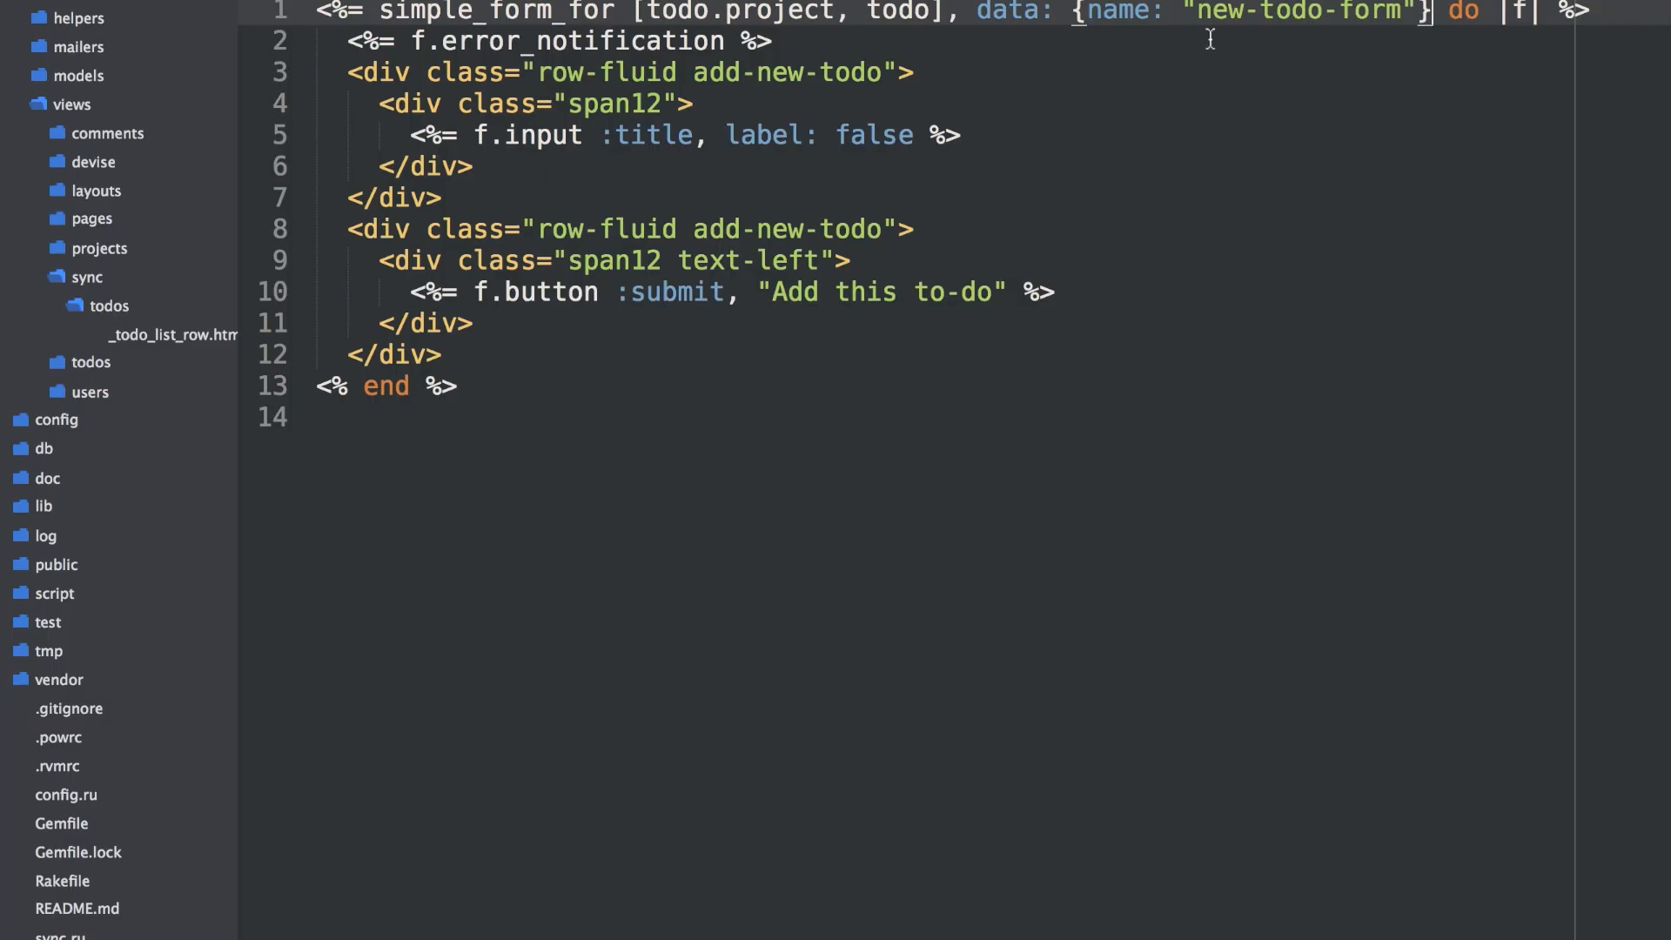
# Step: Add remote: true to simple_form_for in todos/_form.html.erb
pyautogui.write('remte')
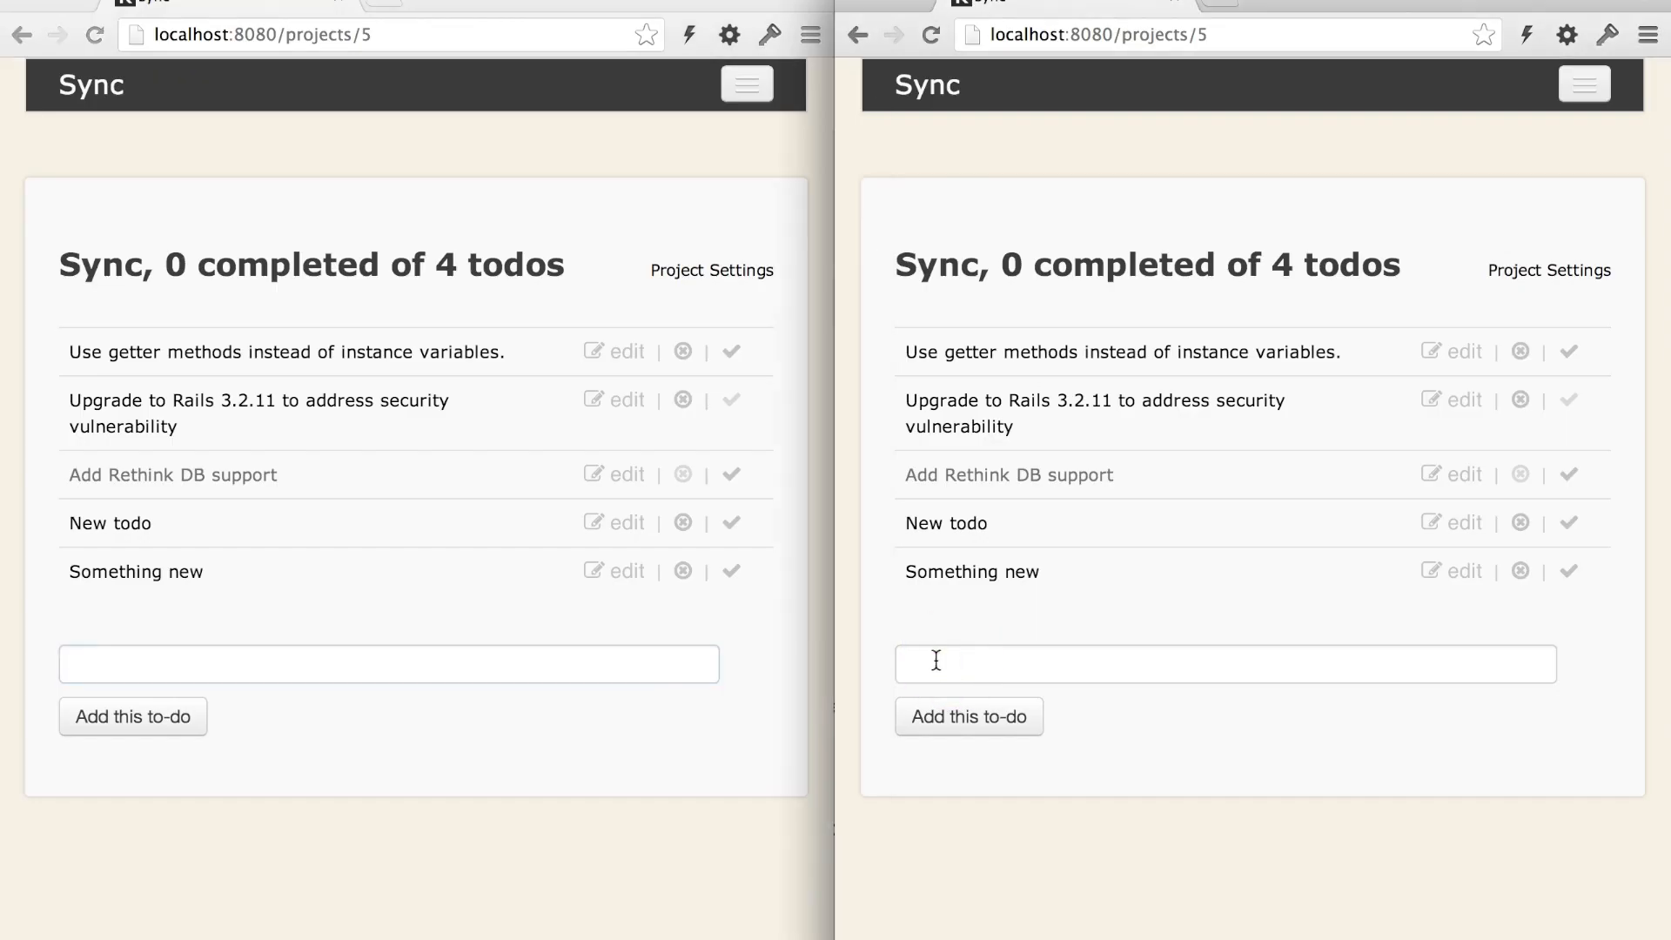
# Step: Add todos Something new and Major BUG to the project from the left window
pyautogui.write('Some new todo here.')
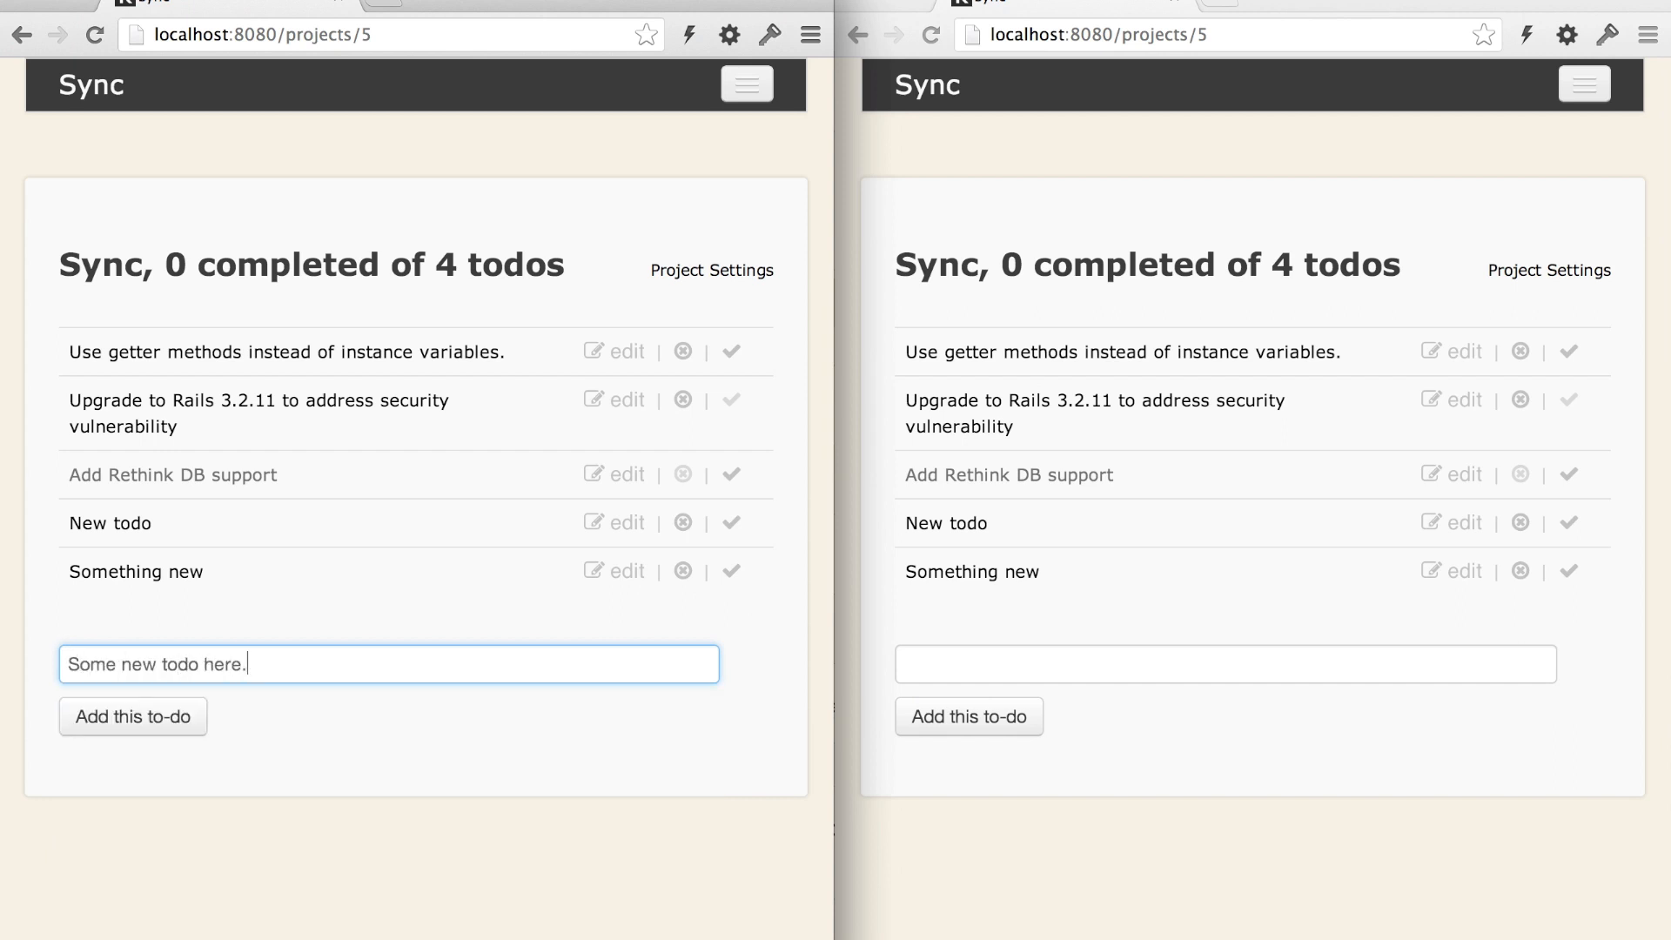
pyautogui.write('Major BUG')
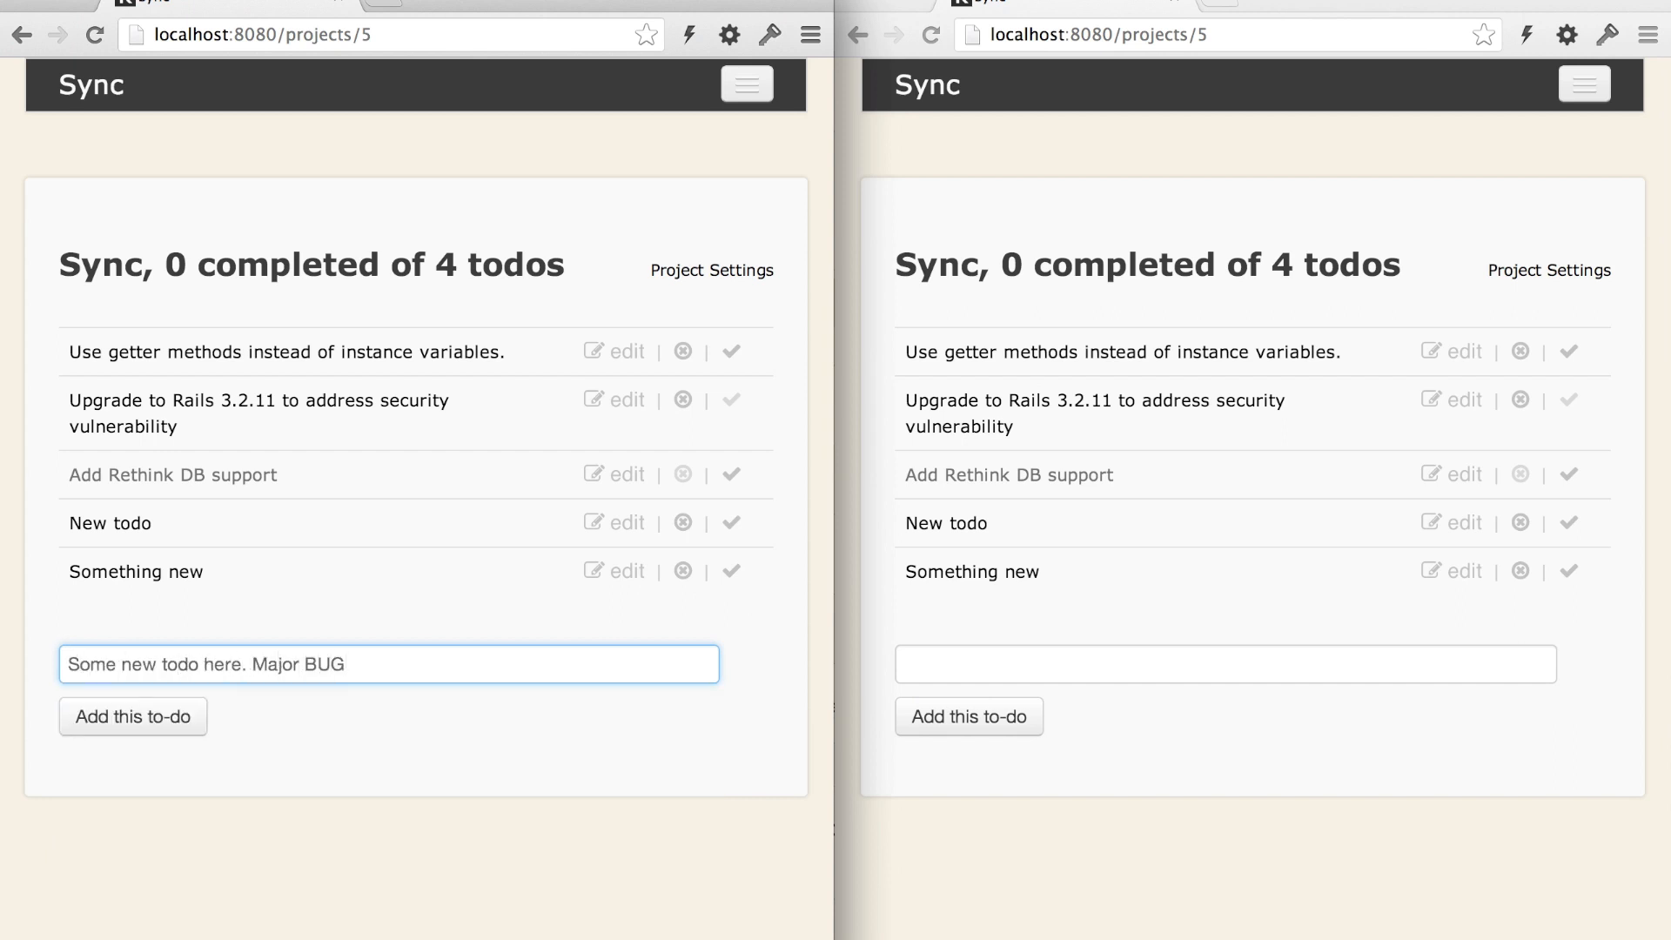
pyautogui.click(132, 715)
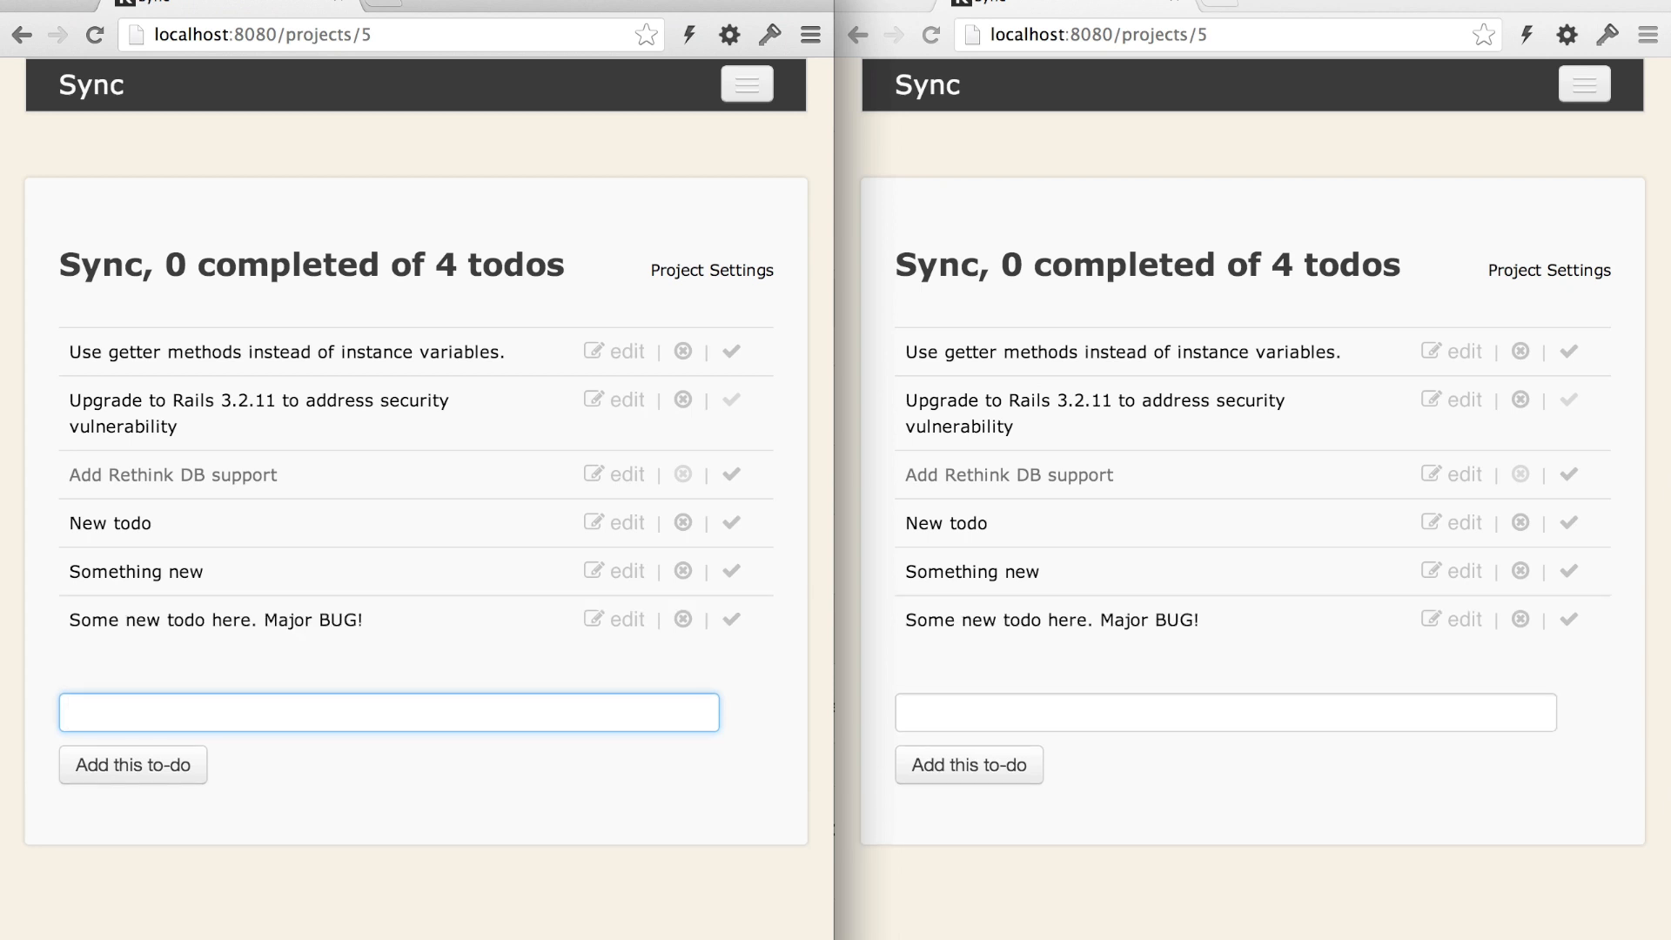
pyautogui.moveTo(566, 679)
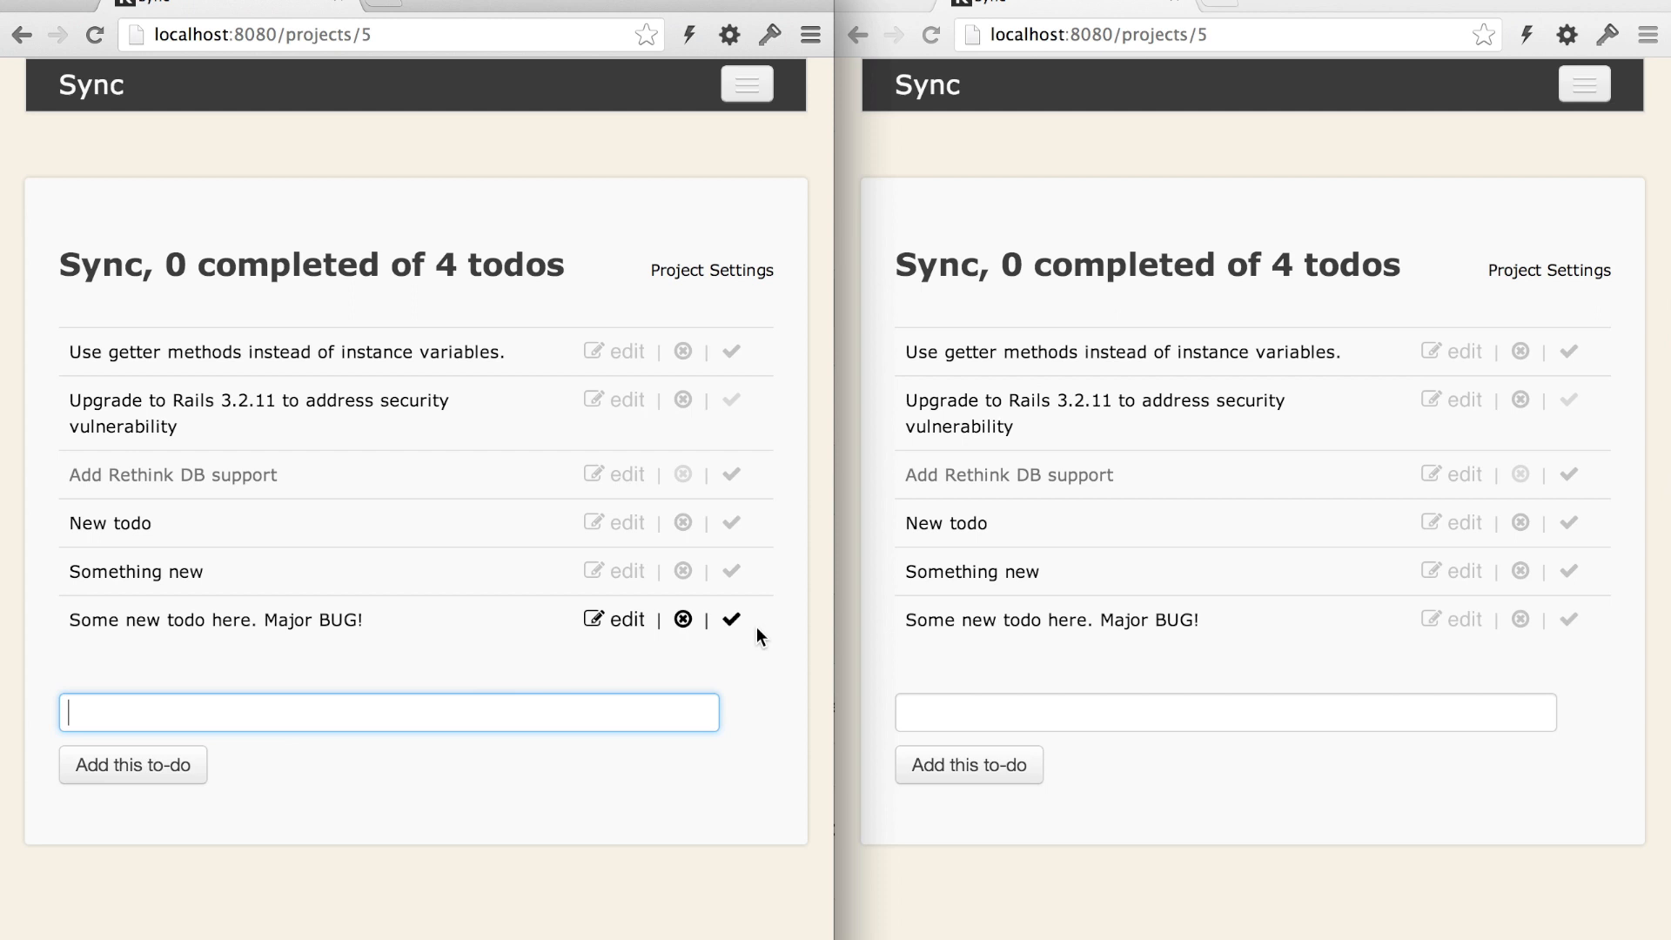
# Step: Toggle Major BUG, New todo and Something new complete and incomplete, watching the right window sync
pyautogui.click(731, 620)
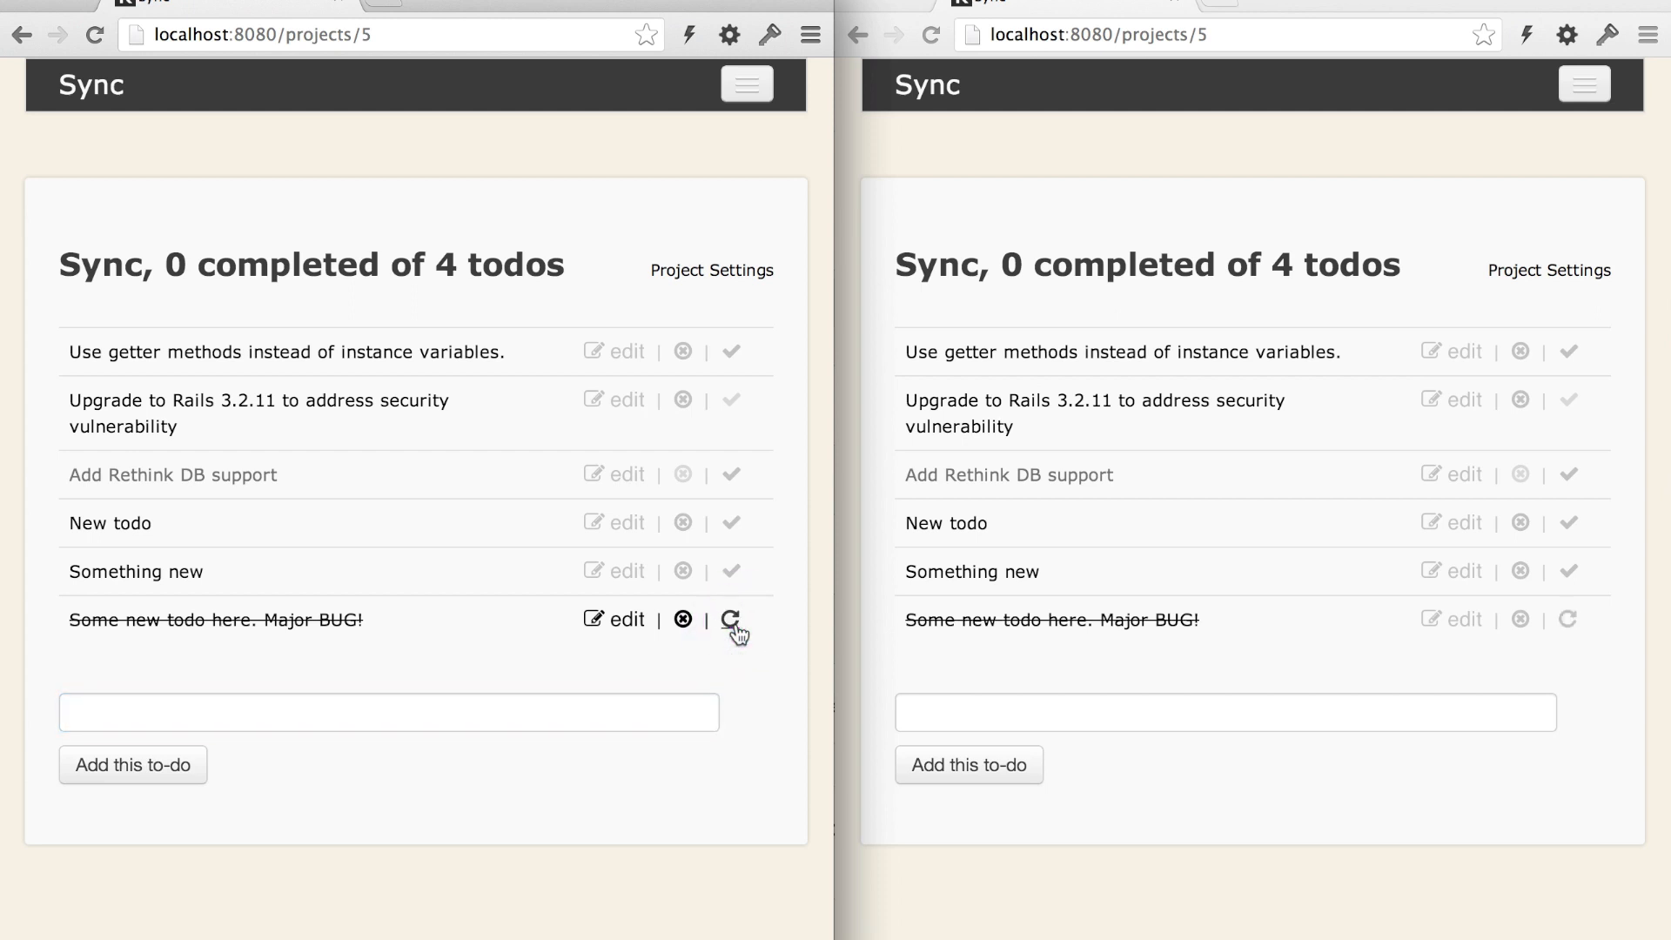
pyautogui.click(732, 620)
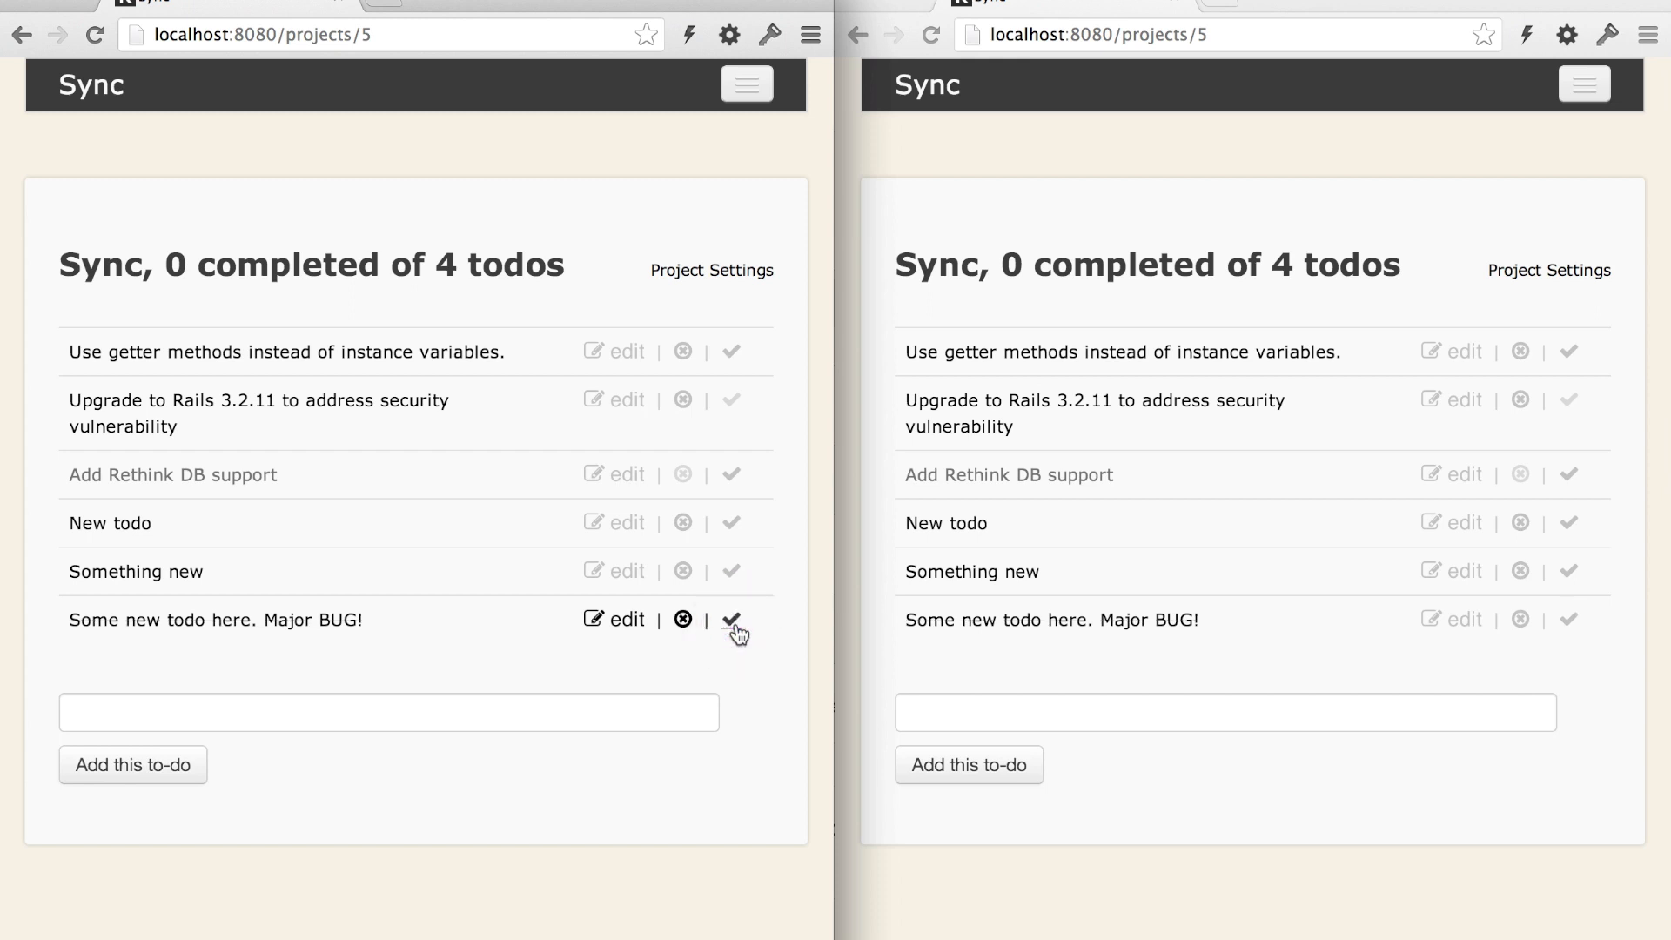
pyautogui.click(731, 620)
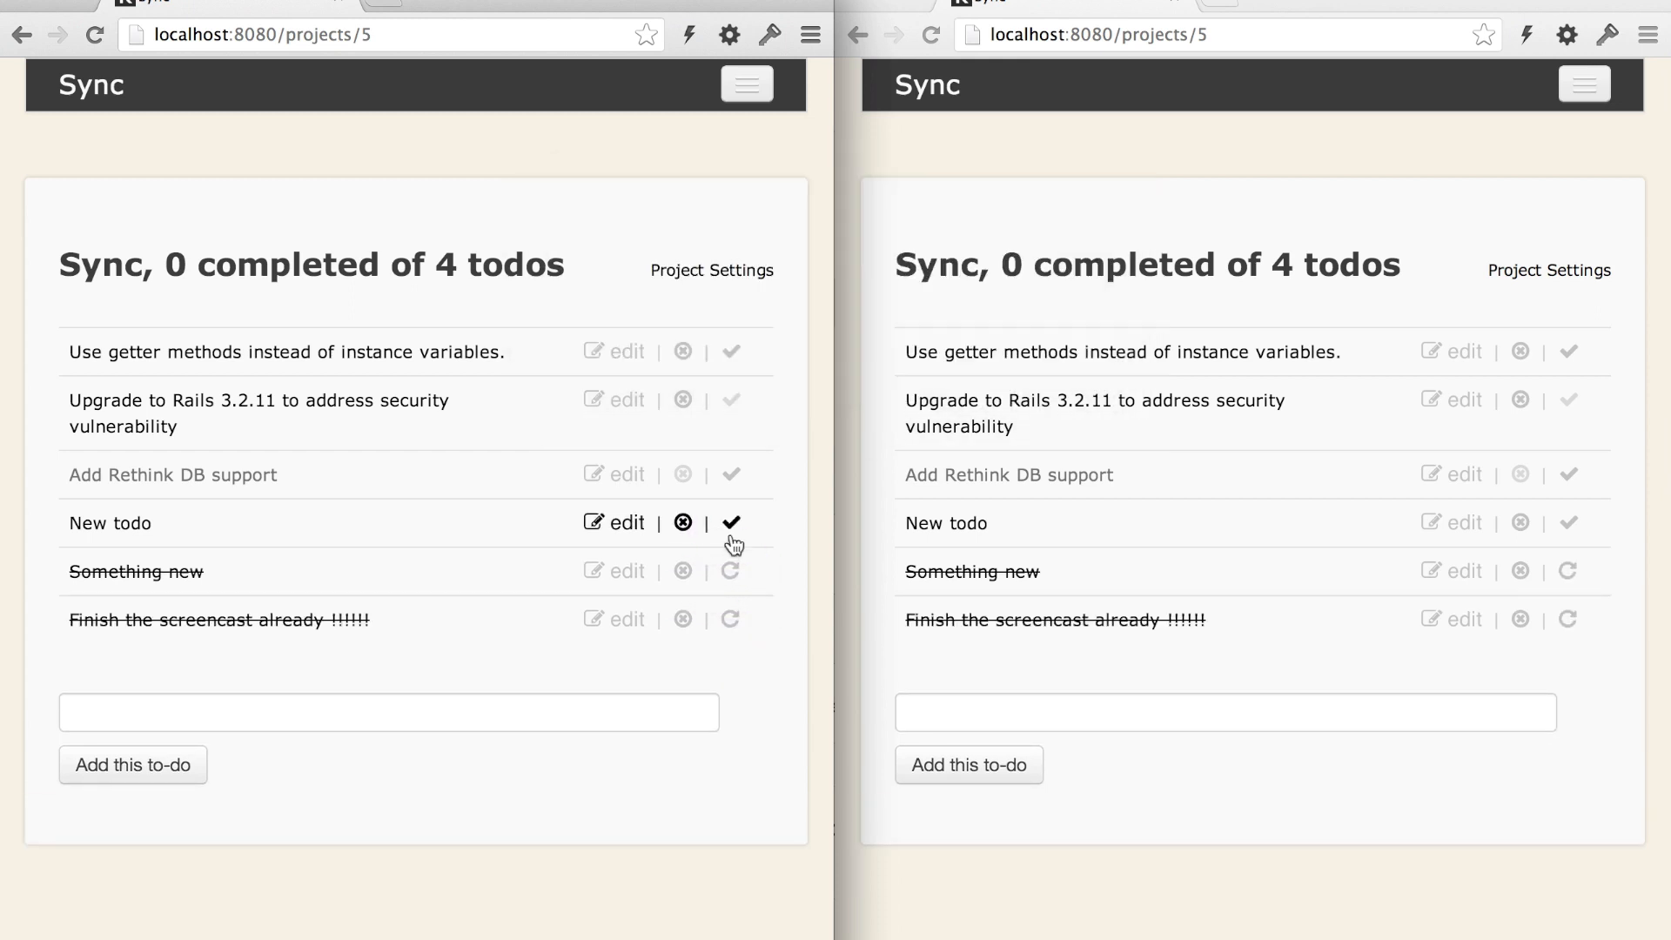
pyautogui.click(731, 523)
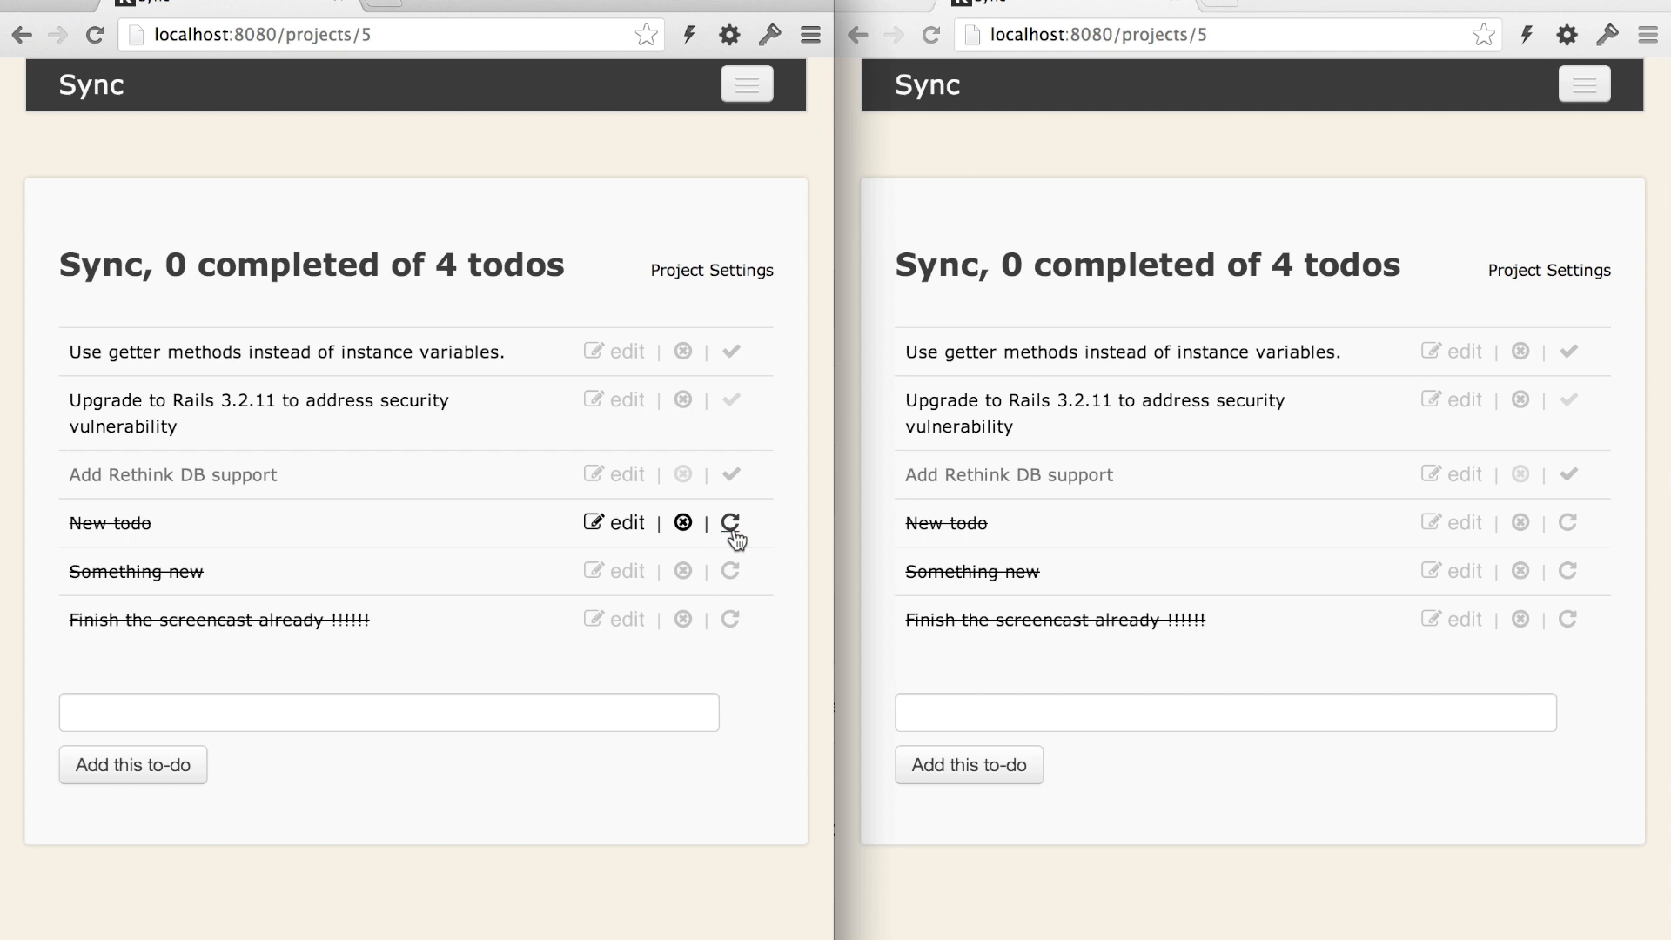
pyautogui.click(730, 522)
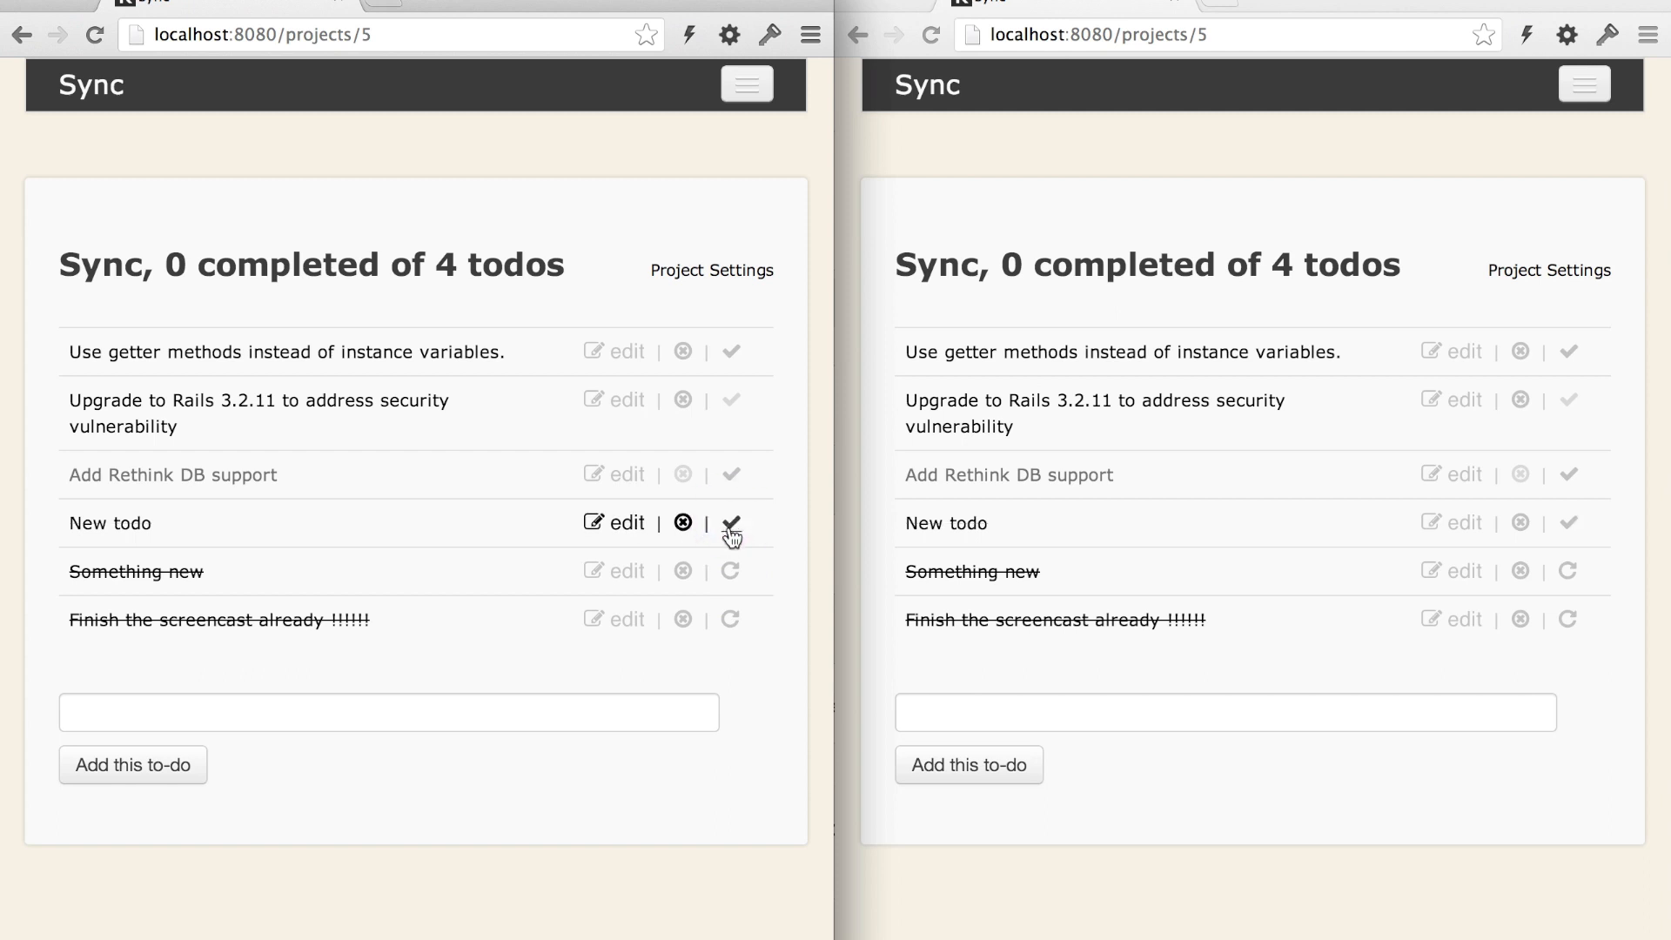
pyautogui.click(732, 523)
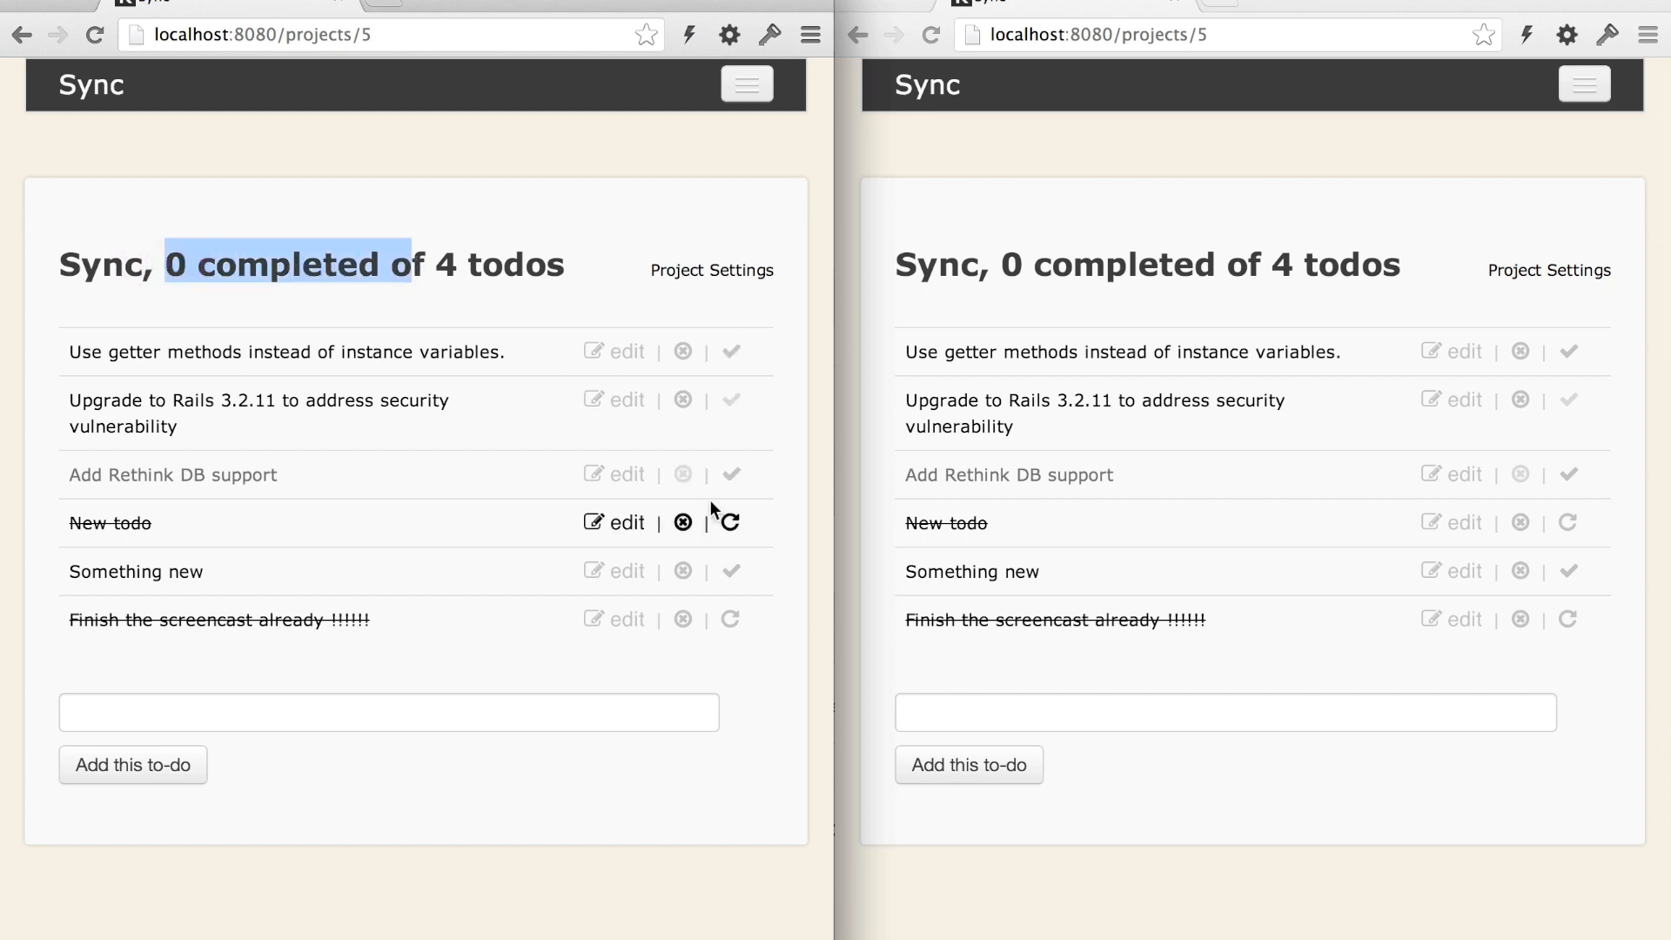
pyautogui.click(729, 523)
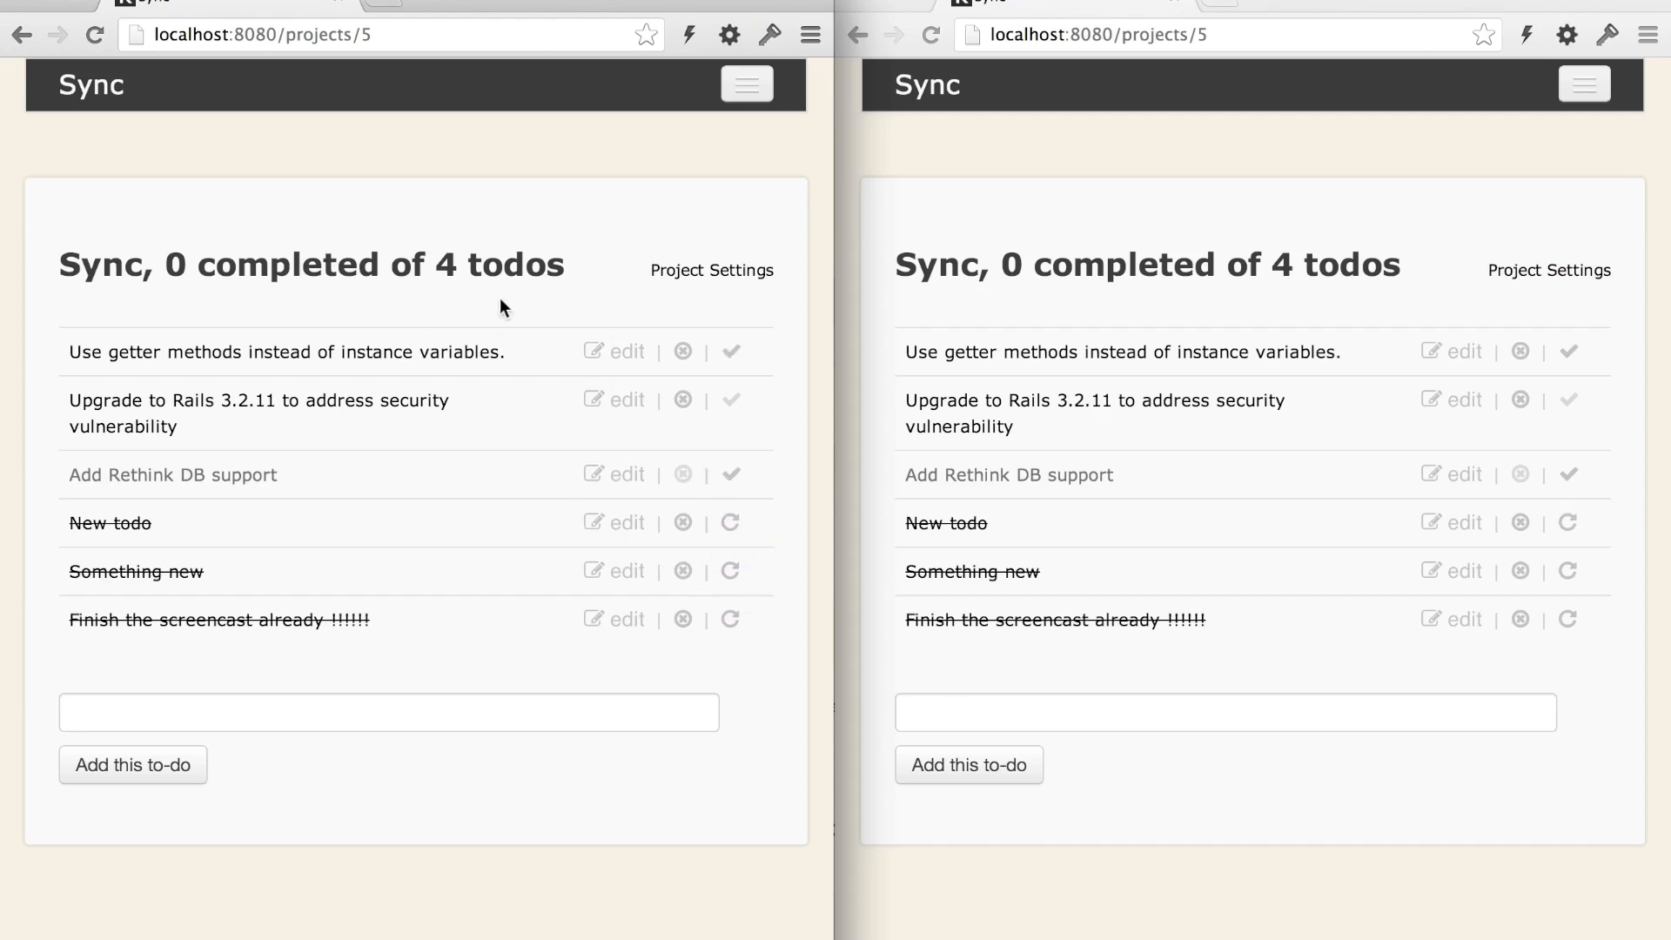
pyautogui.moveTo(315, 259)
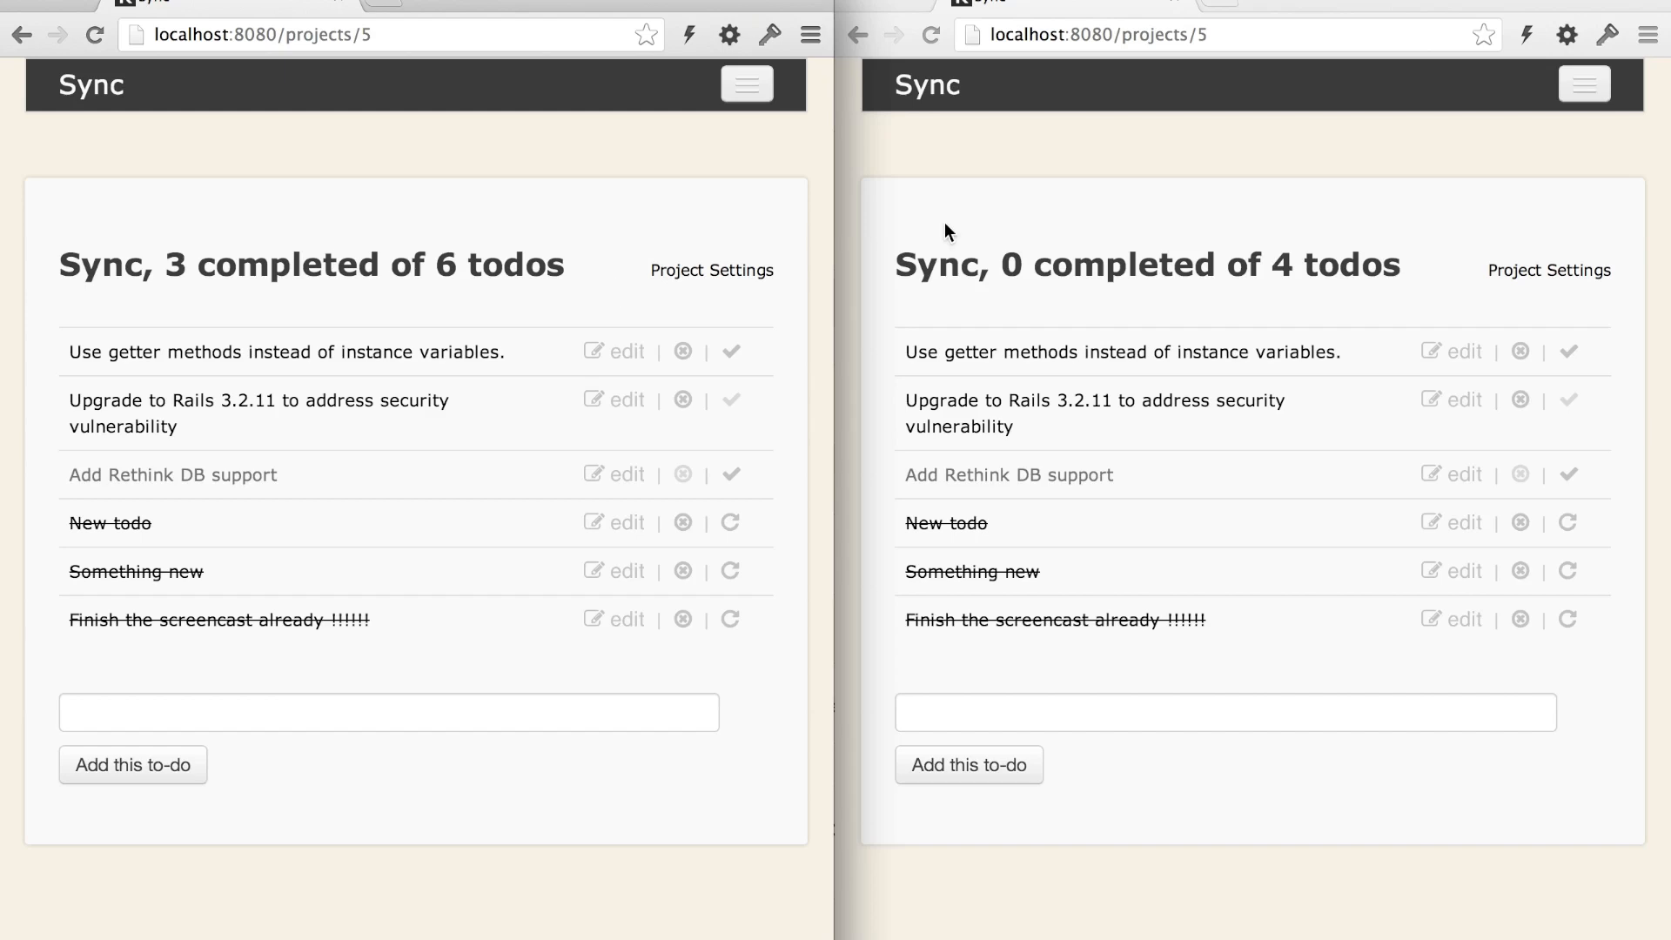
pyautogui.click(930, 35)
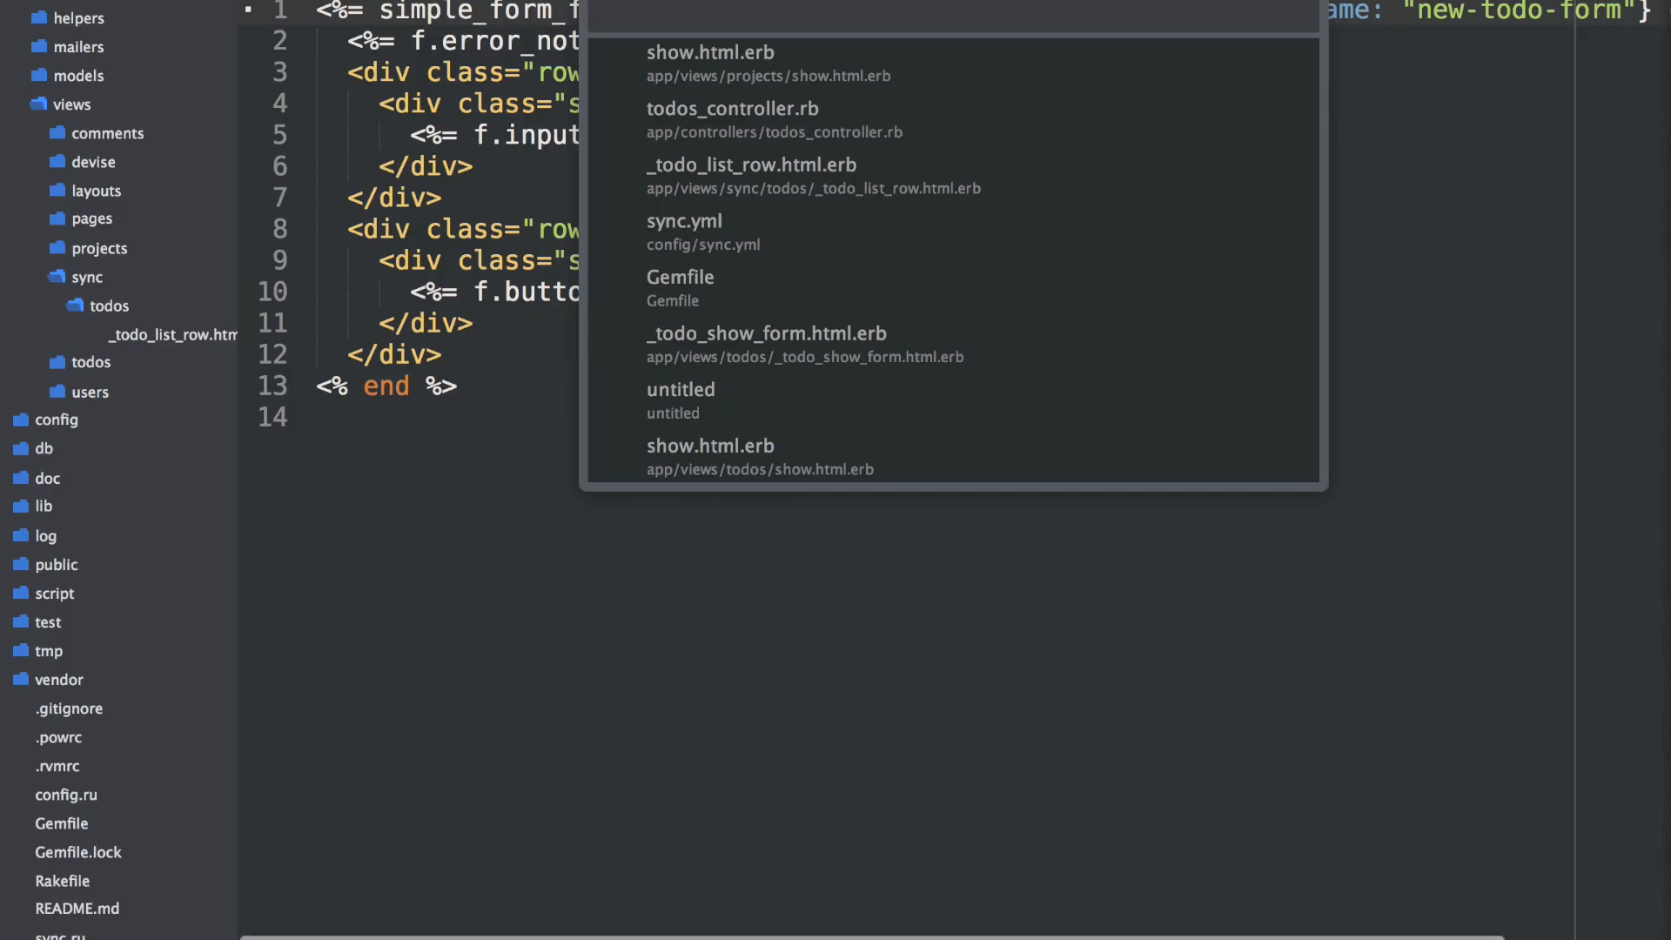
pyautogui.click(710, 51)
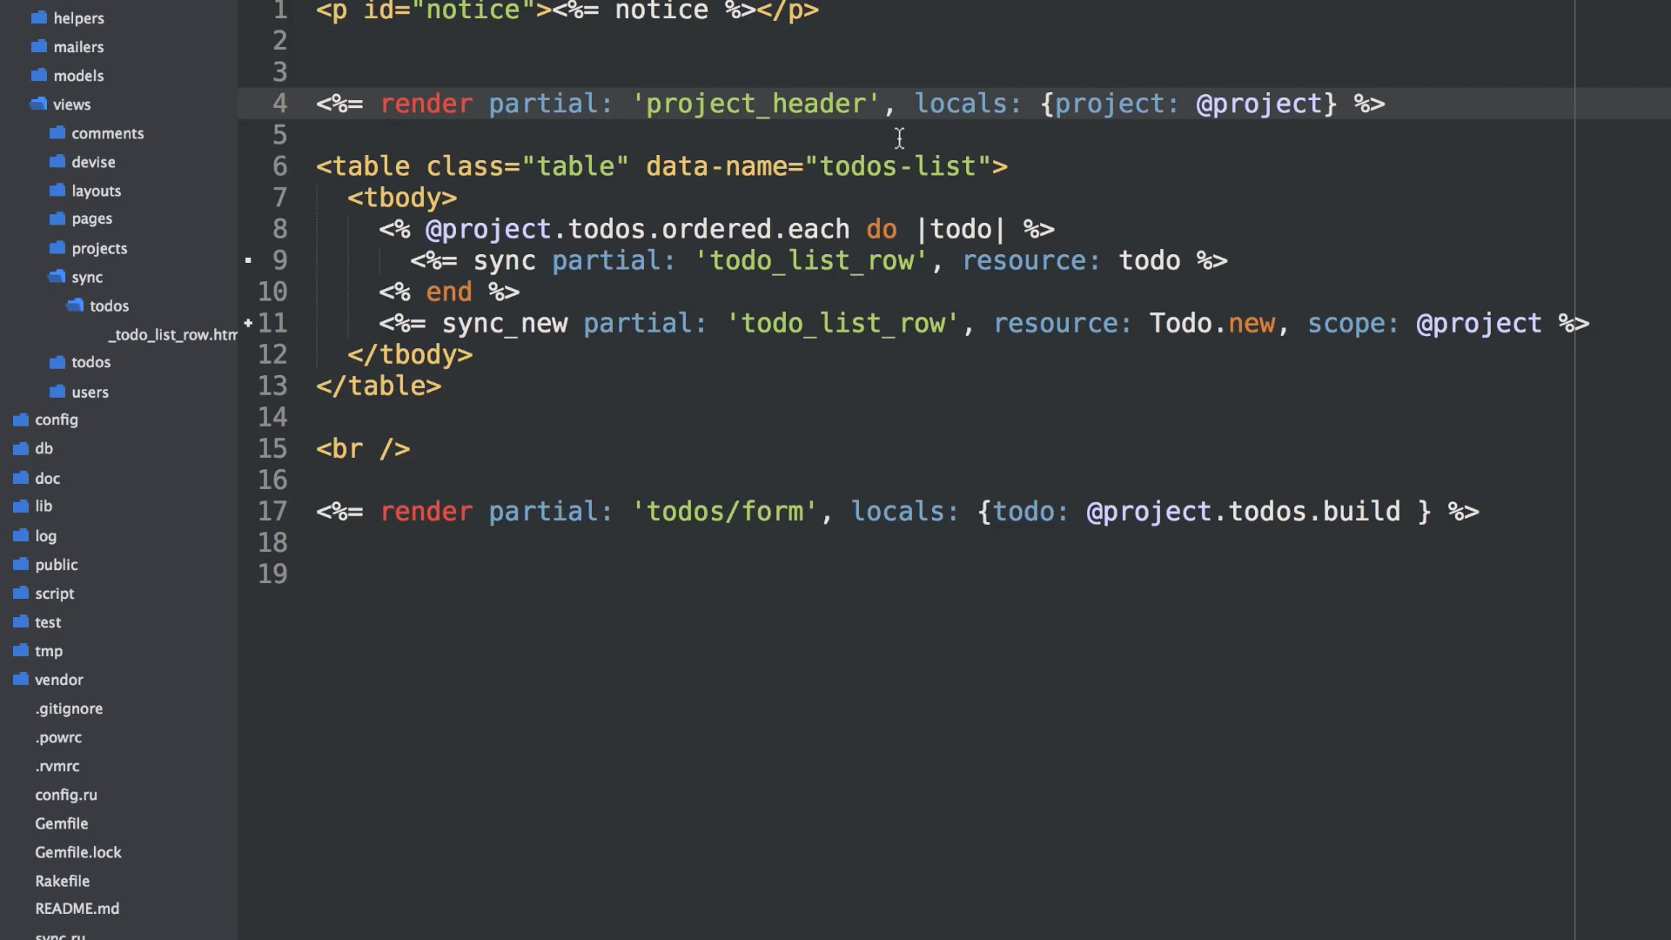
pyautogui.click(472, 103)
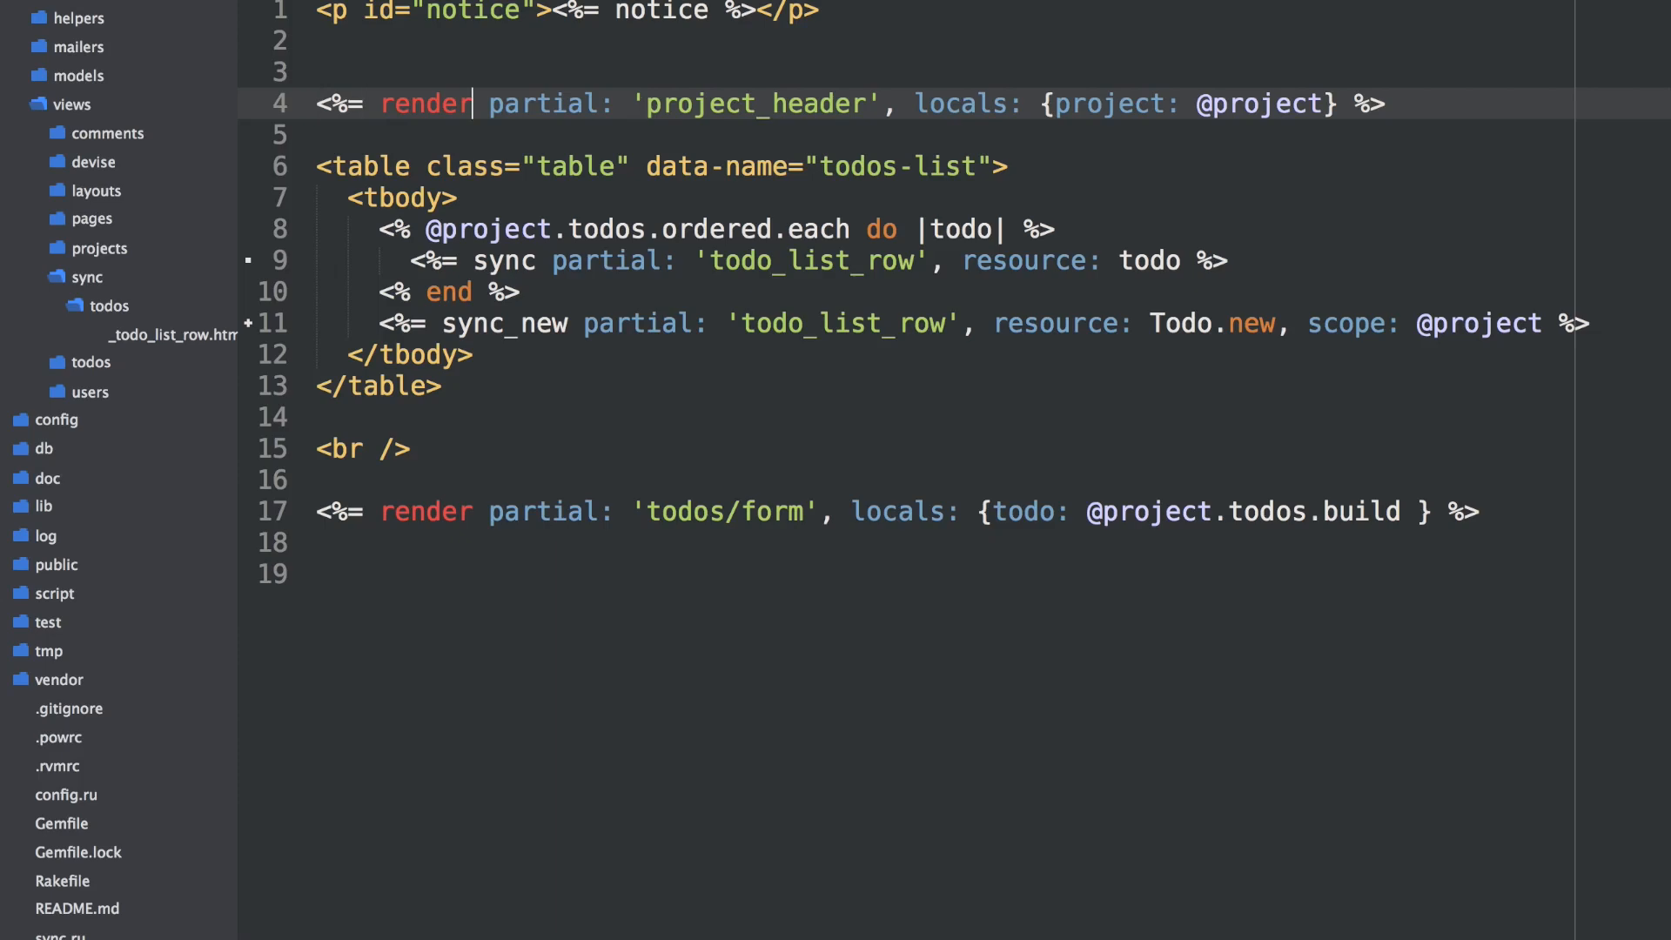
pyautogui.write('sync')
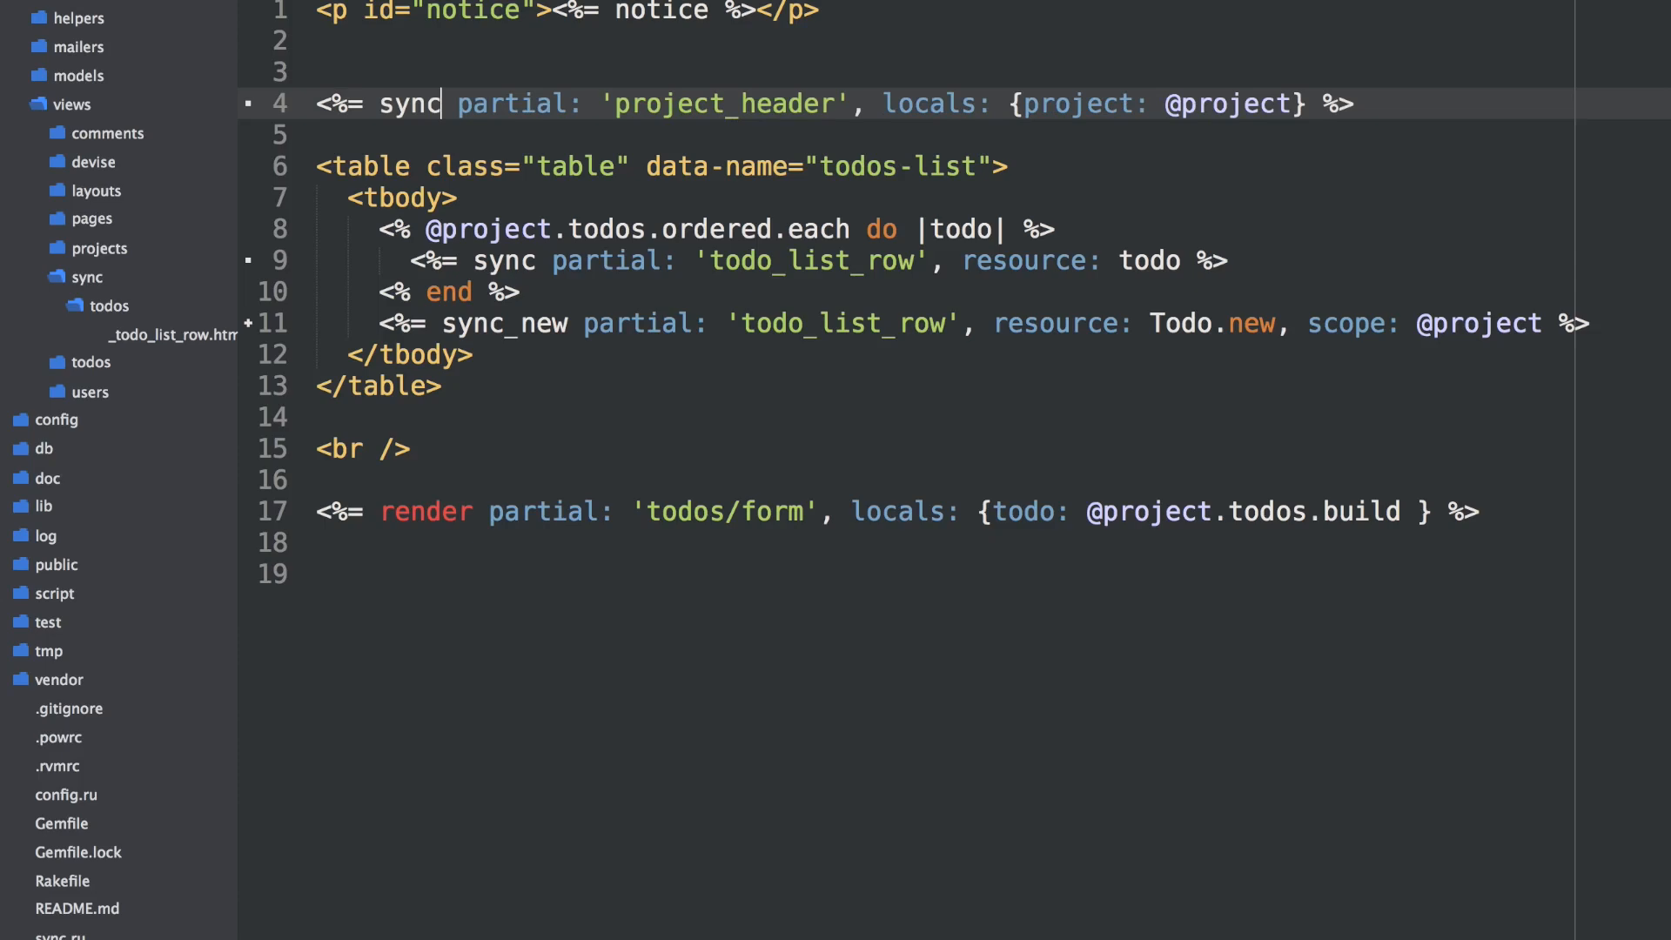
pyautogui.doubleClick(725, 103)
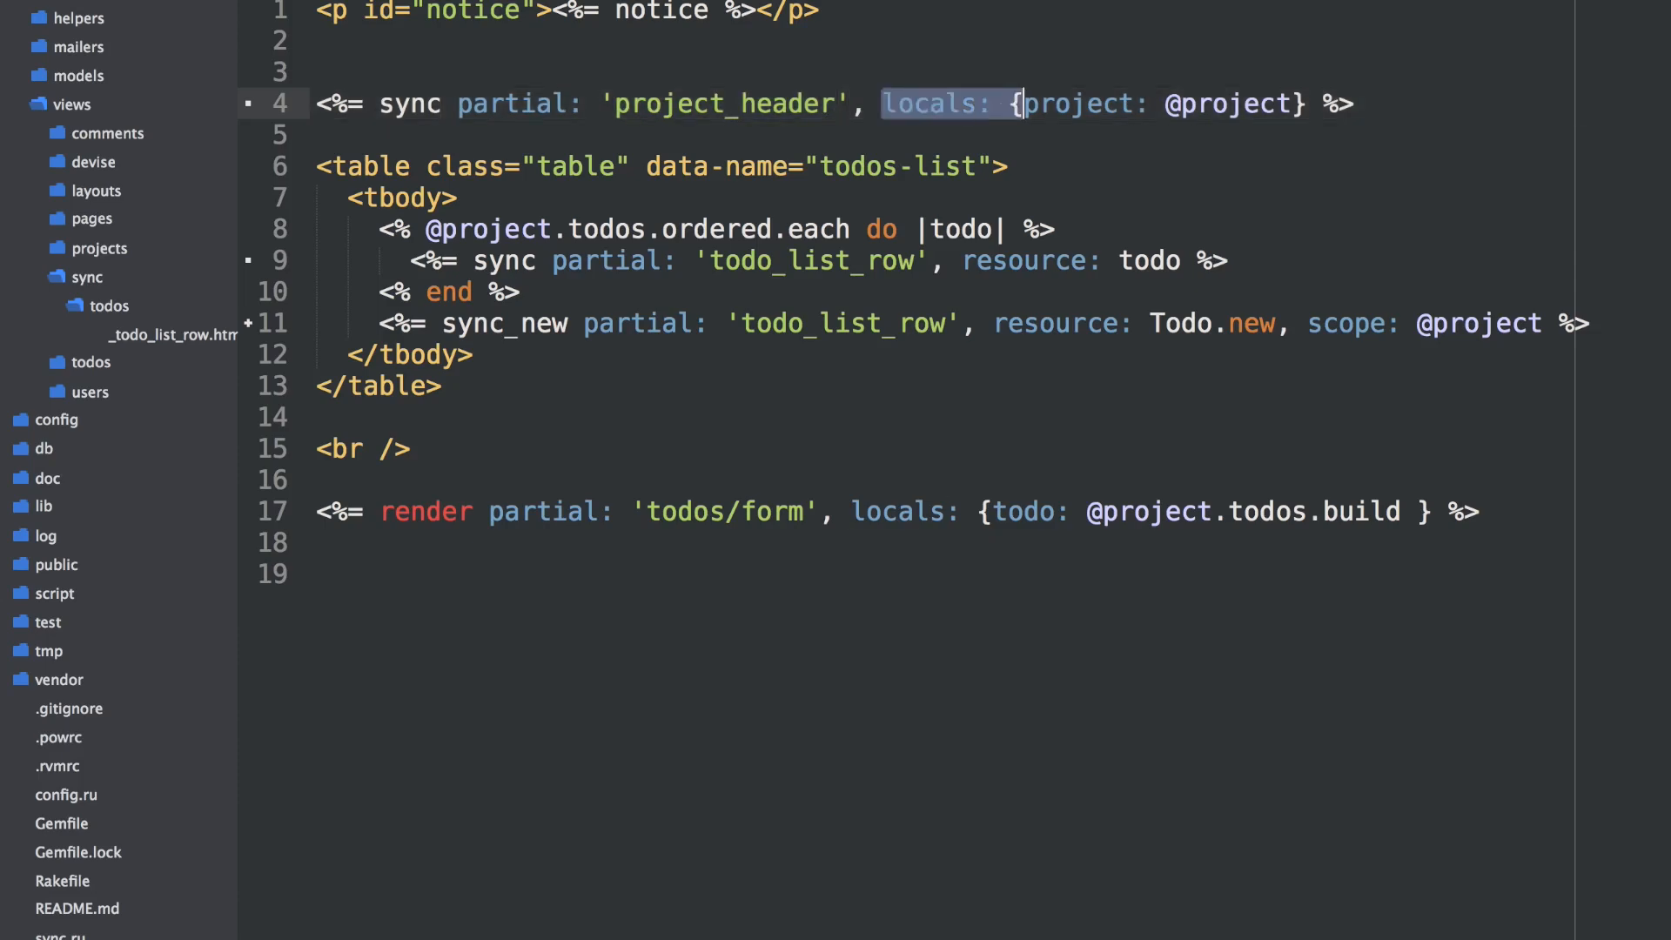
pyautogui.write('reso')
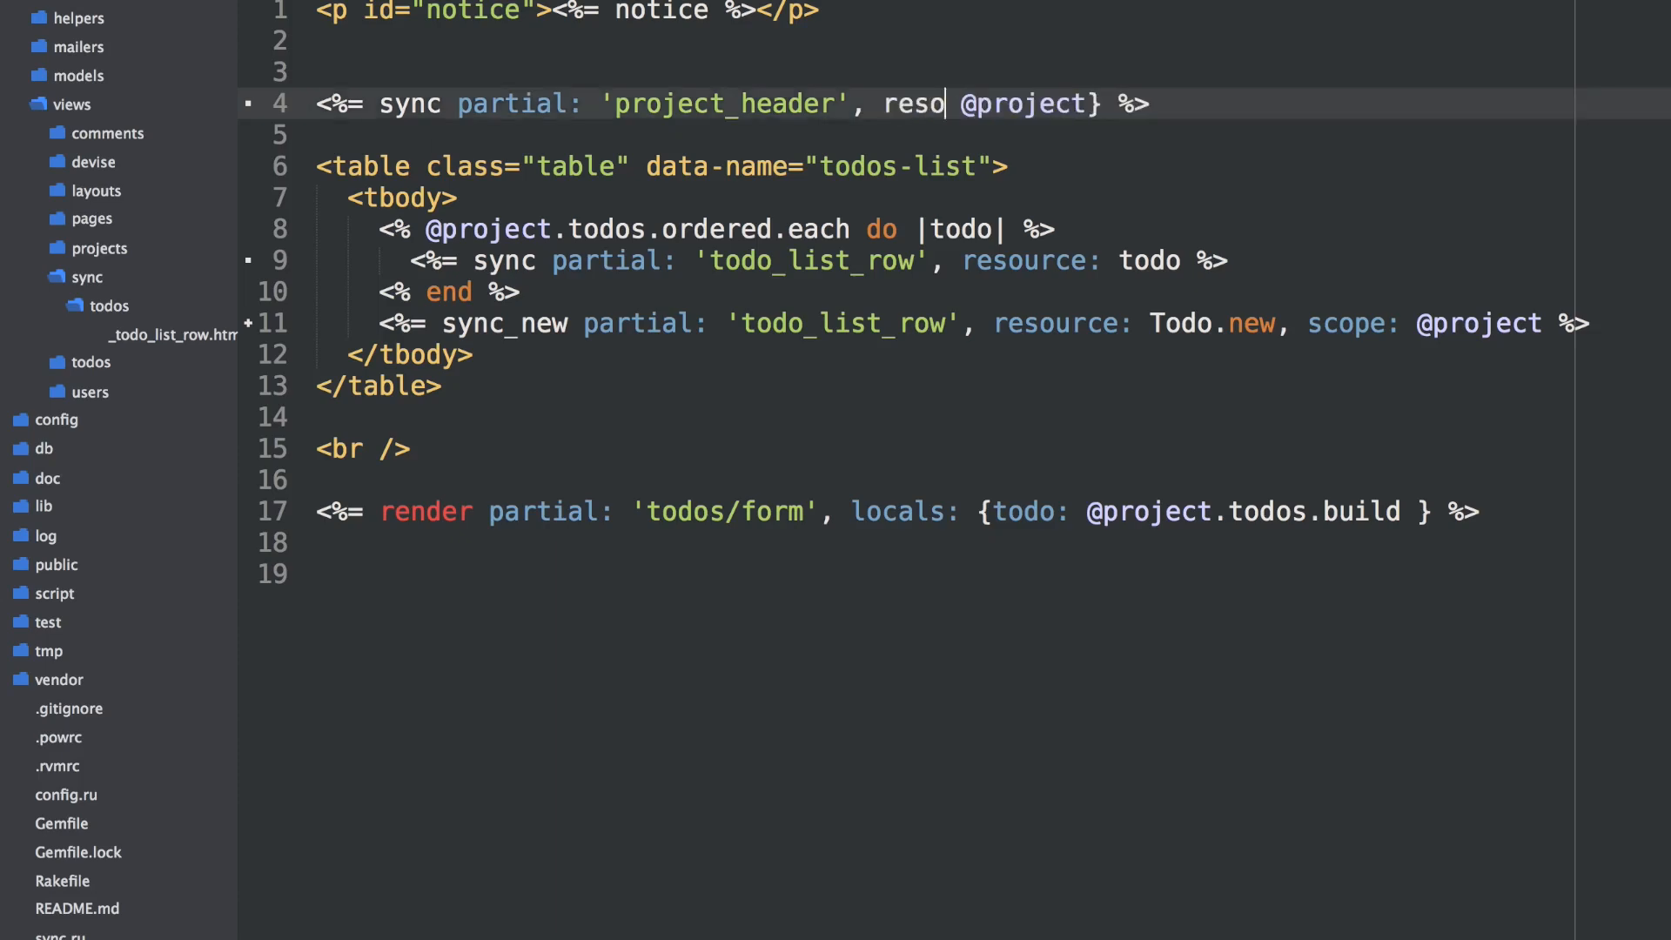
pyautogui.write('urce:')
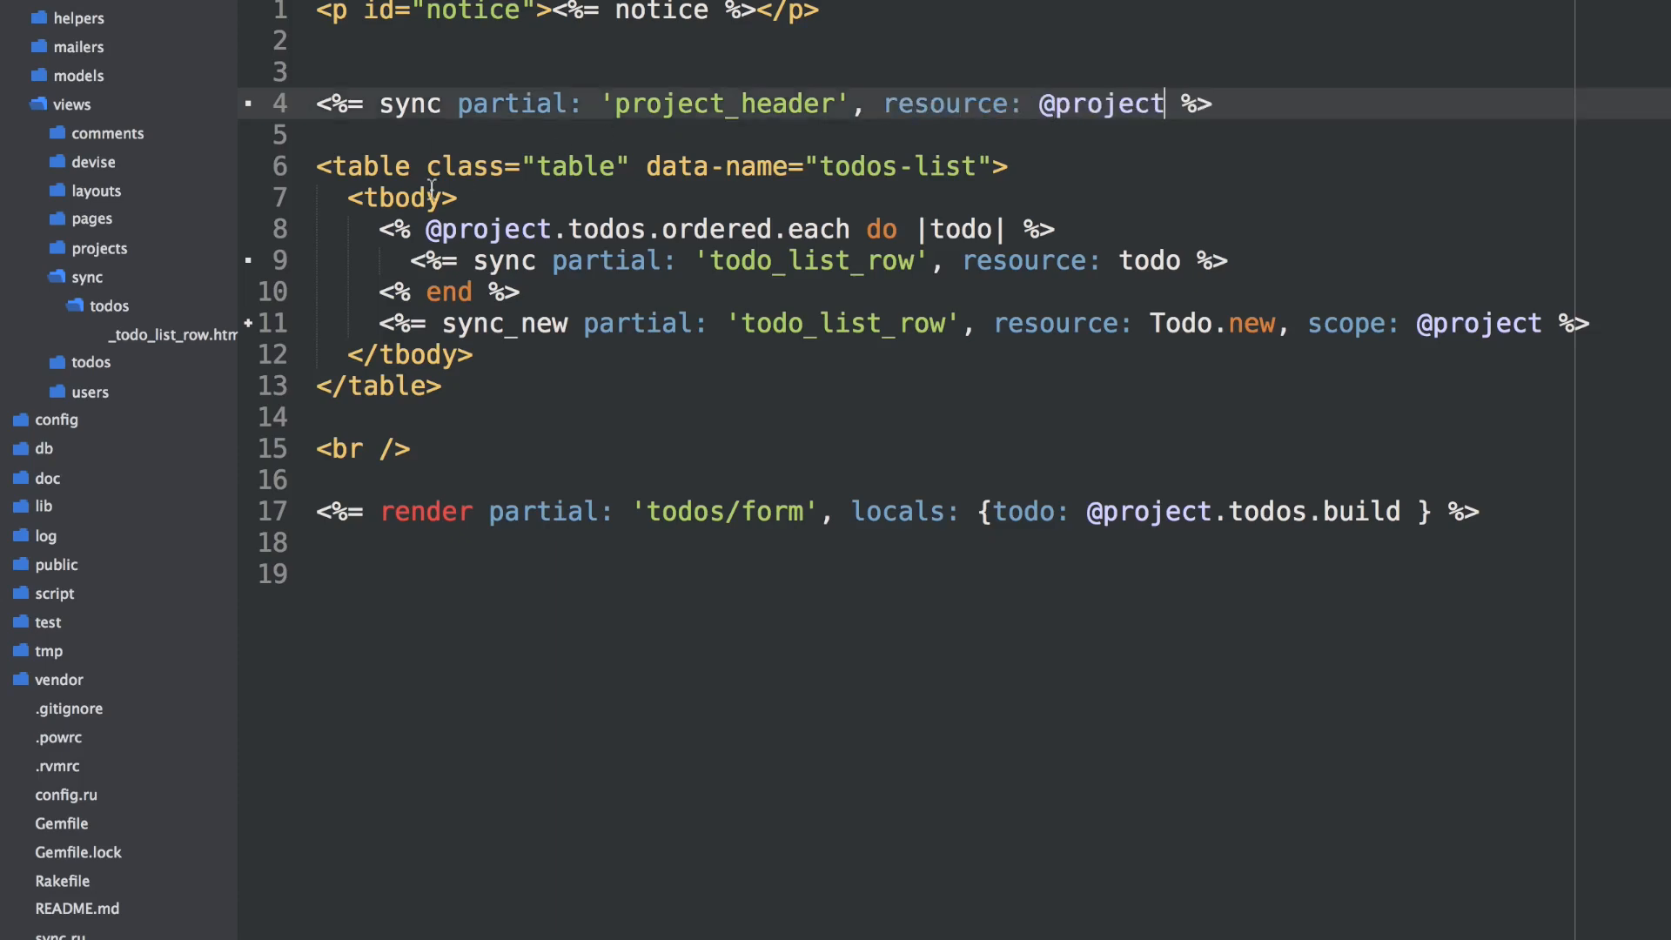
# Step: Create a new projects folder inside views/sync from the sidebar
pyautogui.click(101, 247)
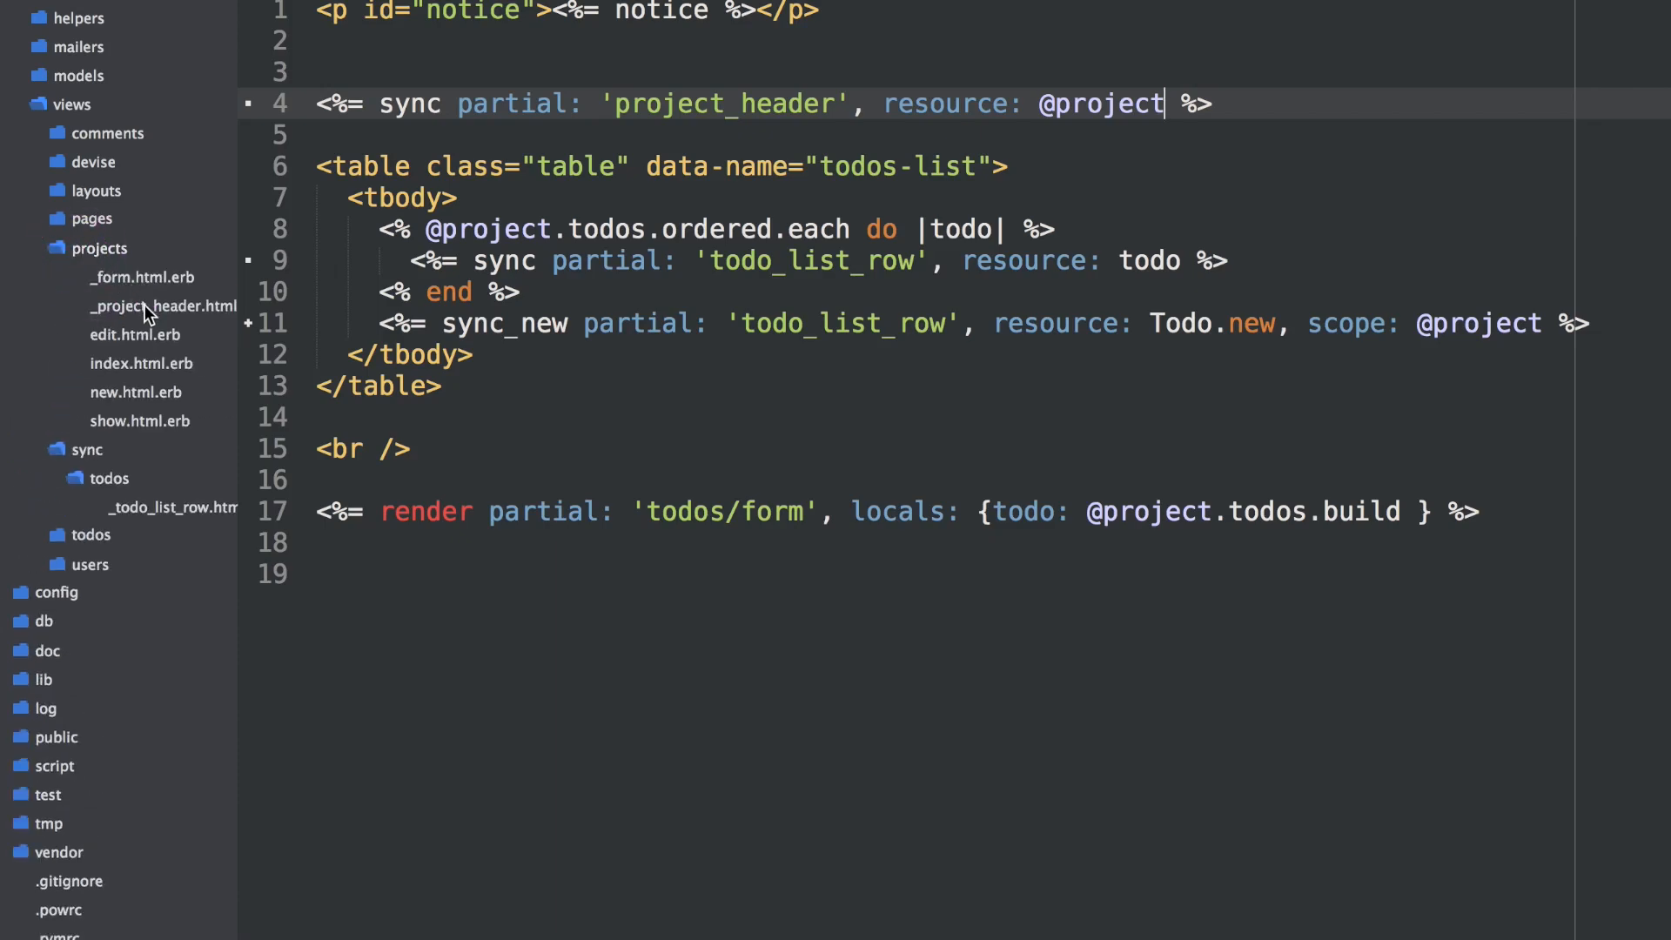
pyautogui.rightClick(80, 450)
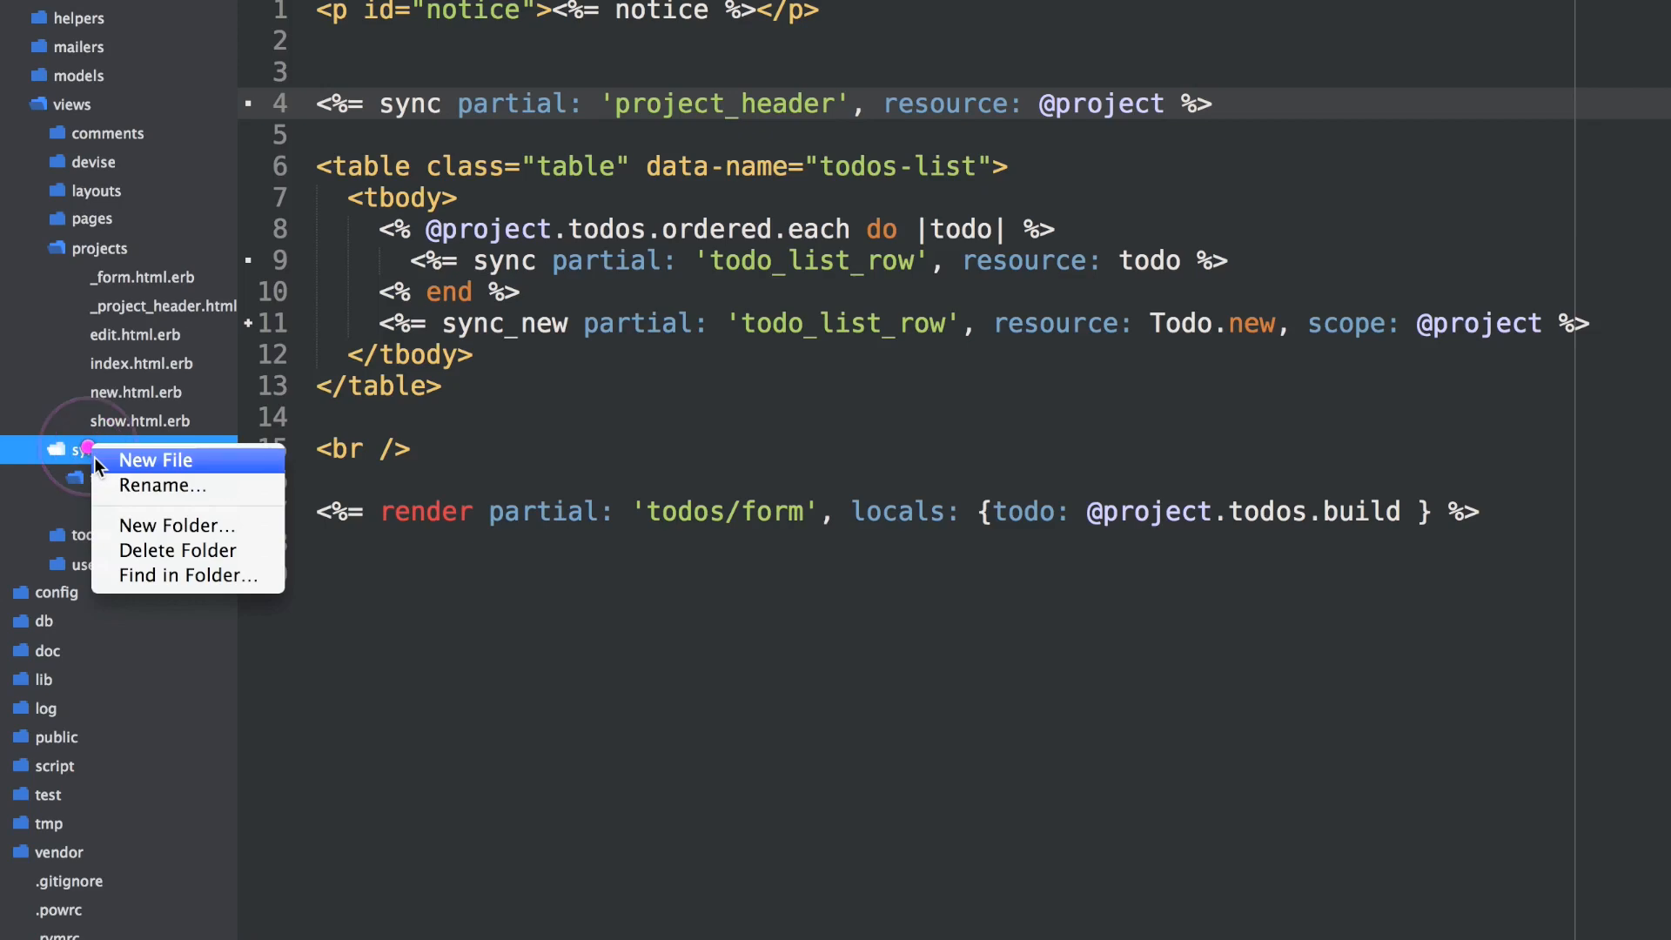
pyautogui.click(179, 526)
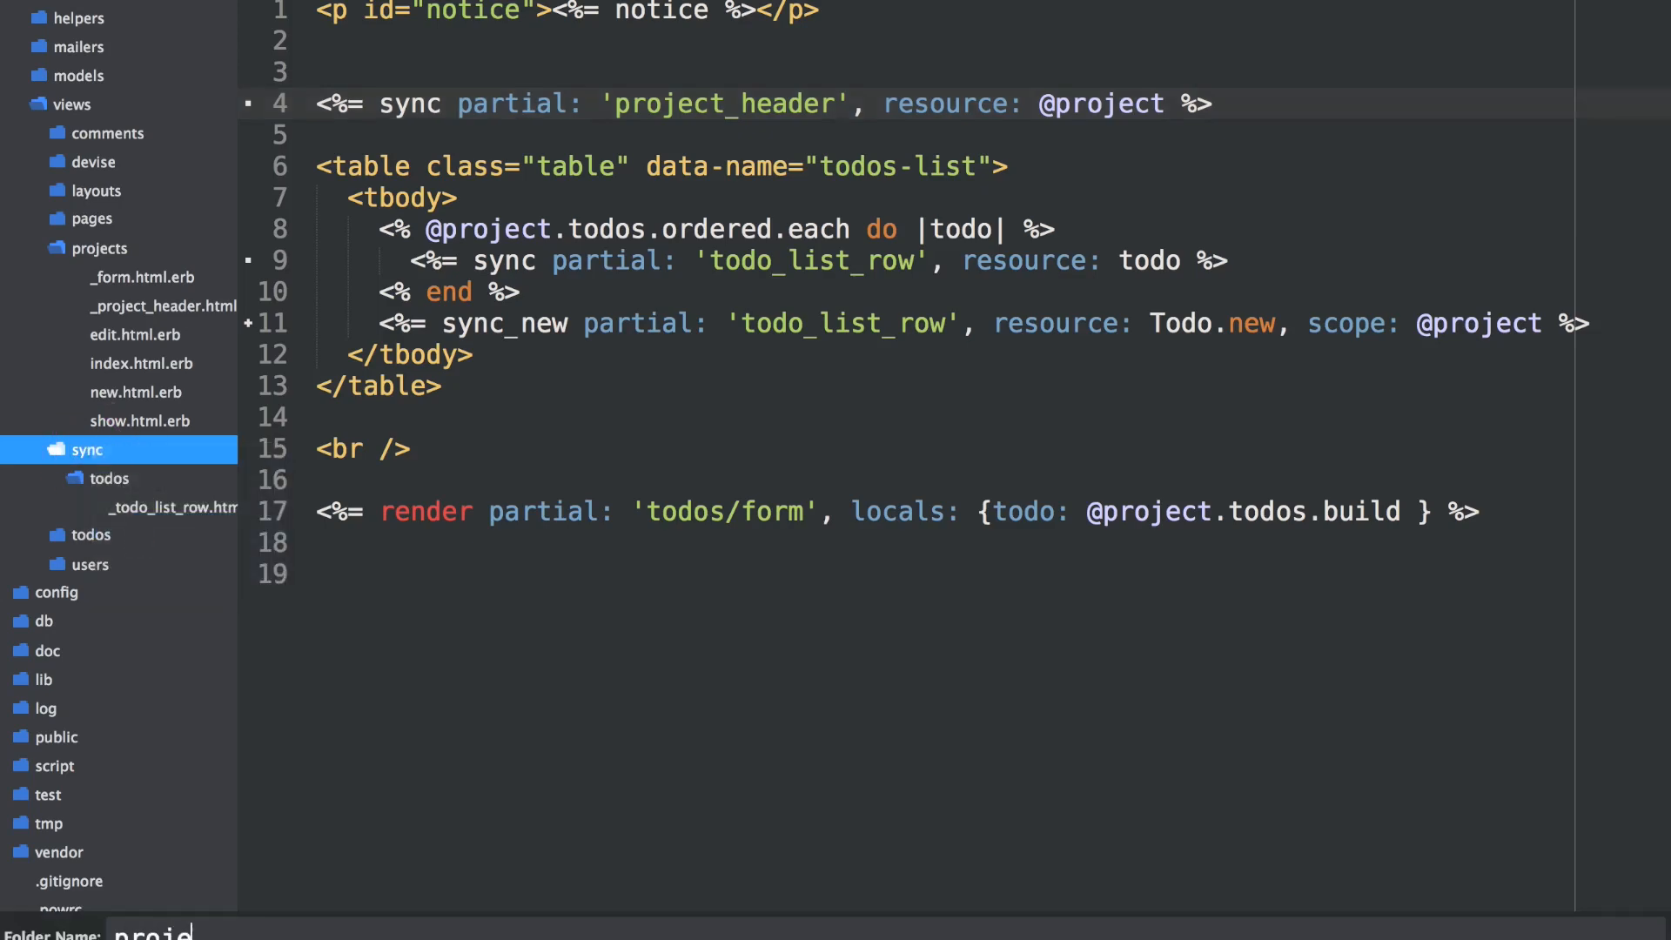
pyautogui.click(87, 449)
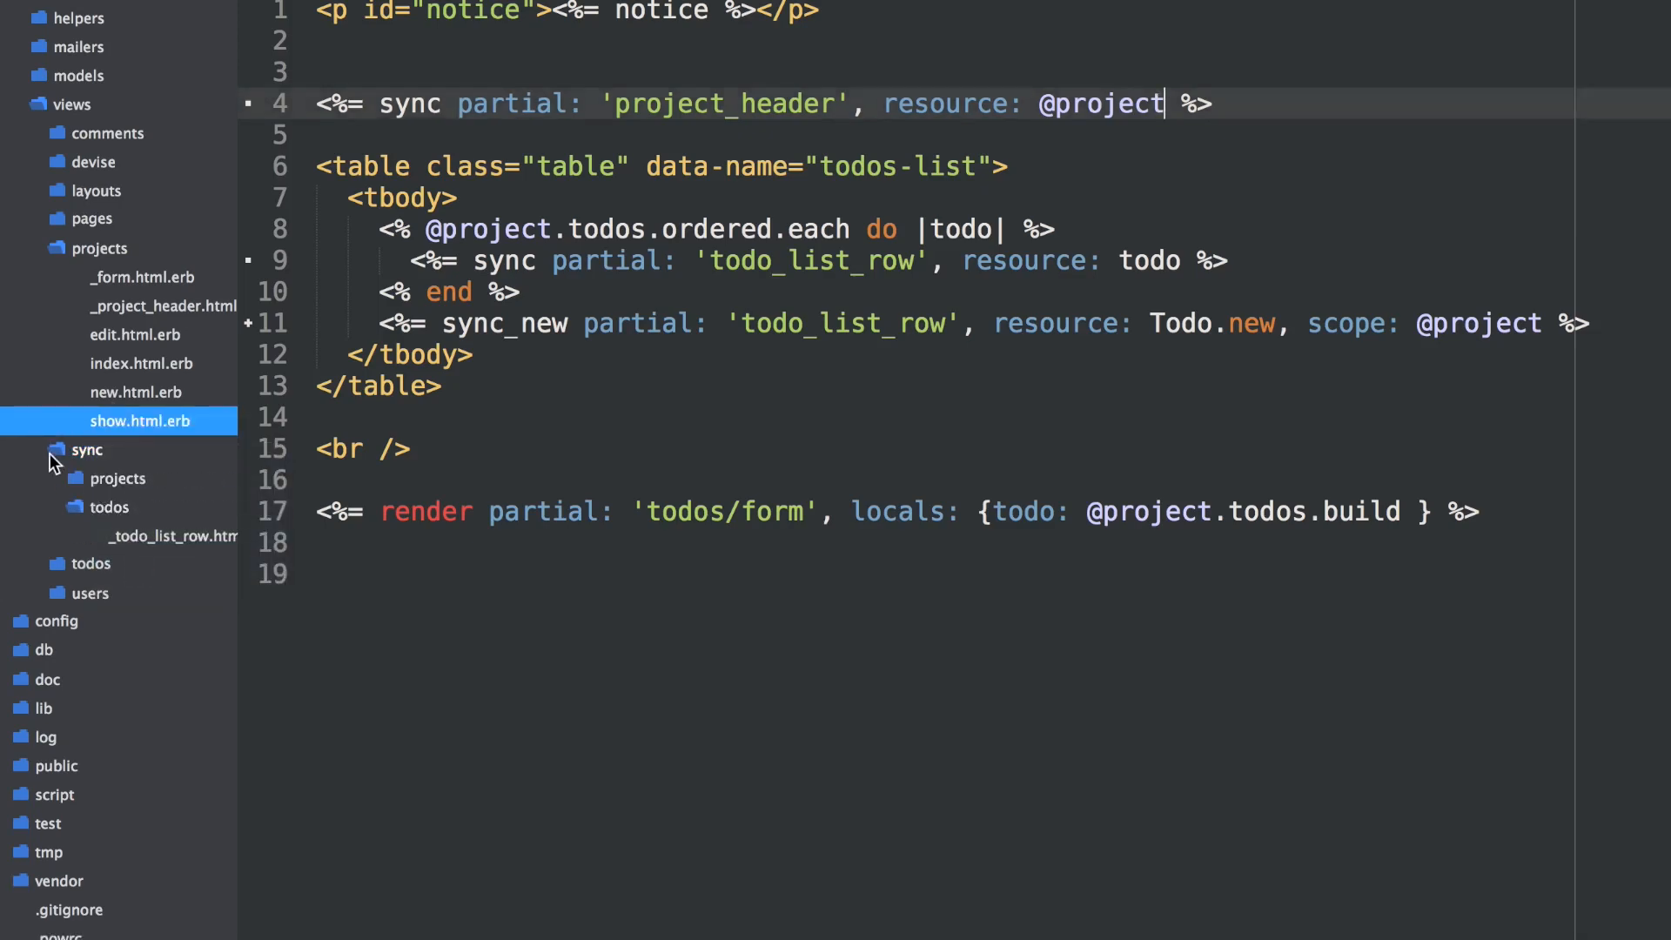
pyautogui.moveTo(260, 356)
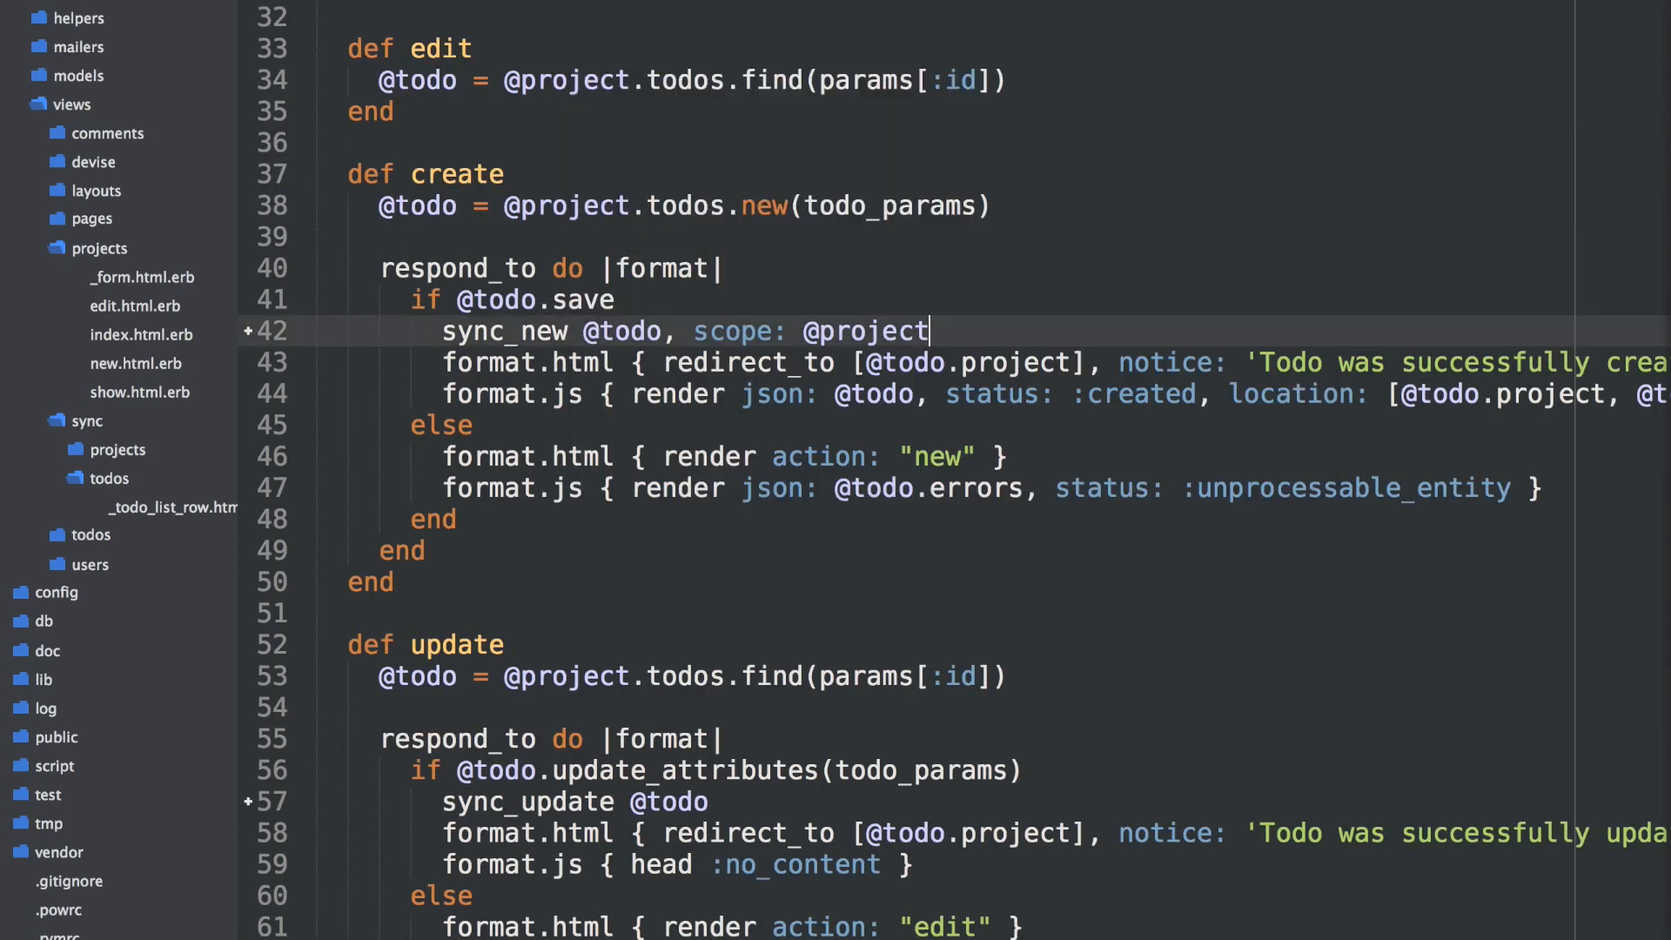
pyautogui.moveTo(520, 167)
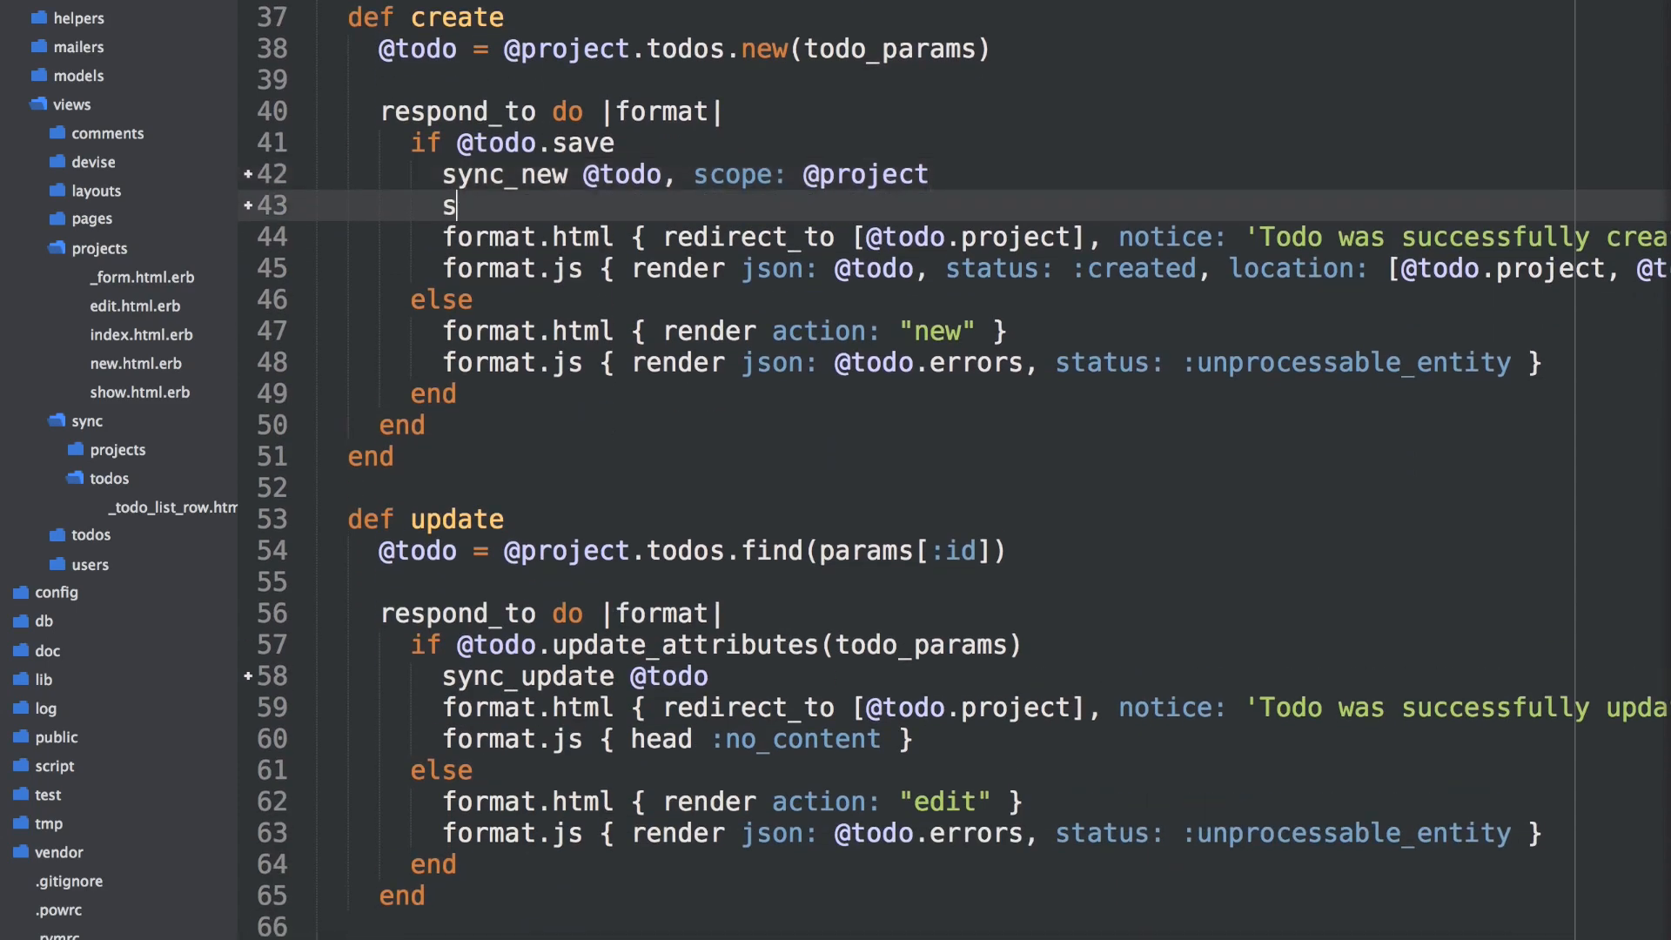
pyautogui.write('ync_update')
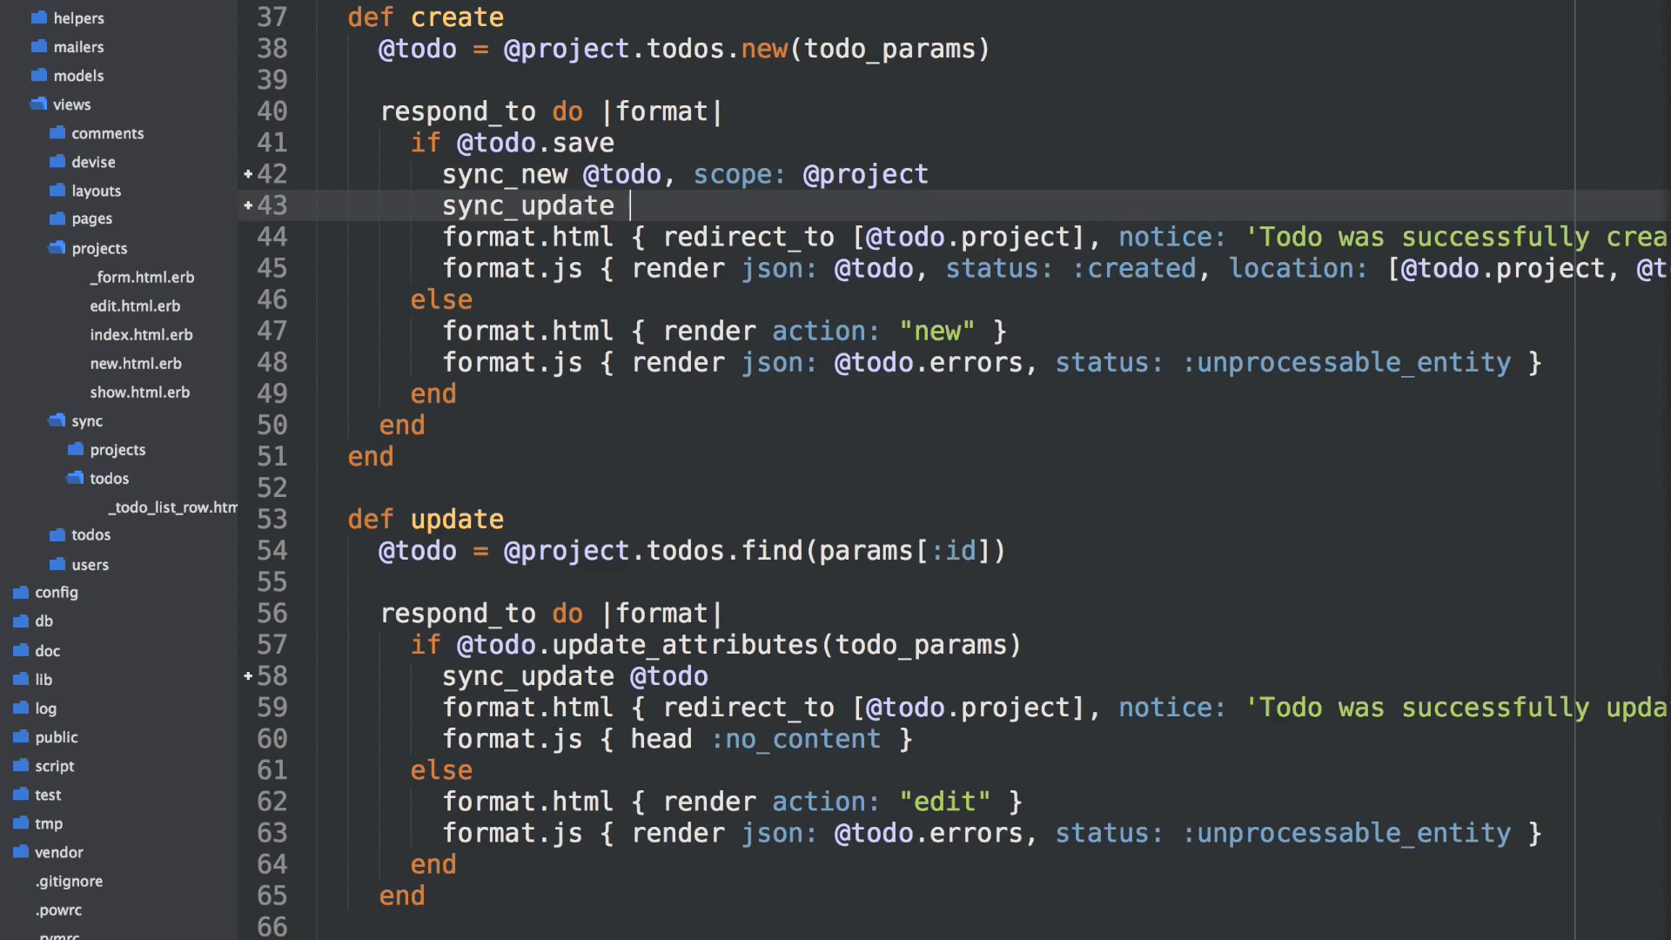
pyautogui.write('@project')
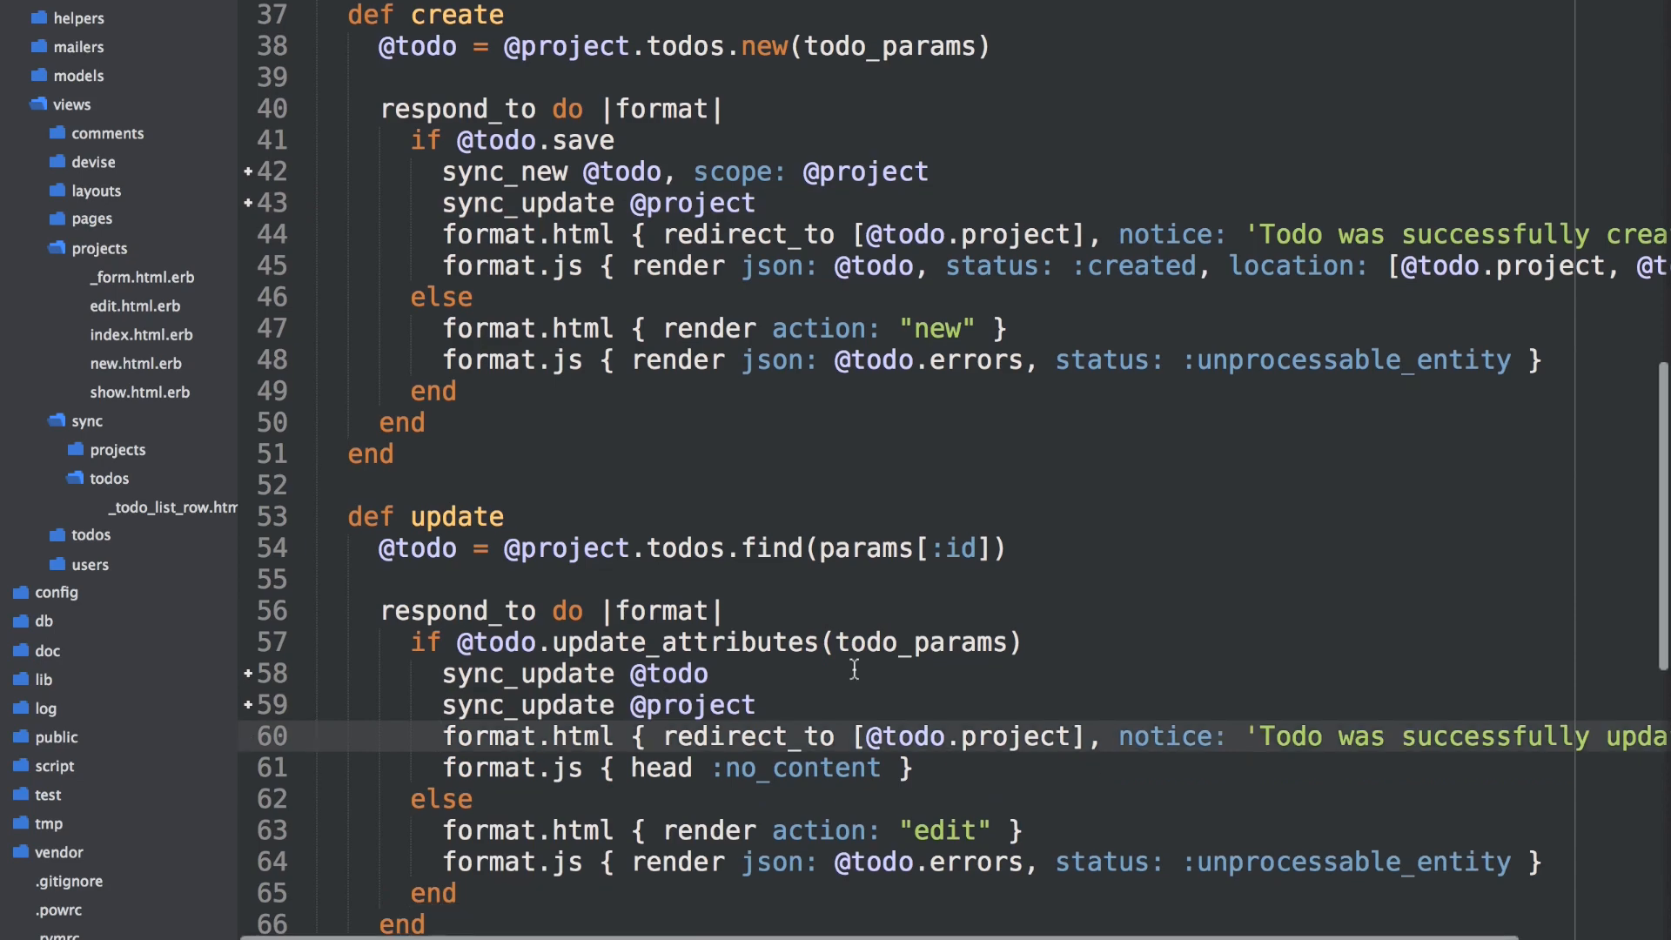
pyautogui.scroll(-3)
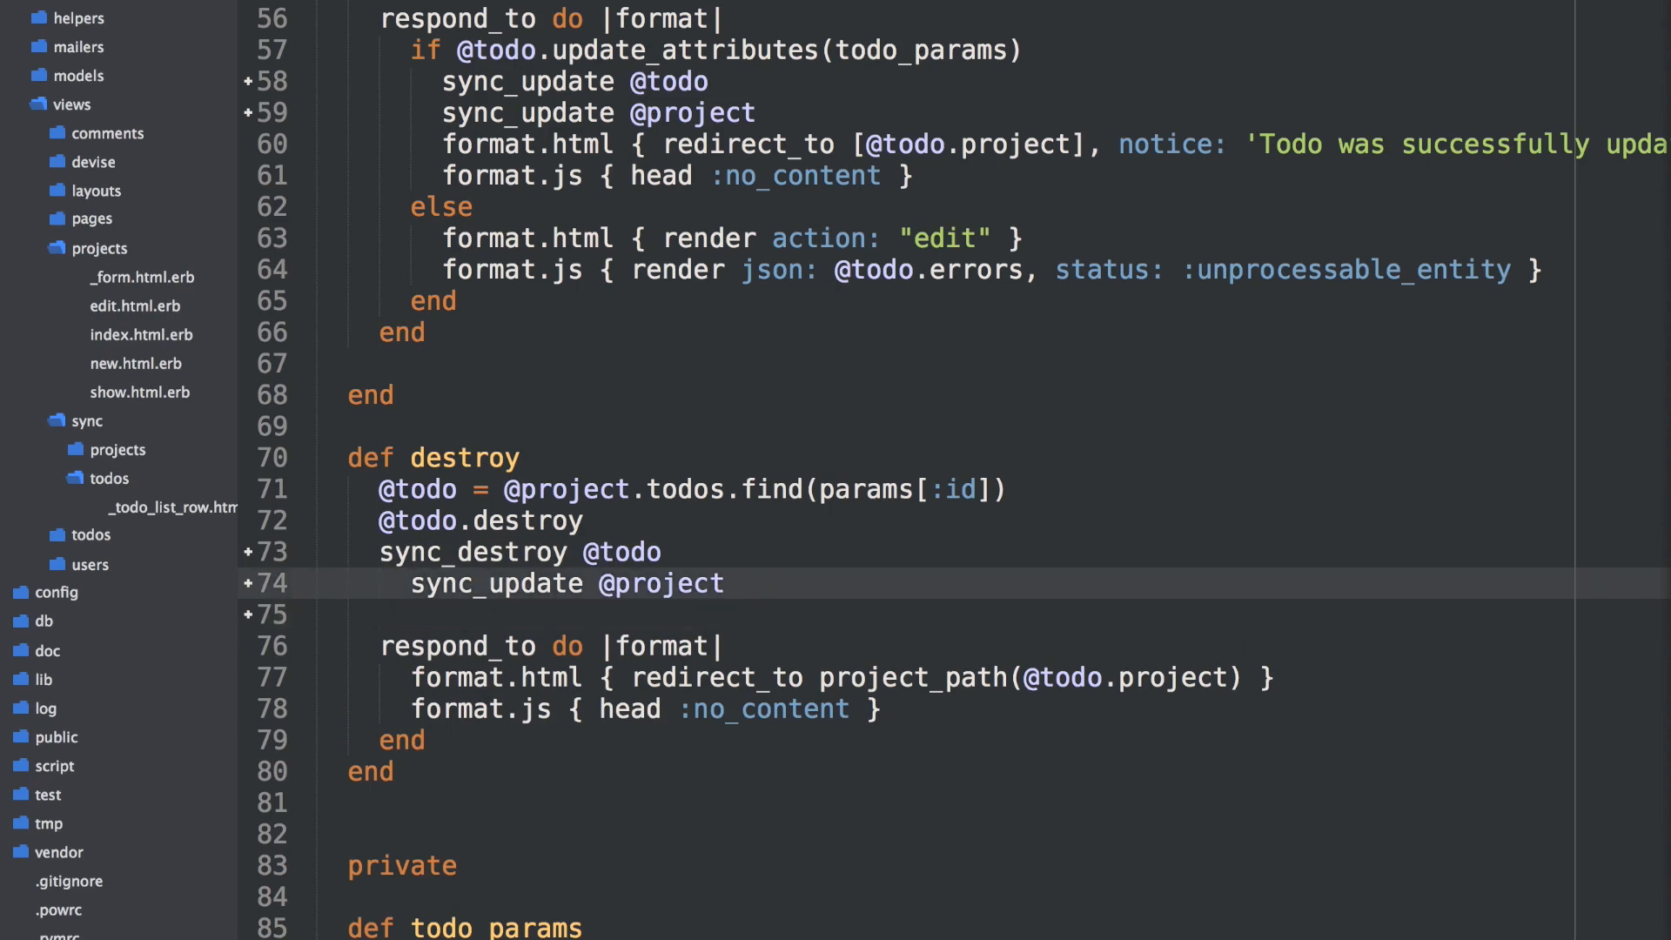
pyautogui.scroll(-3)
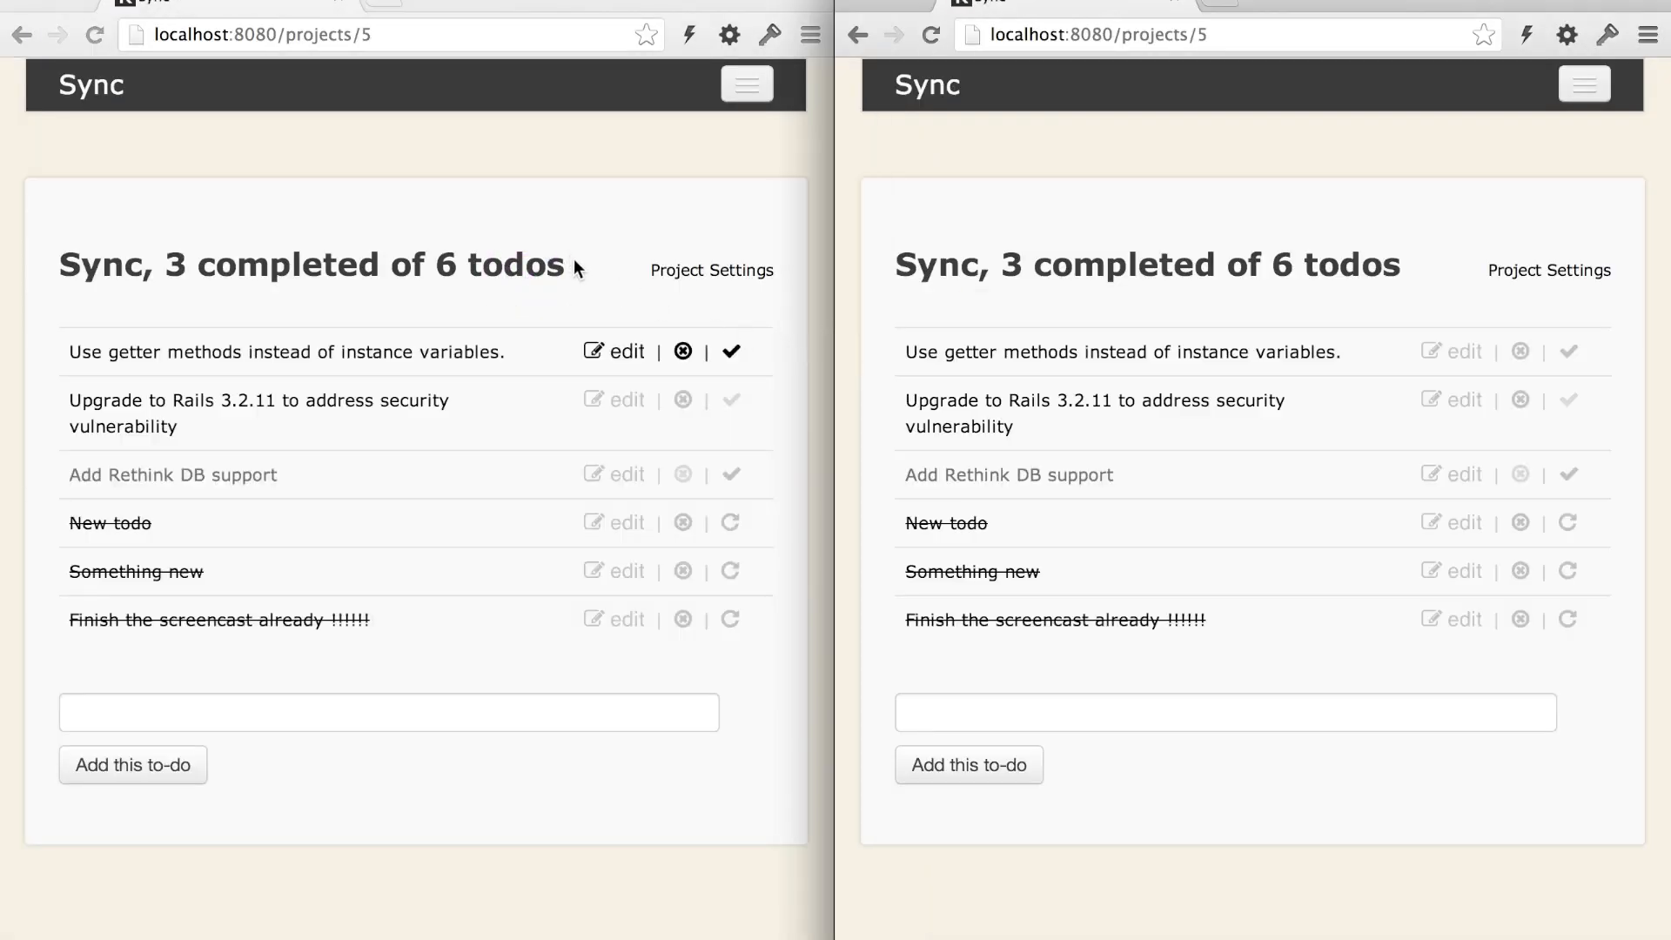
# Step: Toggle completion on the getter methods, Add Rethink DB support and Something new todos
pyautogui.click(730, 351)
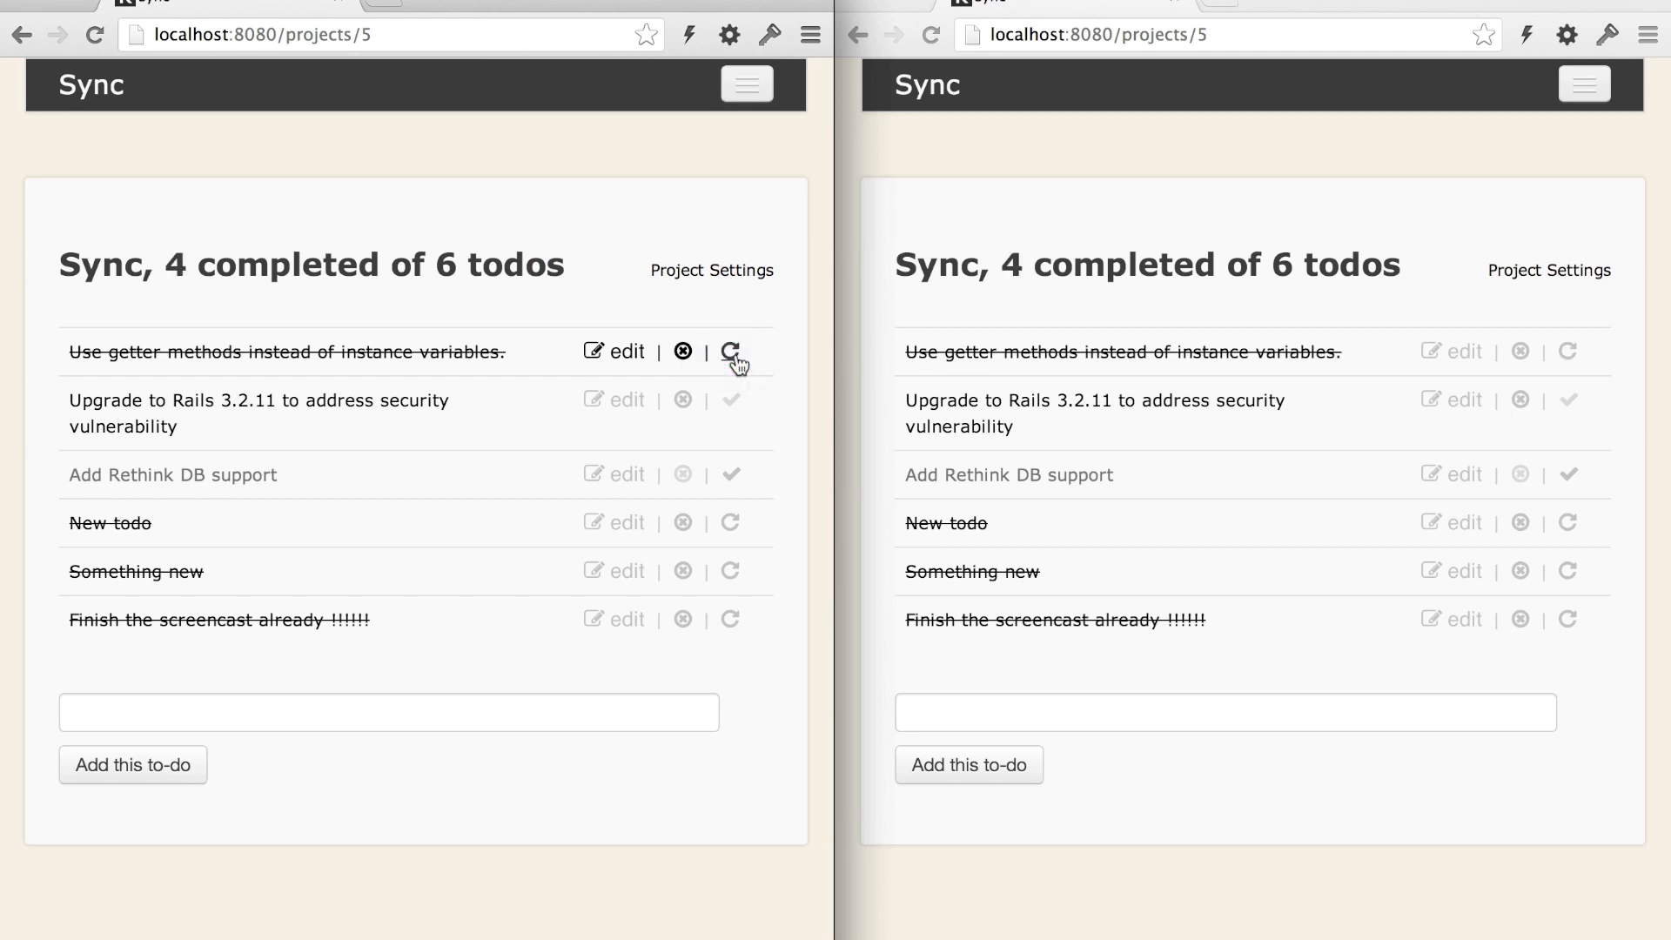
pyautogui.moveTo(731, 401)
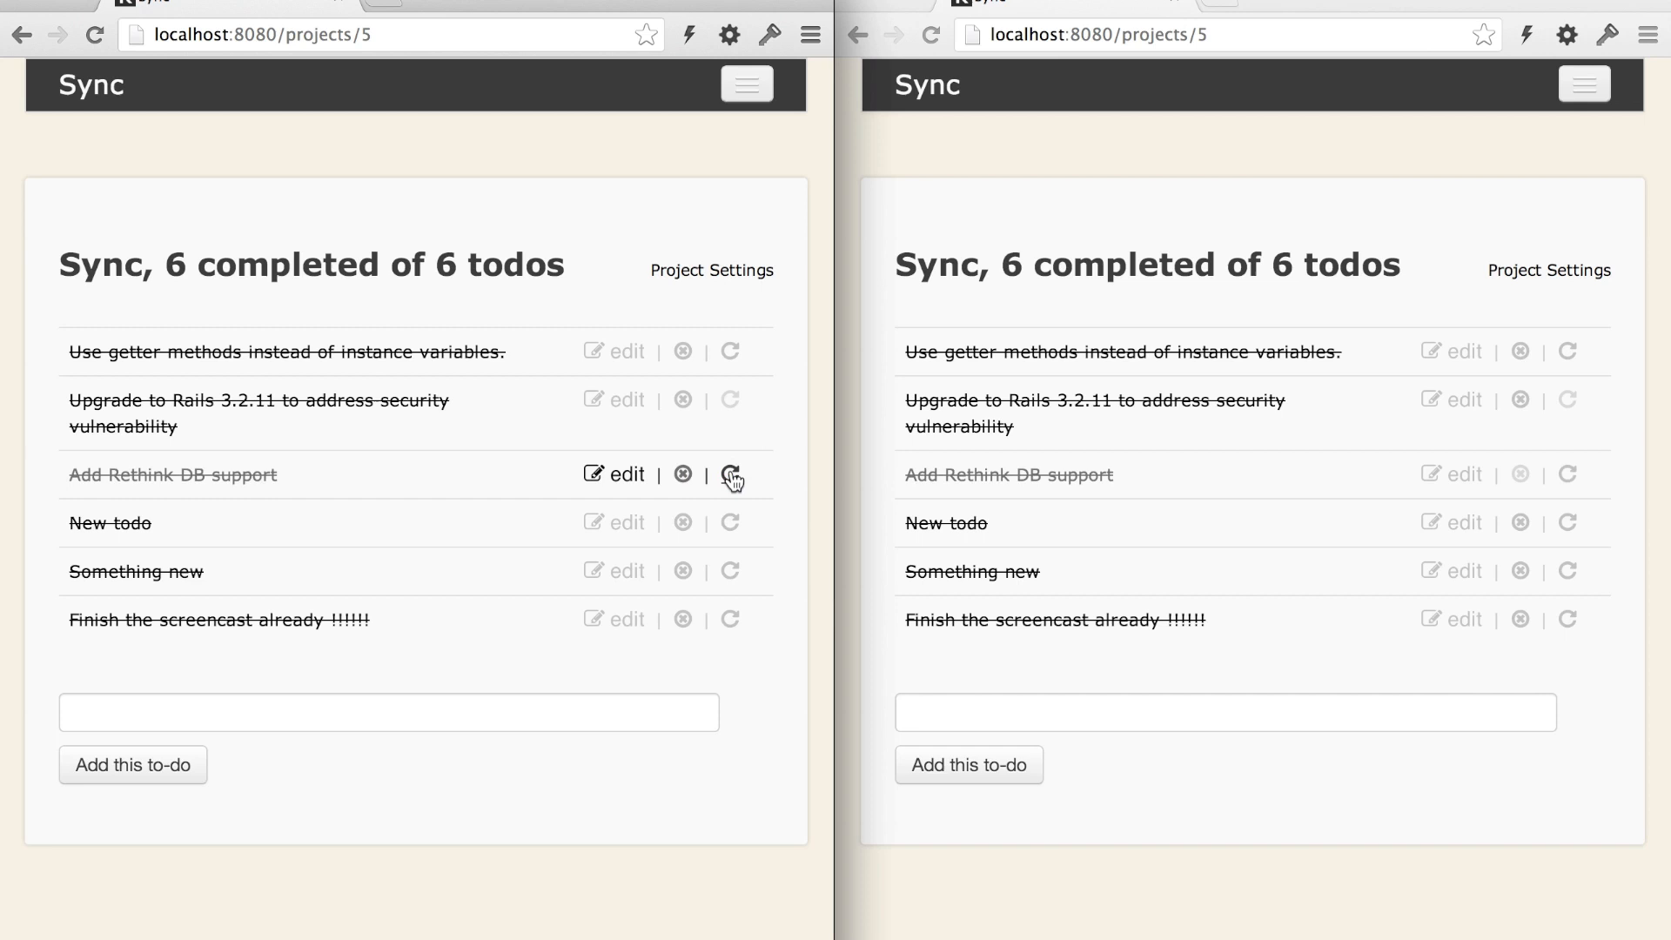
pyautogui.click(729, 474)
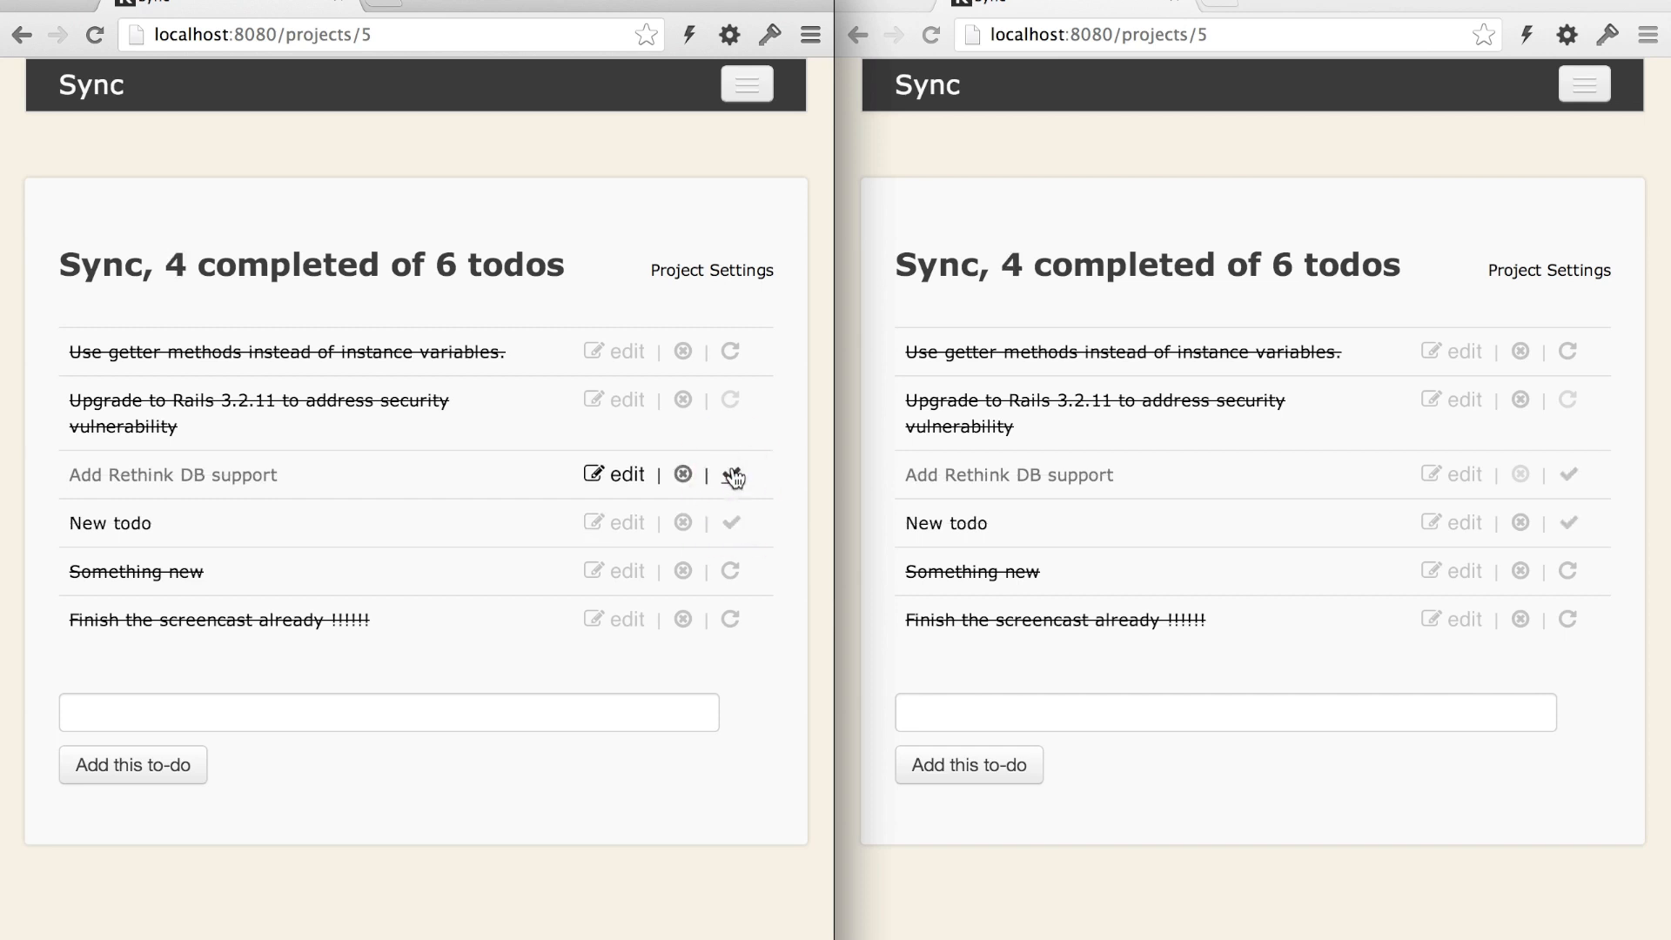
pyautogui.click(729, 473)
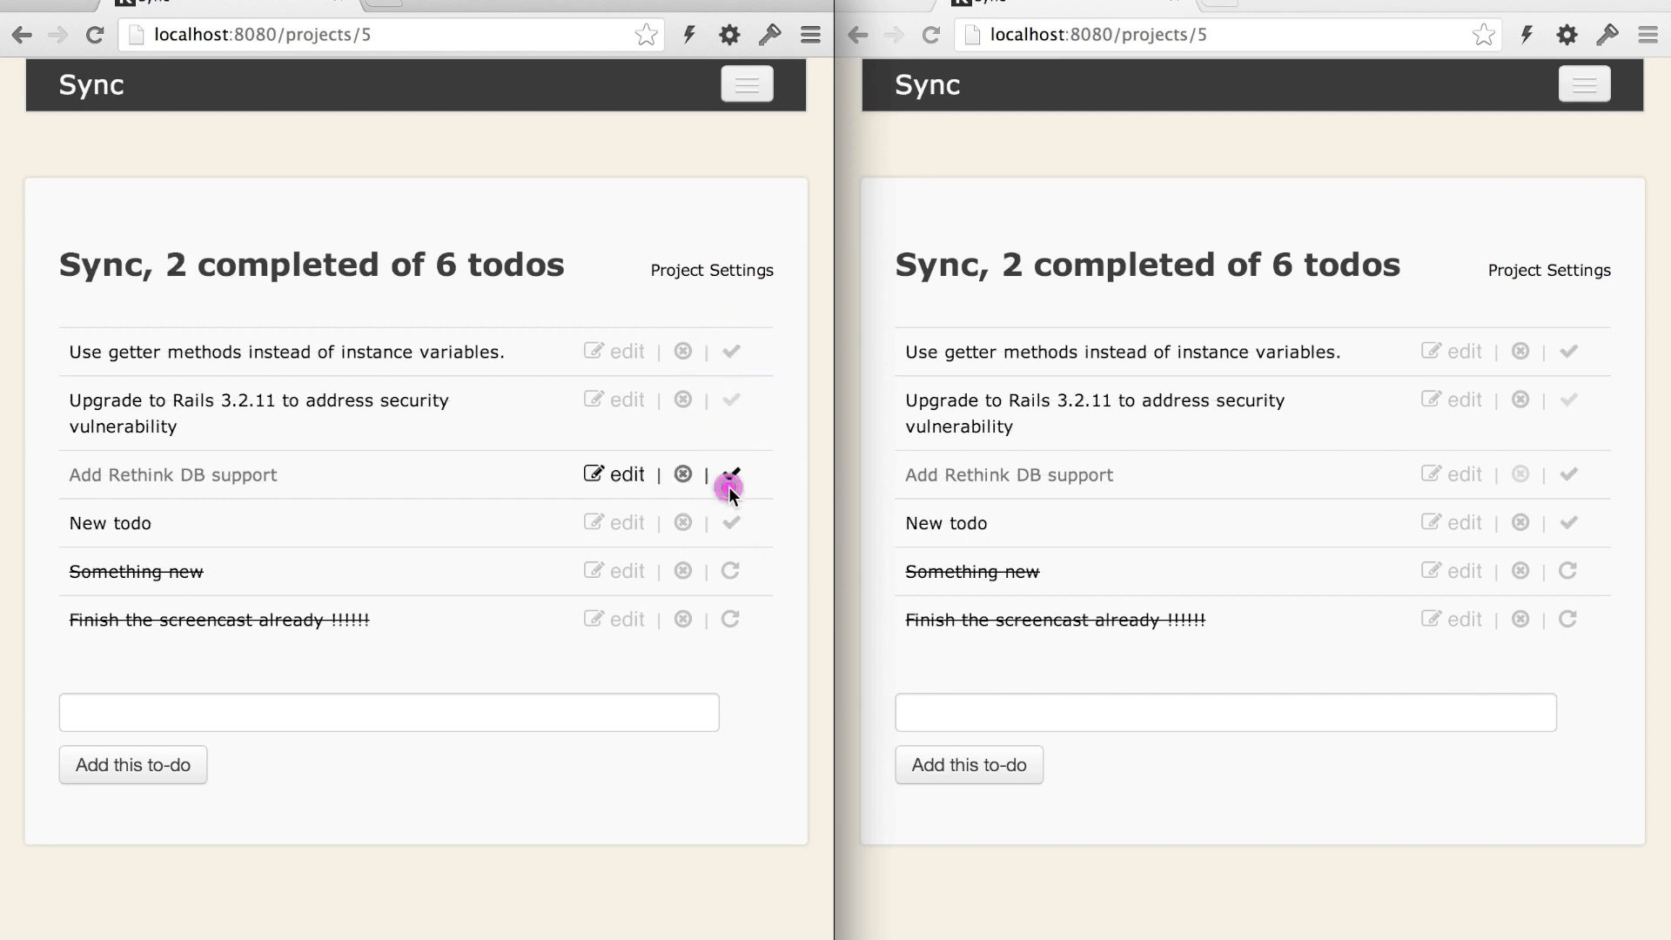
pyautogui.click(730, 473)
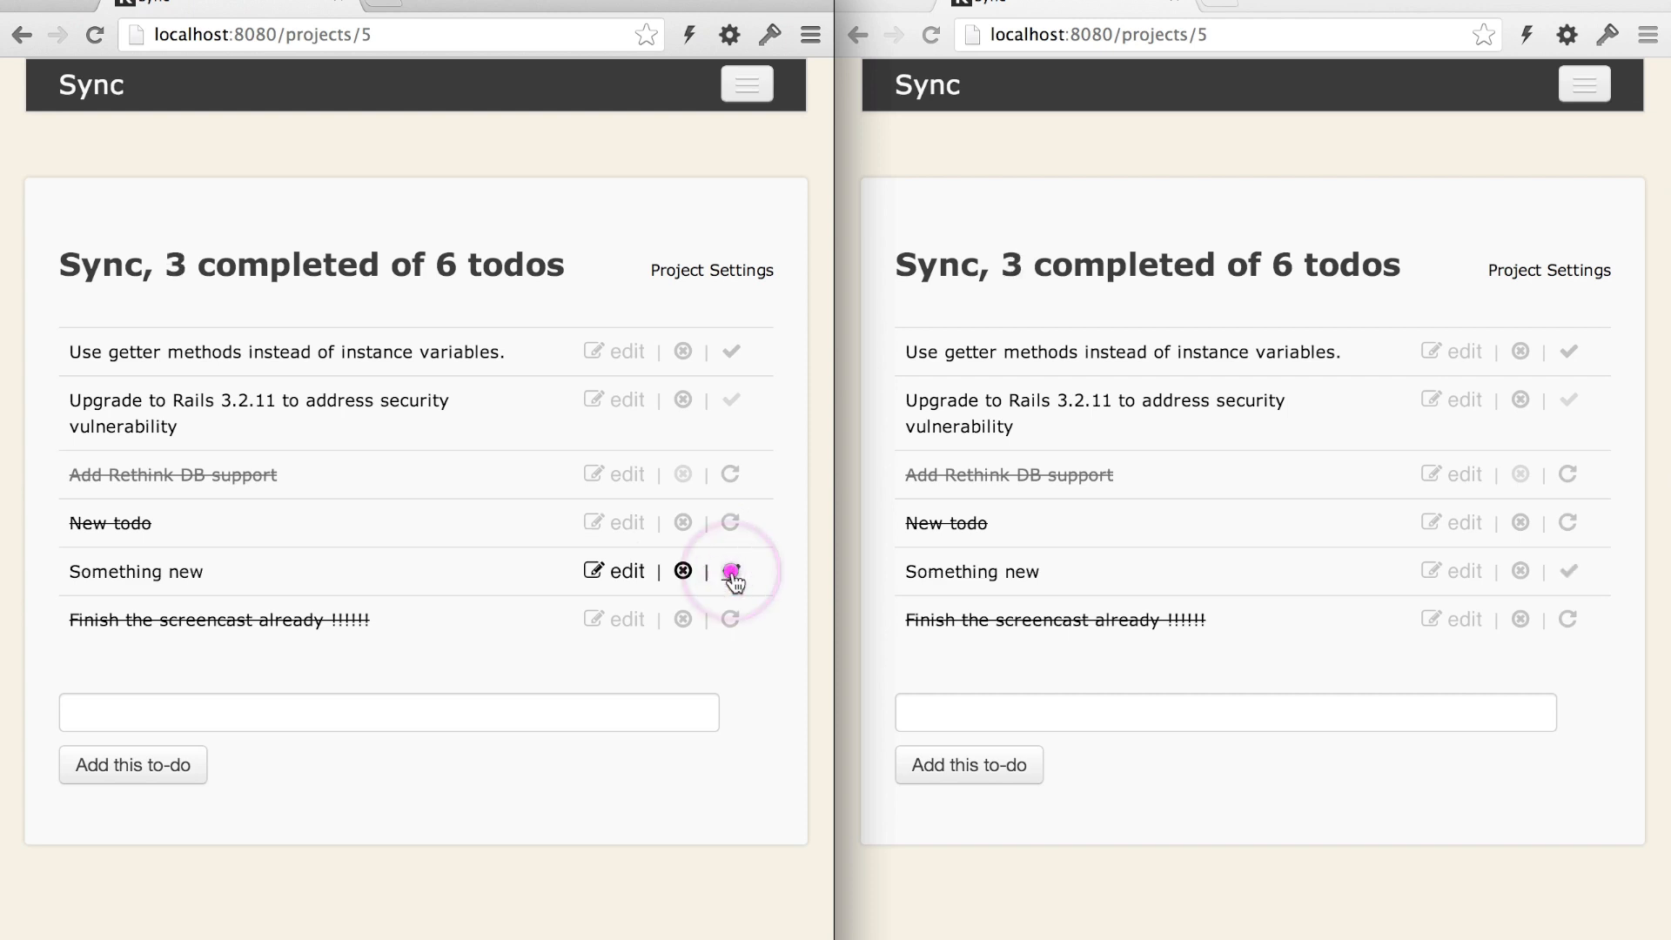
pyautogui.click(729, 571)
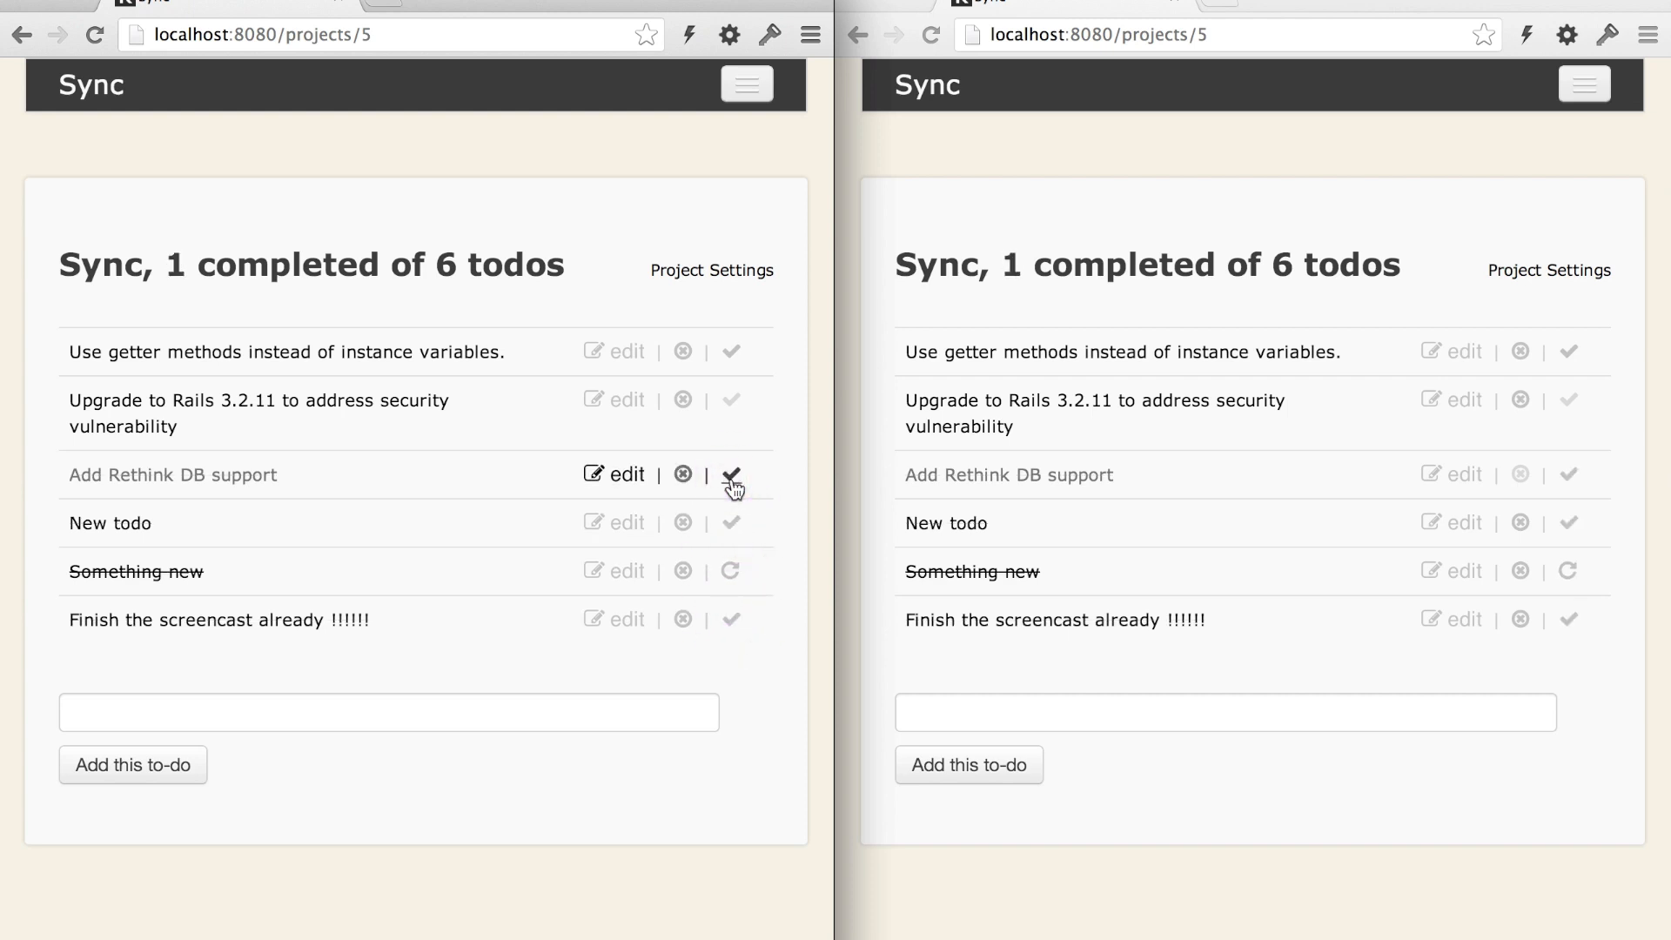
pyautogui.click(732, 476)
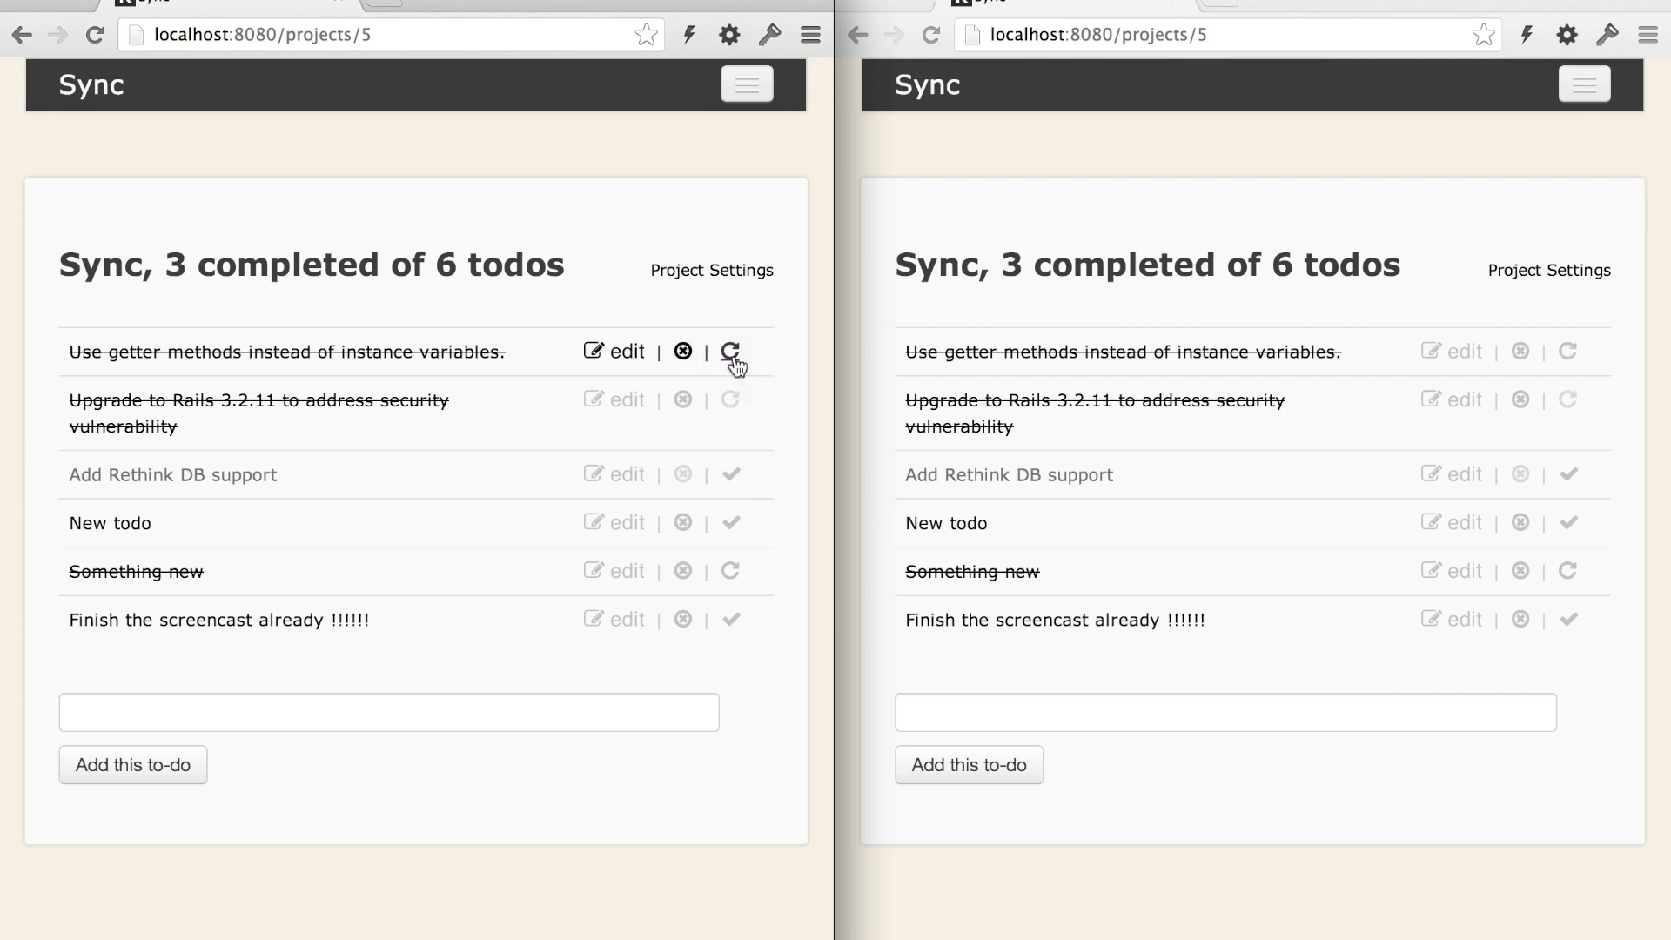
# Step: Delete the Use getter methods and Rails upgrade todos, confirming the dialog
pyautogui.click(732, 350)
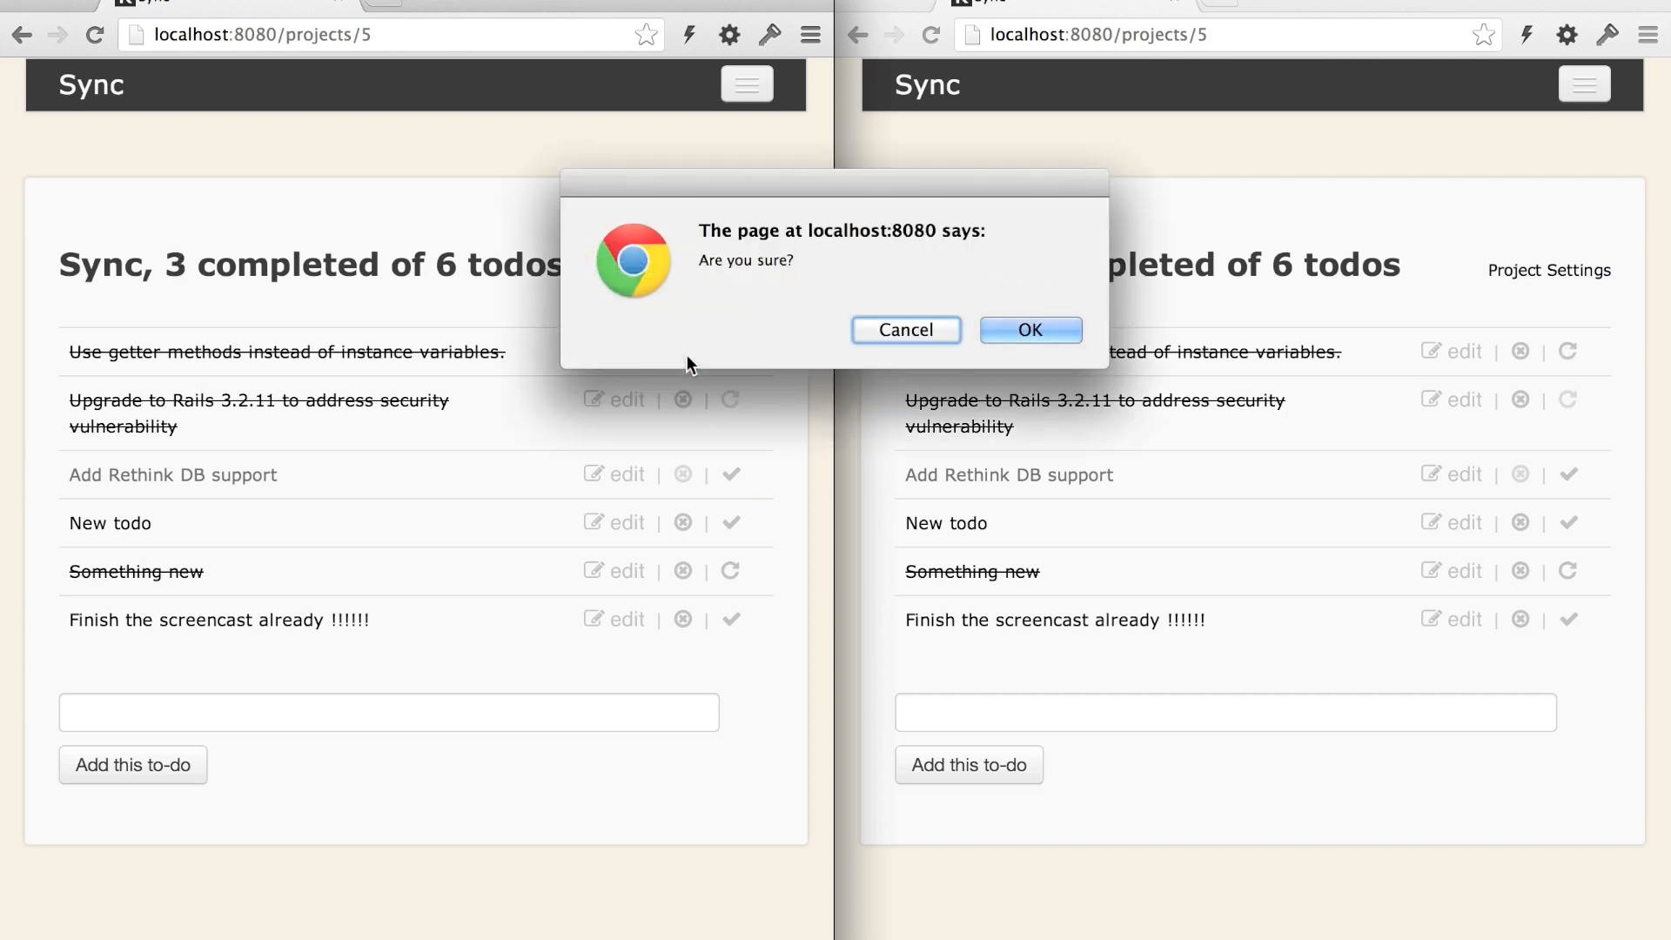
pyautogui.click(1028, 329)
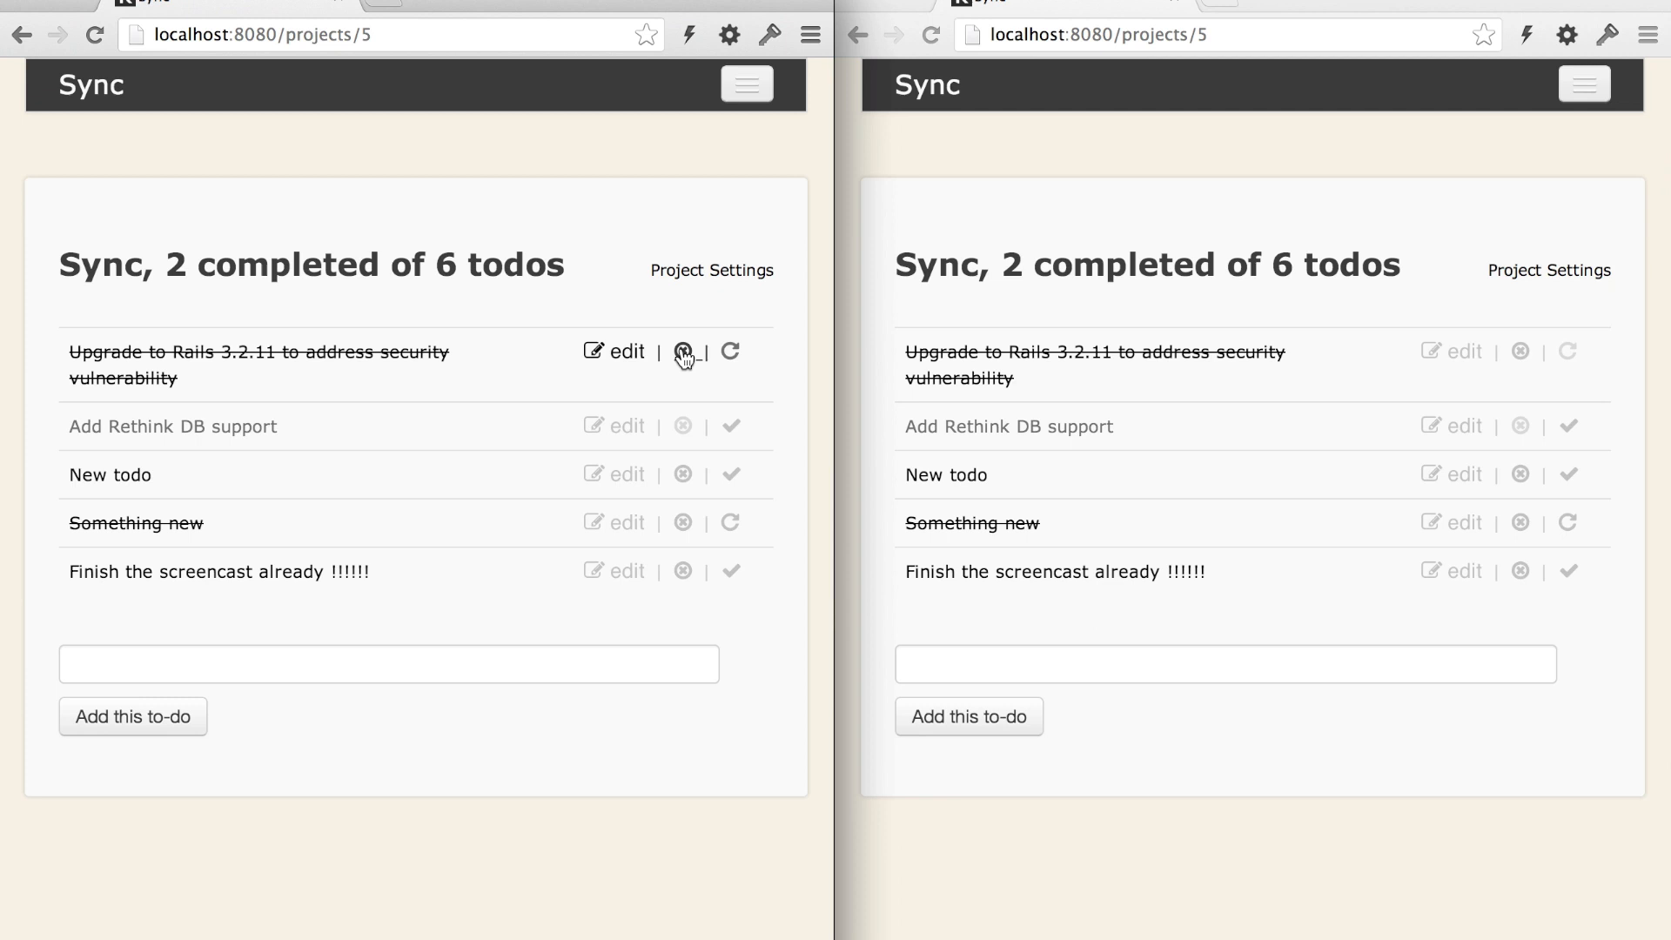
pyautogui.click(682, 351)
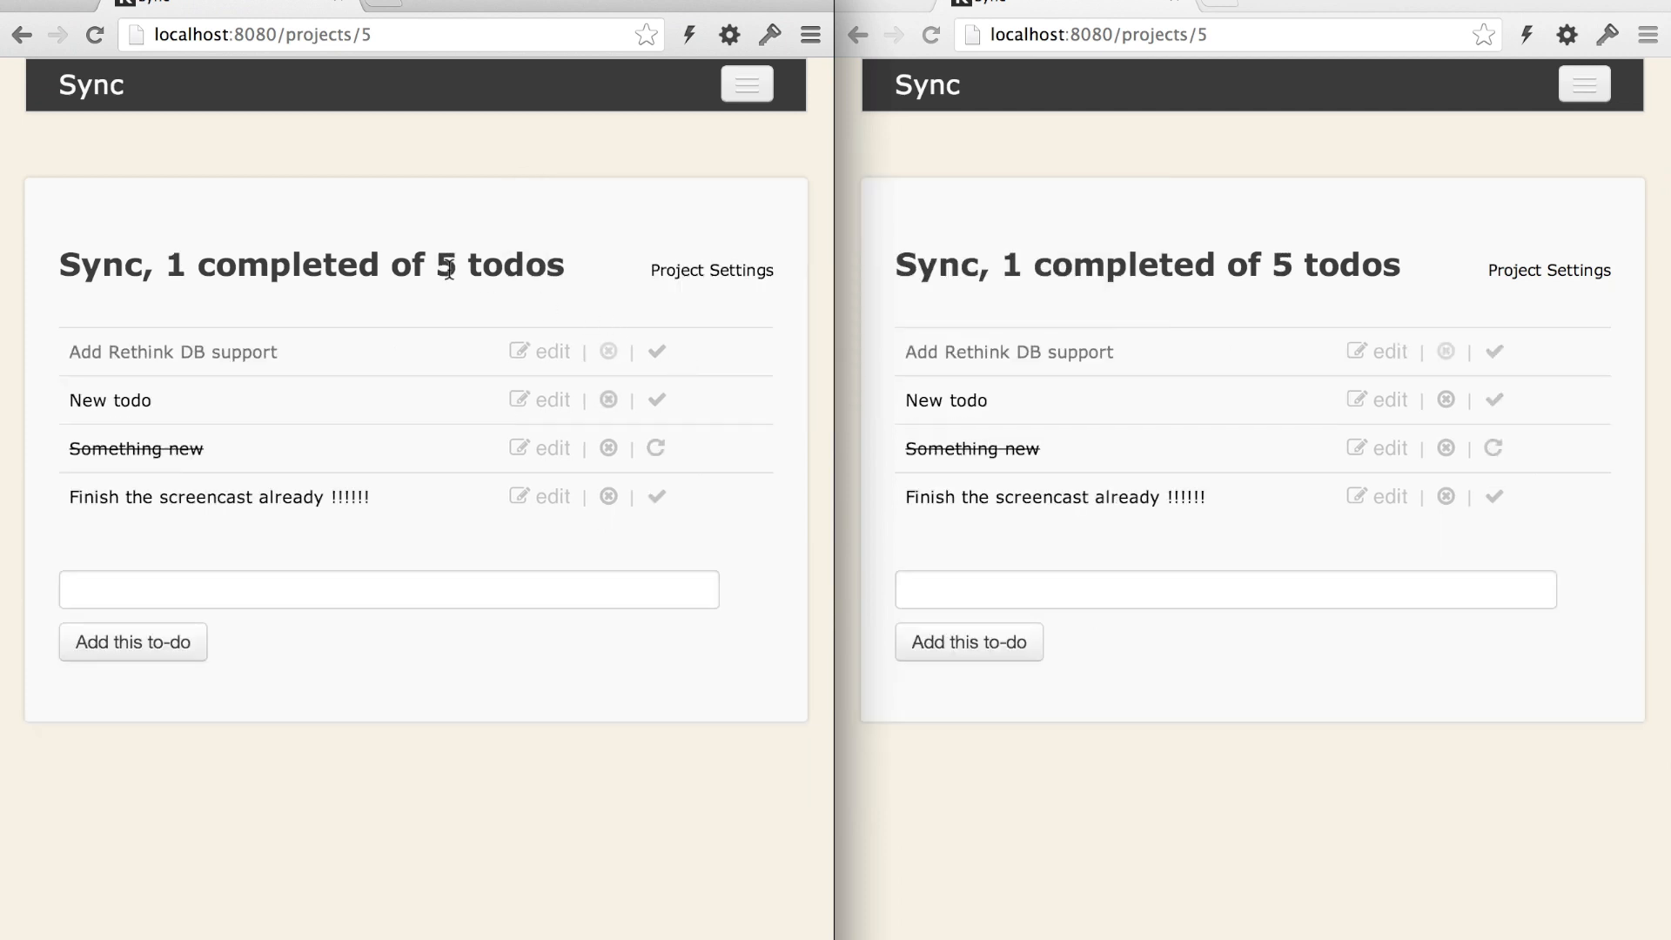
pyautogui.moveTo(444, 298)
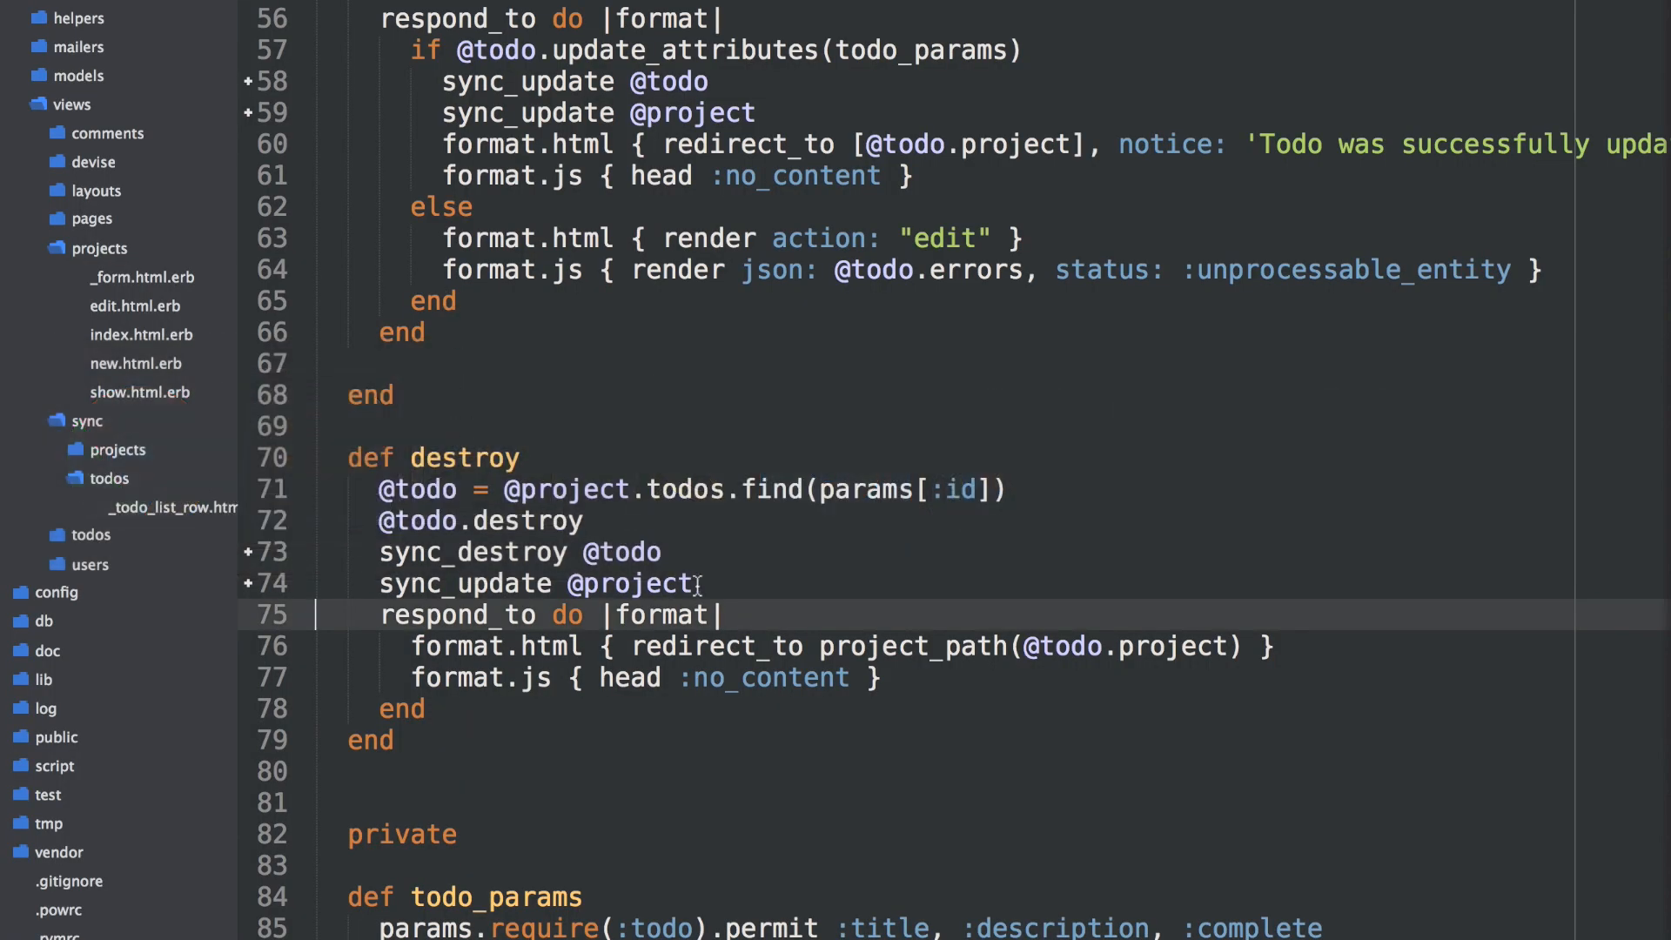
pyautogui.write('.rel')
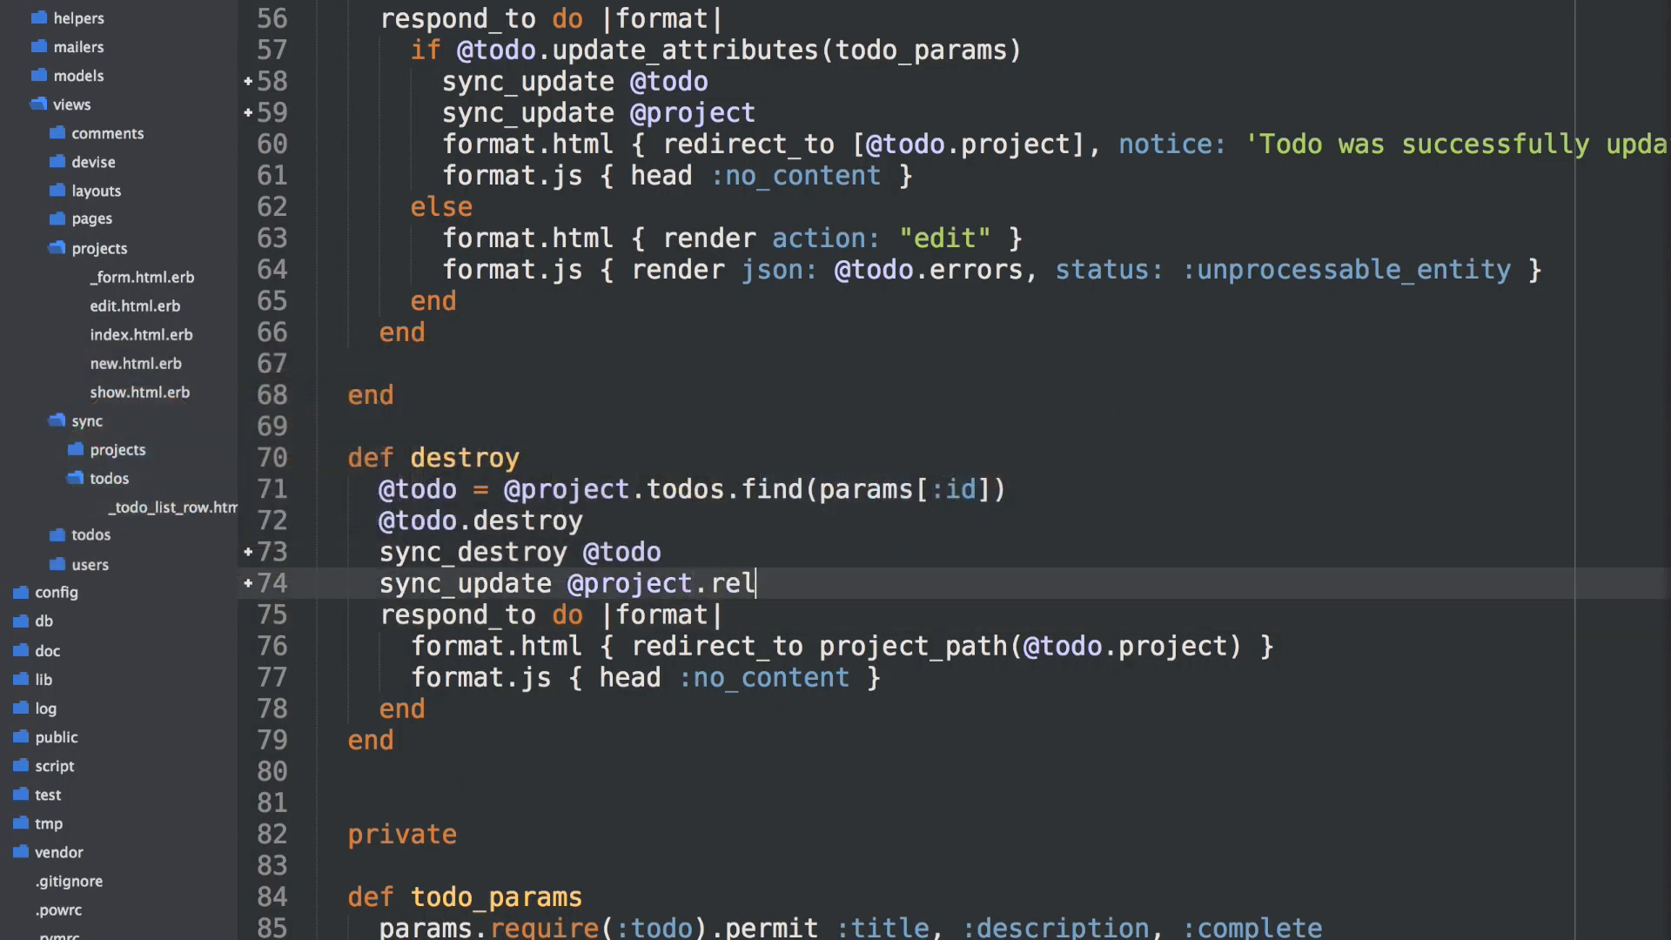
pyautogui.write('oad')
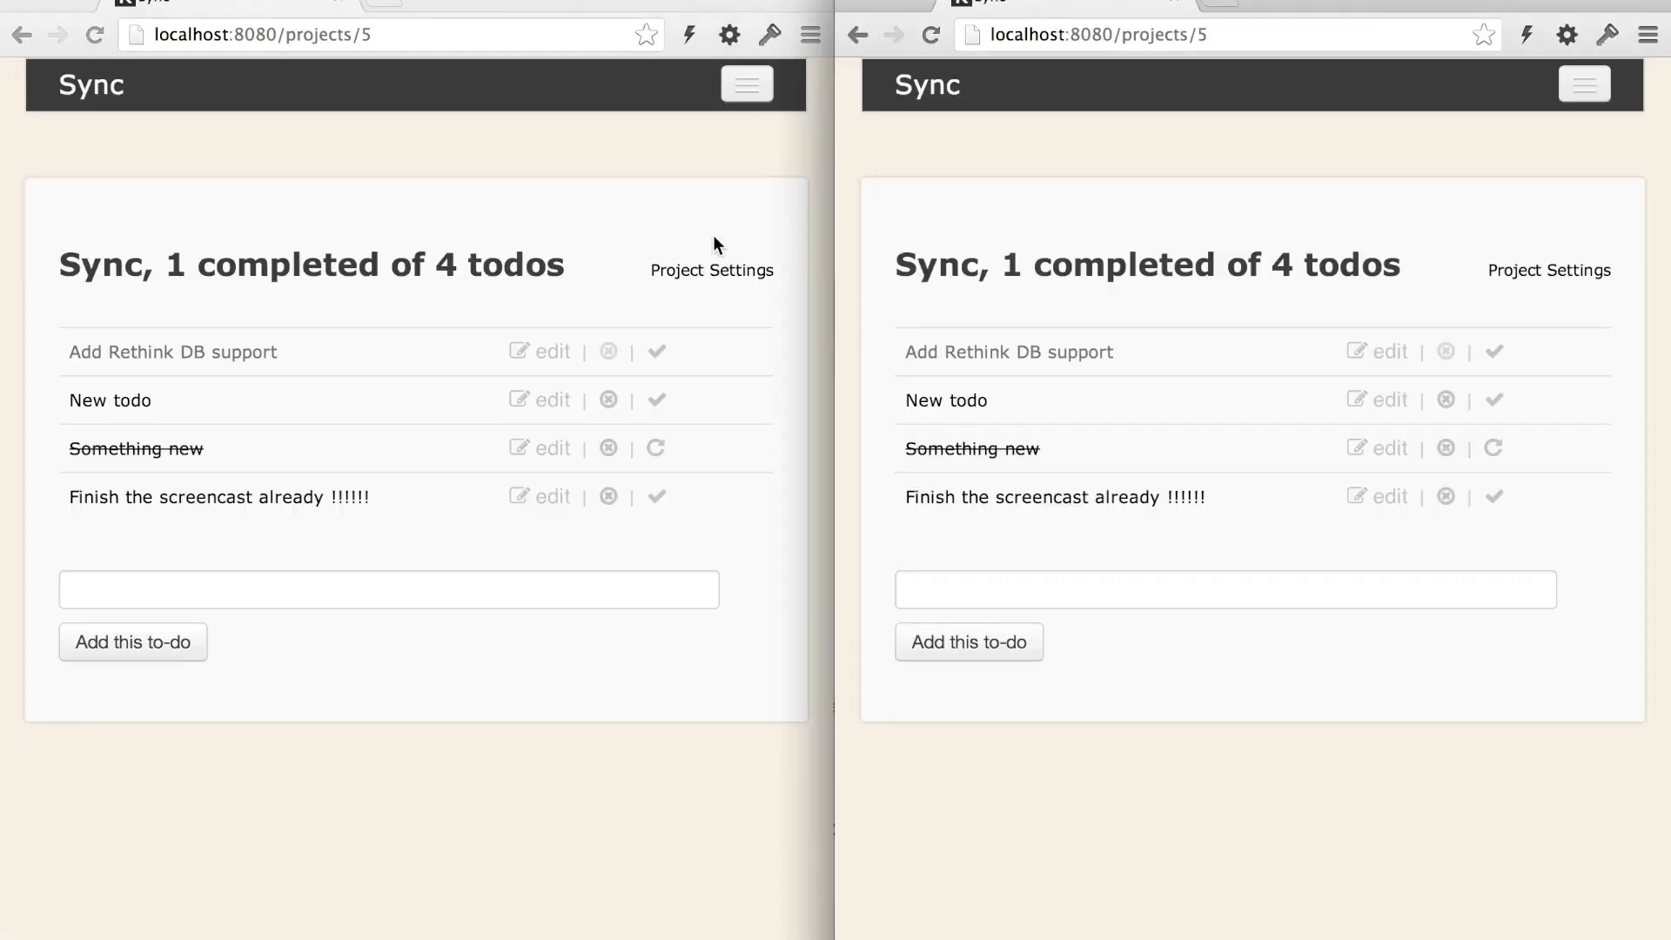
# Step: Delete the Add Rethink DB support todo and confirm the 'Are you sure?' dialog
pyautogui.click(609, 351)
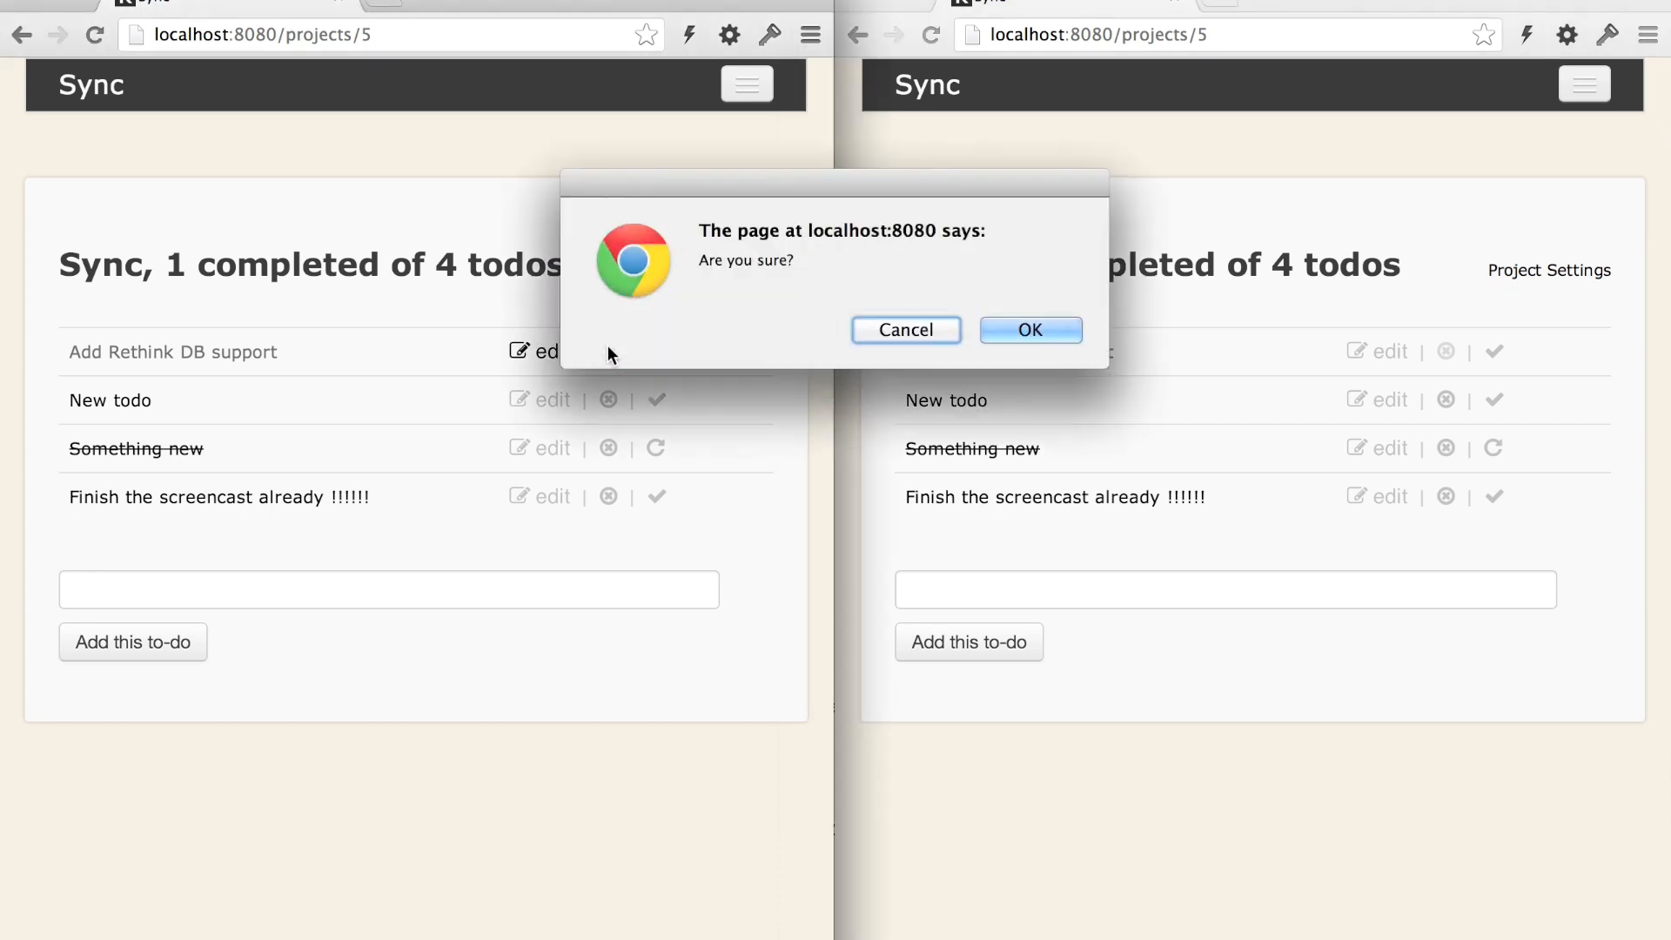
pyautogui.click(1029, 329)
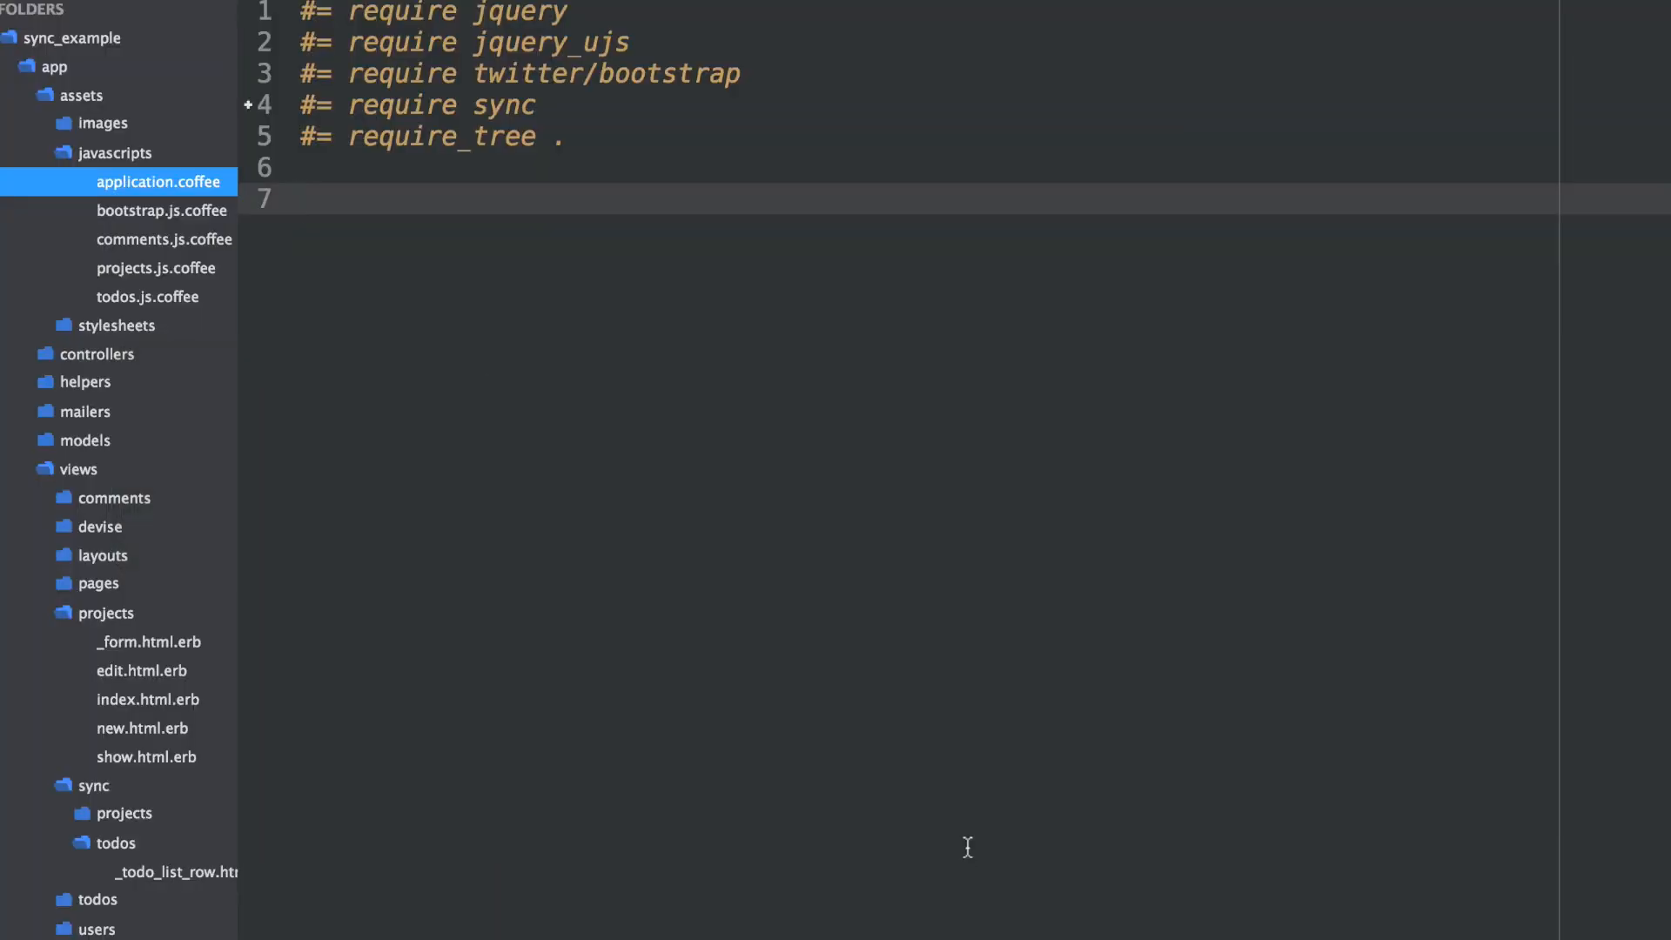
# Step: Place the cursor on the empty line after application.coffee's require directives
pyautogui.click(150, 757)
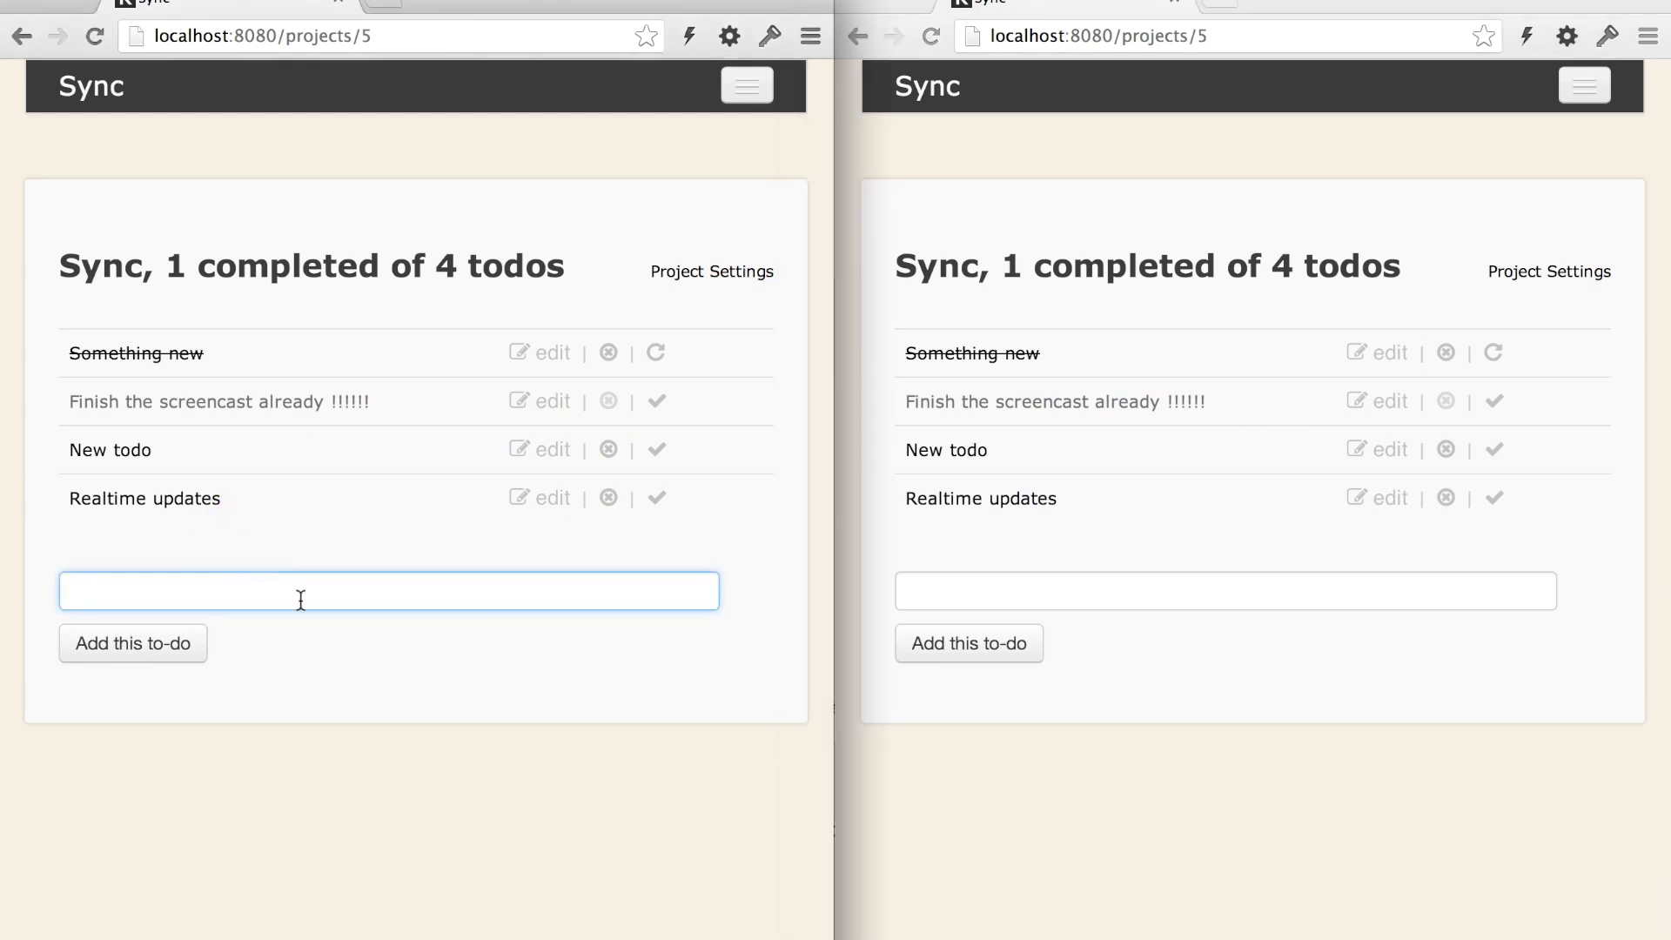
# Step: Enter a todo beginning 'Shows up instan' and add it to the list
pyautogui.write('s')
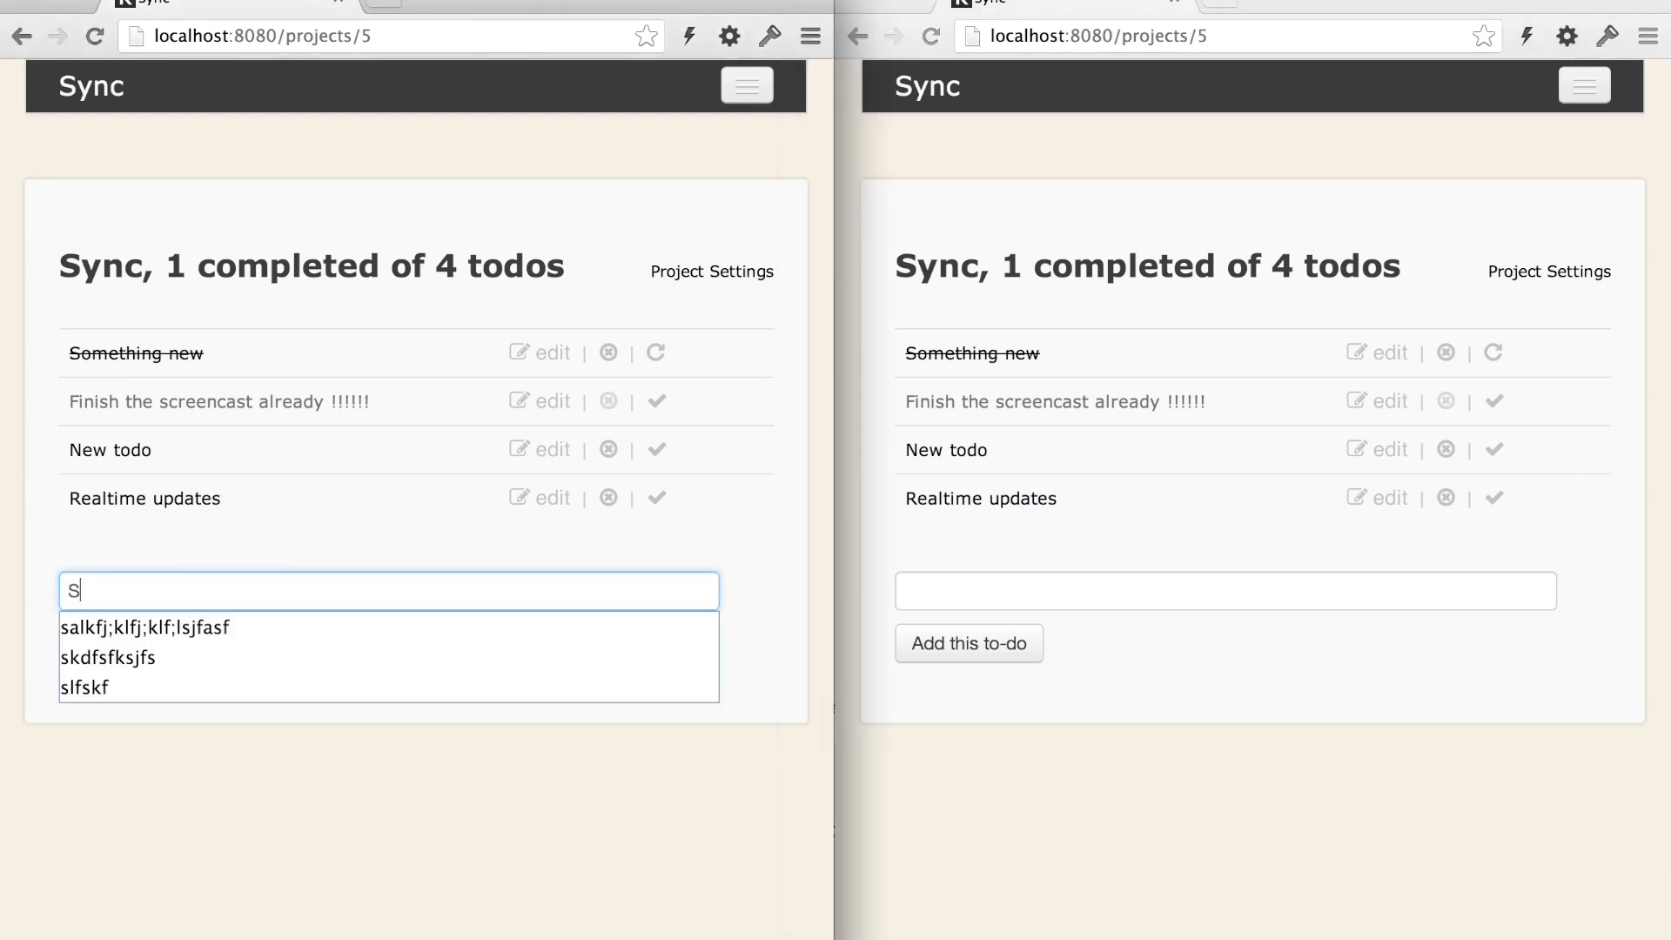
pyautogui.write('Shows up instan')
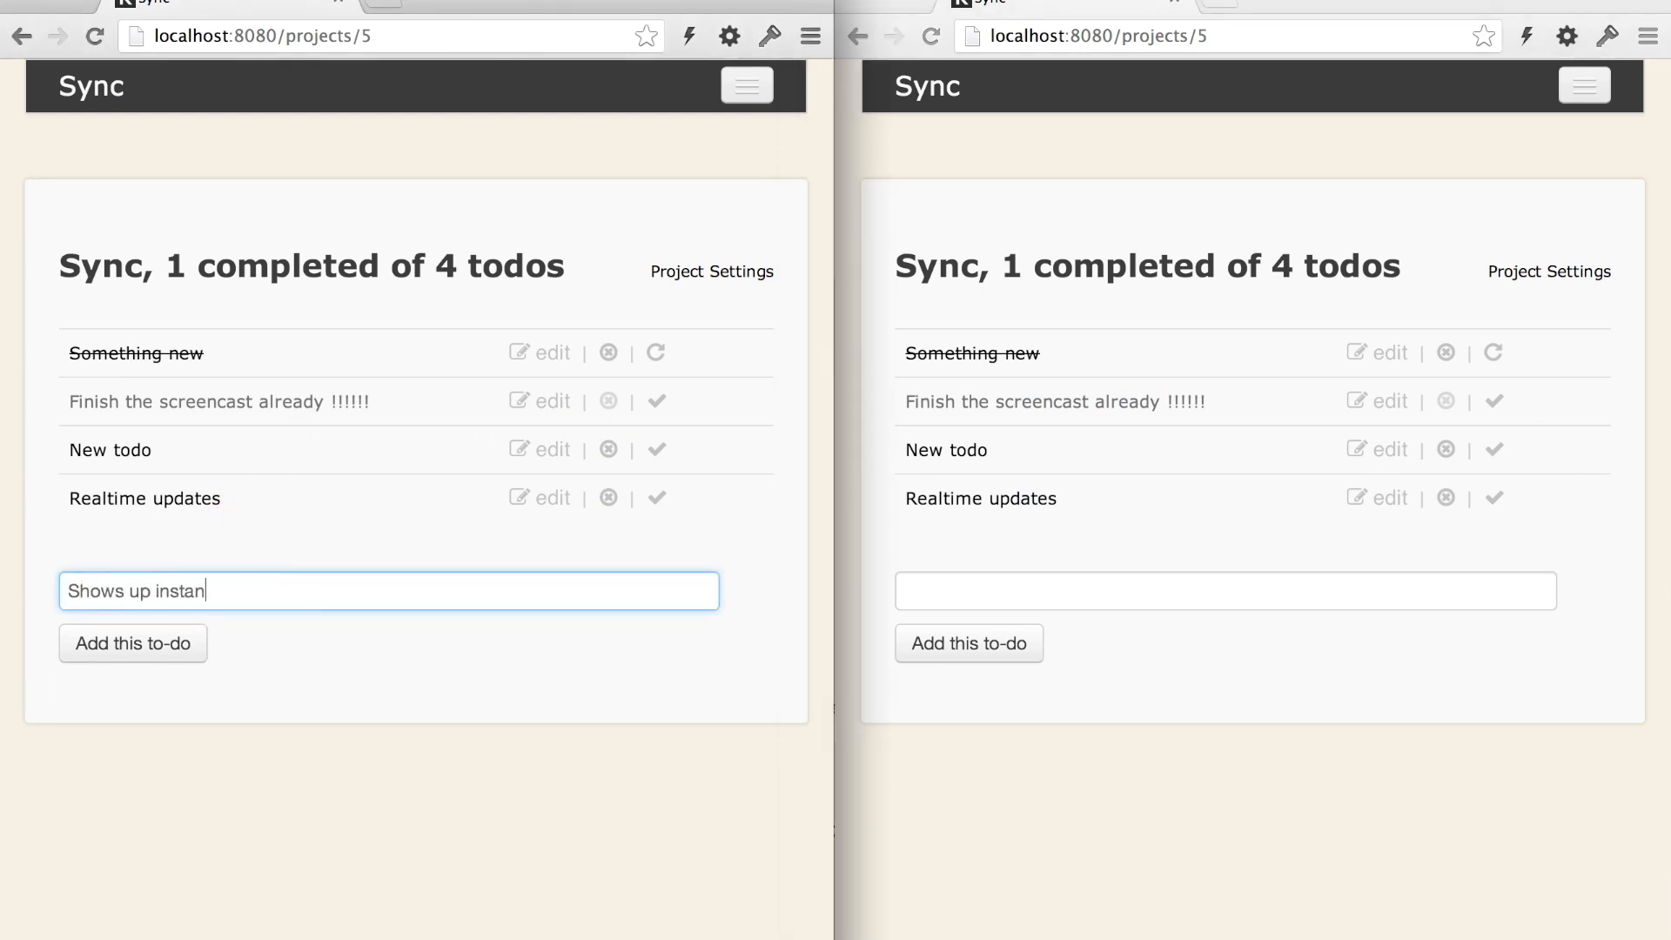
pyautogui.click(133, 642)
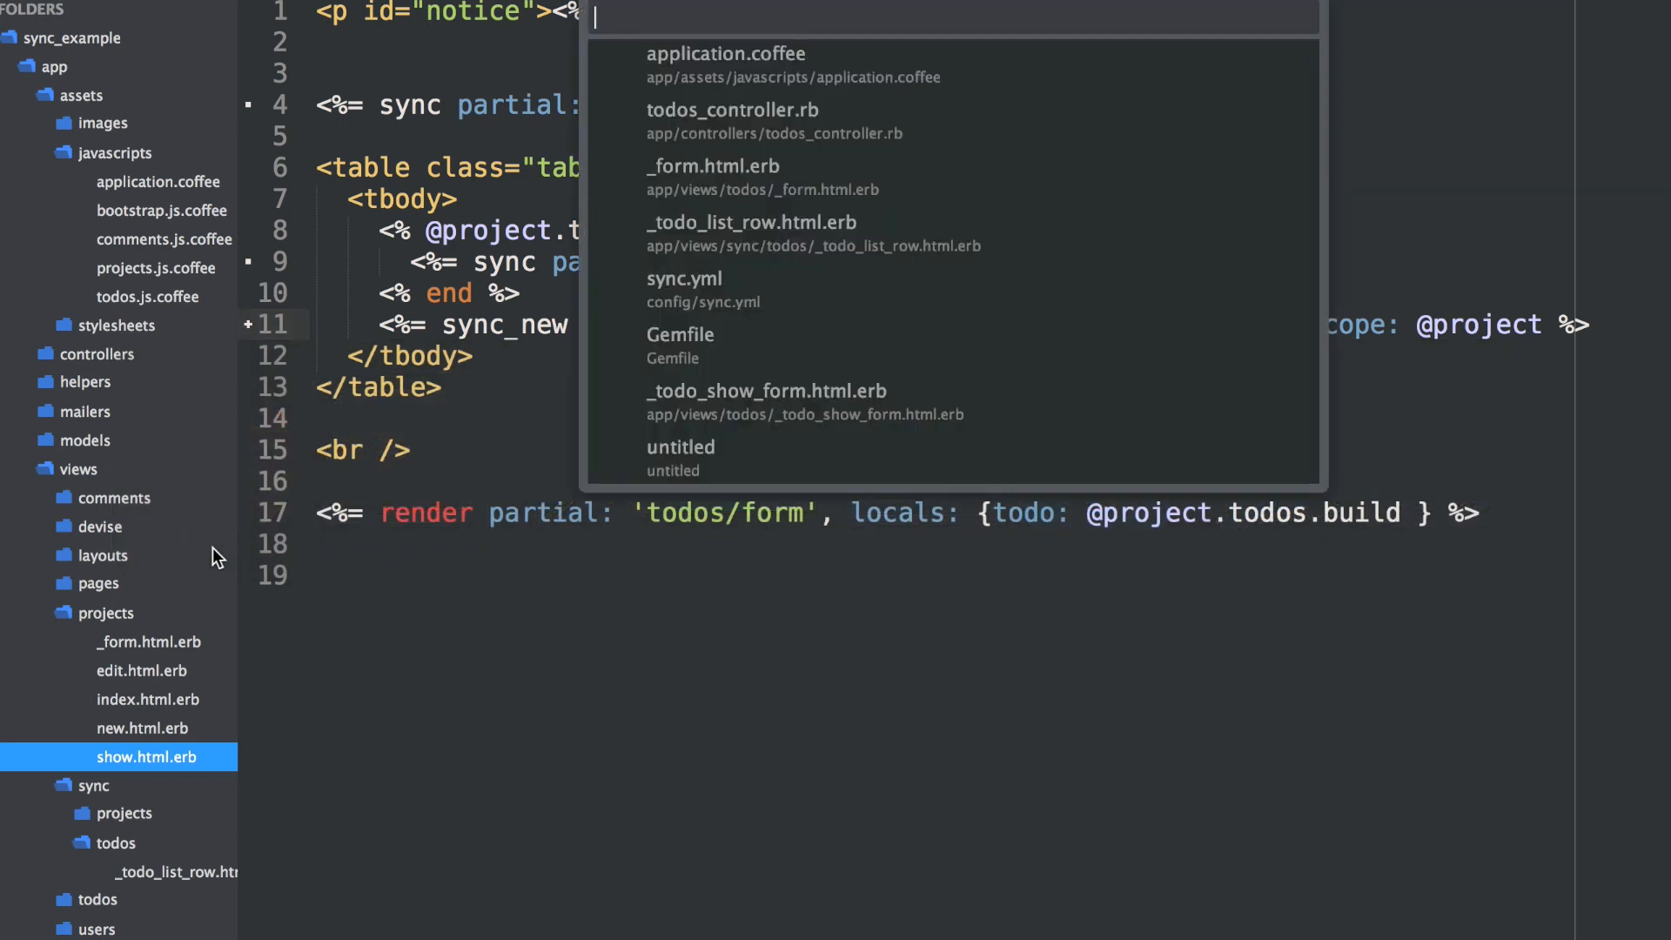
# Step: Declare class Sync.TodoListRow extends Sync.View in application.coffee
pyautogui.click(738, 64)
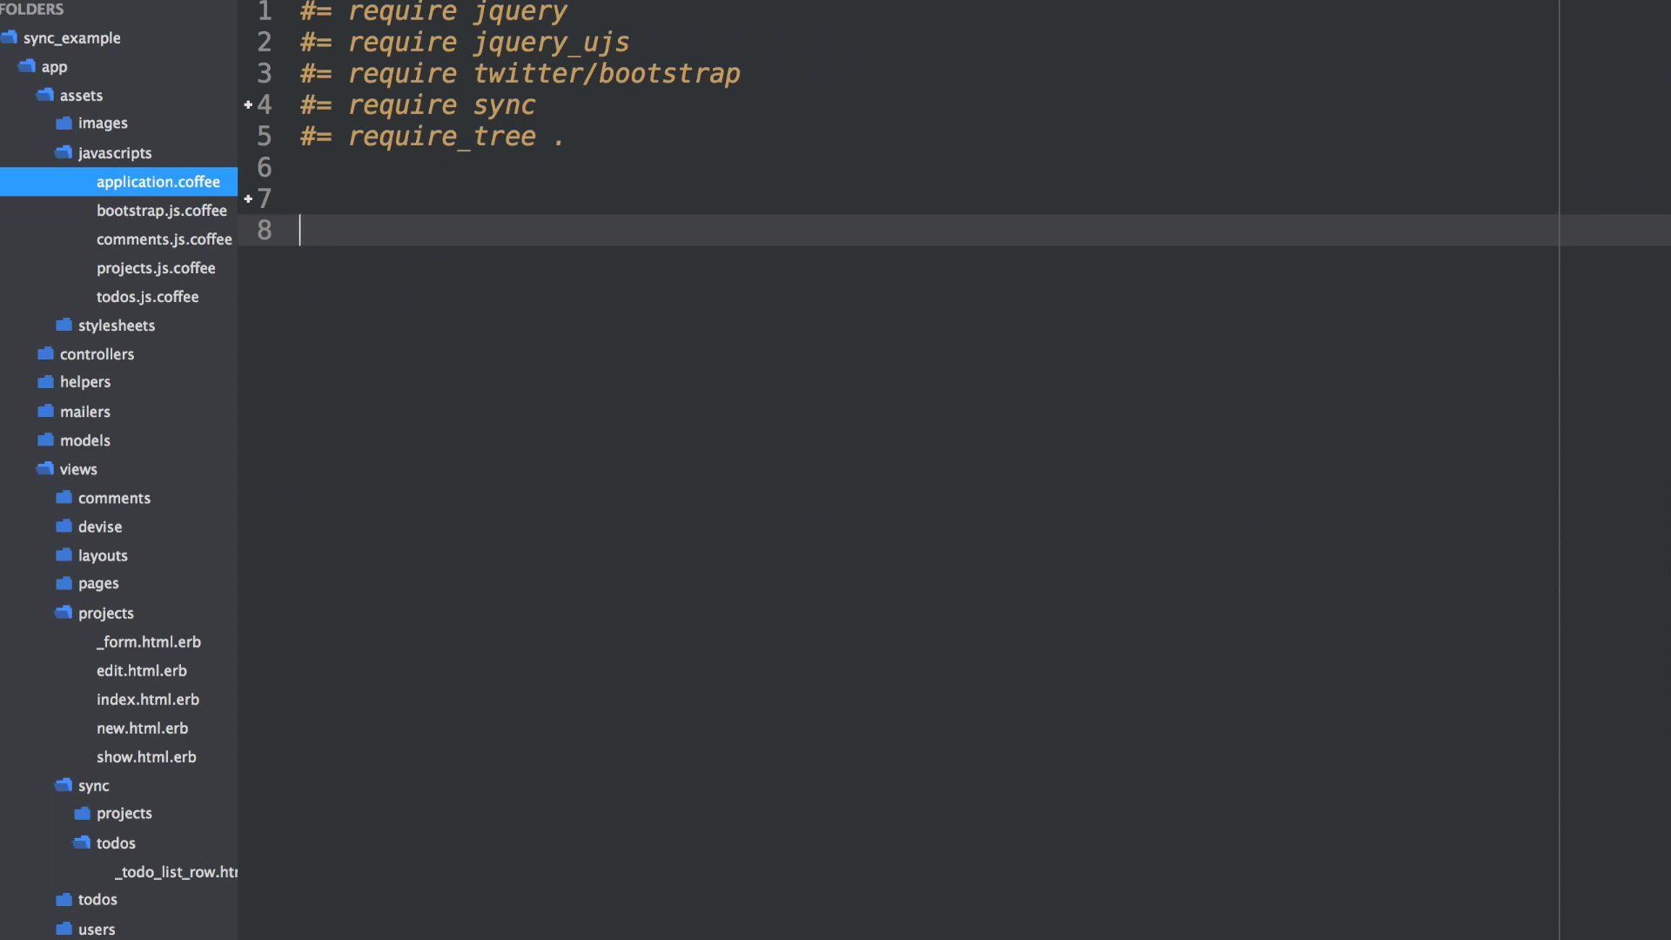
pyautogui.write('class')
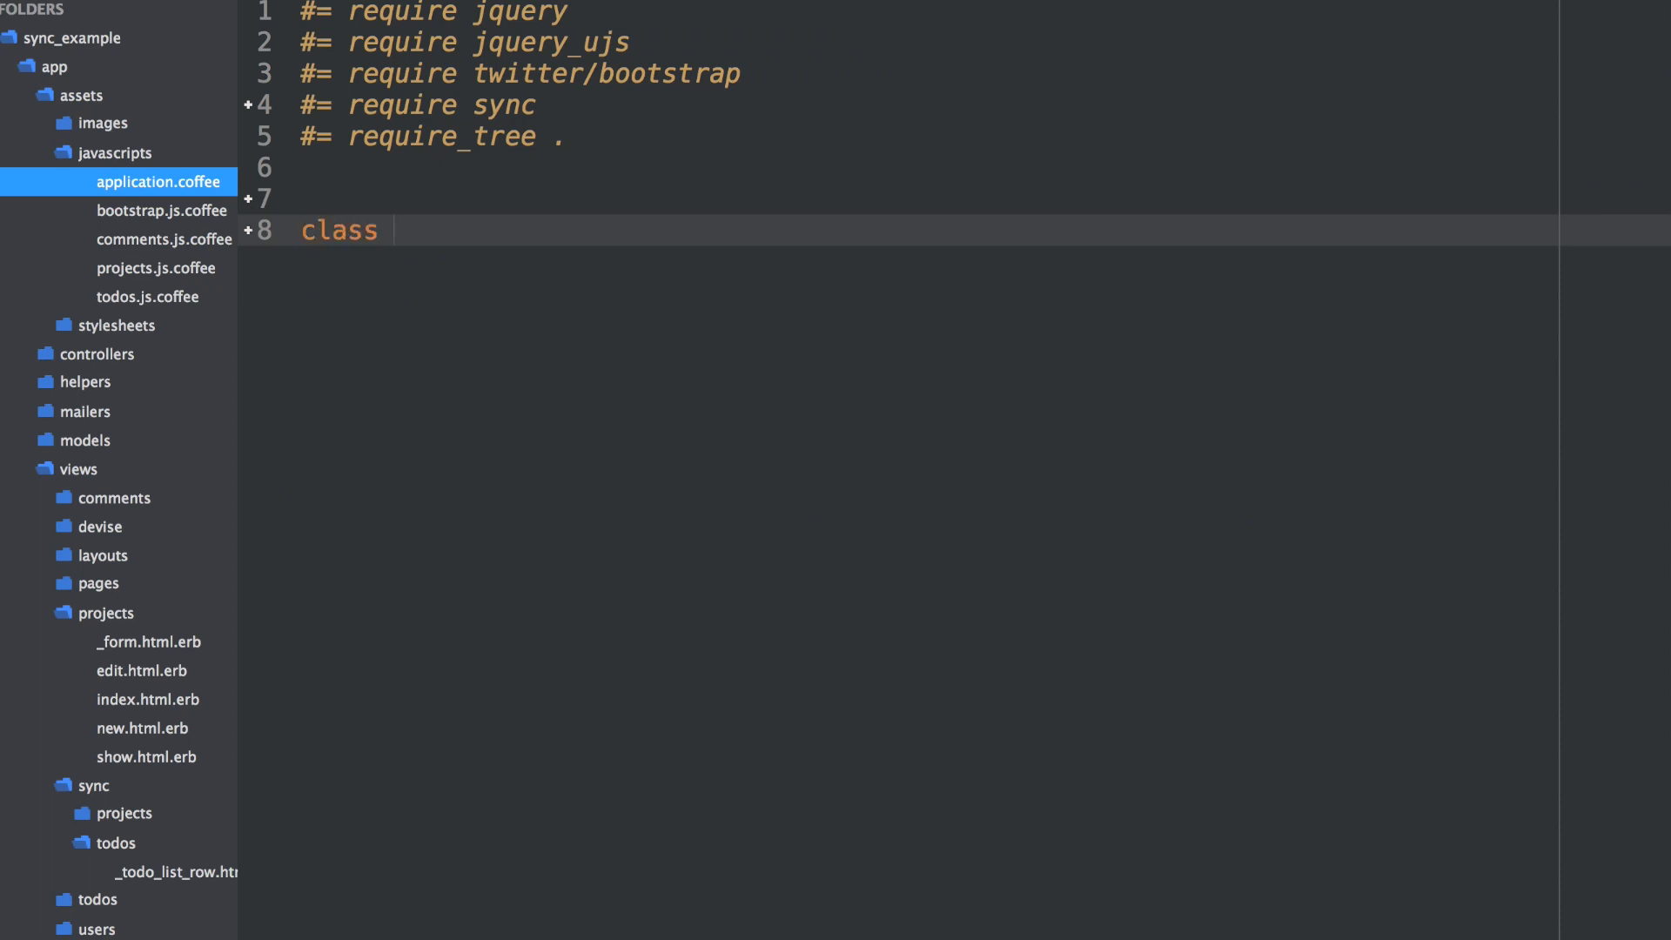
pyautogui.write('Sync.Todo')
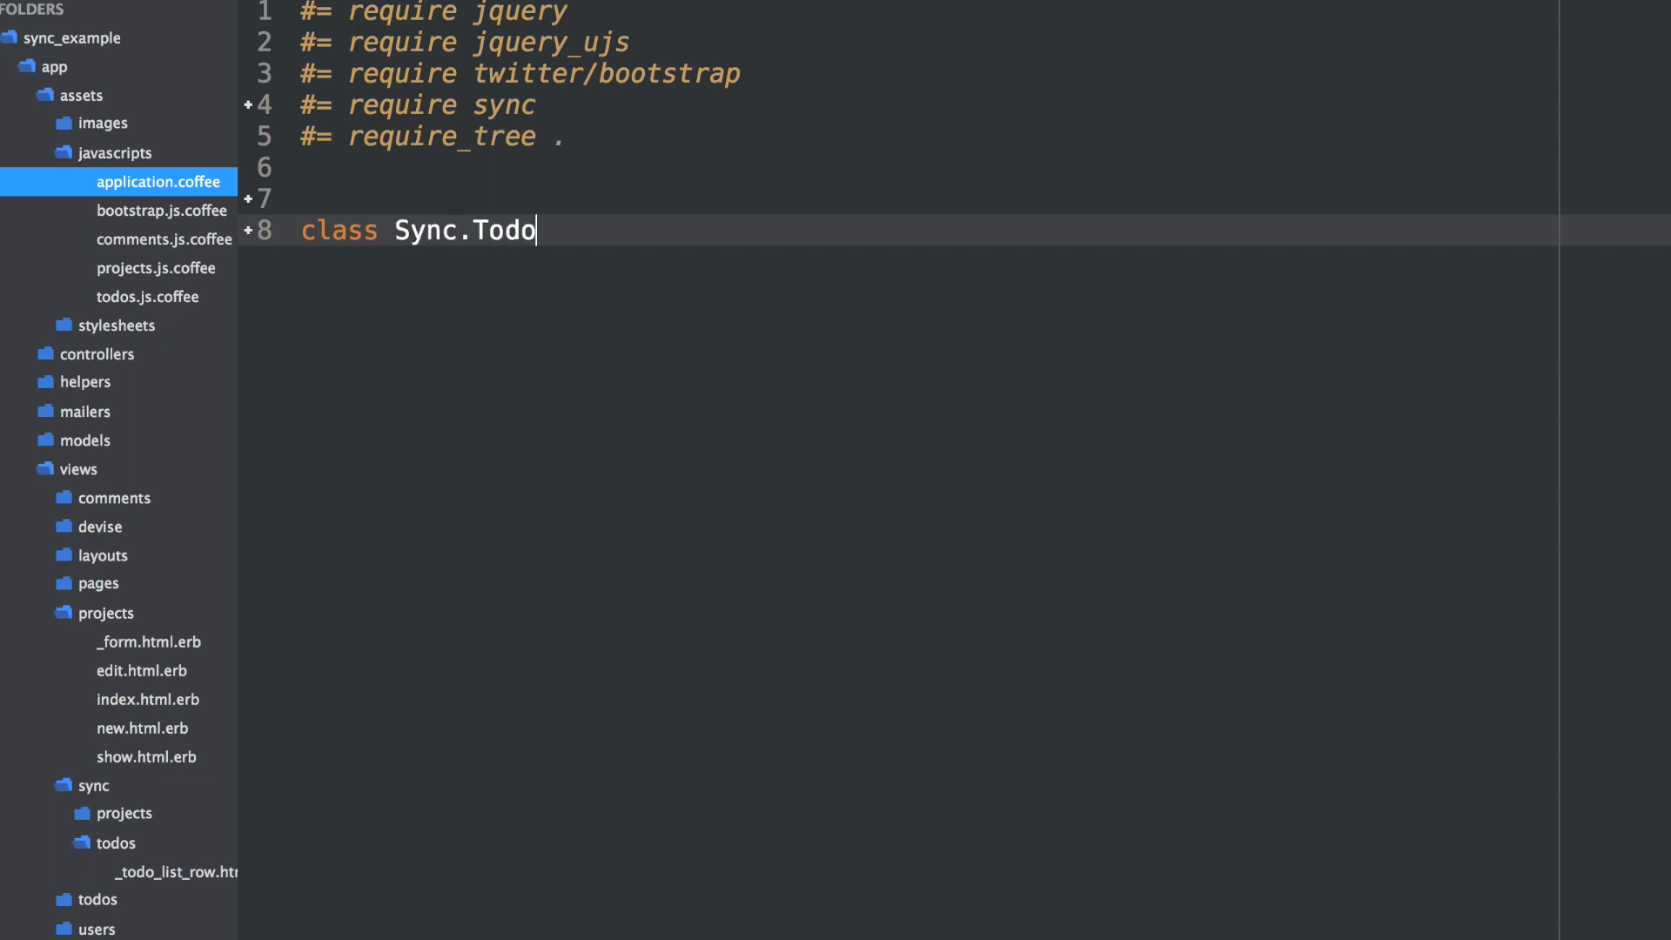
pyautogui.write('ListRow')
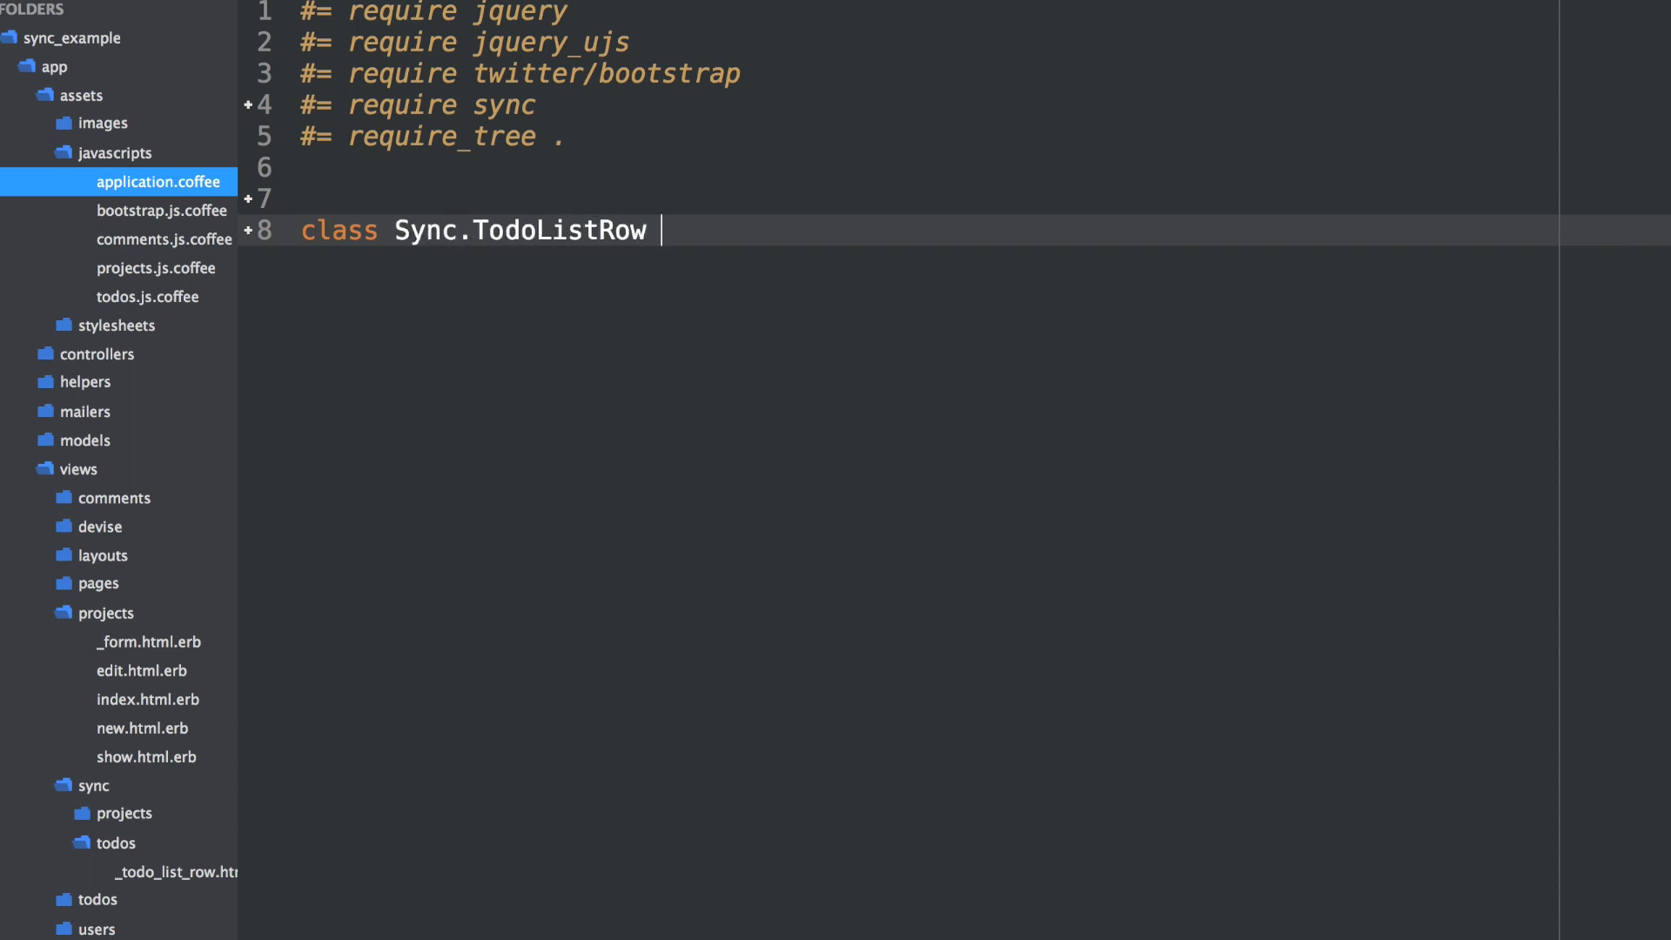
pyautogui.write('extends S')
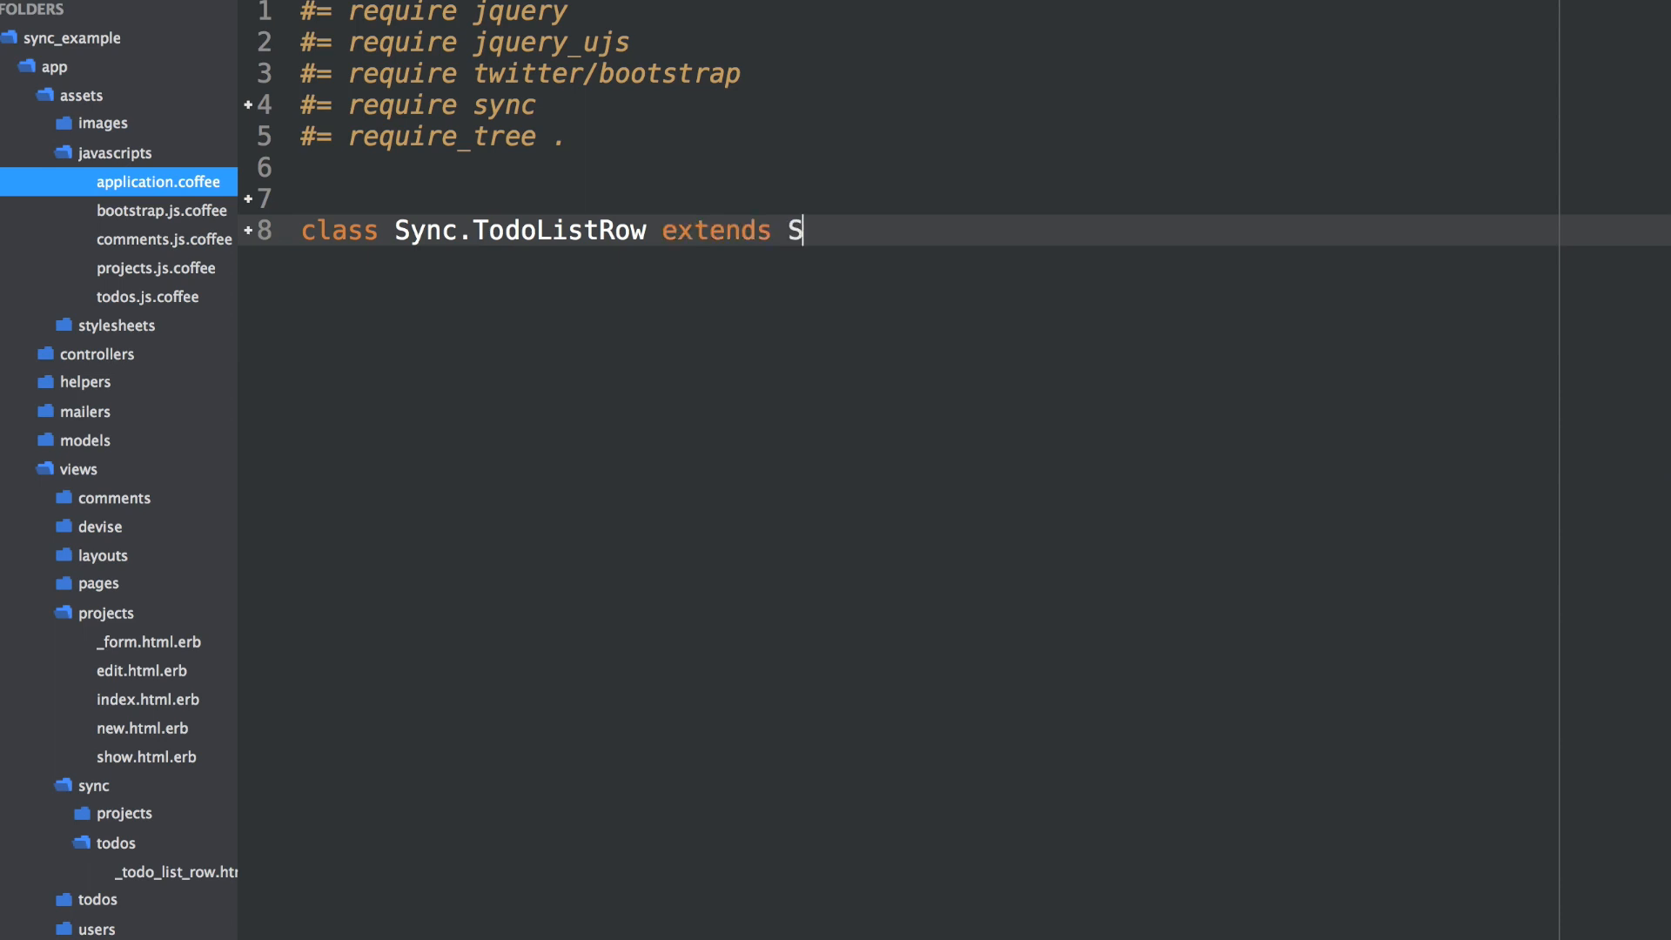
pyautogui.write('ync.View')
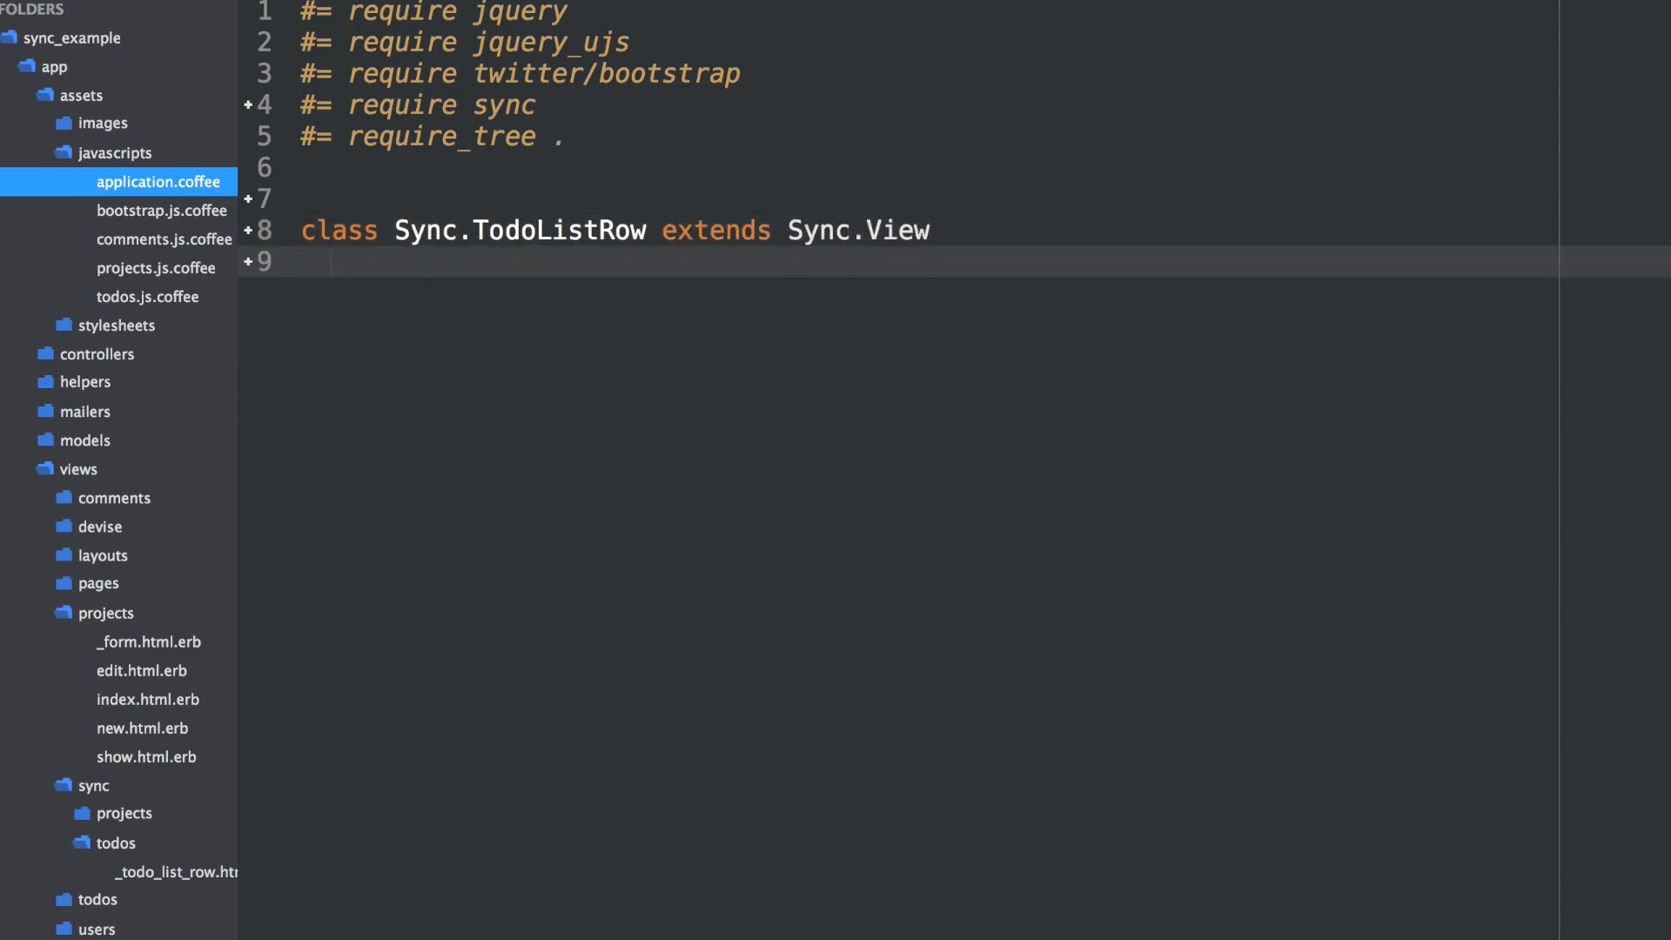
pyautogui.moveTo(543, 226)
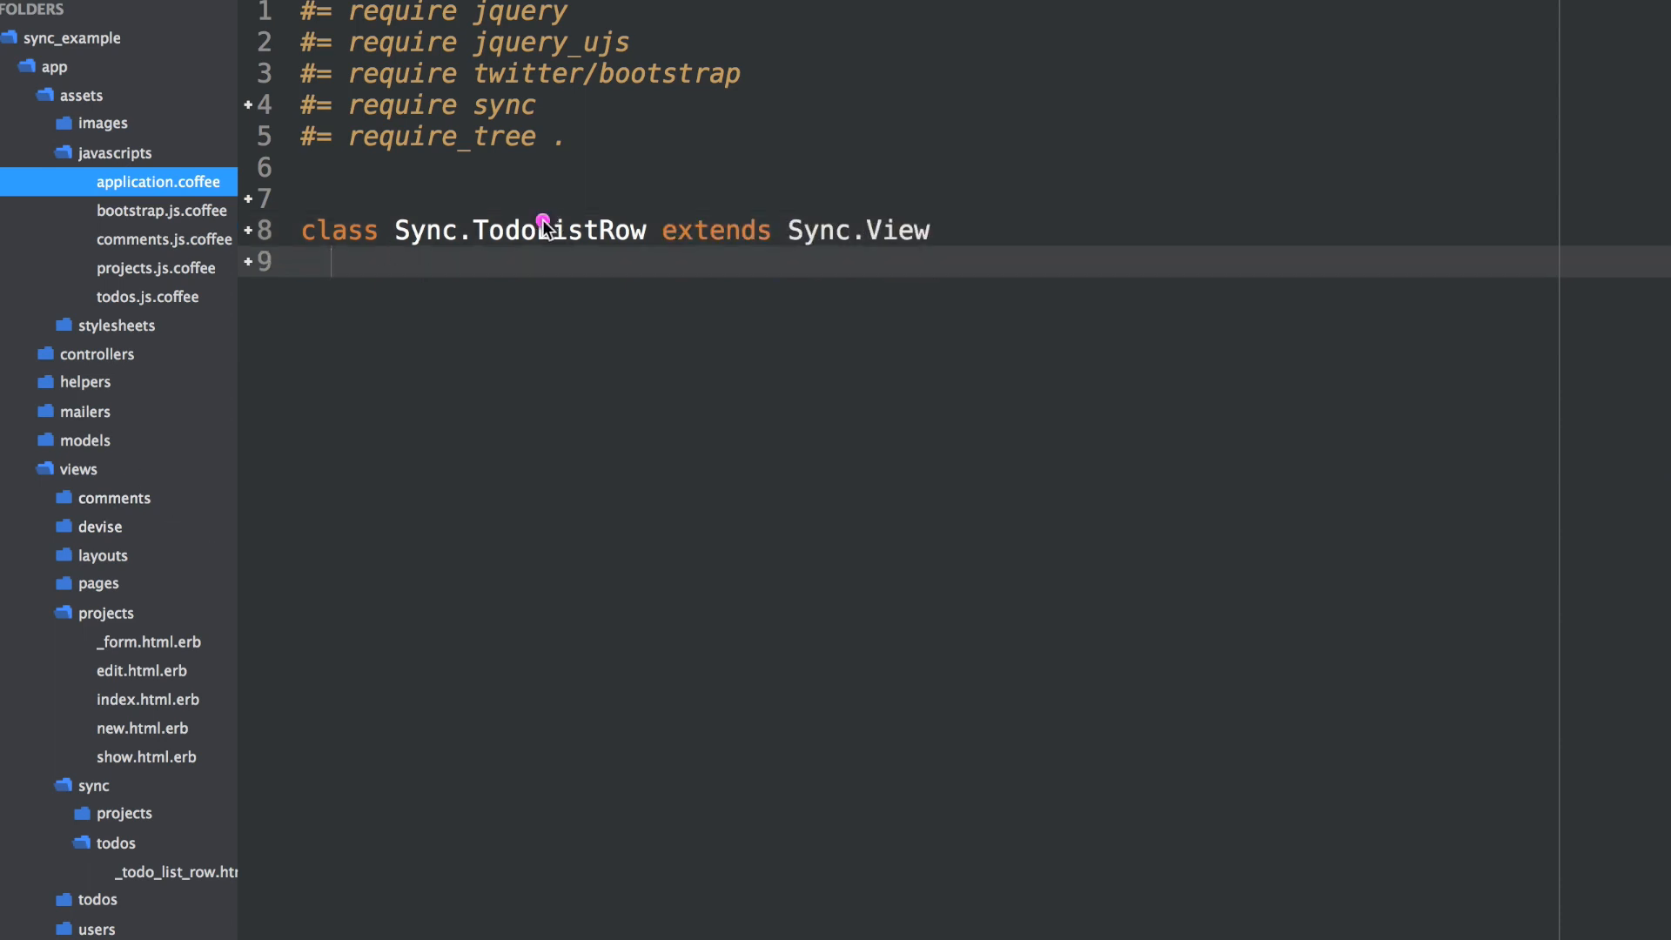
pyautogui.doubleClick(559, 230)
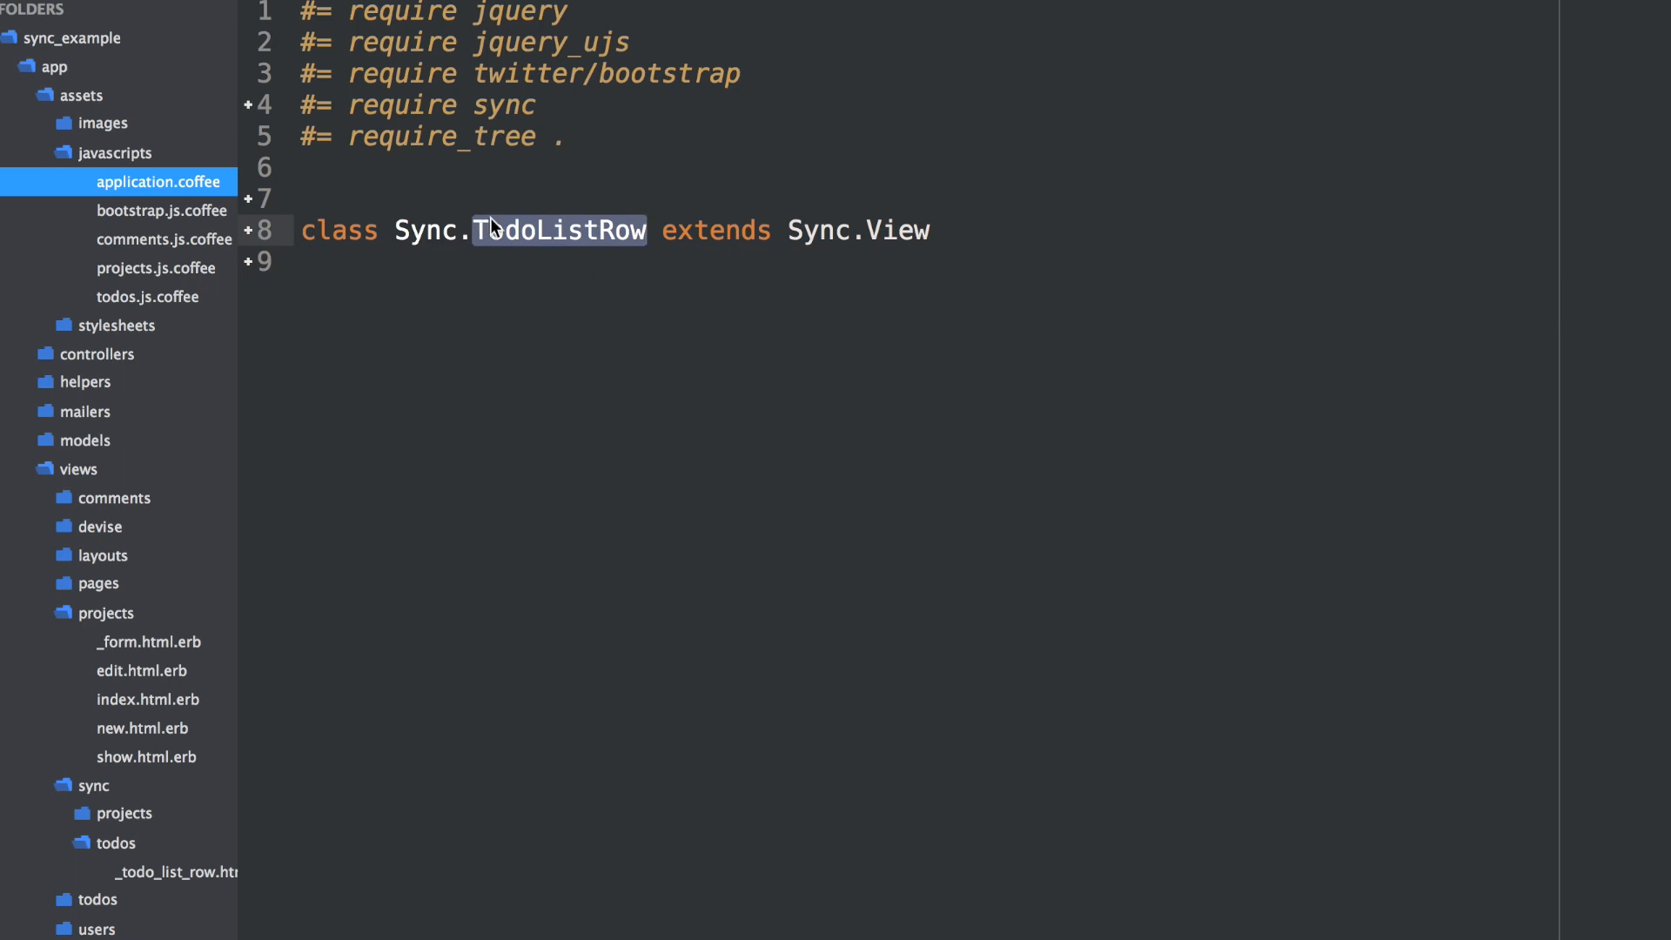
pyautogui.click(784, 229)
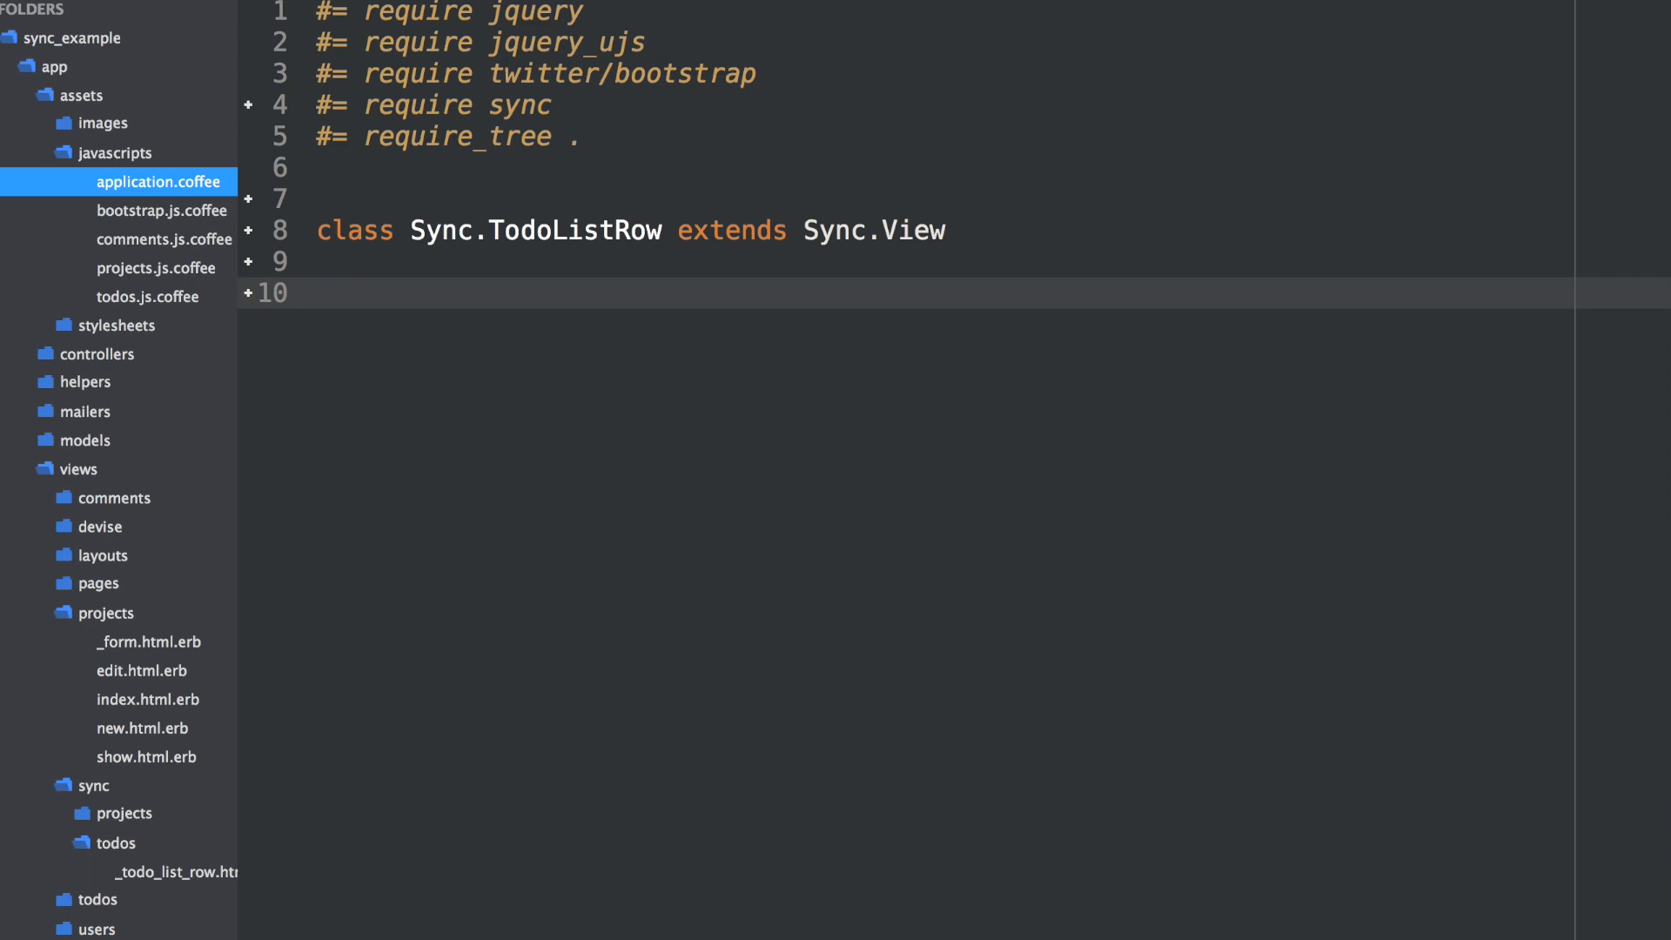
# Step: Add a beforeInsert hook that calls $el.hide() on the new row
pyautogui.write('beforeInse')
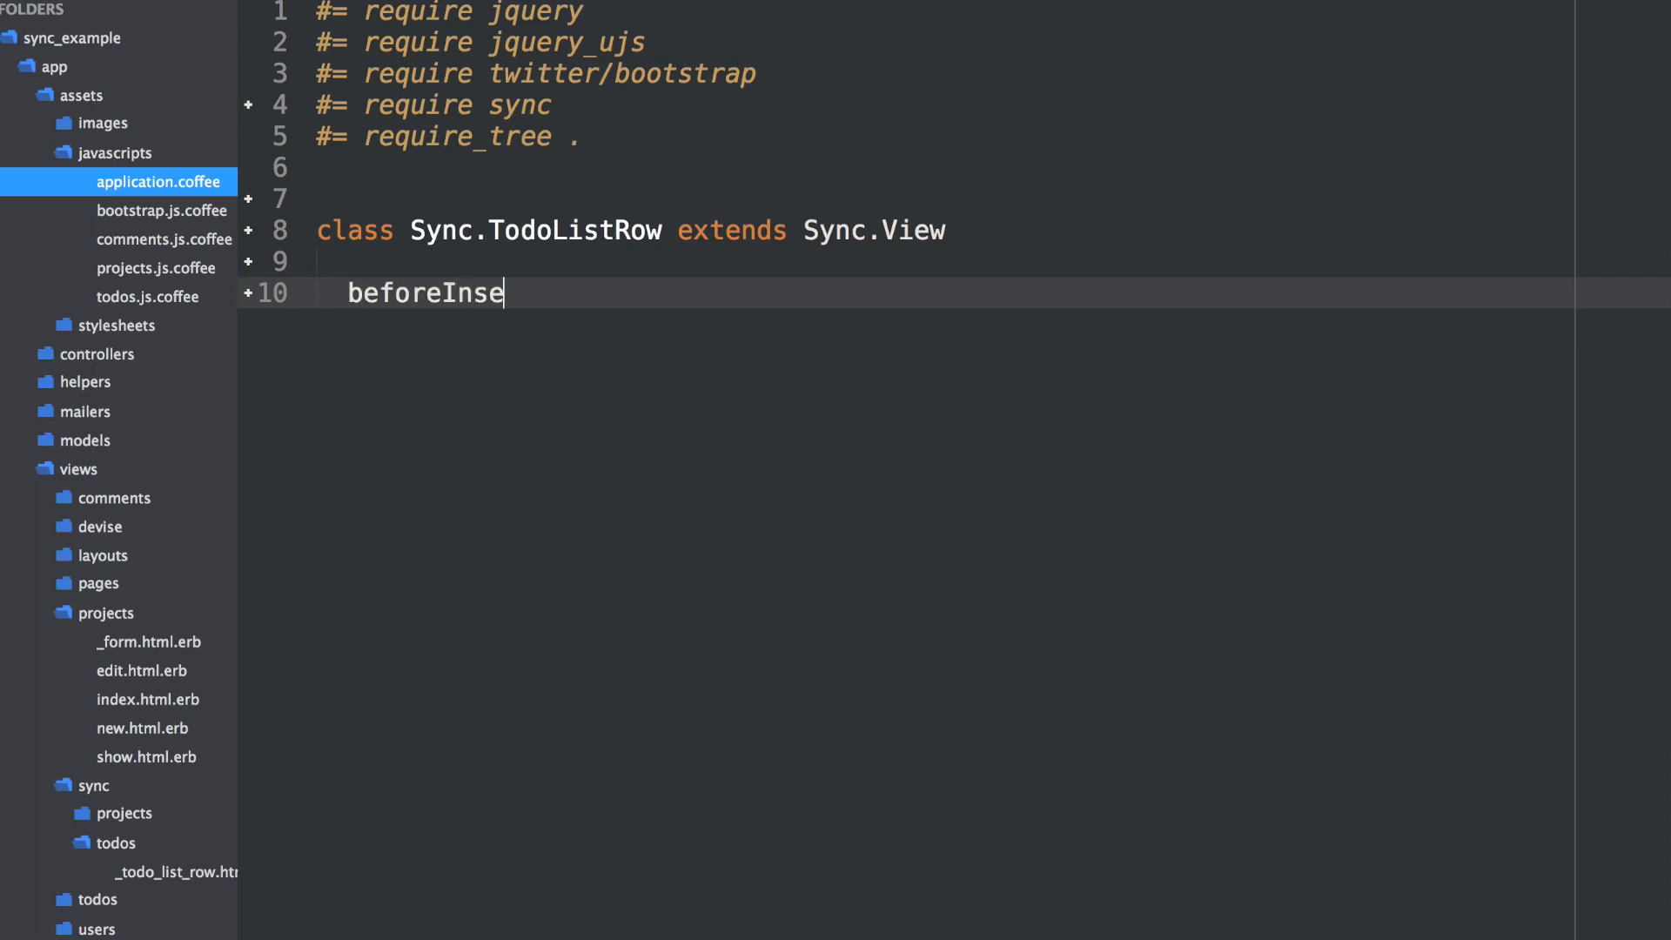
pyautogui.write('rt: ($el) ->')
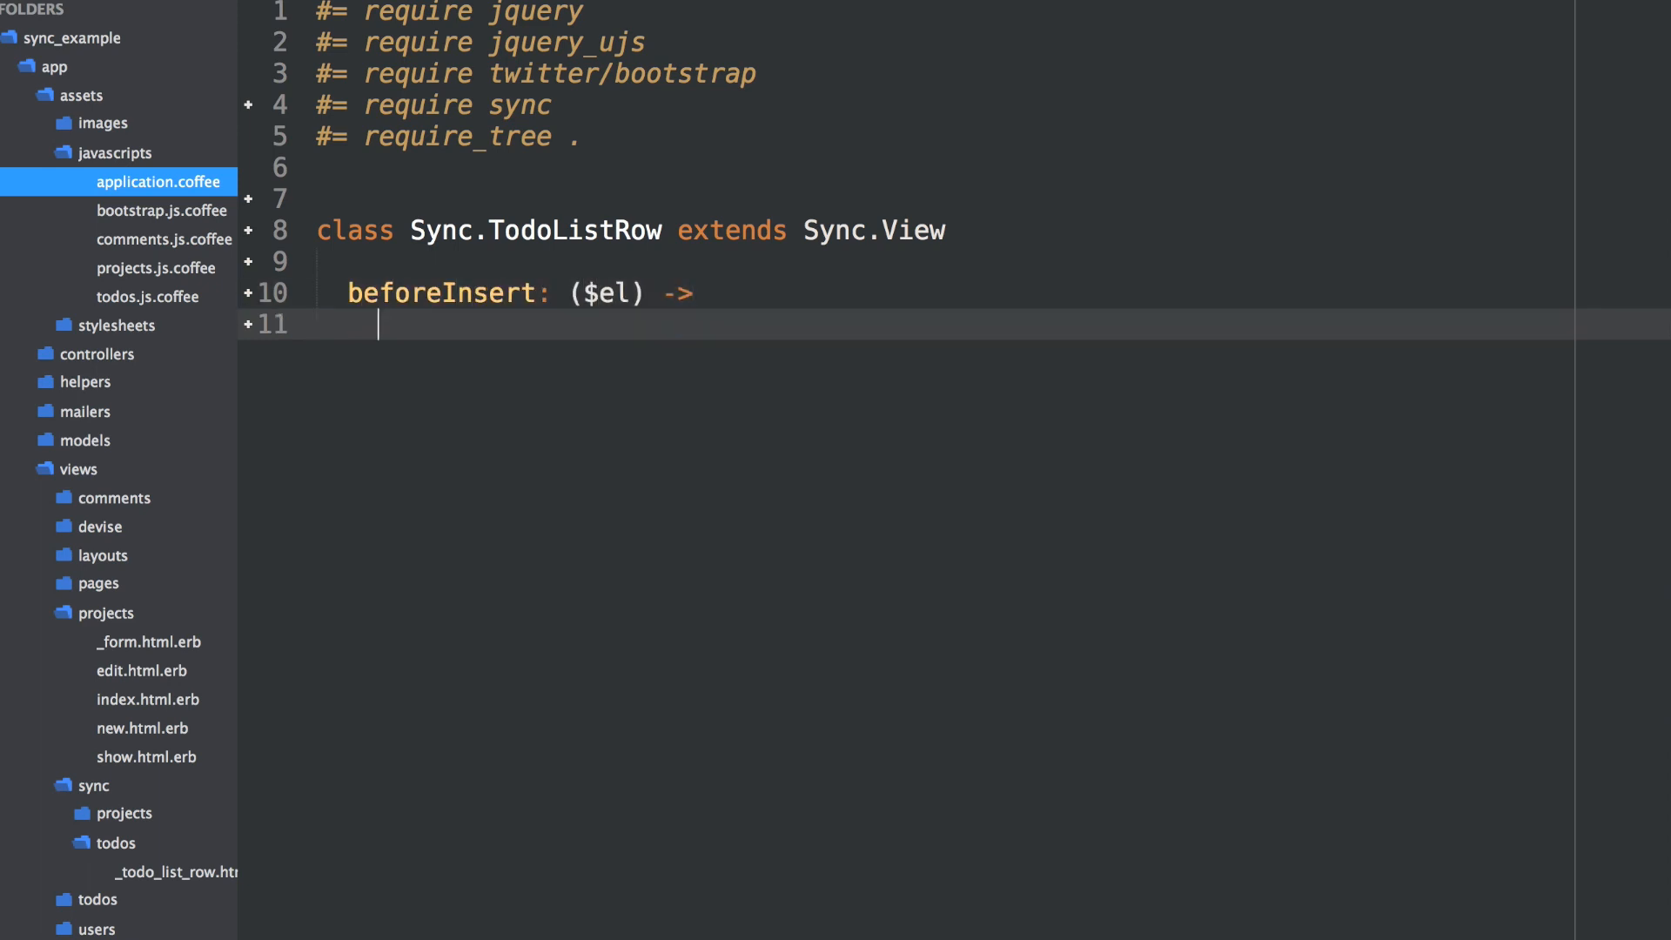
pyautogui.write('$el')
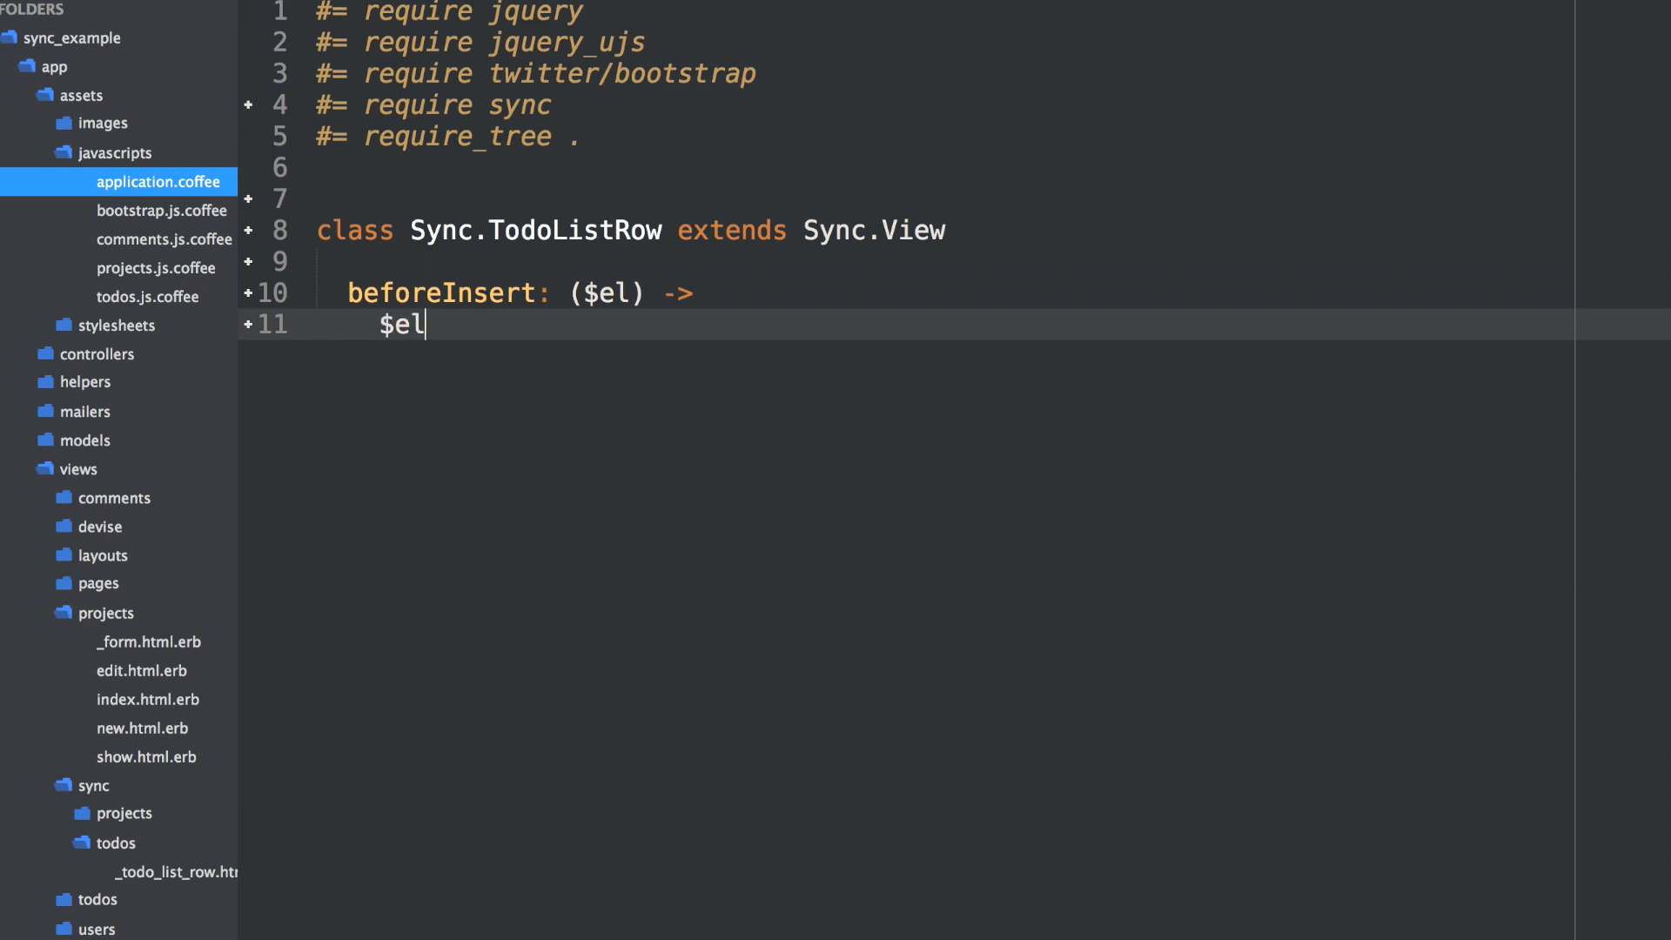
pyautogui.write('.hide()')
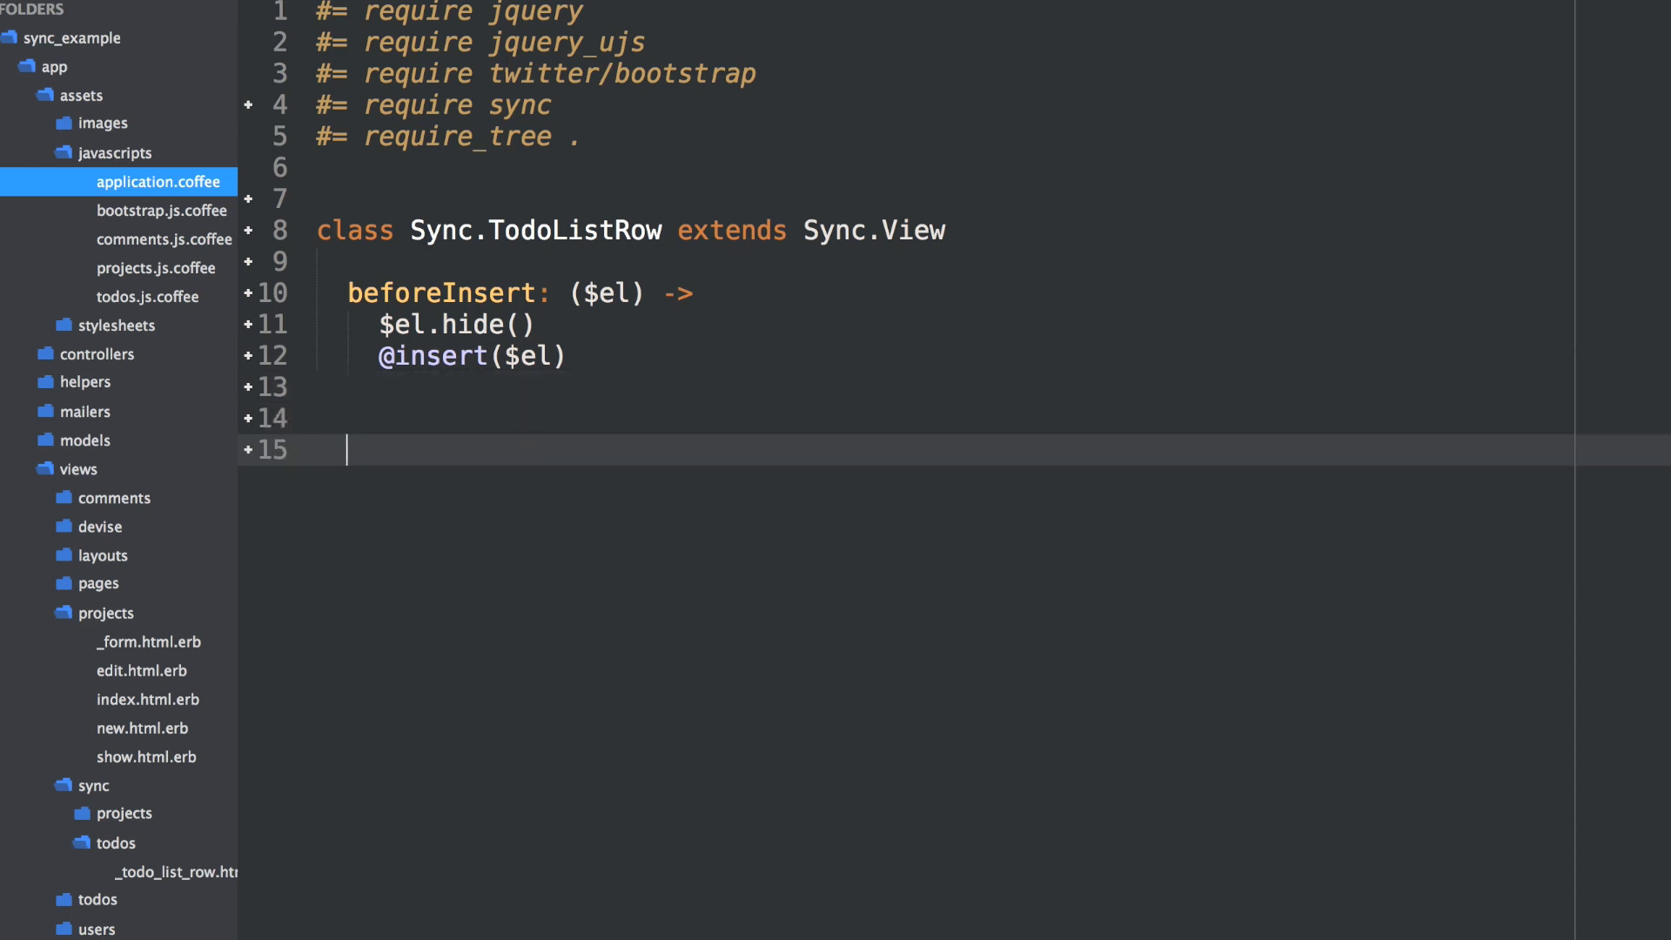
# Step: Add an afterInsert hook with @$el.fadeIn('slow')
pyautogui.write('afterInsert: ->')
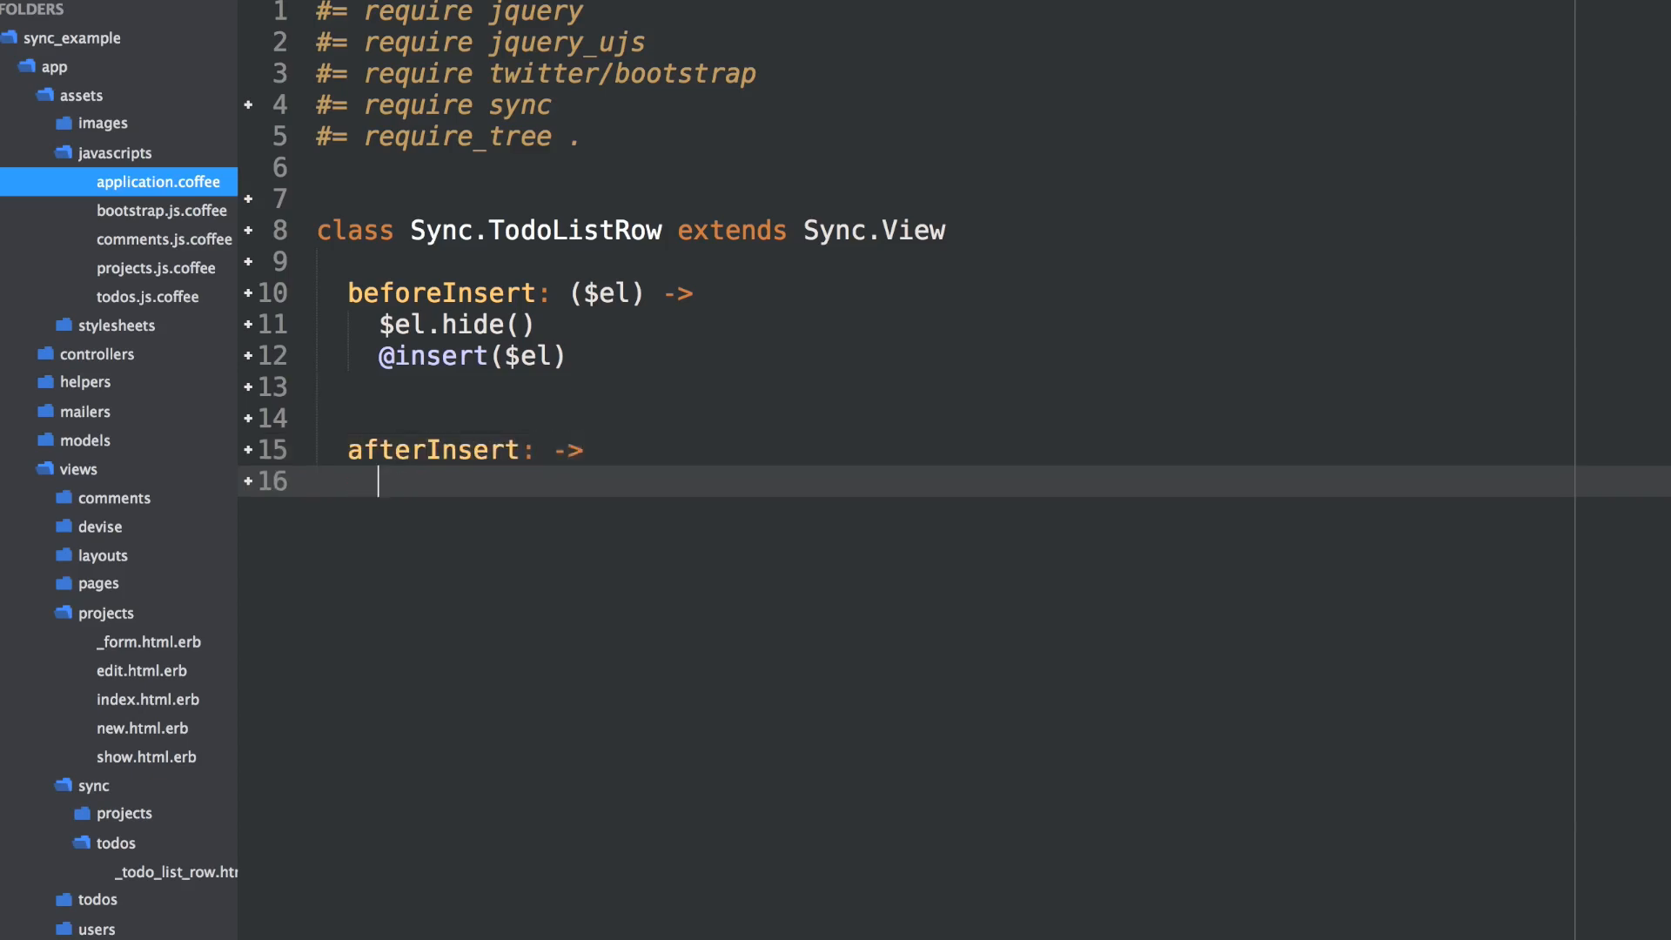
pyautogui.write('@$el.')
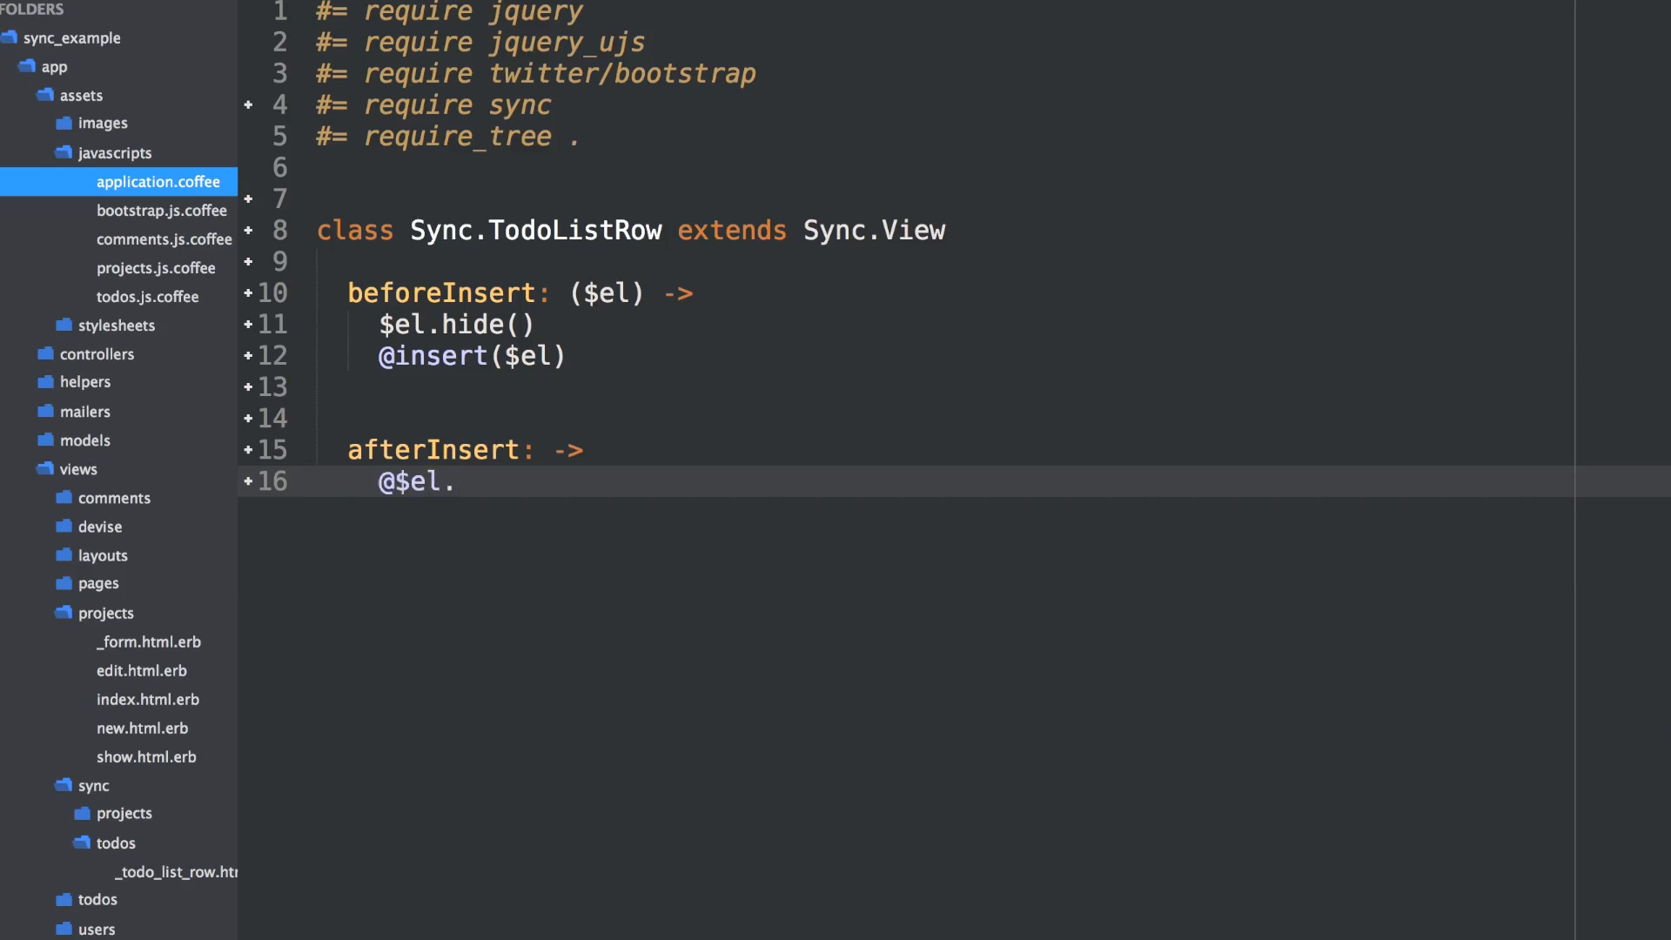
pyautogui.write('fade')
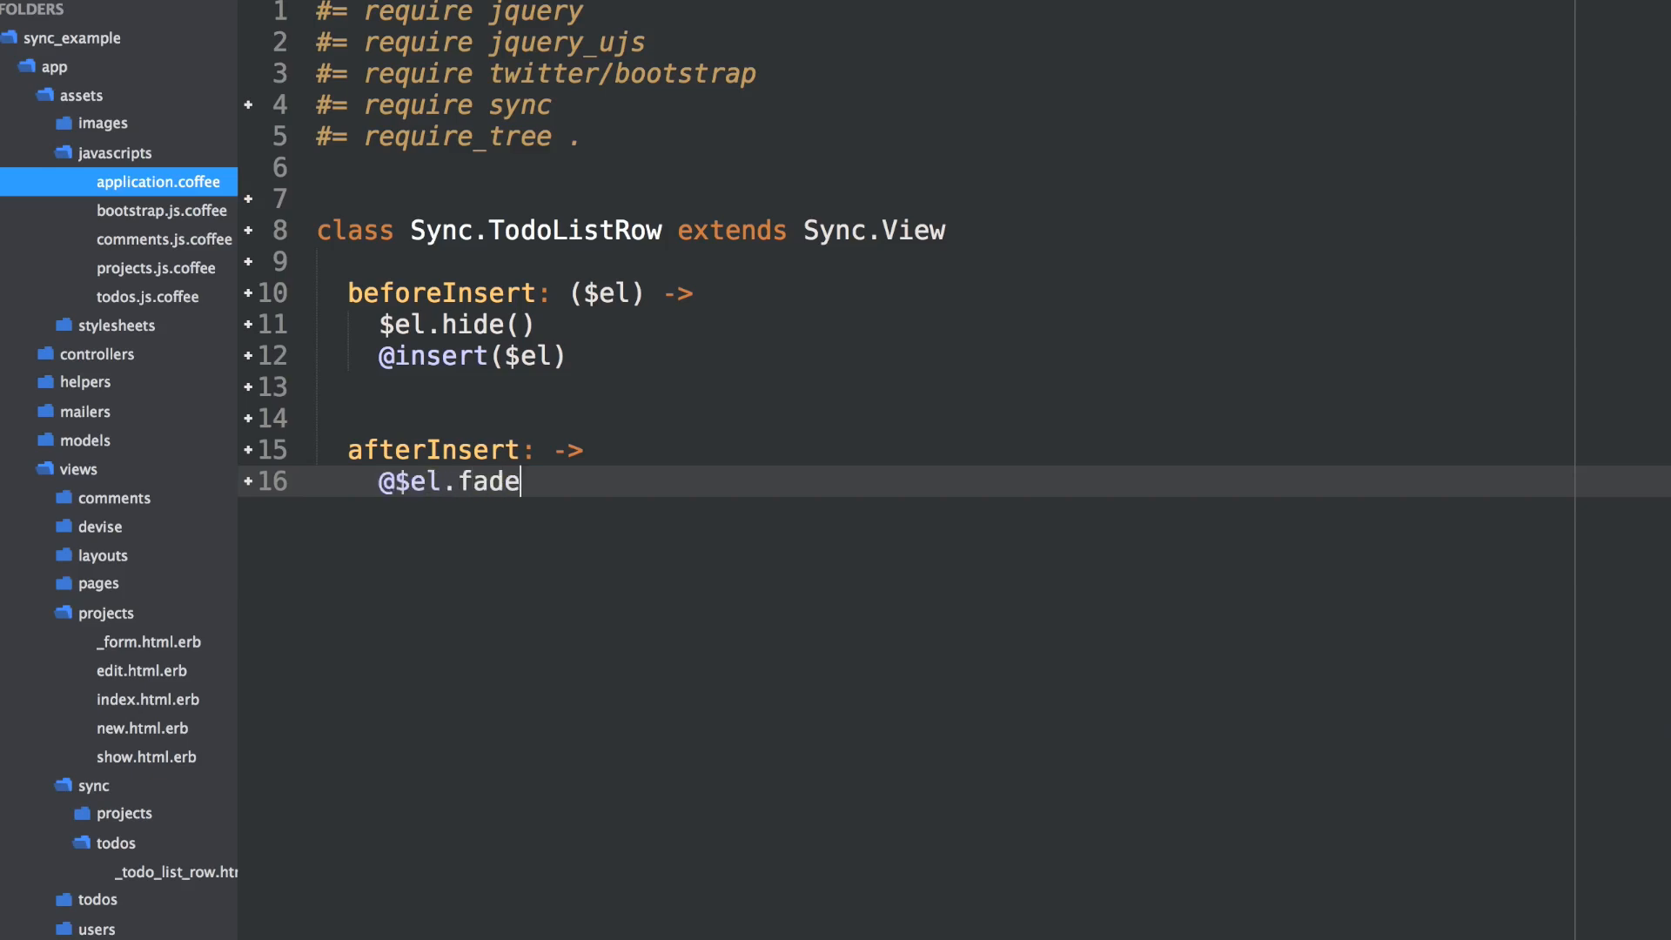
pyautogui.write("In('slow')")
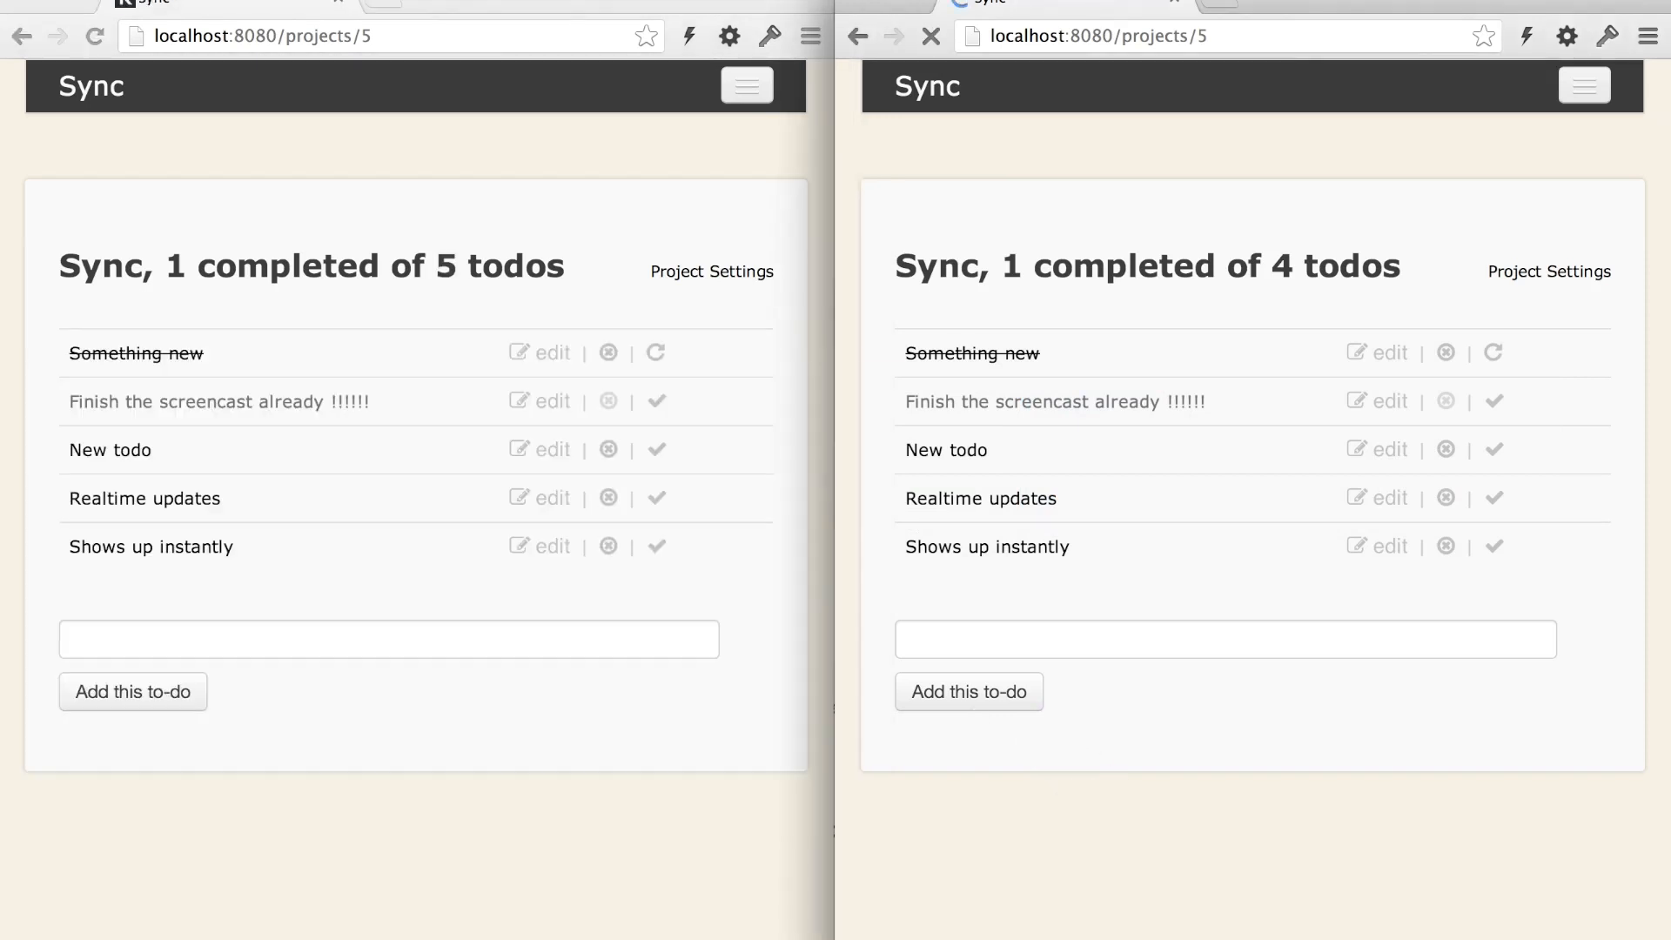
# Step: Add the todos 'Should fade in' and 'Fades in on both screens'
pyautogui.click(388, 639)
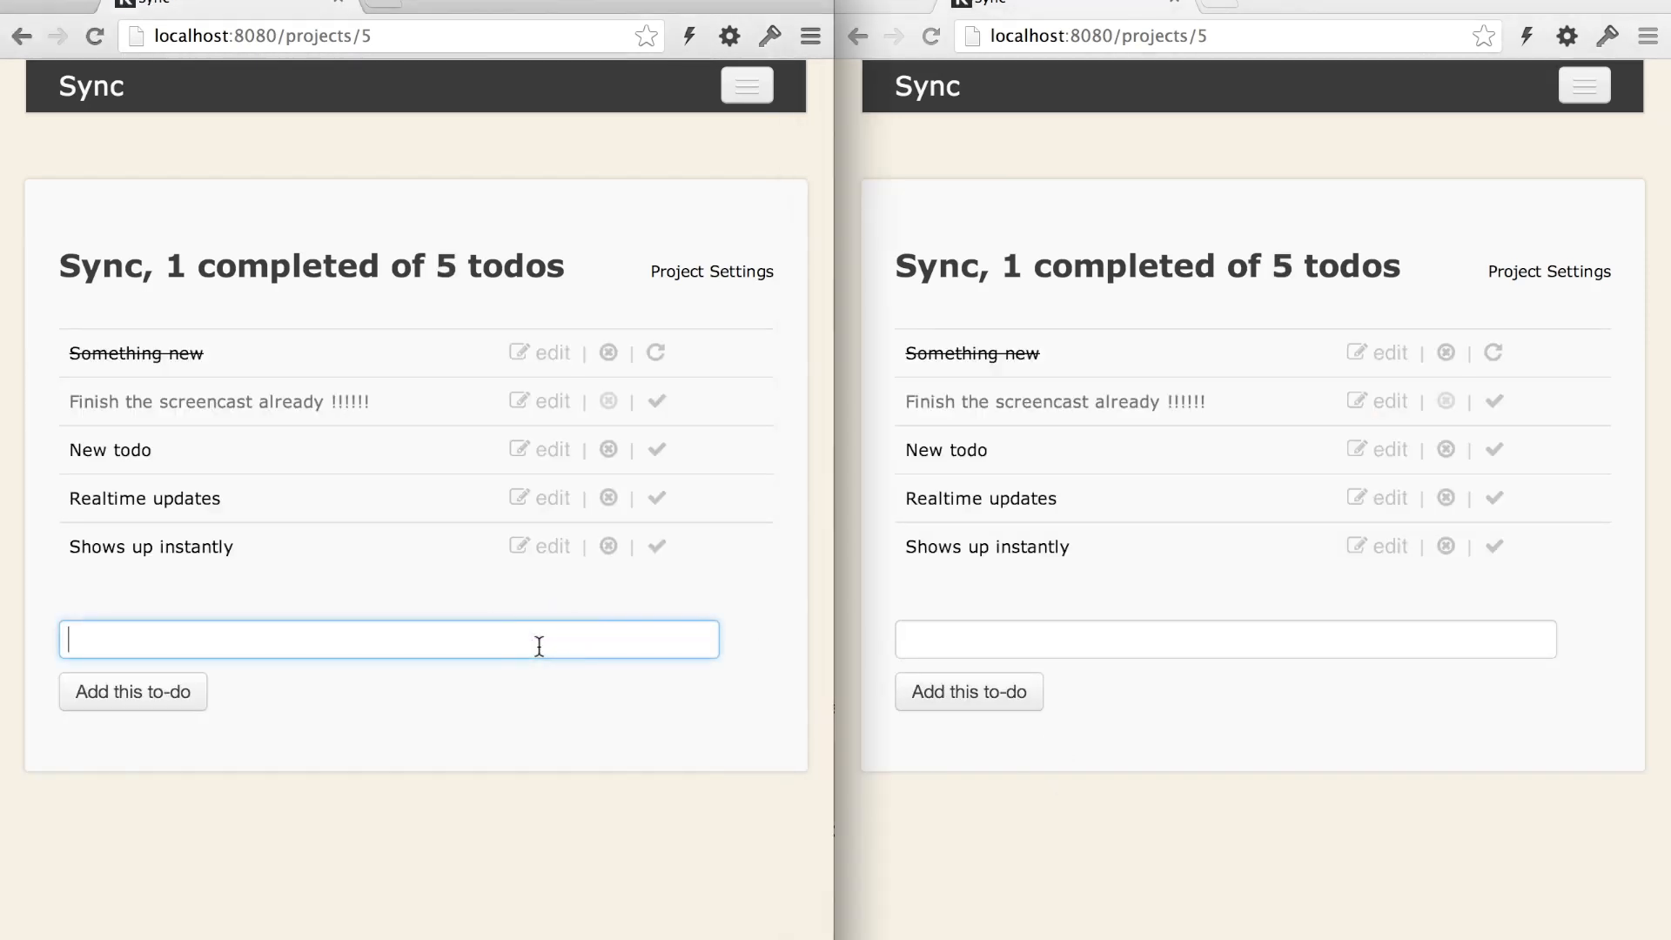
pyautogui.write('Should fade in')
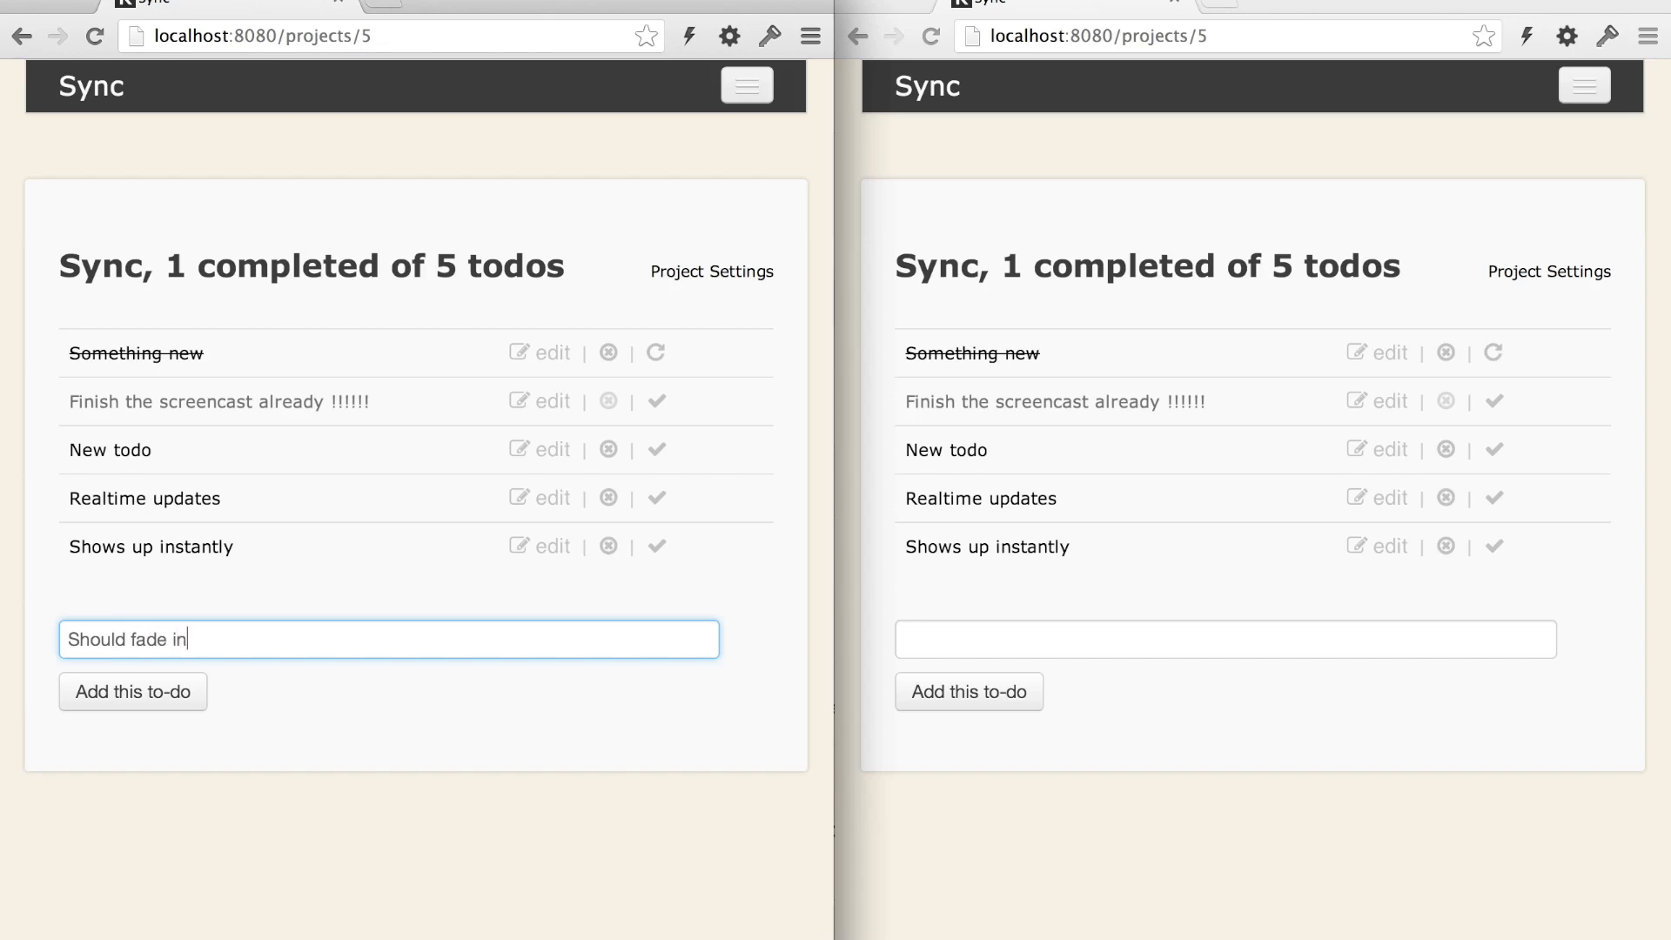
pyautogui.click(132, 691)
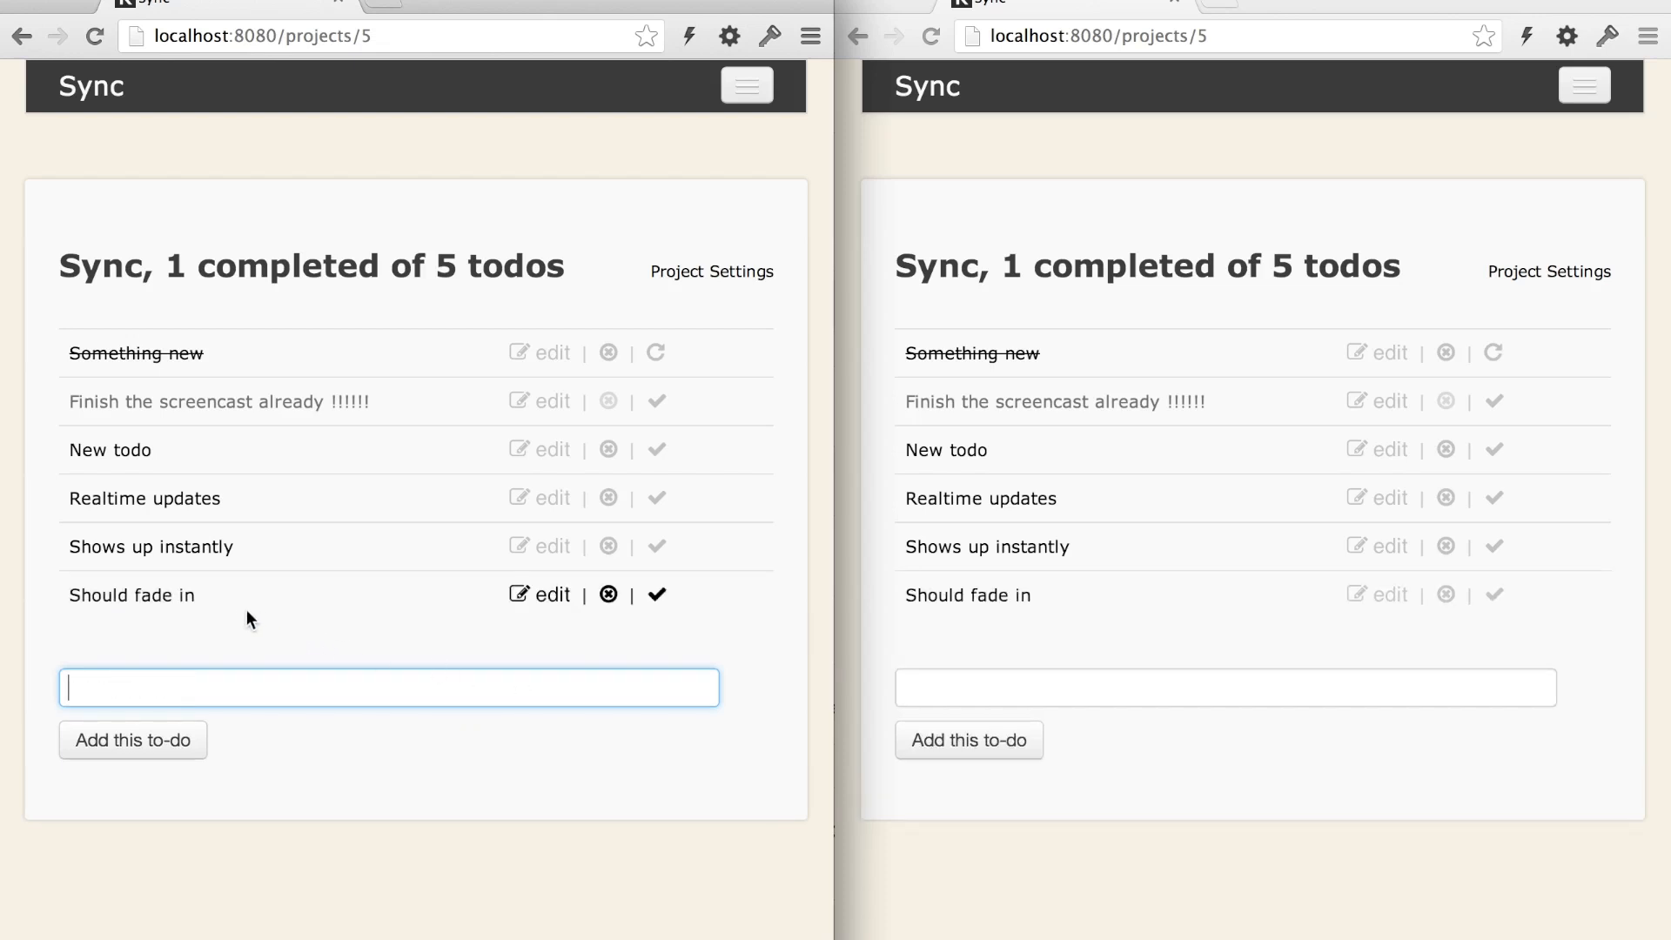
pyautogui.write('Fades in on')
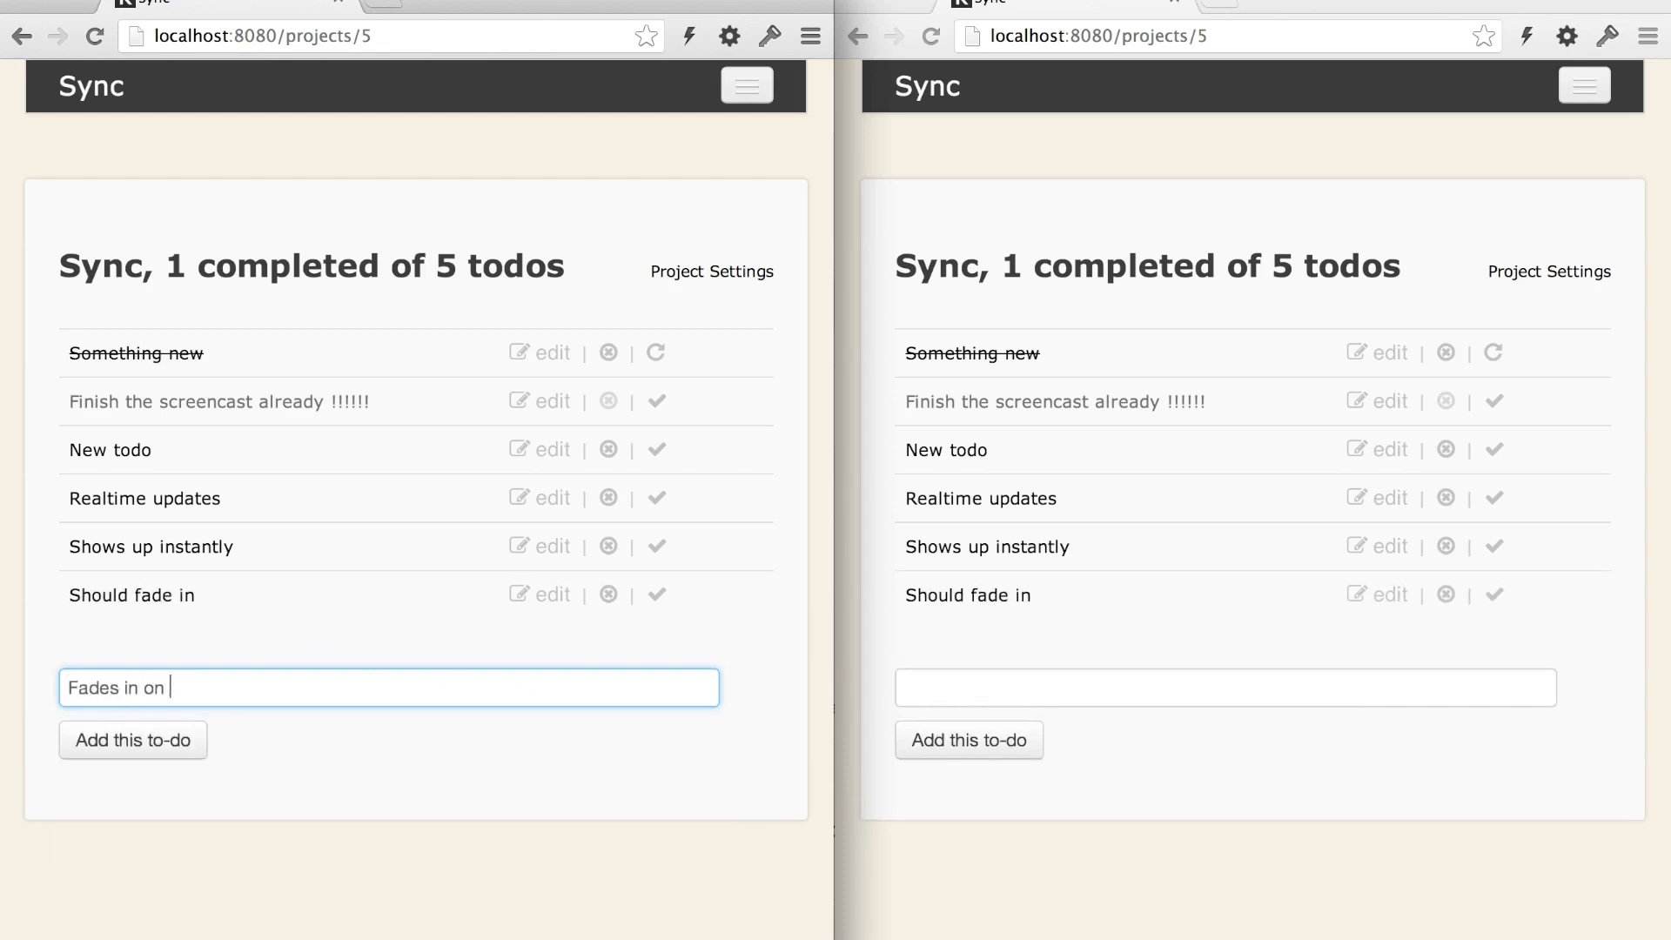
pyautogui.write('both scren')
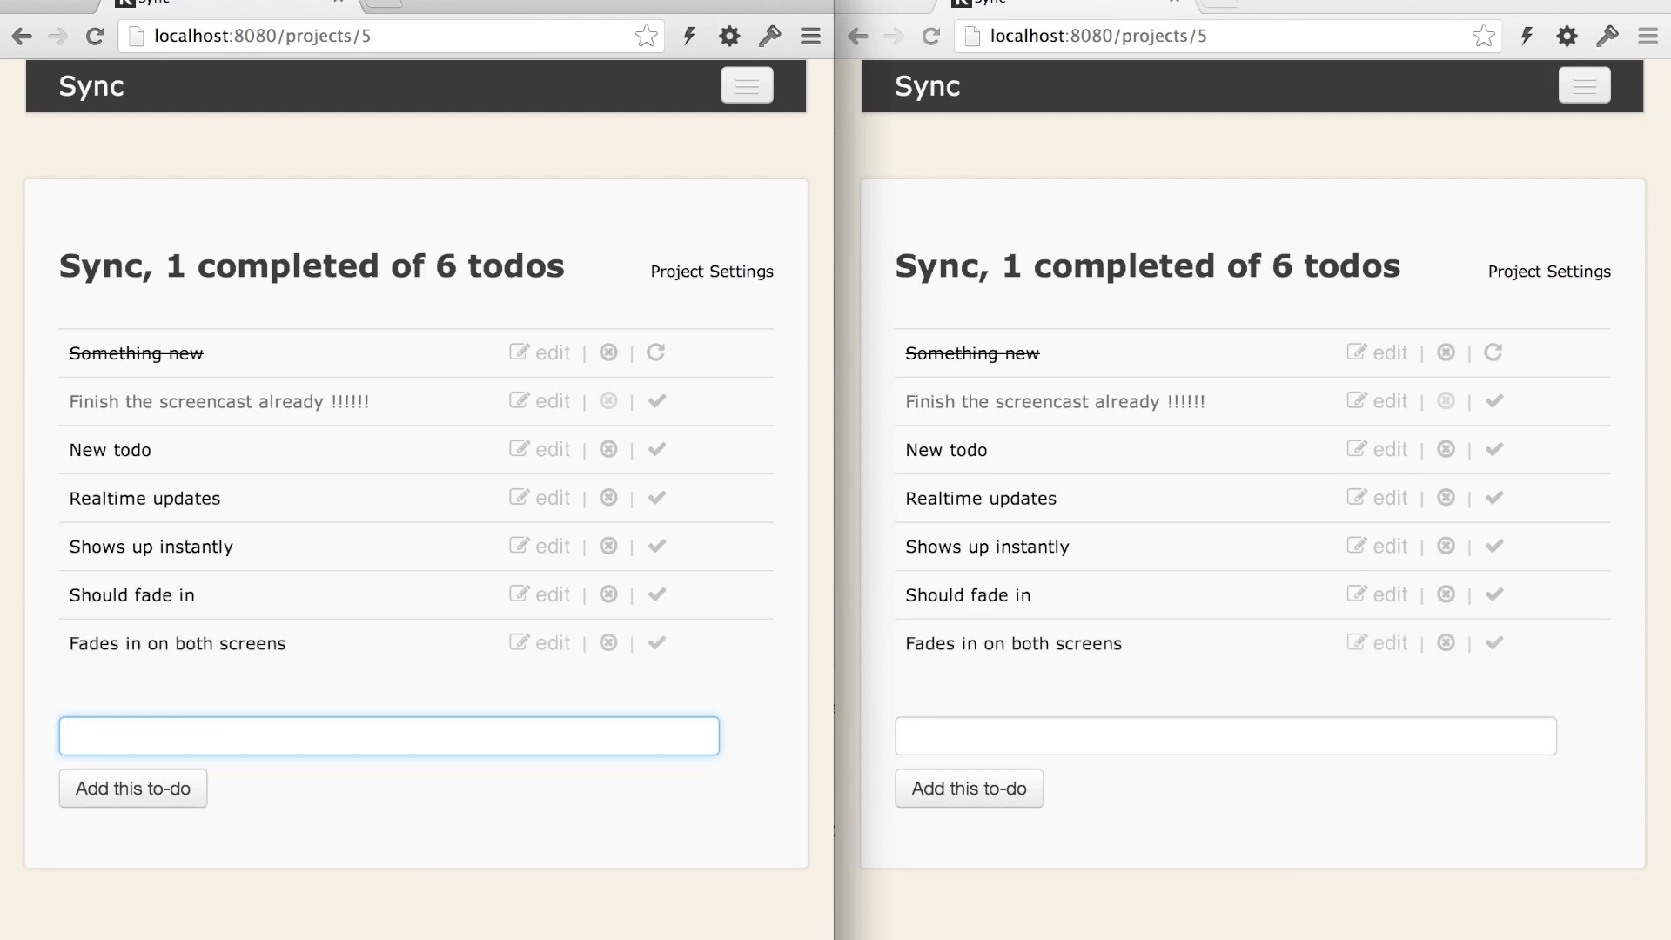
pyautogui.moveTo(373, 722)
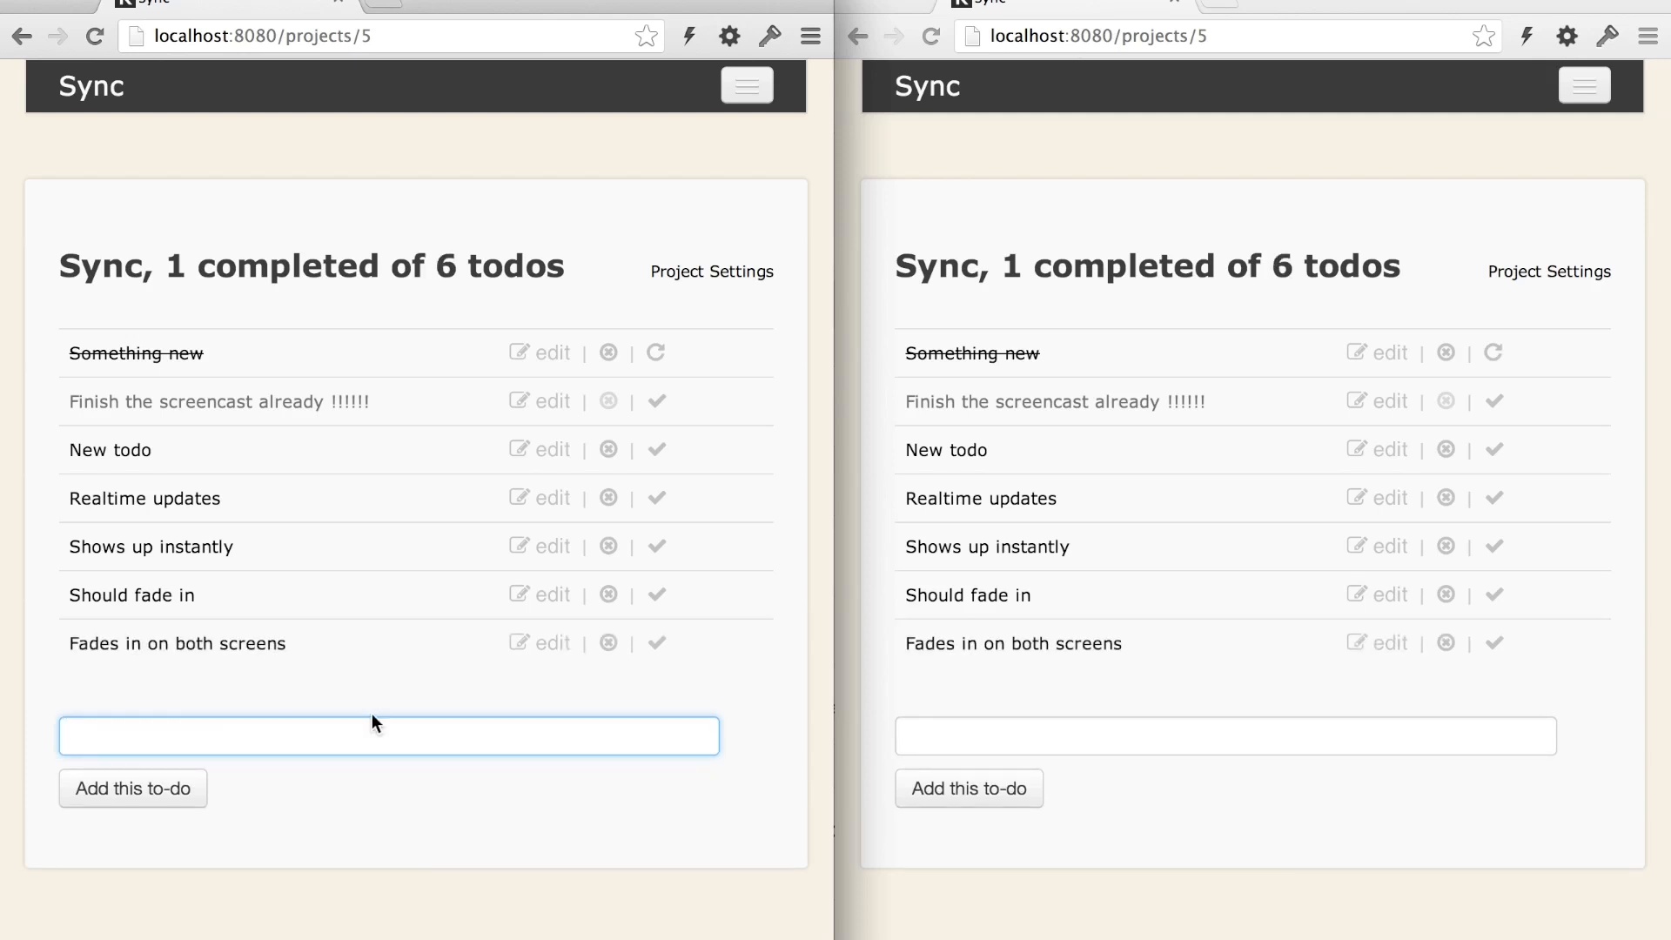
# Step: Delete the Fades in on both screens todo and confirm the dialog
pyautogui.click(608, 642)
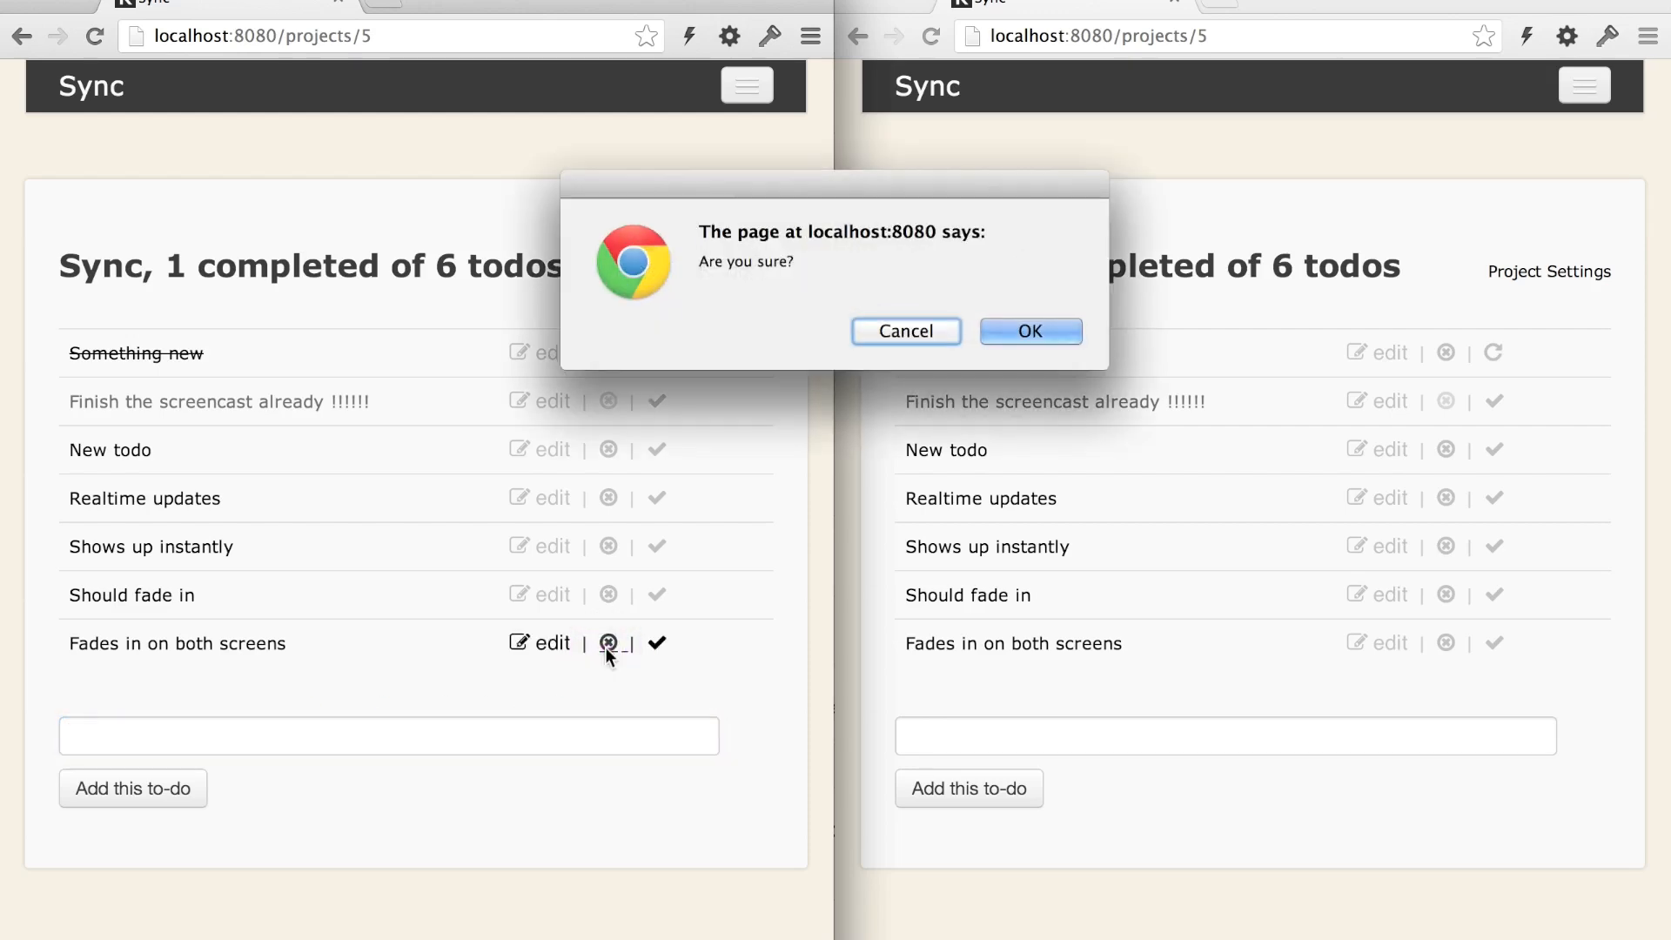
pyautogui.click(1027, 330)
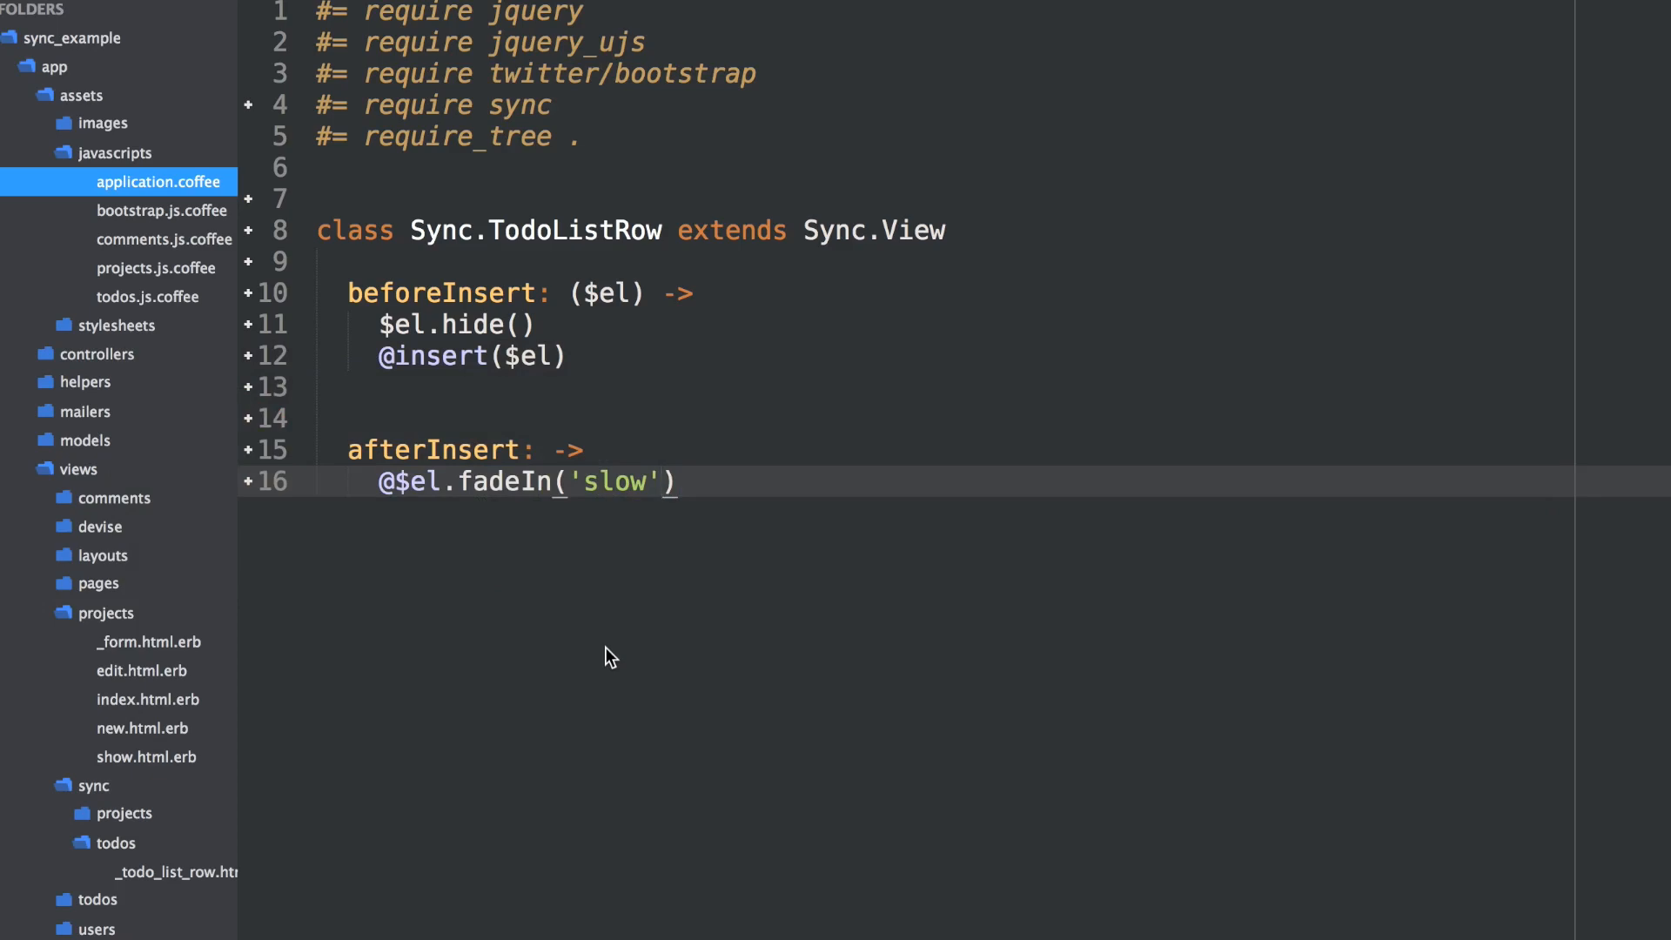
pyautogui.press('enter')
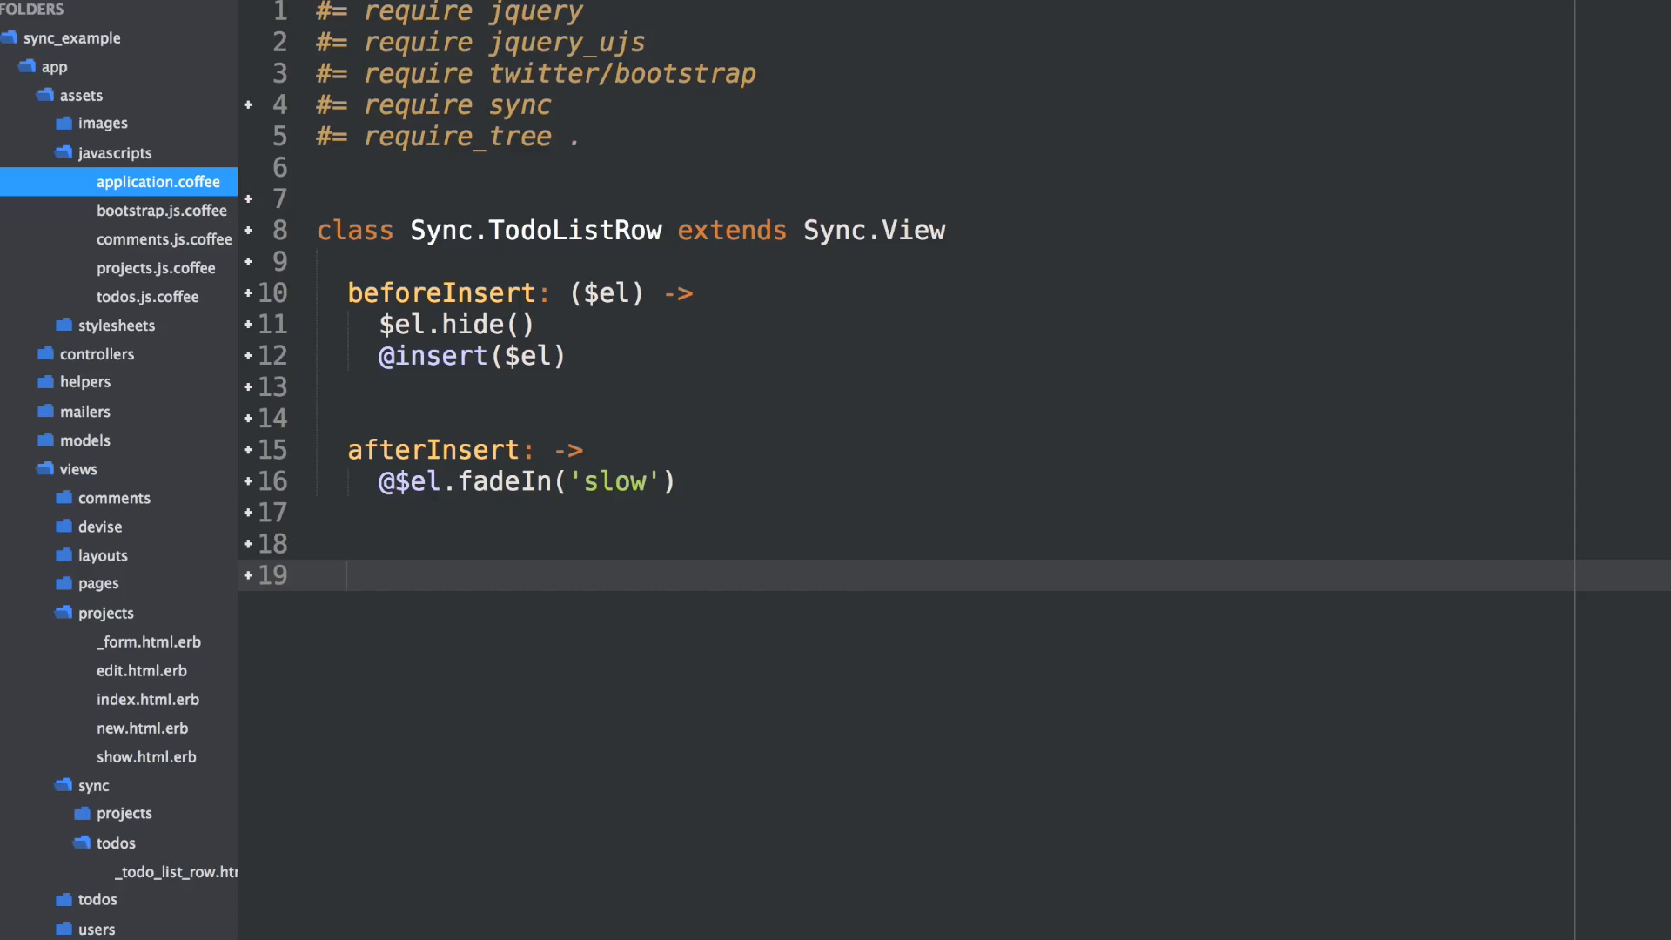
pyautogui.write('beforeRemove')
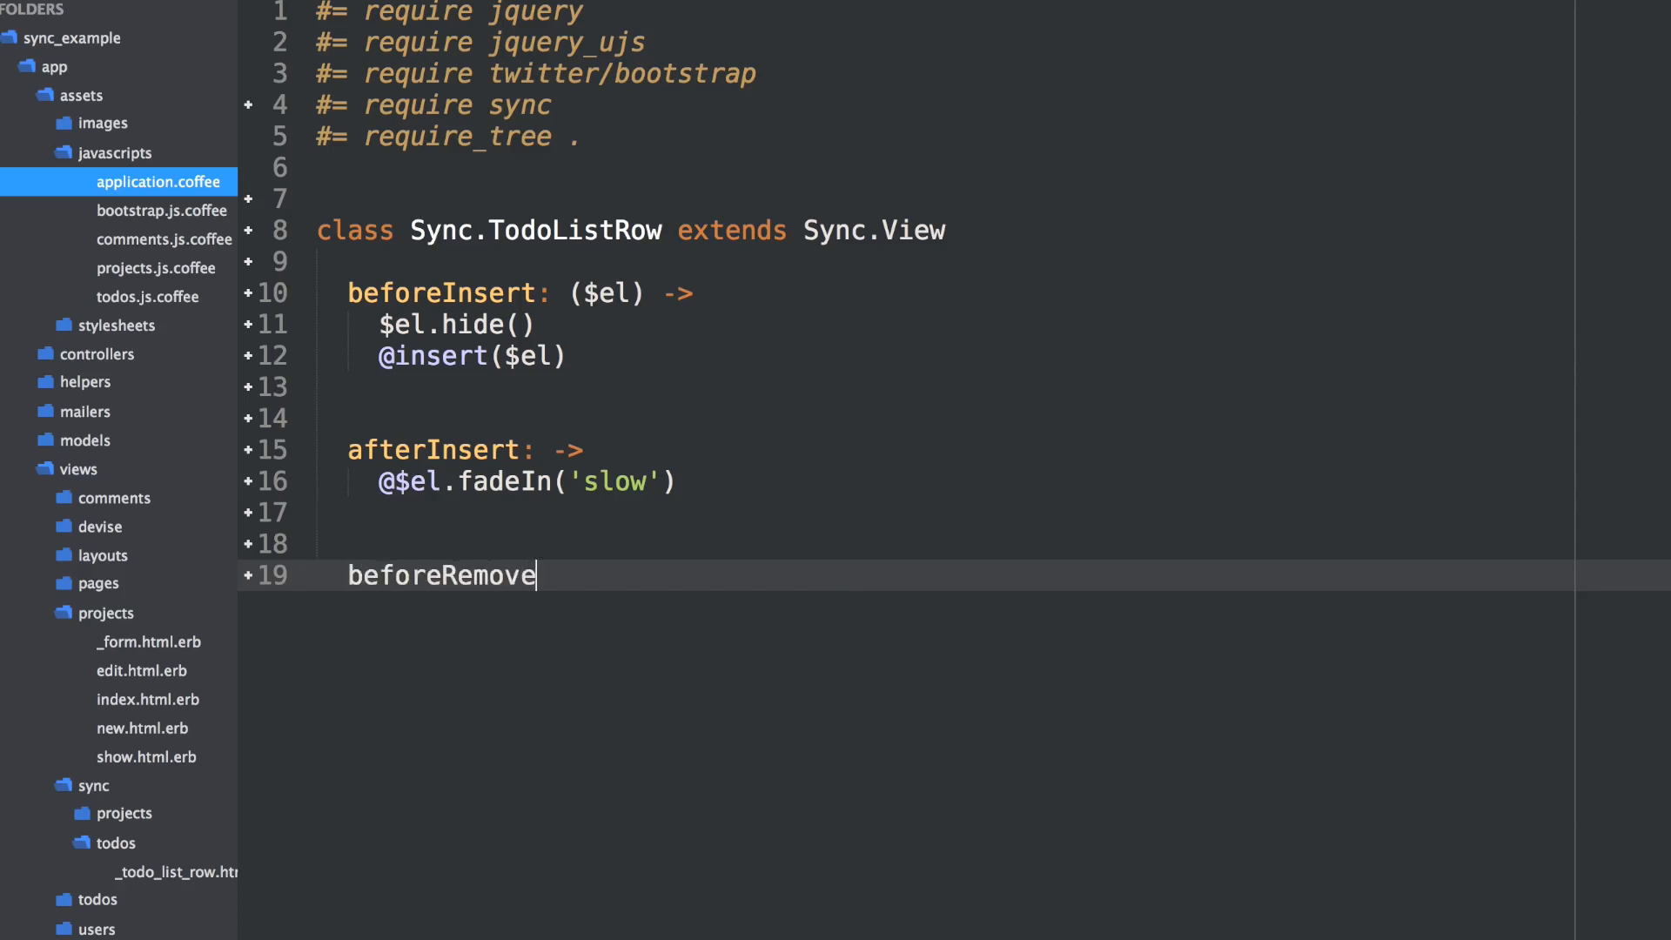
pyautogui.write(': ->')
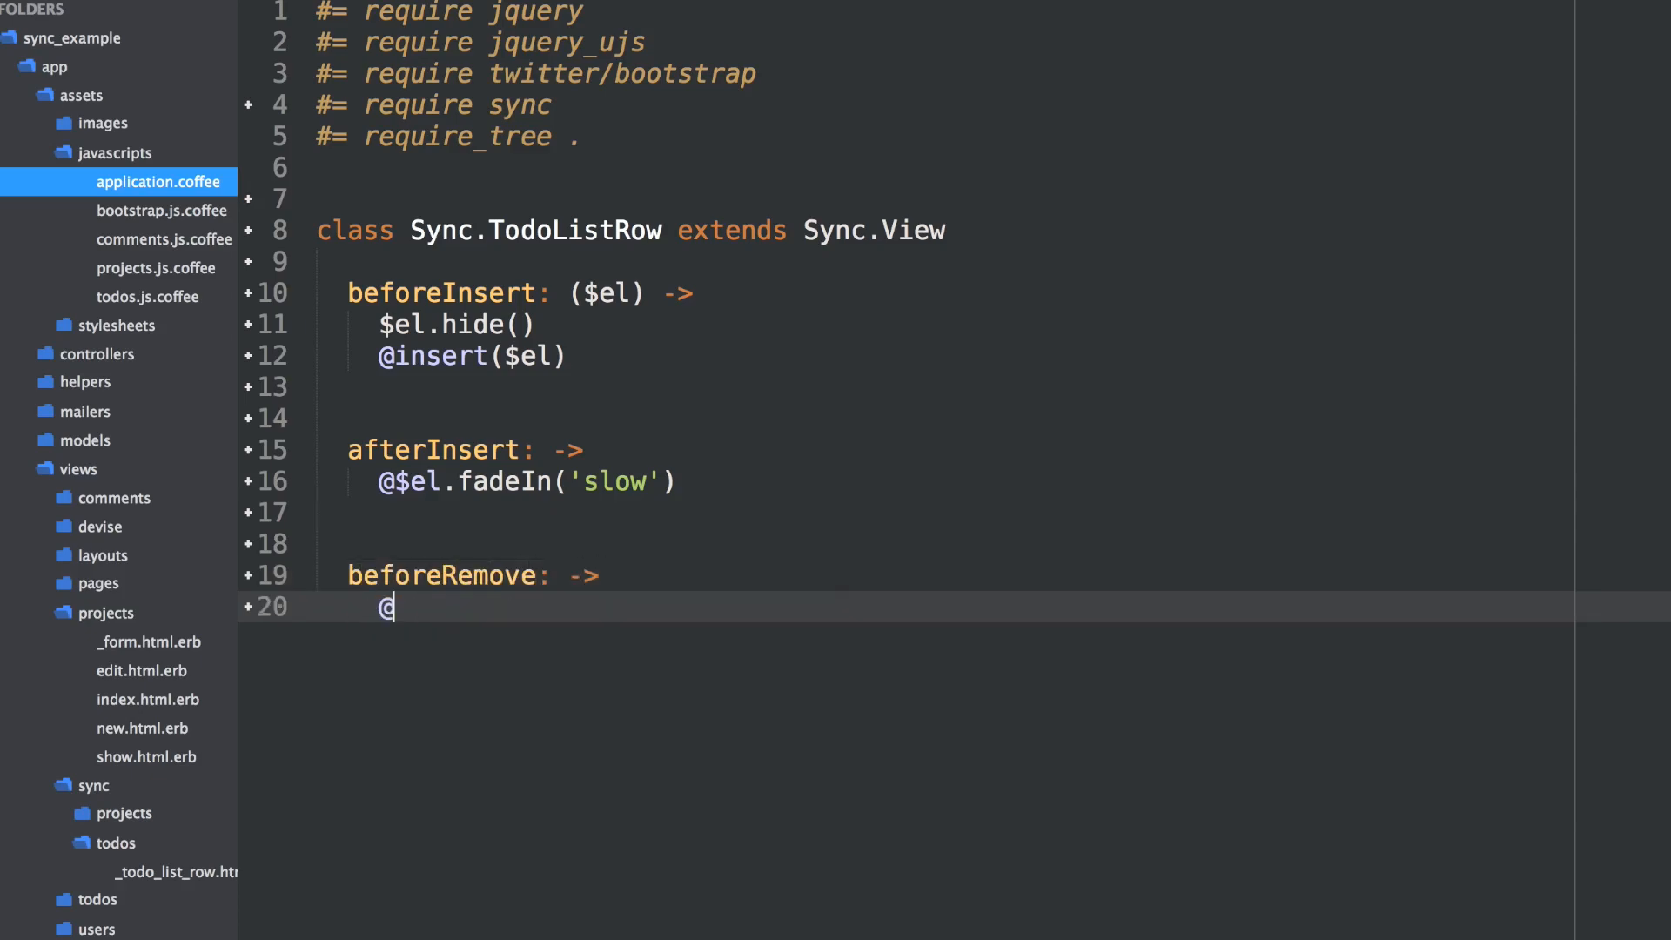
pyautogui.write('$el.')
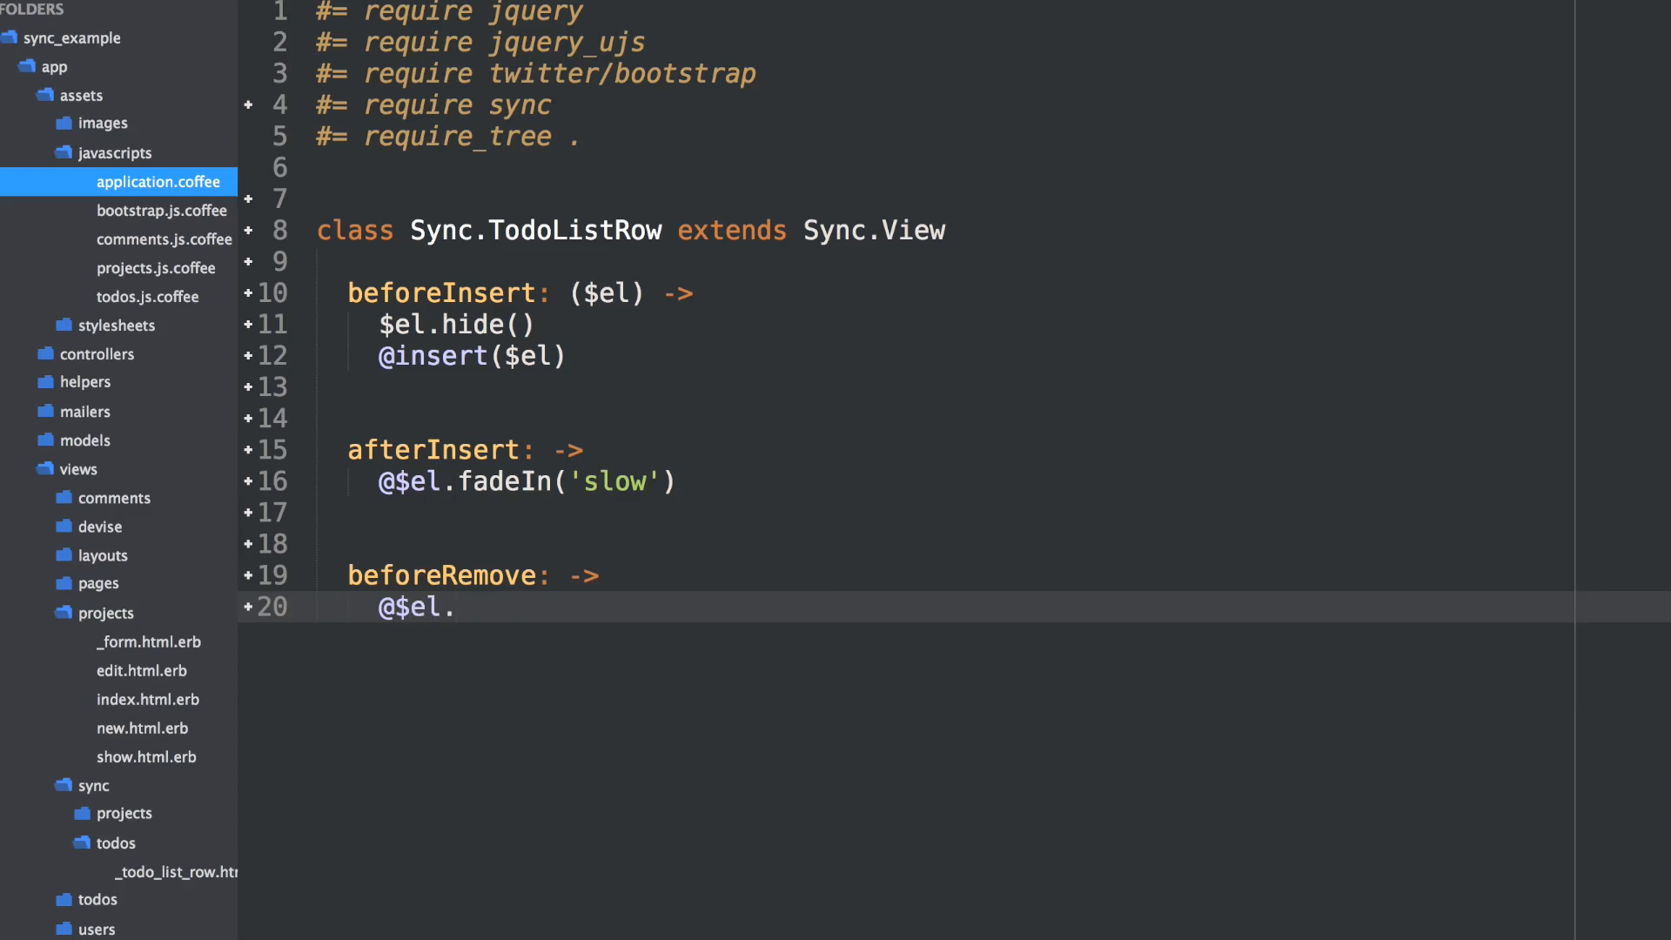
pyautogui.write("fadeOut ''")
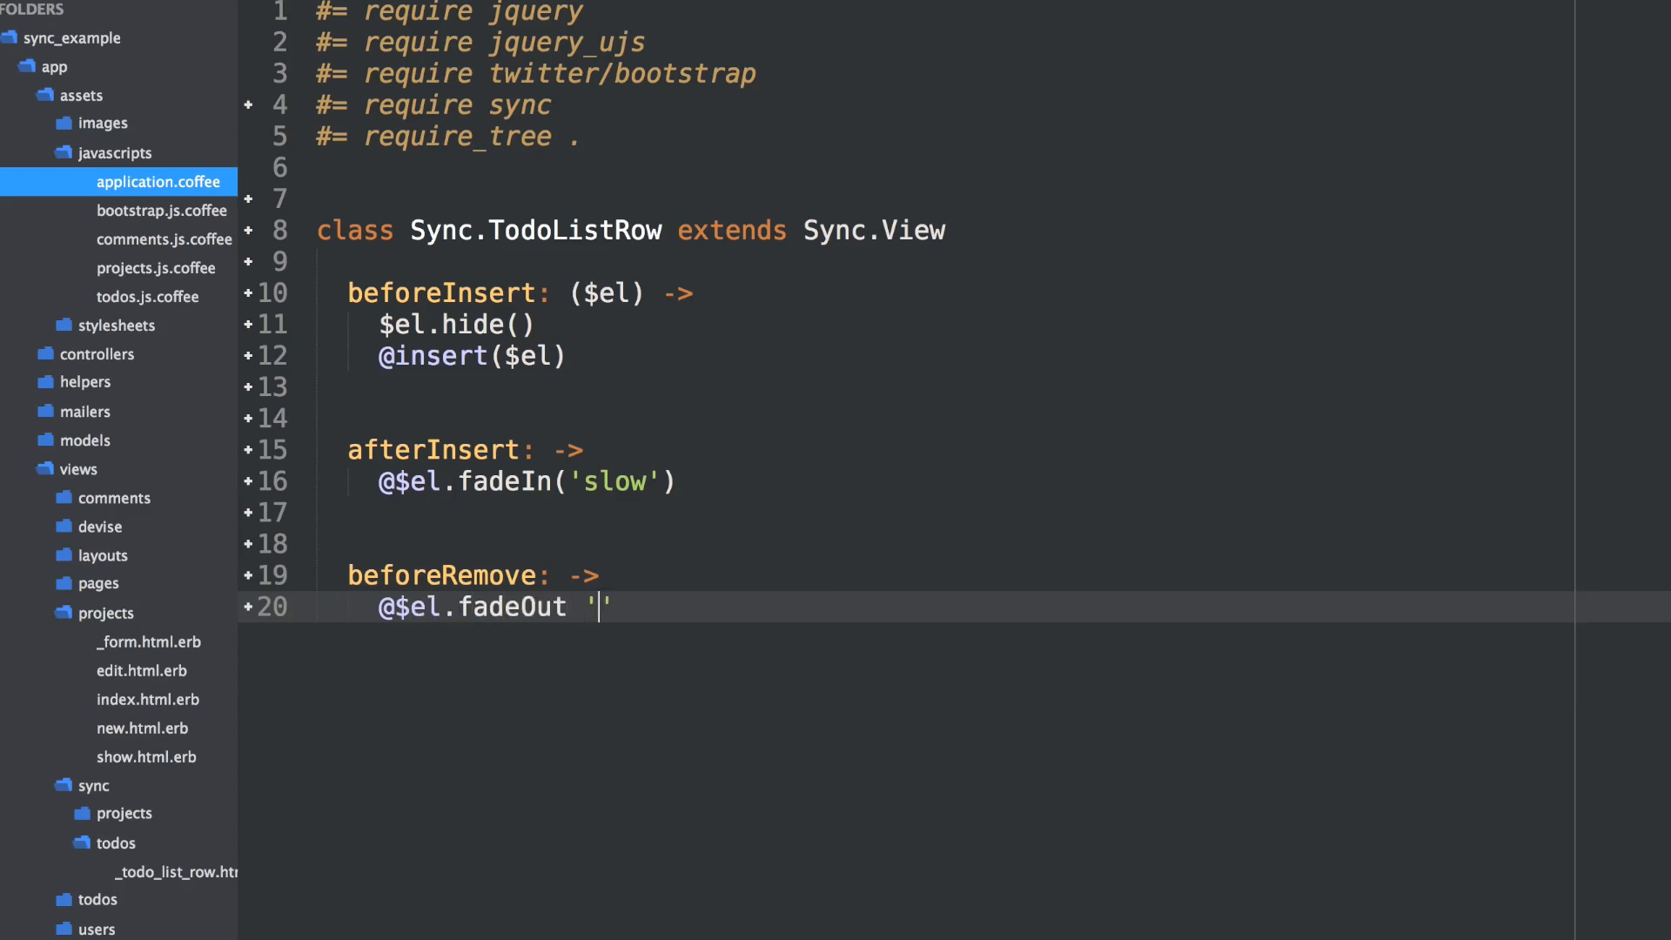
pyautogui.write("slow', =>")
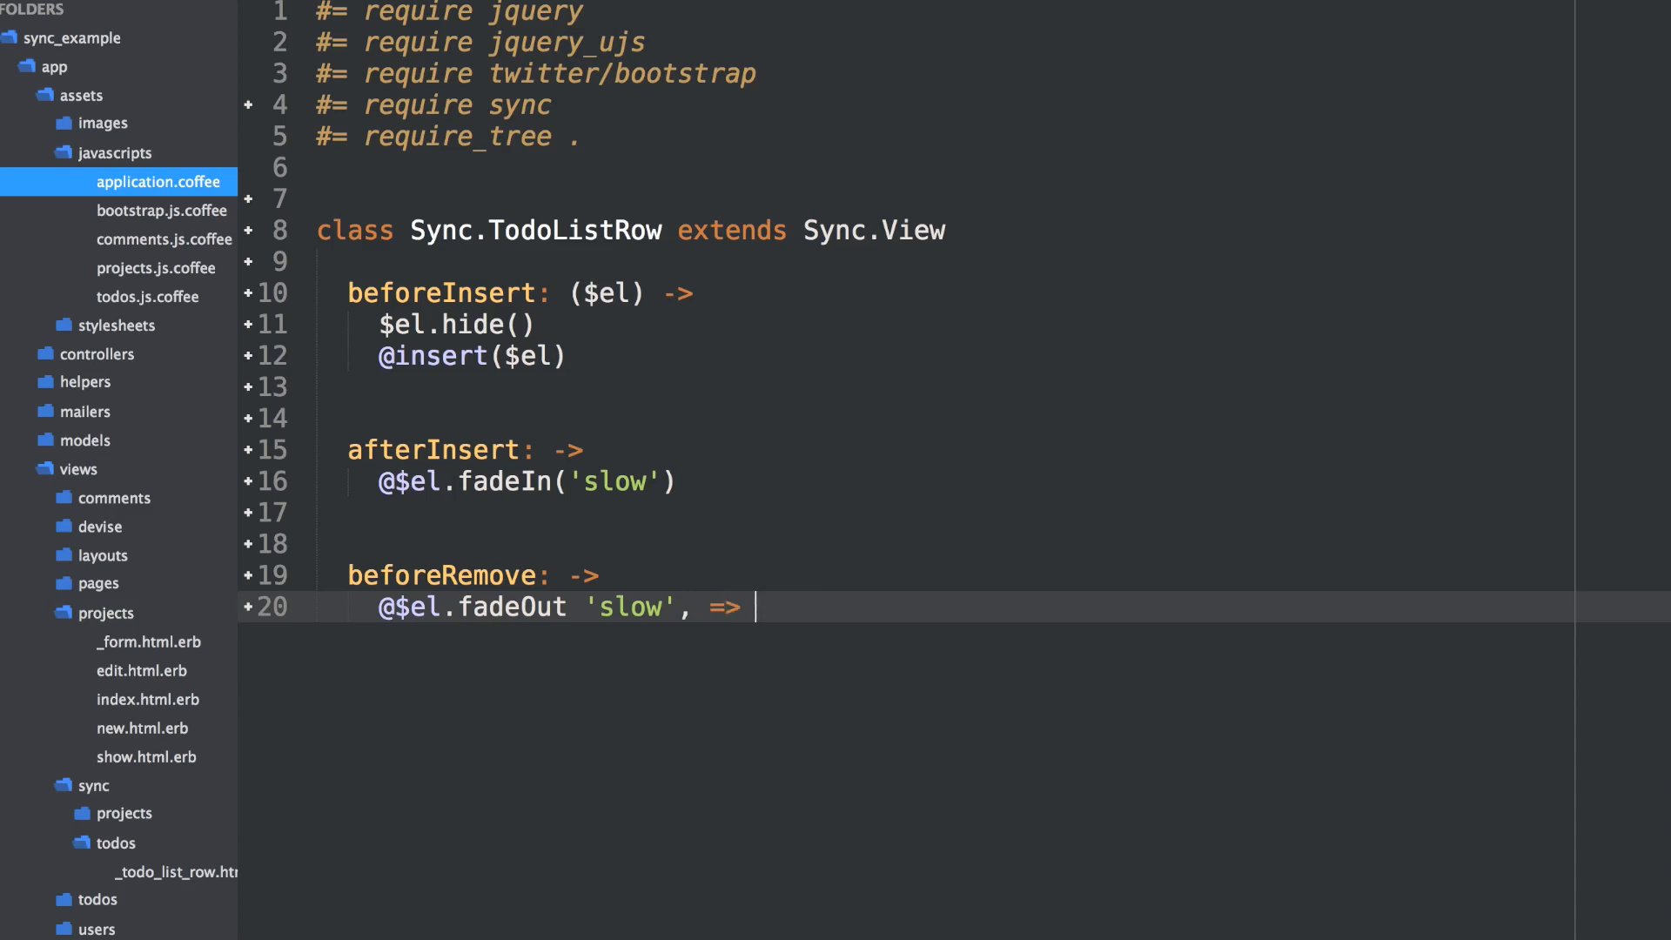
pyautogui.write('@remove()')
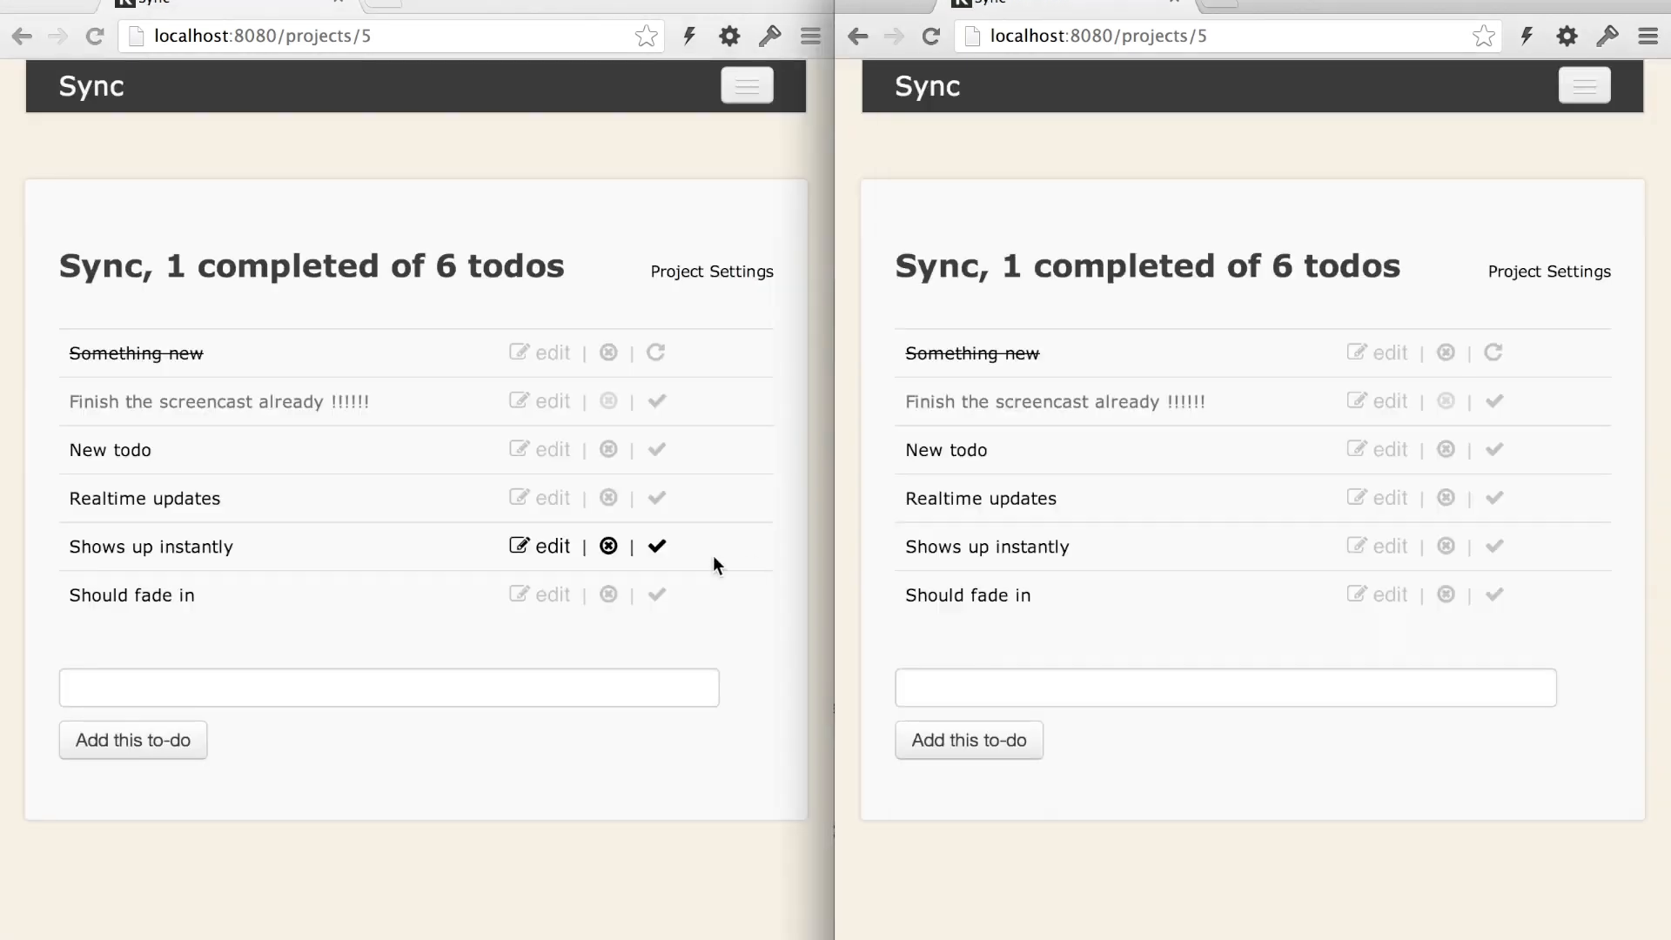
pyautogui.moveTo(613, 454)
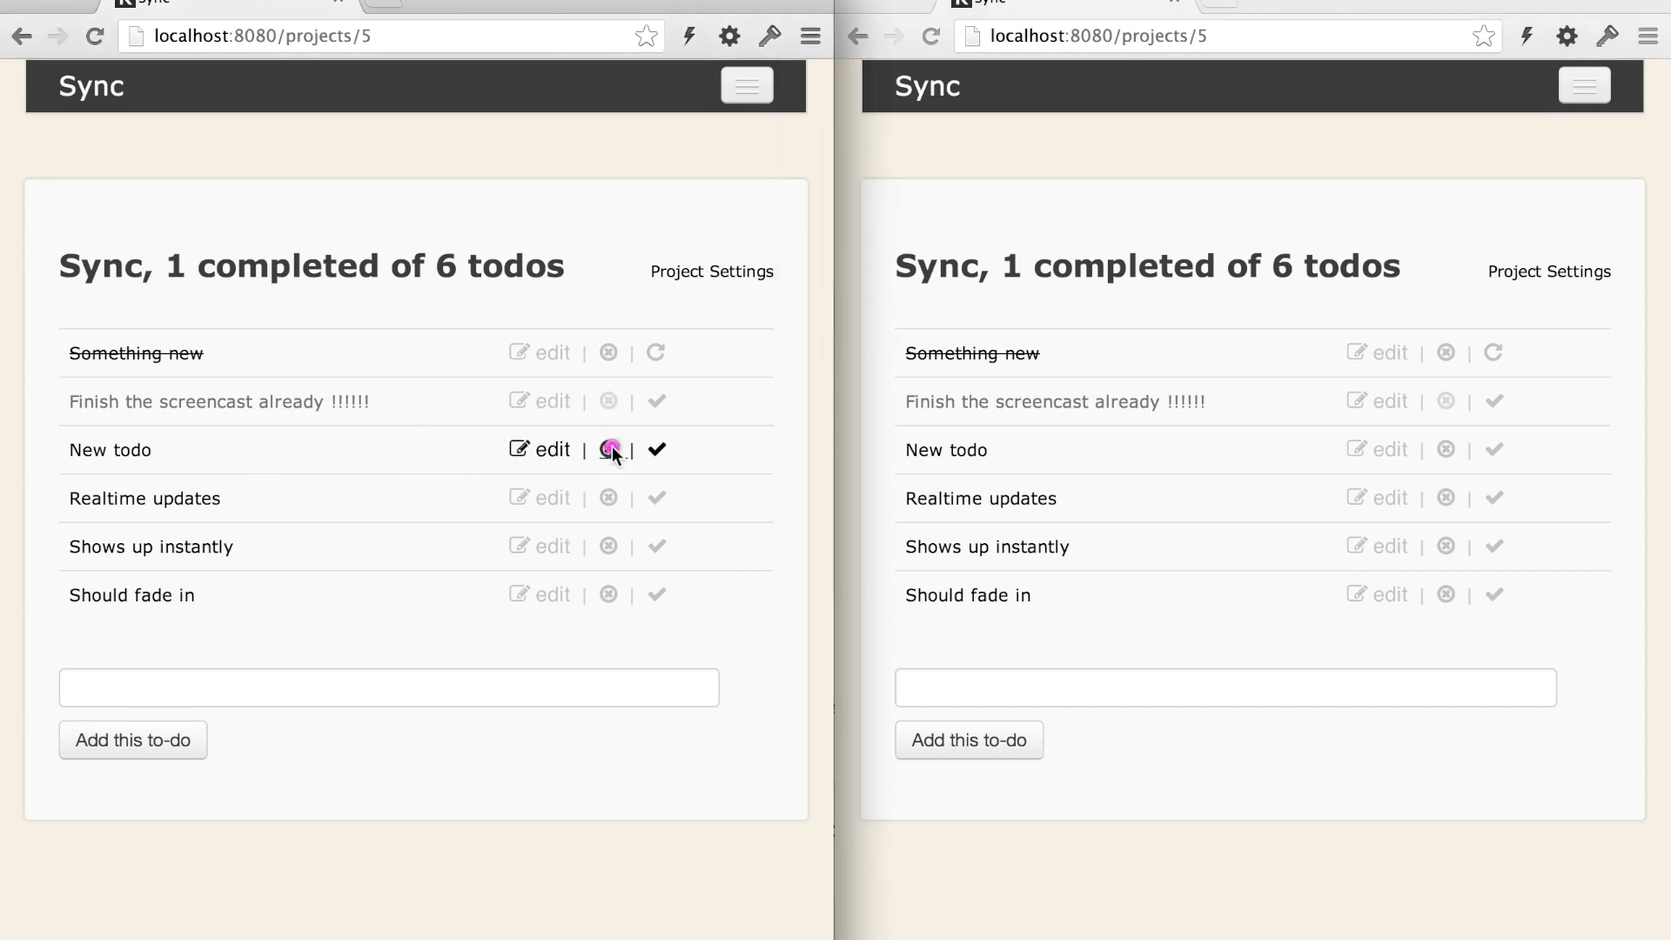
# Step: Delete the New todo and Realtime updates items so they fade out of both windows
pyautogui.click(610, 450)
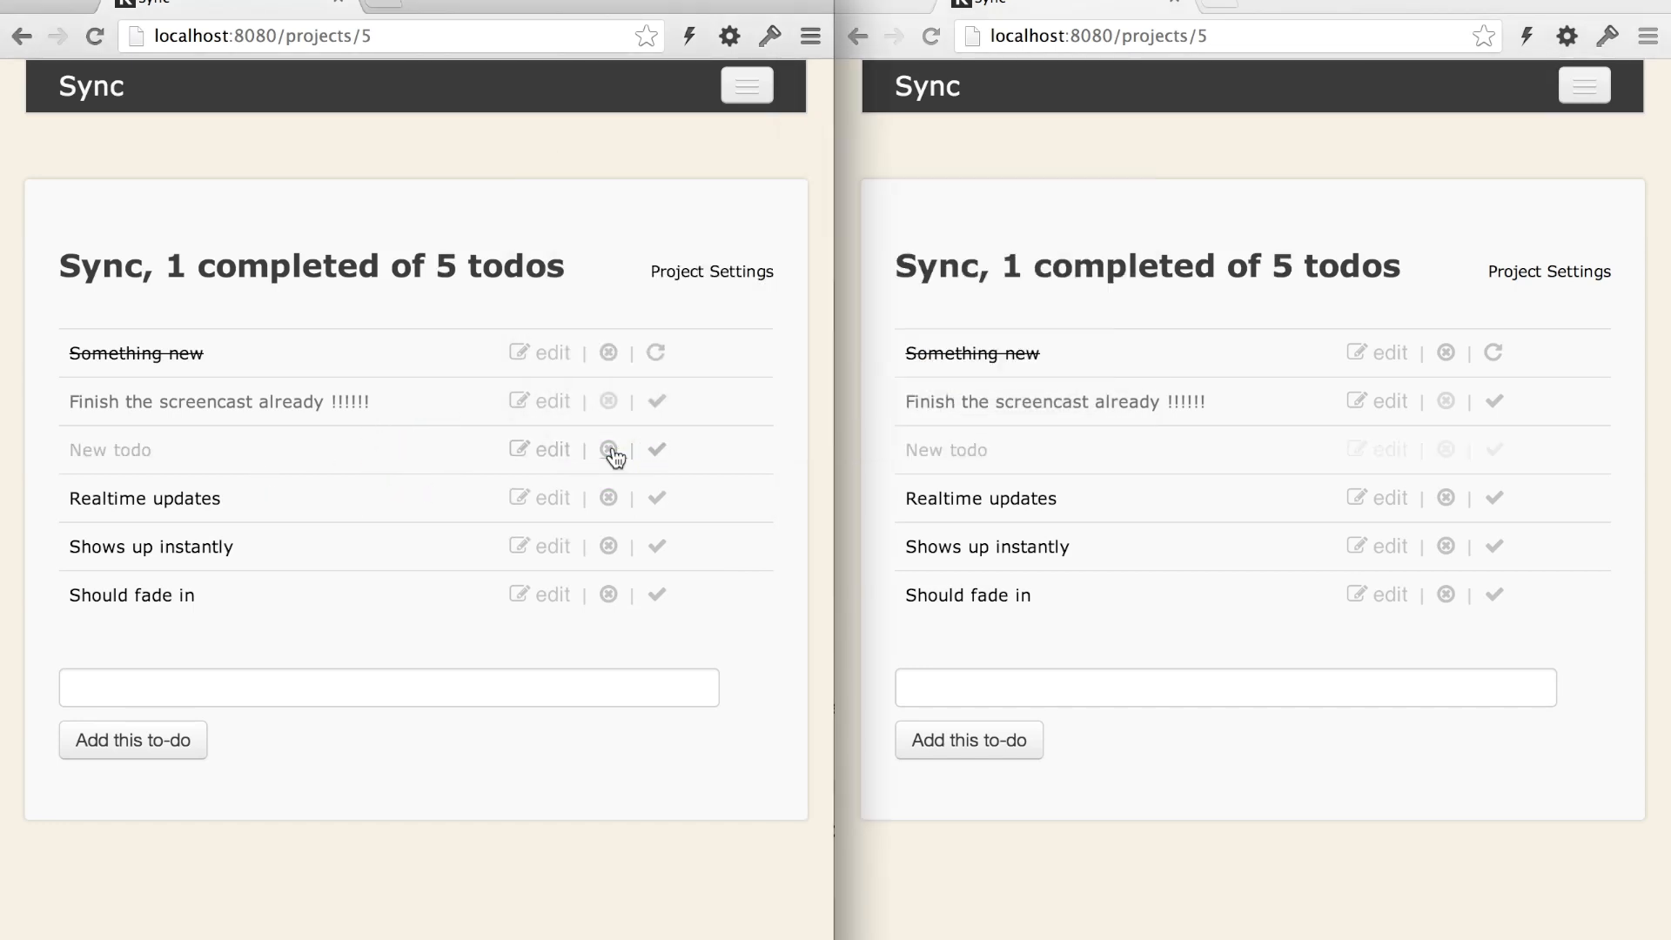
pyautogui.click(609, 449)
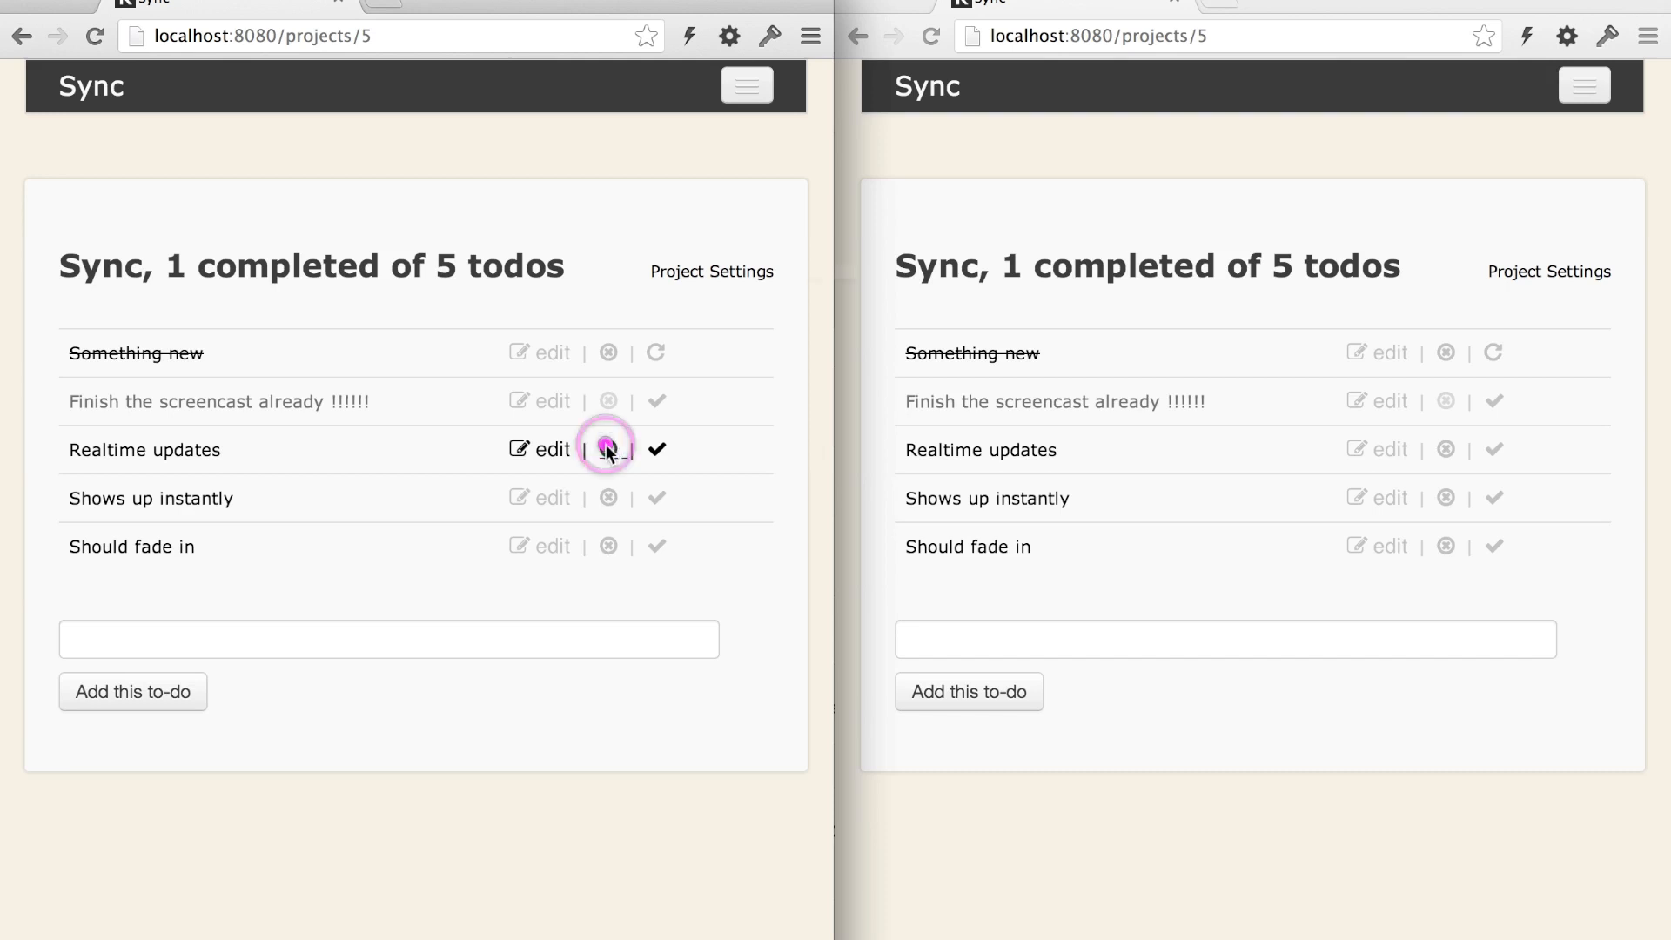
pyautogui.click(609, 447)
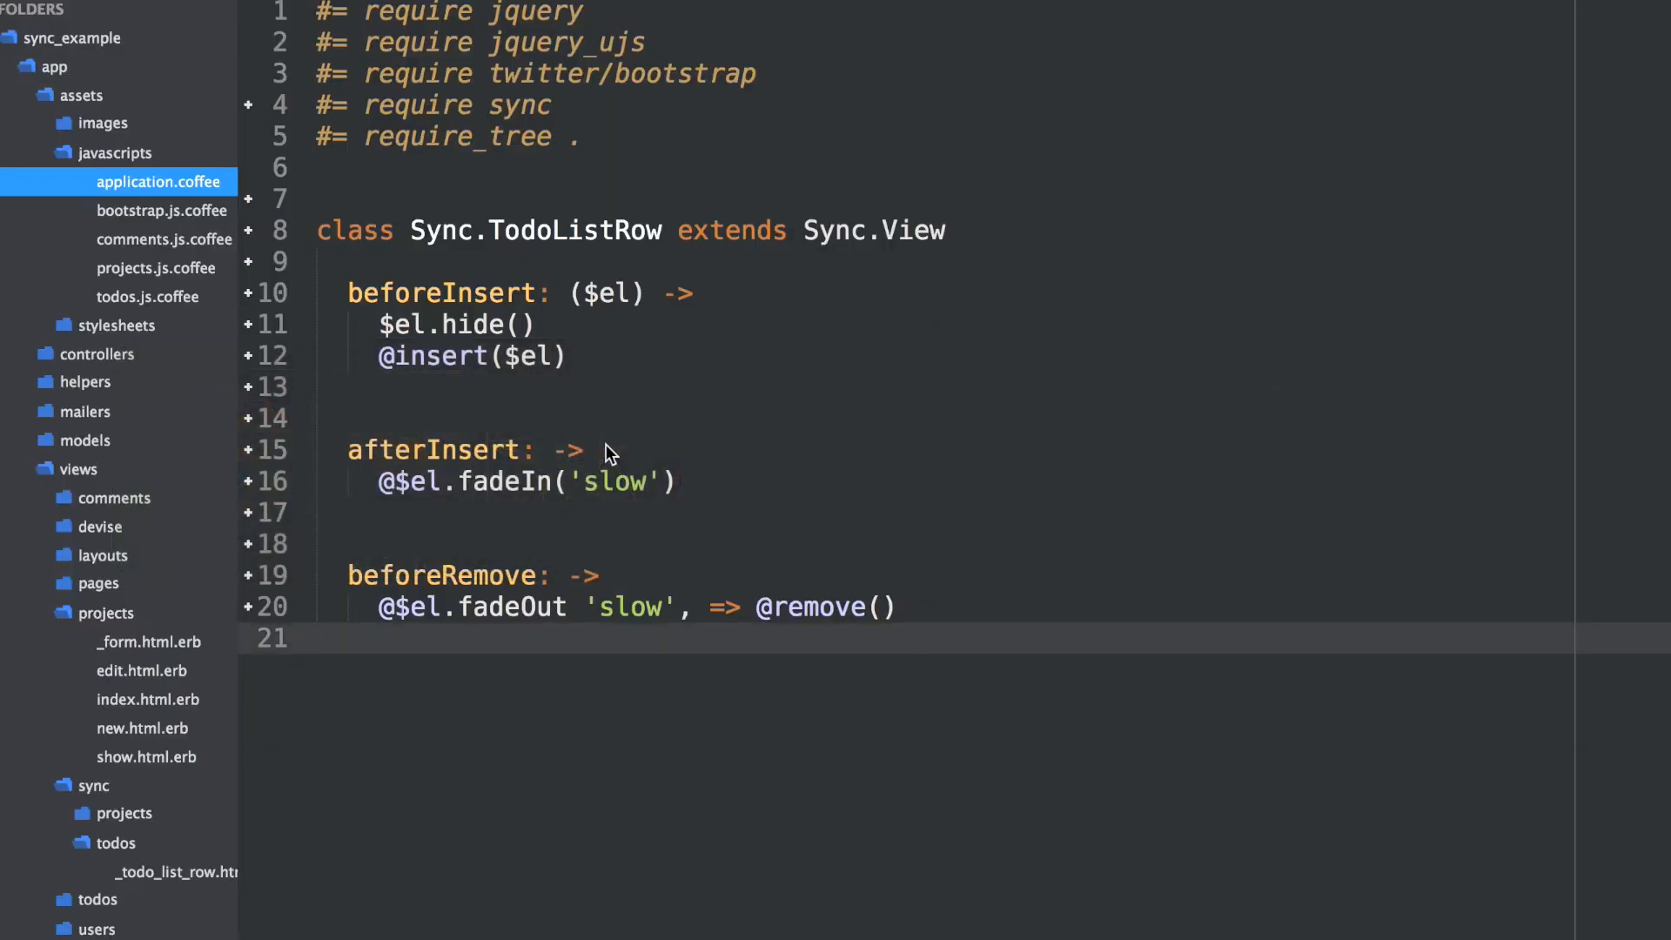
pyautogui.moveTo(604, 449)
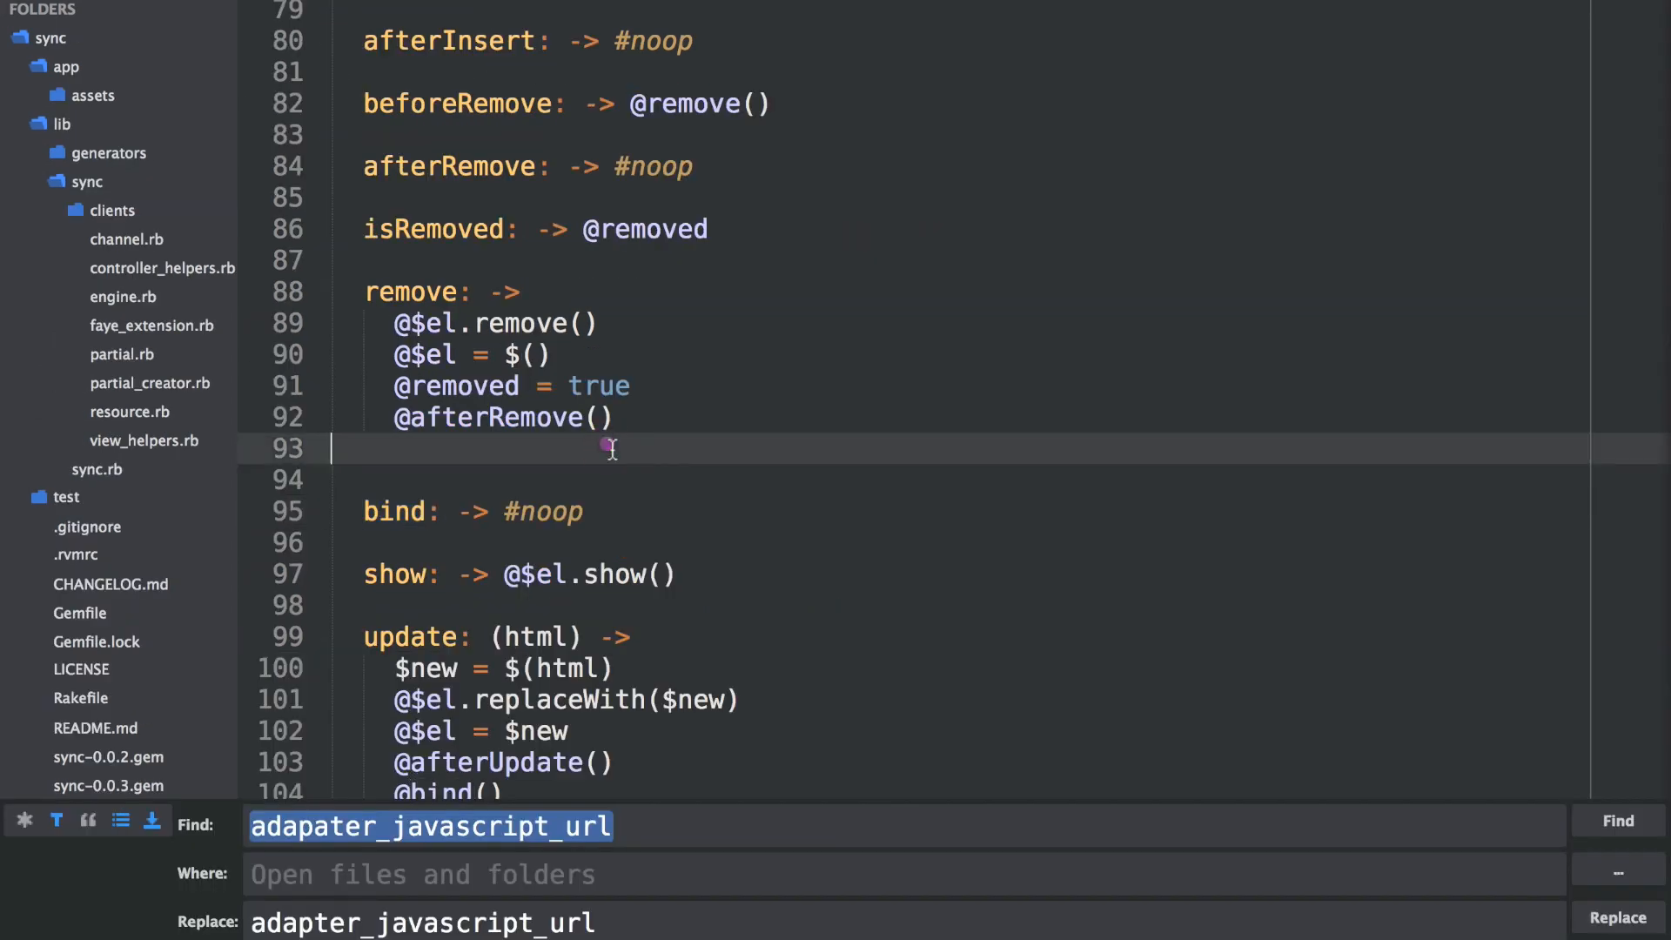
# Step: Scroll through Sync.View's hooks in the gem source, then return to the TodoListRow class
pyautogui.scroll(3)
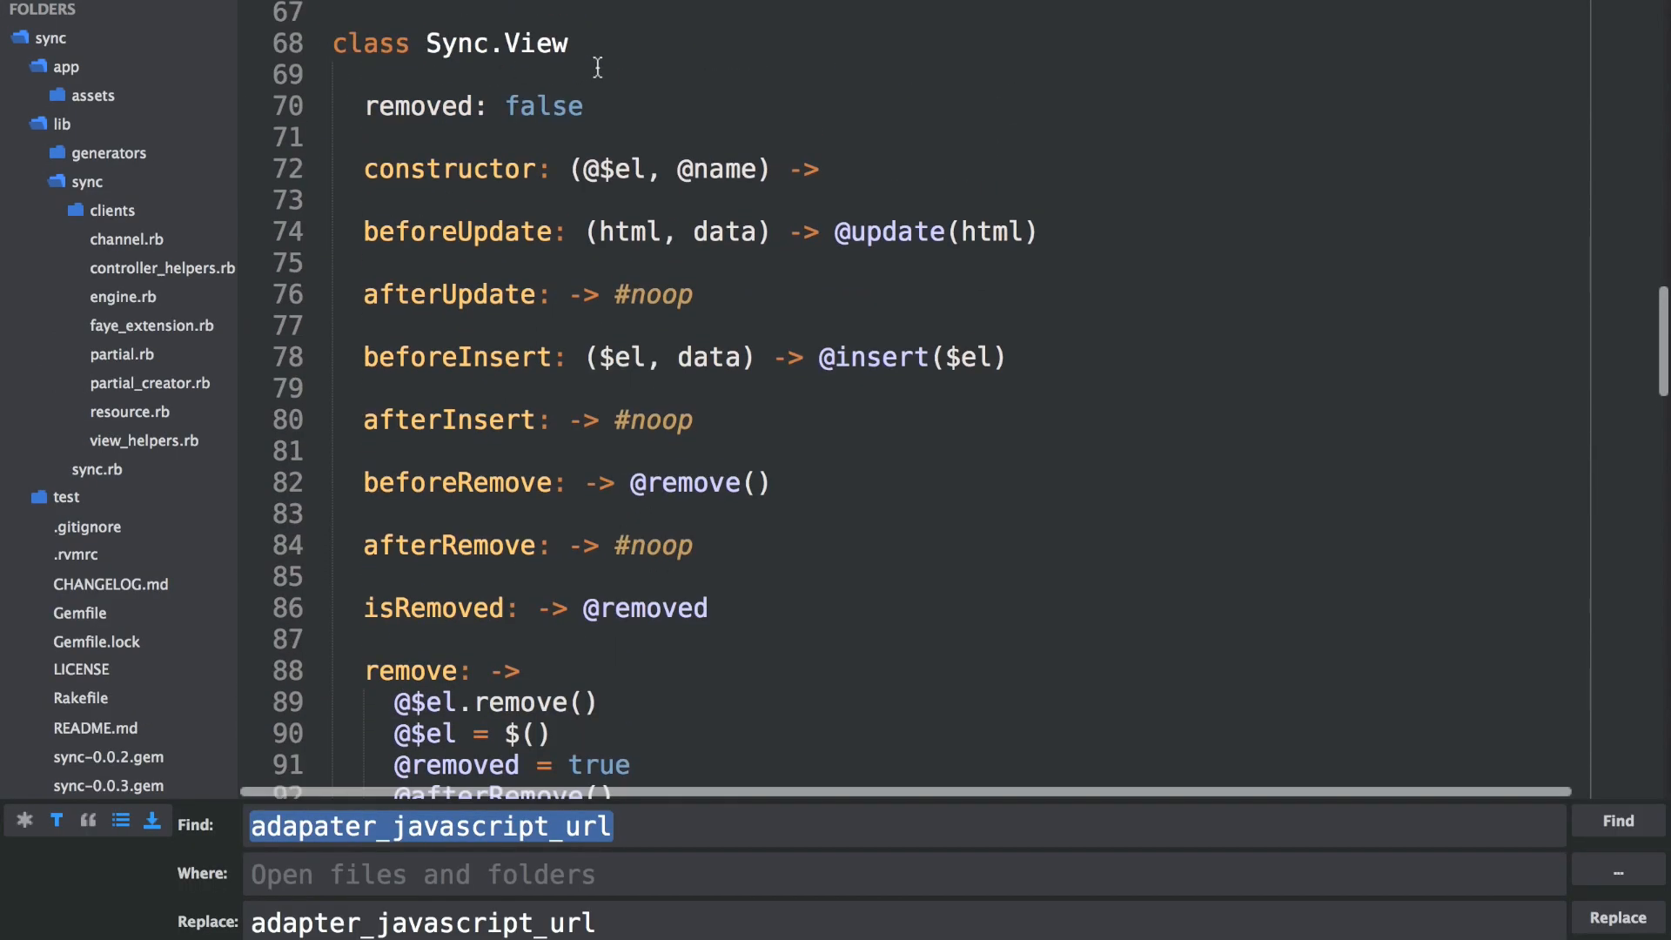
pyautogui.moveTo(521, 414)
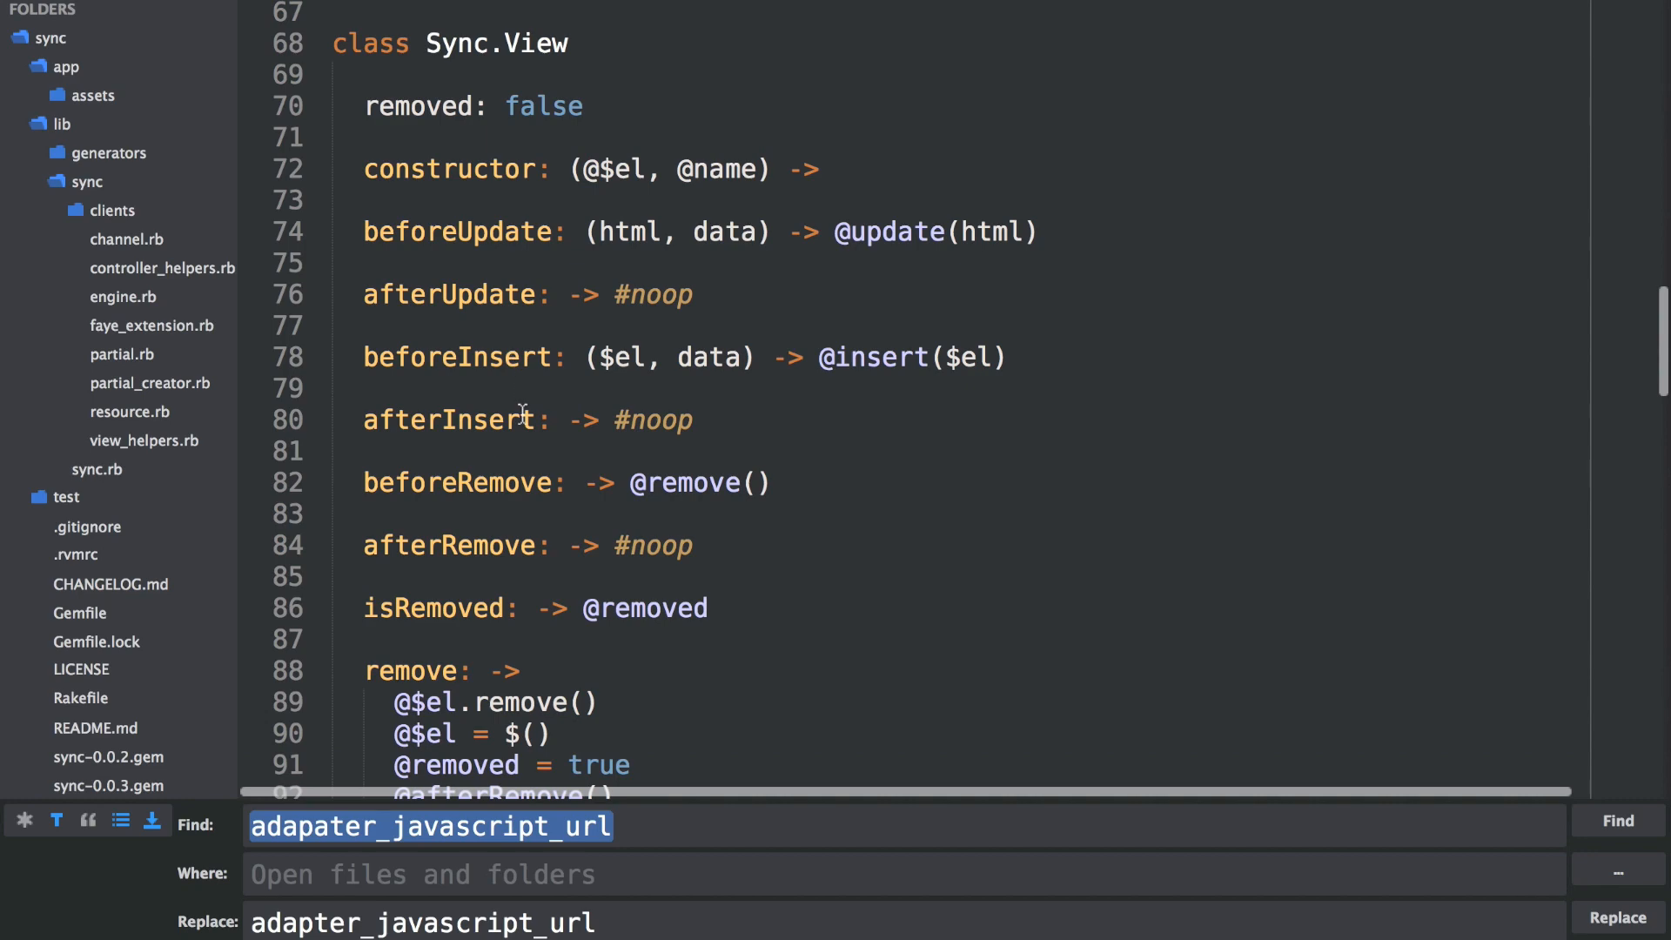
pyautogui.scroll(-3)
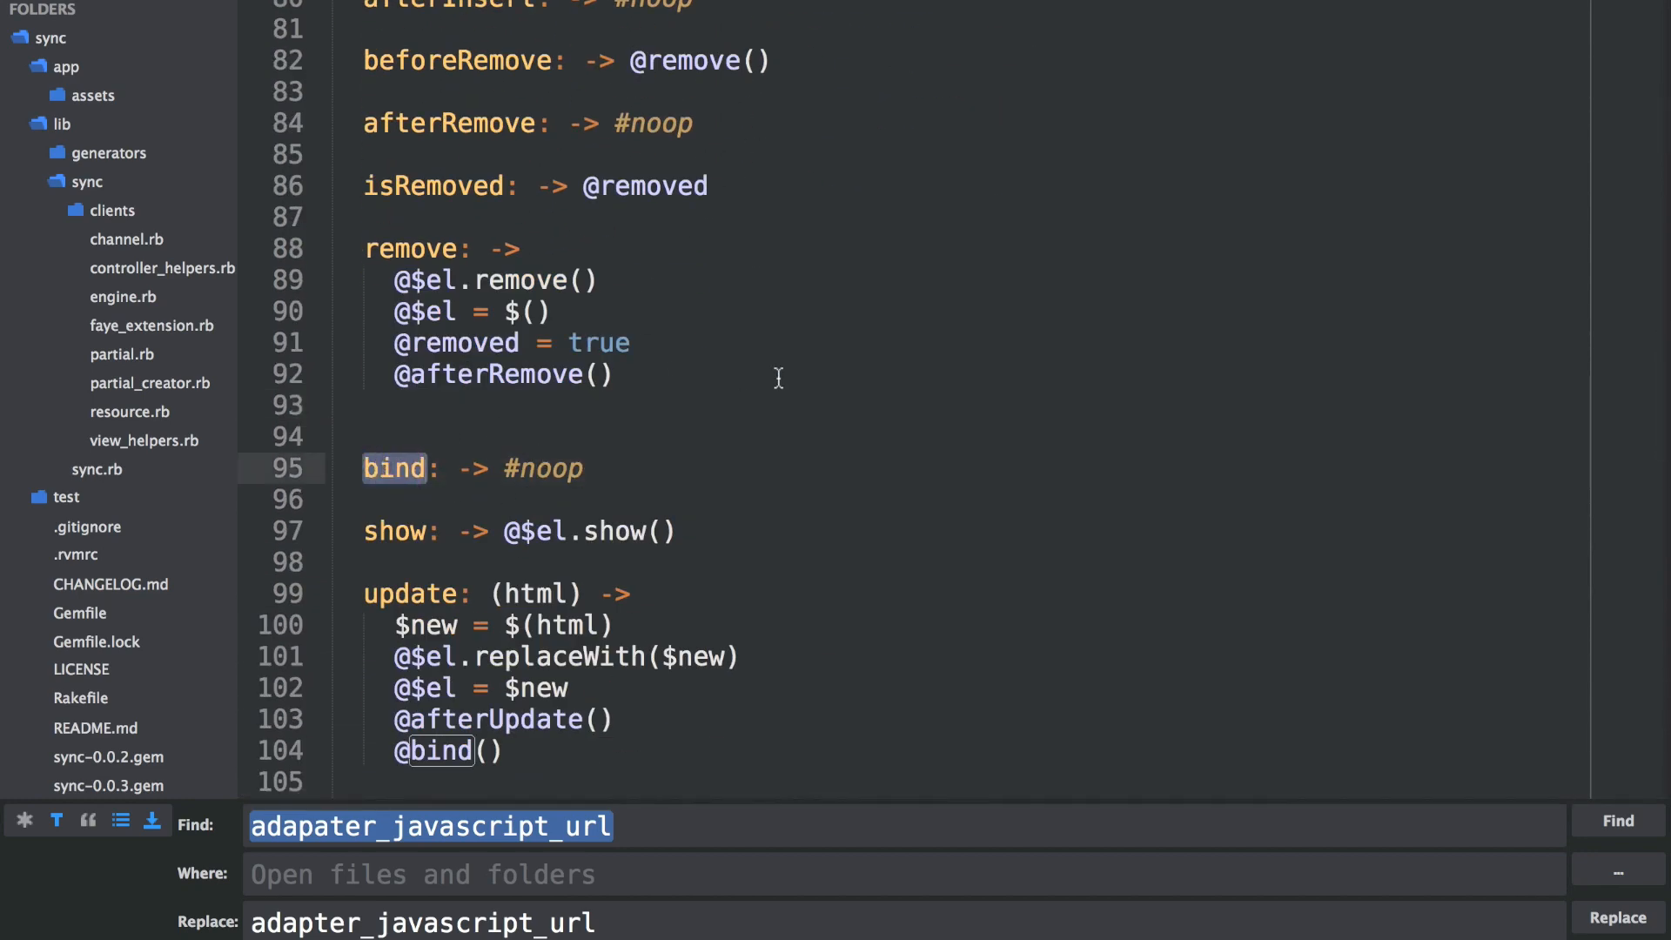
pyautogui.moveTo(761, 385)
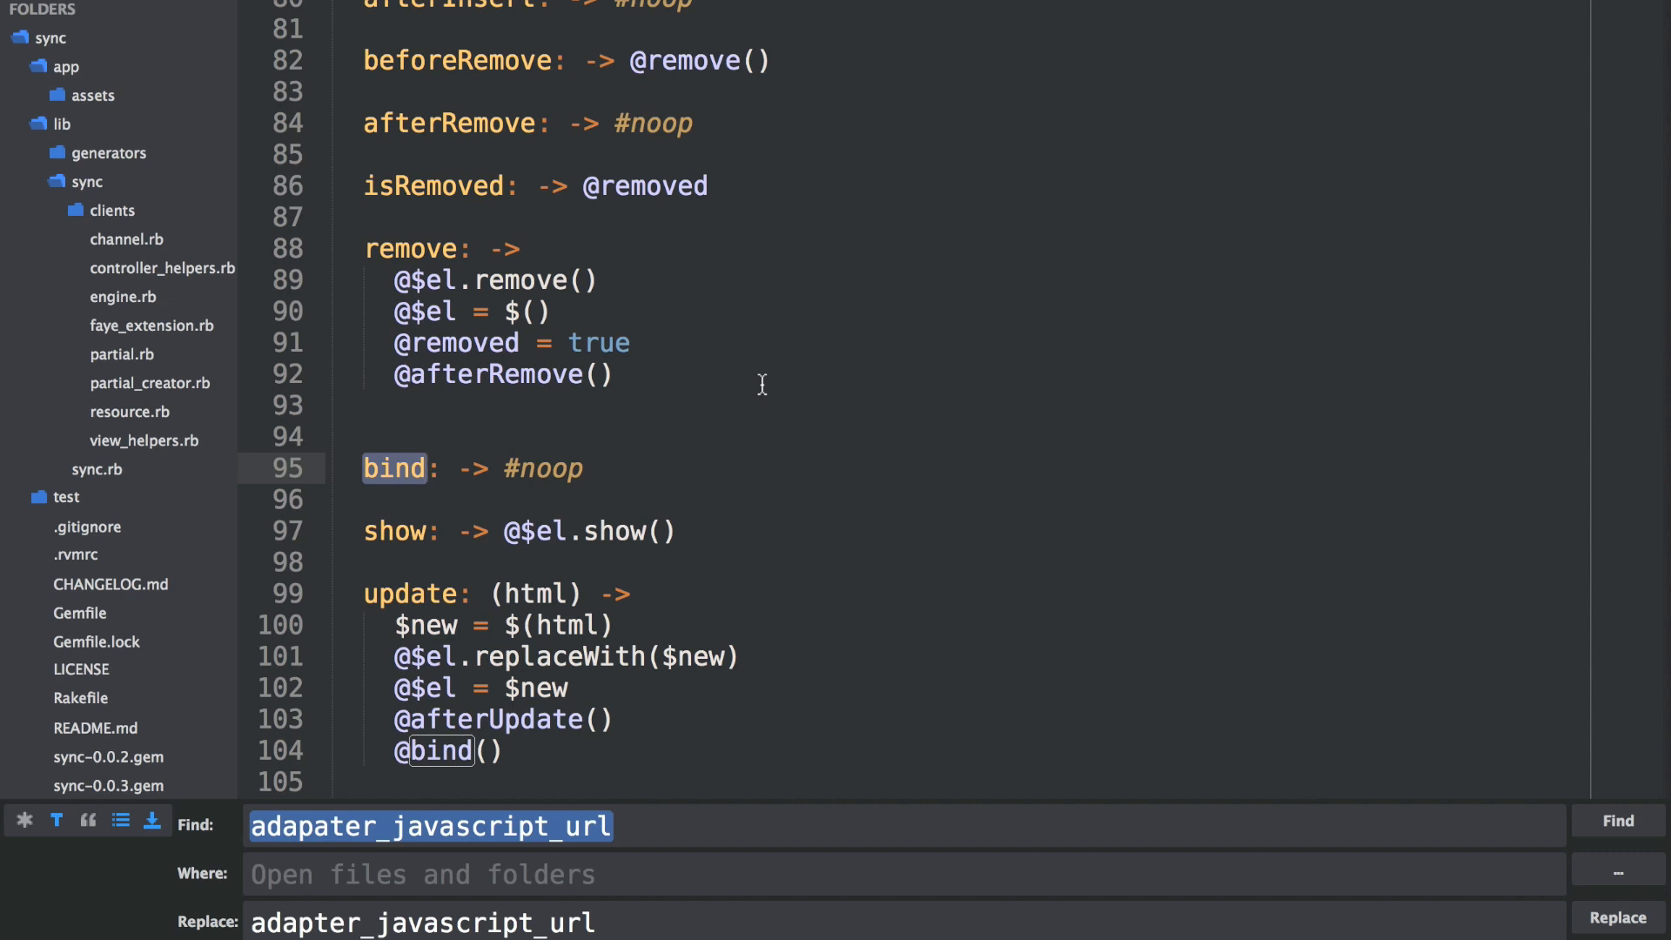
pyautogui.click(134, 182)
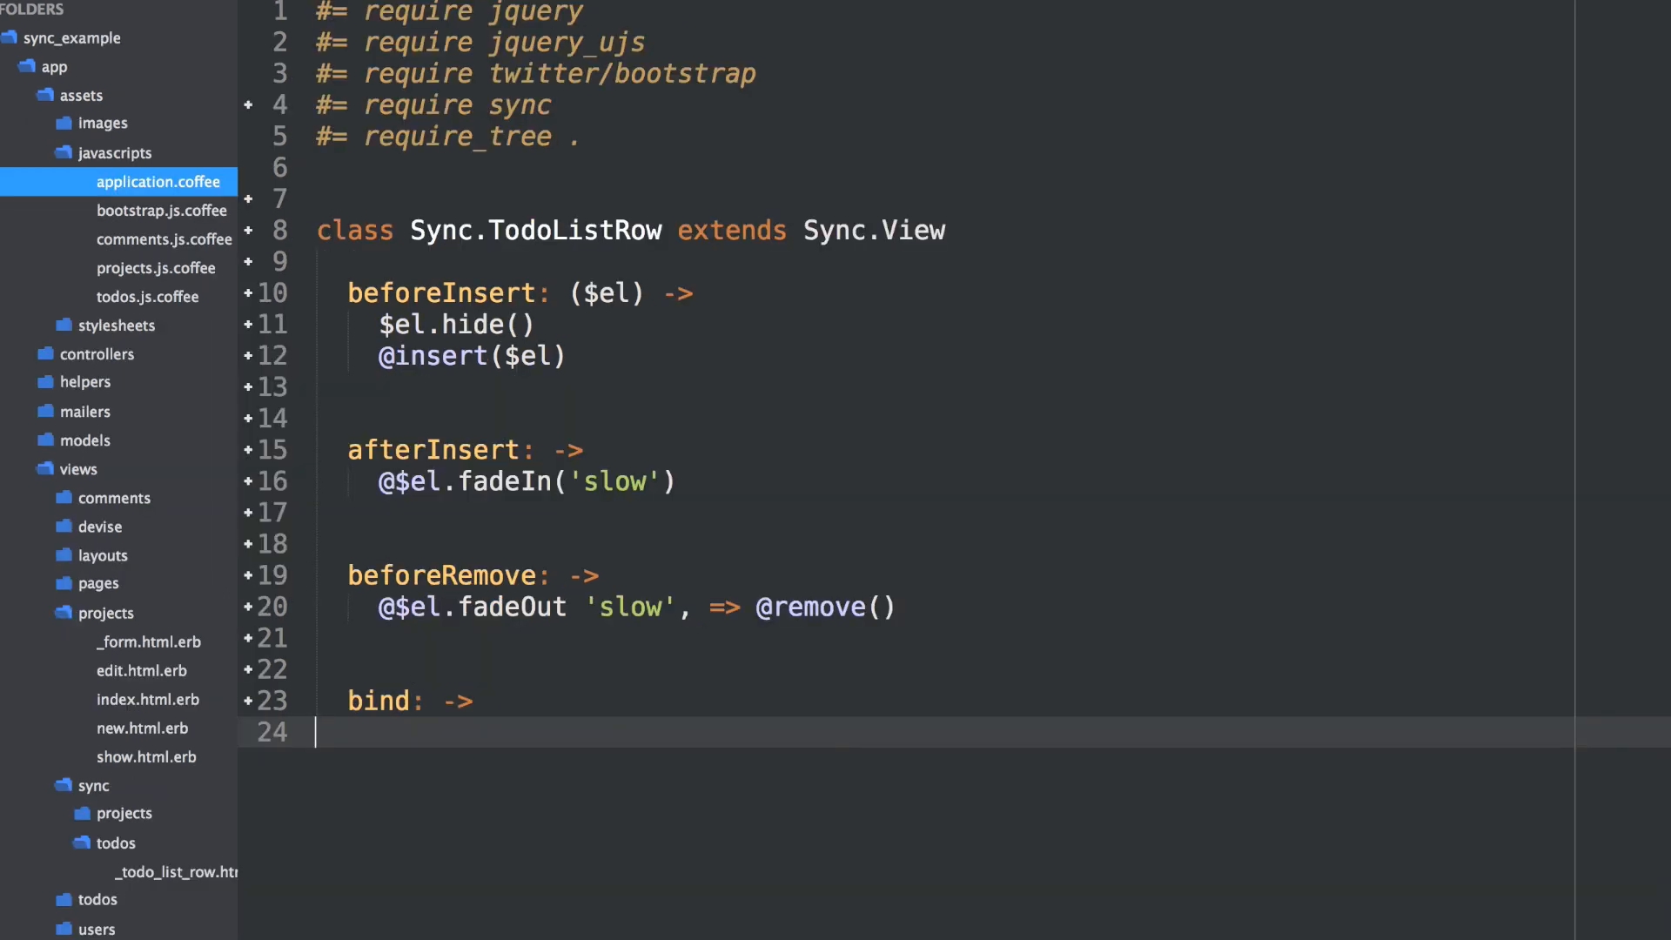